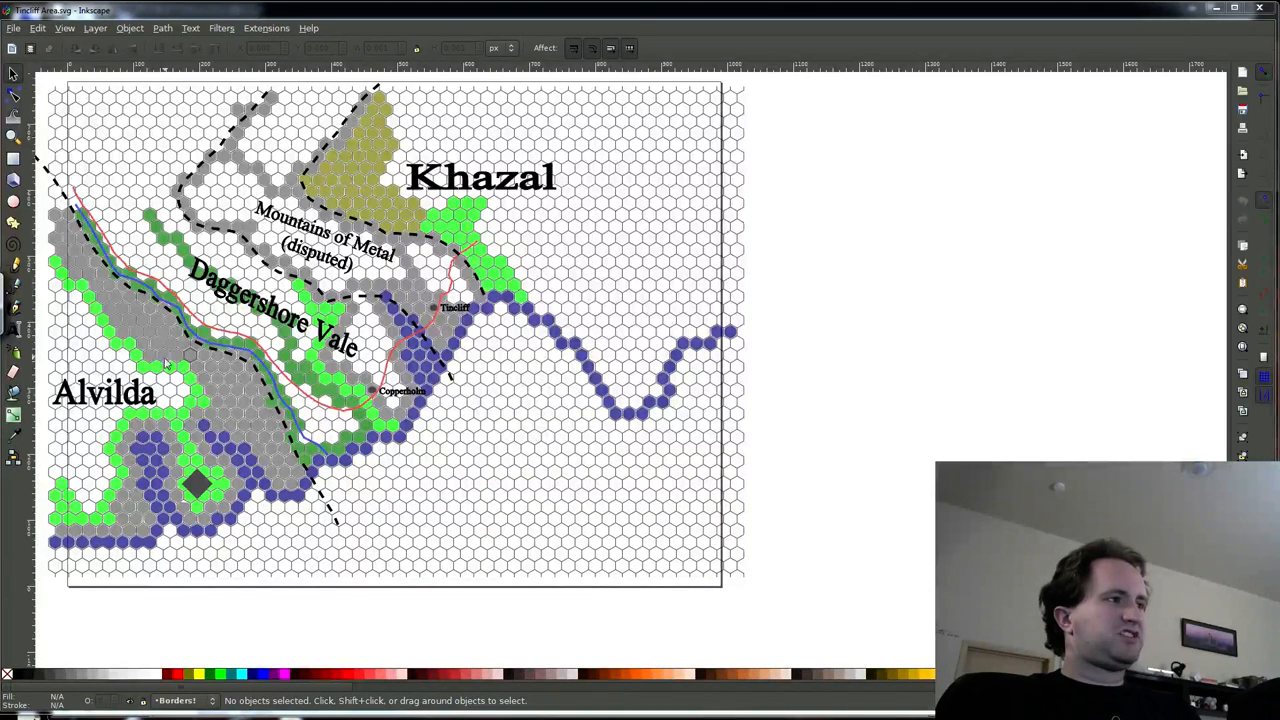
mouse_move(384, 178)
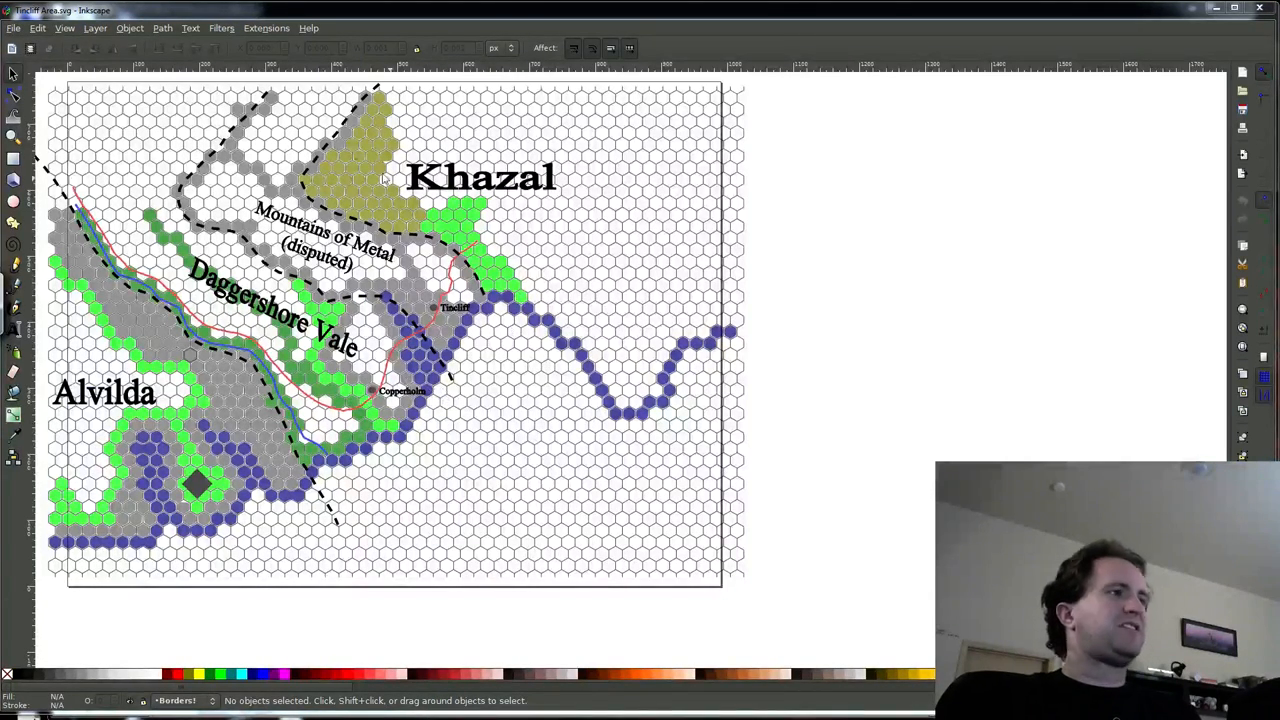
mouse_move(412, 264)
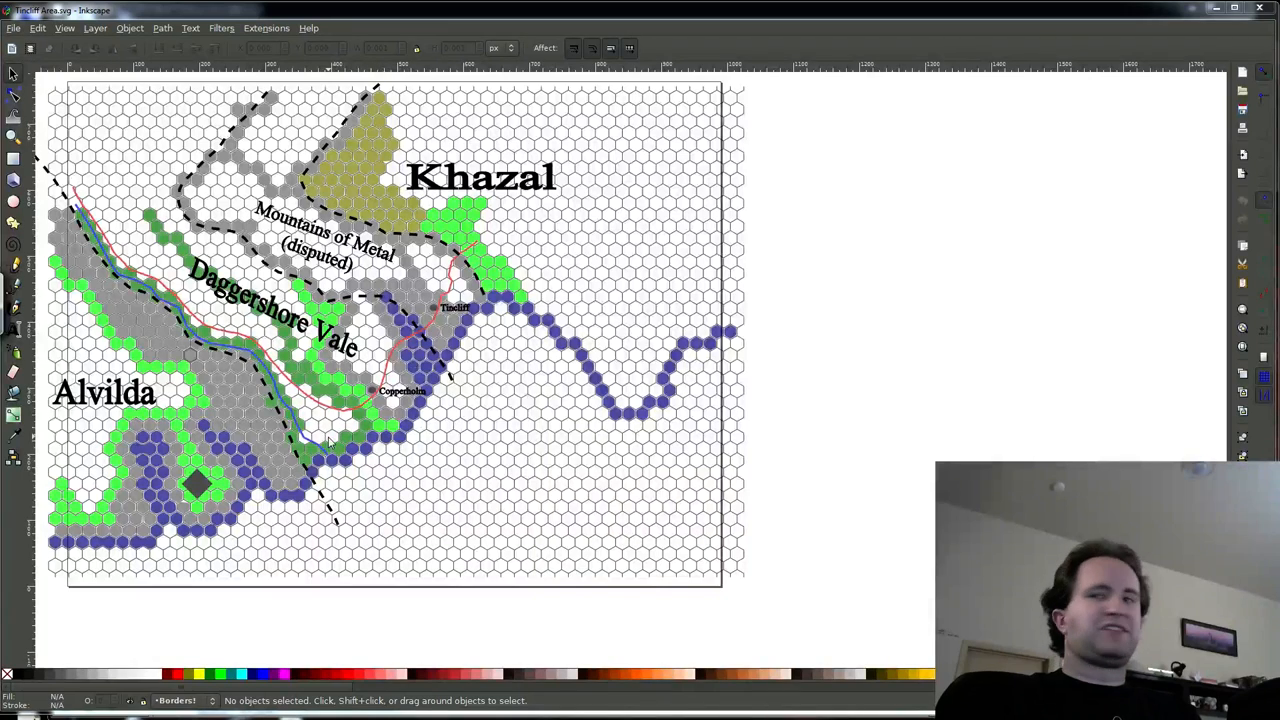
mouse_move(160, 464)
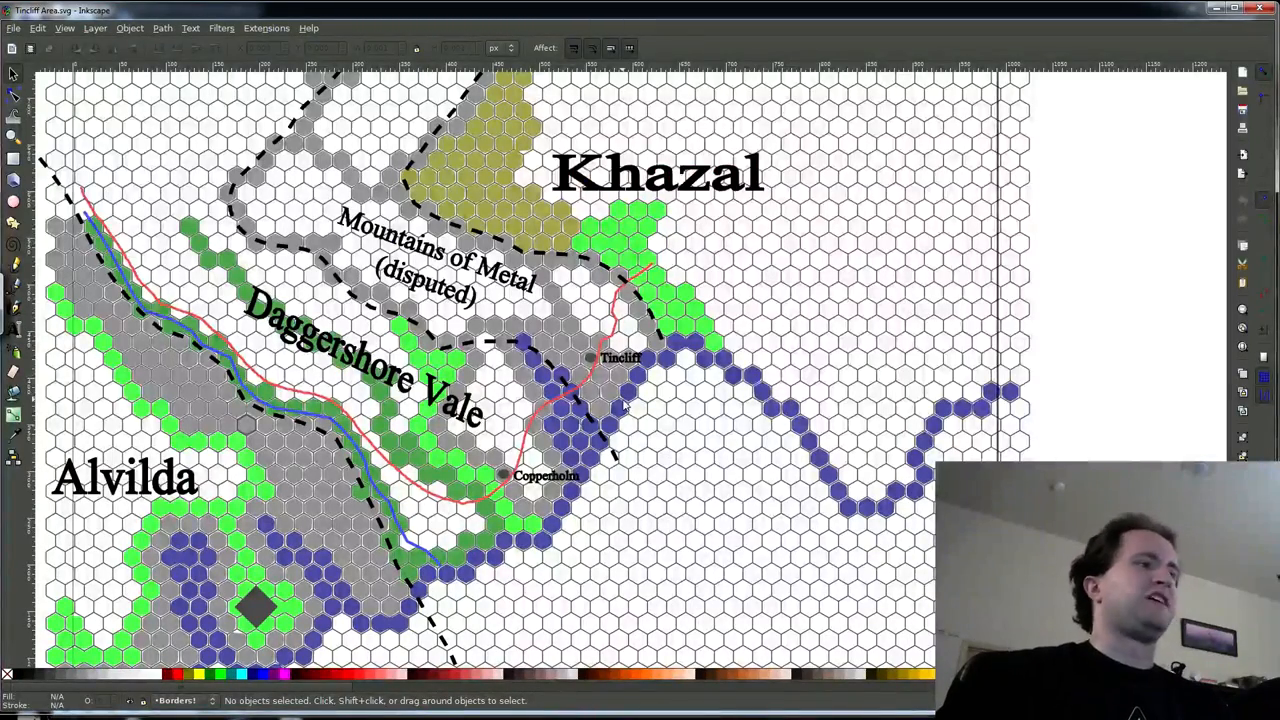
mouse_move(576, 536)
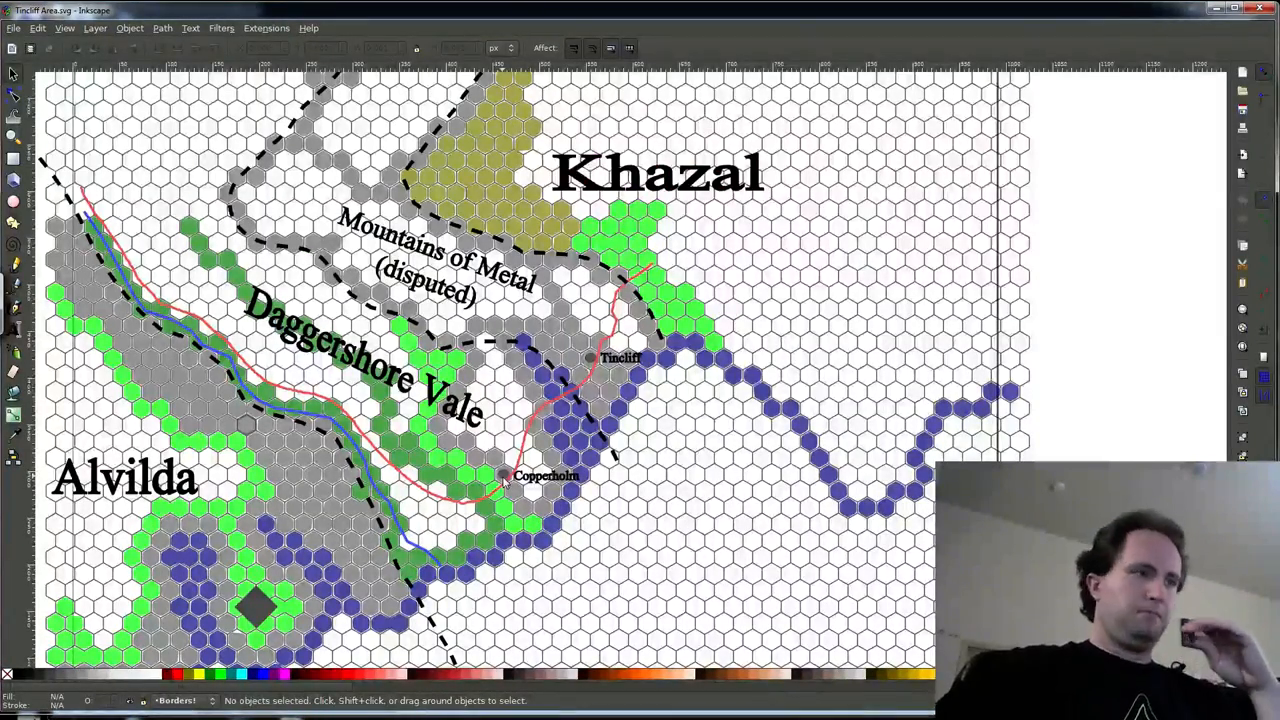
mouse_move(620, 376)
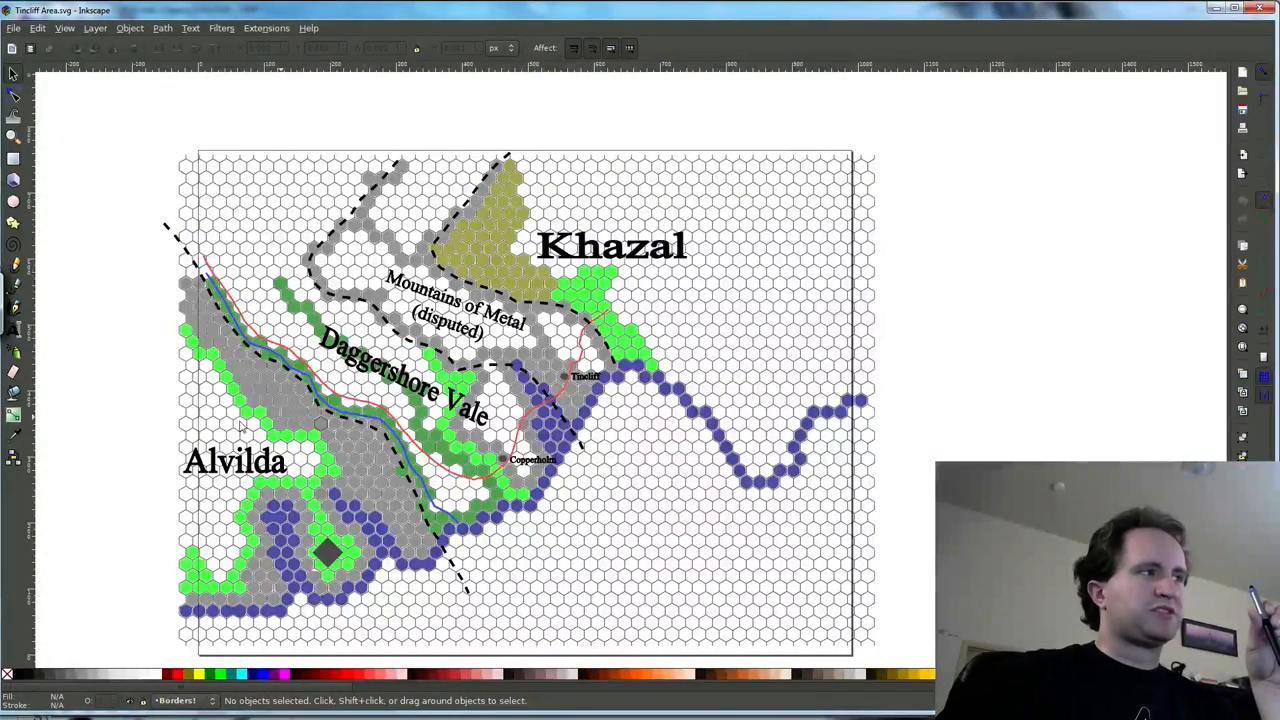
mouse_move(576, 424)
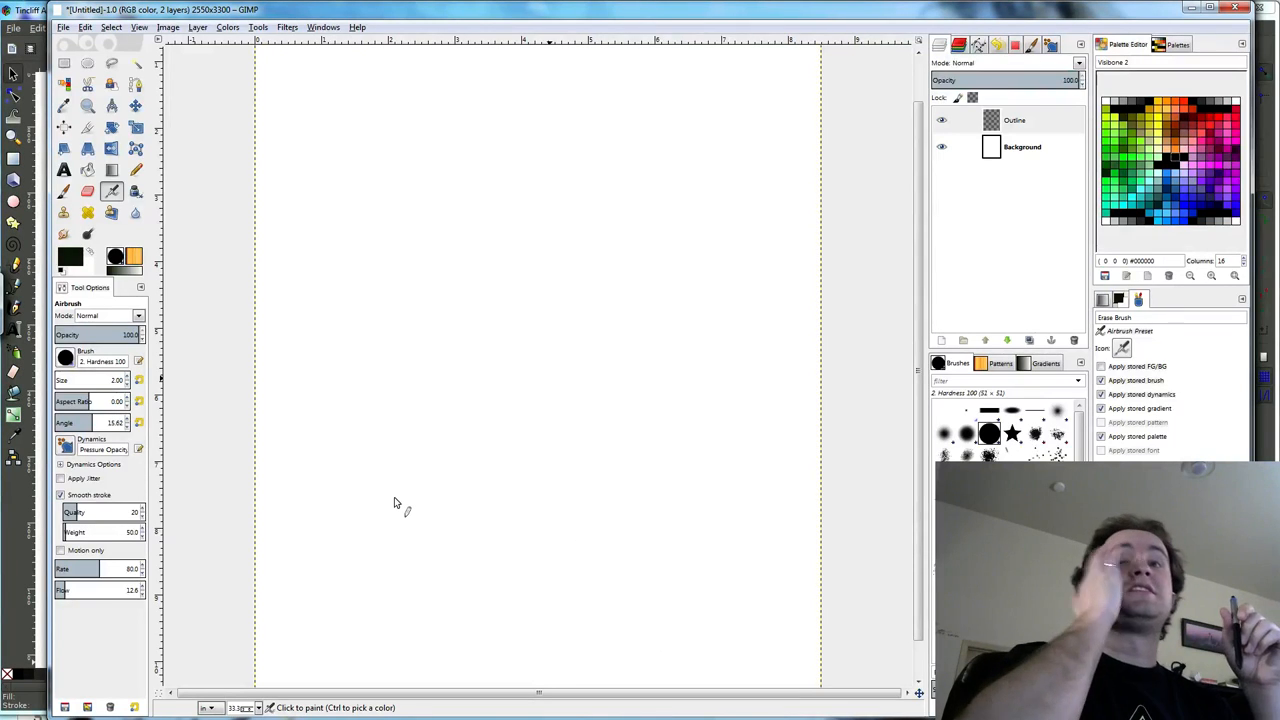
mouse_move(176, 520)
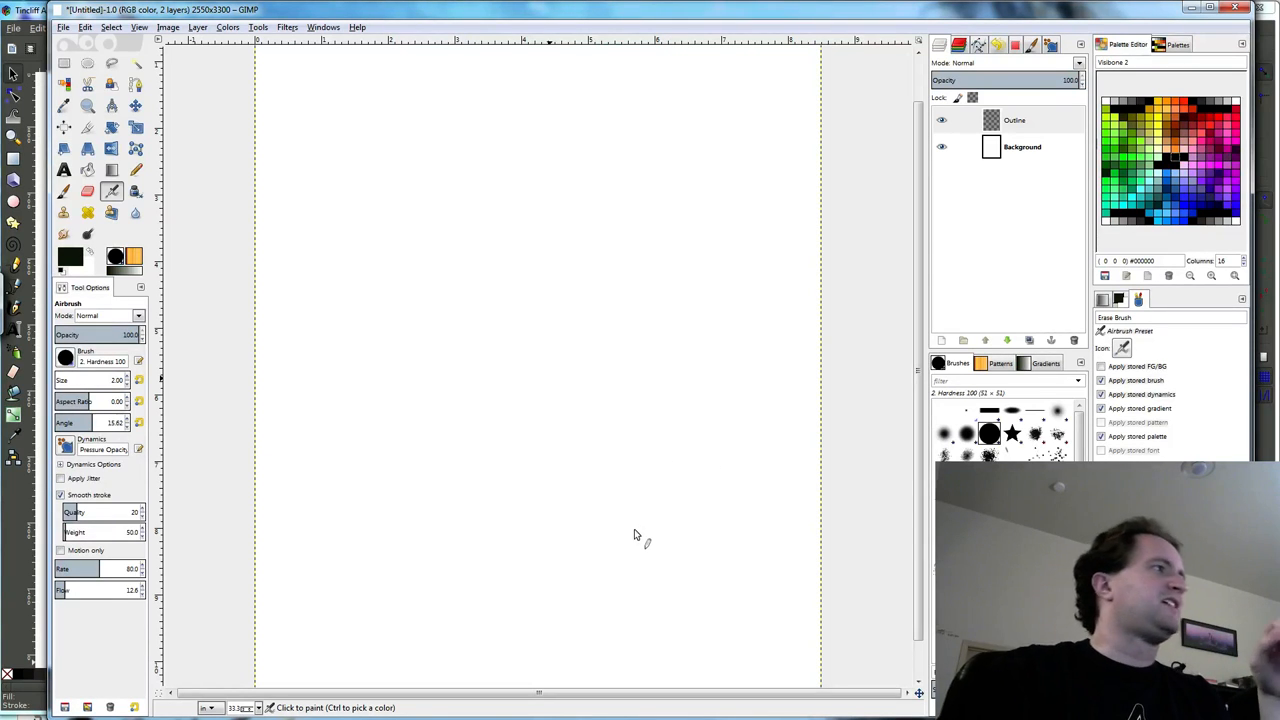
mouse_move(648, 538)
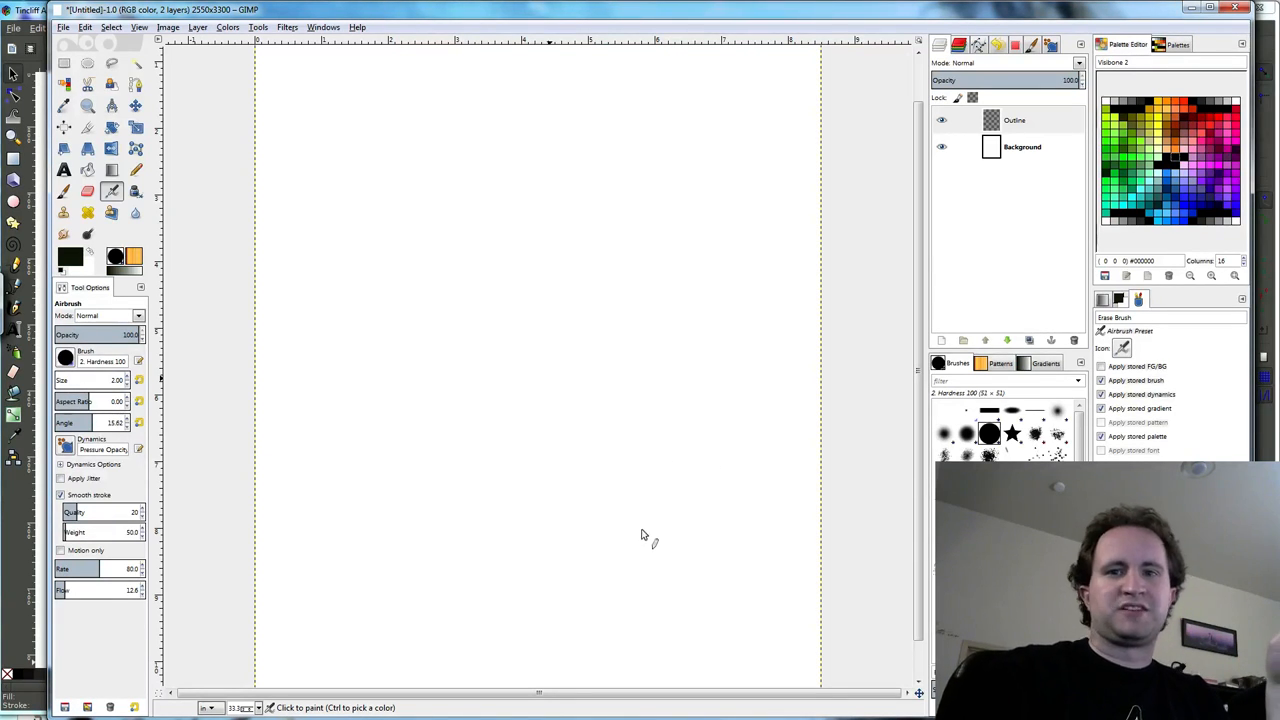
mouse_move(644, 544)
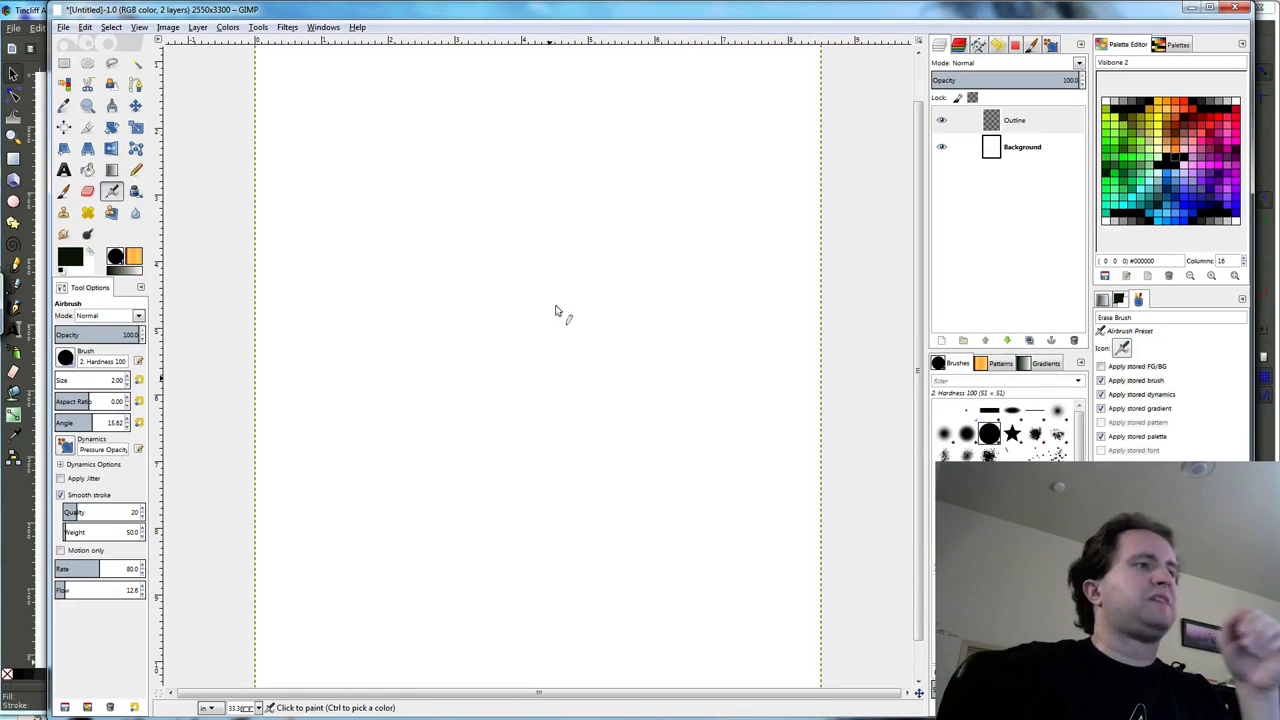
mouse_move(200, 204)
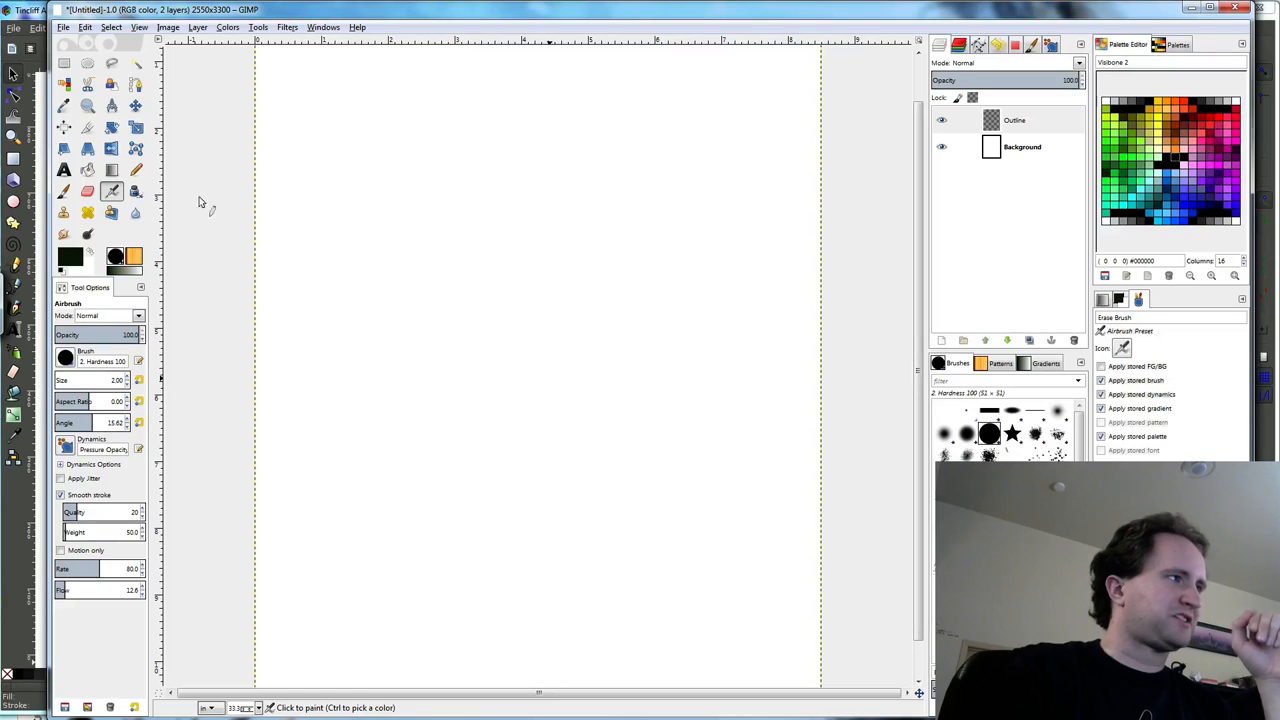
mouse_move(424, 240)
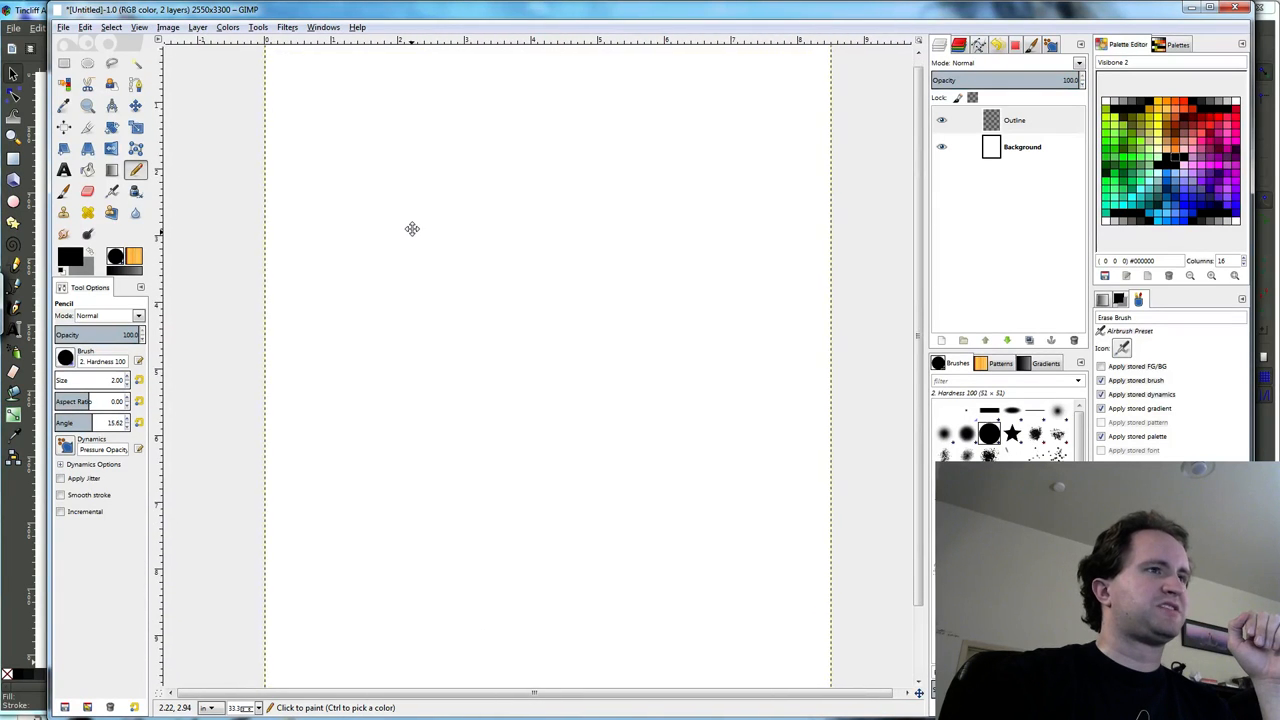
mouse_move(304, 190)
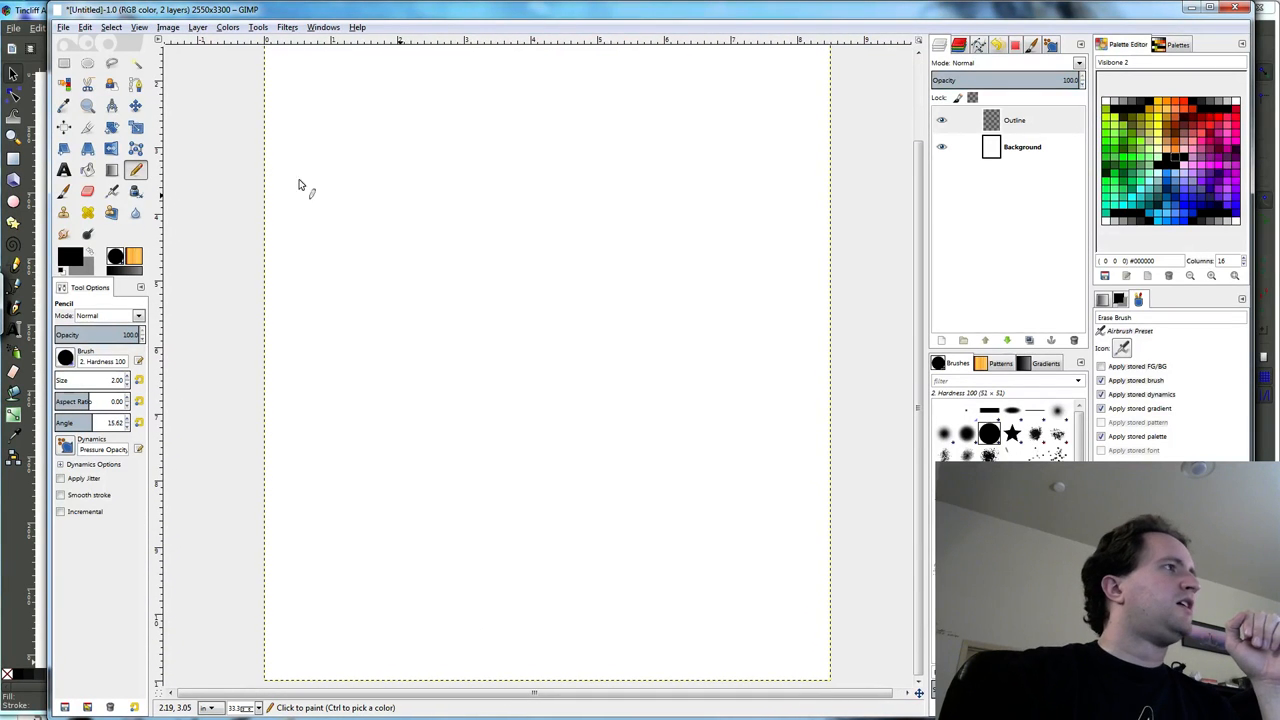
Check the canvas size in the New Image dialog, cancel, and go to the Image menu.
left_click(84, 28)
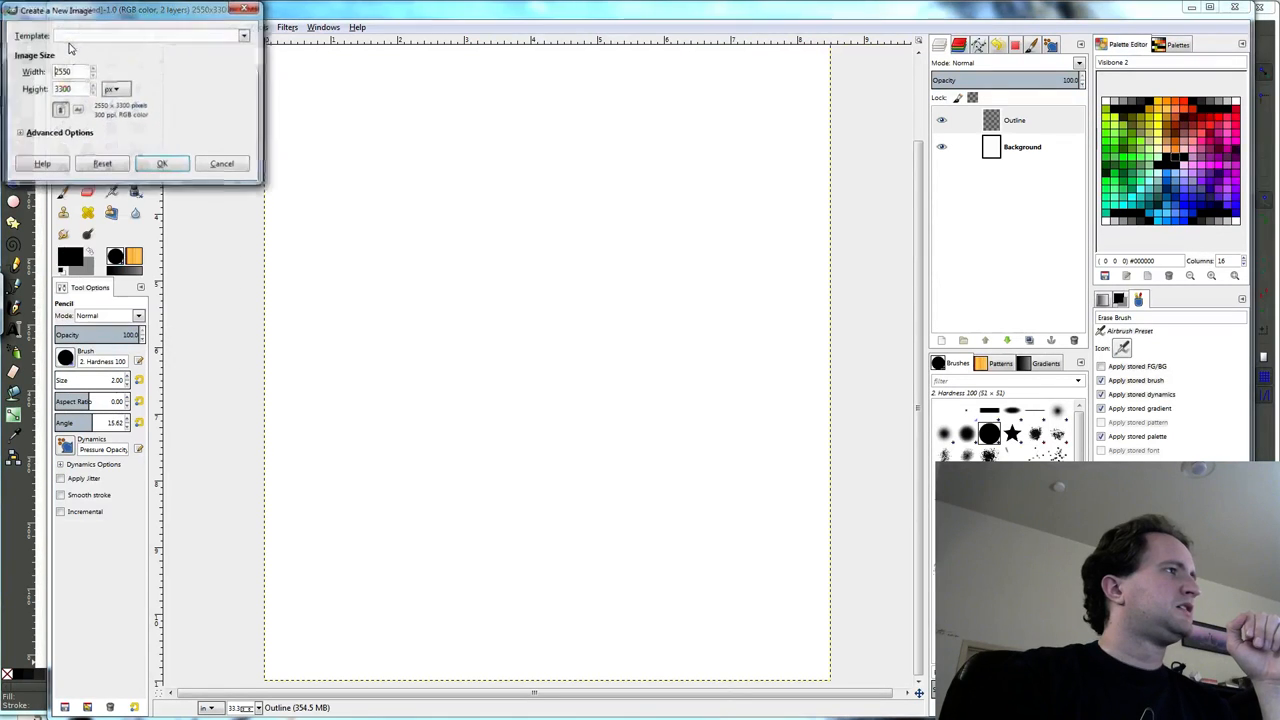
left_click(244, 36)
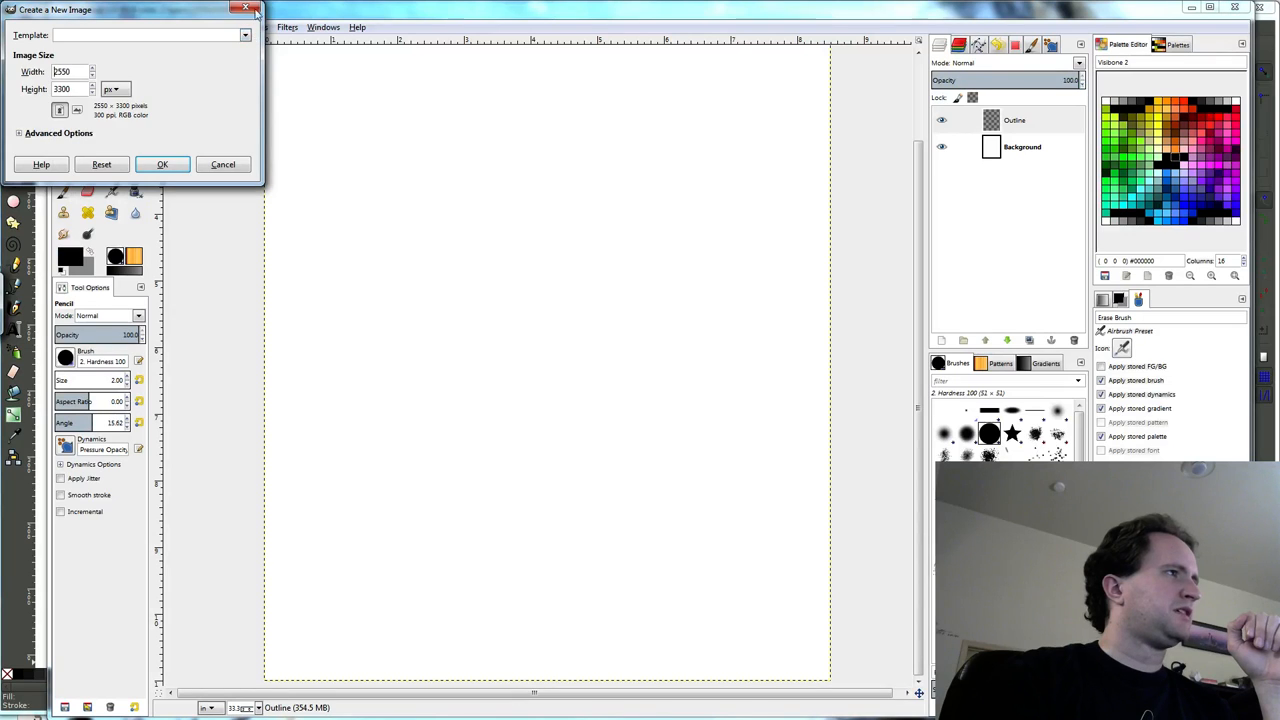
left_click(168, 28)
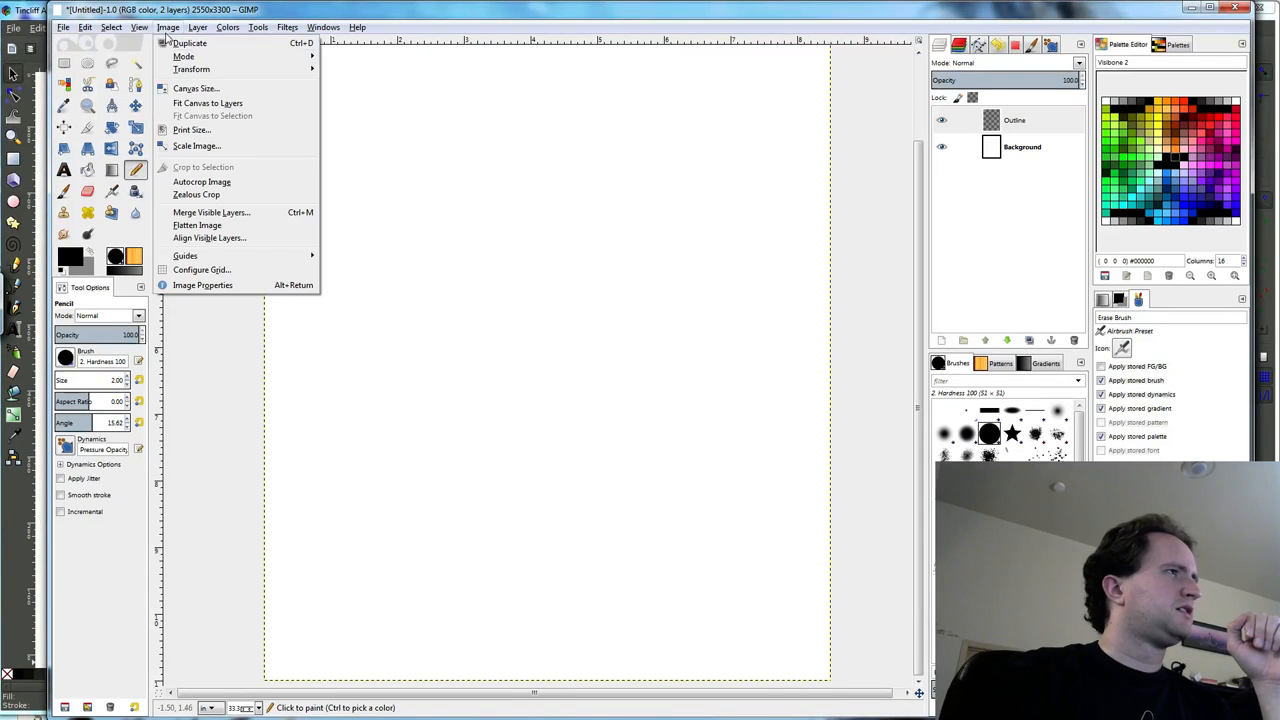
mouse_move(192, 68)
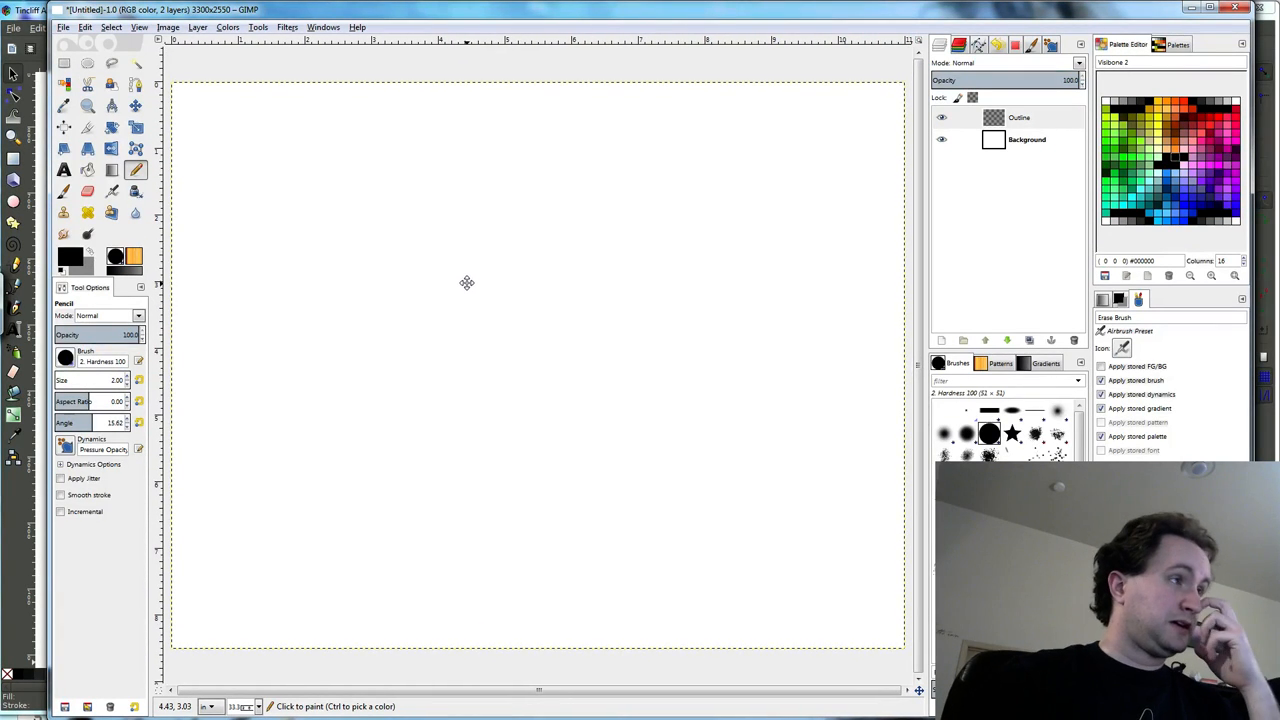
mouse_move(472, 298)
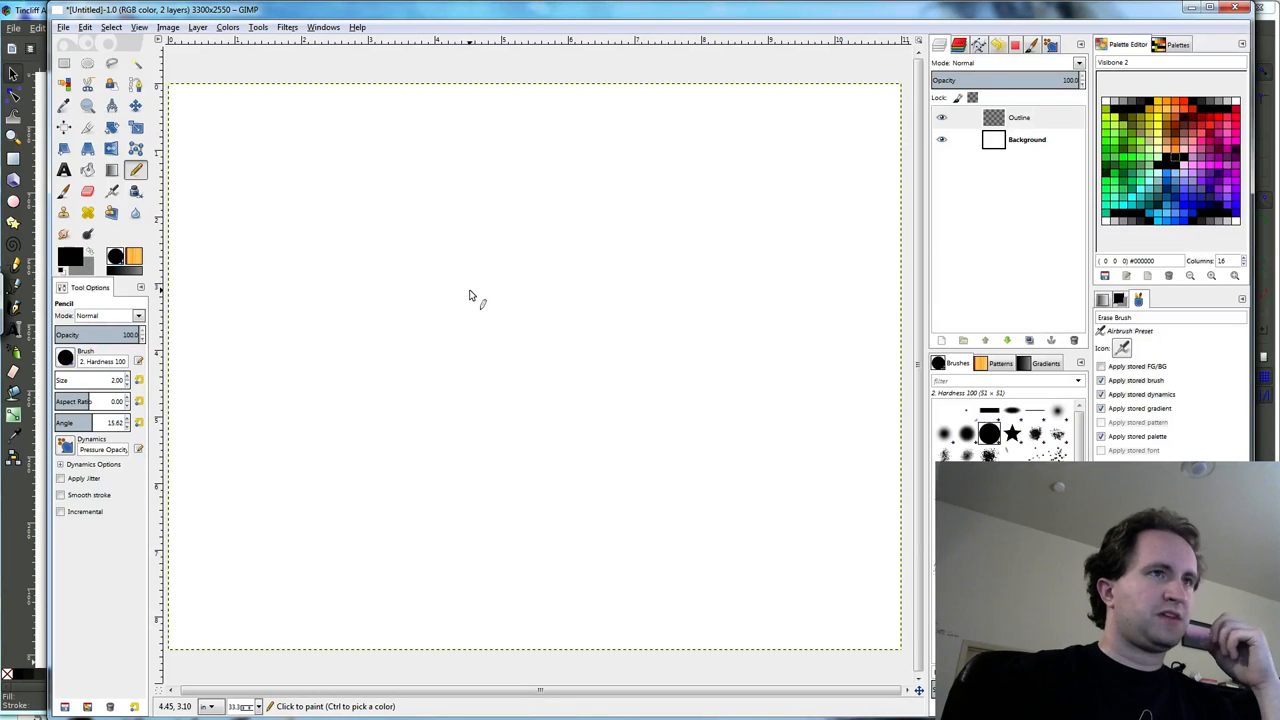
mouse_move(524, 458)
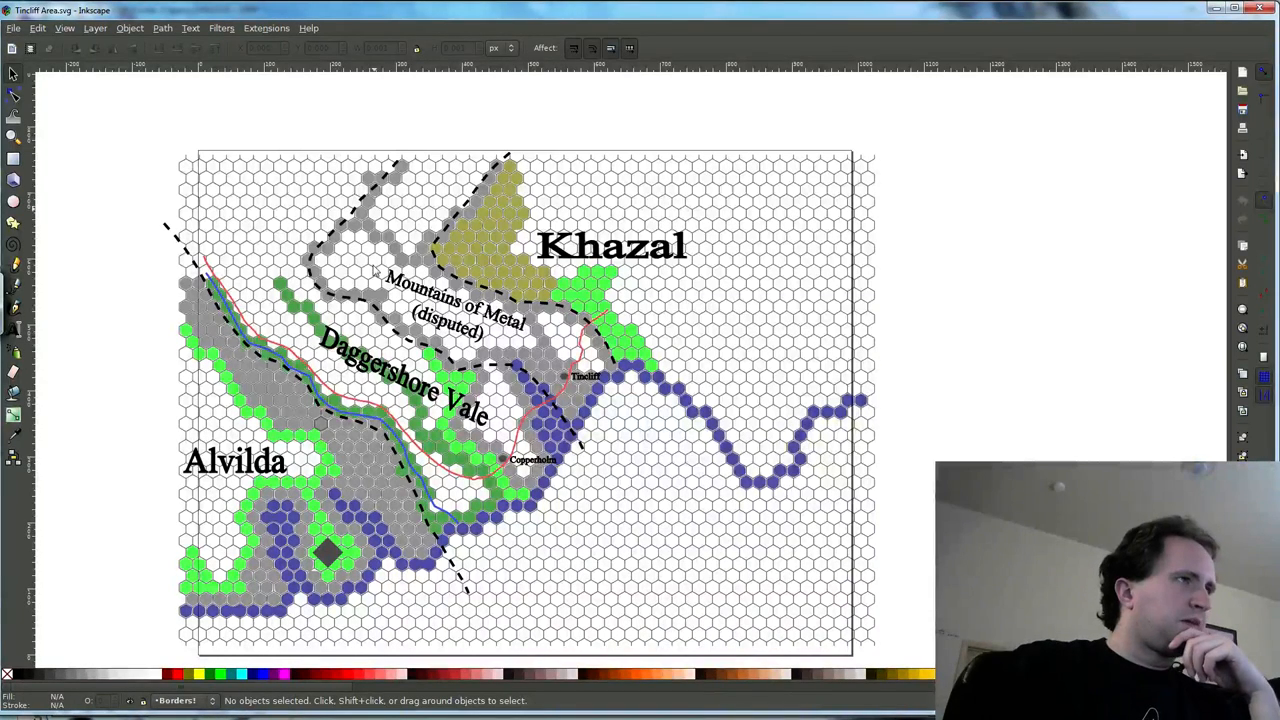
mouse_move(340, 12)
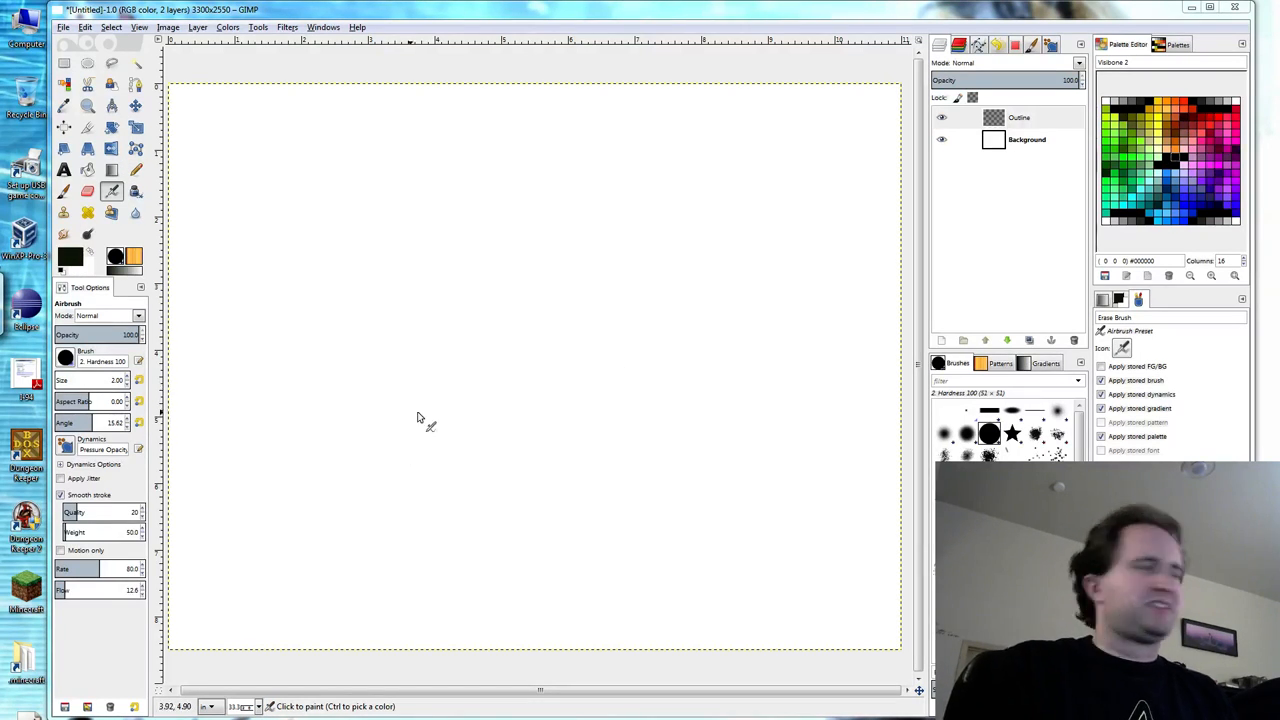
mouse_move(236, 530)
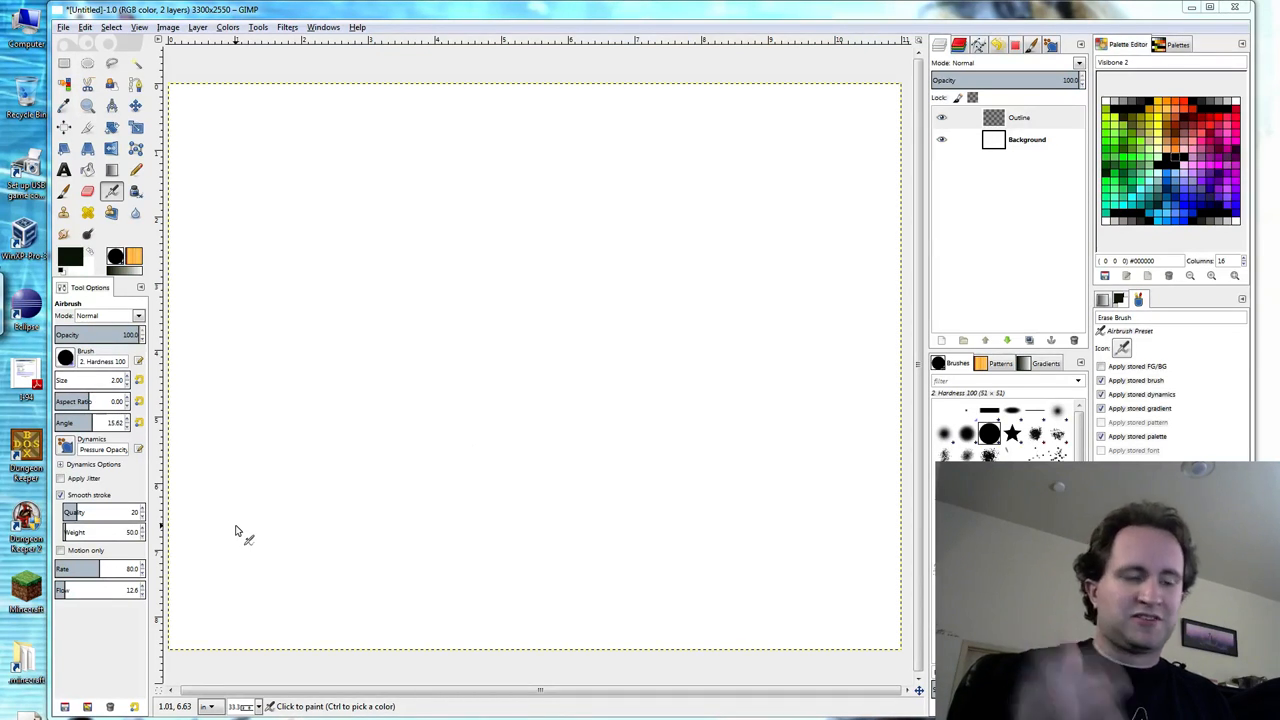
mouse_move(556, 216)
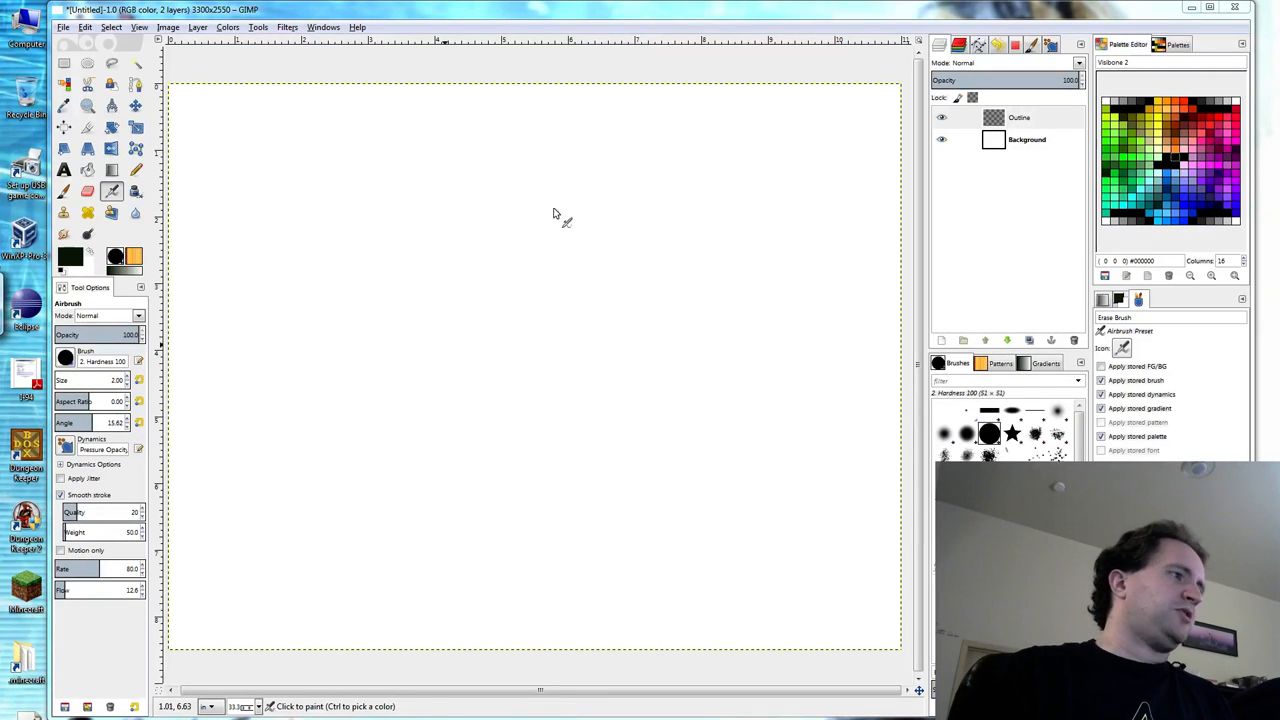
mouse_move(426, 368)
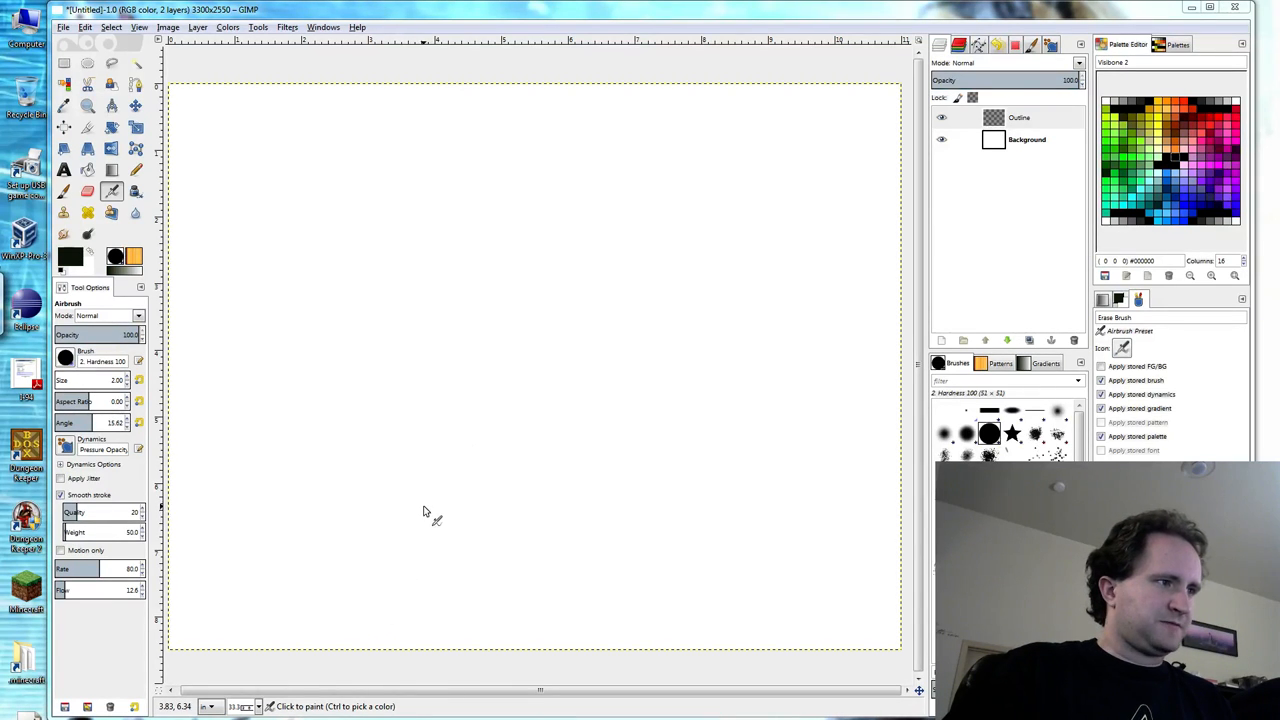
With the Pencil tool, draw a wavy coastline from the lower middle up toward the right.
left_click(136, 168)
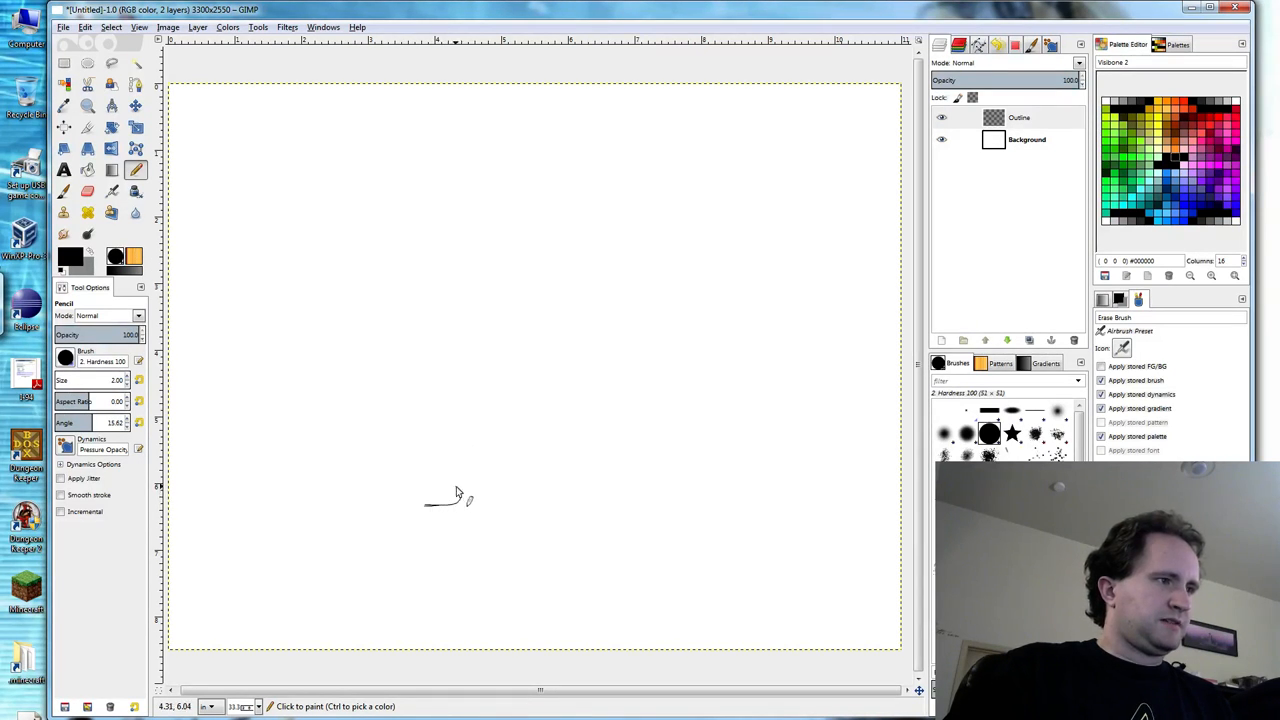
left_click_drag(424, 508, 464, 470)
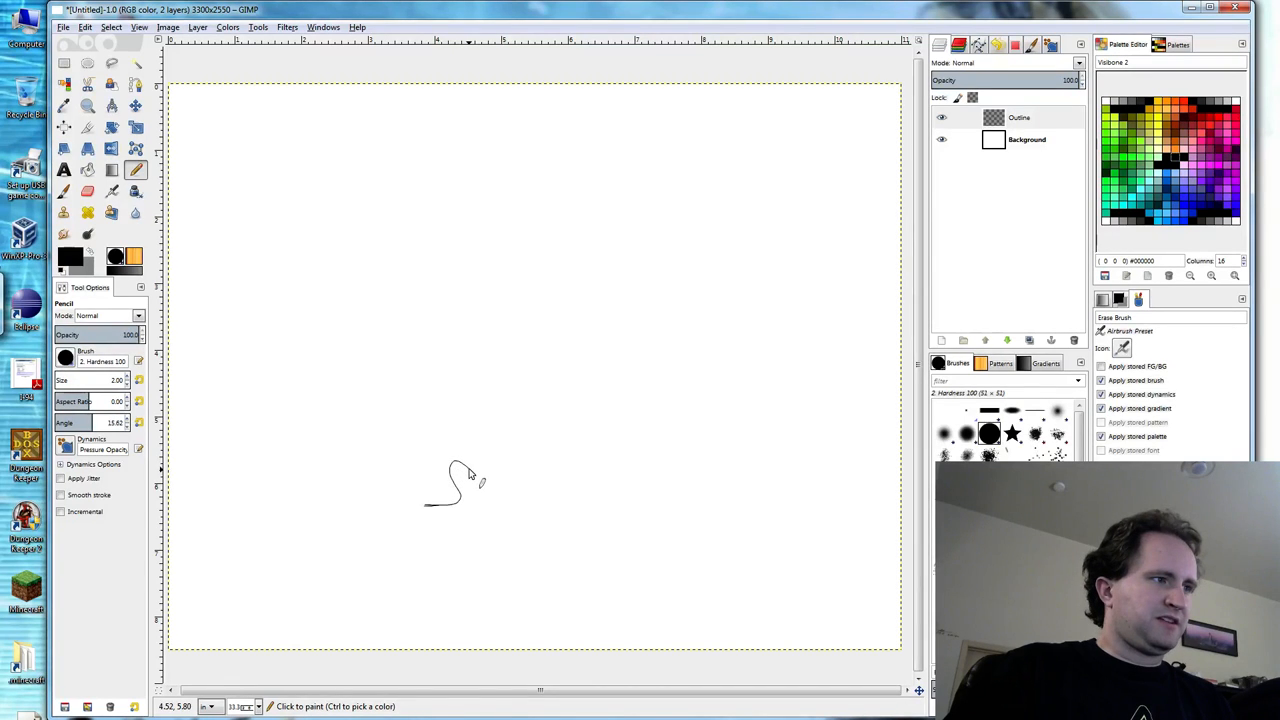
left_click_drag(464, 476, 490, 504)
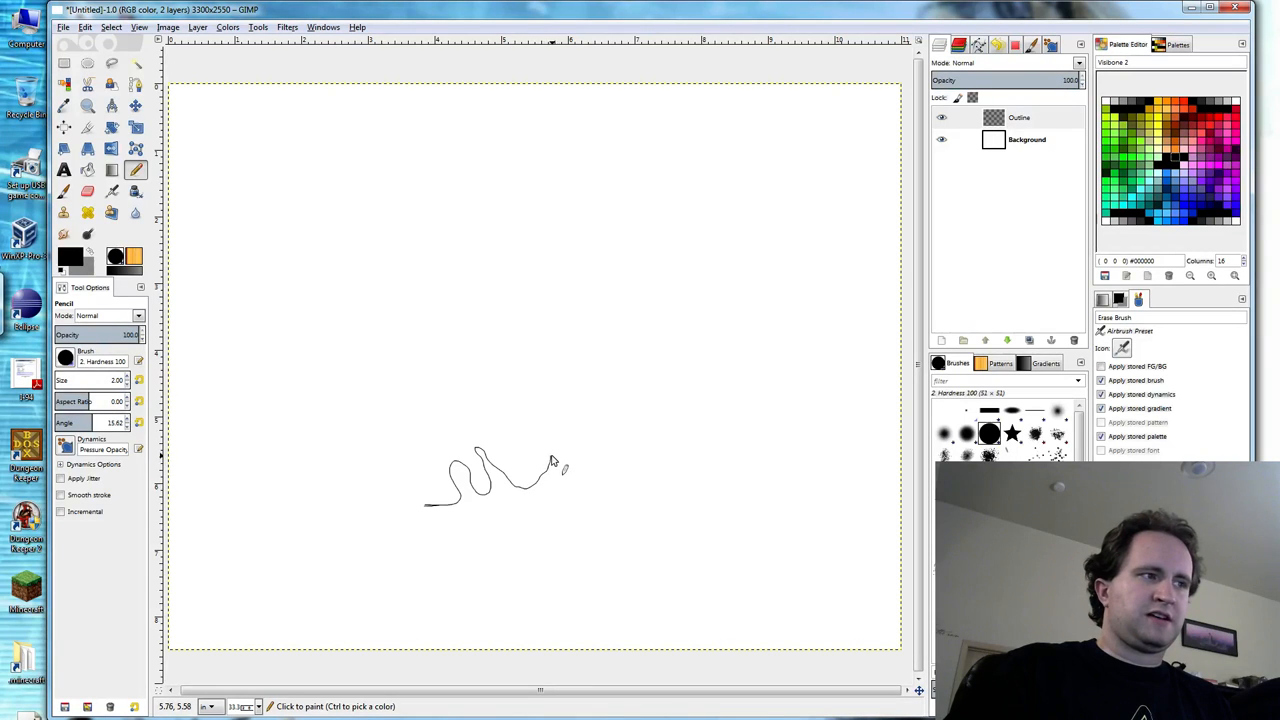
left_click_drag(556, 464, 600, 440)
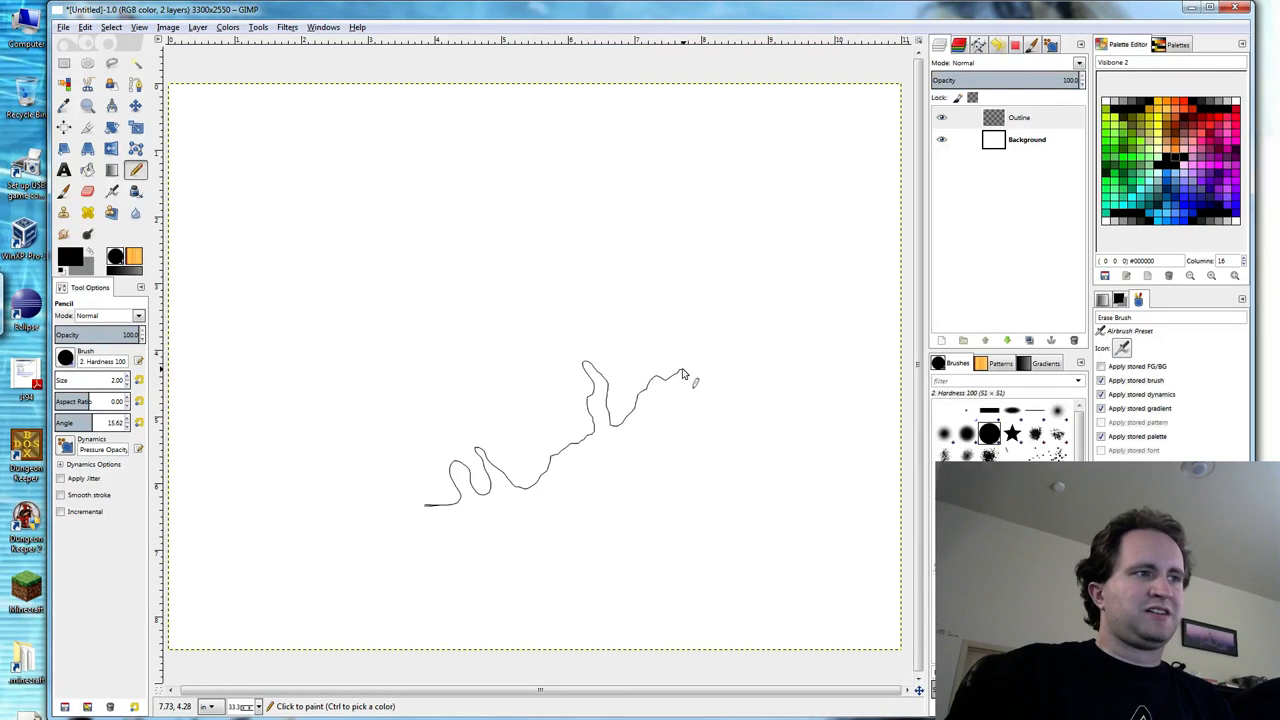
left_click_drag(684, 376, 724, 388)
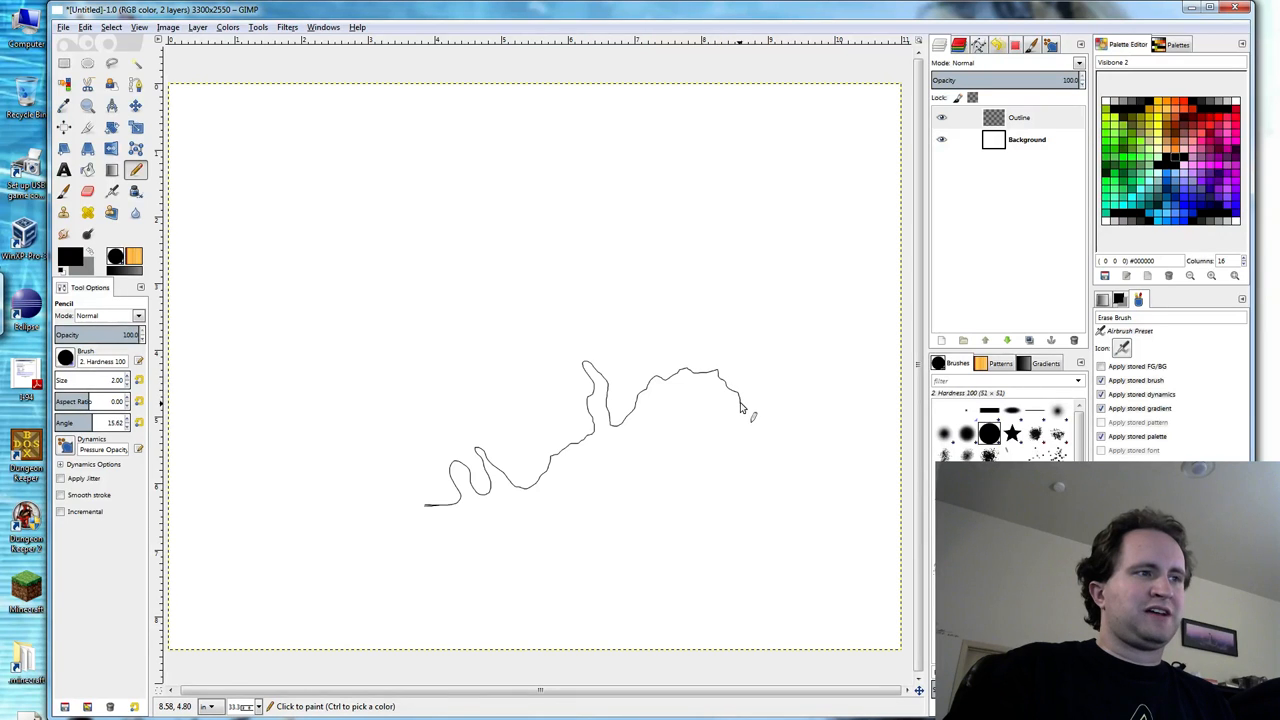
left_click_drag(740, 404, 764, 444)
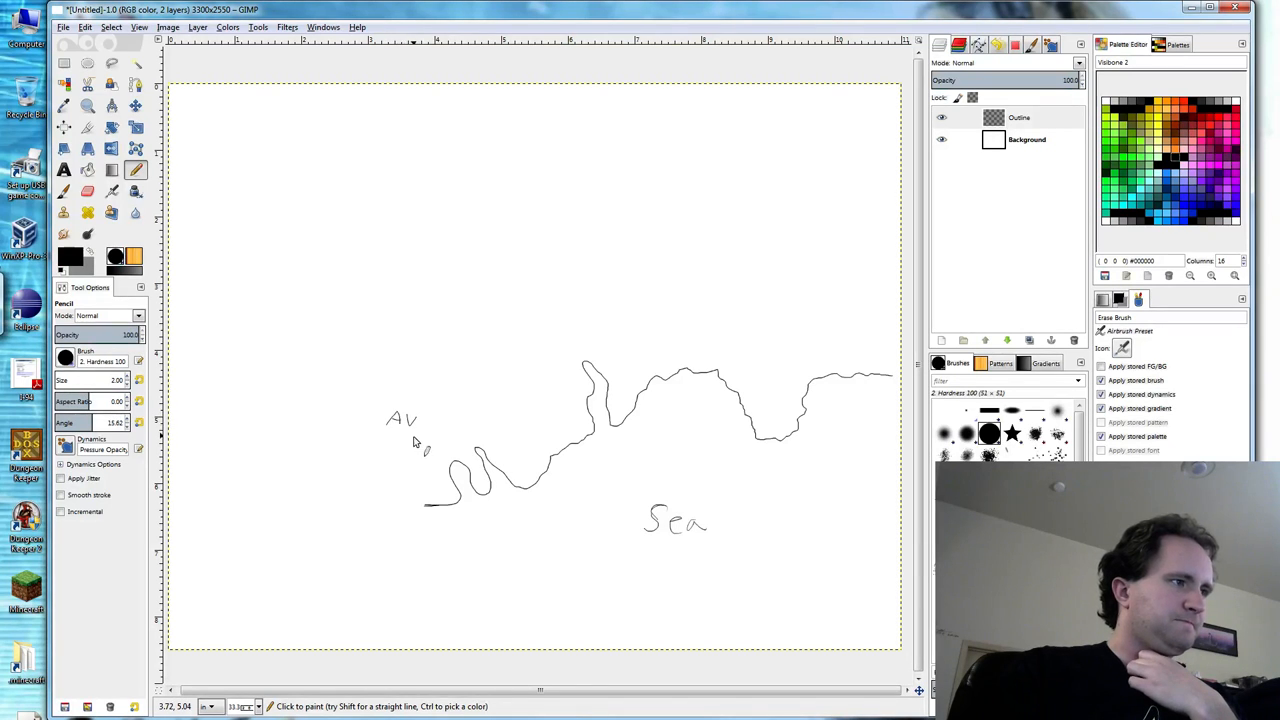
mouse_move(504, 398)
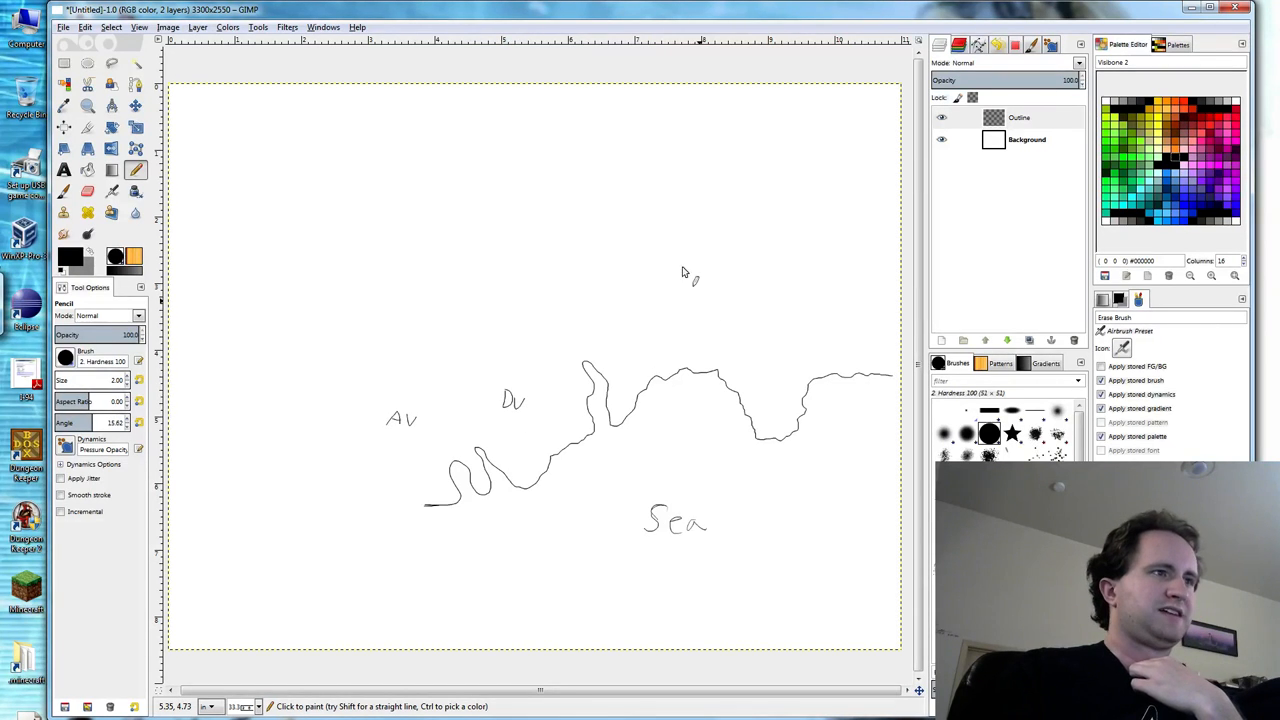
mouse_move(676, 284)
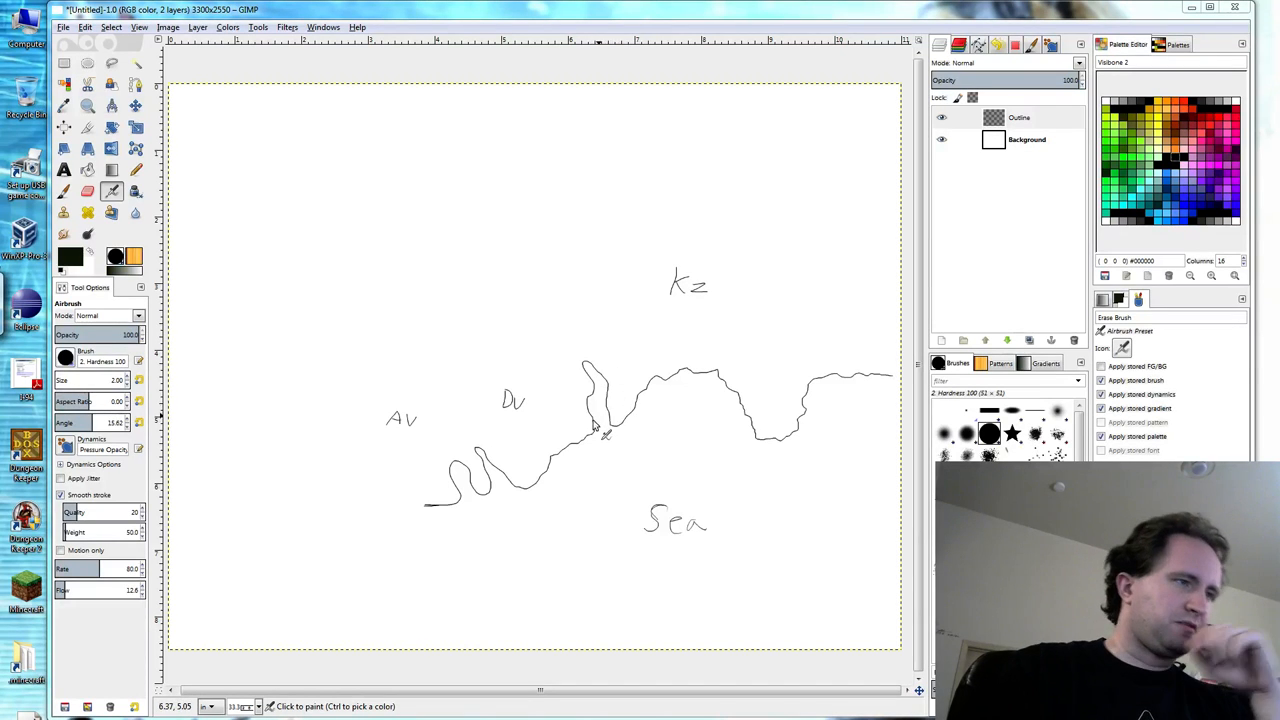
mouse_move(640, 420)
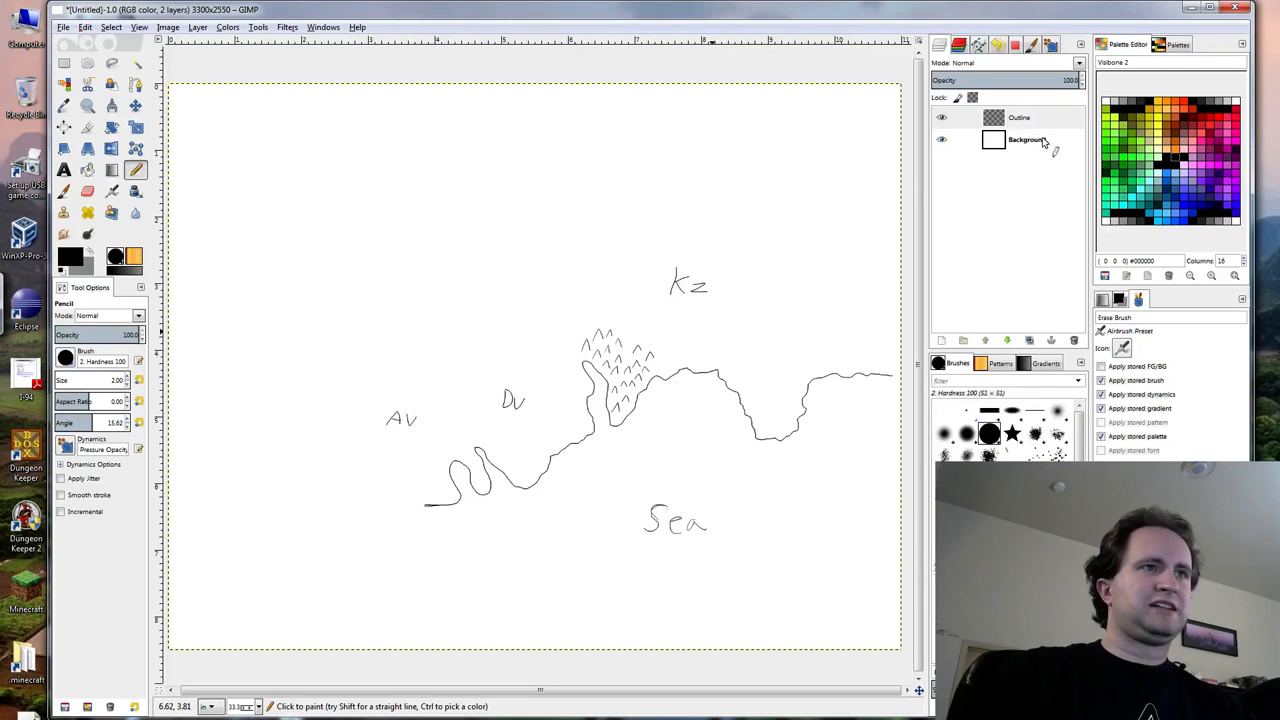
Create a new layer named notes from the Background layer's context menu.
right_click(1026, 140)
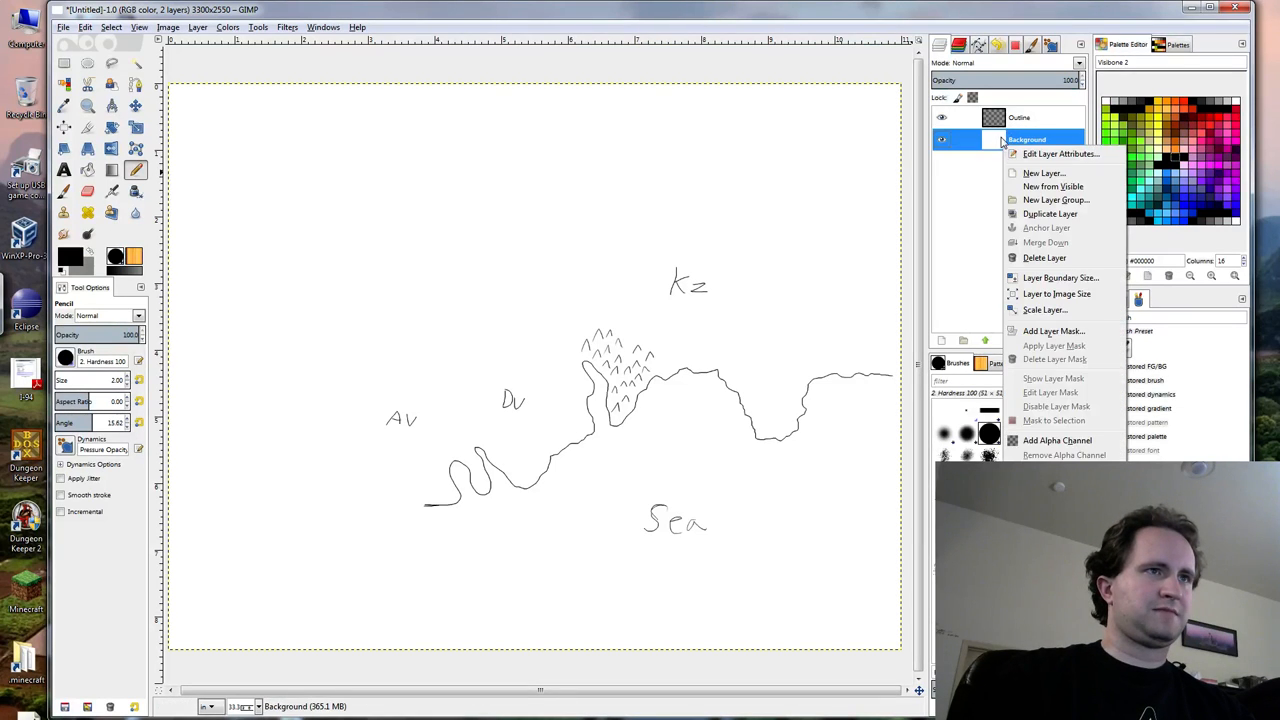
left_click(1044, 172)
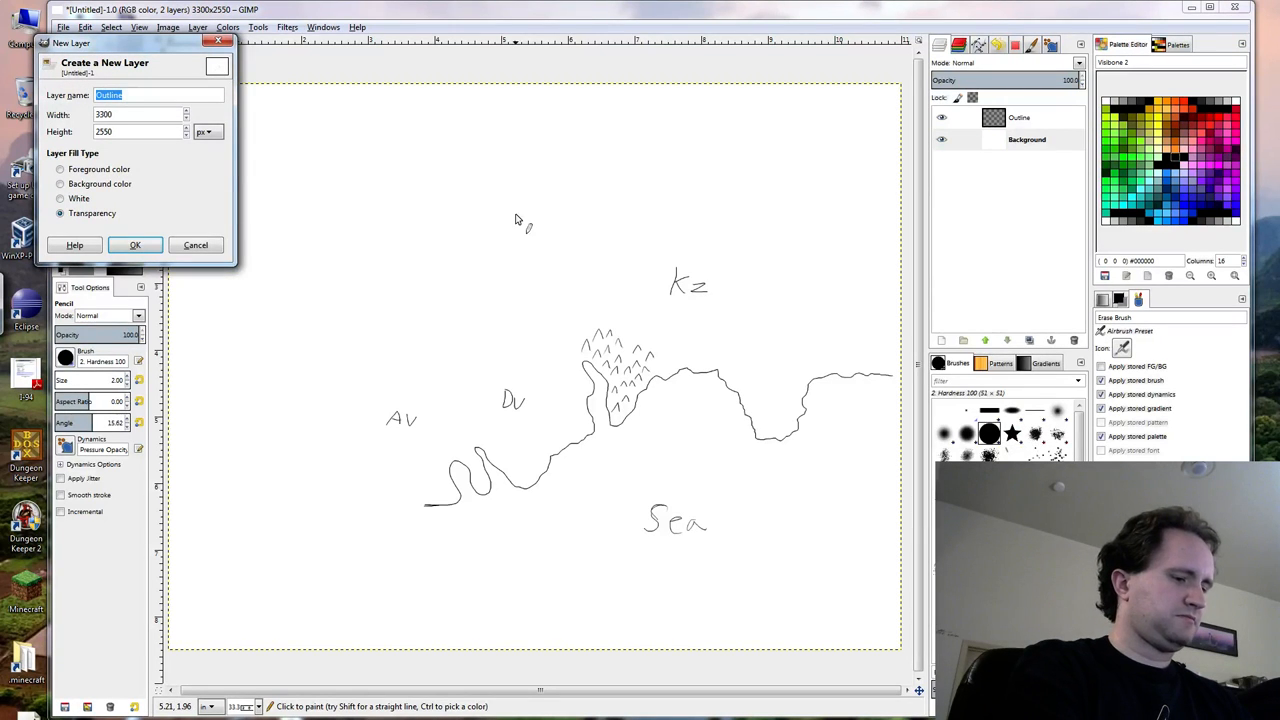
left_click(136, 244)
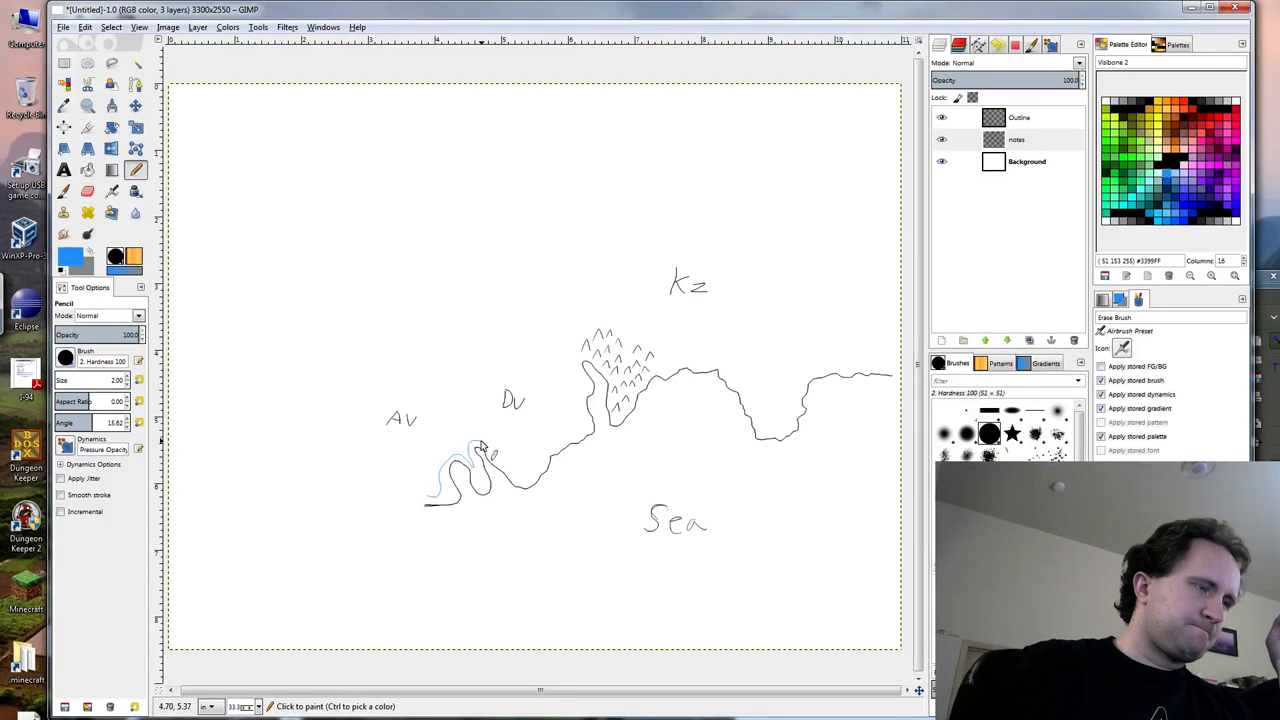
Draw light blue rivers near the west coast, between Av and Dr, from the north, toward the mountains and along the far west.
left_click_drag(480, 444, 410, 360)
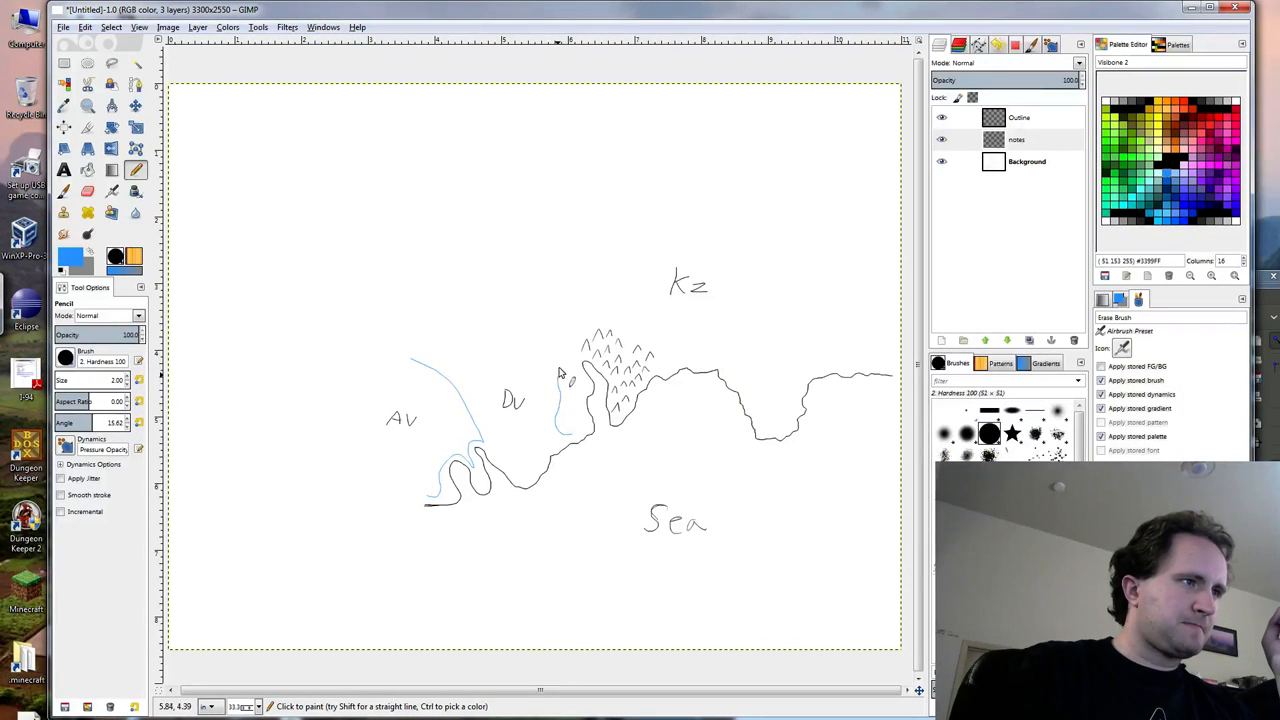
left_click_drag(564, 376, 510, 270)
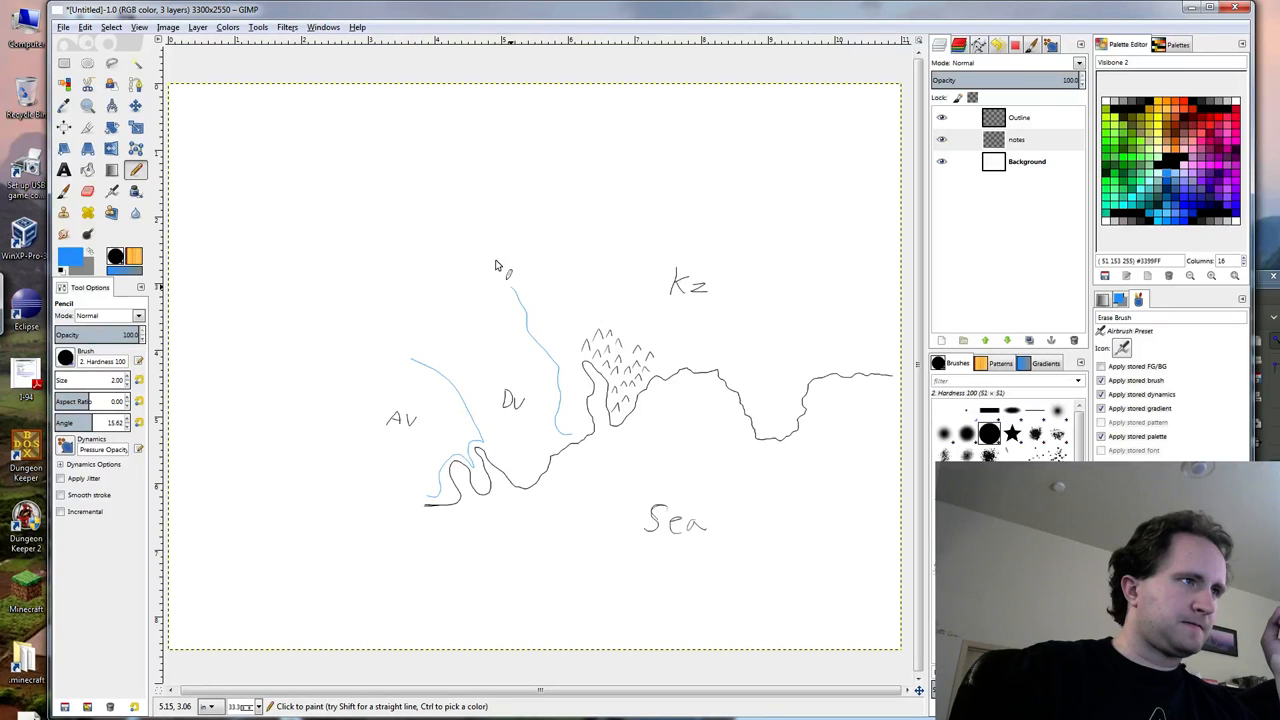
left_click_drag(516, 290, 500, 236)
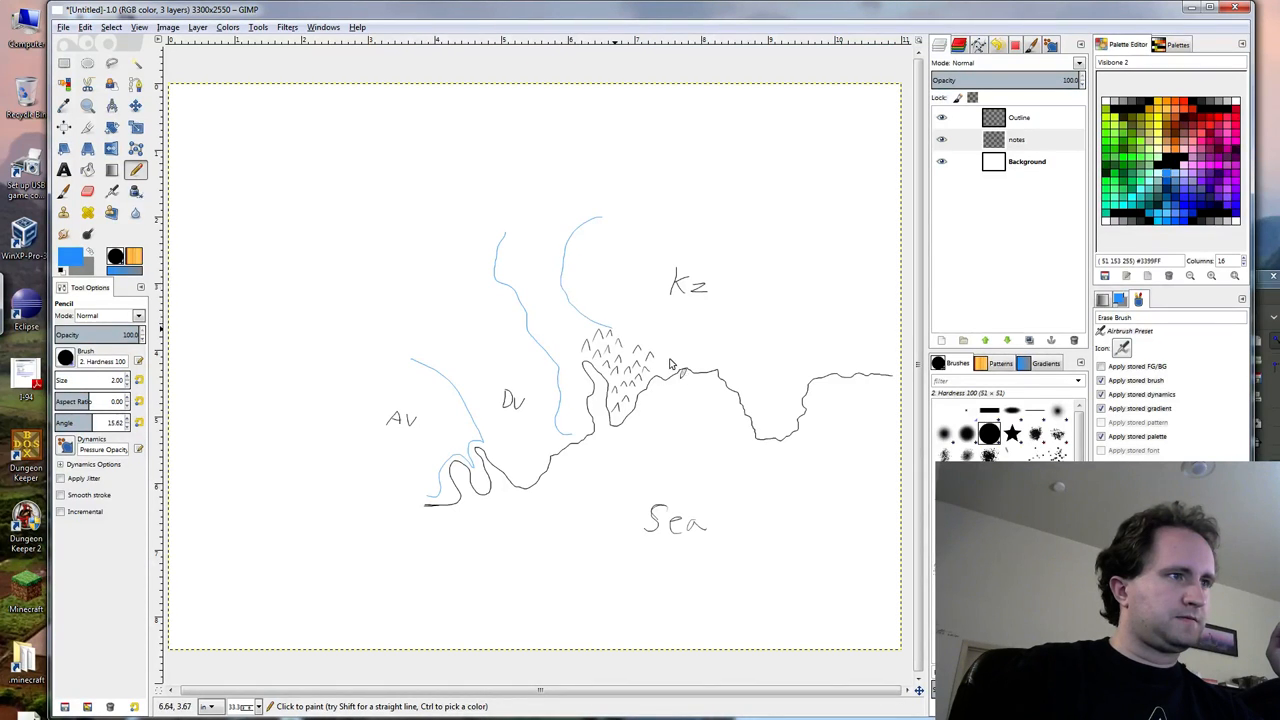
left_click_drag(640, 350, 684, 372)
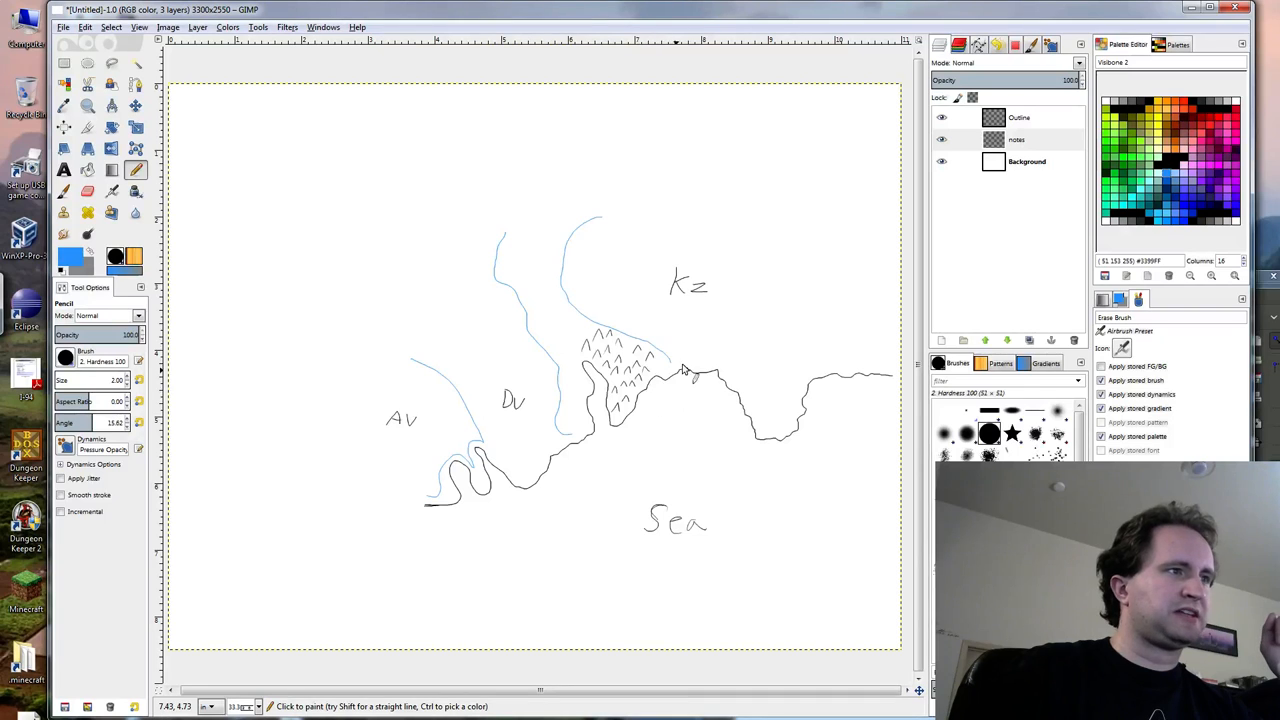
mouse_move(618, 290)
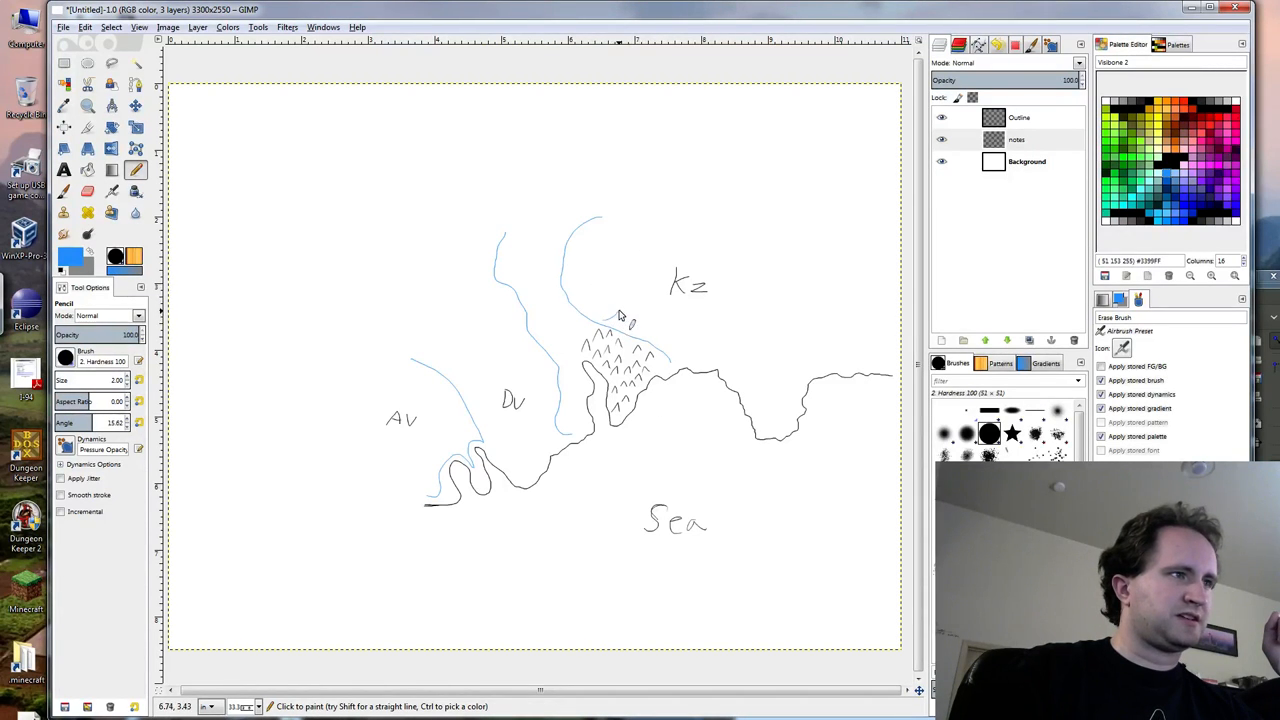
left_click_drag(620, 300, 660, 236)
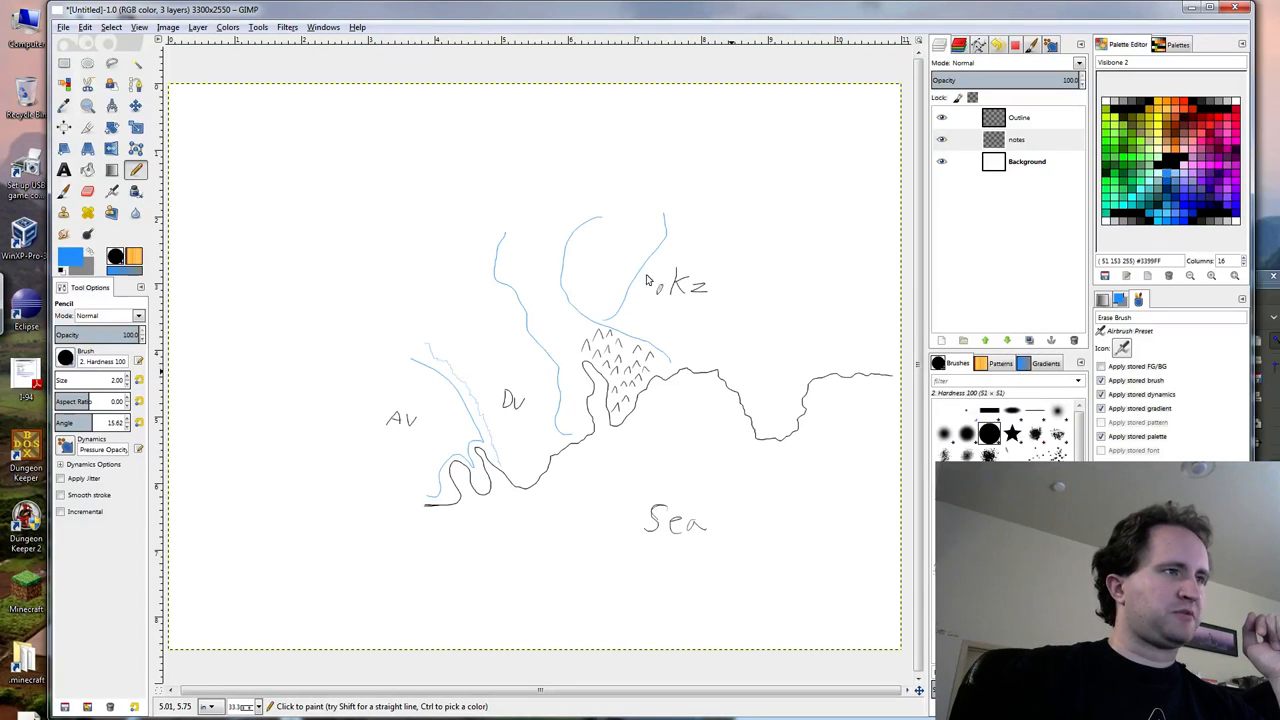
mouse_move(520, 388)
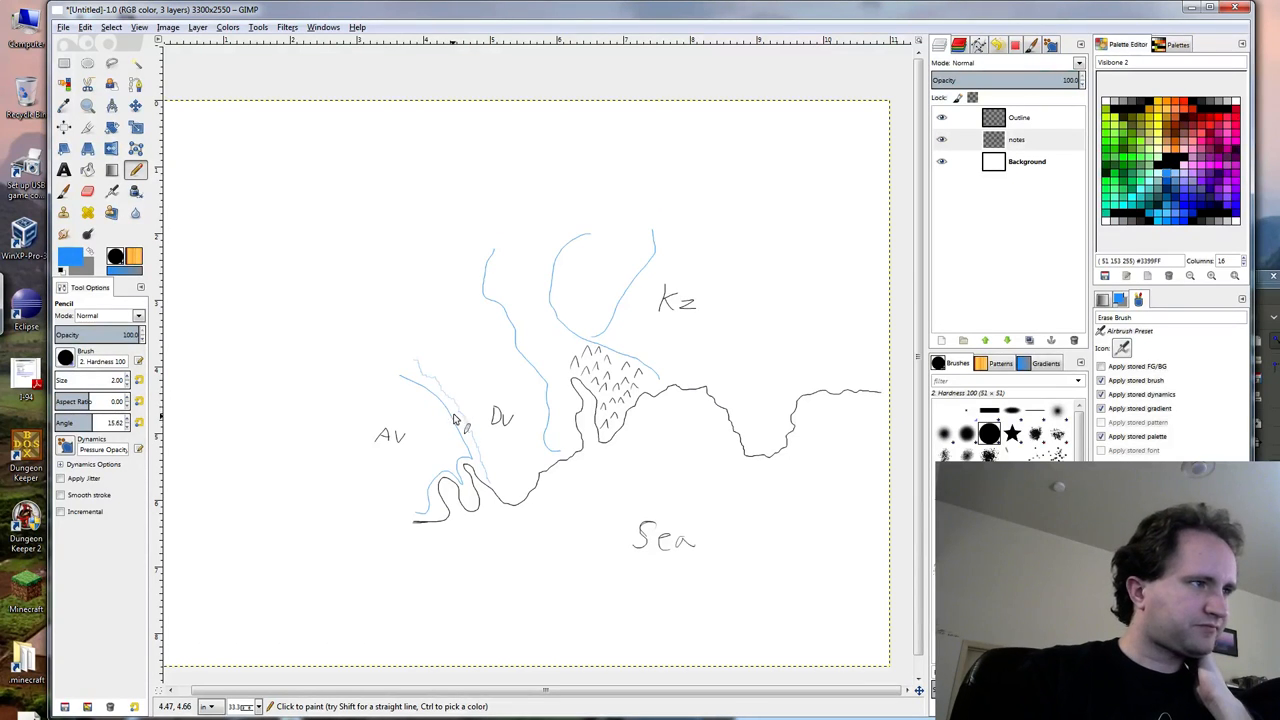
mouse_move(420, 528)
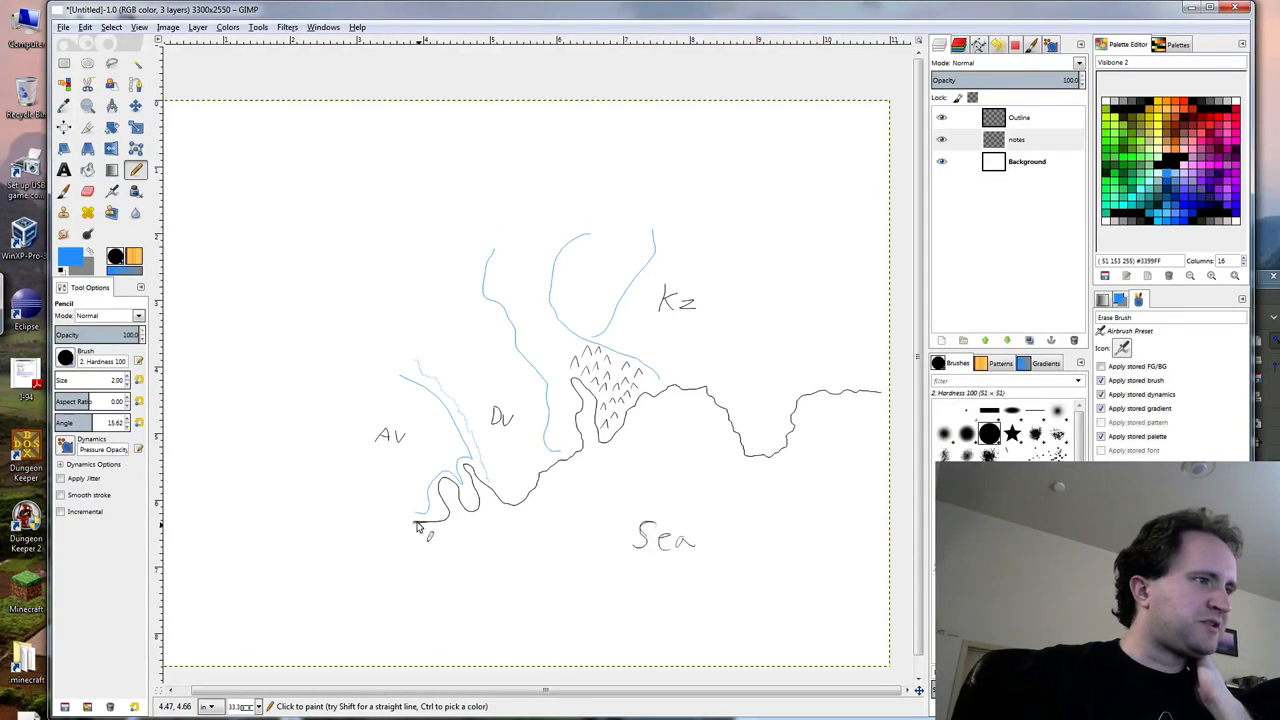
left_click_drag(420, 522, 340, 518)
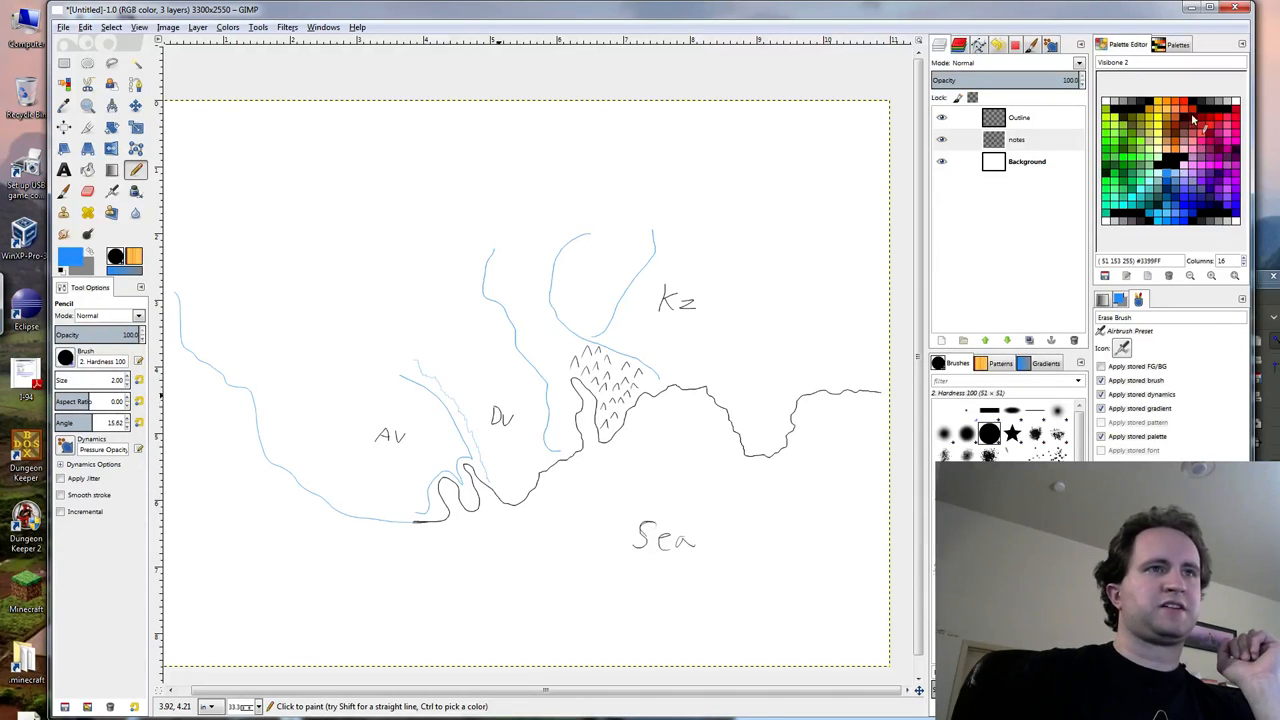
In red, draw lines from Av to the coast, south through the mountains to the sea, and across Av.
left_click(1184, 100)
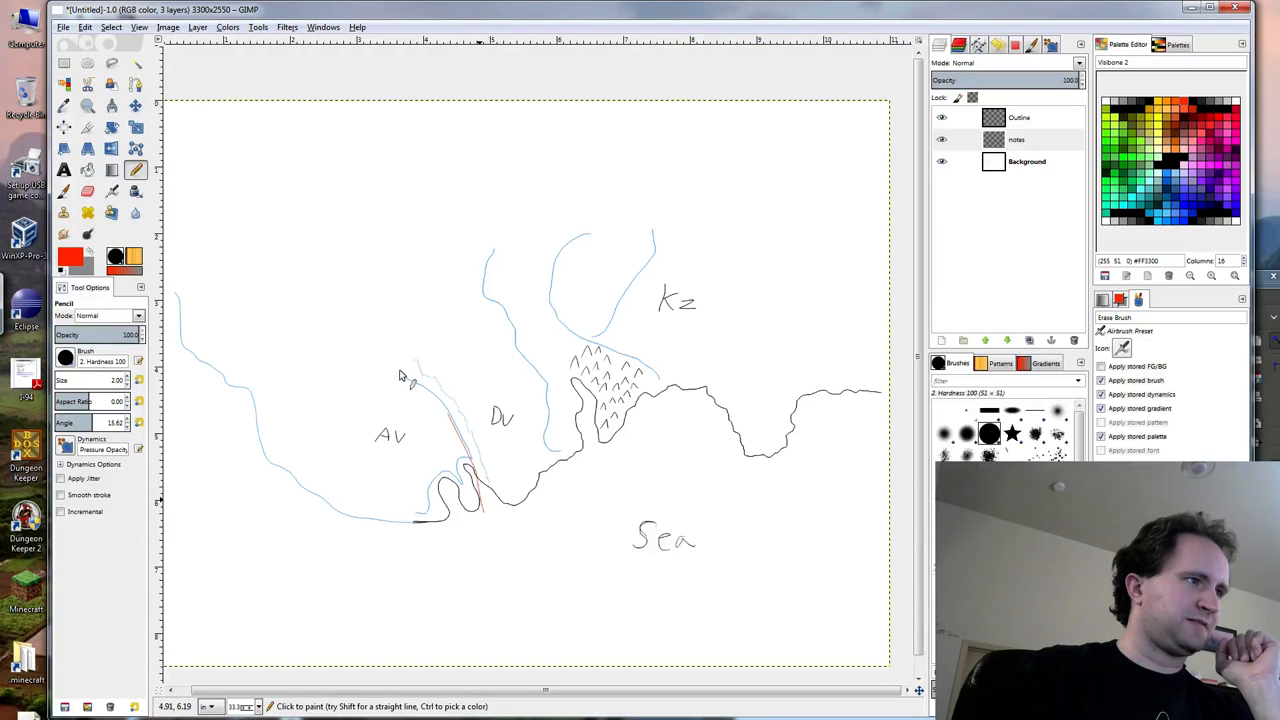
left_click_drag(400, 380, 490, 524)
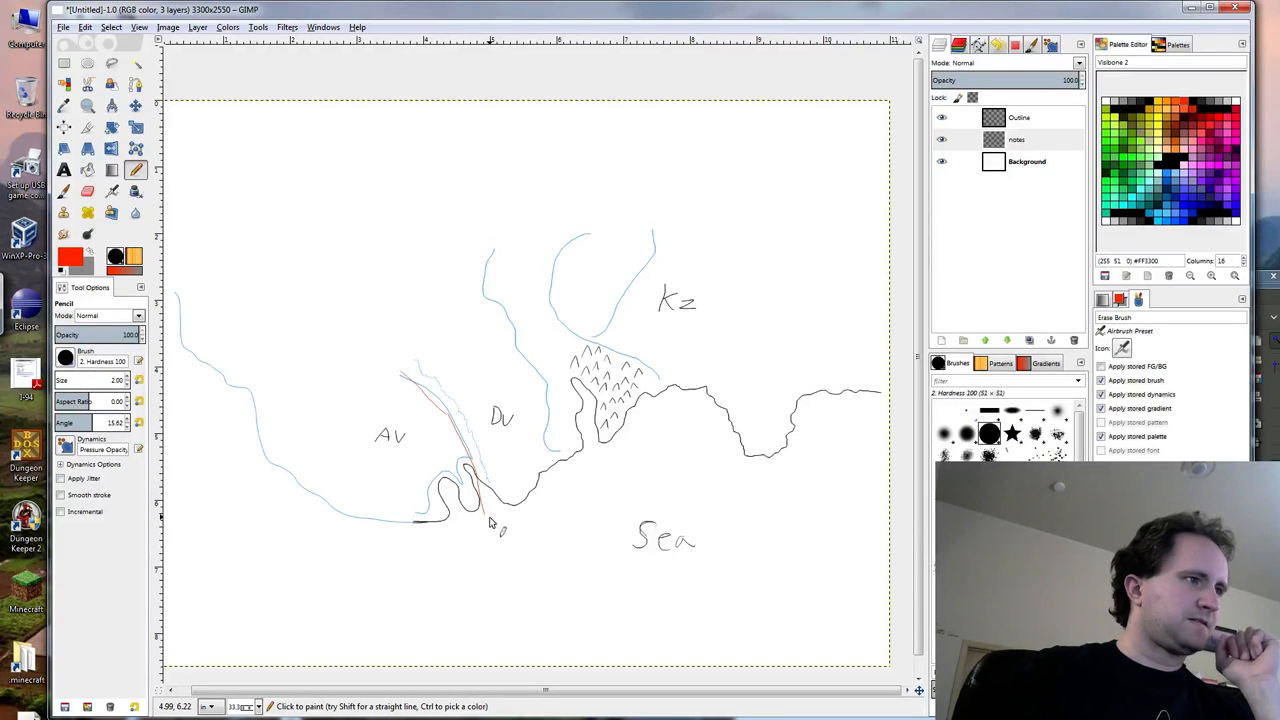
mouse_move(498, 266)
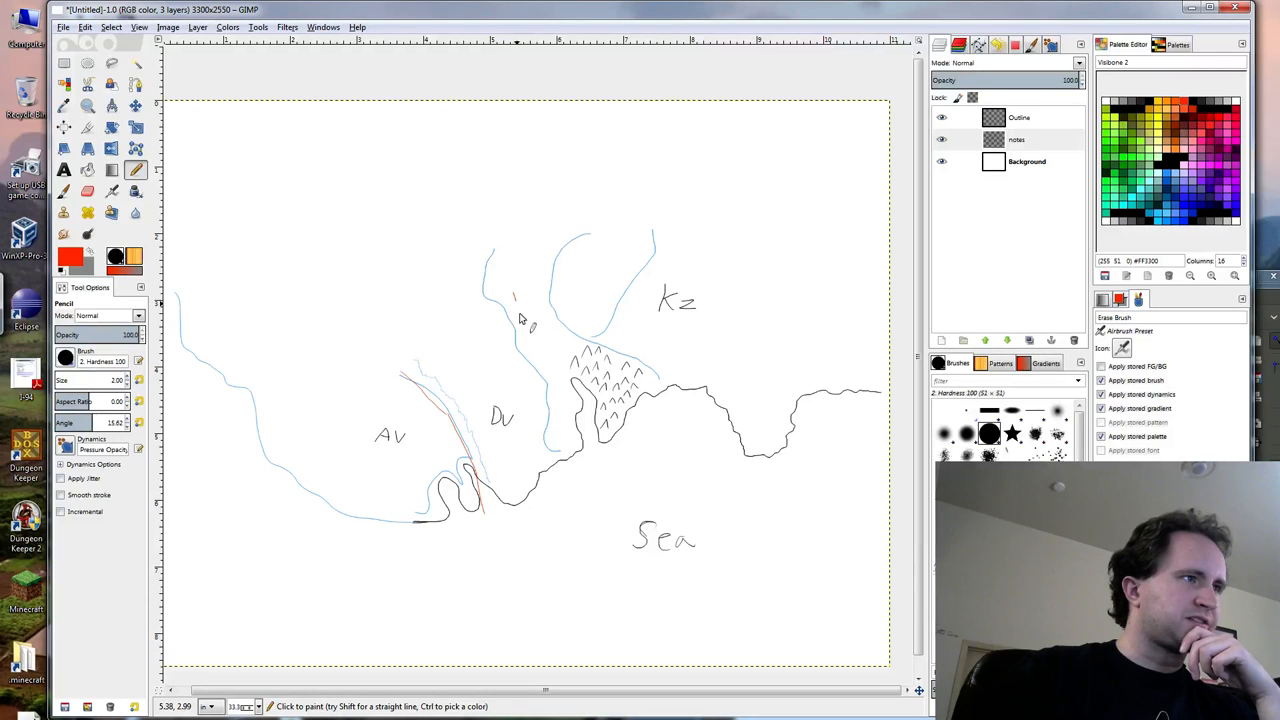
left_click_drag(516, 300, 576, 420)
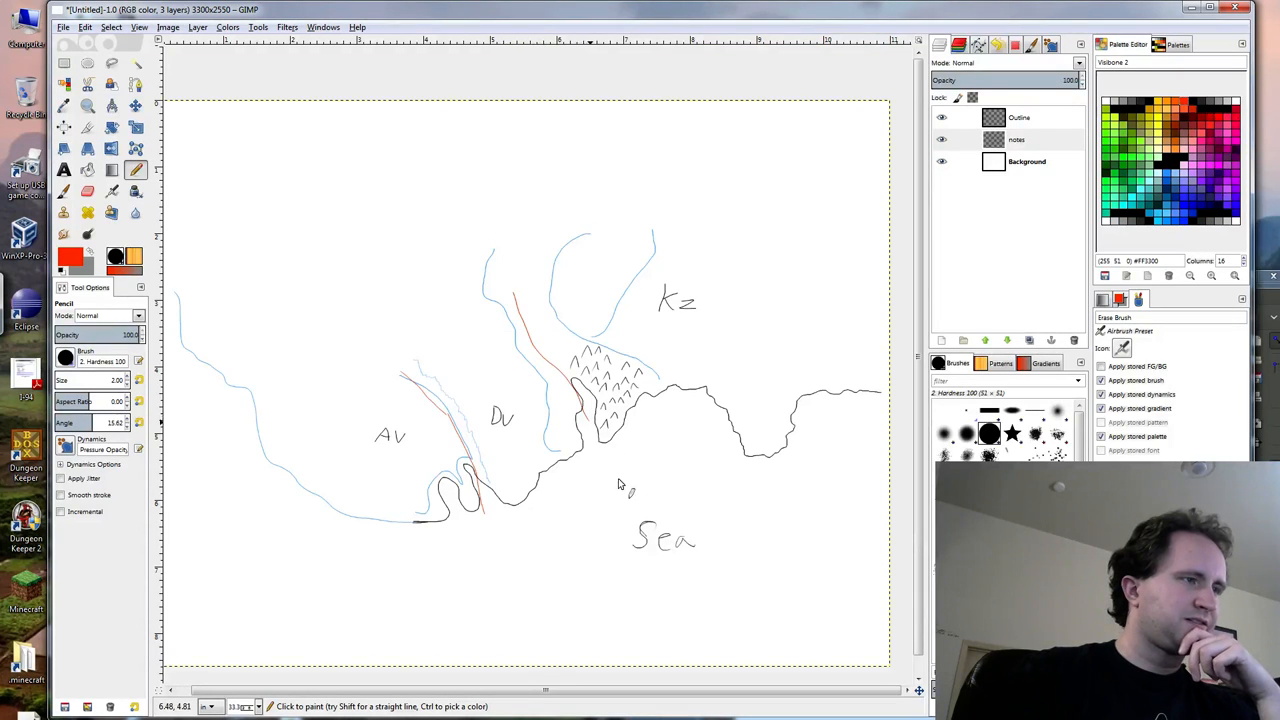
left_click_drag(516, 260, 624, 480)
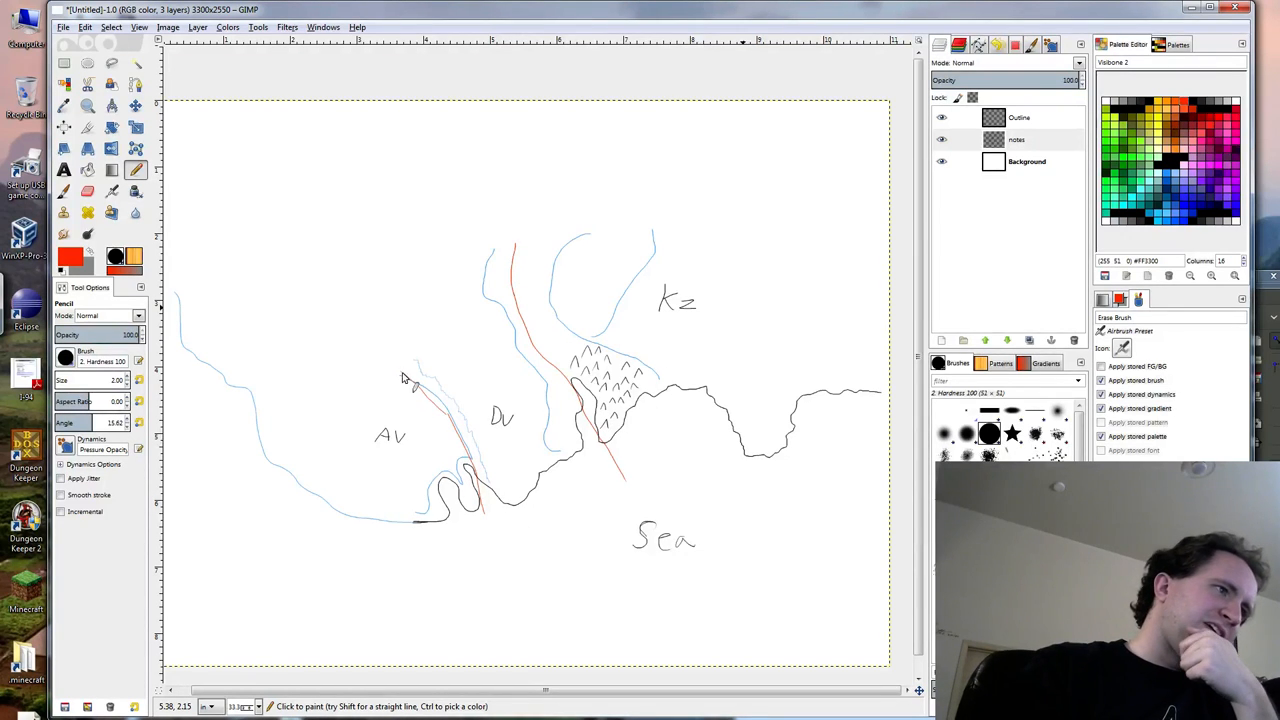
left_click_drag(404, 380, 364, 332)
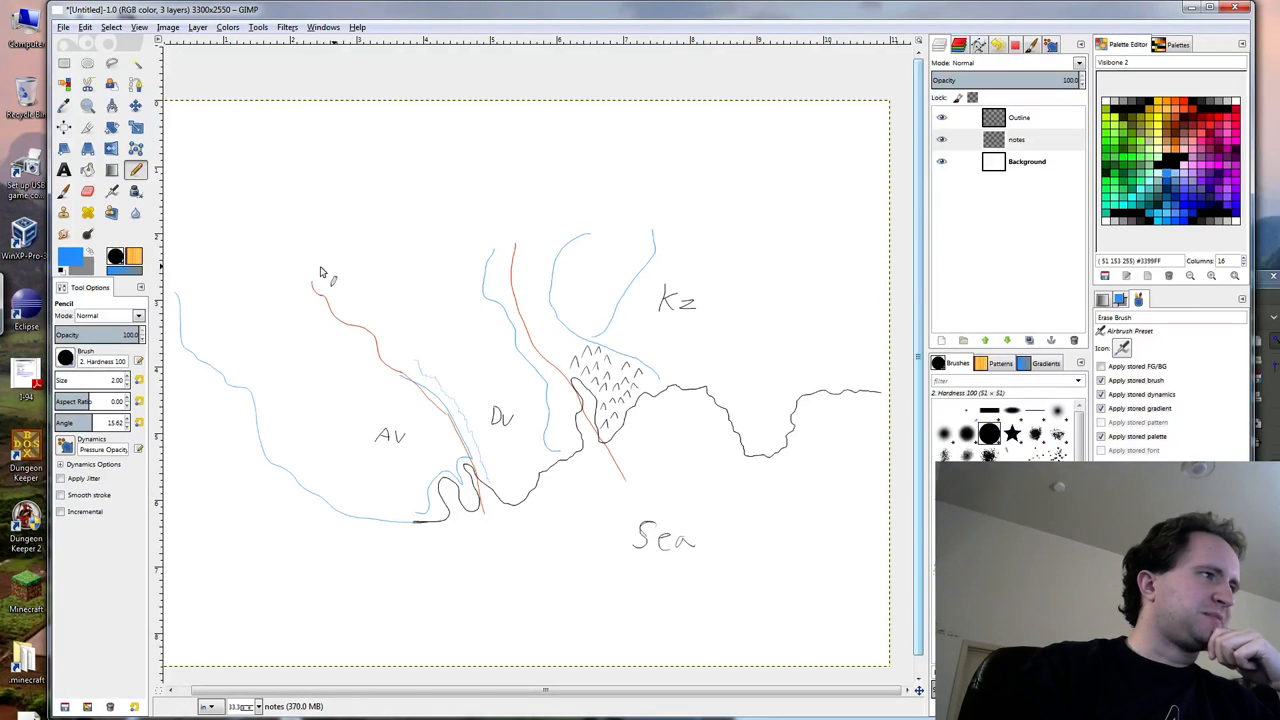
Draw a blue lake outline in the north-west and a river from it down to the coast.
left_click_drag(340, 284, 290, 210)
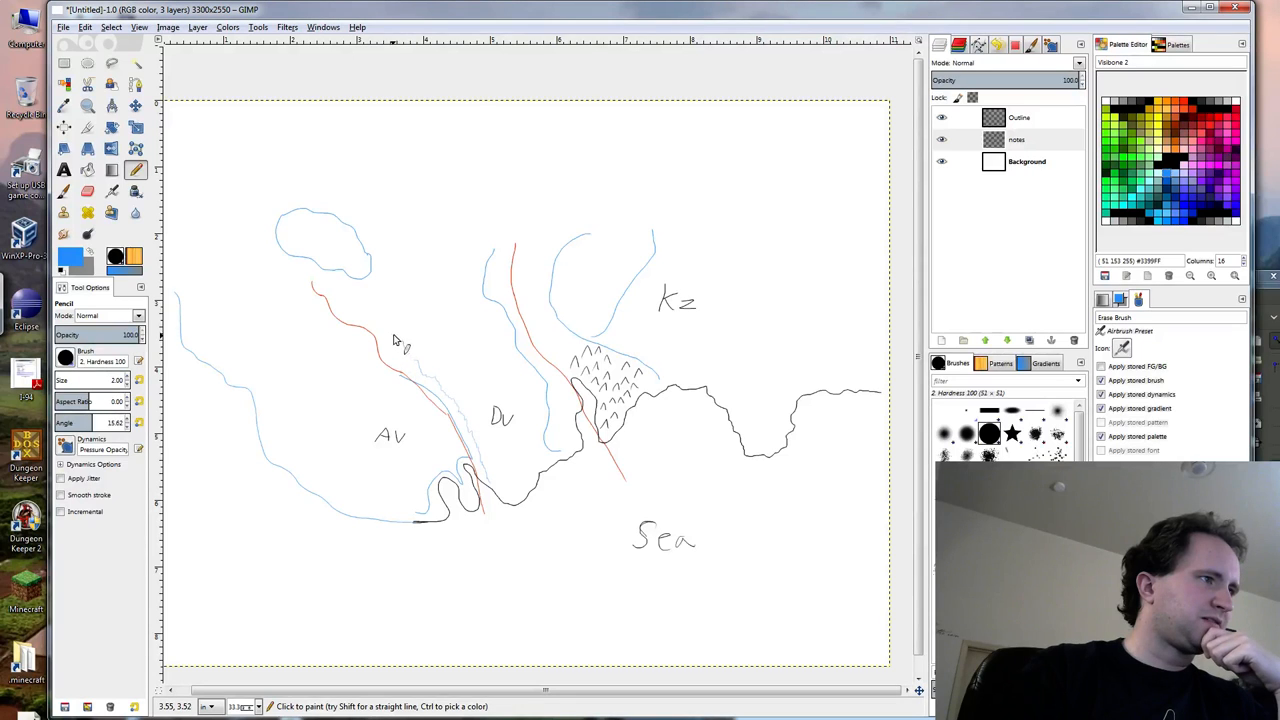
left_click_drag(398, 338, 364, 276)
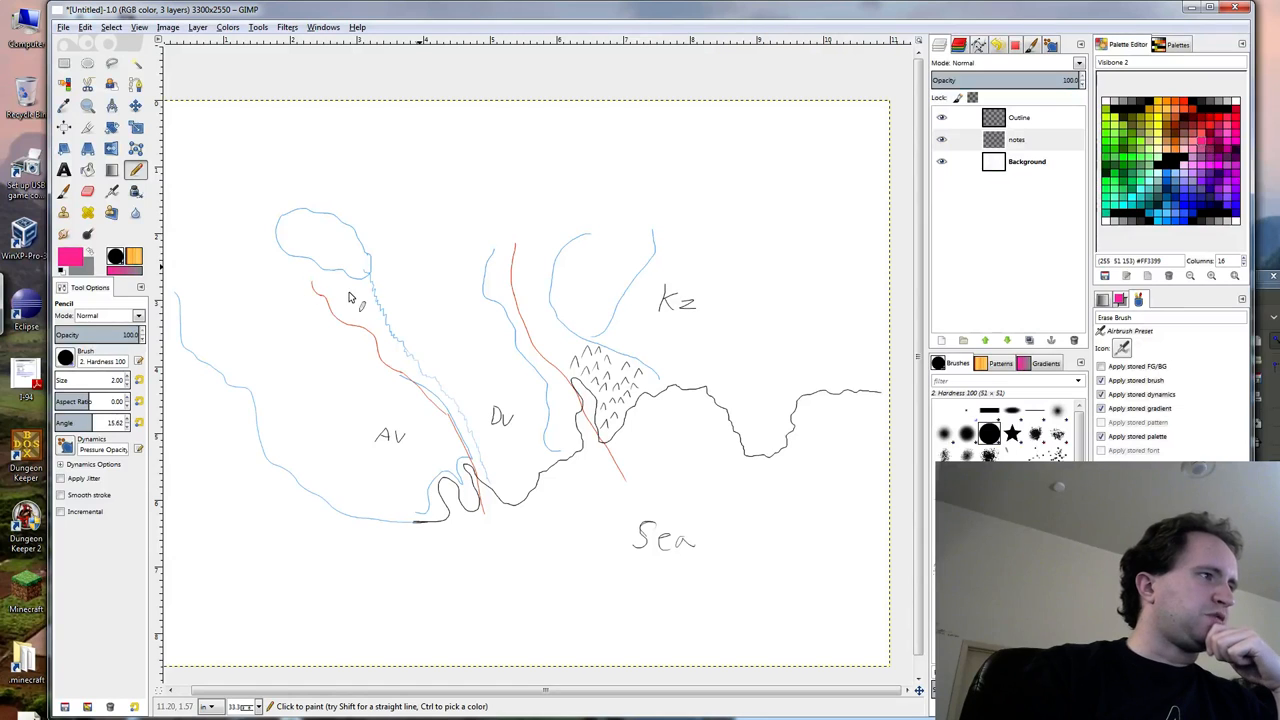
mouse_move(322, 392)
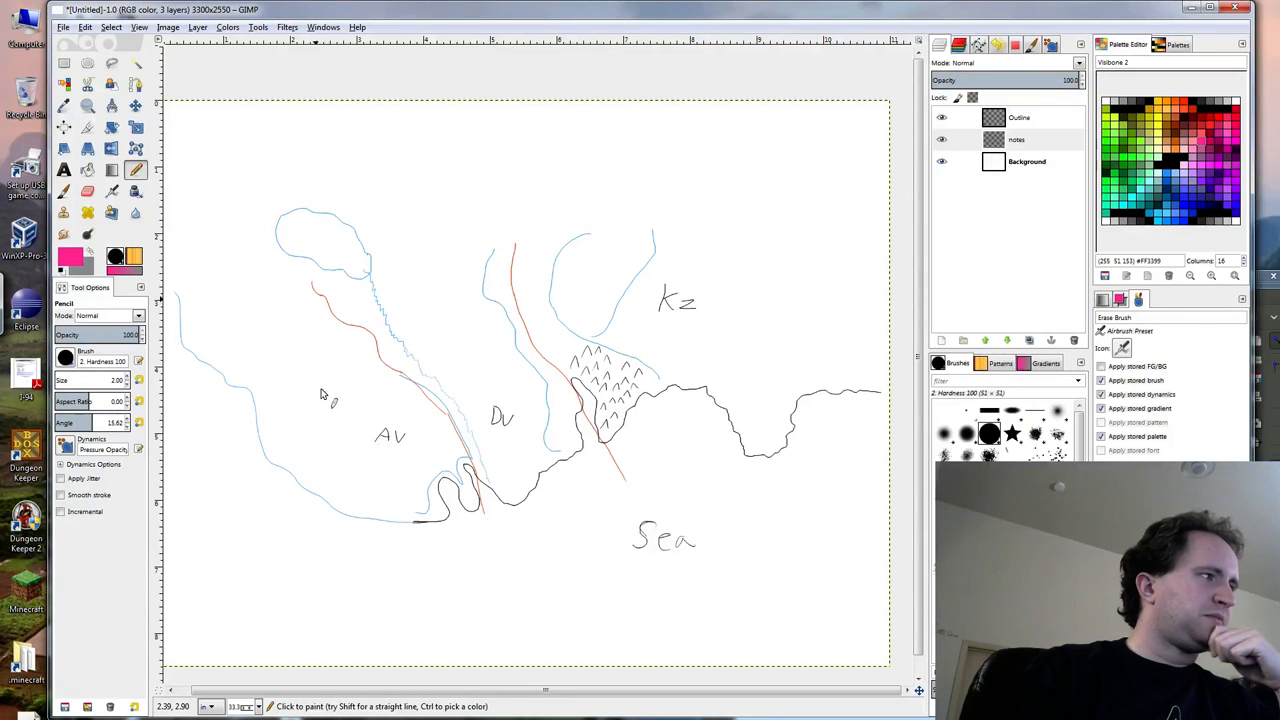
mouse_move(316, 292)
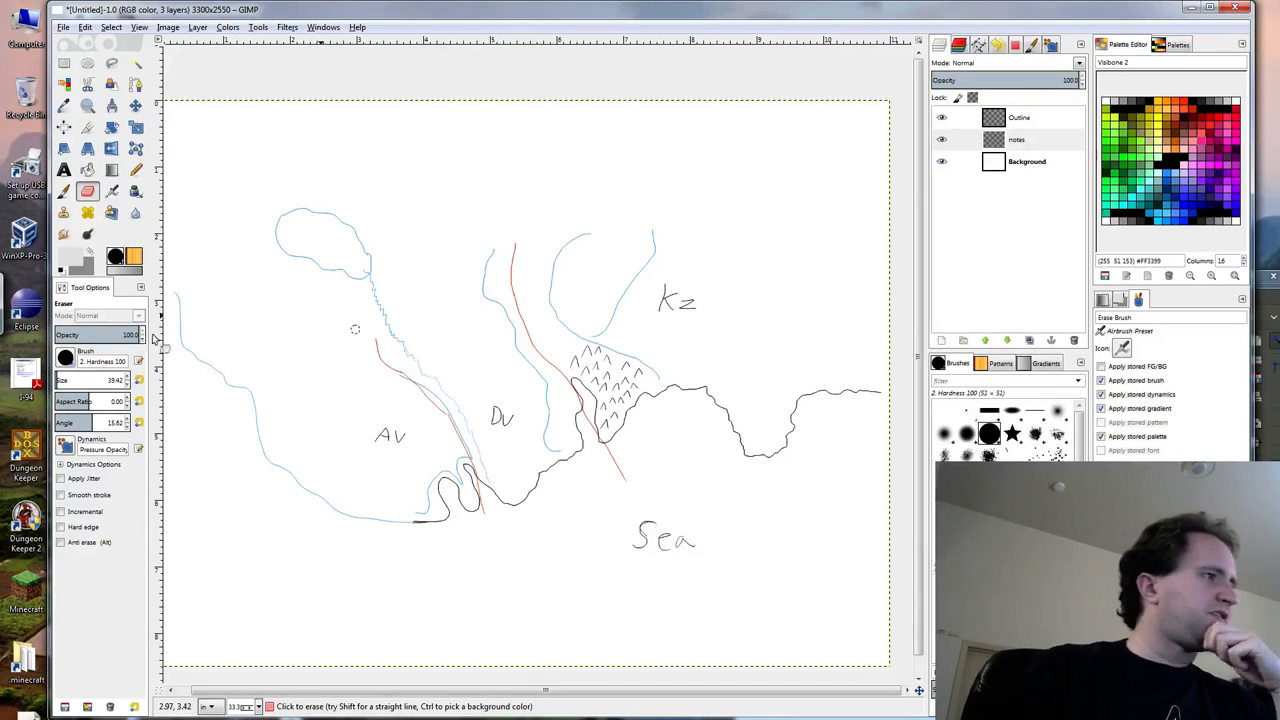
mouse_move(300, 316)
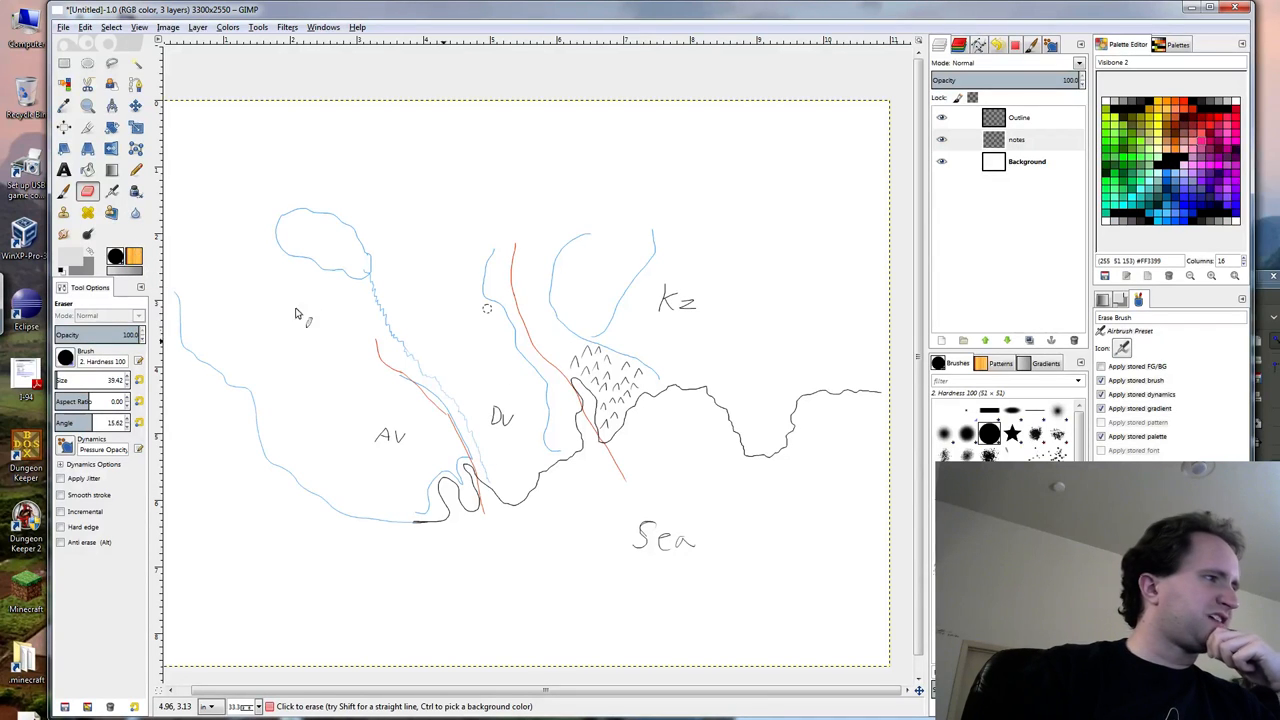
mouse_move(268, 344)
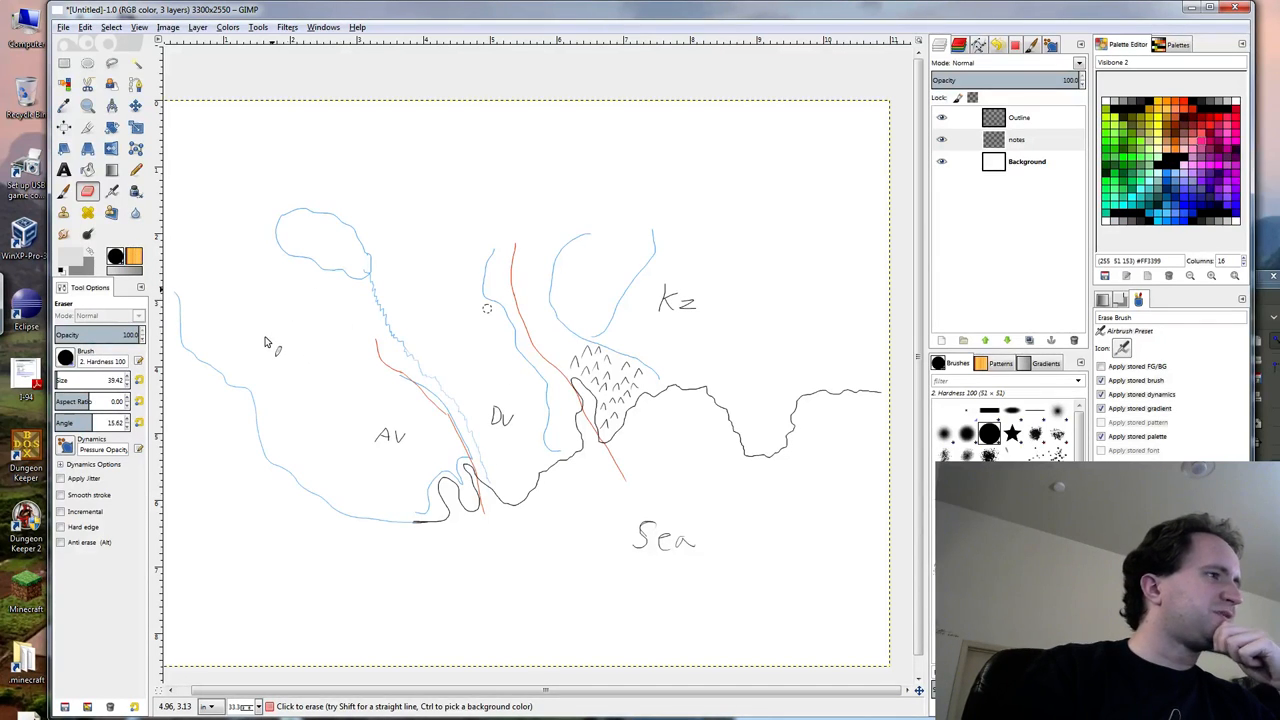
Erase part of the red line near the lake and switch back to a red colour.
left_click_drag(296, 324, 320, 350)
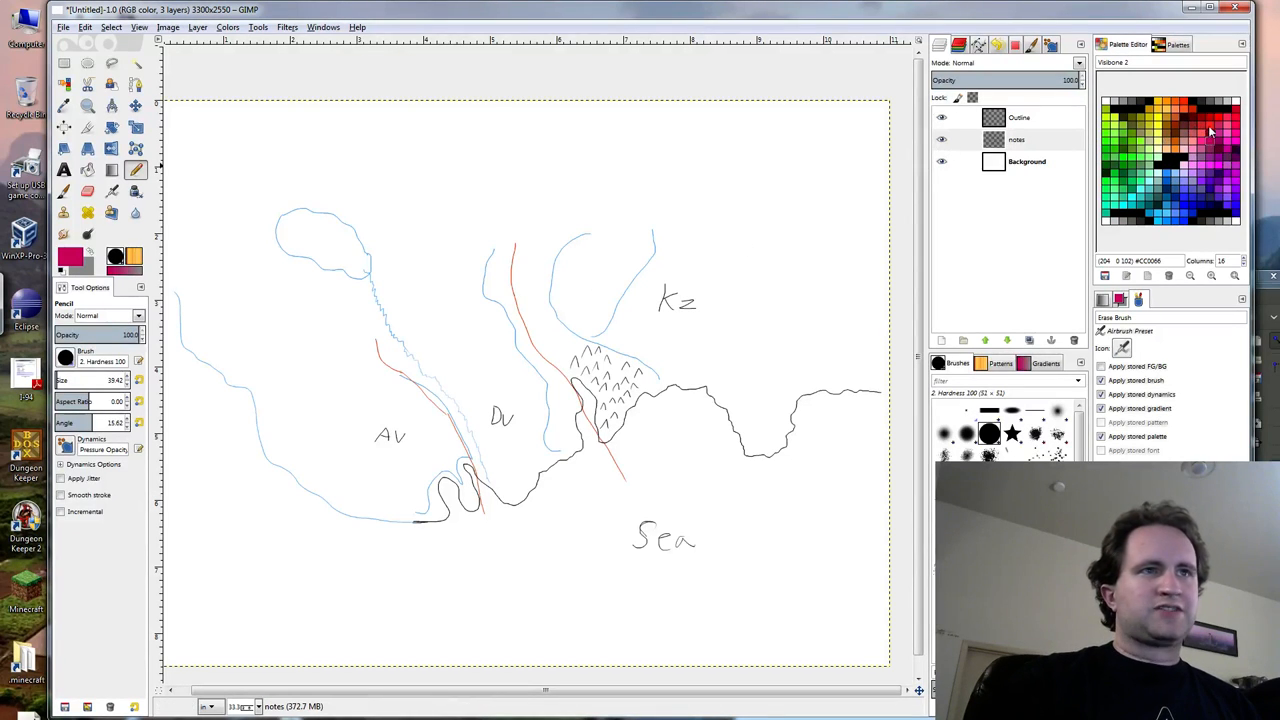
left_click(1210, 132)
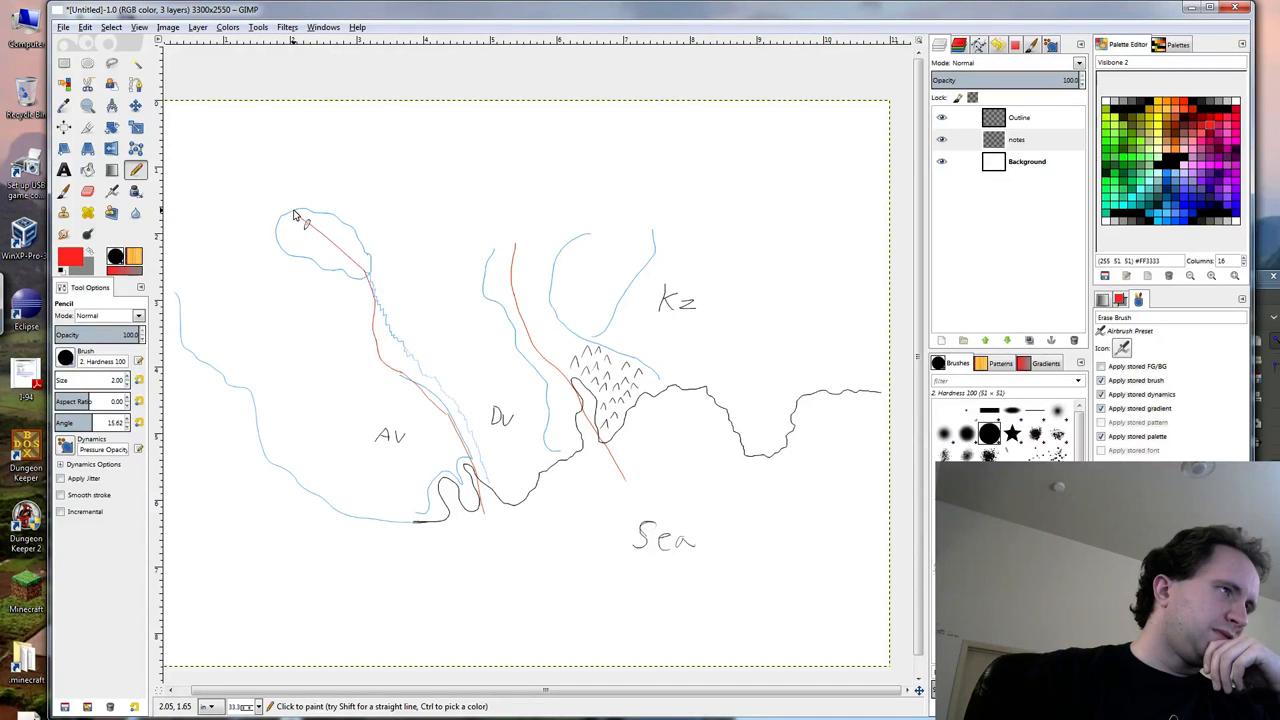
Extend the northwestern red line past the lake up to the northern edge.
left_click_drag(296, 216, 320, 114)
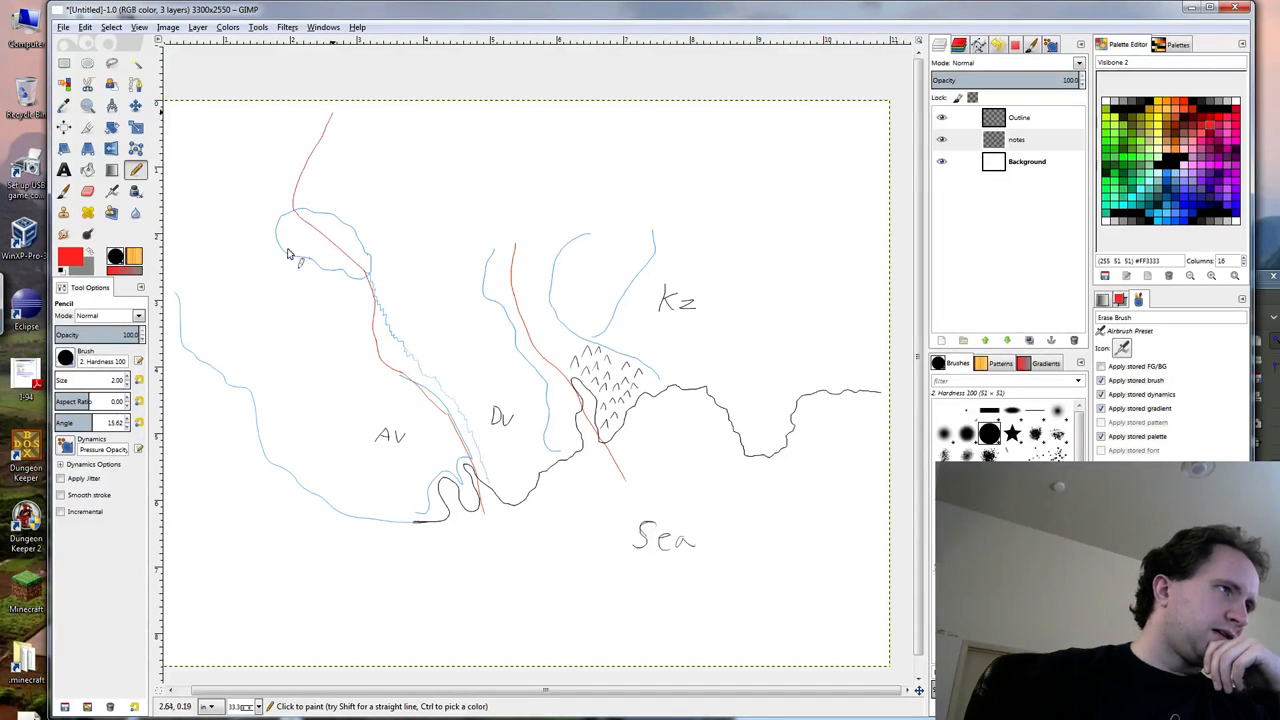
left_click(320, 248)
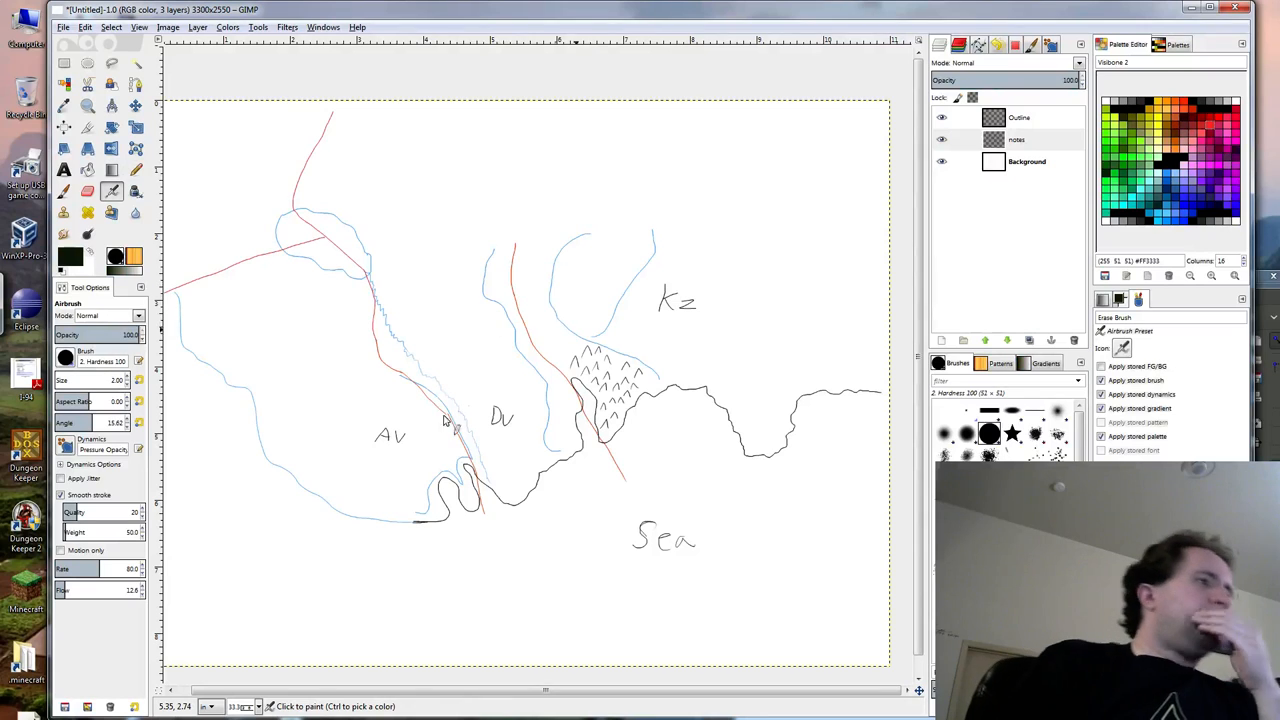
mouse_move(410, 330)
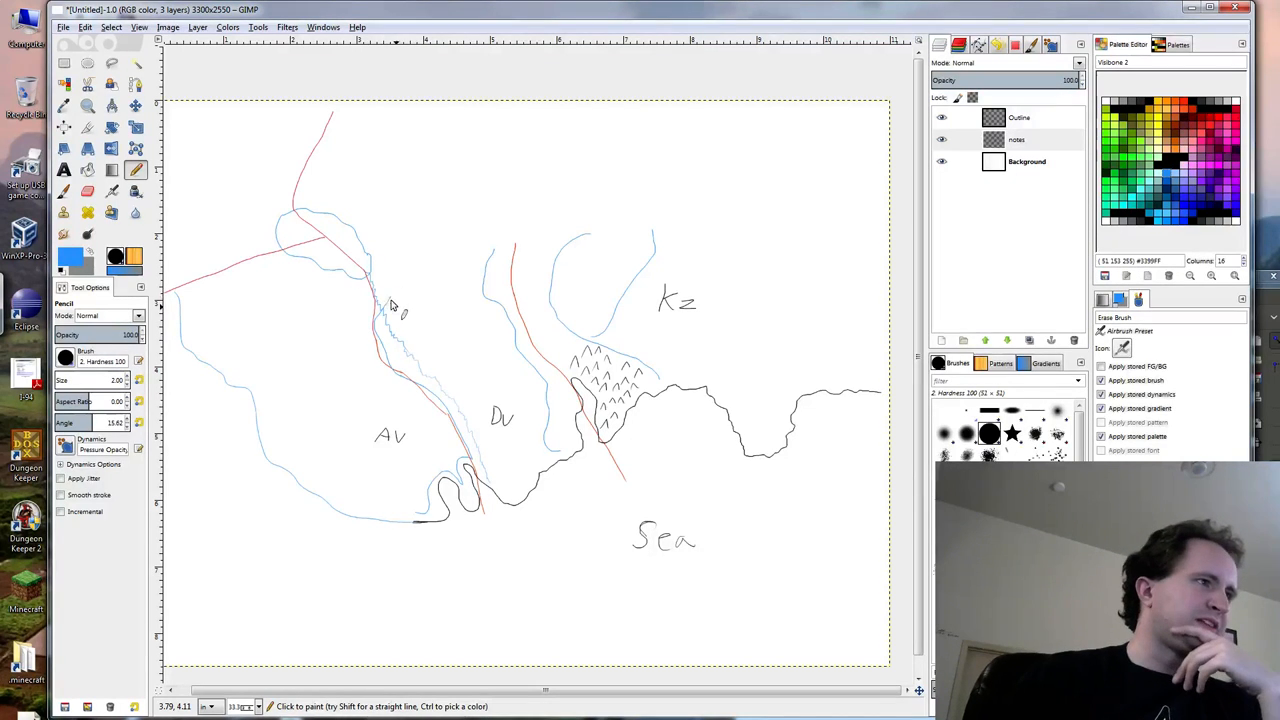
mouse_move(392, 290)
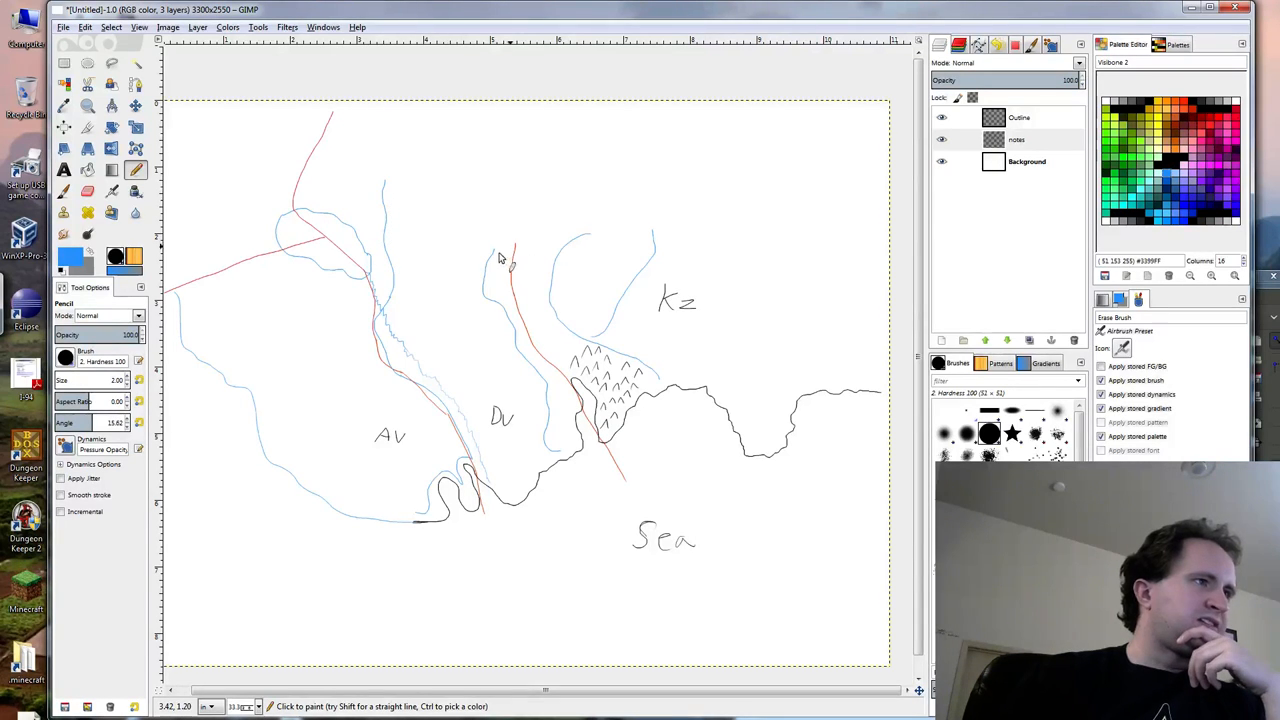
mouse_move(384, 188)
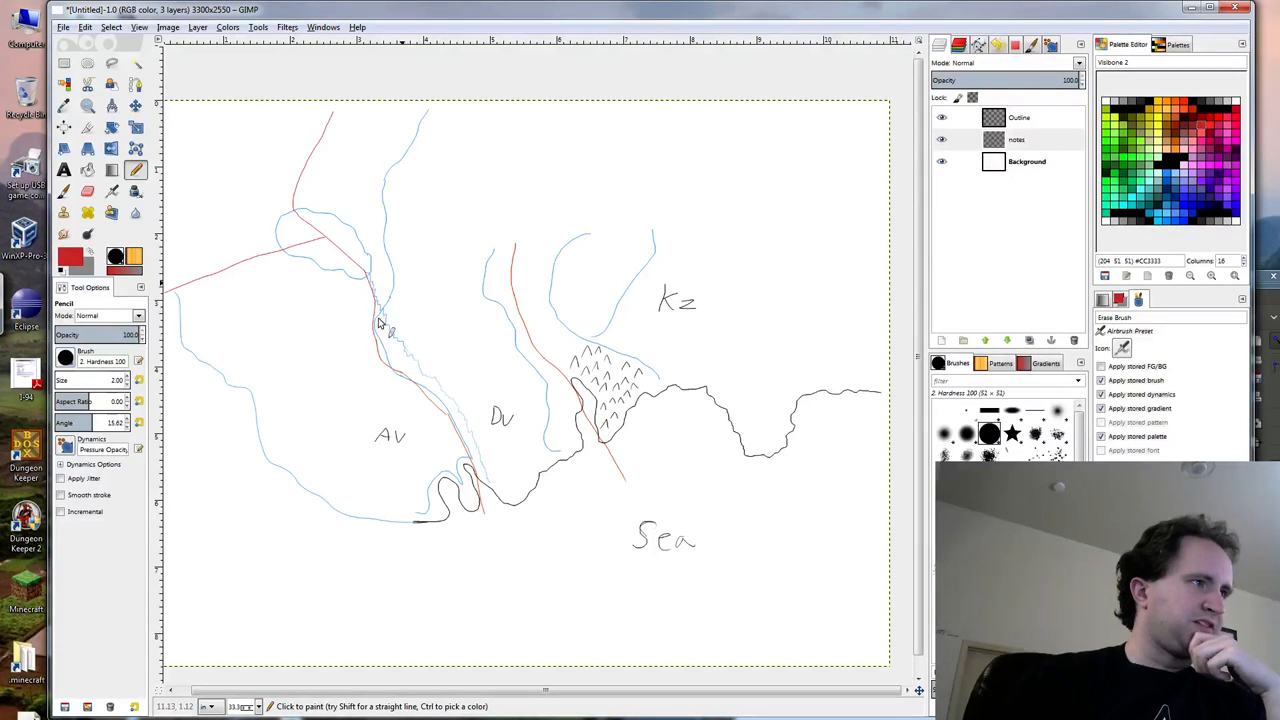
mouse_move(384, 310)
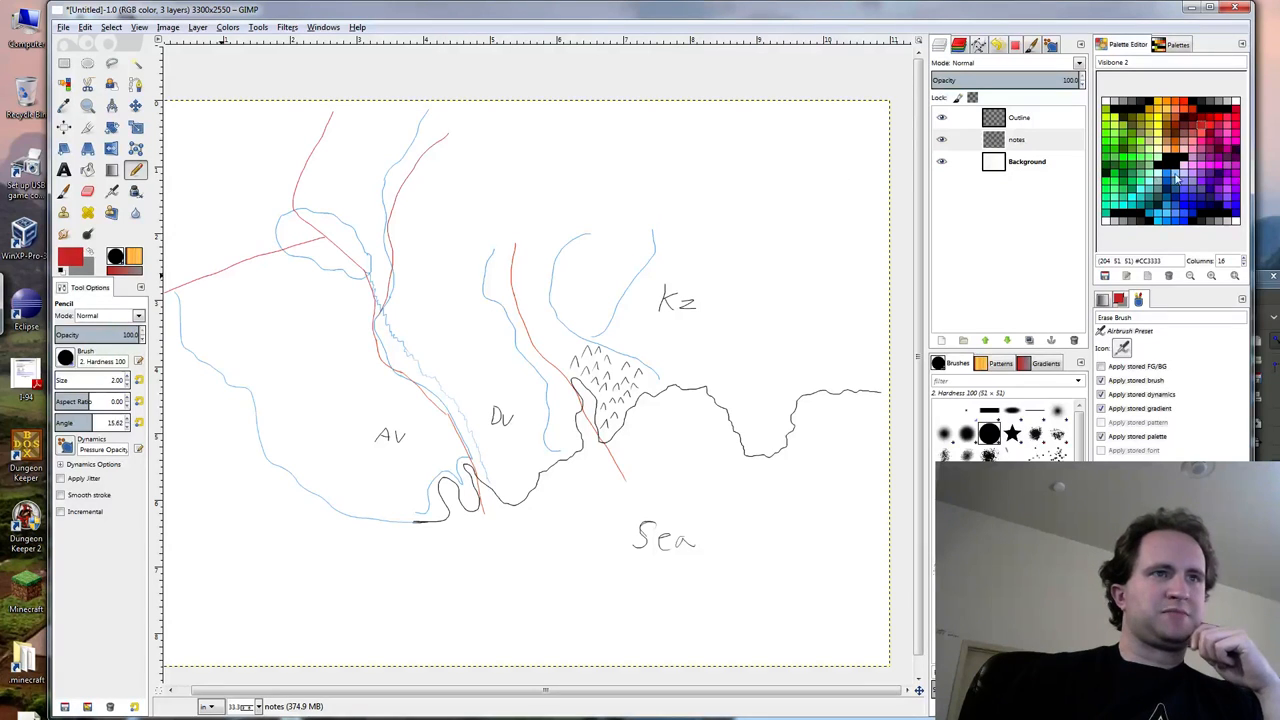
In blue, erase a stray stroke and draw rivers above Kz and along the top-right edge.
left_click(1176, 180)
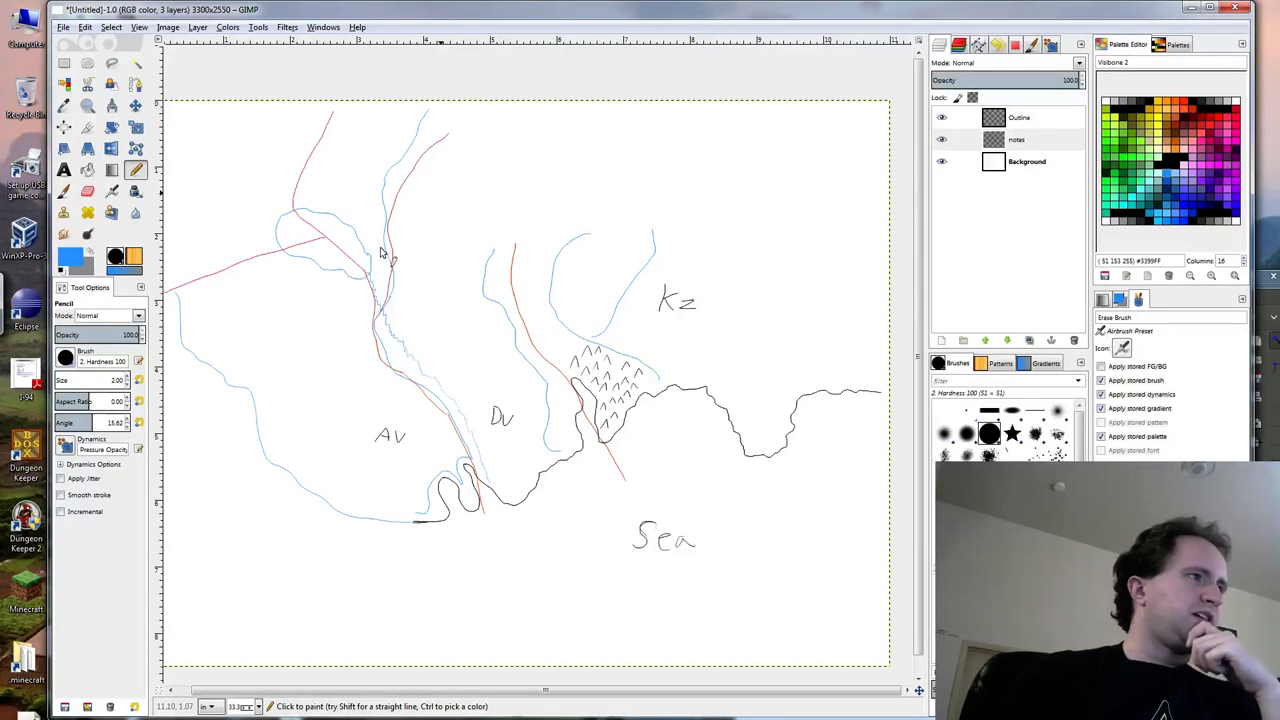
mouse_move(396, 288)
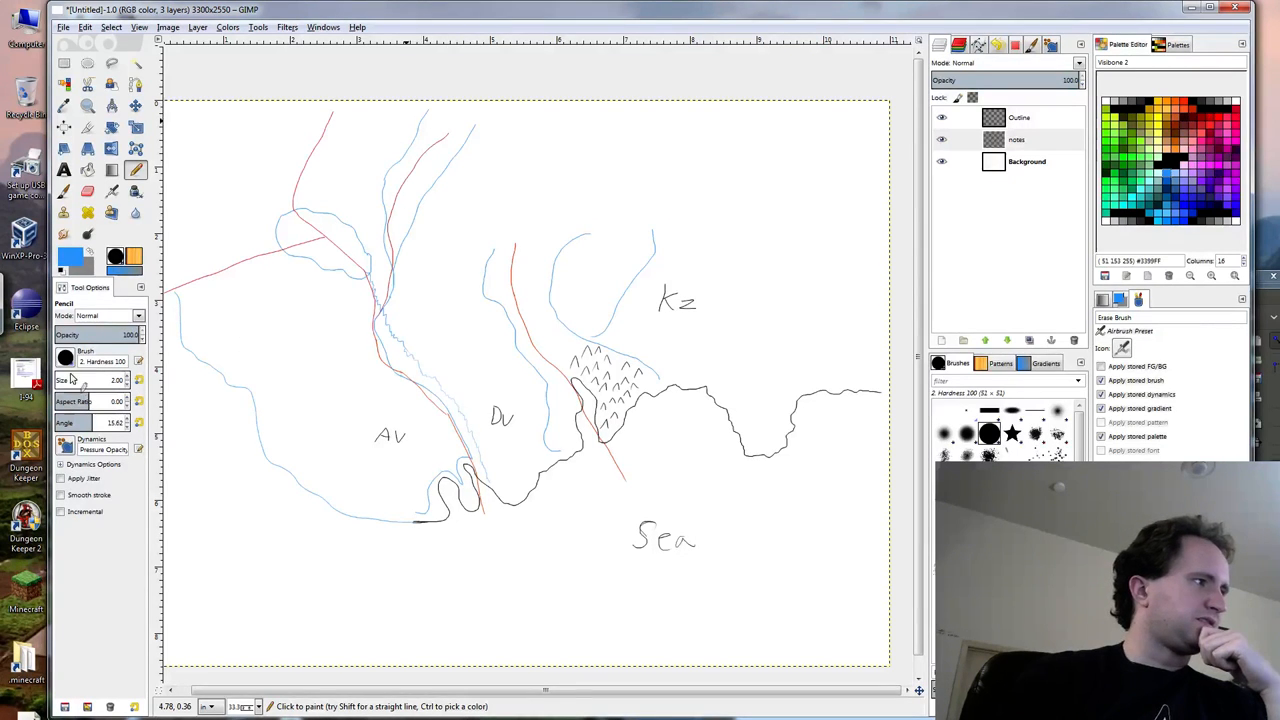
mouse_move(196, 398)
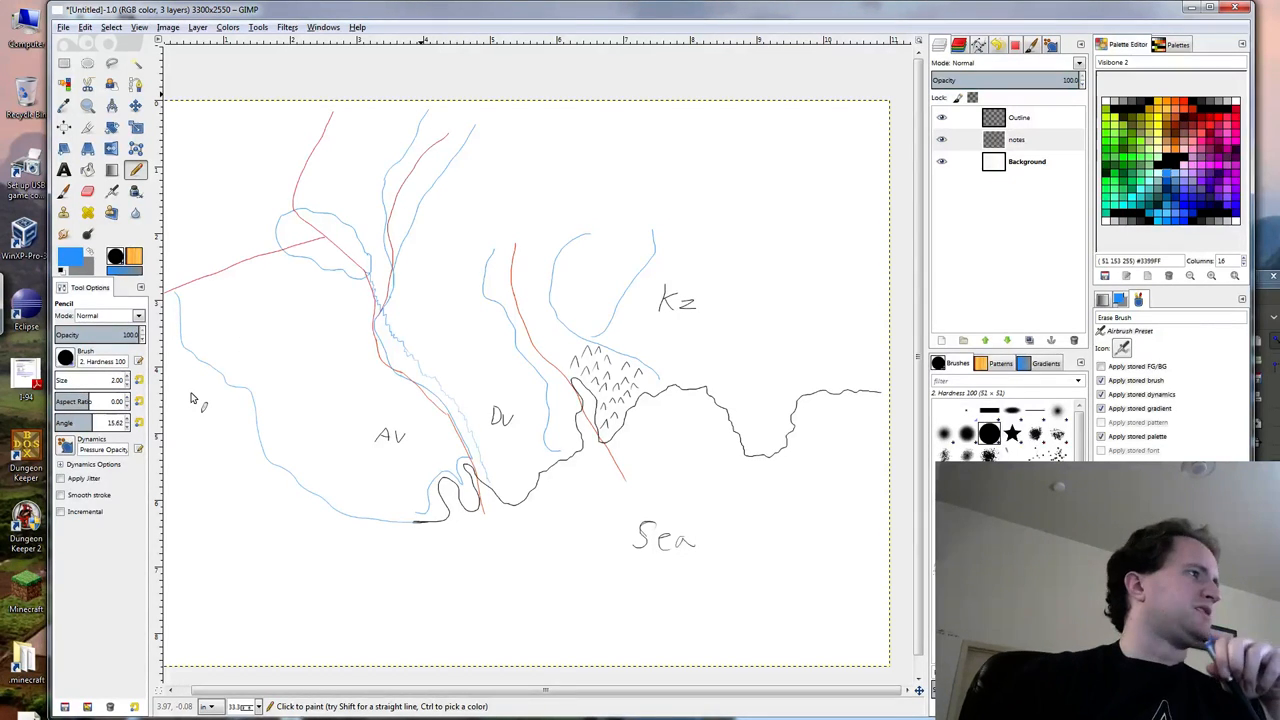
mouse_move(350, 458)
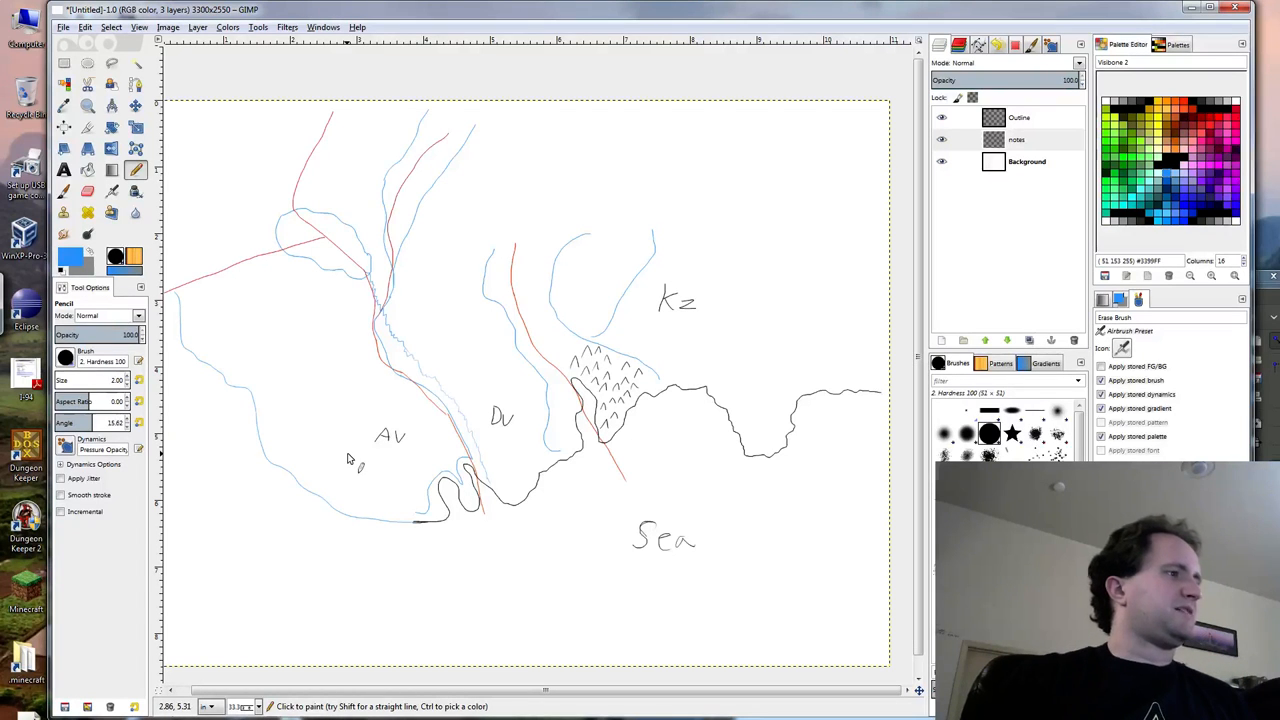
mouse_move(400, 154)
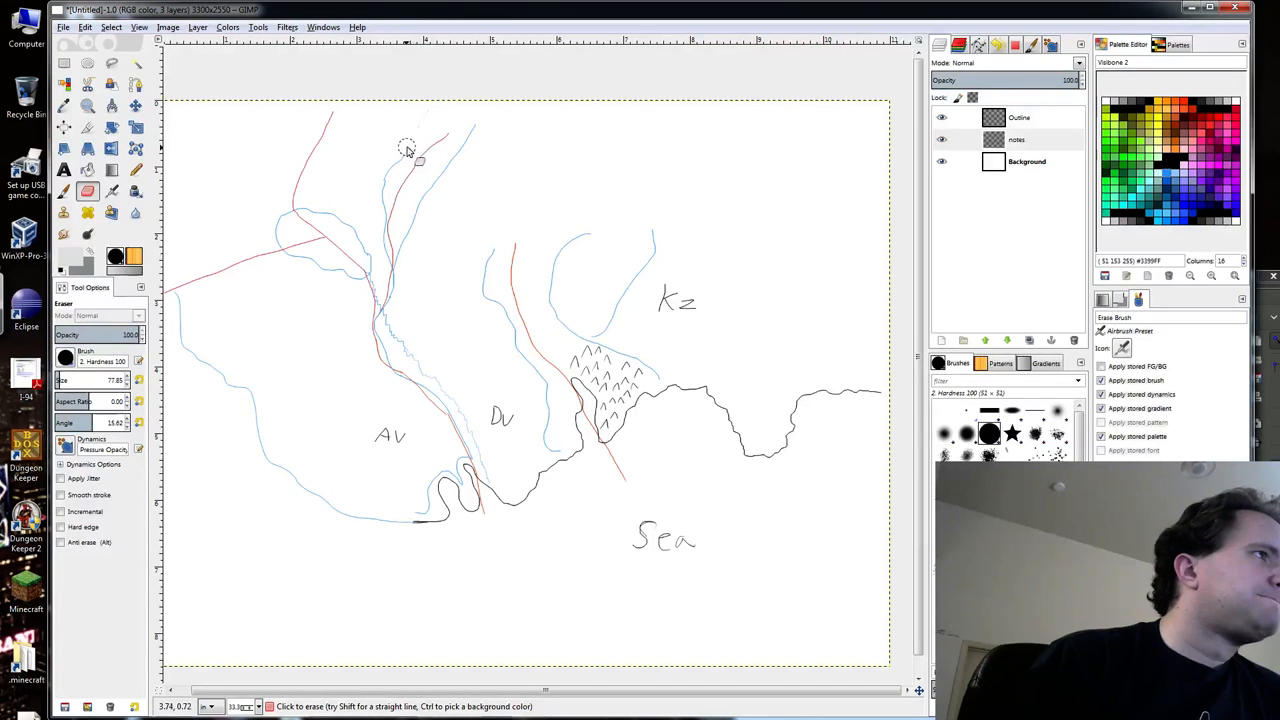
left_click_drag(408, 148, 380, 216)
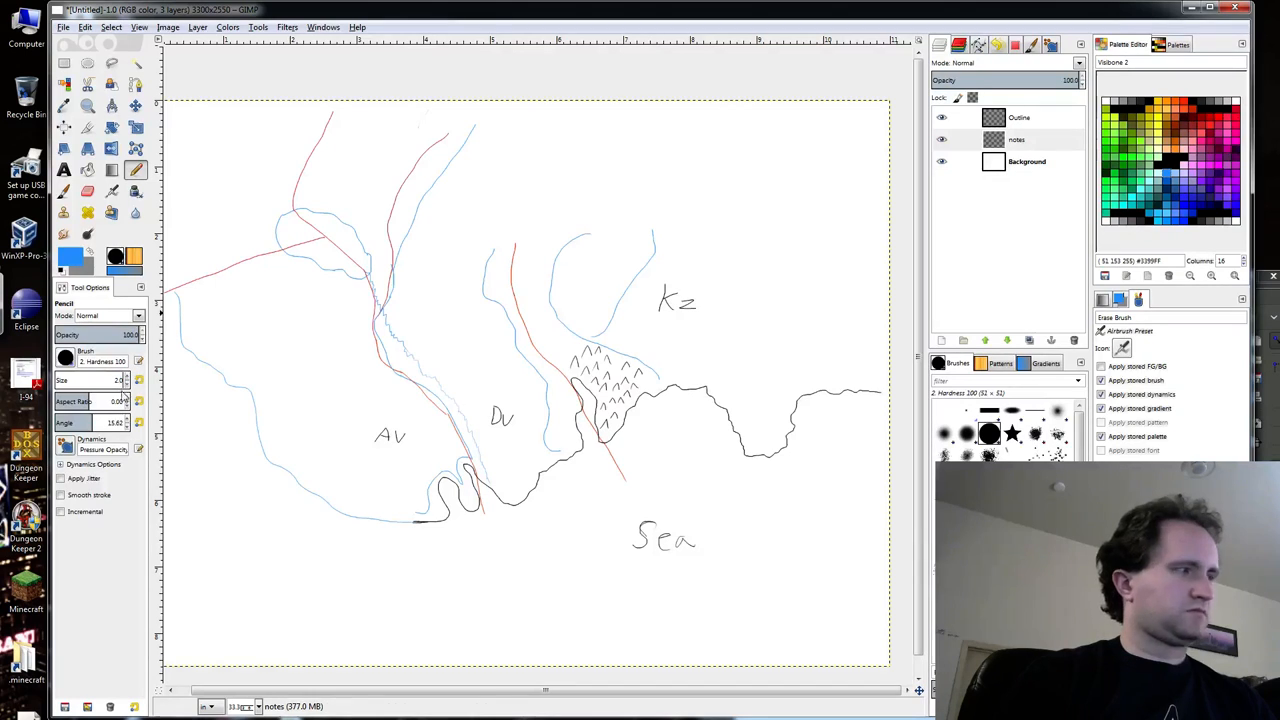
mouse_move(496, 256)
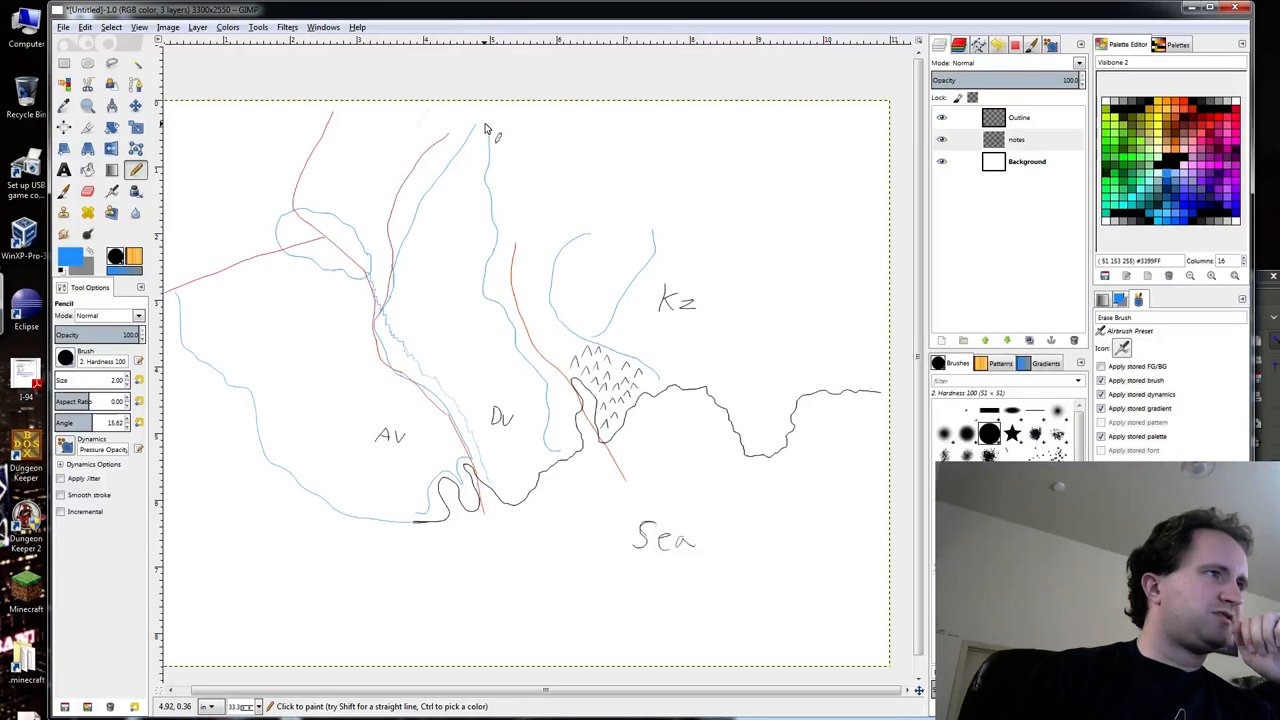
mouse_move(470, 228)
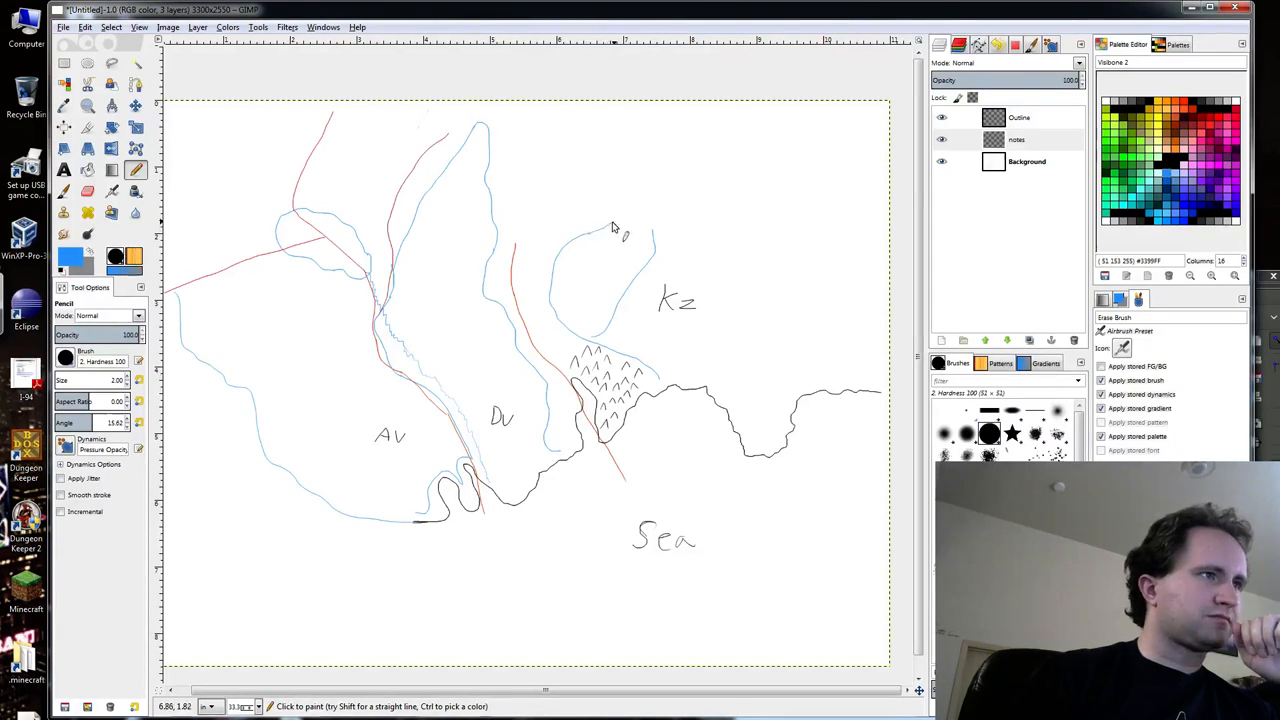
left_click_drag(616, 224, 700, 180)
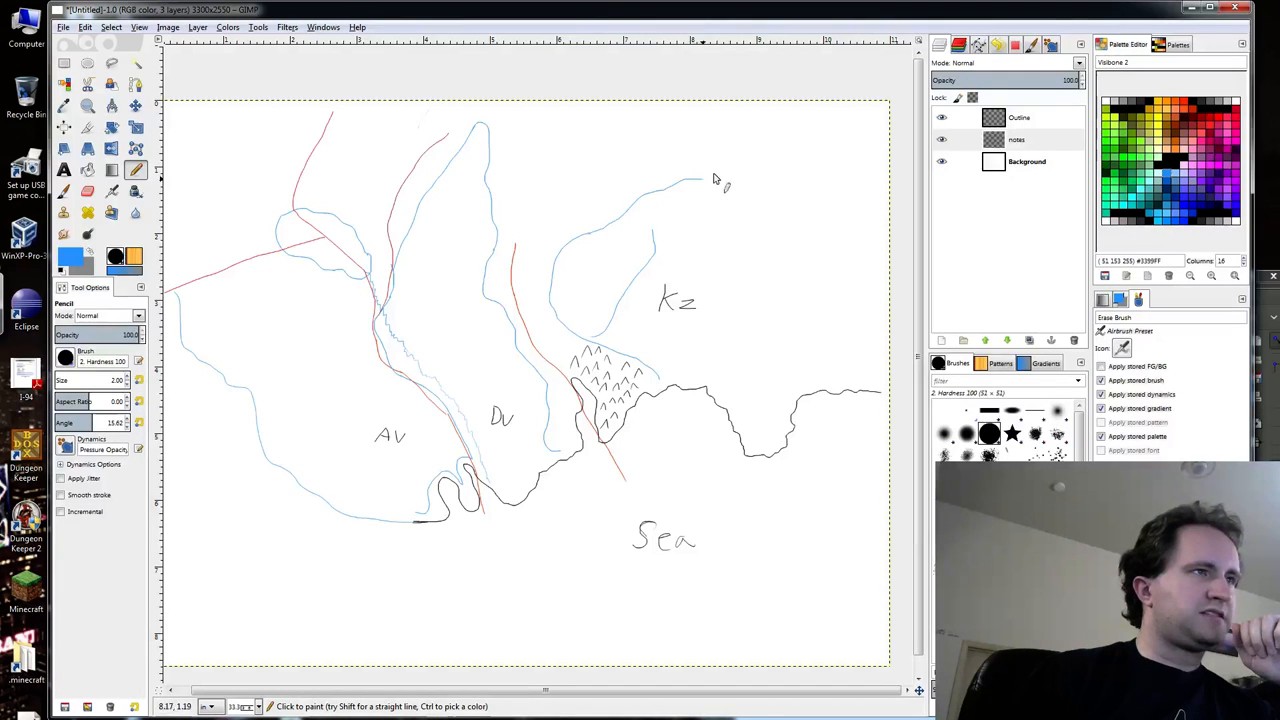
left_click_drag(704, 180, 760, 144)
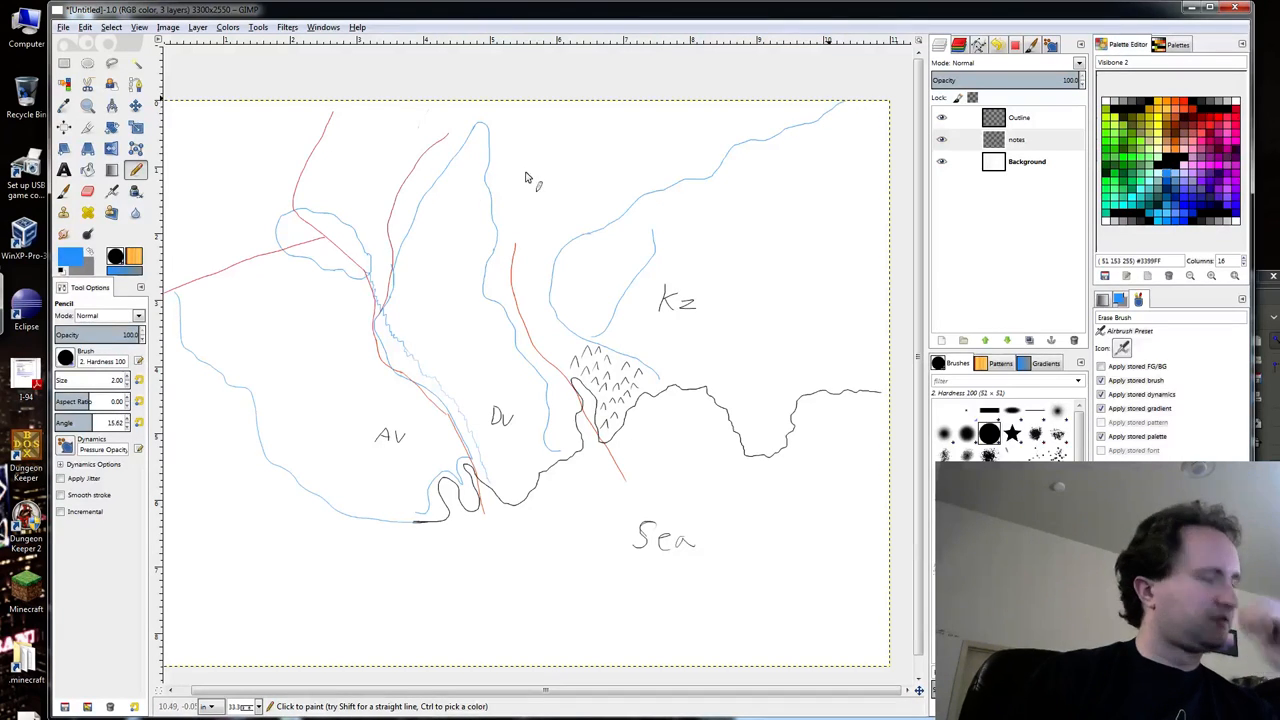
mouse_move(536, 112)
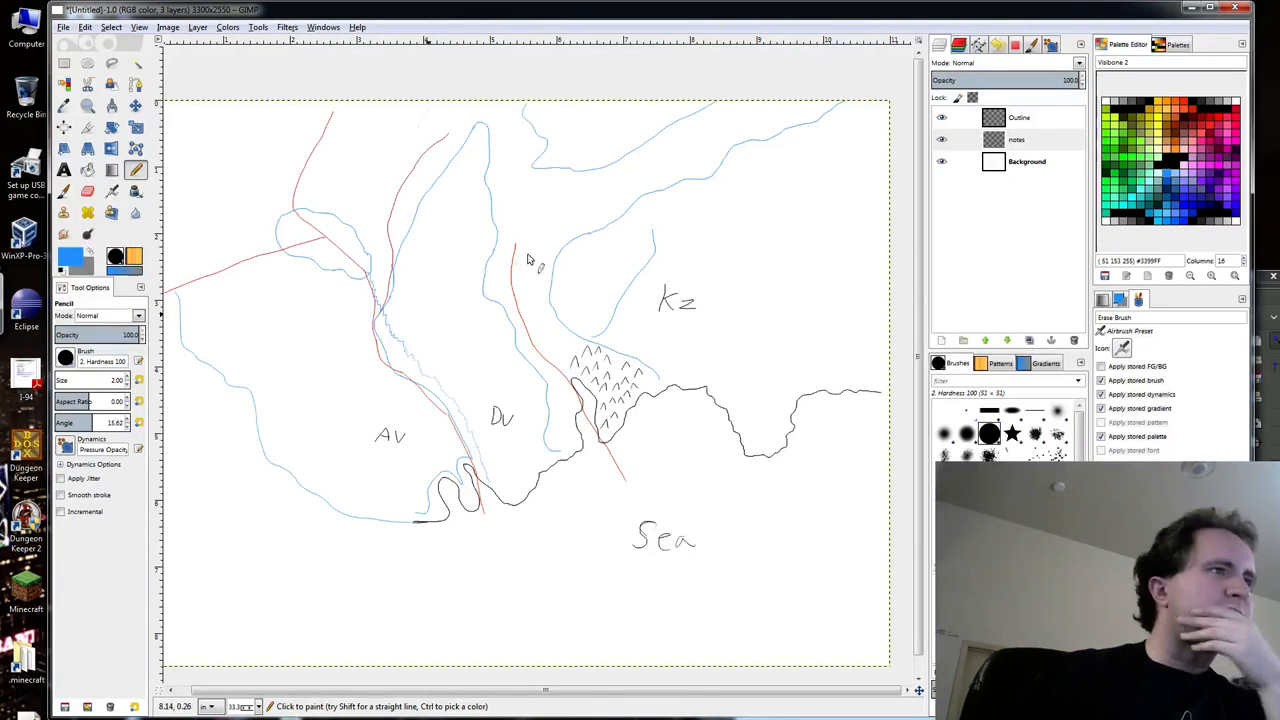
mouse_move(584, 290)
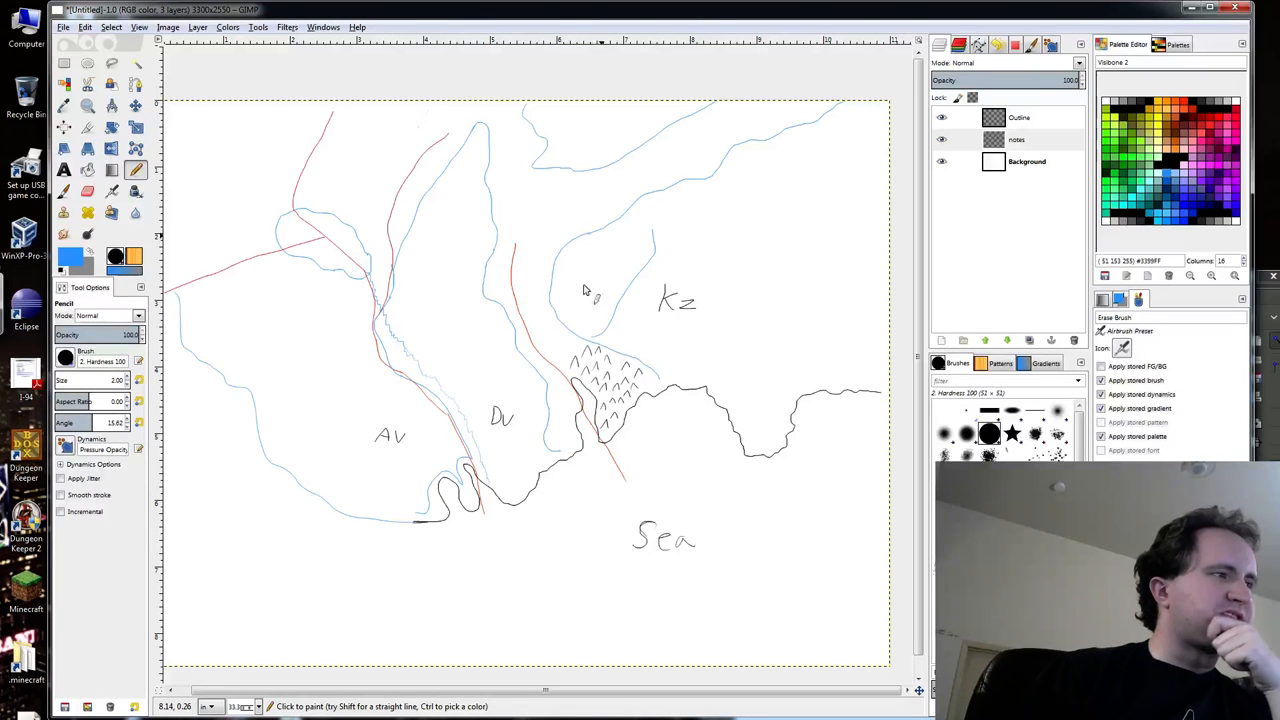
mouse_move(608, 276)
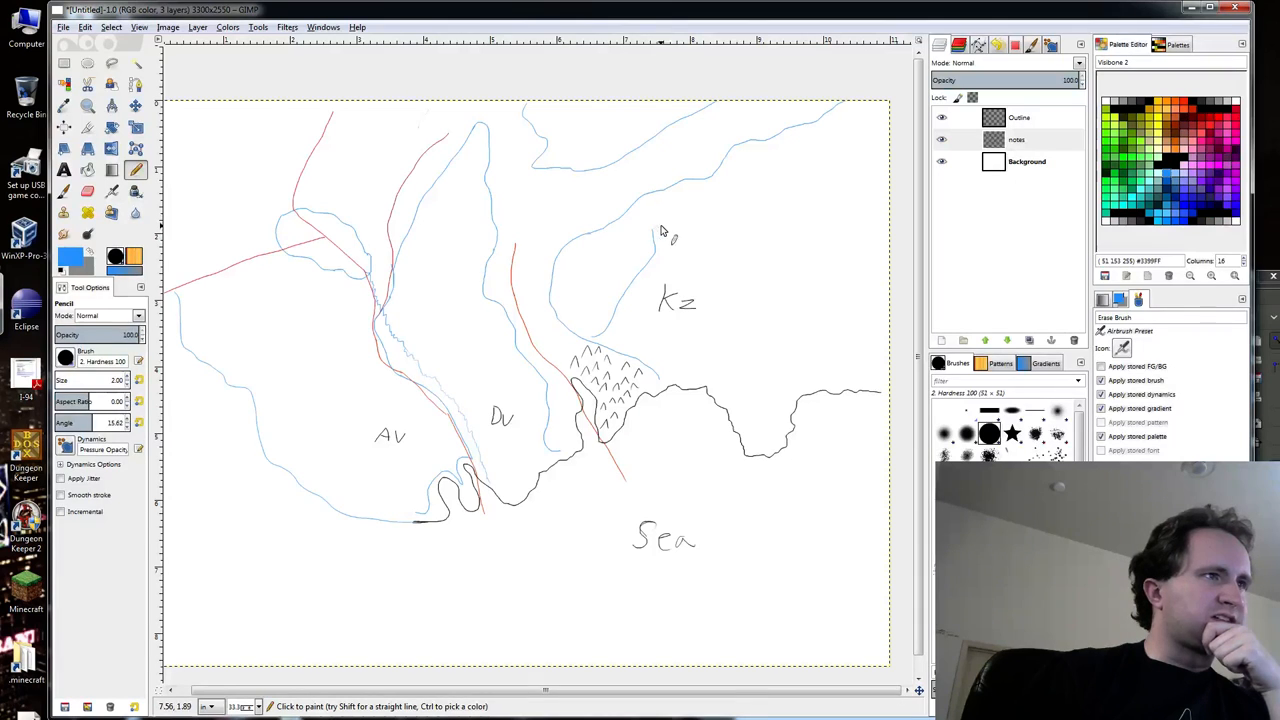
left_click_drag(668, 232, 744, 180)
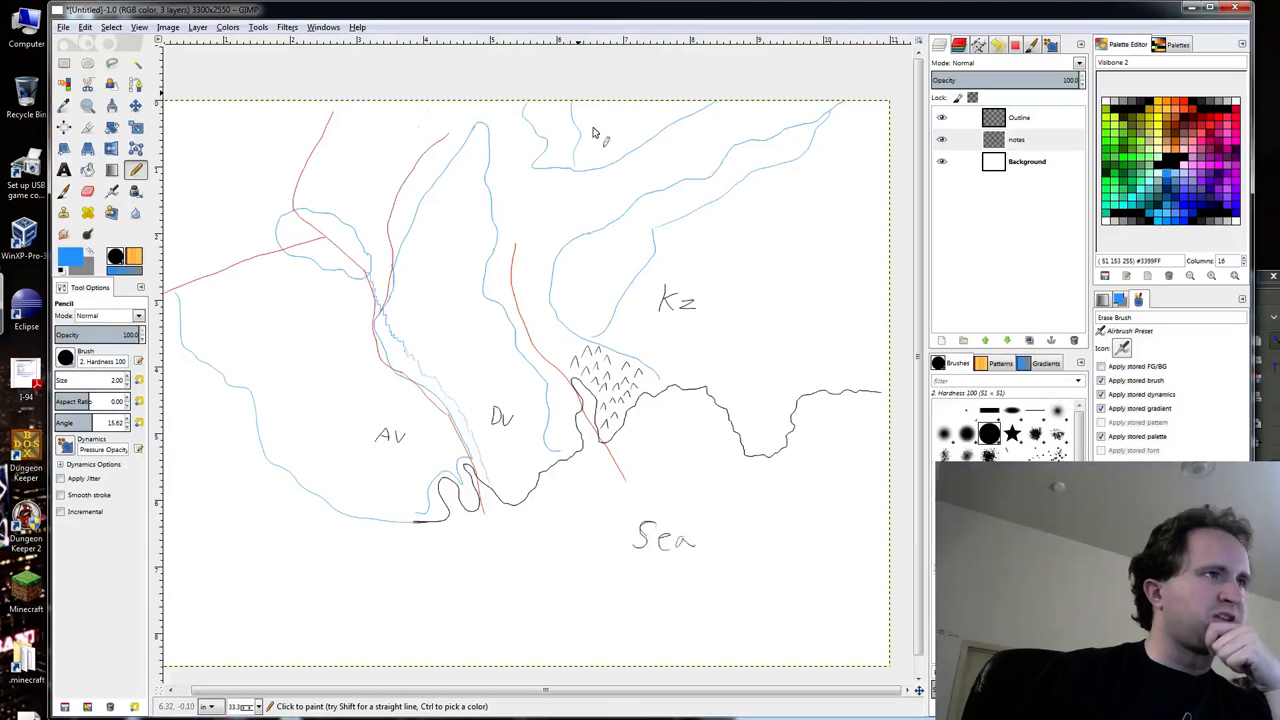
mouse_move(304, 412)
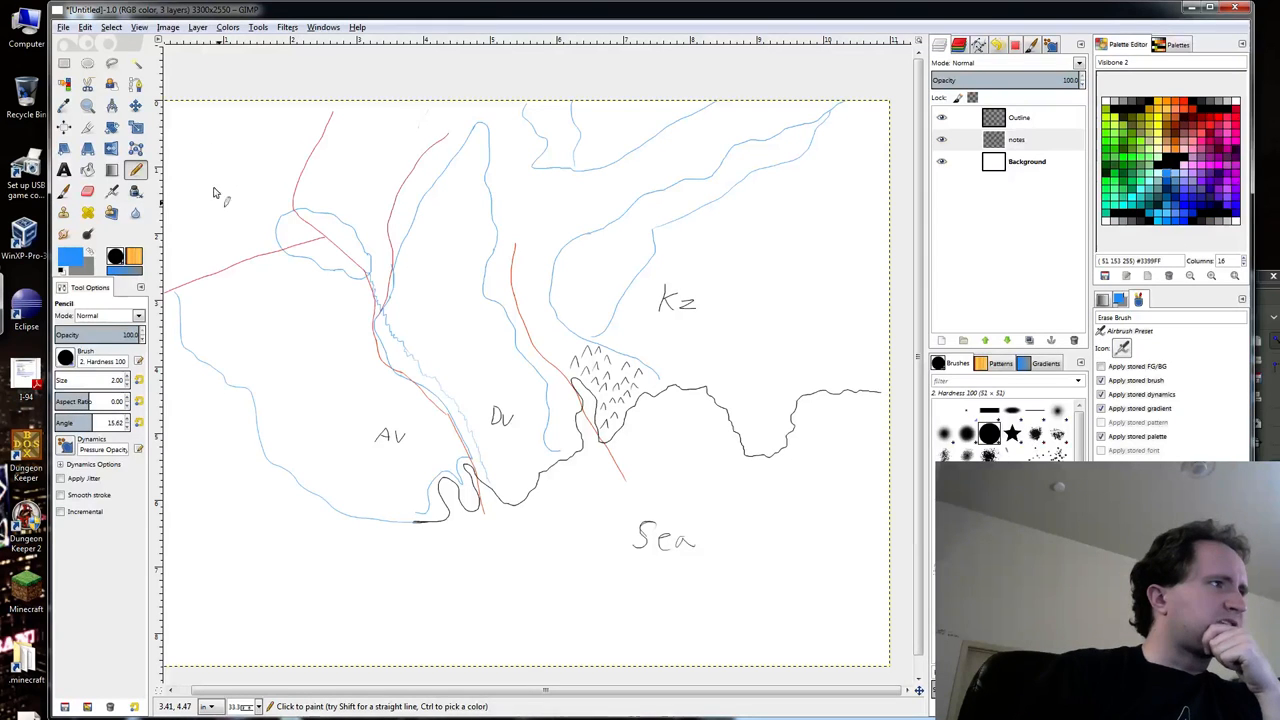
mouse_move(398, 308)
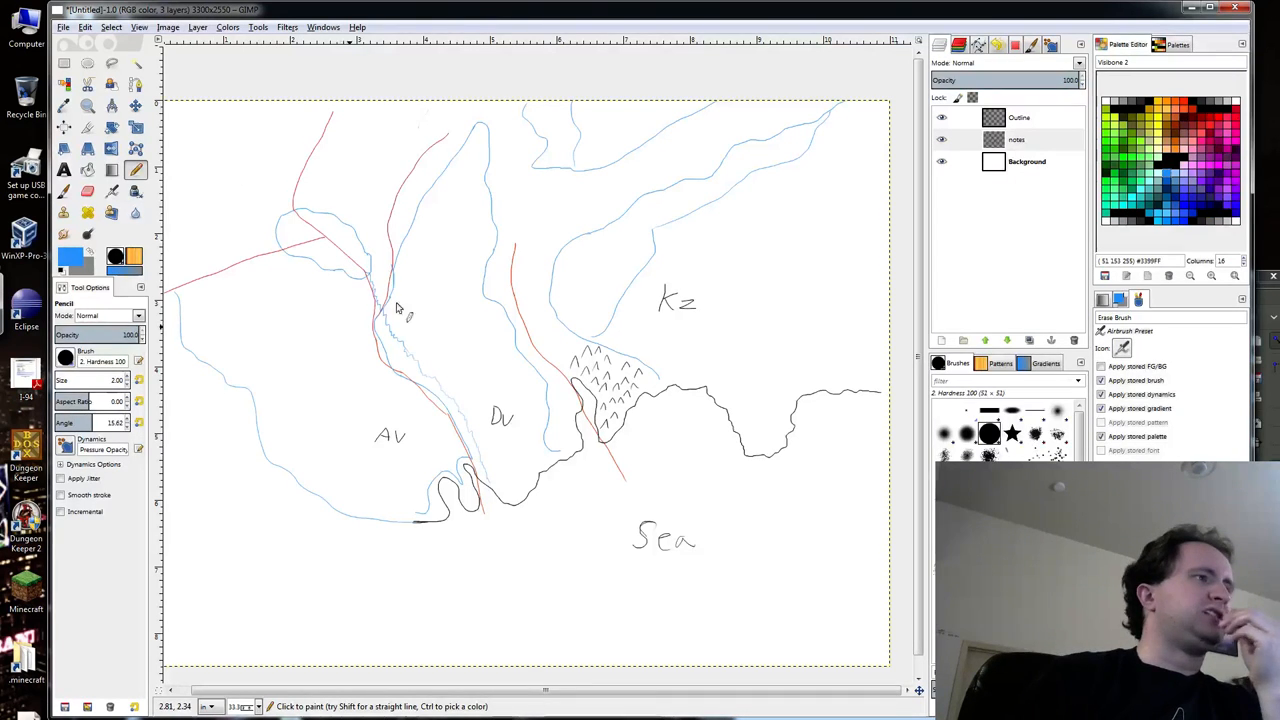
mouse_move(392, 344)
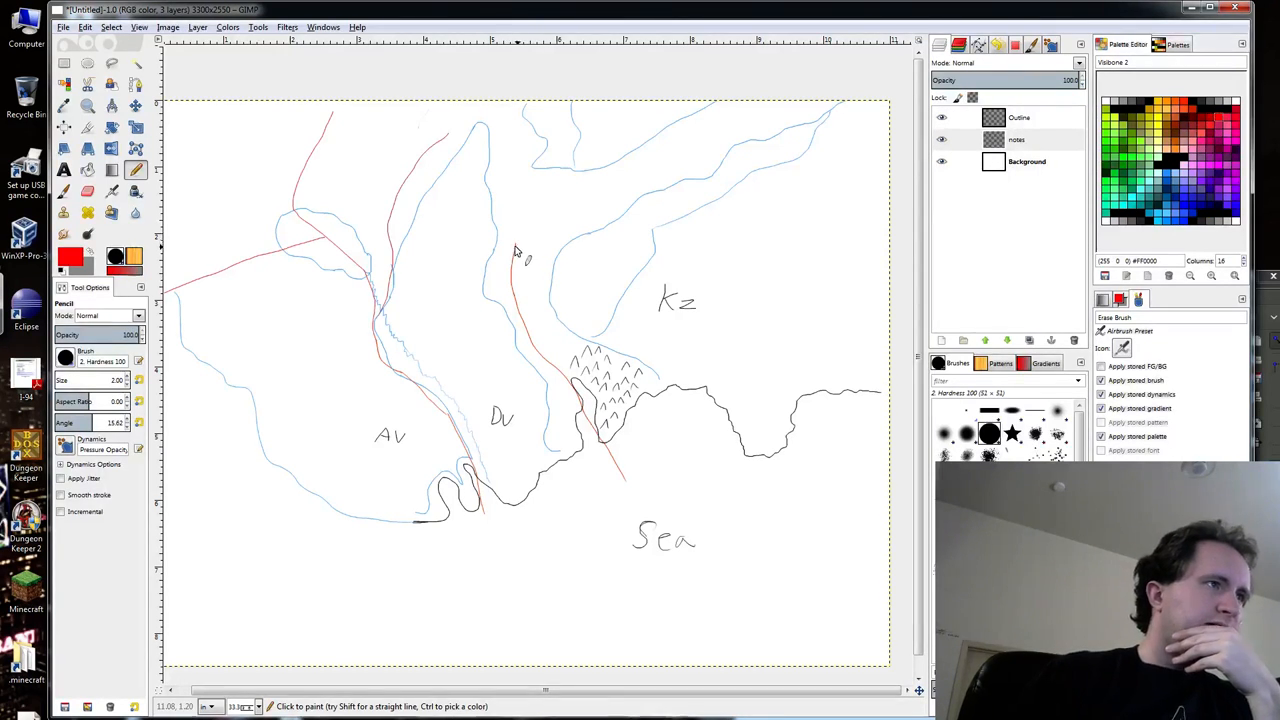
Draw red lines down from the top, along the river and toward the upper right, then switch to black.
left_click_drag(518, 258, 504, 128)
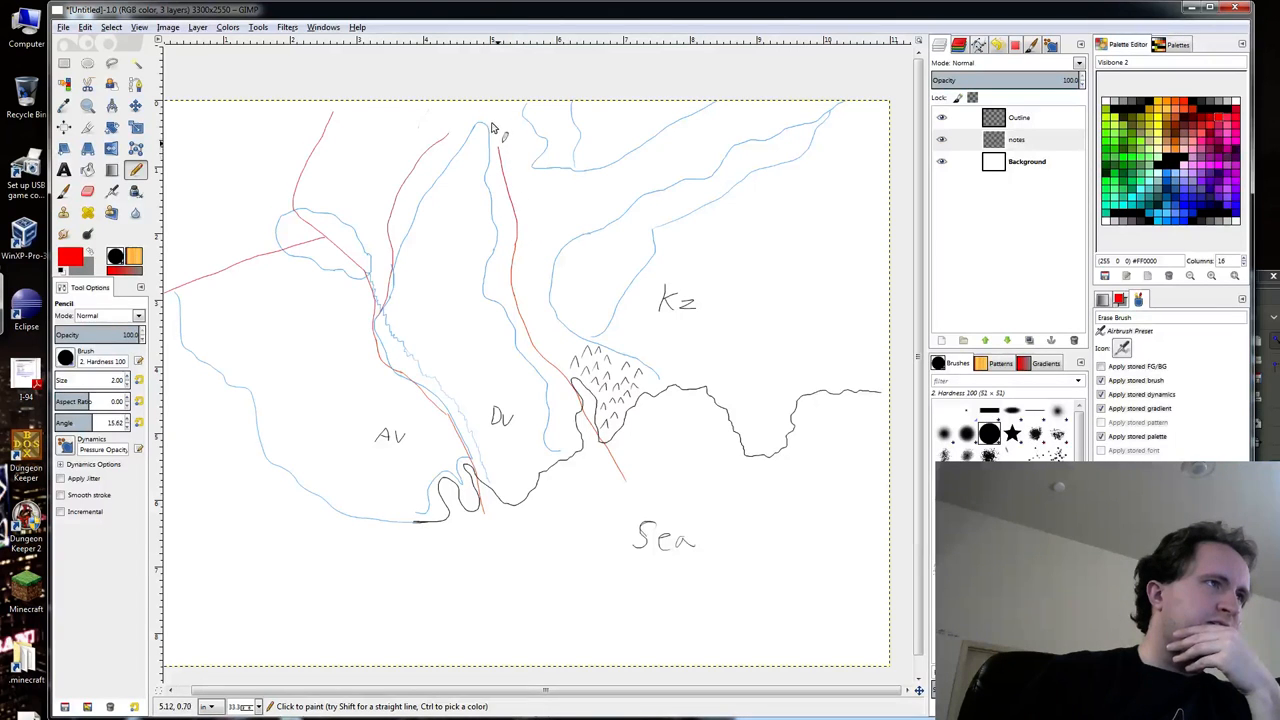
left_click_drag(440, 130, 490, 110)
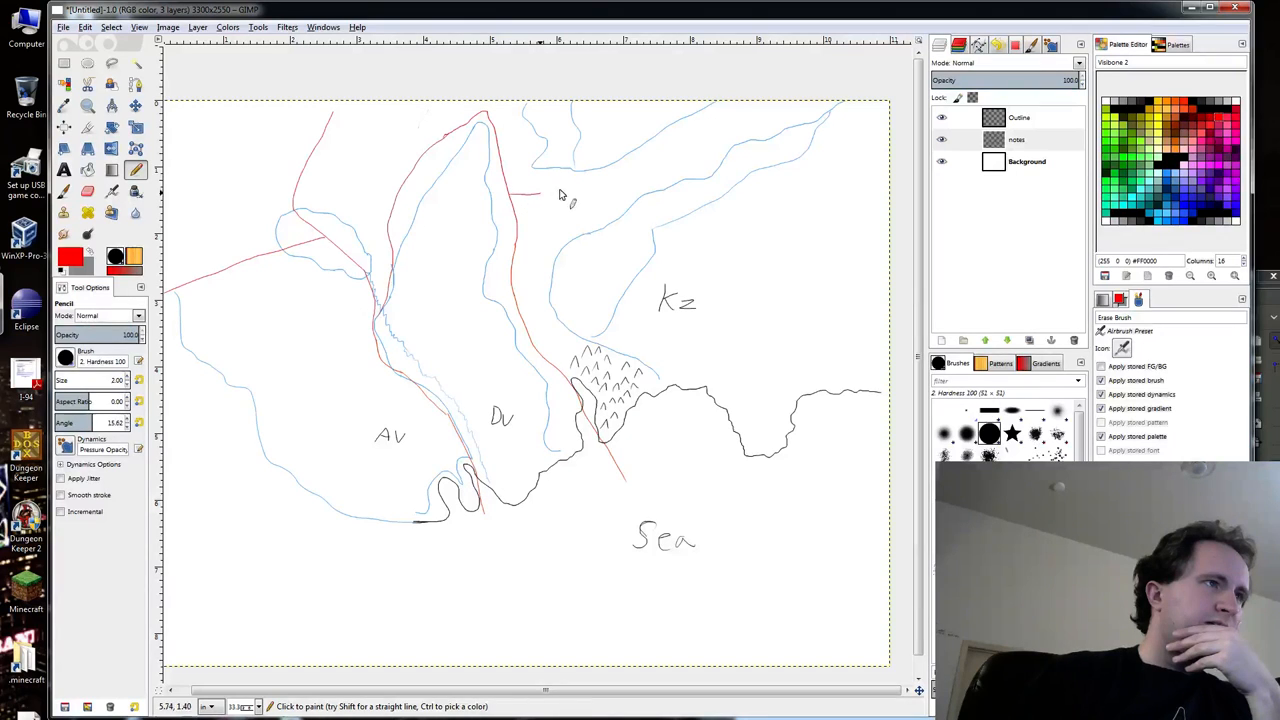
left_click_drag(524, 196, 644, 158)
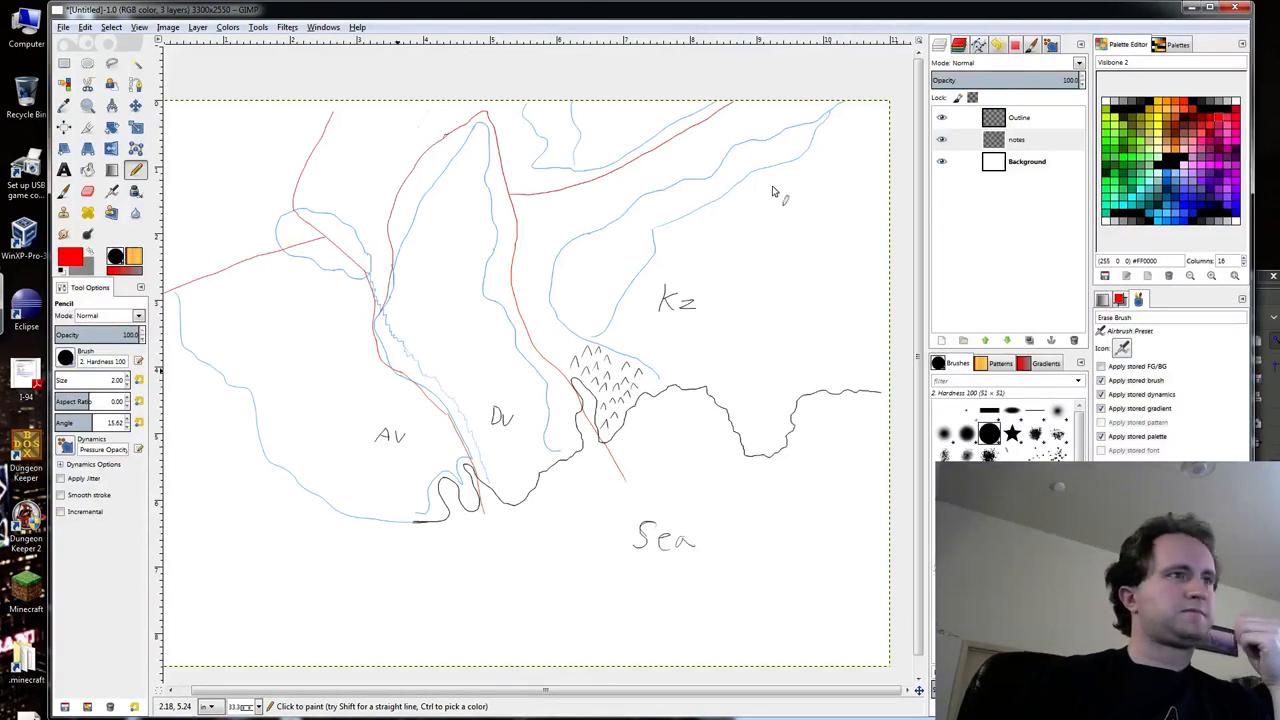
left_click(1020, 116)
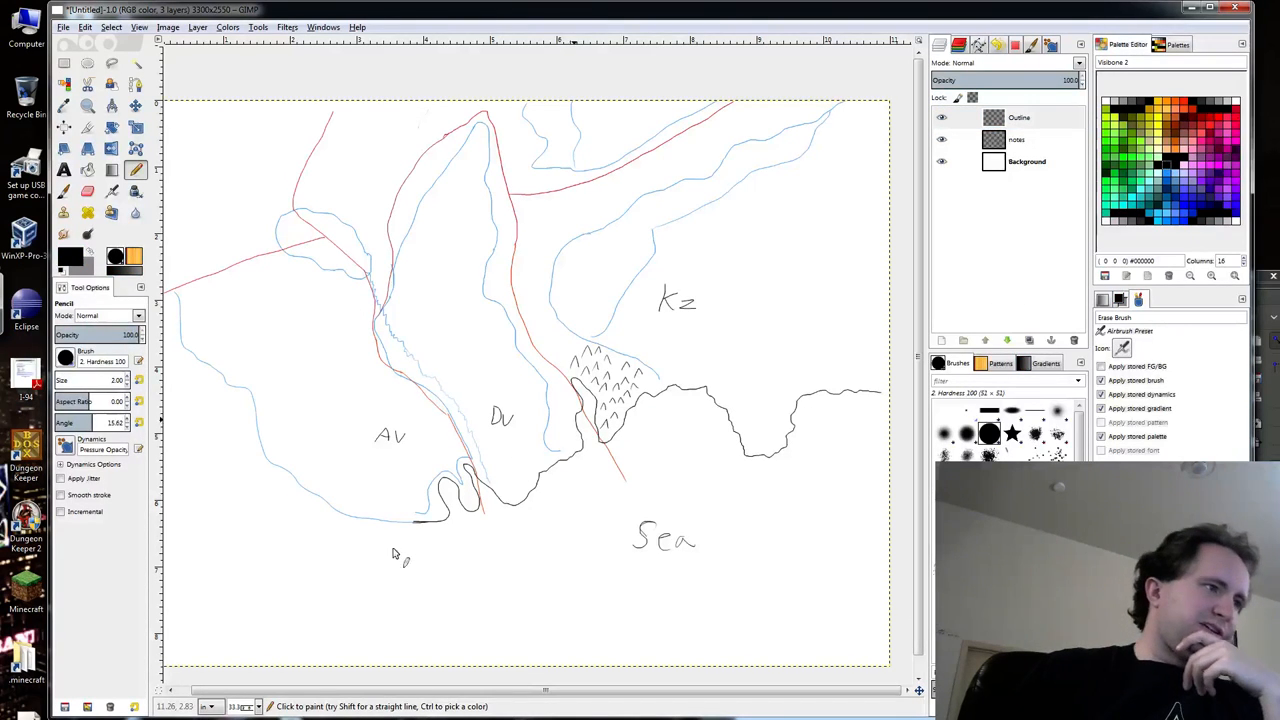
mouse_move(400, 530)
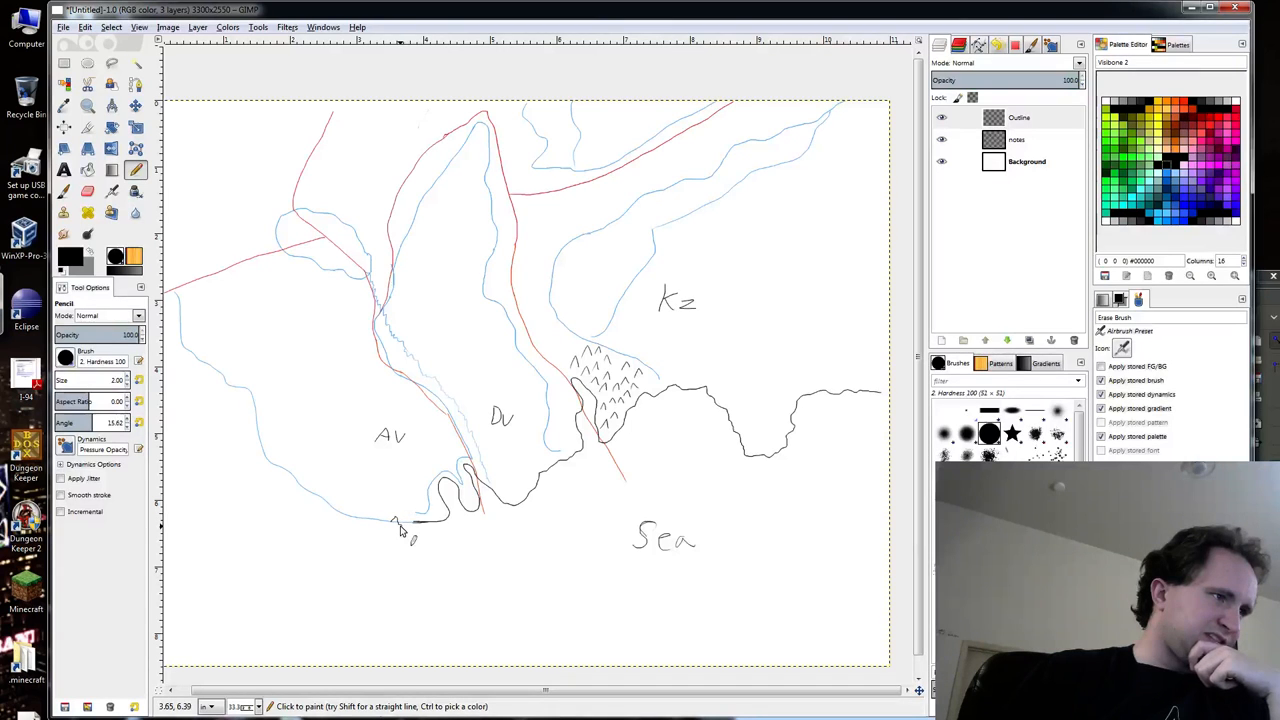
mouse_move(396, 528)
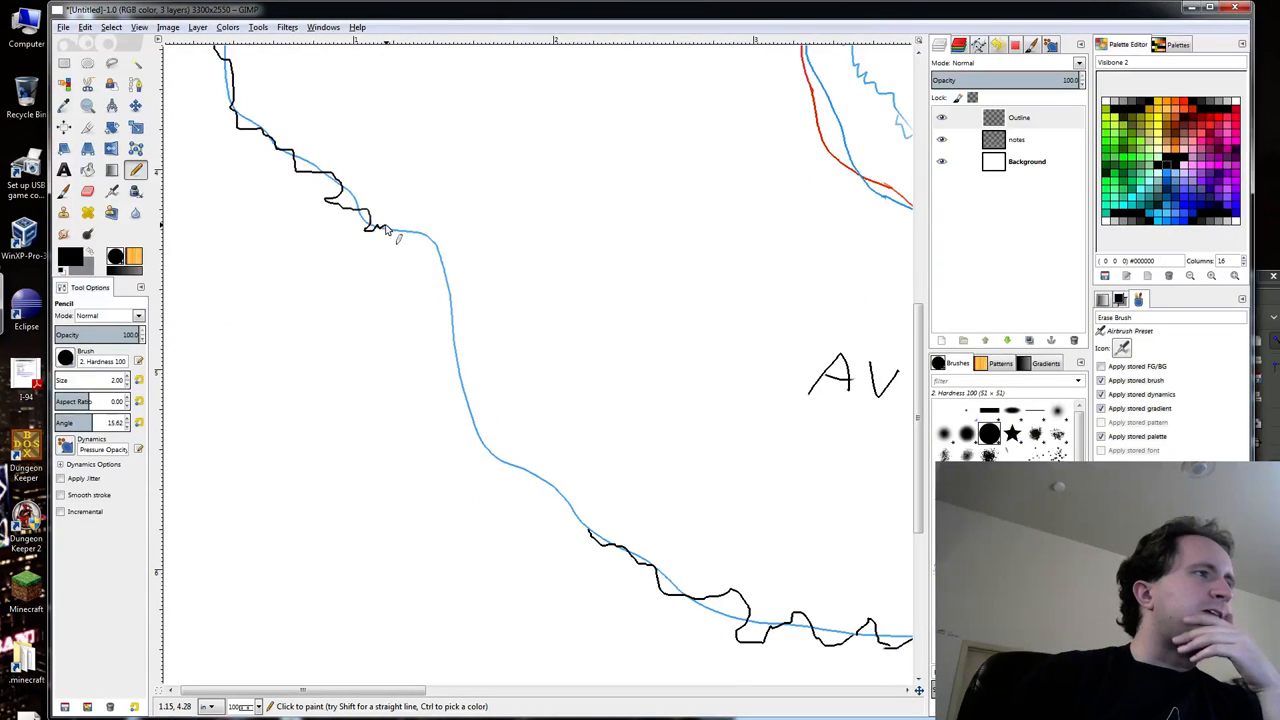
Trace the black coastline down the western shore along the blue guide and carve a jagged inlet near AV.
left_click_drag(384, 228, 444, 276)
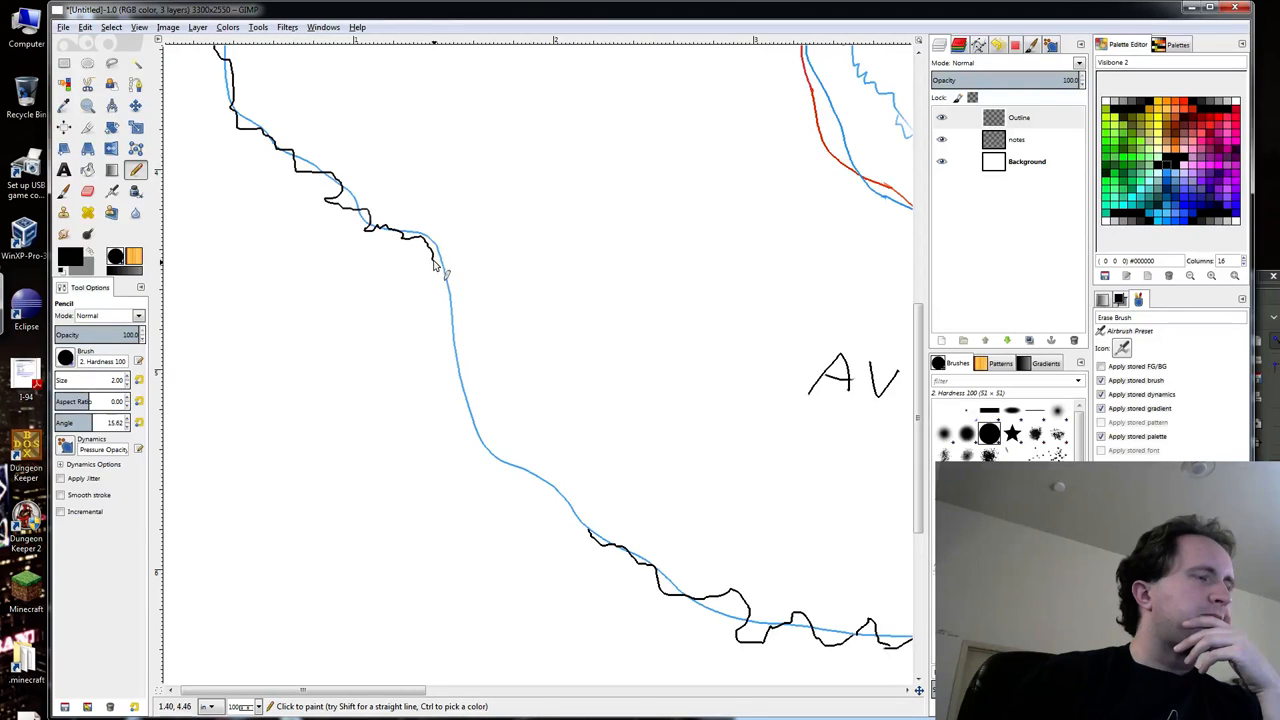
left_click_drag(436, 264, 420, 318)
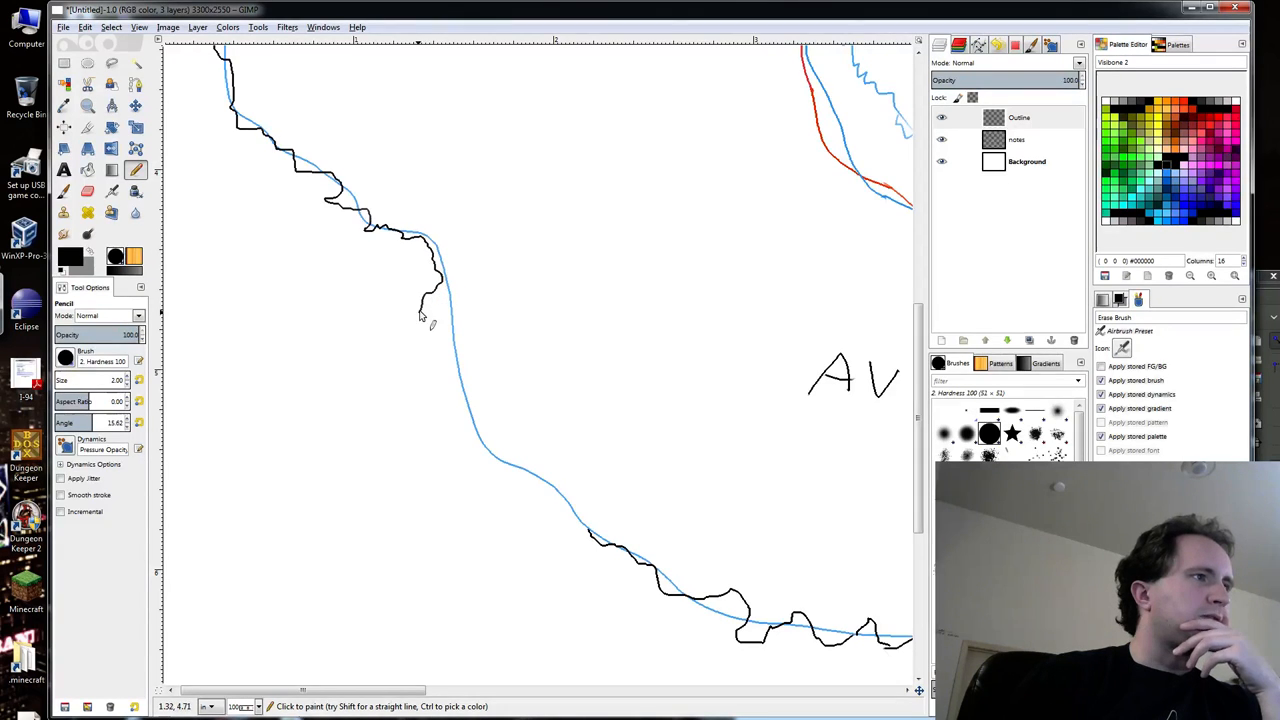
left_click_drag(424, 316, 450, 344)
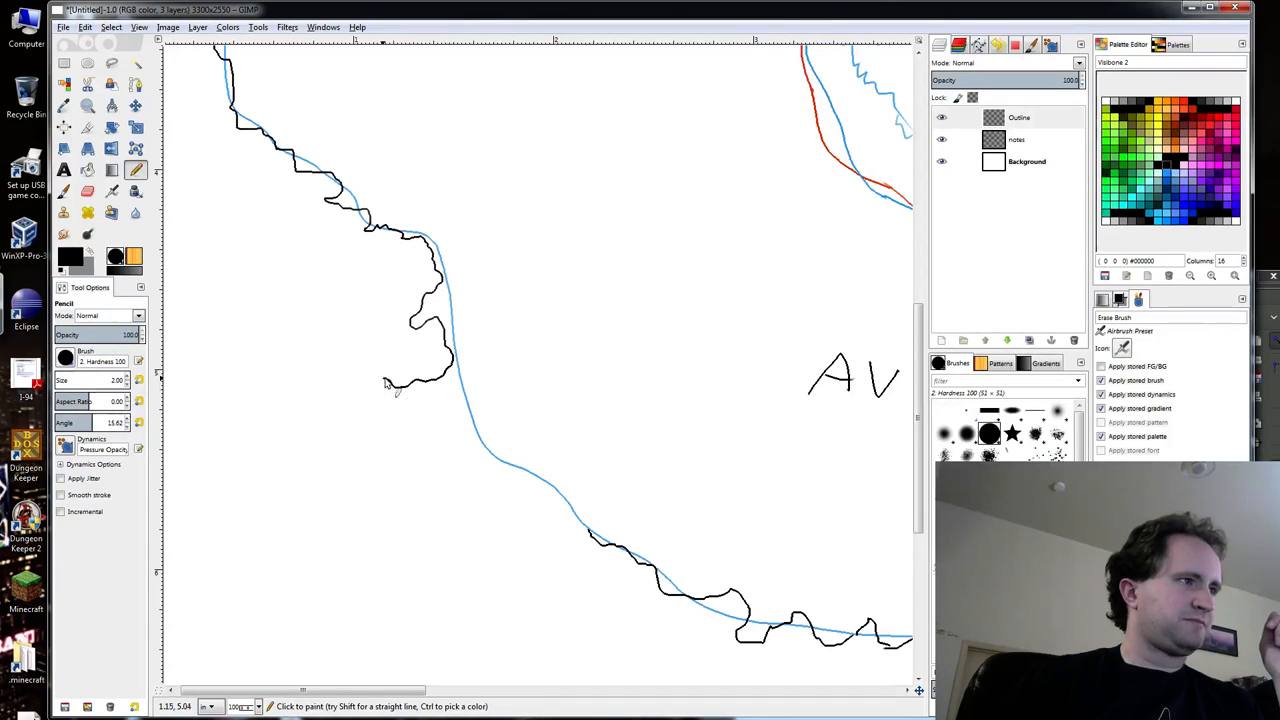
left_click_drag(384, 364, 364, 400)
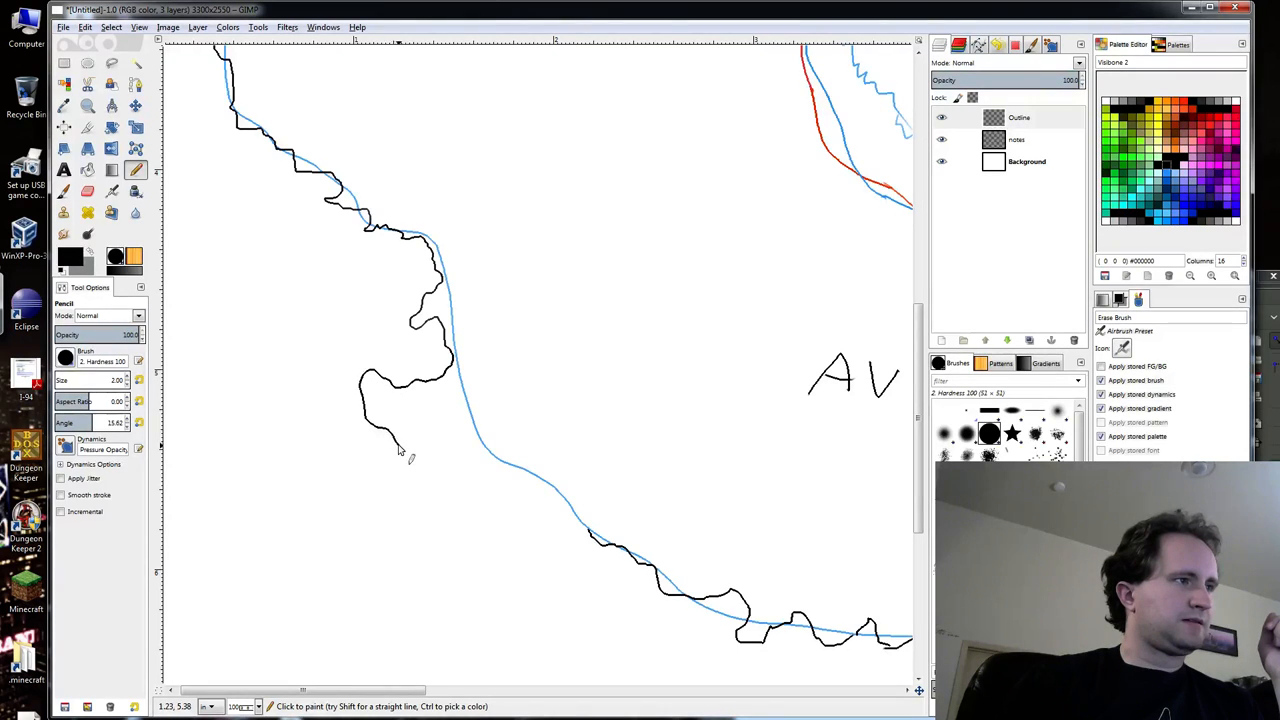
left_click_drag(400, 450, 450, 490)
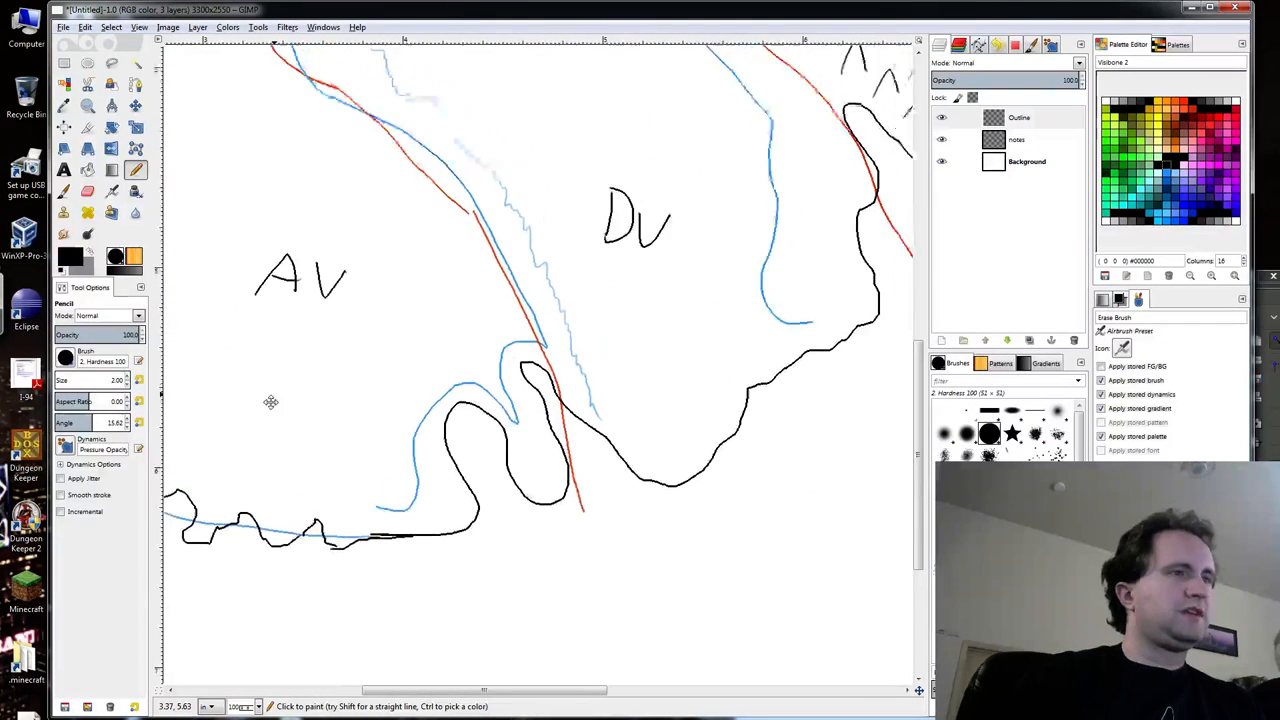
Scroll down the canvas to reach the area east of Dv for the mountain peaks and the Kz region.
scroll("down", 3)
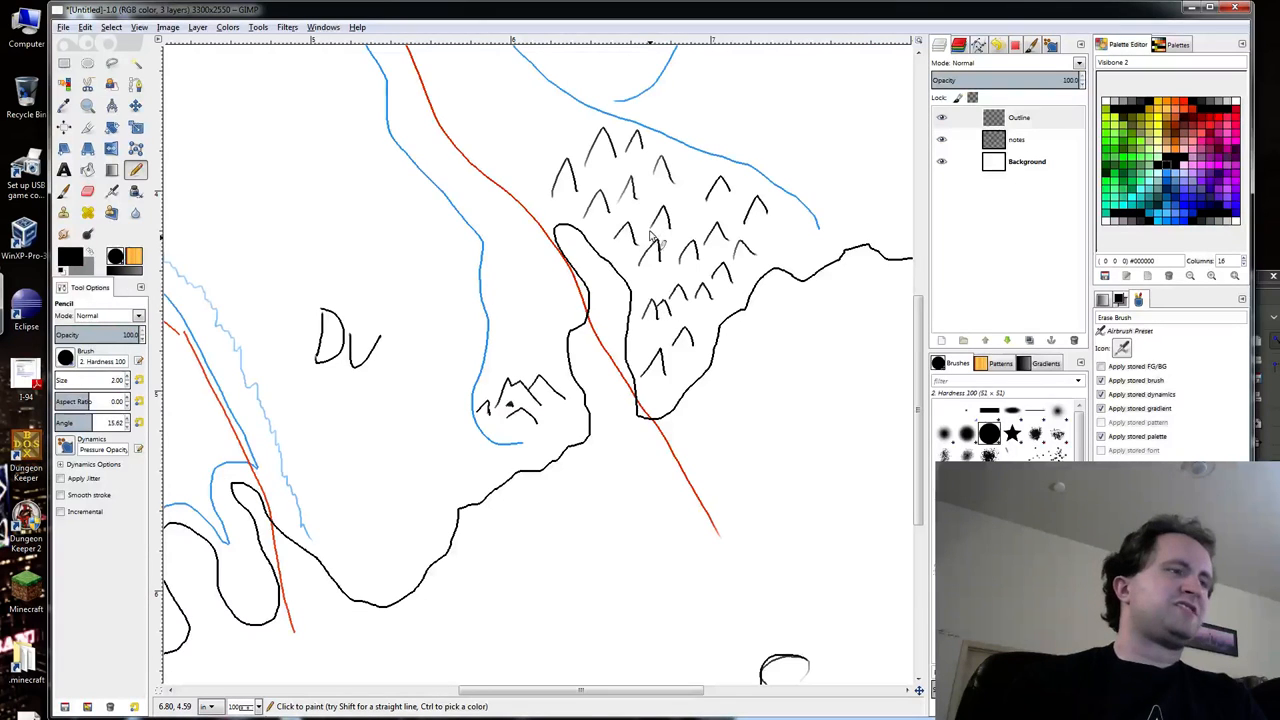
mouse_move(650, 262)
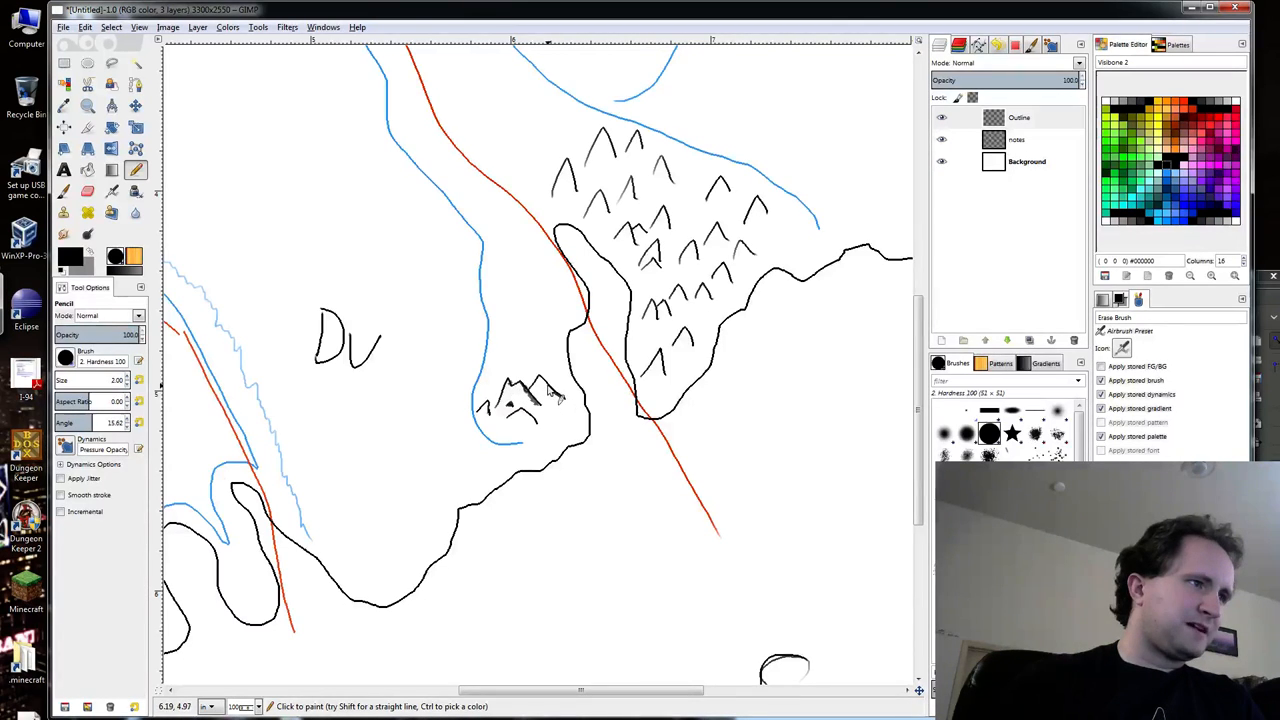
mouse_move(550, 390)
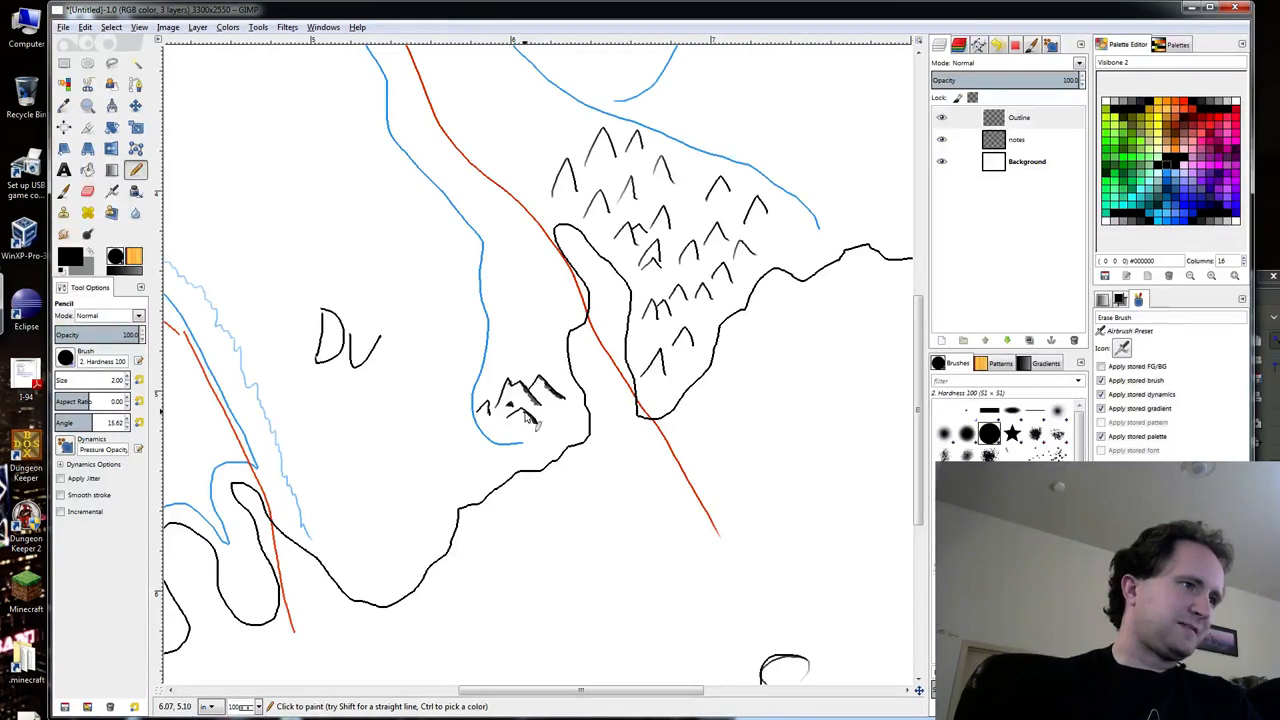
mouse_move(496, 420)
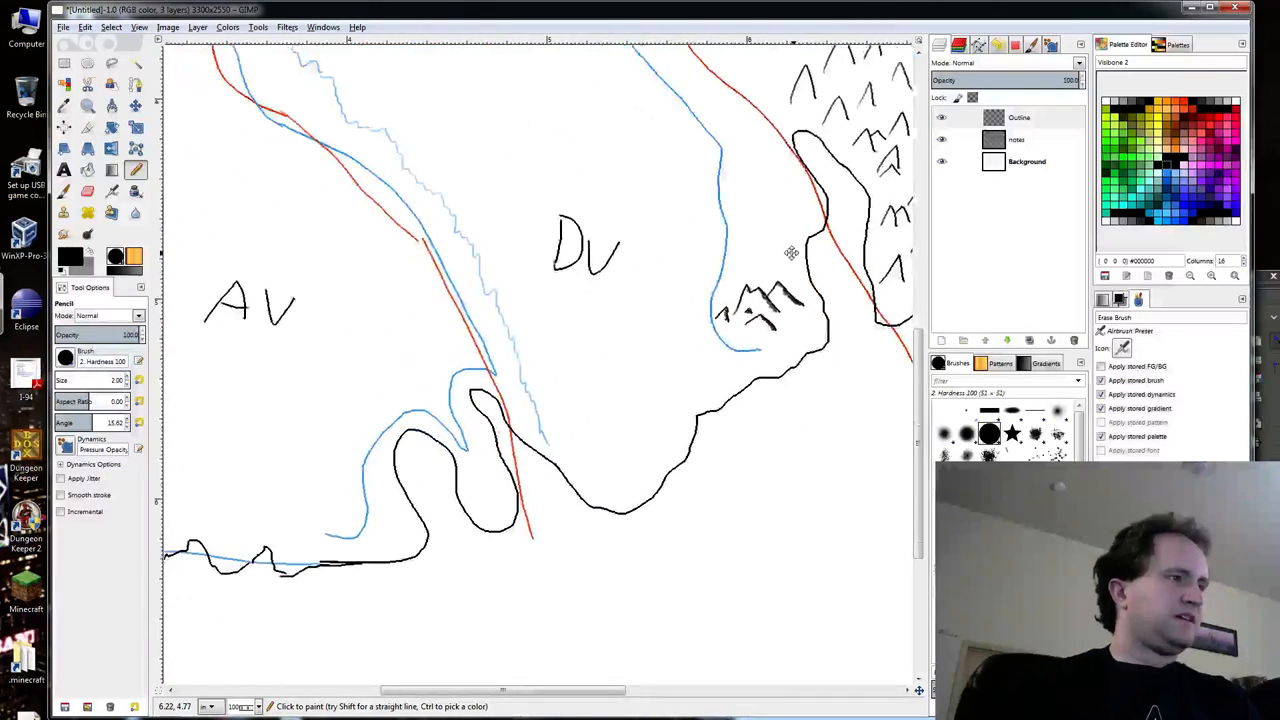
scroll("down", 3)
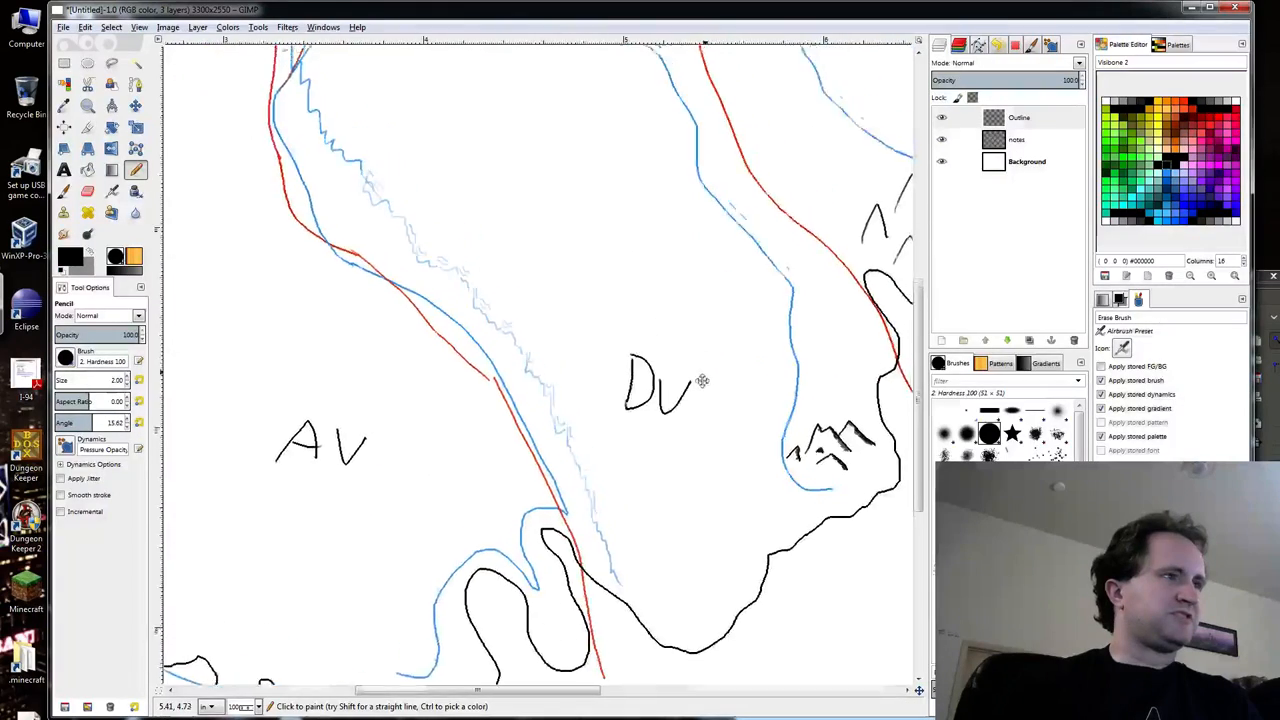
scroll("down", 3)
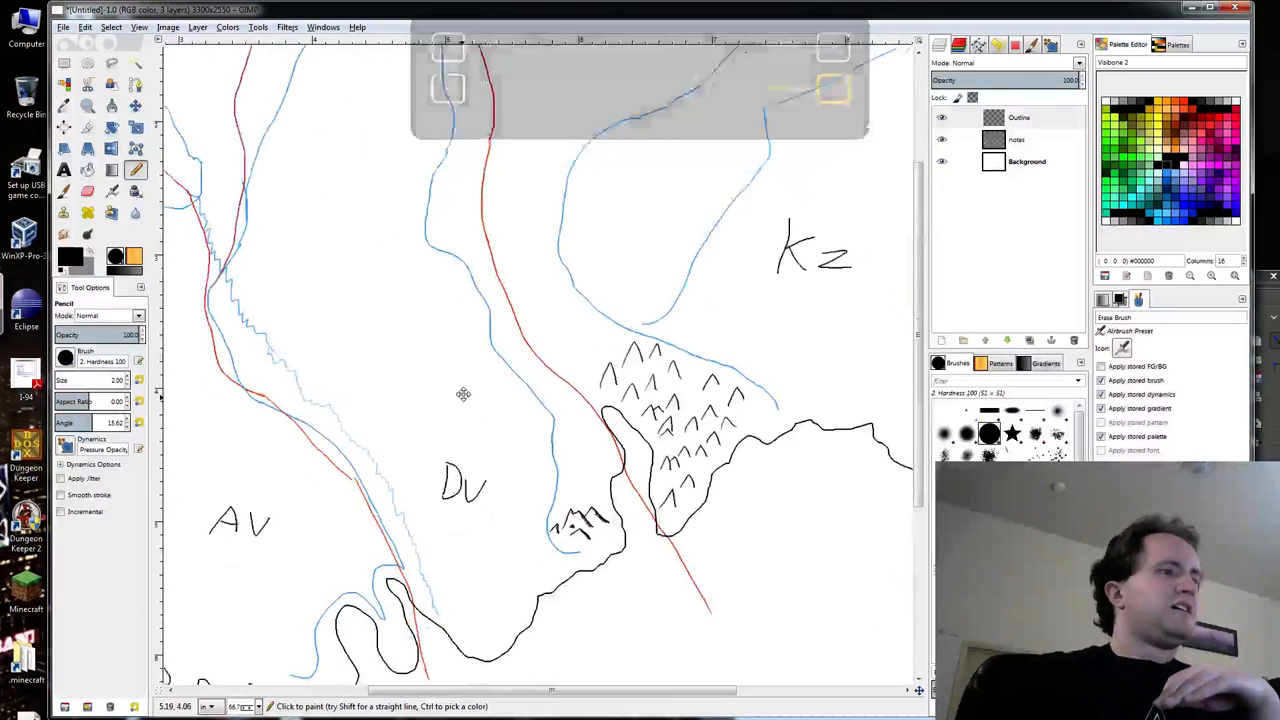
scroll("down", 3)
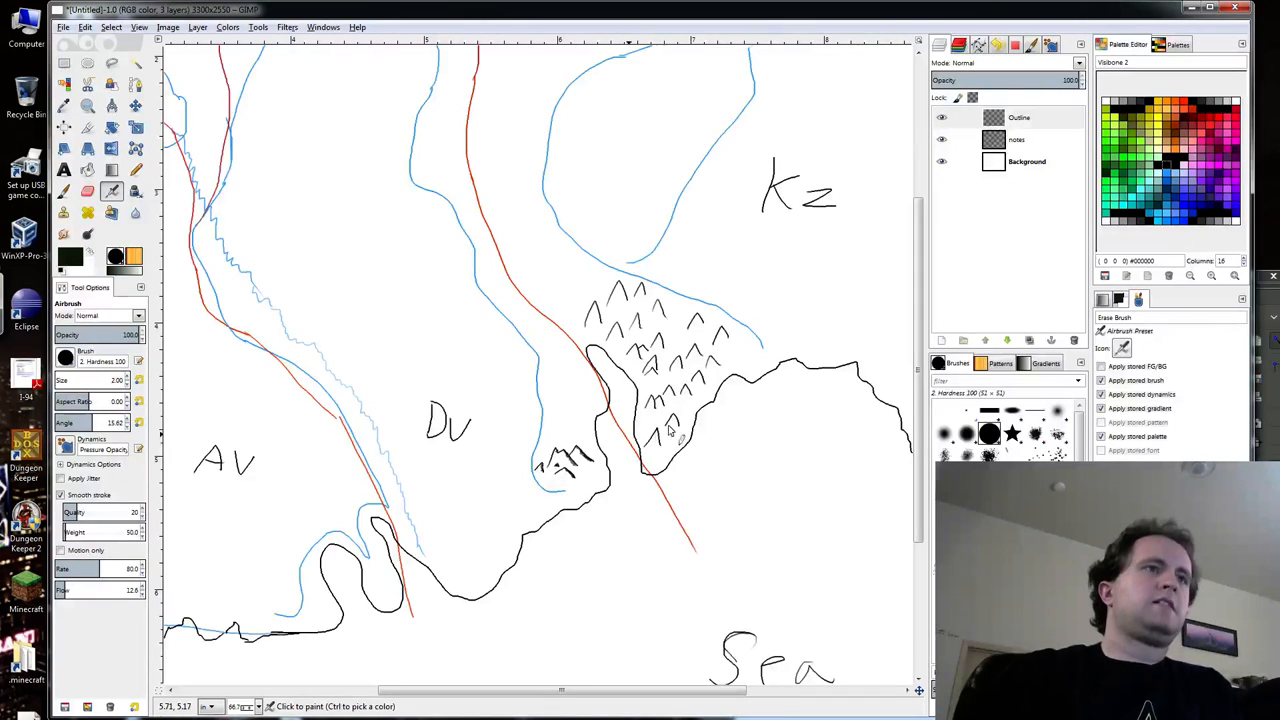
Create a new transparent 'locations' layer above the Outline layer.
left_click(1020, 116)
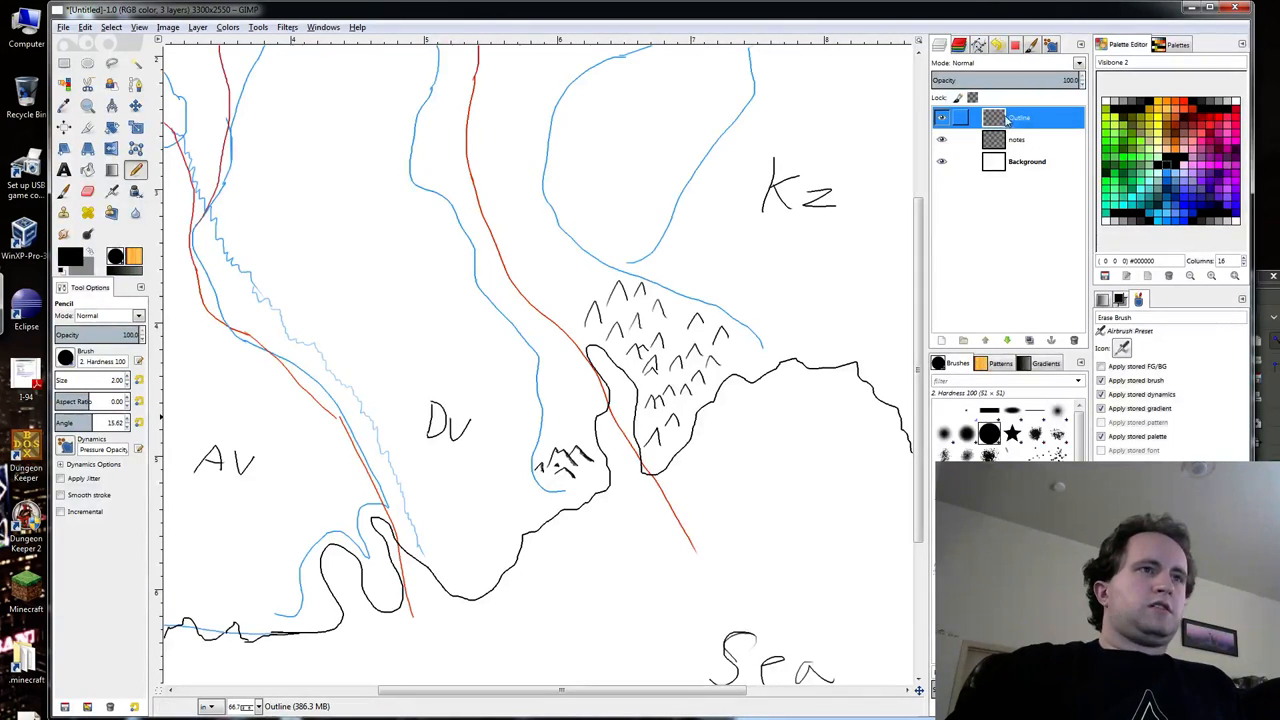
right_click(1020, 116)
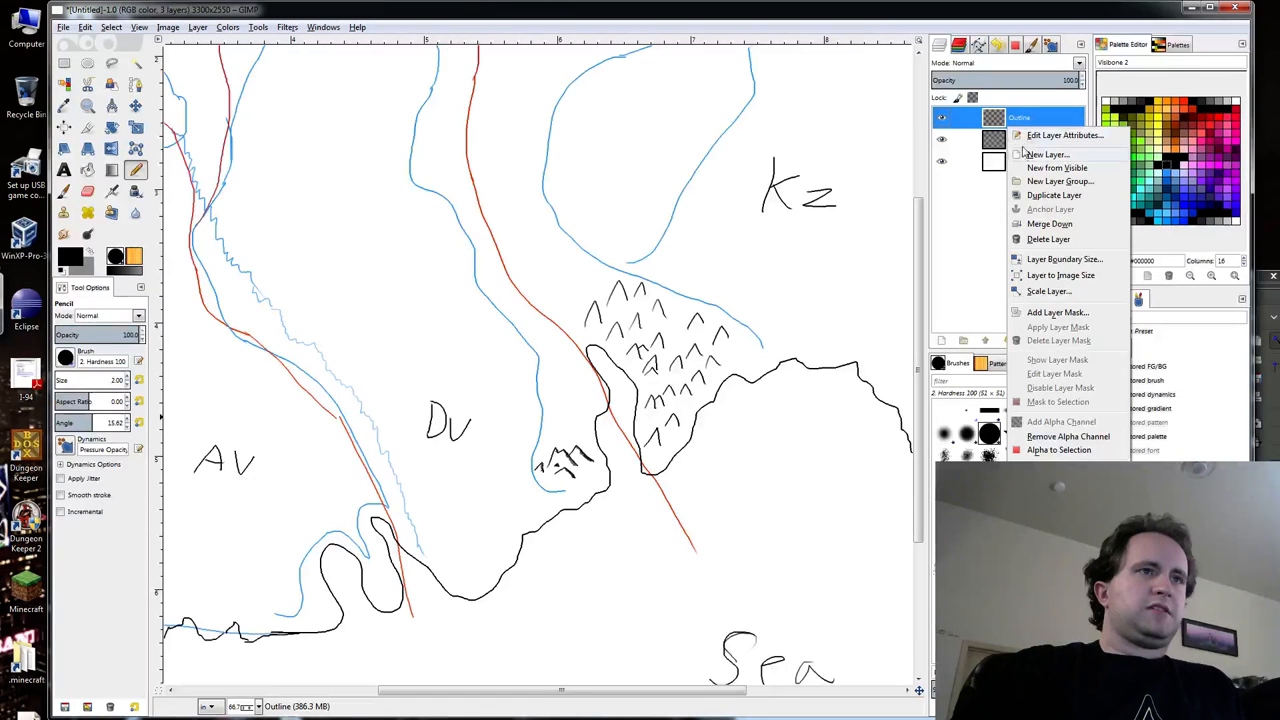
left_click(1046, 154)
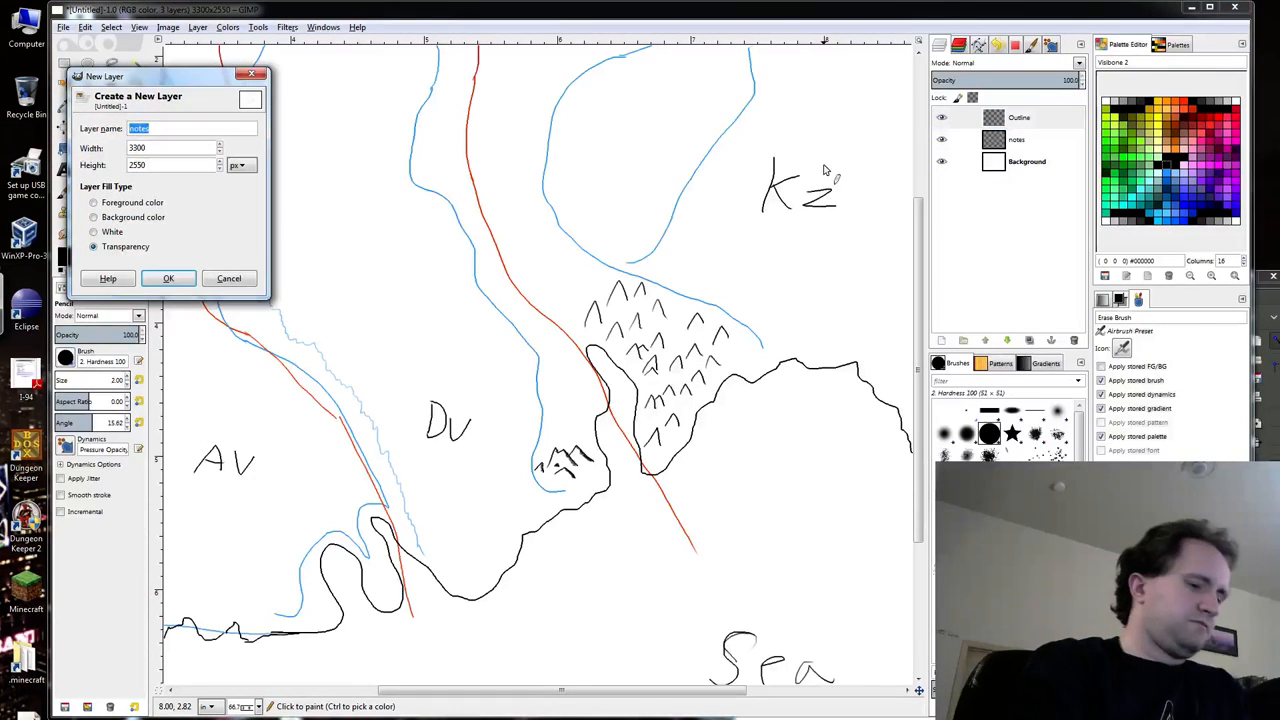
left_click(168, 278)
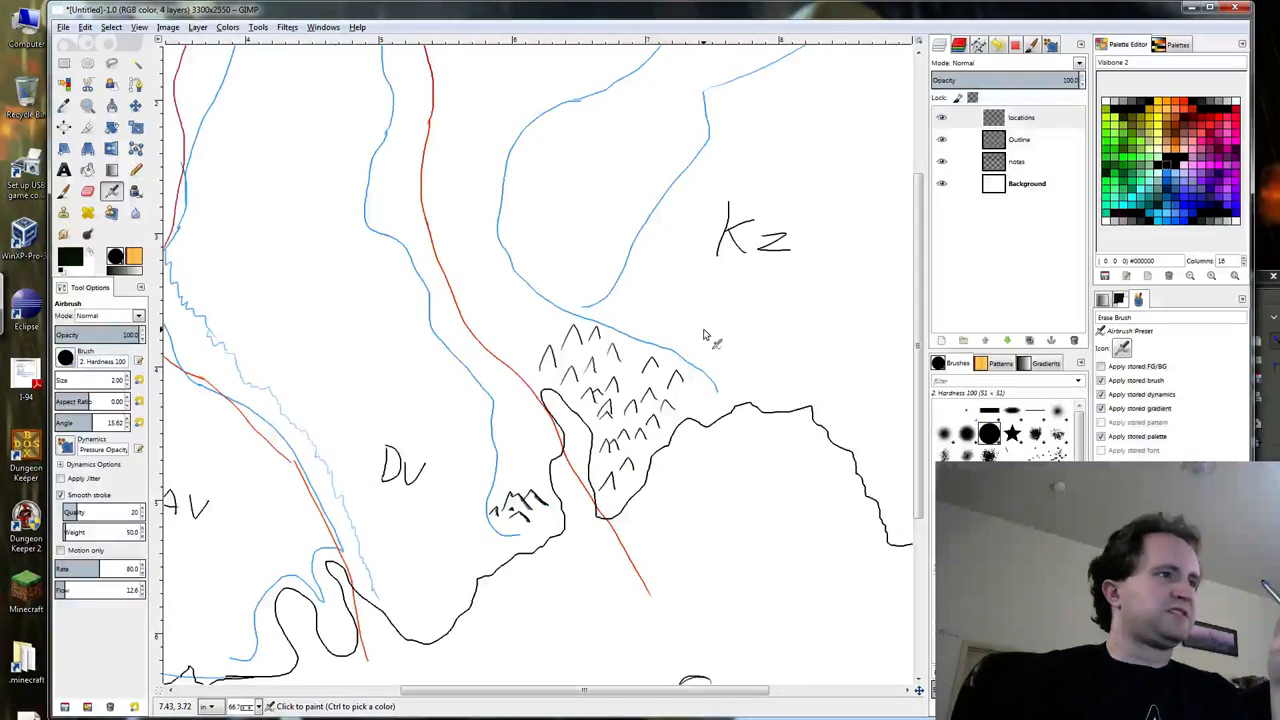
Mark a town dot beside the river and handwrite its short name.
scroll("down", 3)
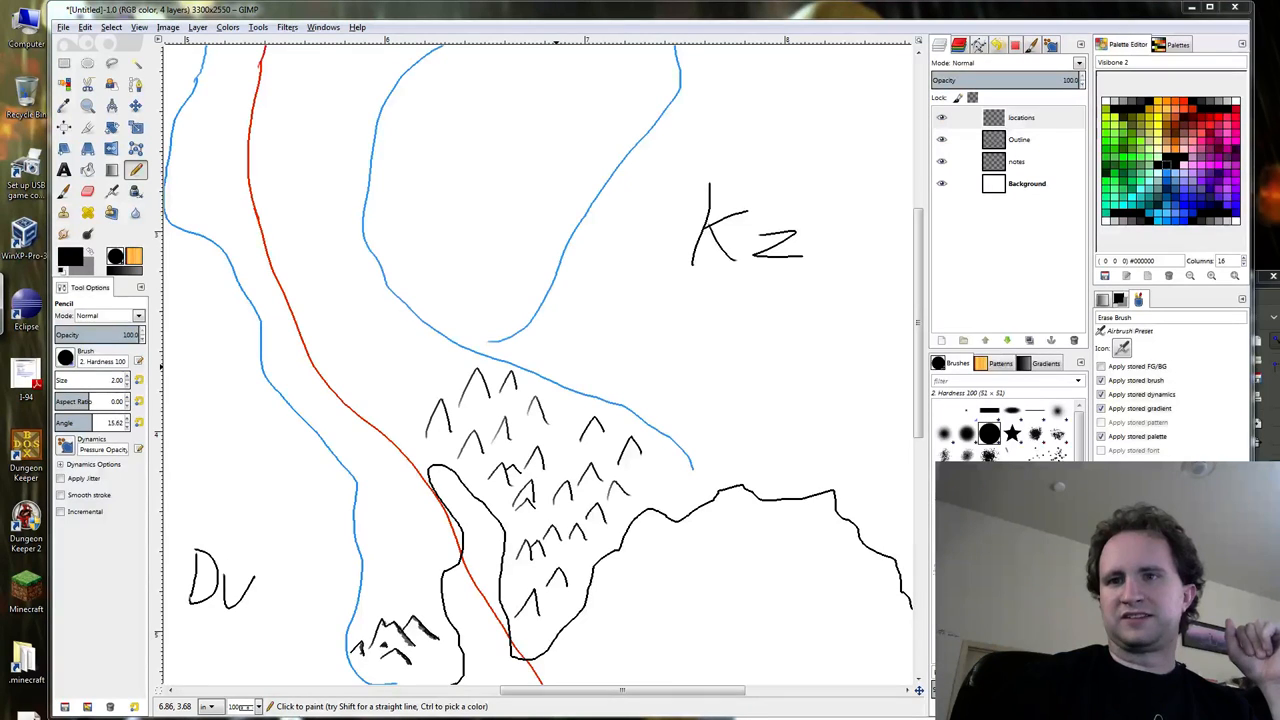
mouse_move(872, 108)
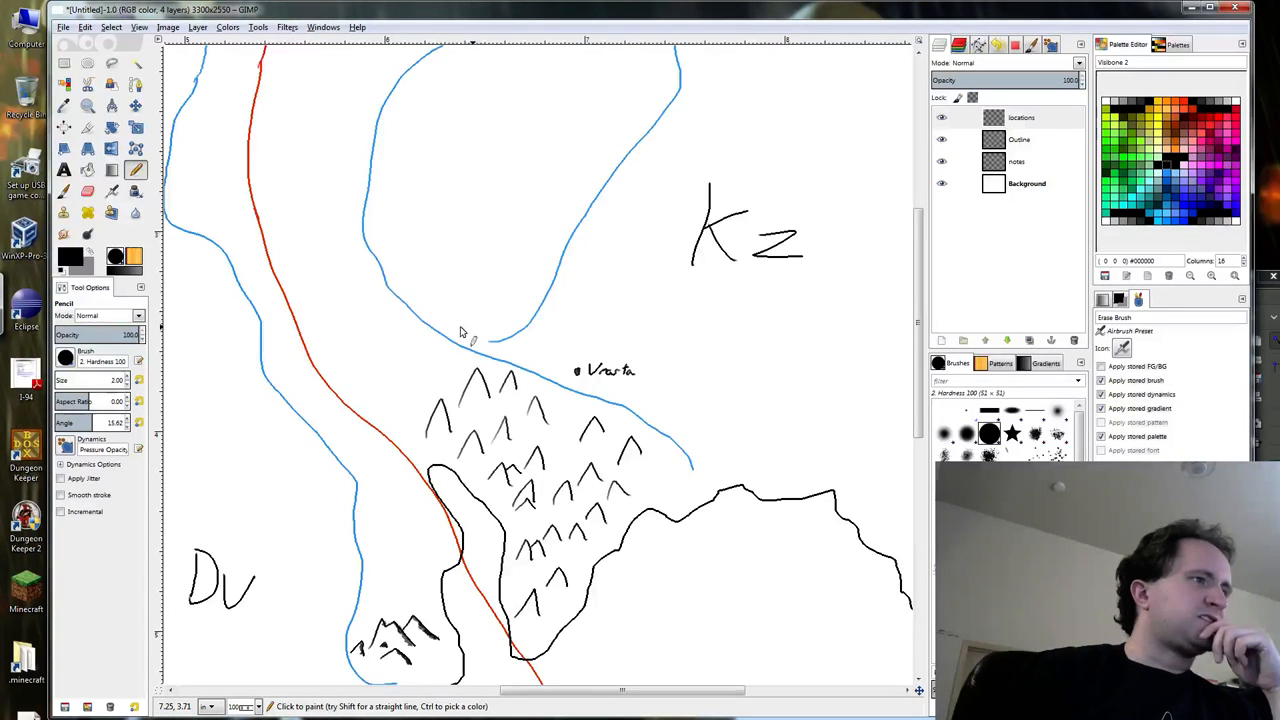
mouse_move(430, 328)
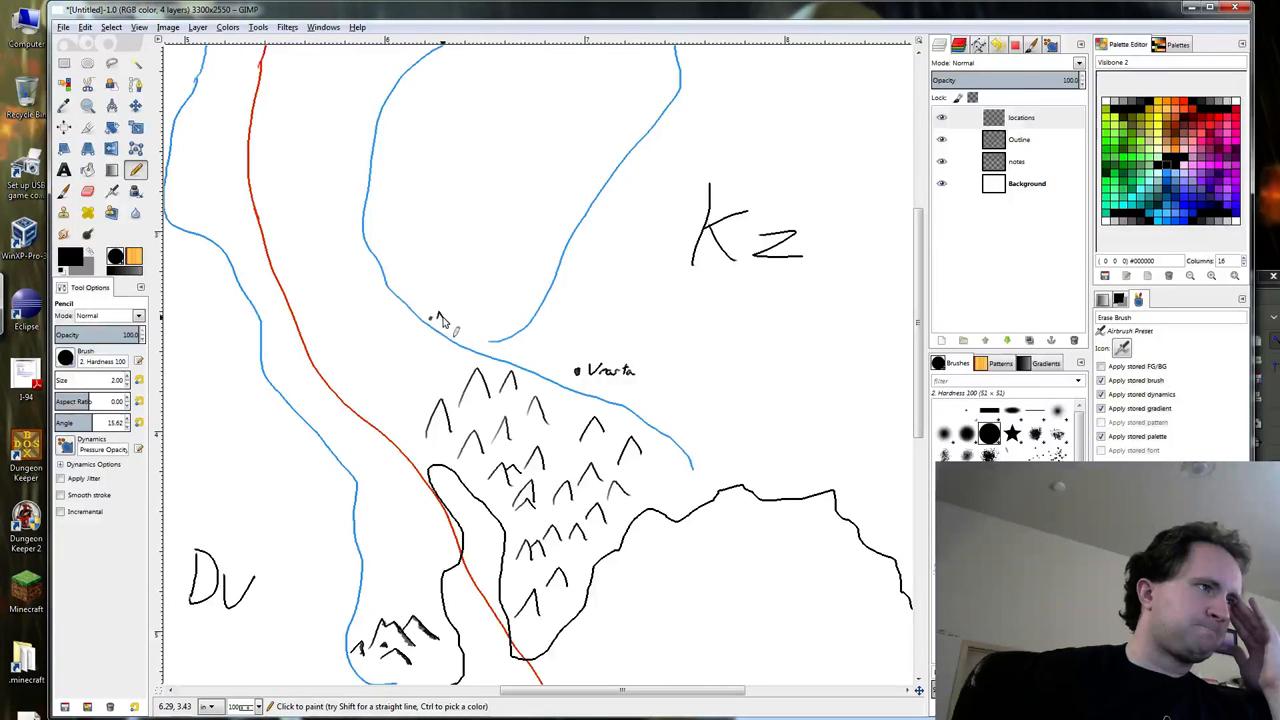
left_click(444, 316)
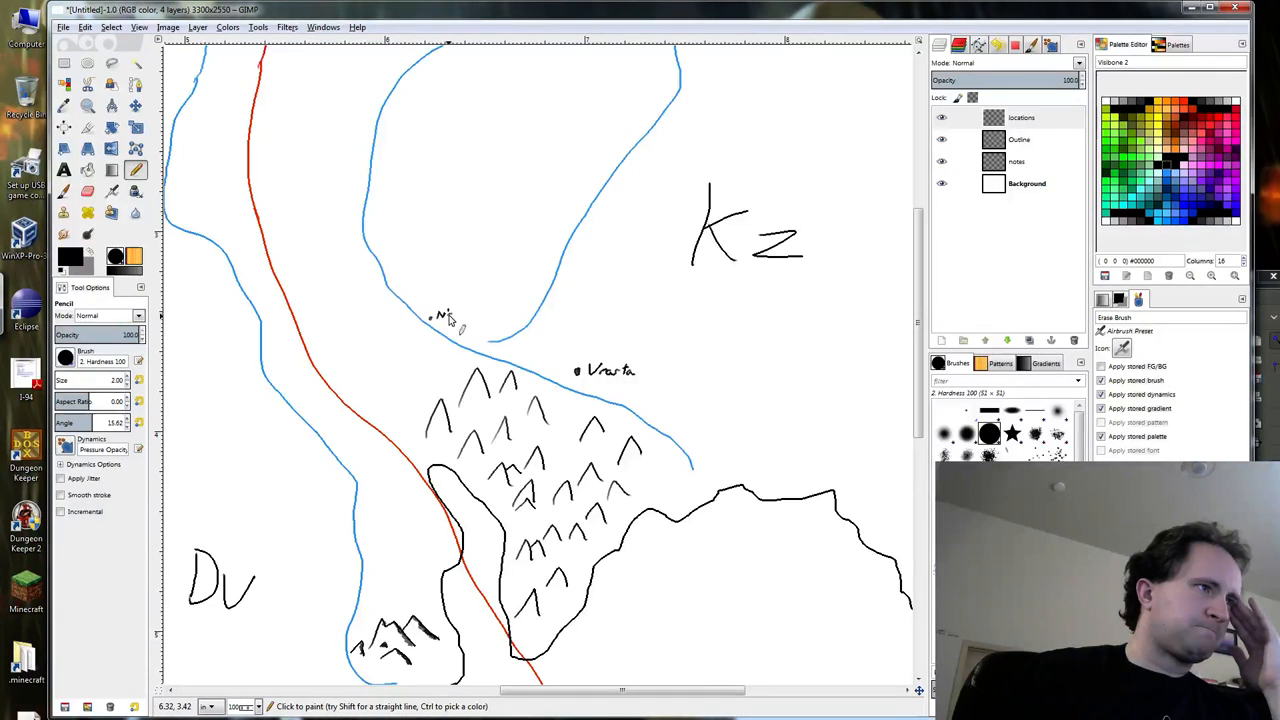
left_click(456, 316)
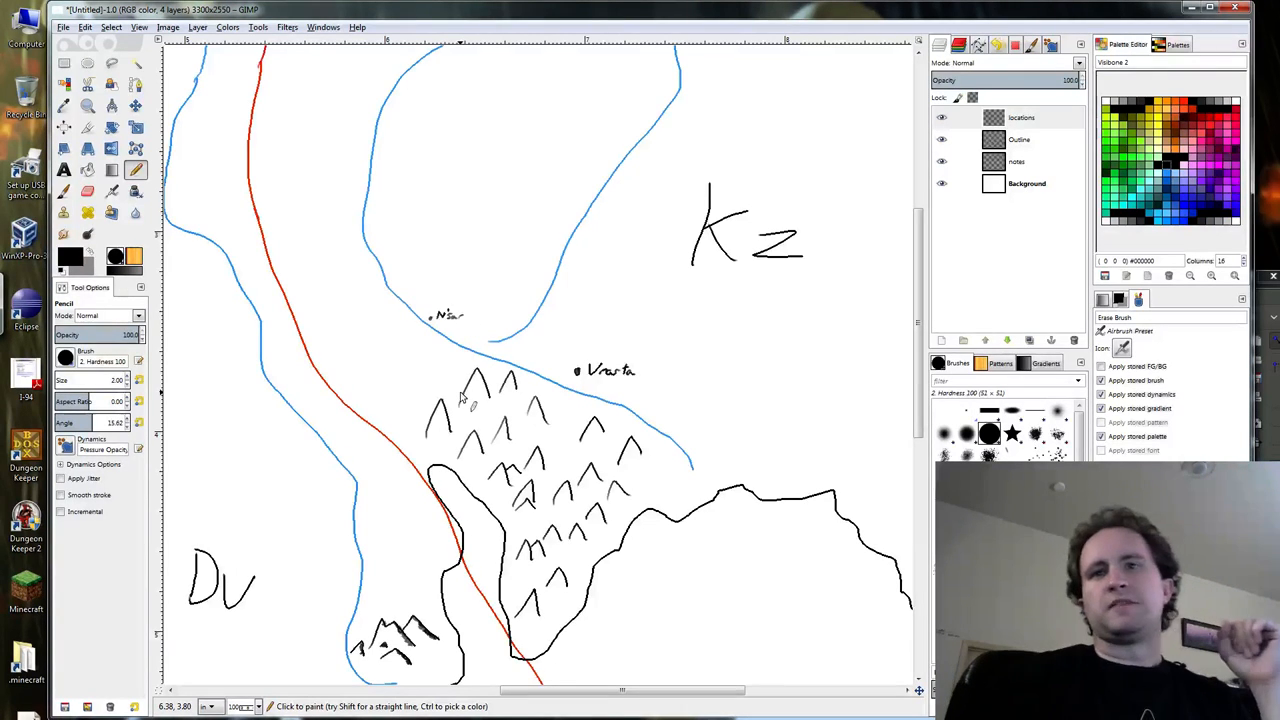
mouse_move(624, 292)
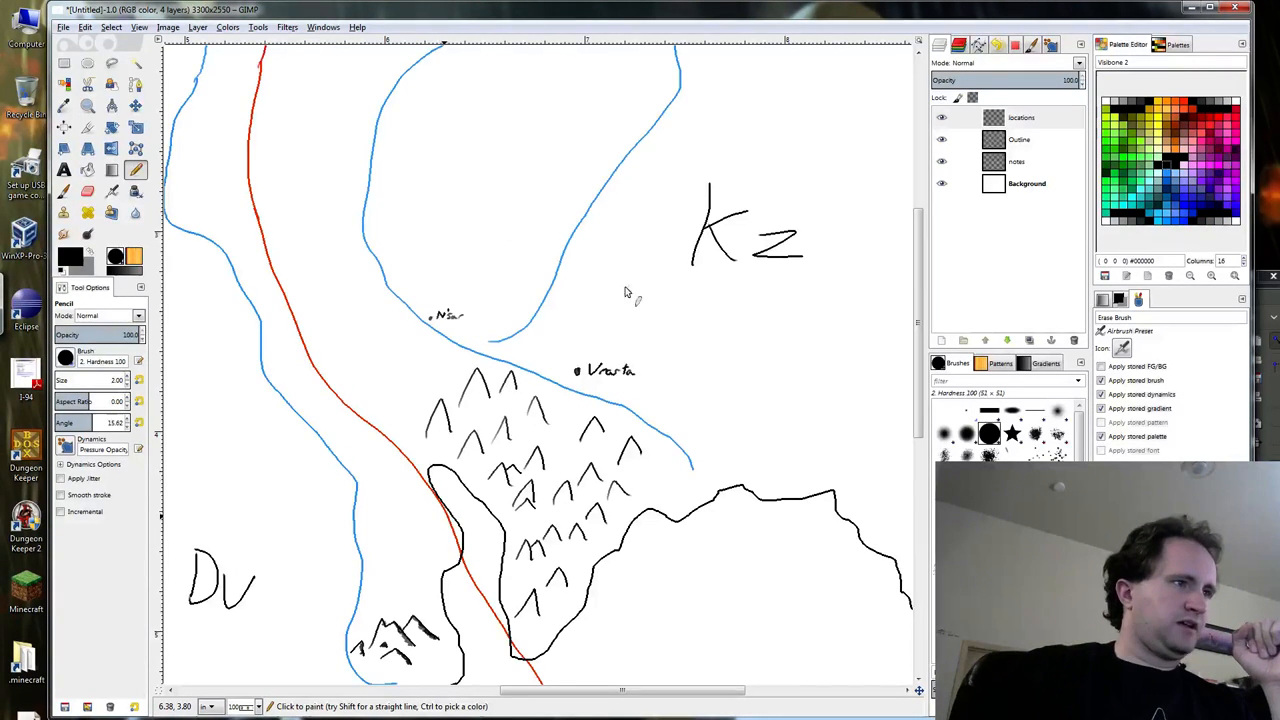
Mark a second town dot beside the small peak cluster and write its name.
scroll("down", 3)
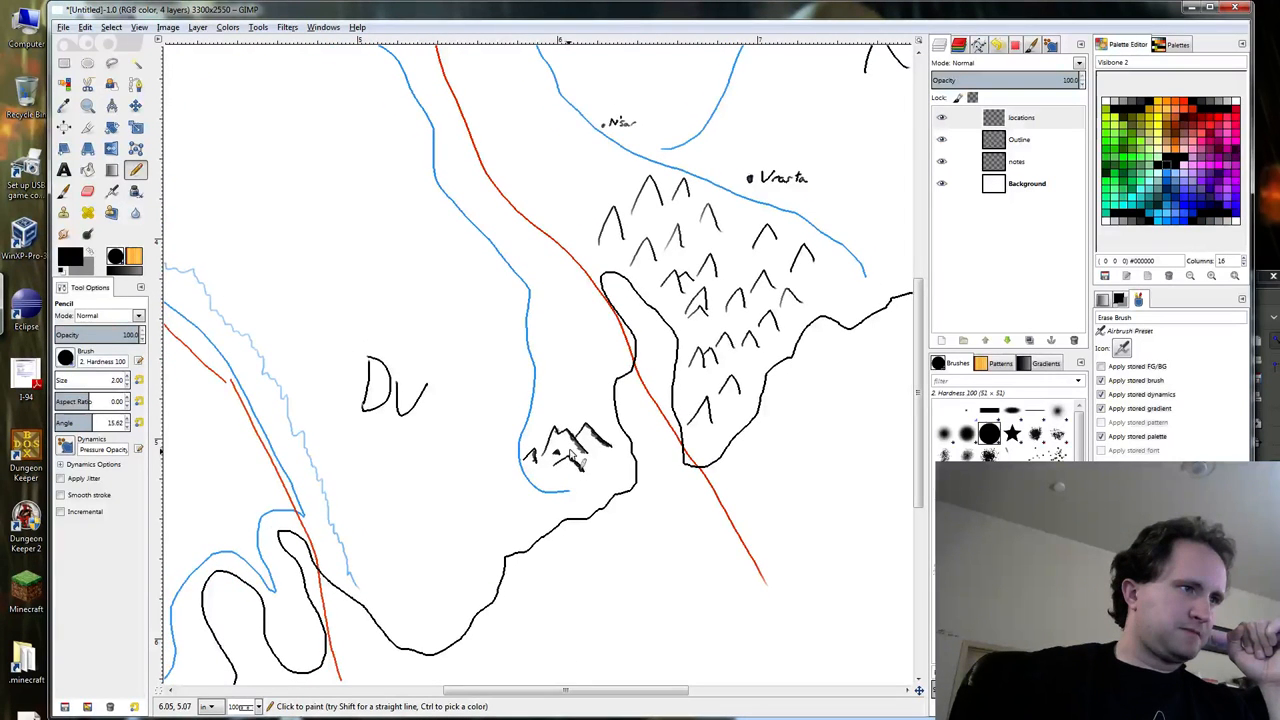
left_click(576, 456)
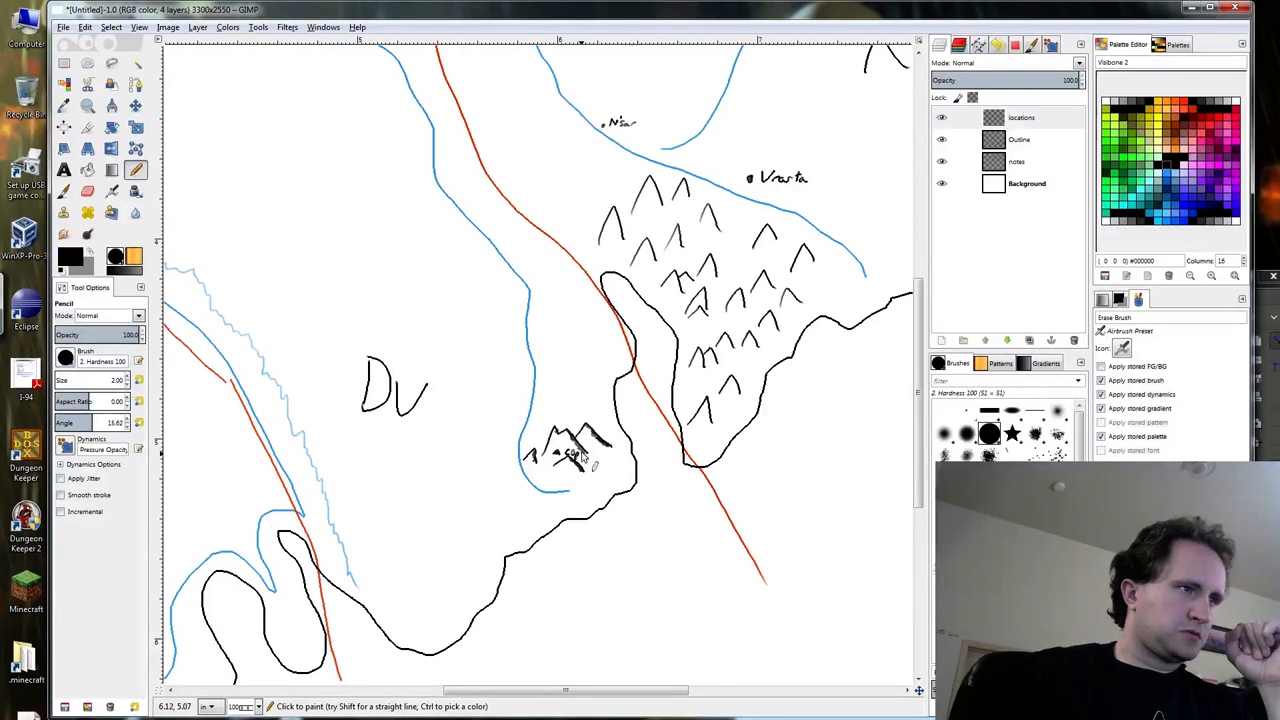
left_click(584, 456)
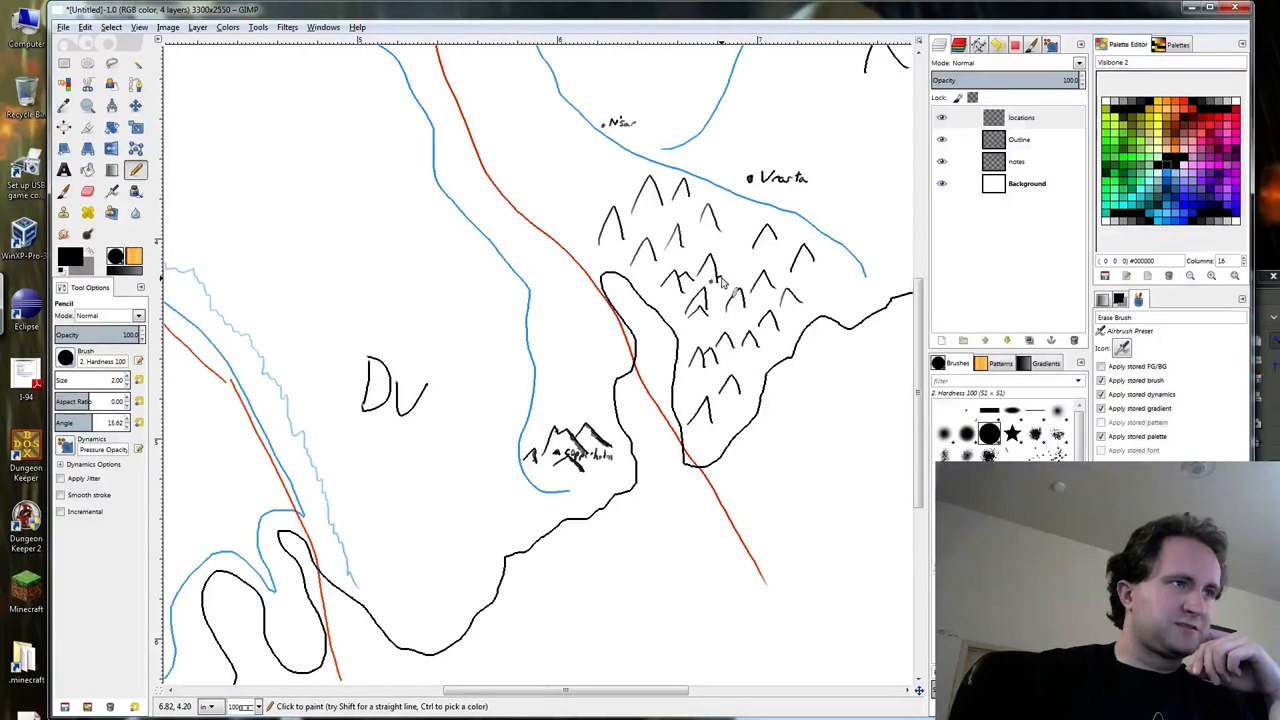
left_click(716, 280)
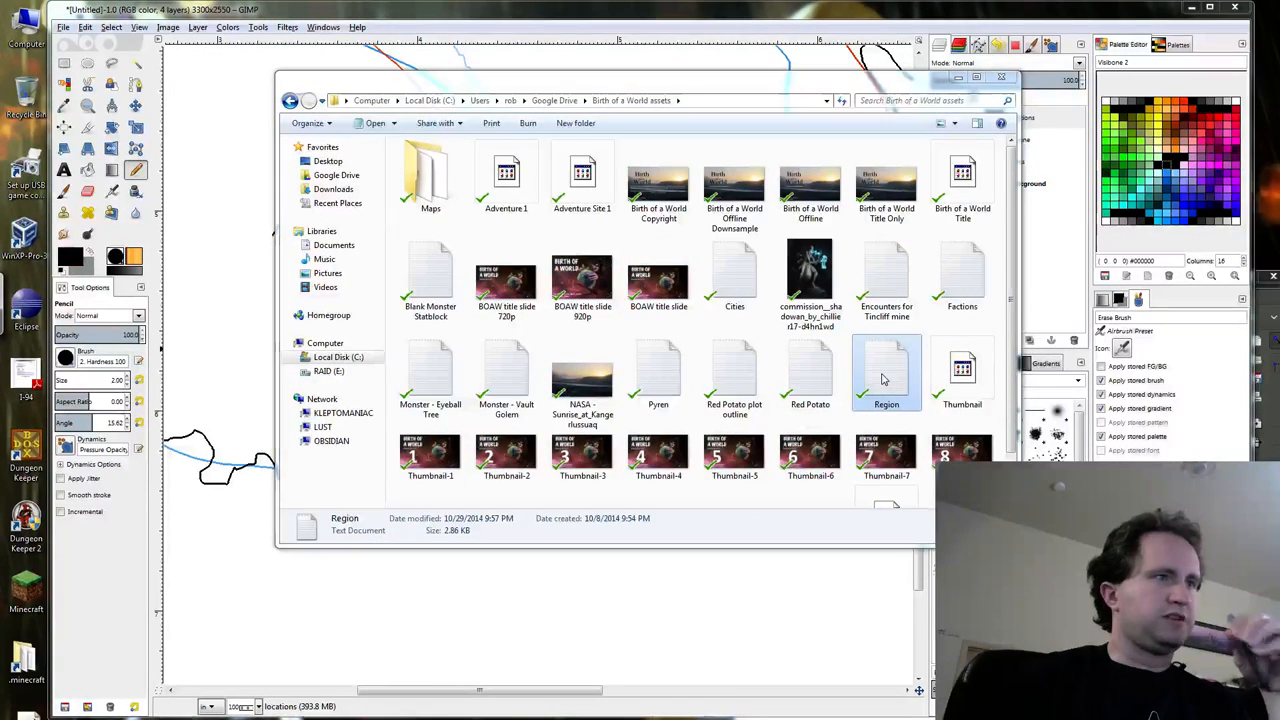
Open Region.txt in Notepad2 and read through the Alvilda and Daggershore Vale notes.
double_click(886, 370)
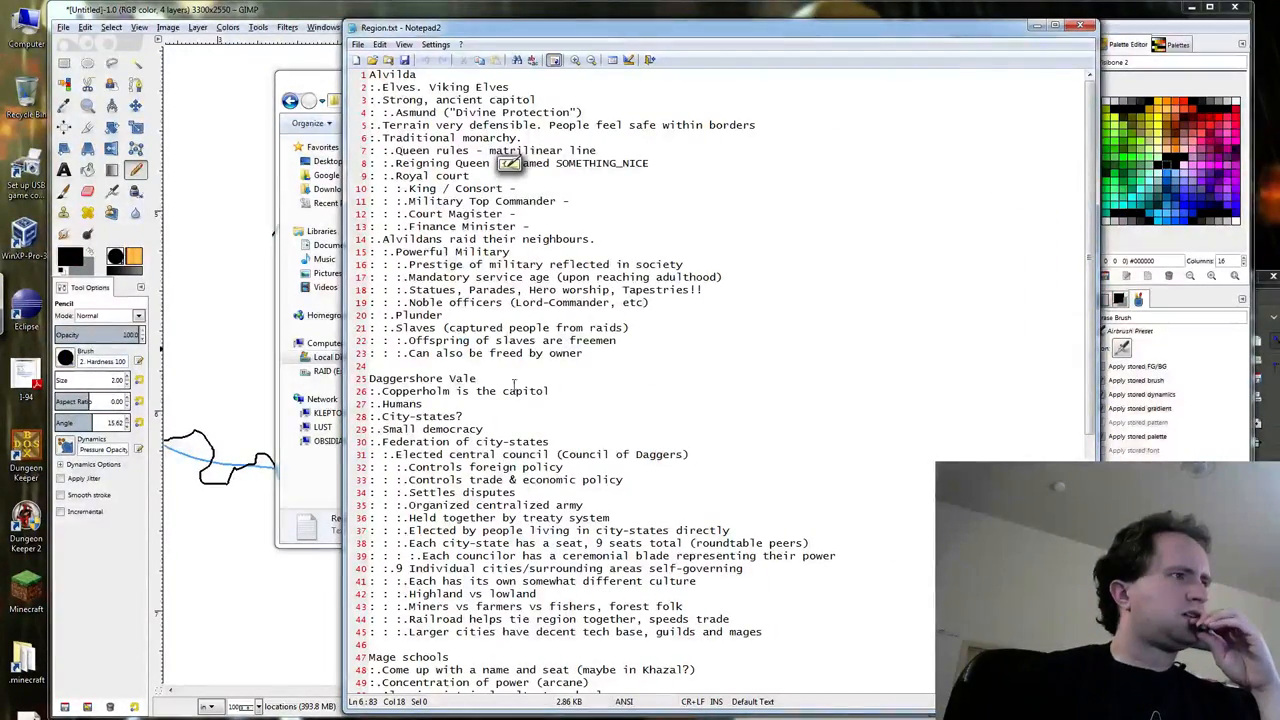
scroll("down", 3)
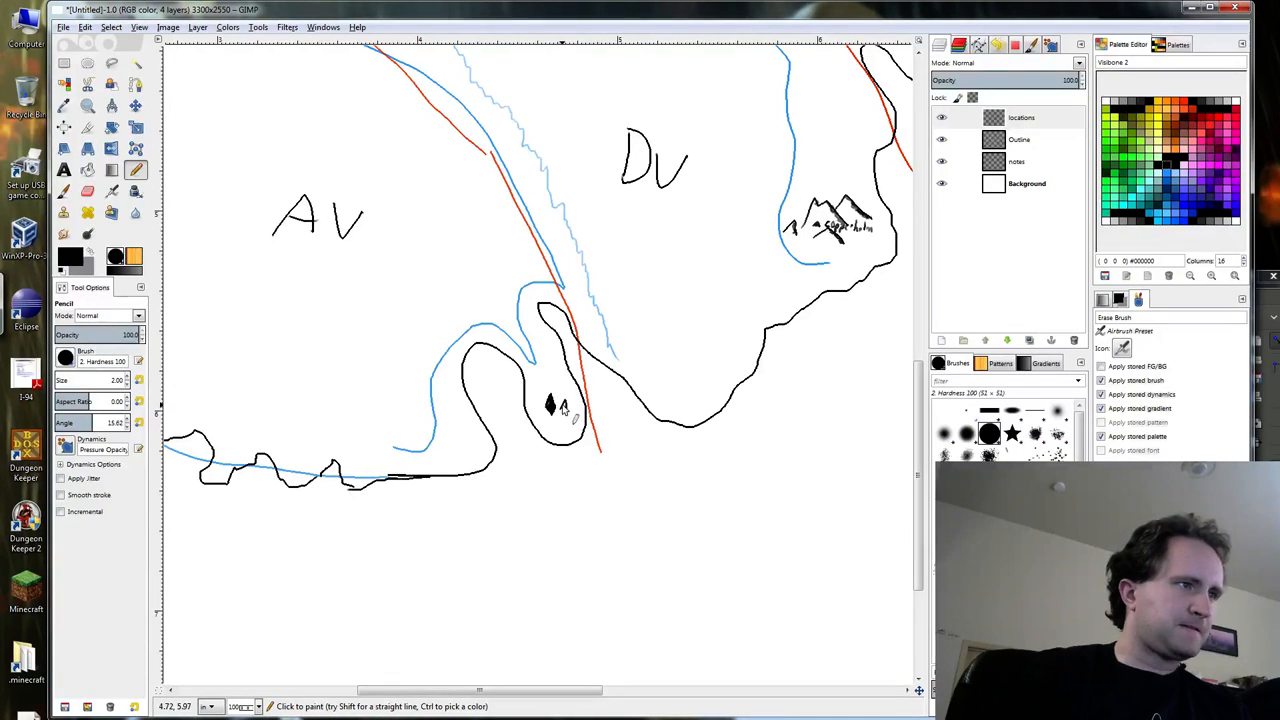
left_click(570, 410)
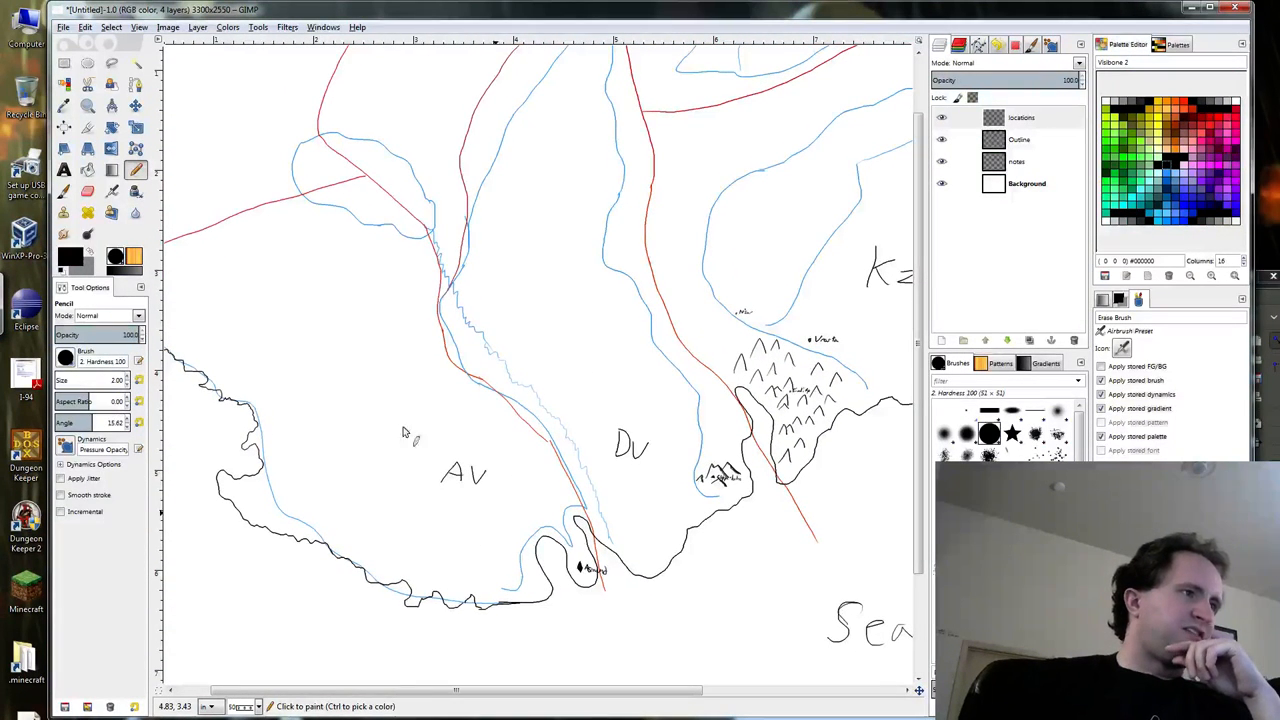
mouse_move(420, 496)
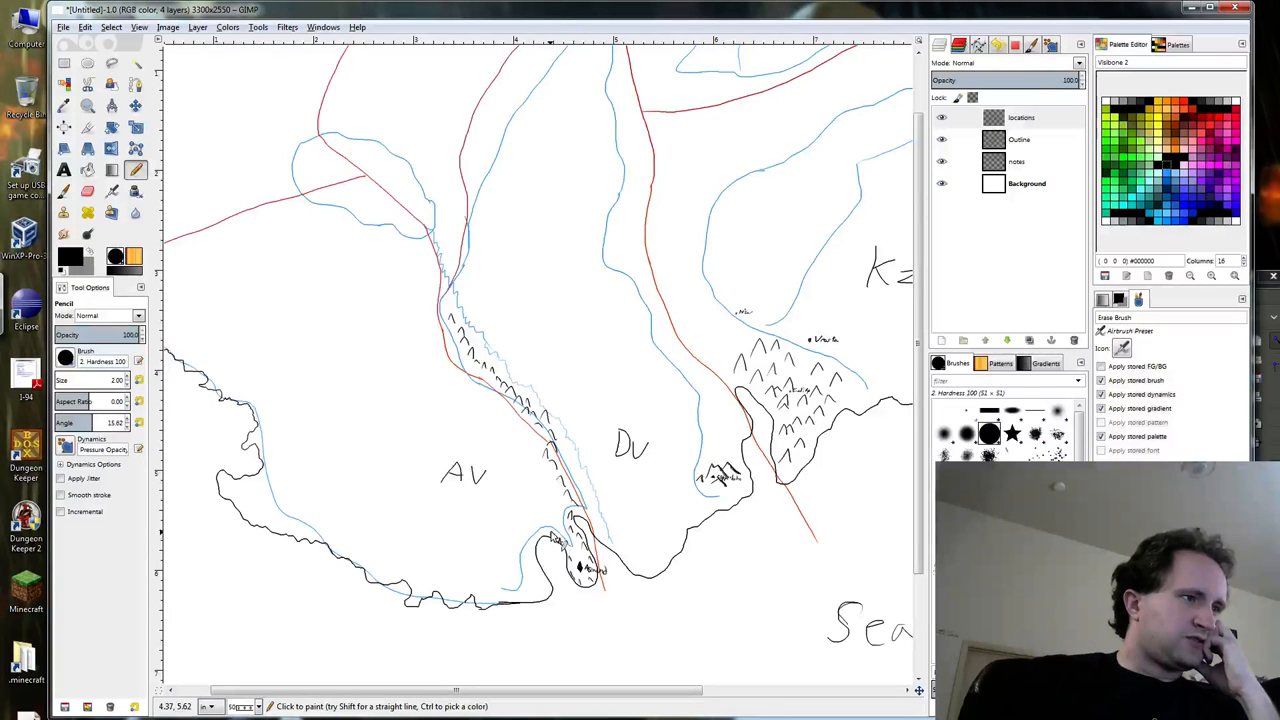
Redraw the western coastline with a rugged, irregular black edge.
left_click(552, 540)
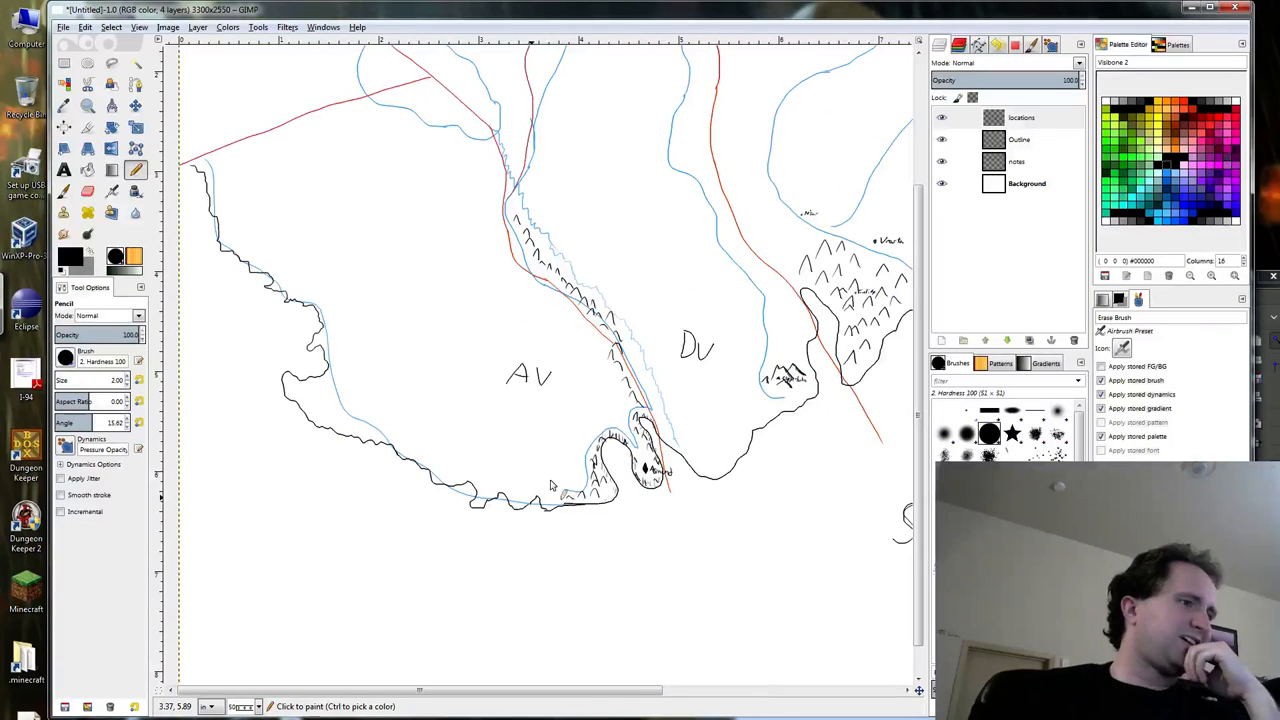
mouse_move(490, 344)
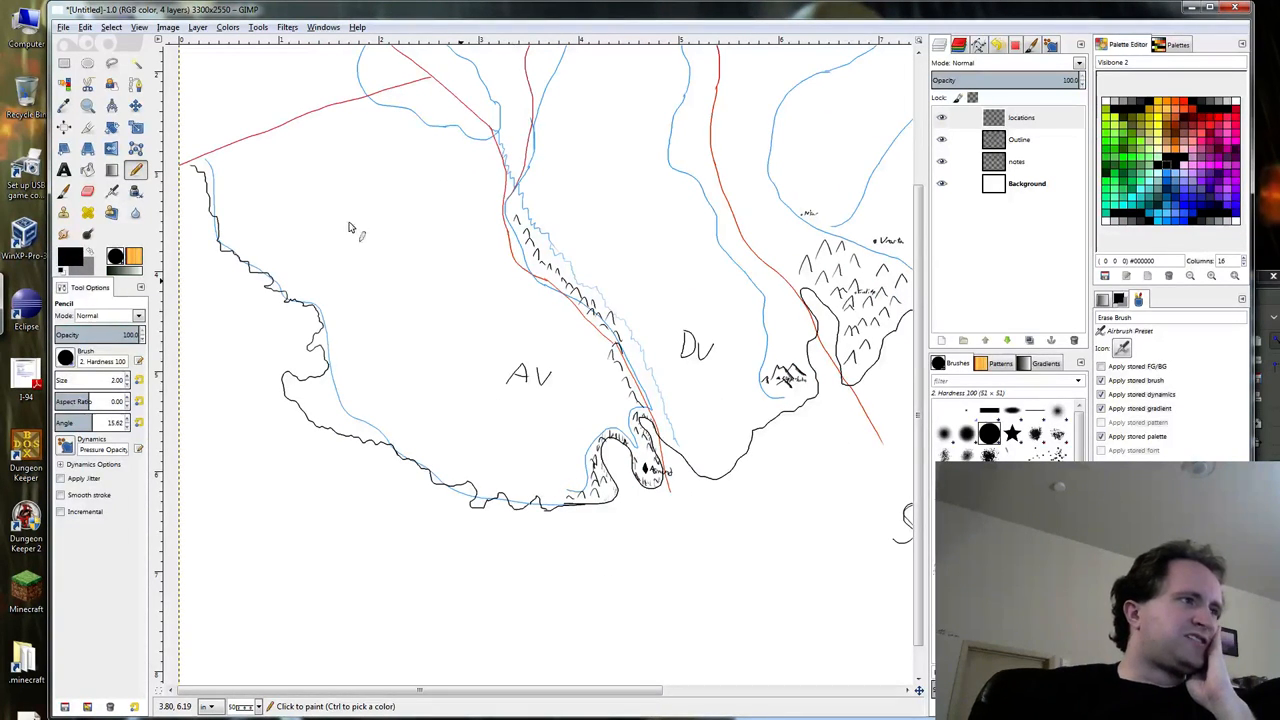
mouse_move(480, 332)
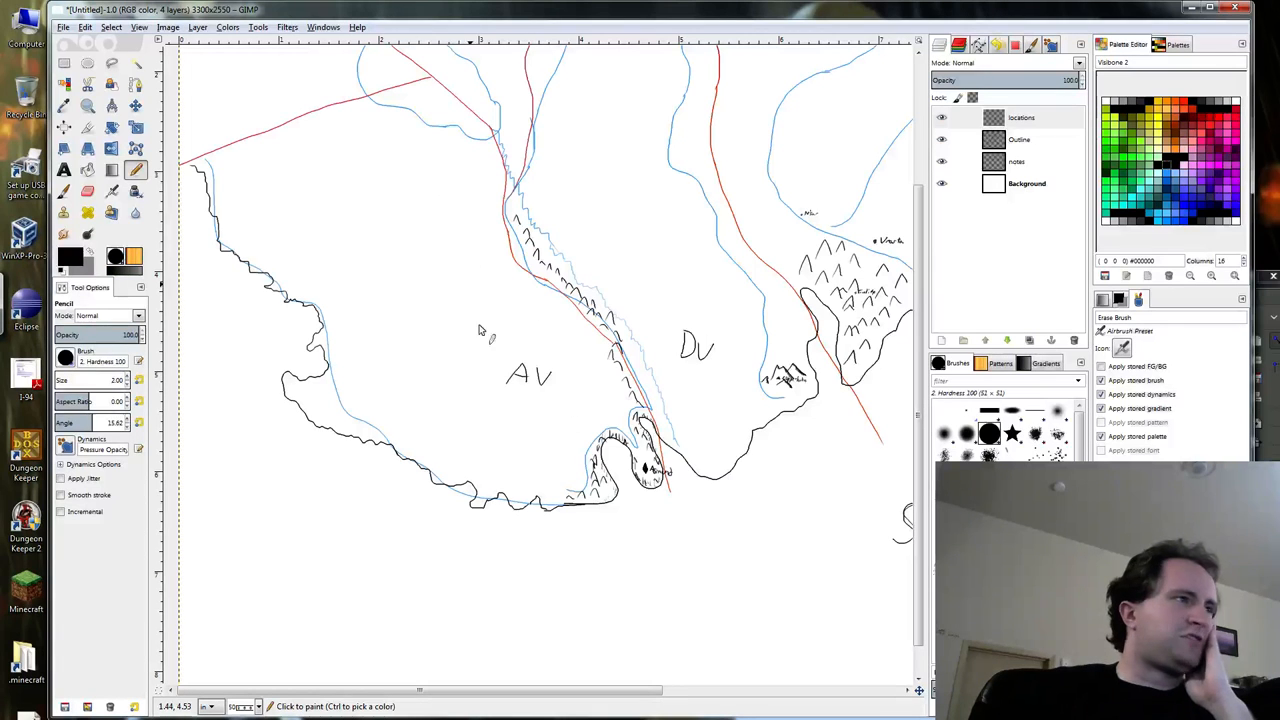
mouse_move(410, 310)
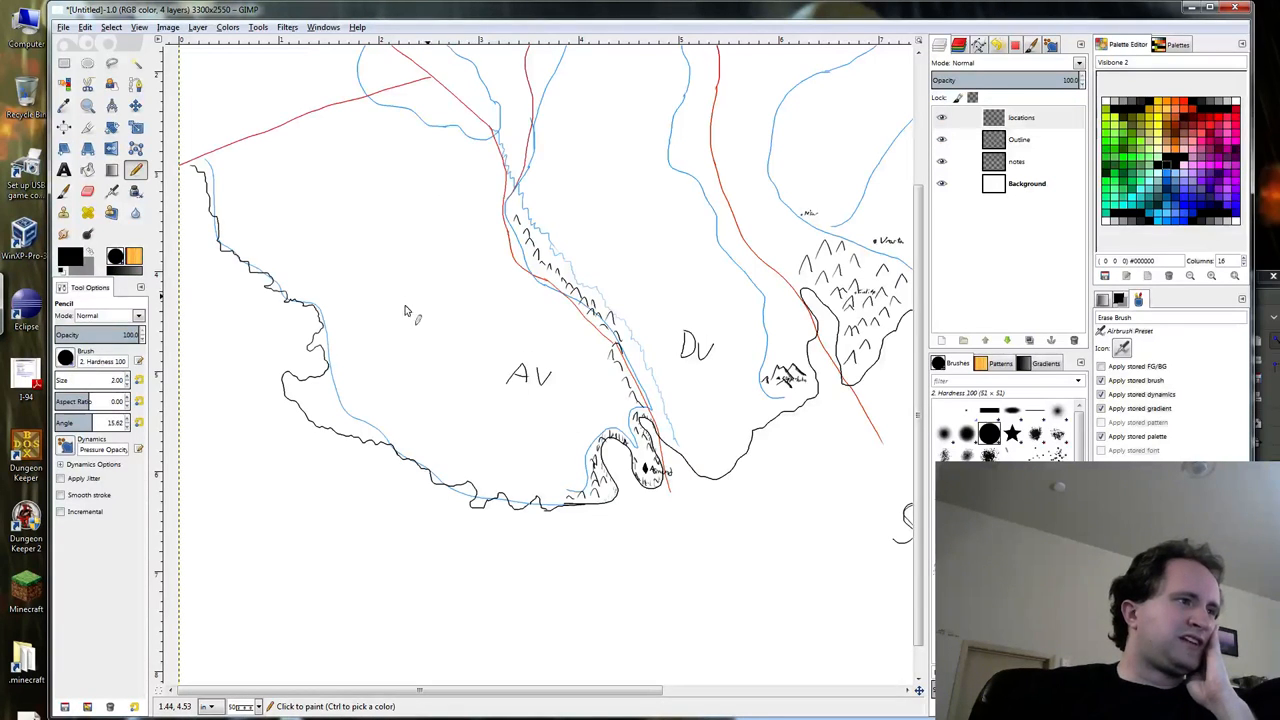
mouse_move(336, 380)
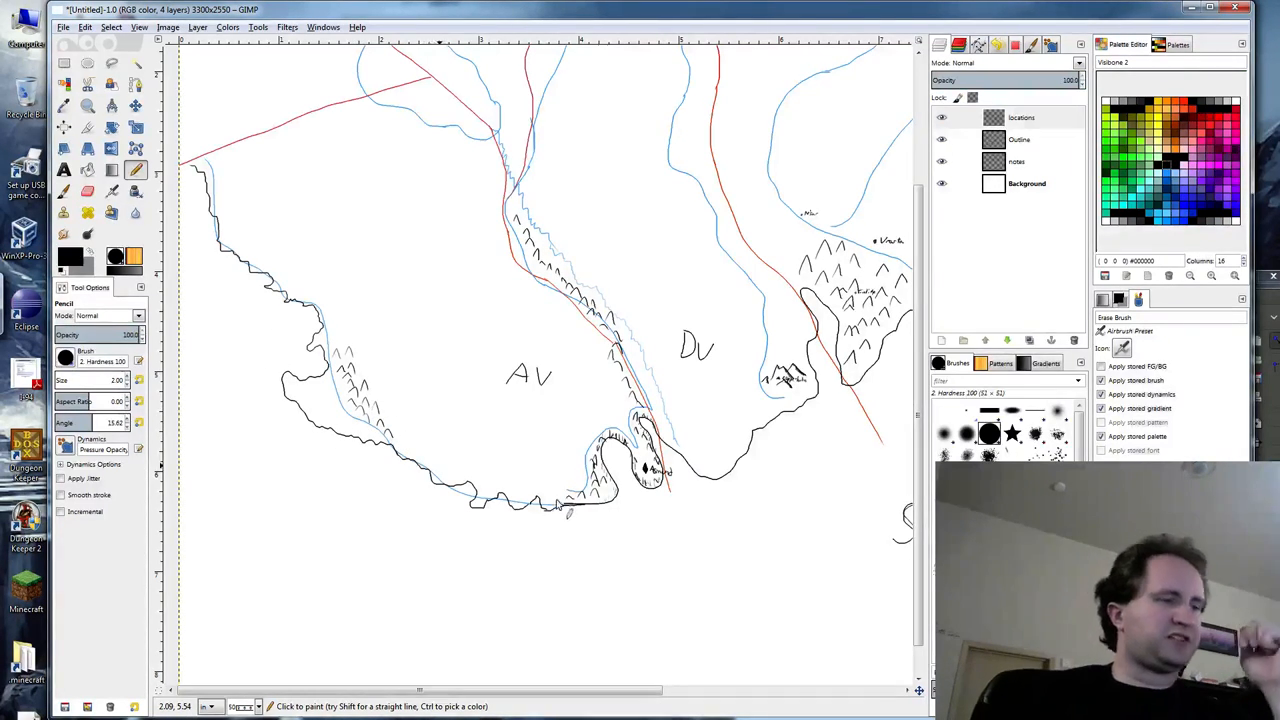
Draw short cliff hatch marks along the coast around AV.
left_click(544, 500)
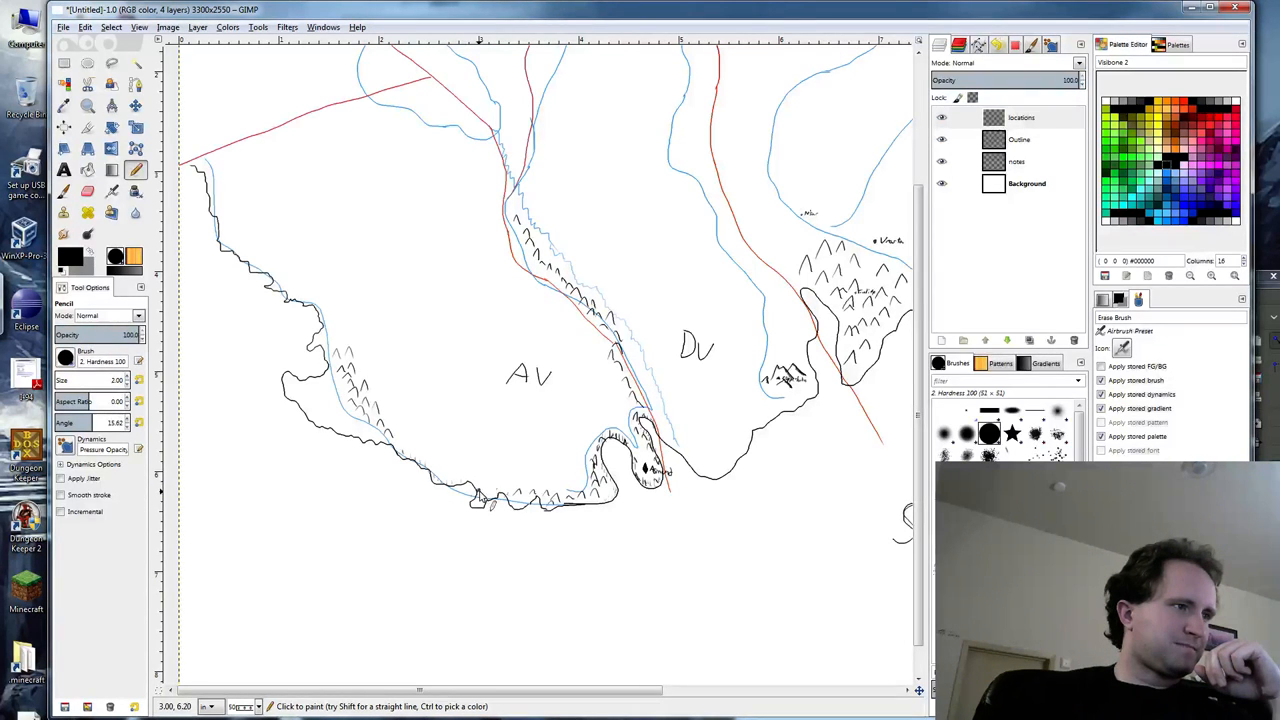
mouse_move(448, 550)
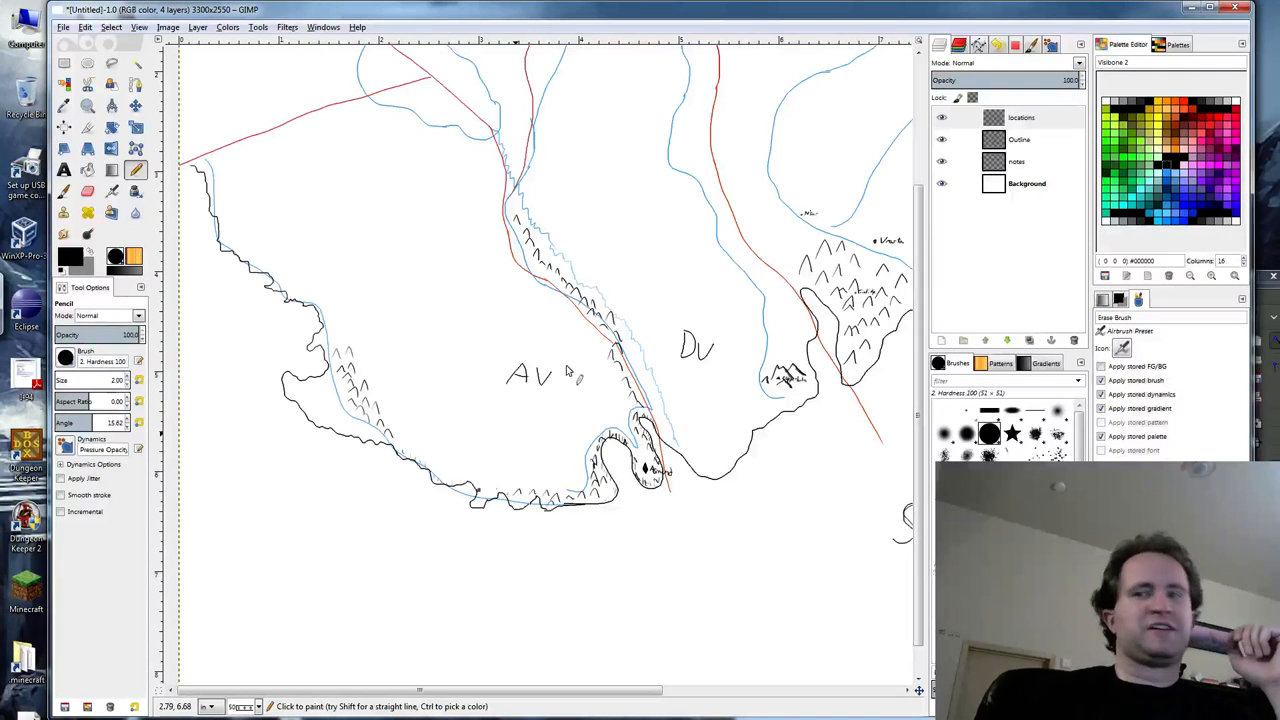
mouse_move(384, 380)
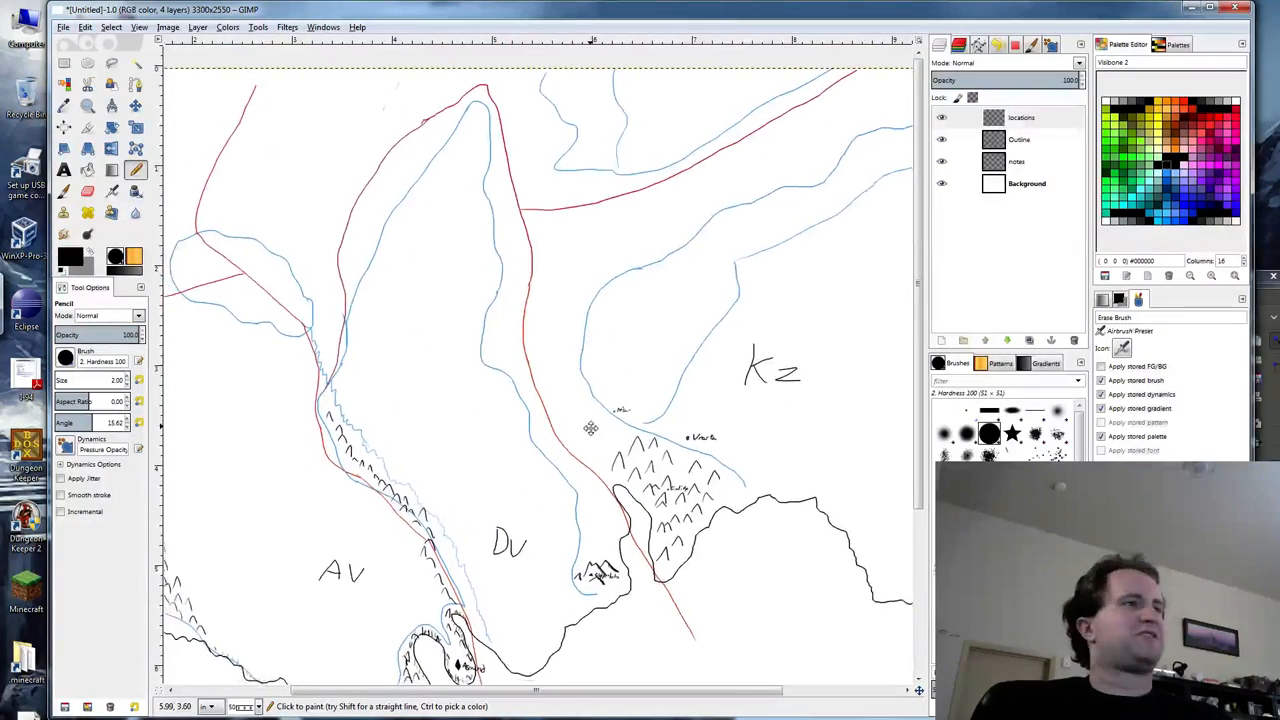
Add caret-shaped mountain peaks northward along the river ridge toward the lake.
scroll("down", 3)
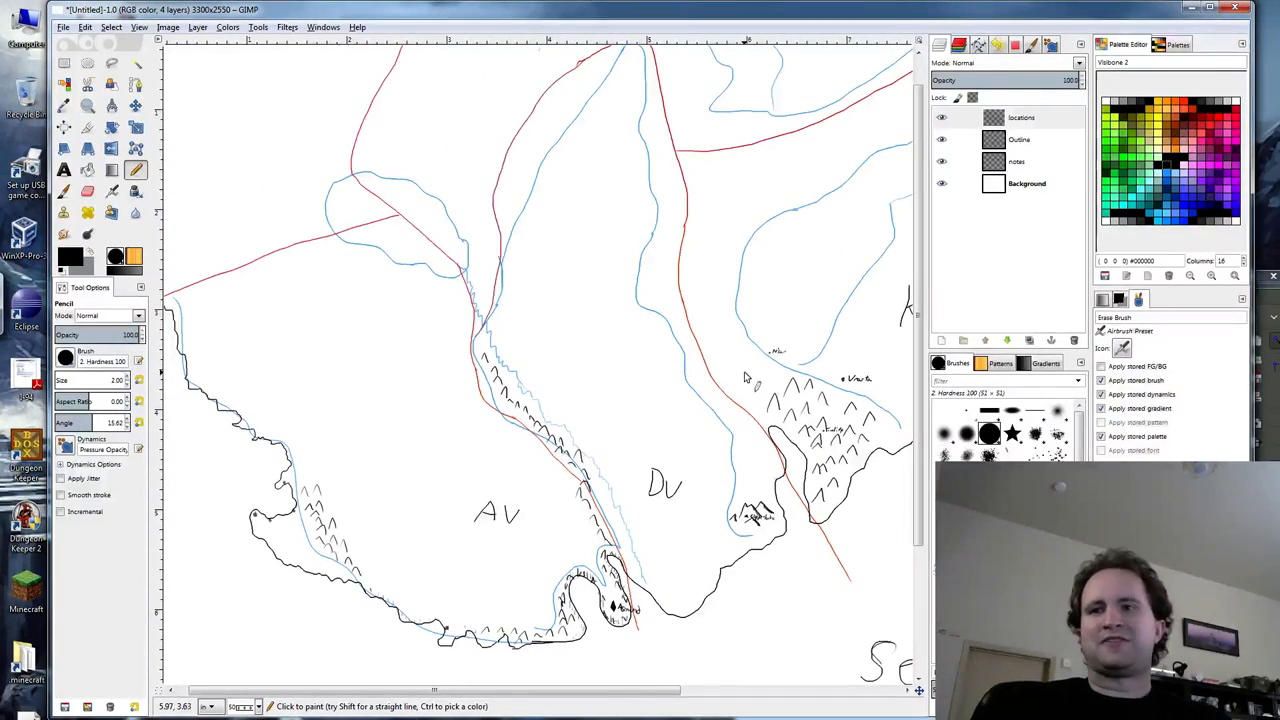
mouse_move(740, 384)
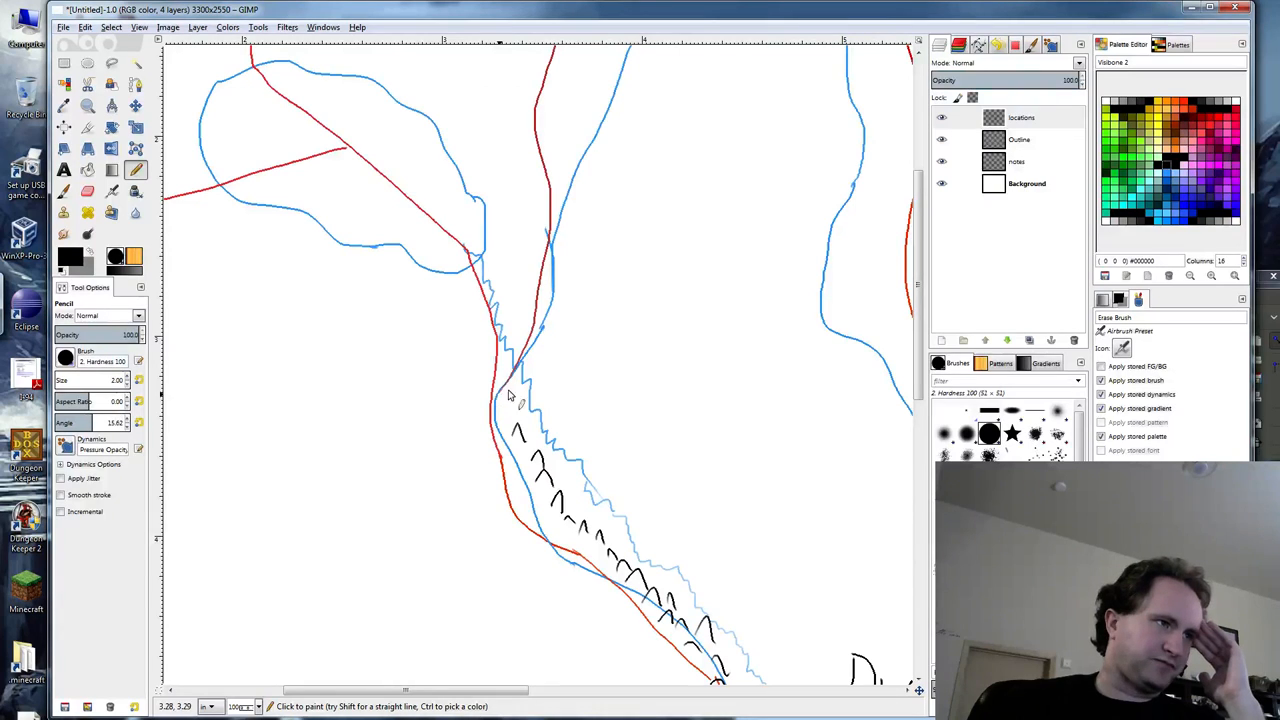
left_click(510, 396)
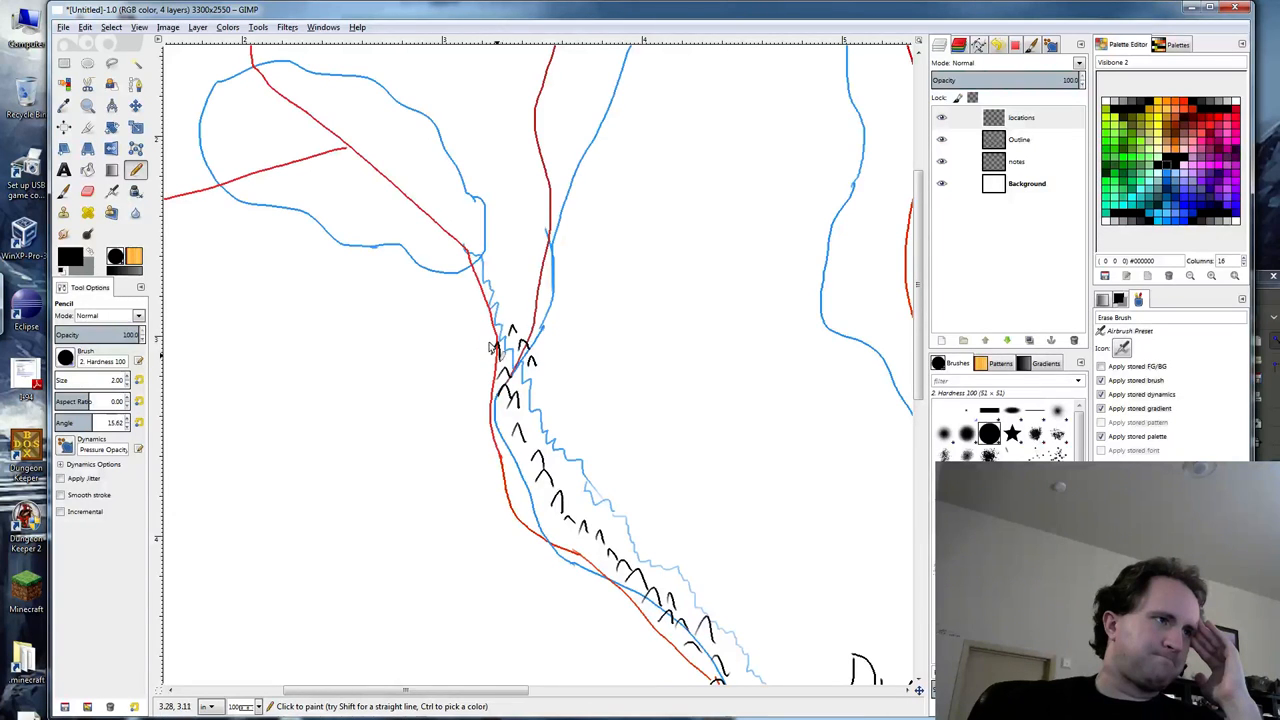
left_click(536, 356)
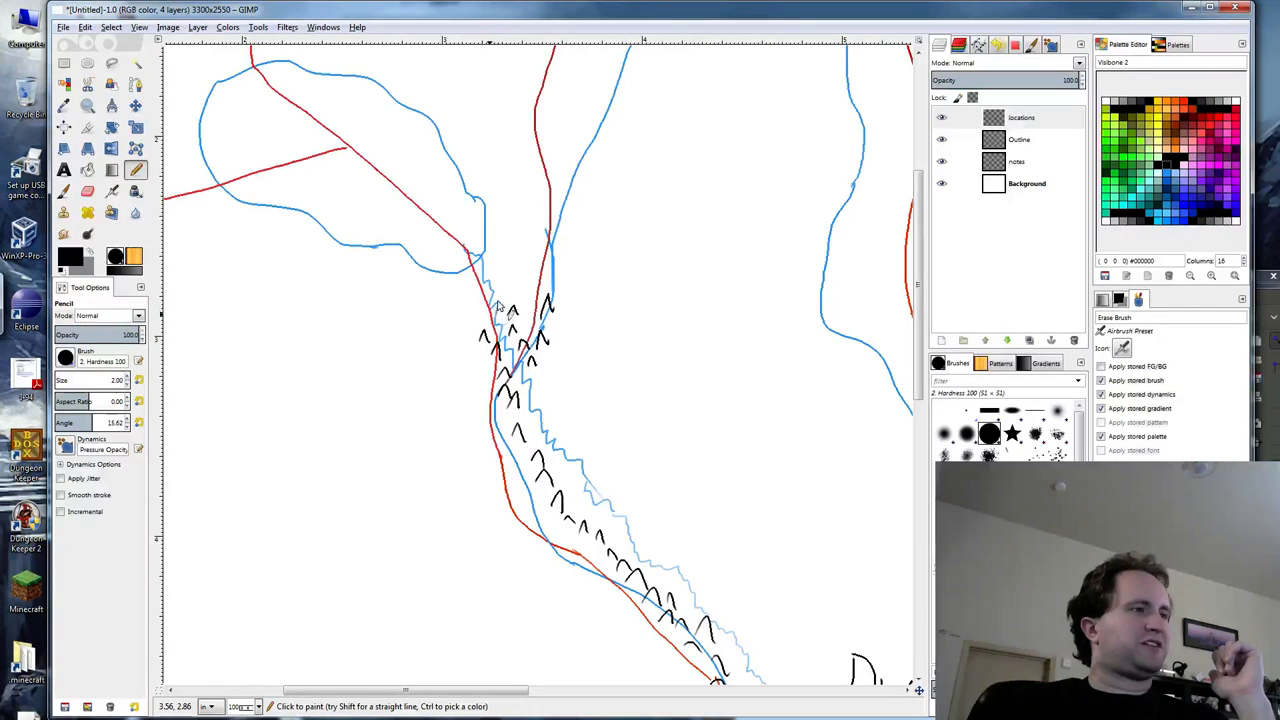
mouse_move(504, 308)
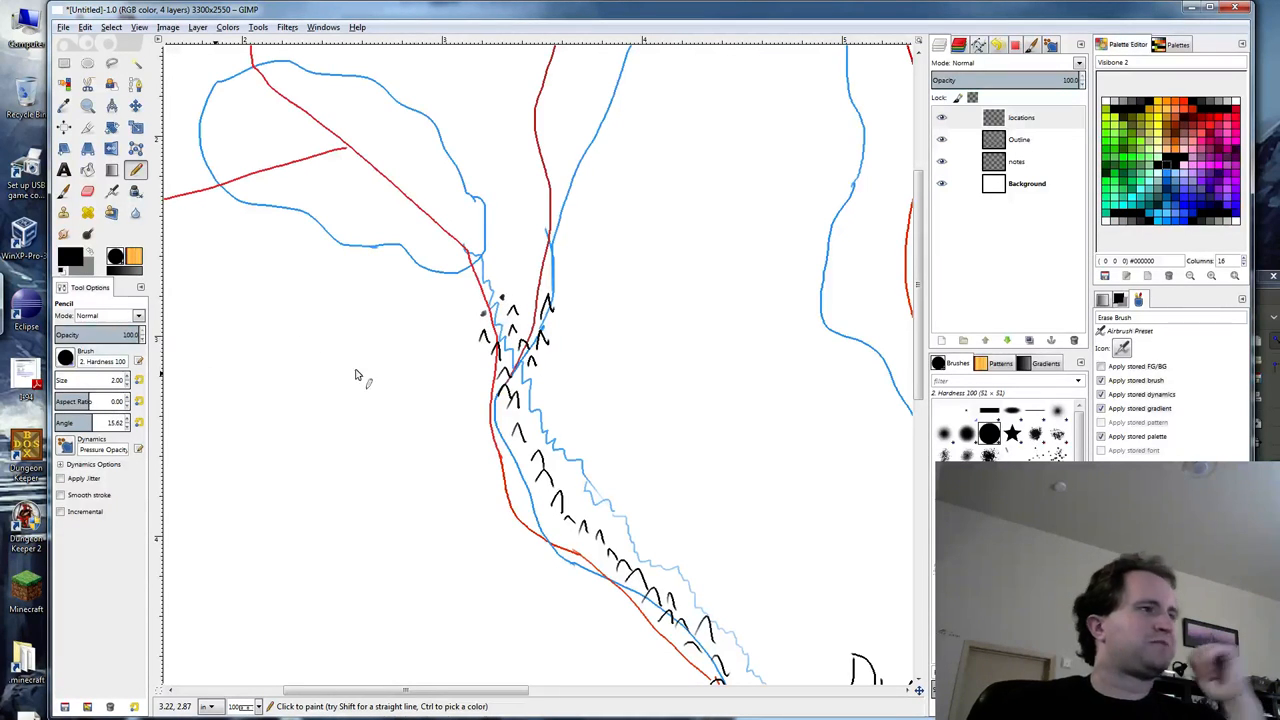
mouse_move(388, 352)
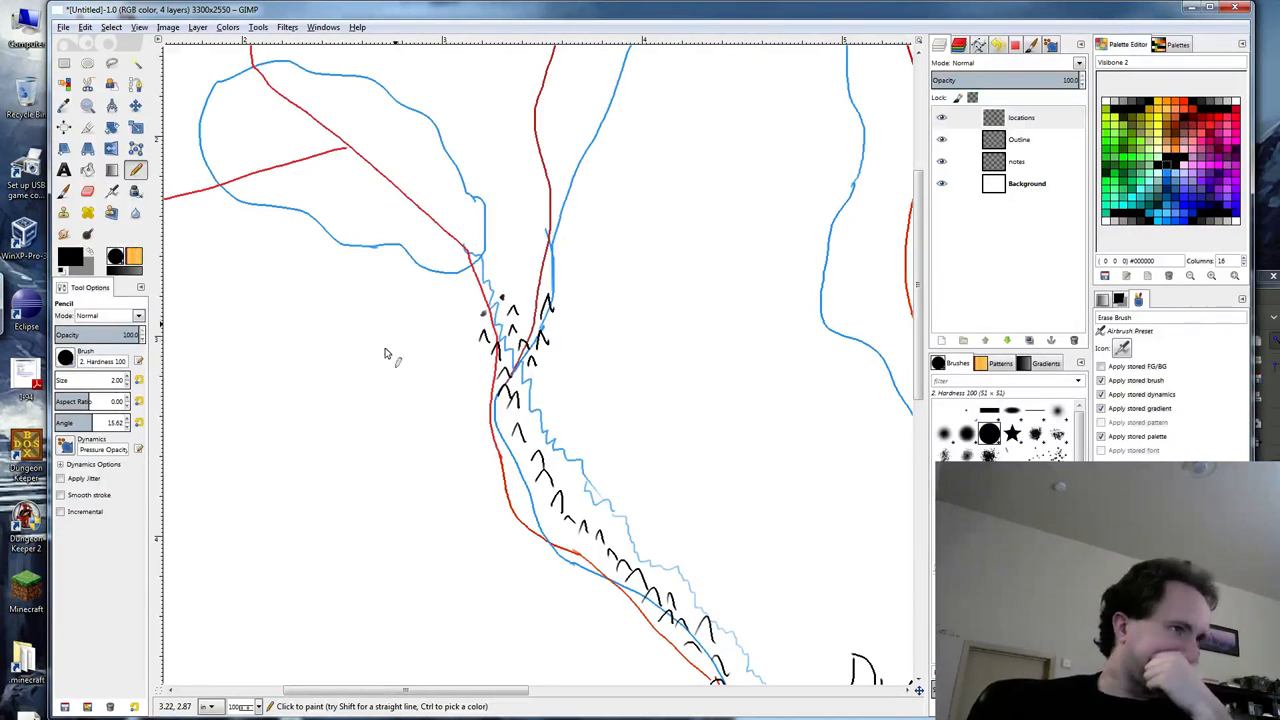
mouse_move(316, 218)
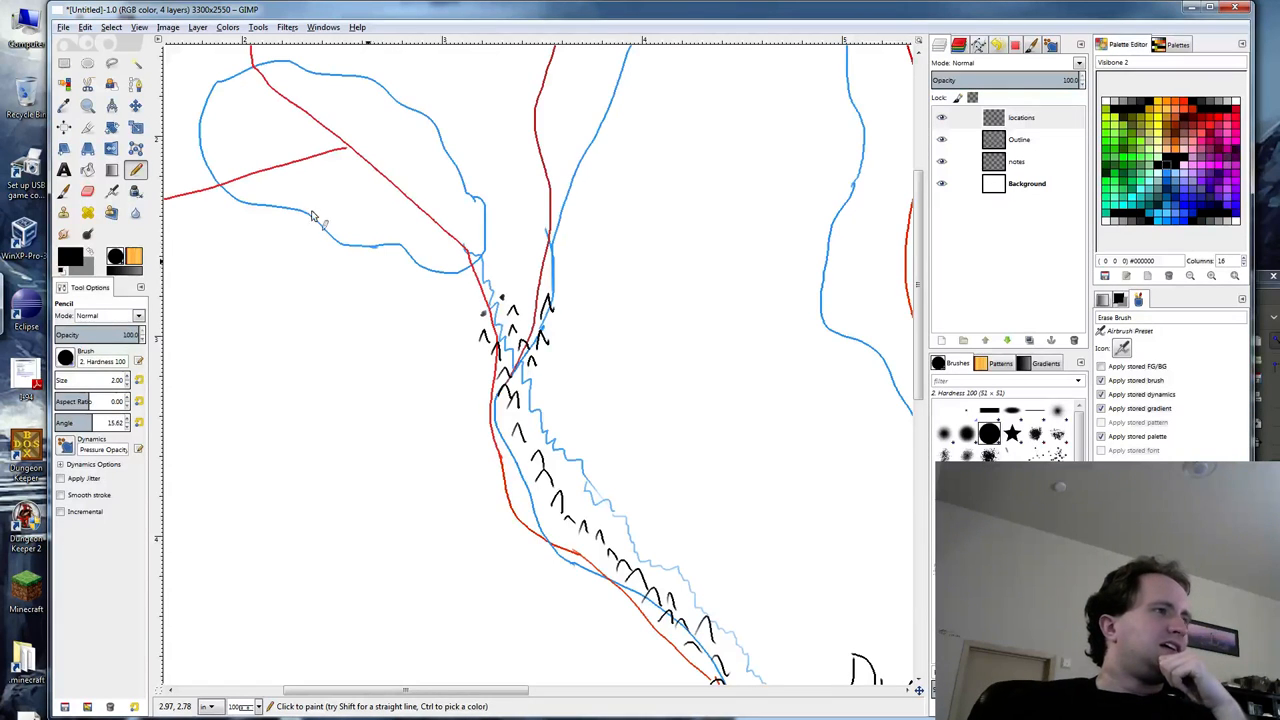
mouse_move(280, 144)
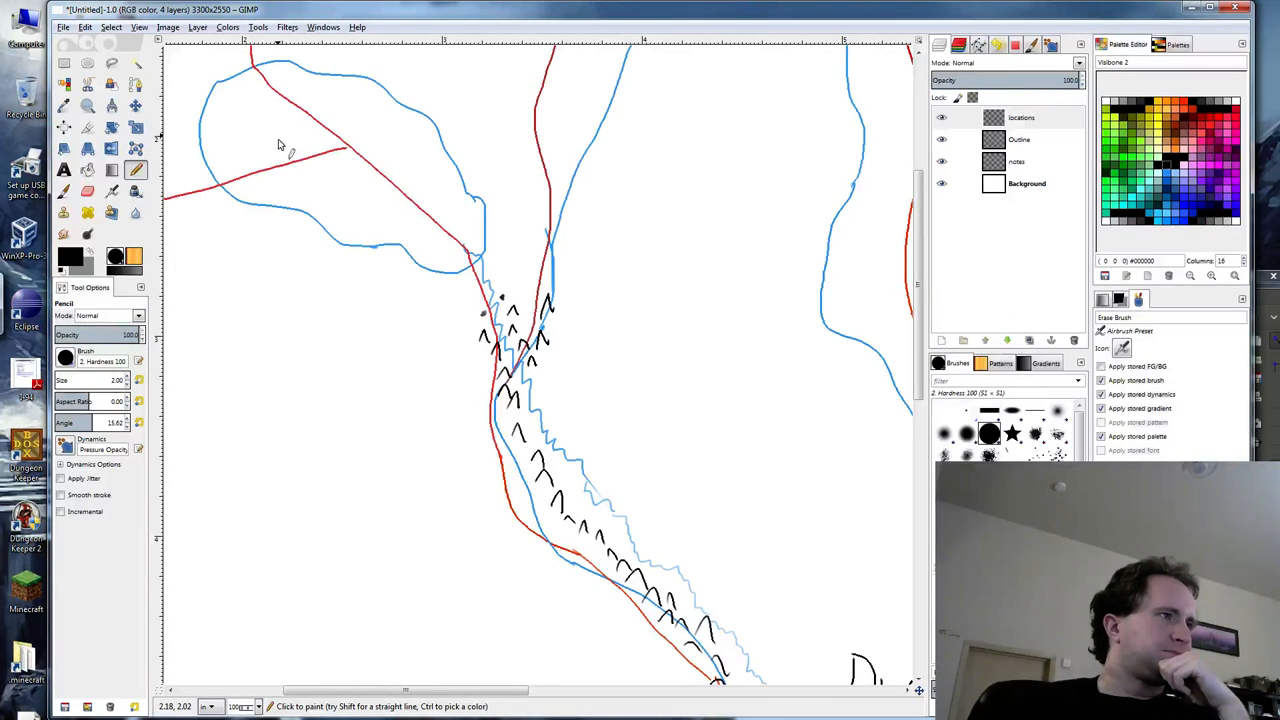
mouse_move(476, 276)
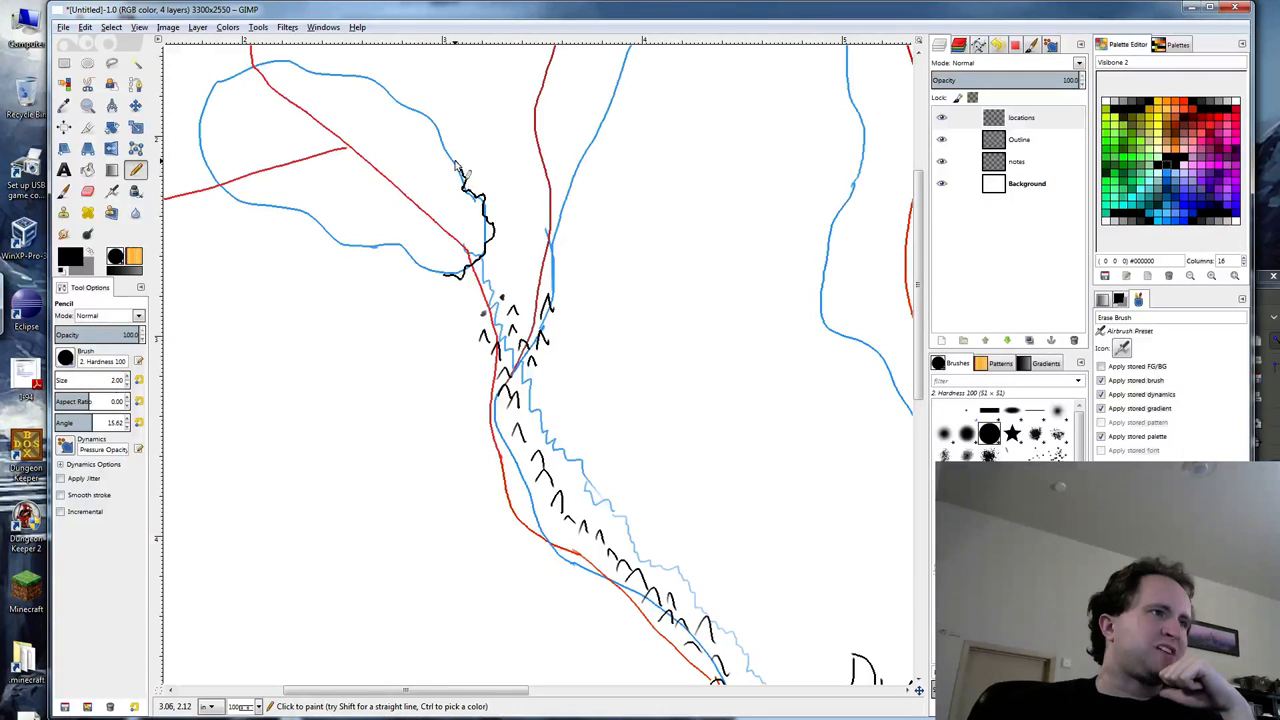
mouse_move(444, 156)
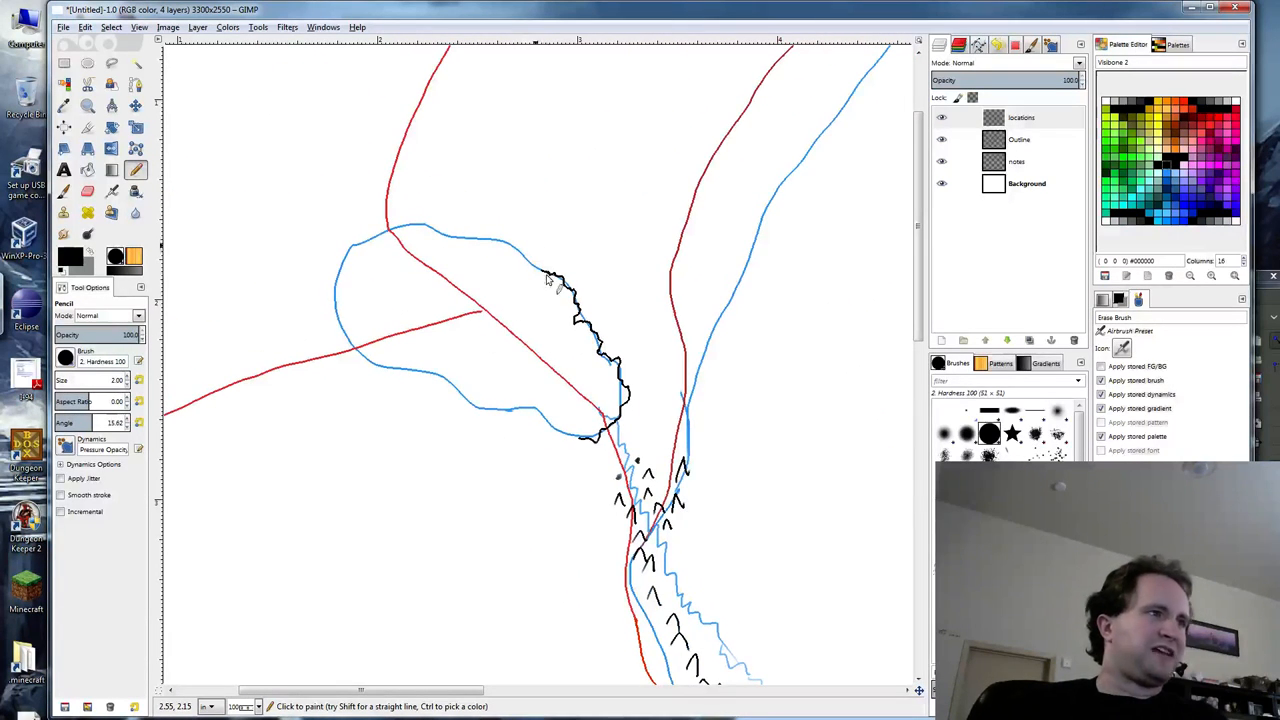
mouse_move(530, 264)
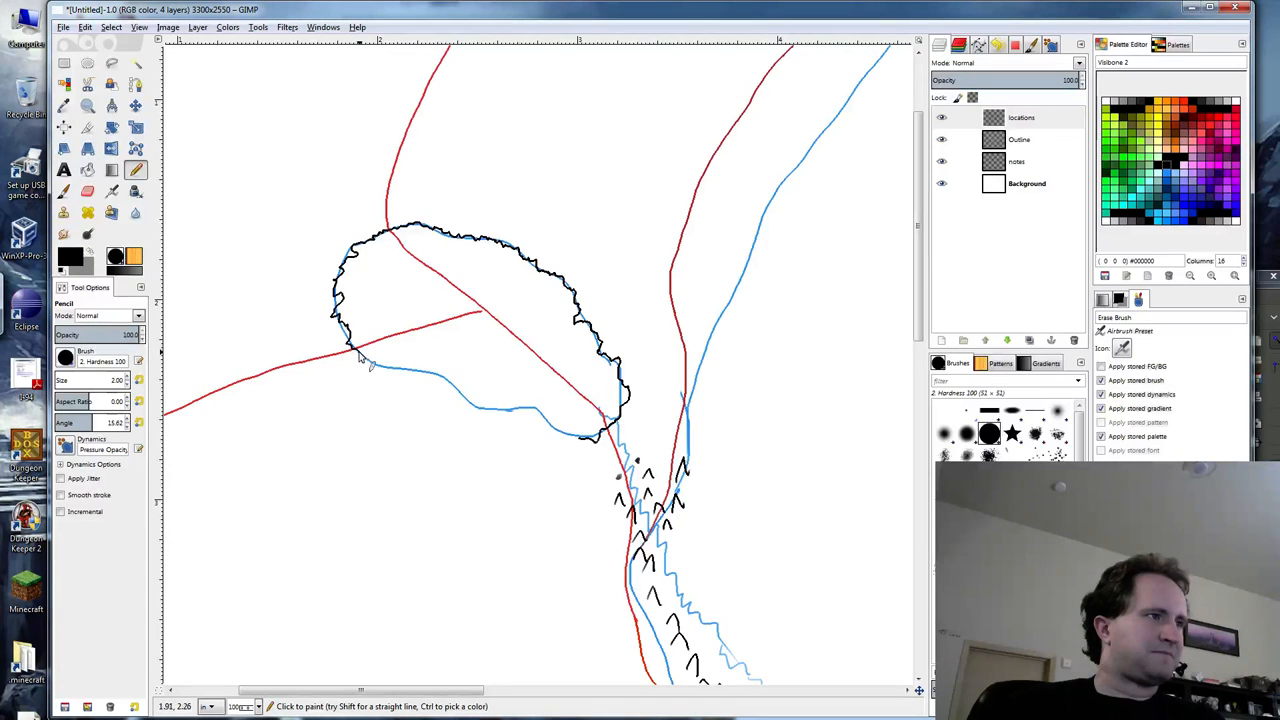
Ink the lake's northern and southern shores with a jagged black outline over the blue sketch.
left_click_drag(360, 356, 430, 380)
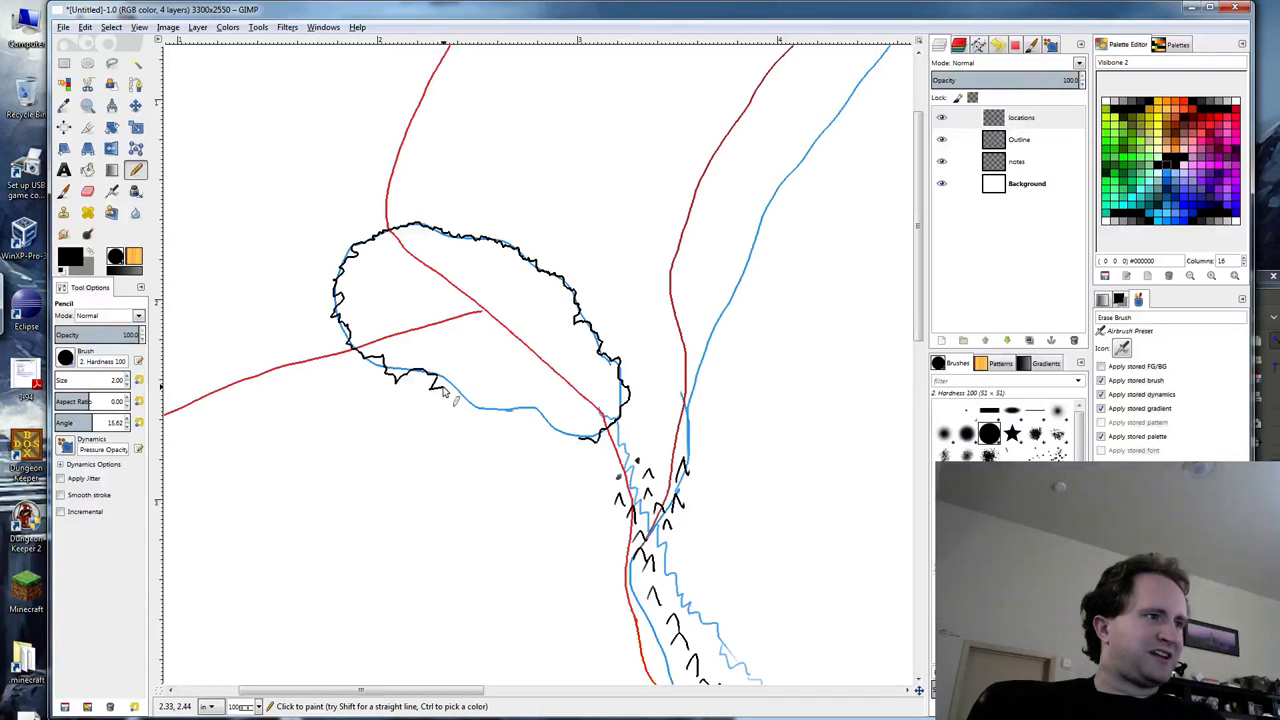
left_click_drag(444, 390, 500, 420)
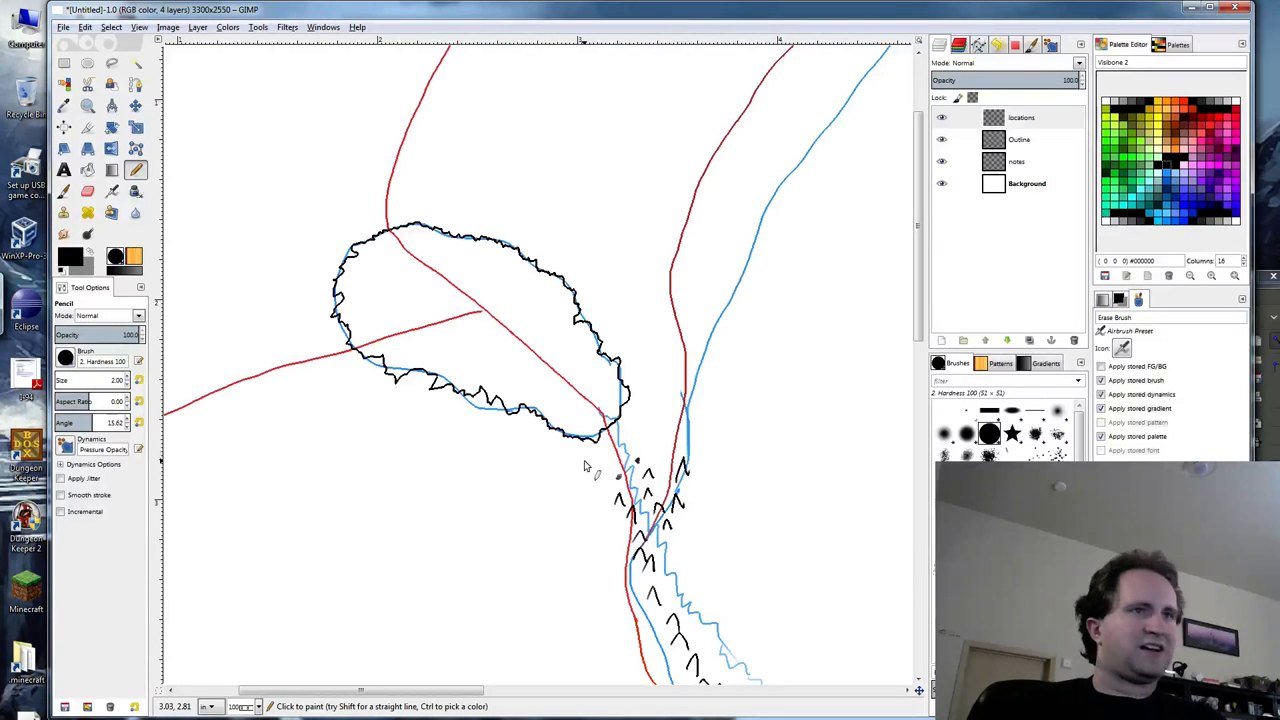
mouse_move(418, 344)
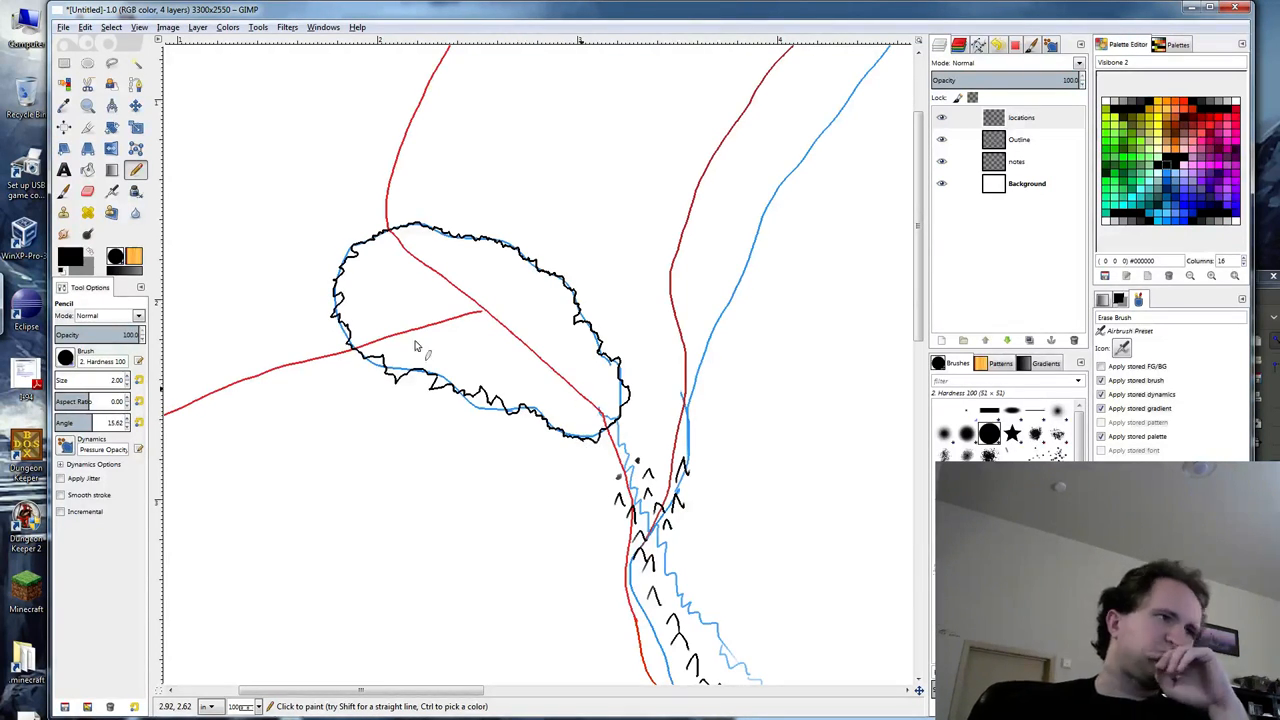
mouse_move(410, 284)
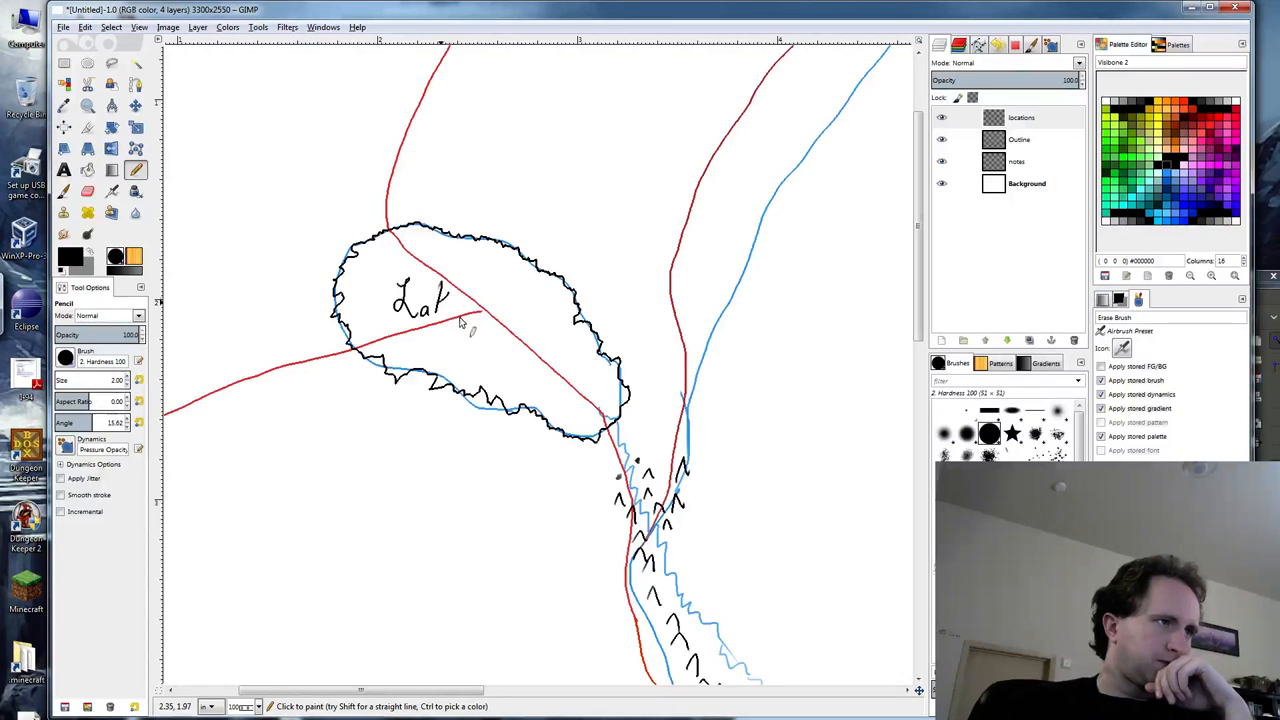
Finish the 'Lake' label and add a chevron mountain stroke along the river below it.
type("ke")
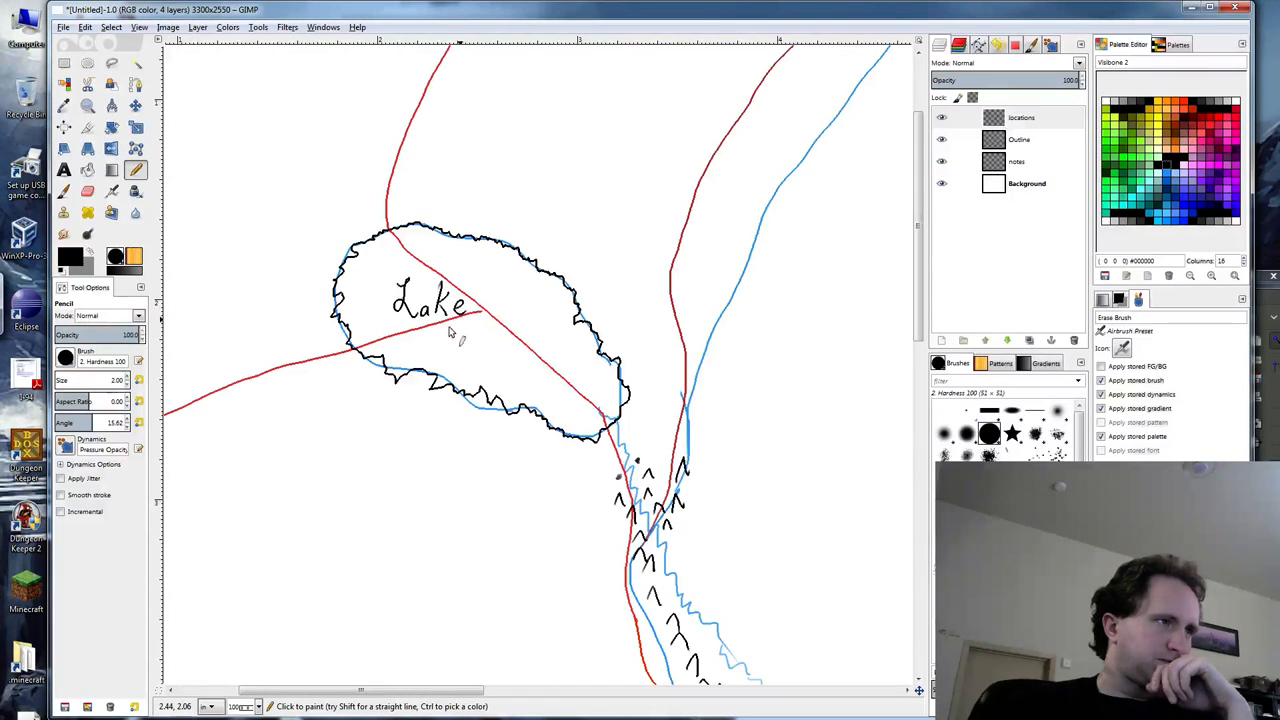
mouse_move(472, 348)
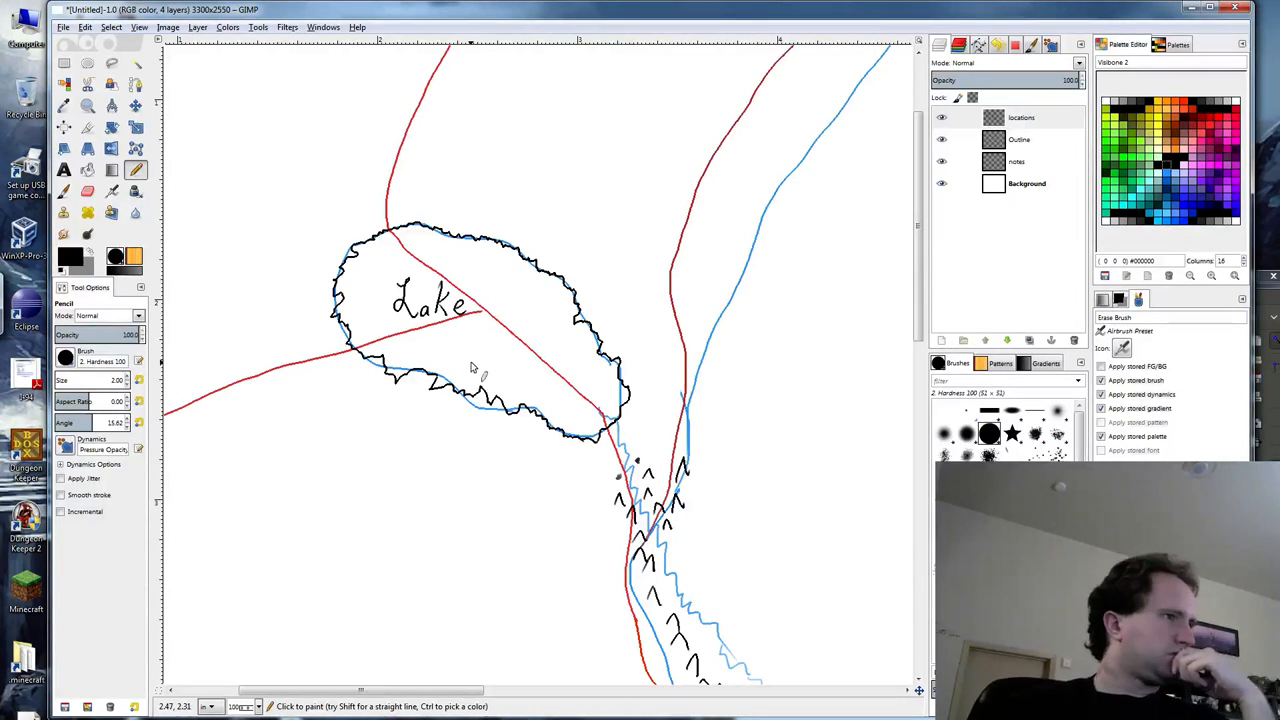
mouse_move(460, 384)
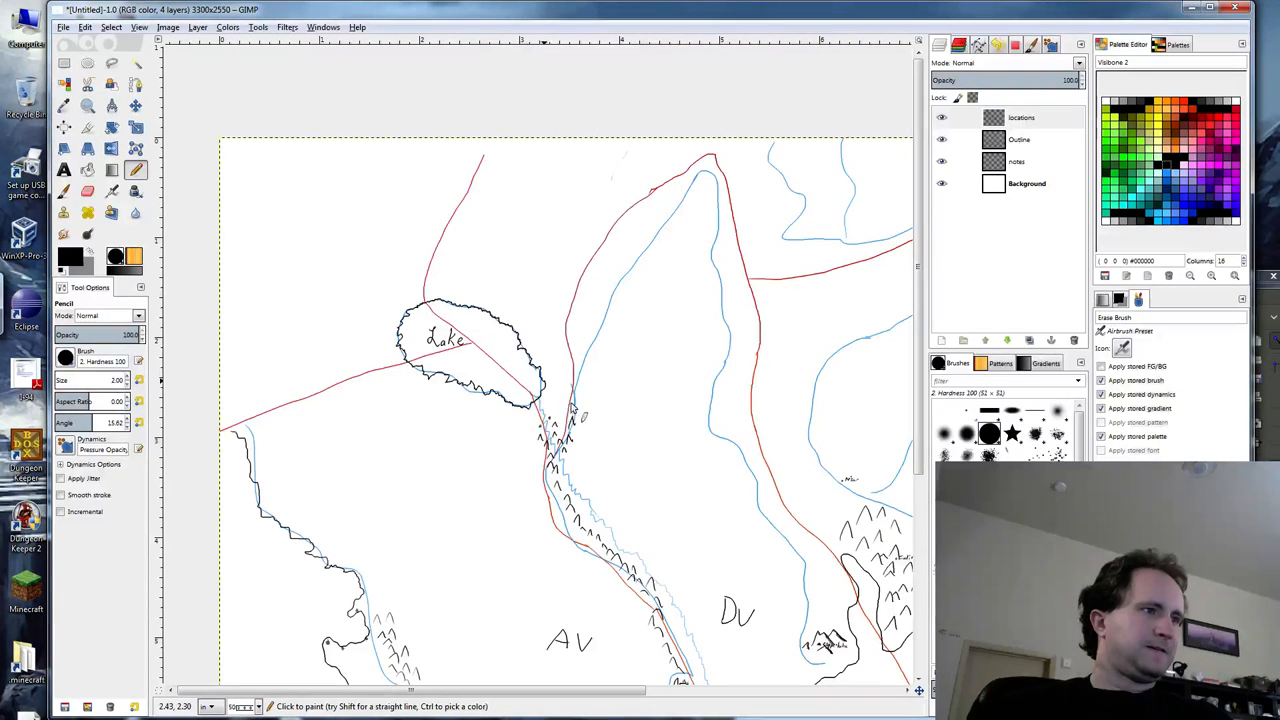
mouse_move(444, 460)
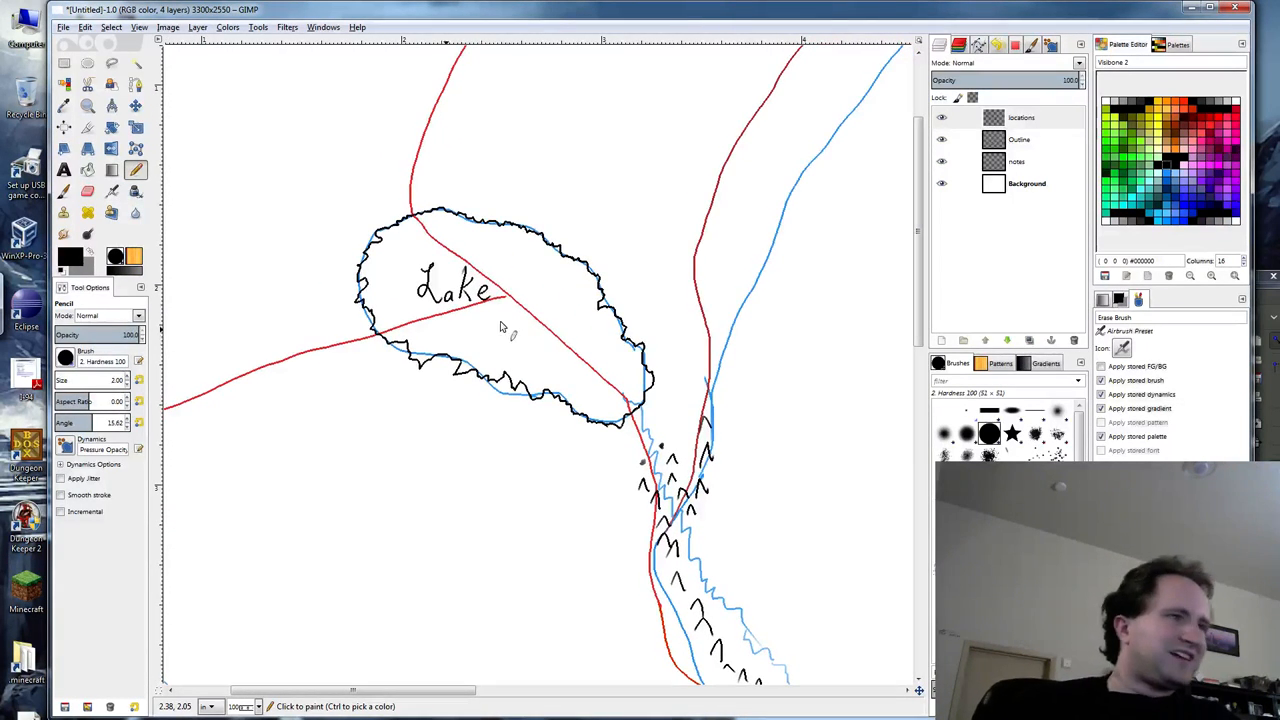
mouse_move(508, 344)
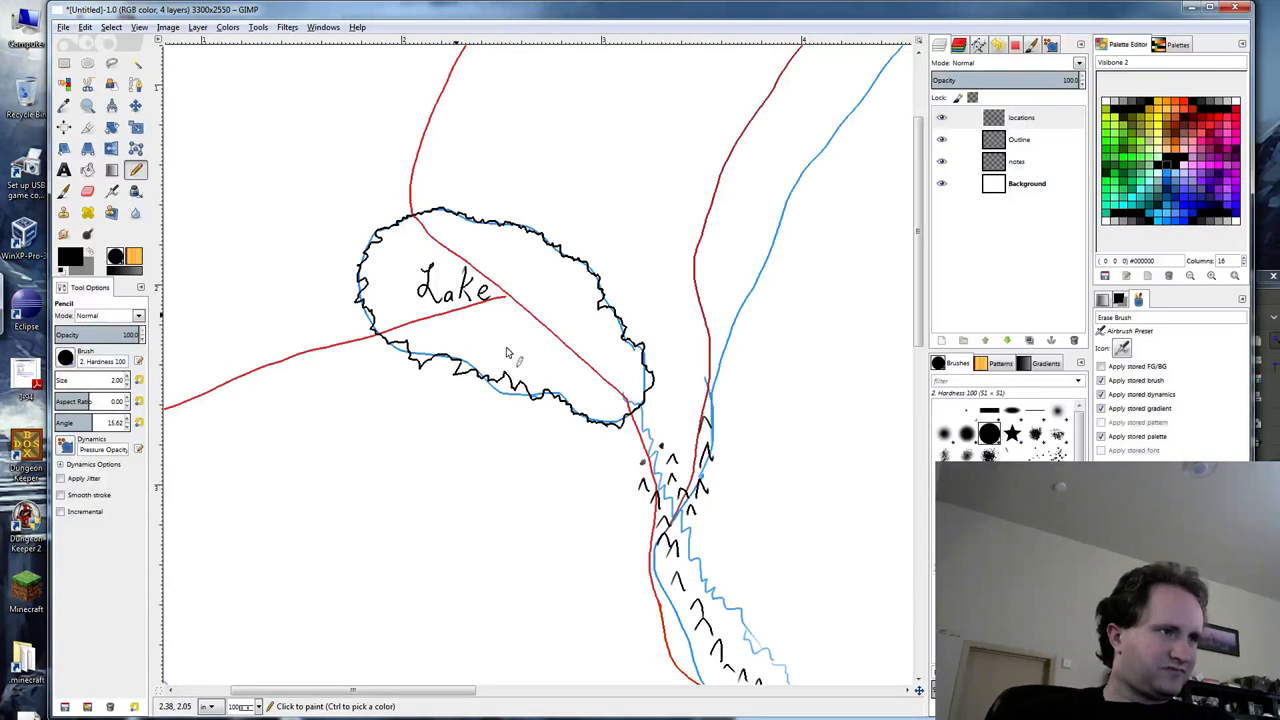
mouse_move(512, 388)
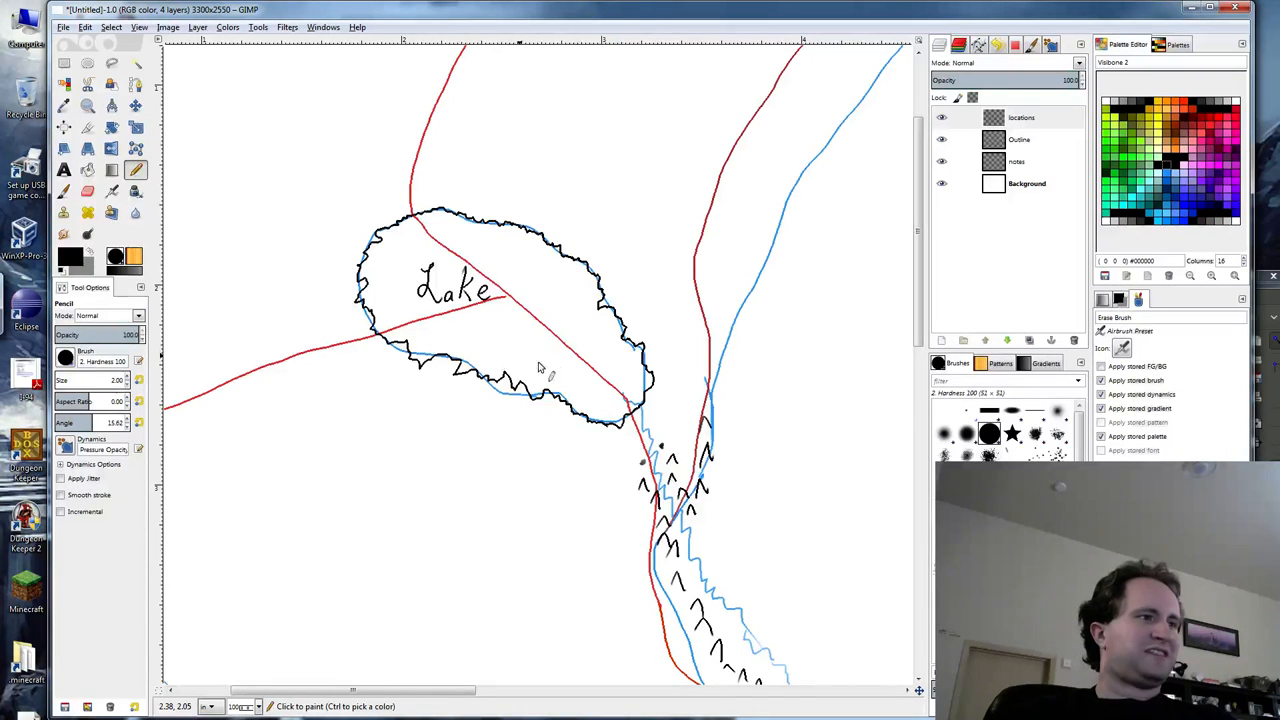
left_click_drag(480, 356, 560, 376)
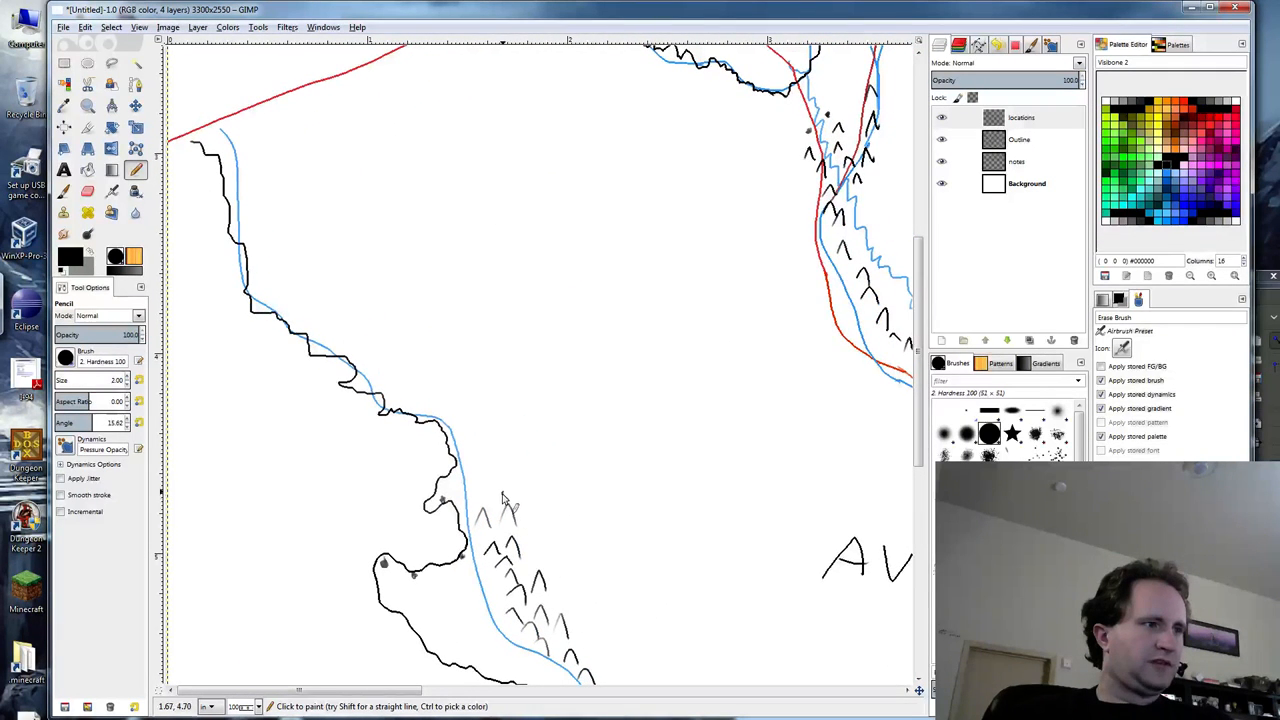
Sketch chevron peaks atop the western range and a small peak group to its north.
left_click_drag(480, 500, 560, 450)
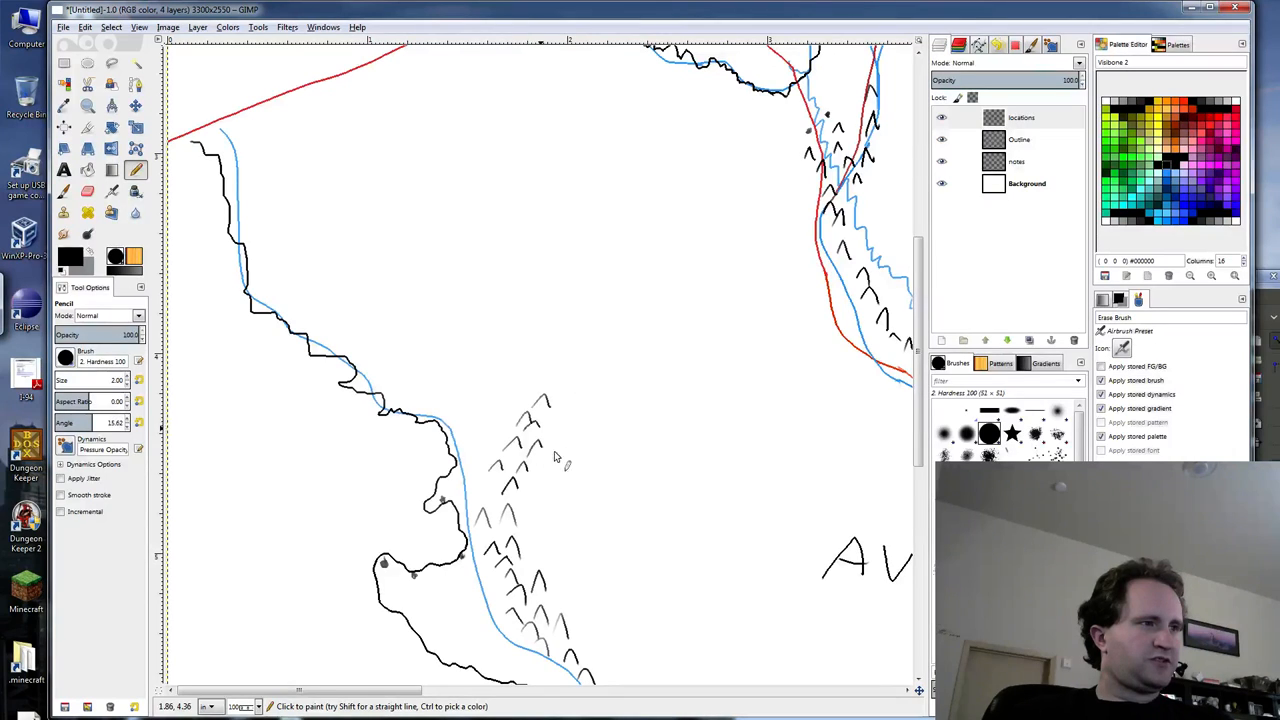
left_click(510, 436)
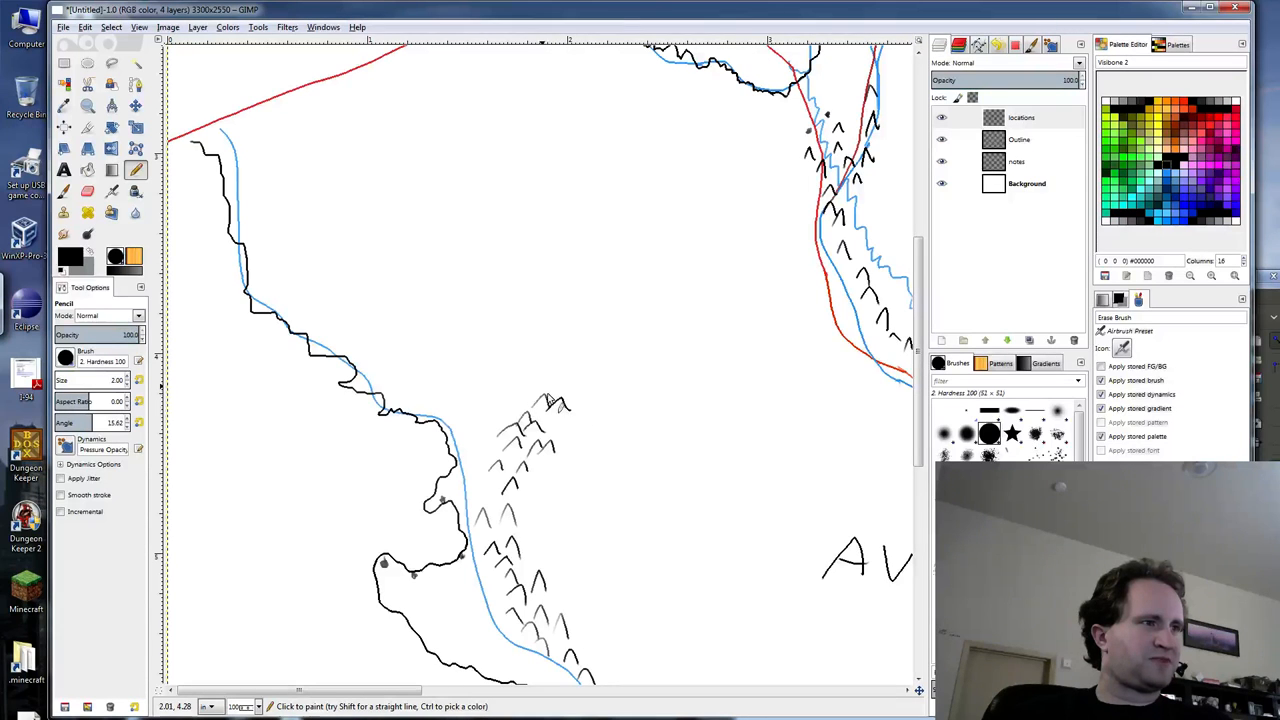
mouse_move(558, 360)
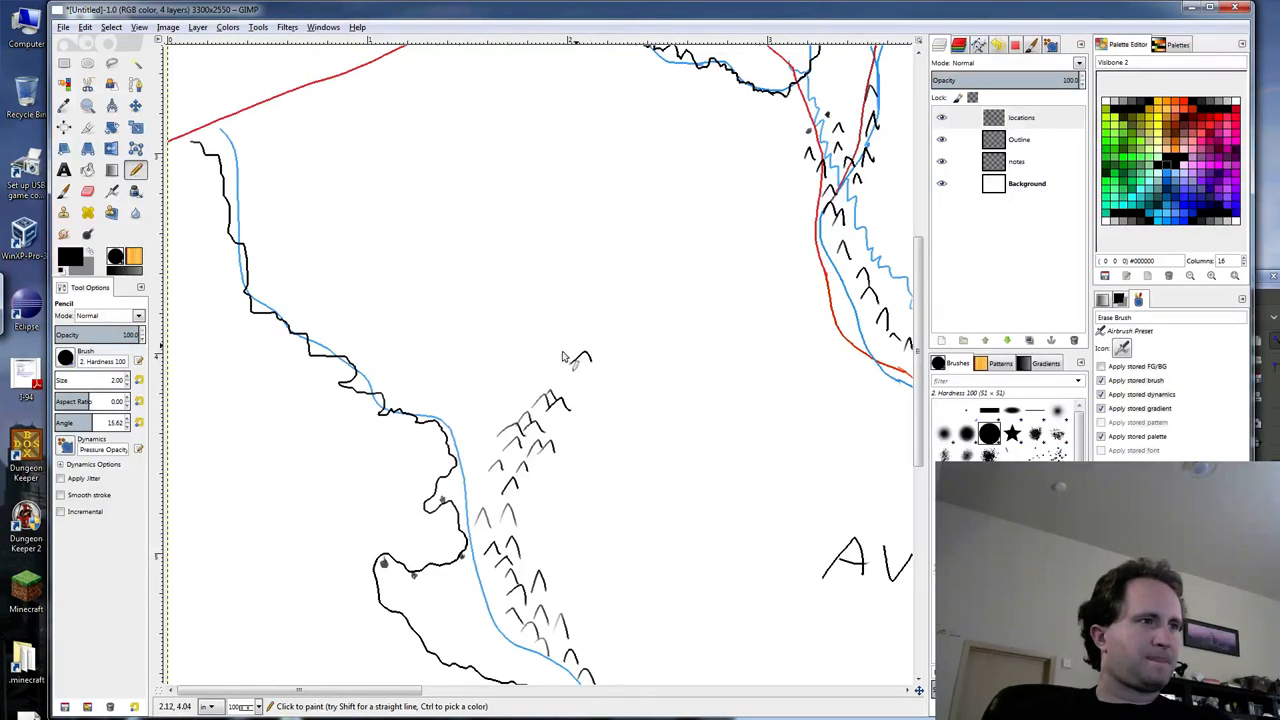
left_click_drag(556, 350, 600, 344)
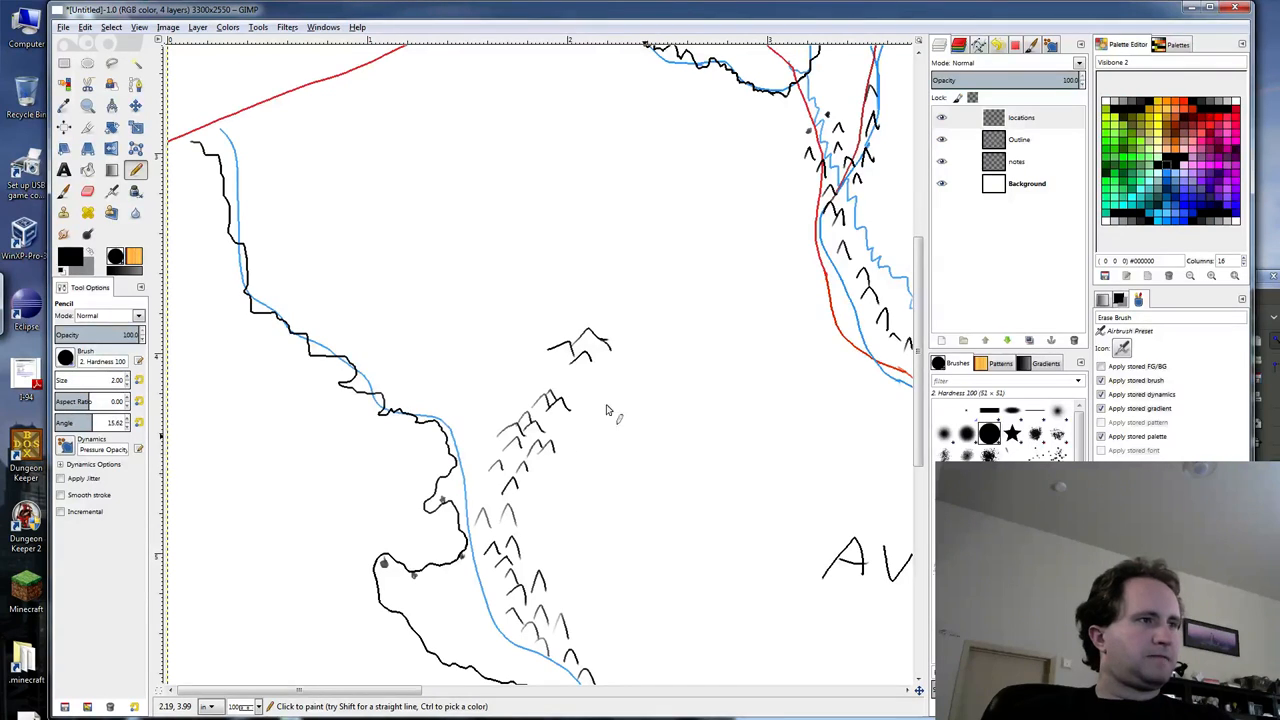
mouse_move(598, 356)
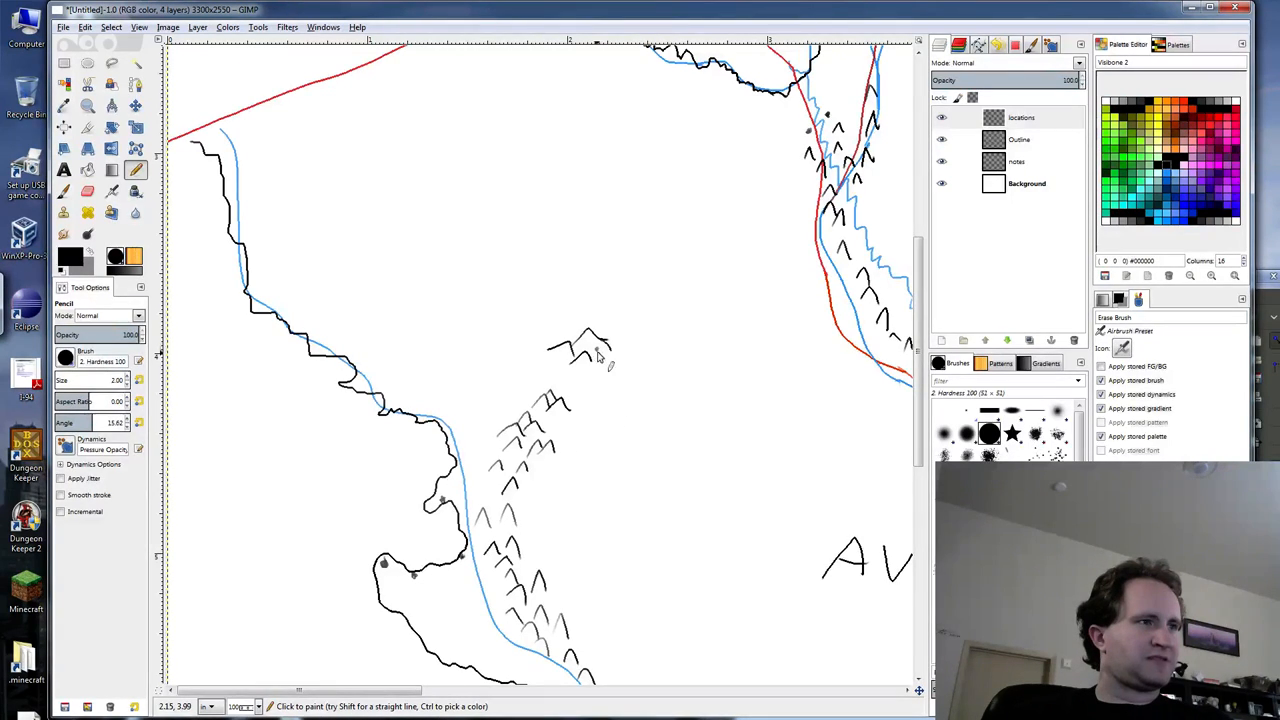
mouse_move(664, 470)
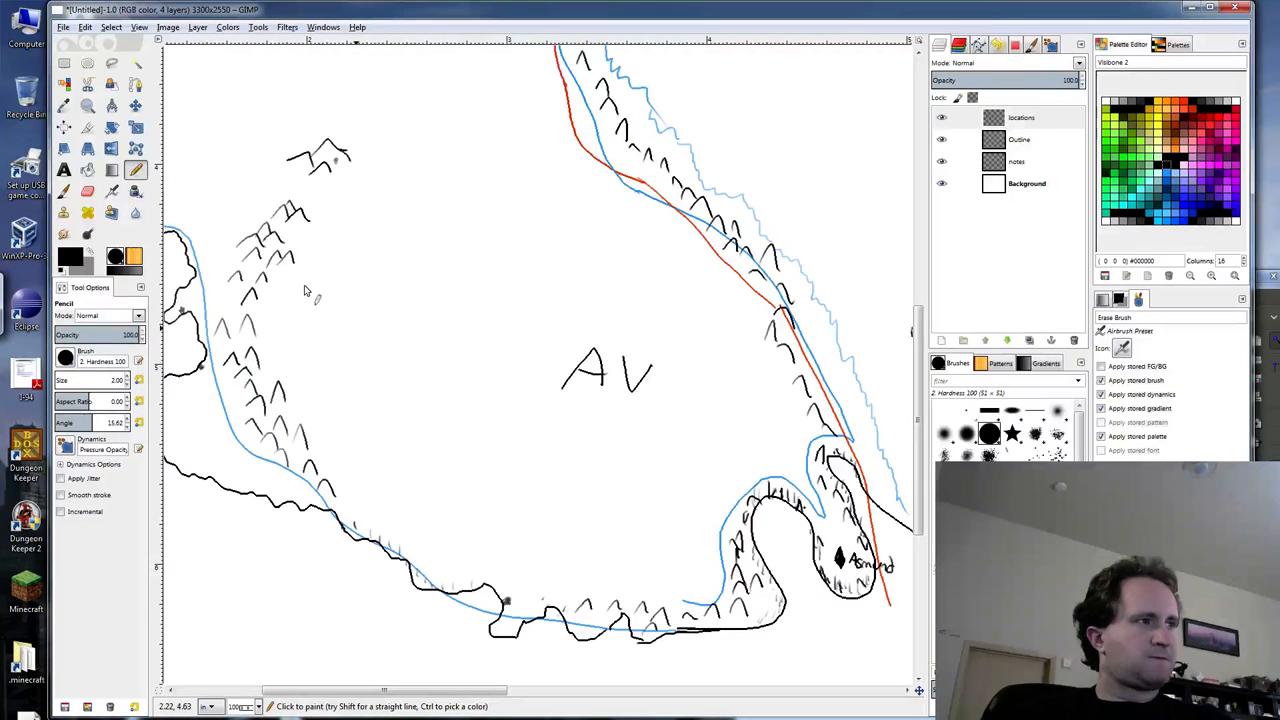
mouse_move(288, 312)
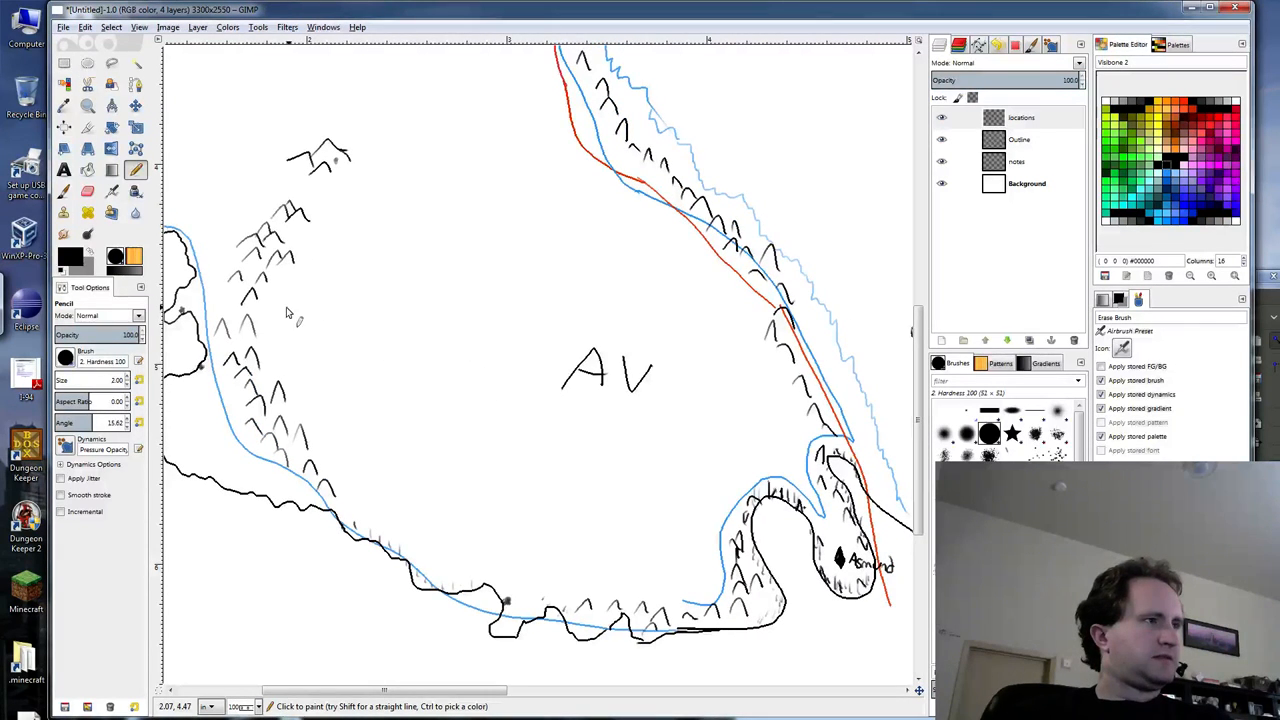
mouse_move(310, 246)
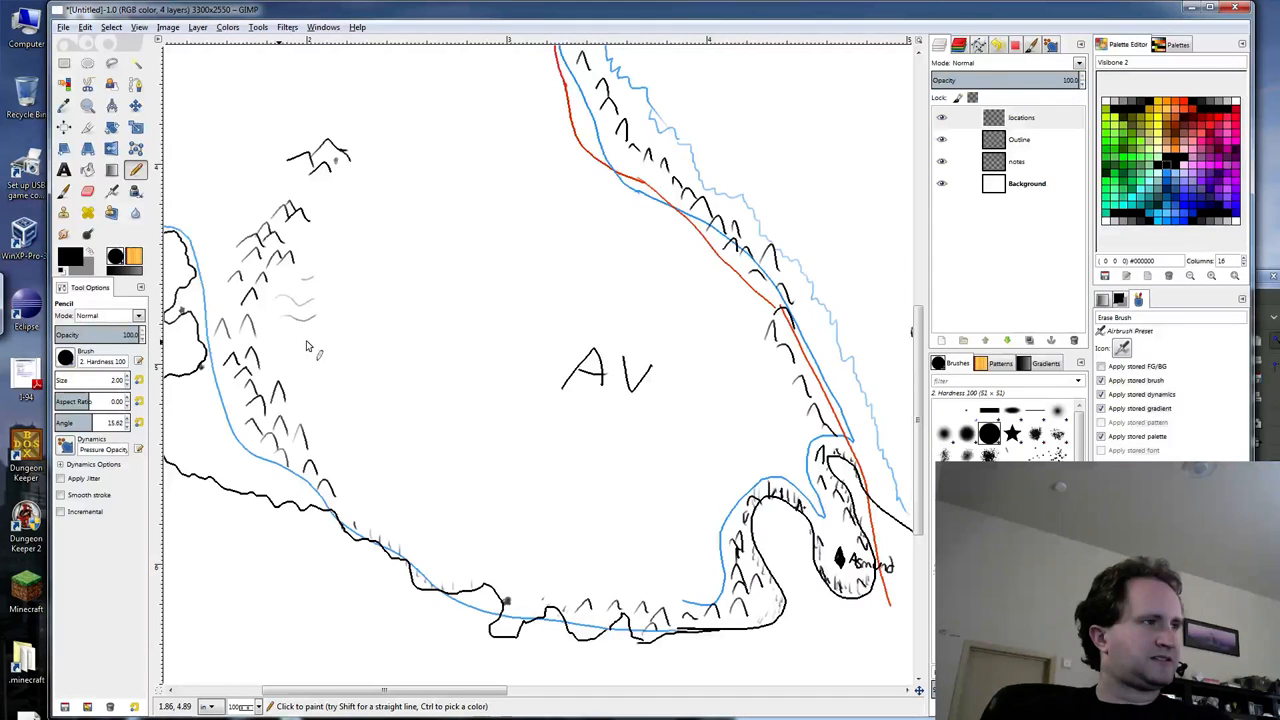
mouse_move(316, 408)
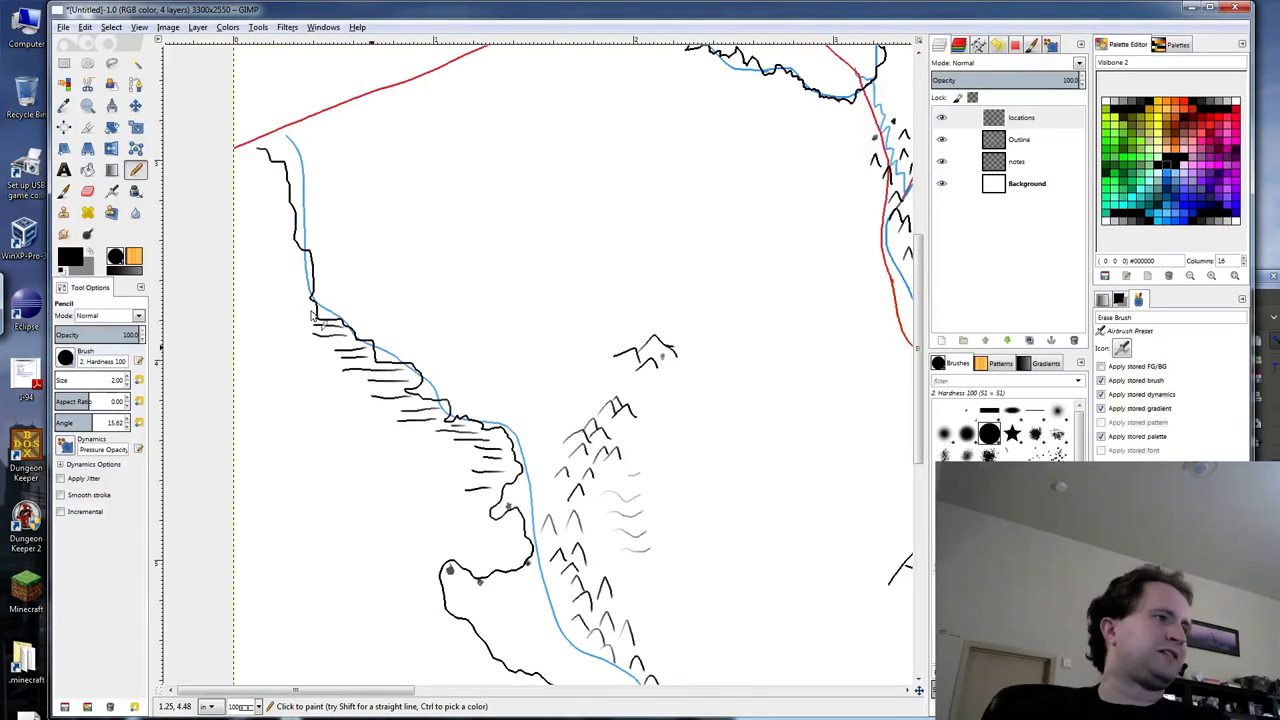
mouse_move(320, 344)
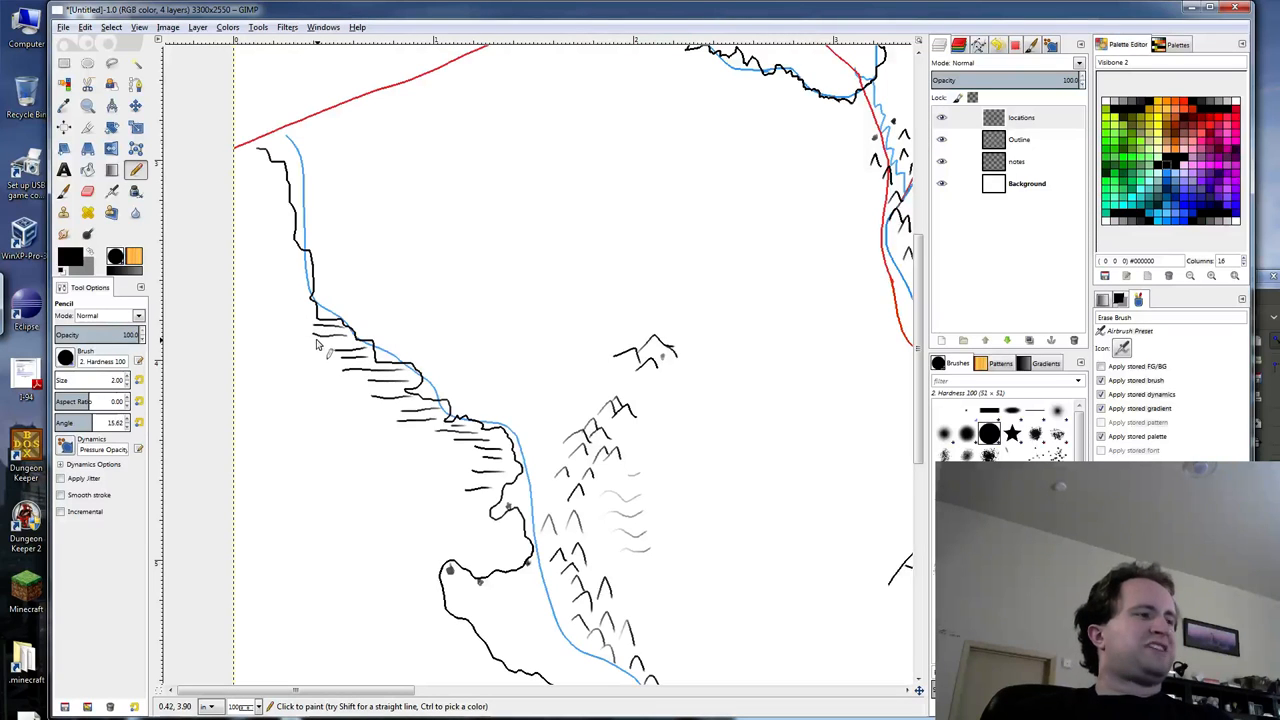
mouse_move(388, 414)
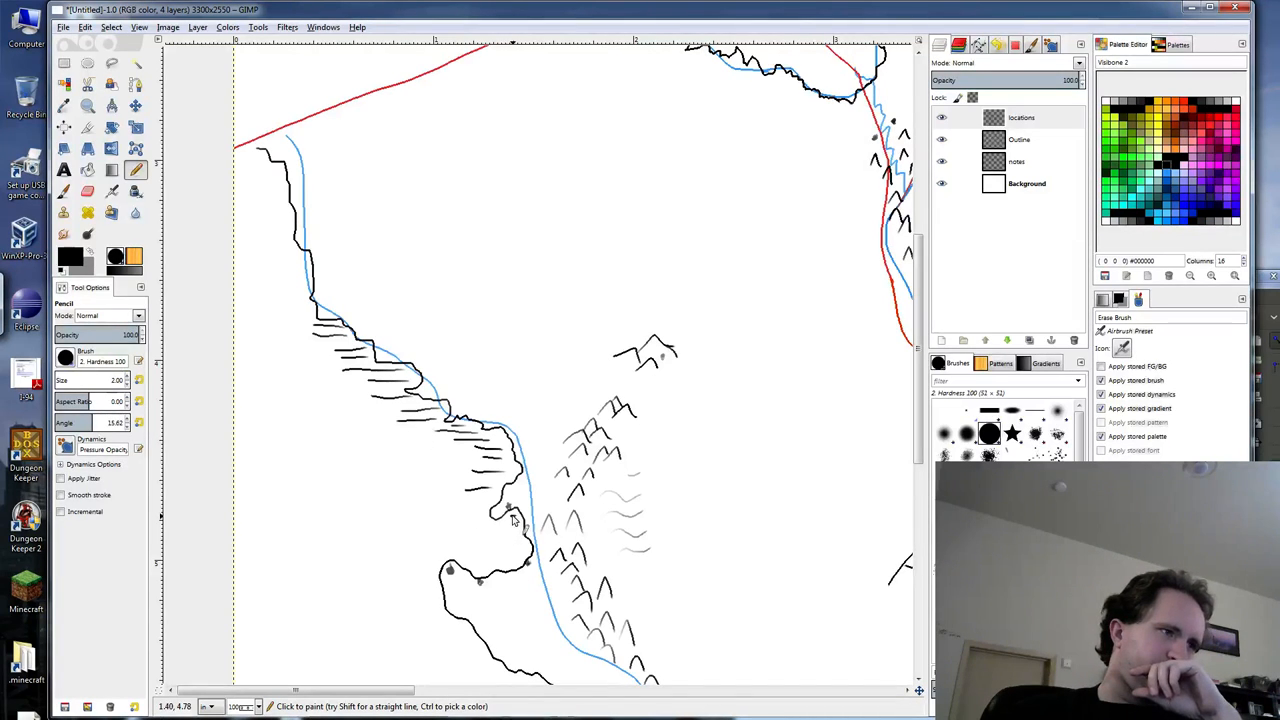
Add a faint stroke beside the mountains and hatch the southern bay coastline.
left_click(490, 524)
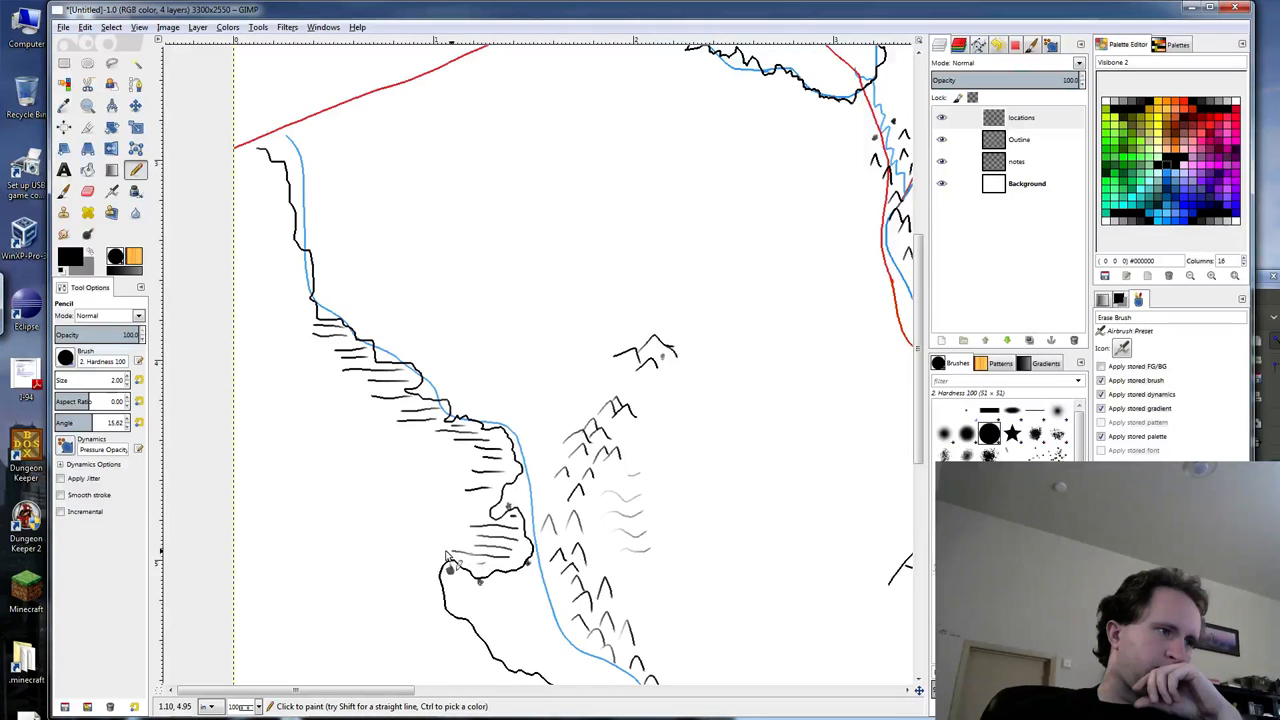
left_click_drag(420, 550, 490, 548)
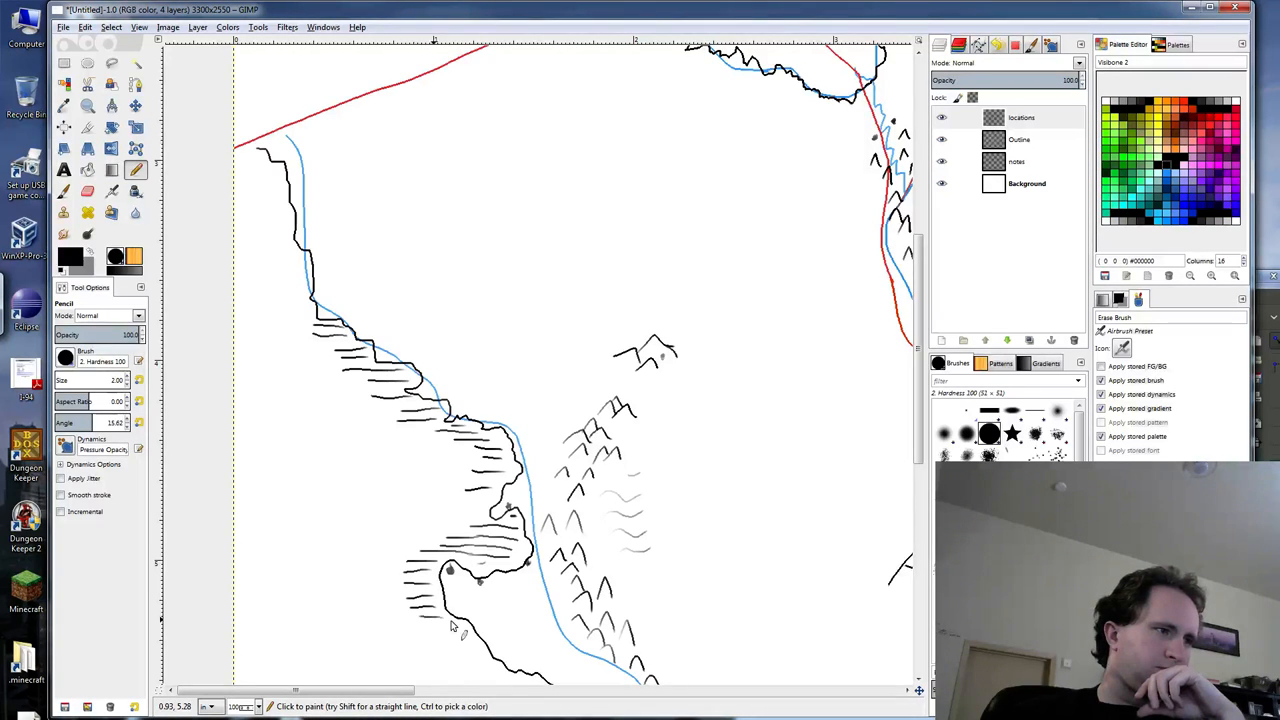
left_click_drag(450, 624, 476, 650)
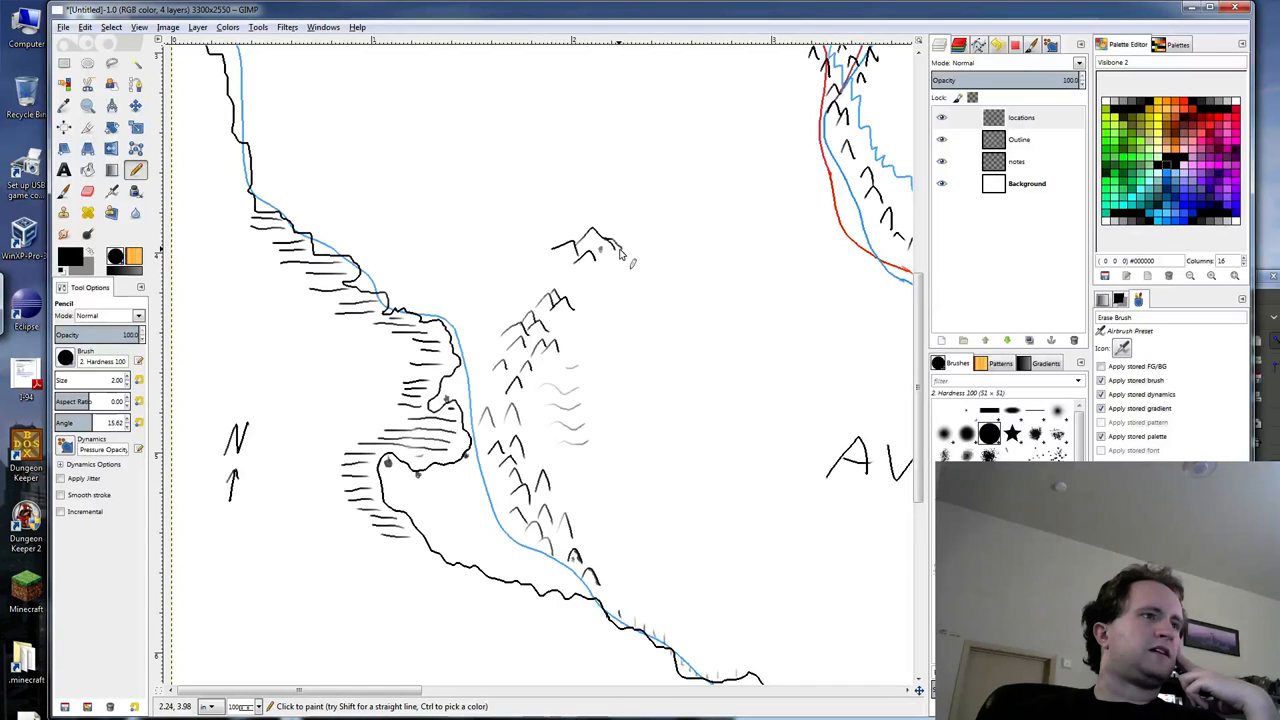
mouse_move(616, 256)
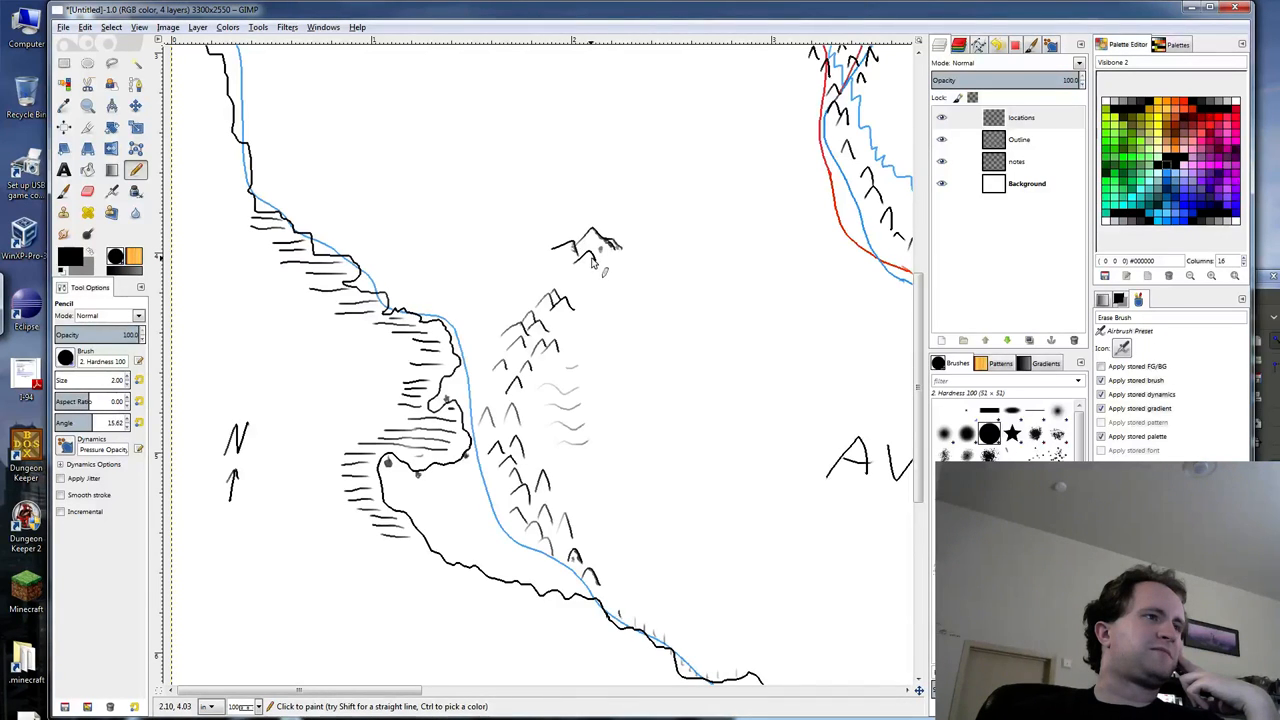
mouse_move(530, 356)
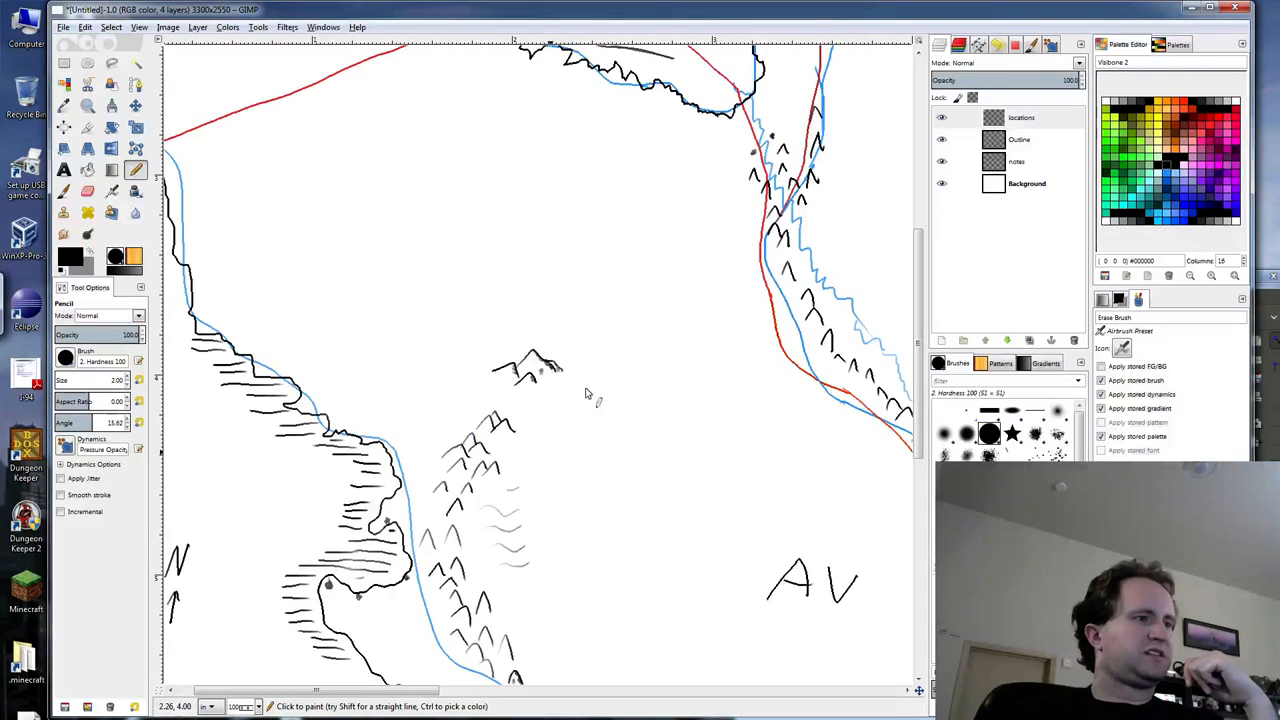
Scroll the canvas down toward the coastal hatching area.
scroll("down", 3)
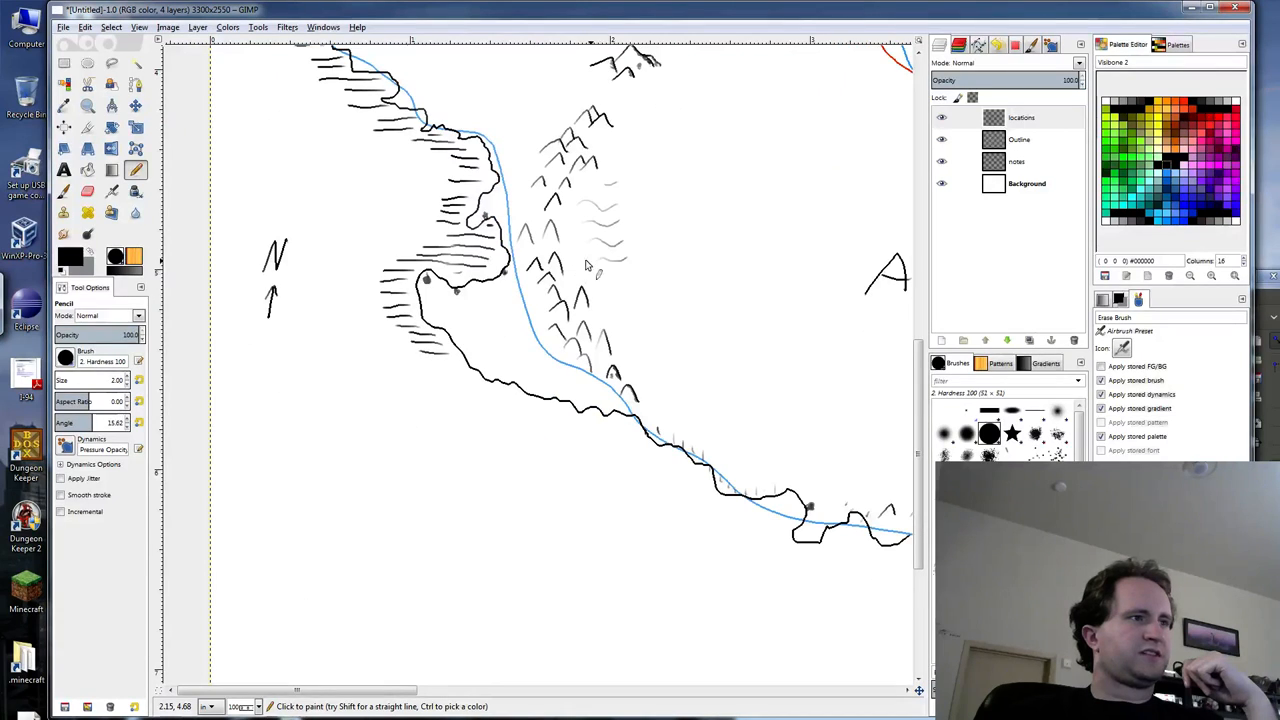
mouse_move(638, 290)
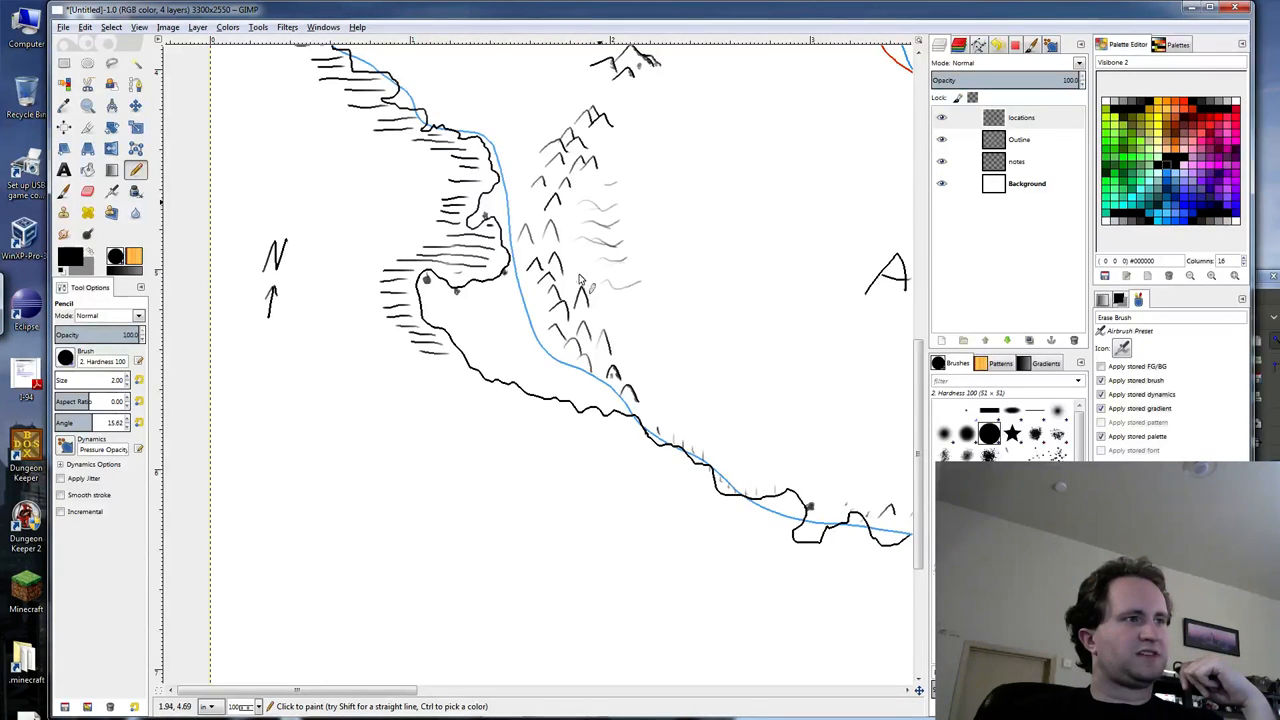
mouse_move(656, 336)
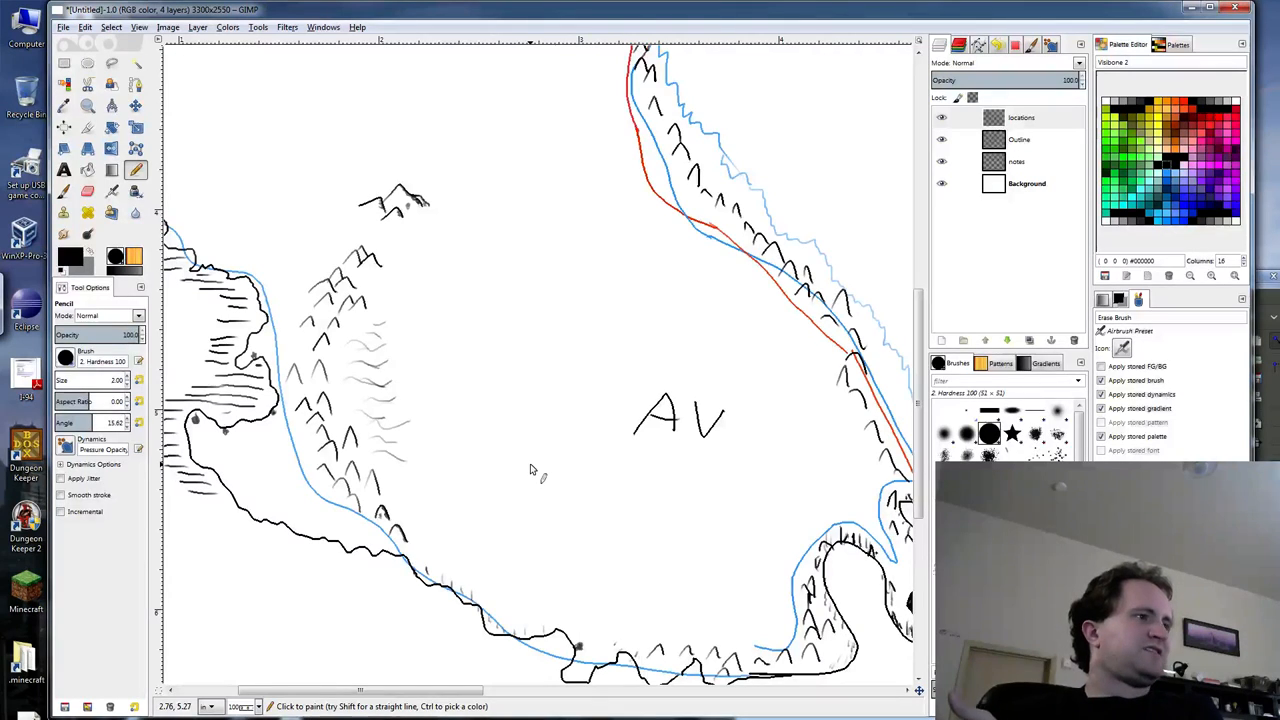
mouse_move(378, 364)
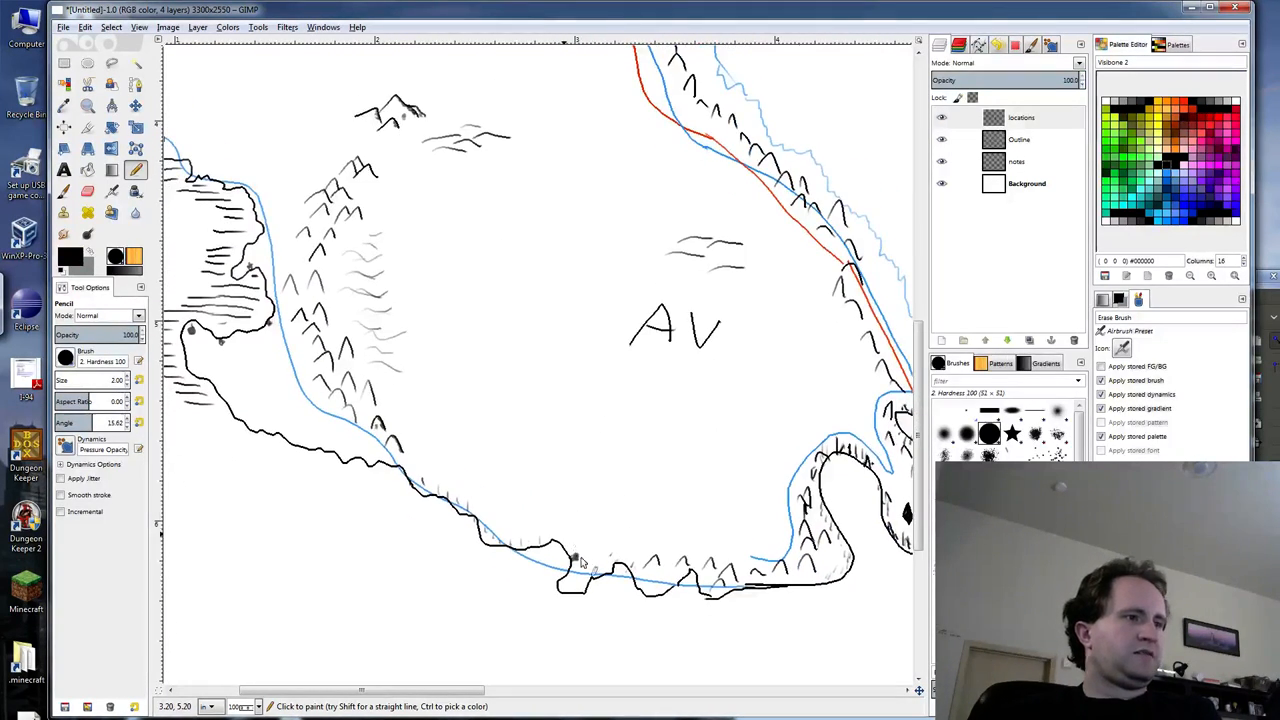
mouse_move(700, 410)
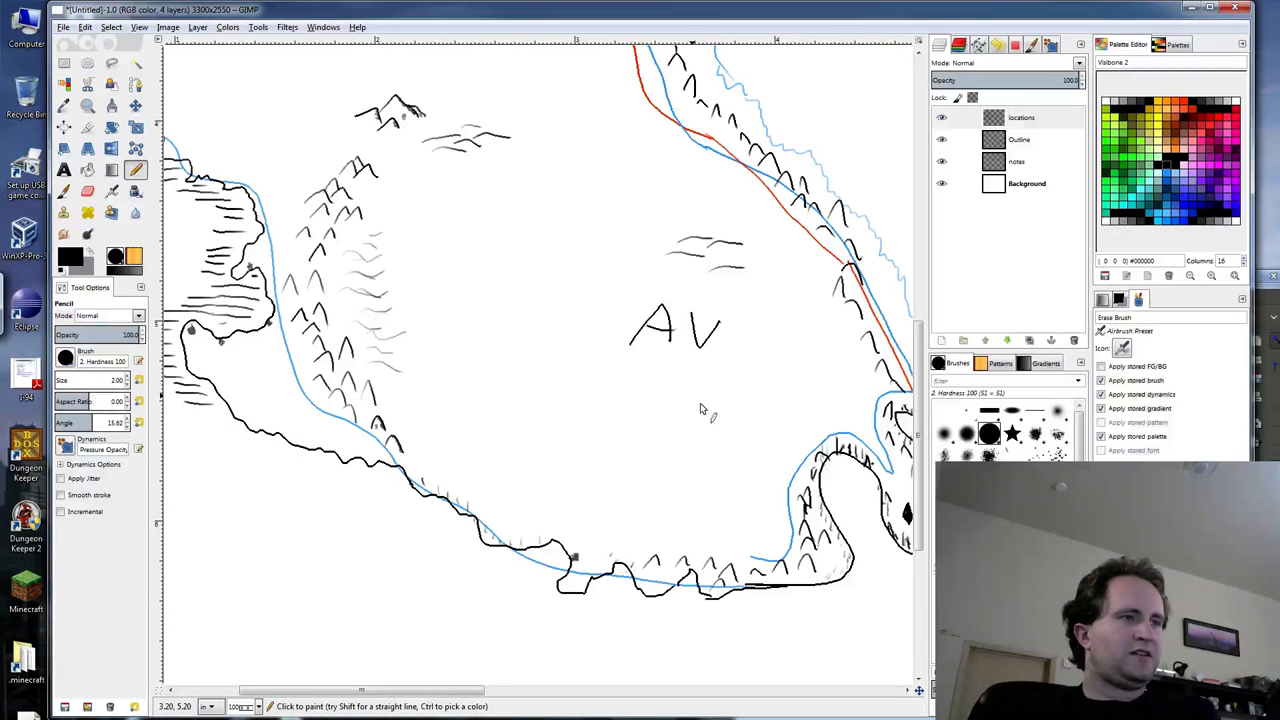
mouse_move(676, 388)
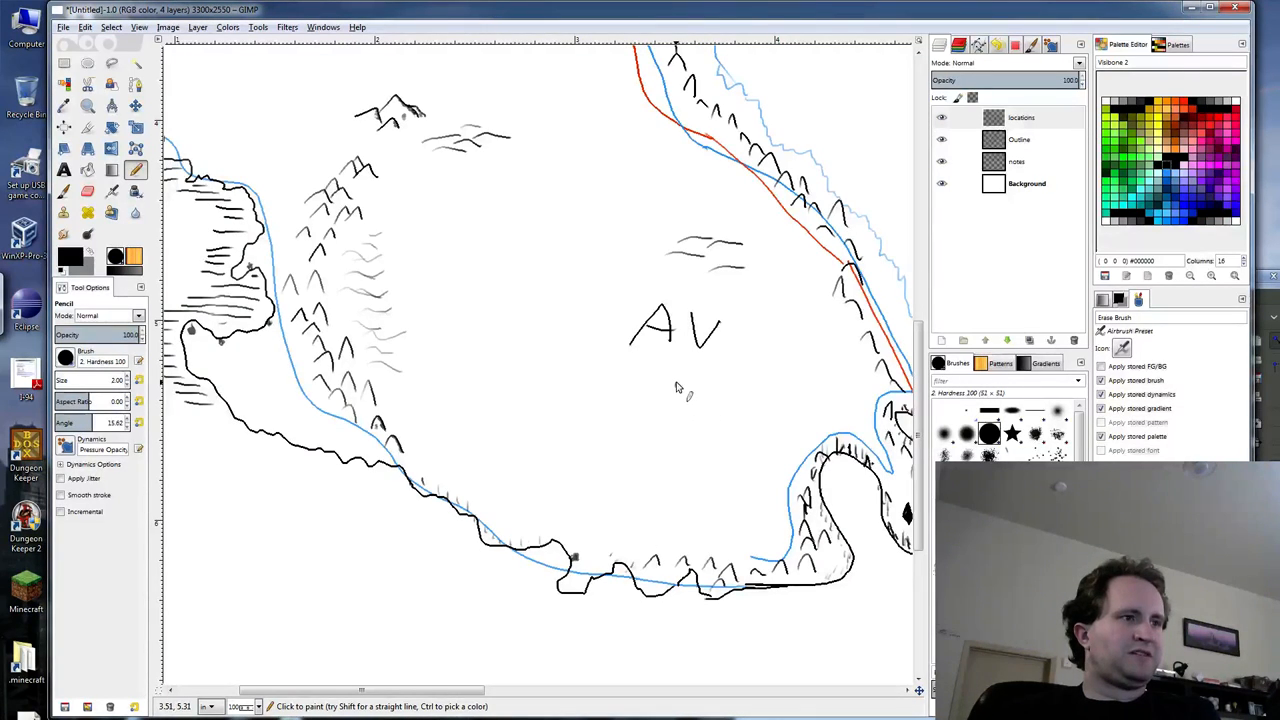
mouse_move(678, 388)
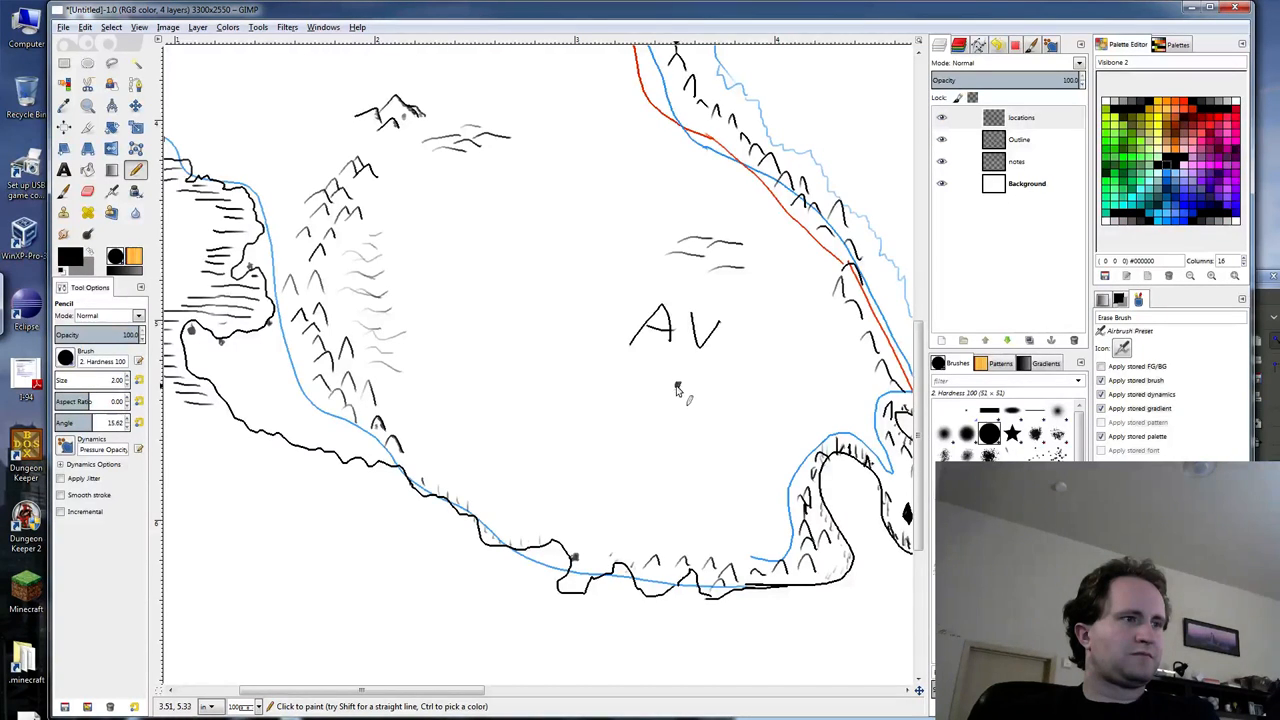
mouse_move(776, 494)
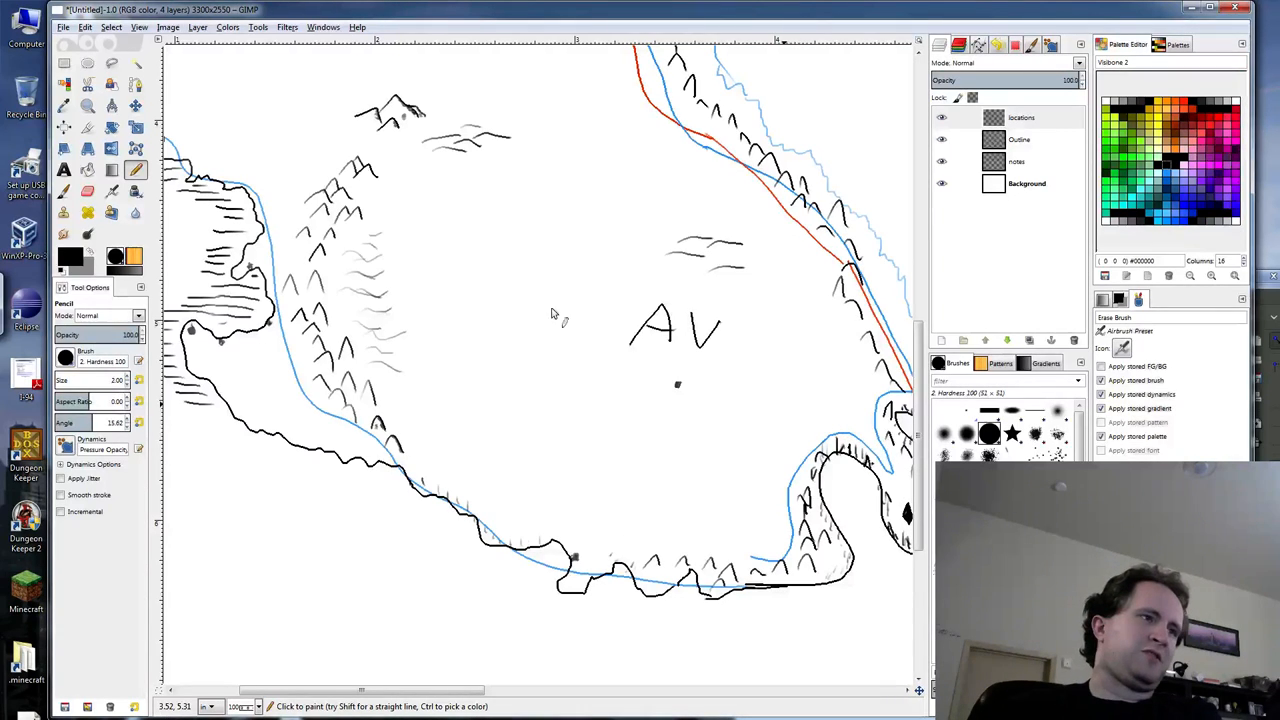
mouse_move(384, 140)
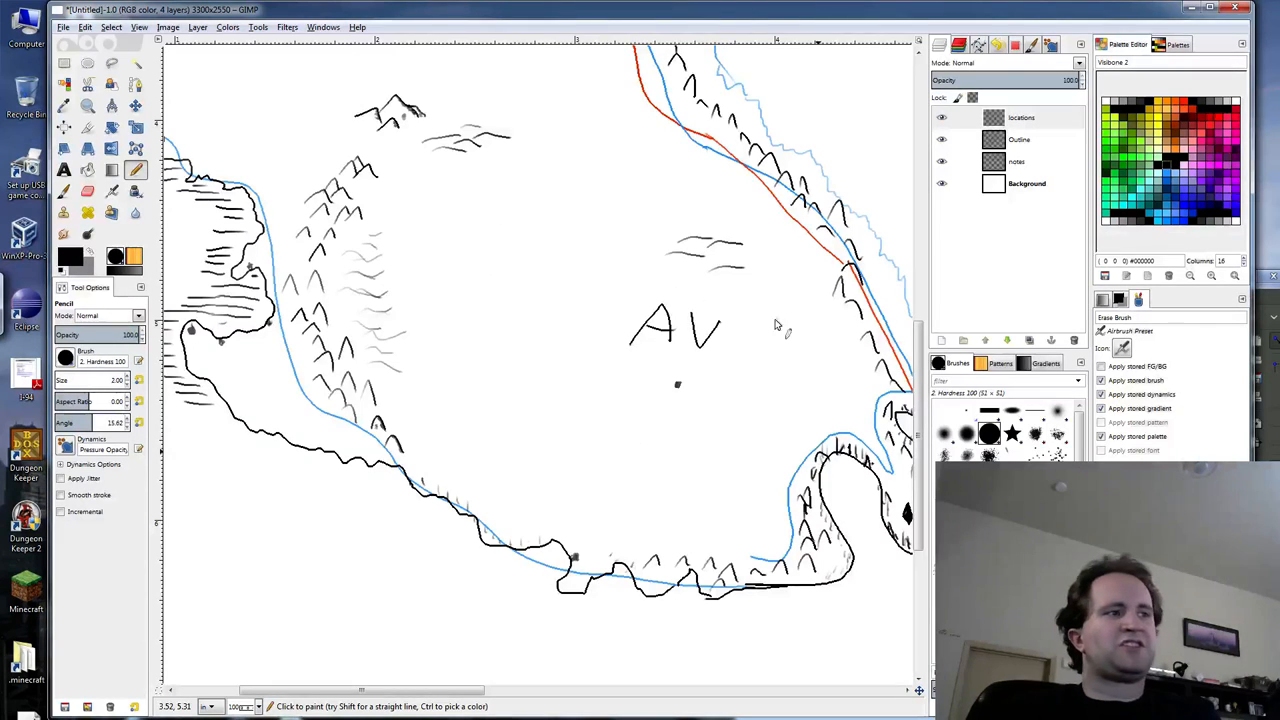
mouse_move(570, 304)
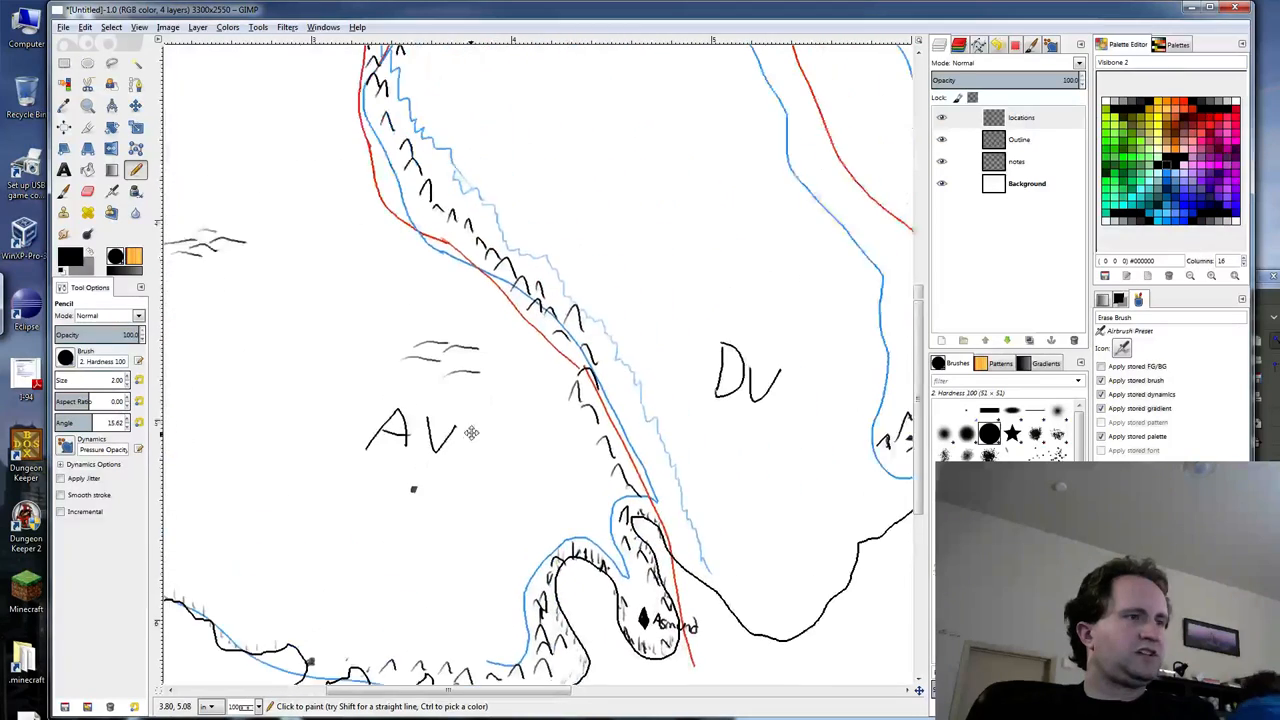
Start the black coastline outline beside the top of the ridge with short segments.
scroll("down", 3)
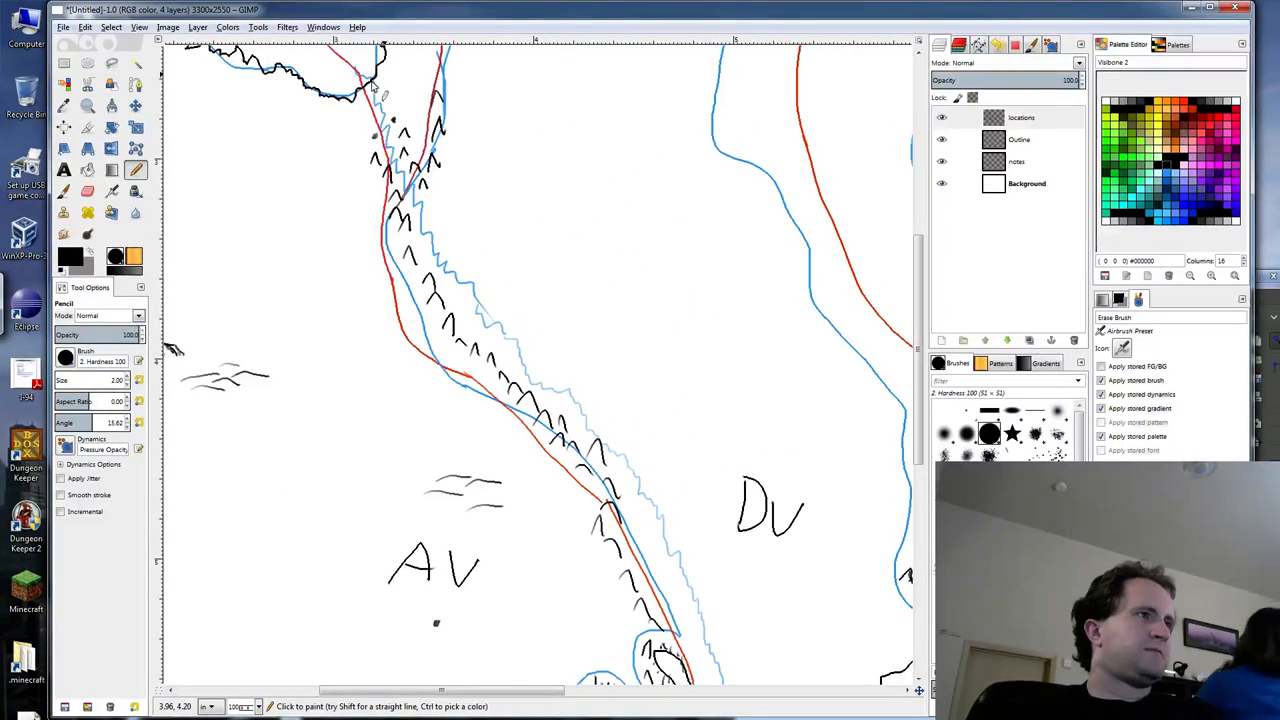
left_click(376, 100)
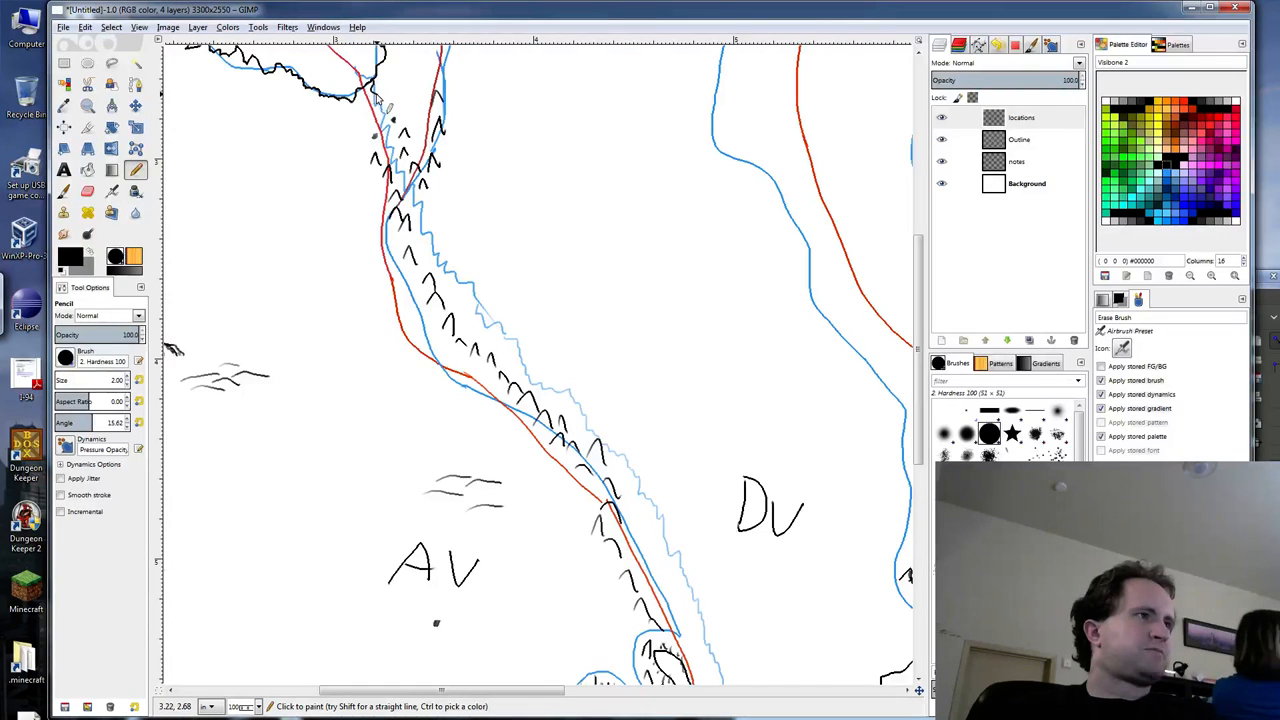
left_click(384, 114)
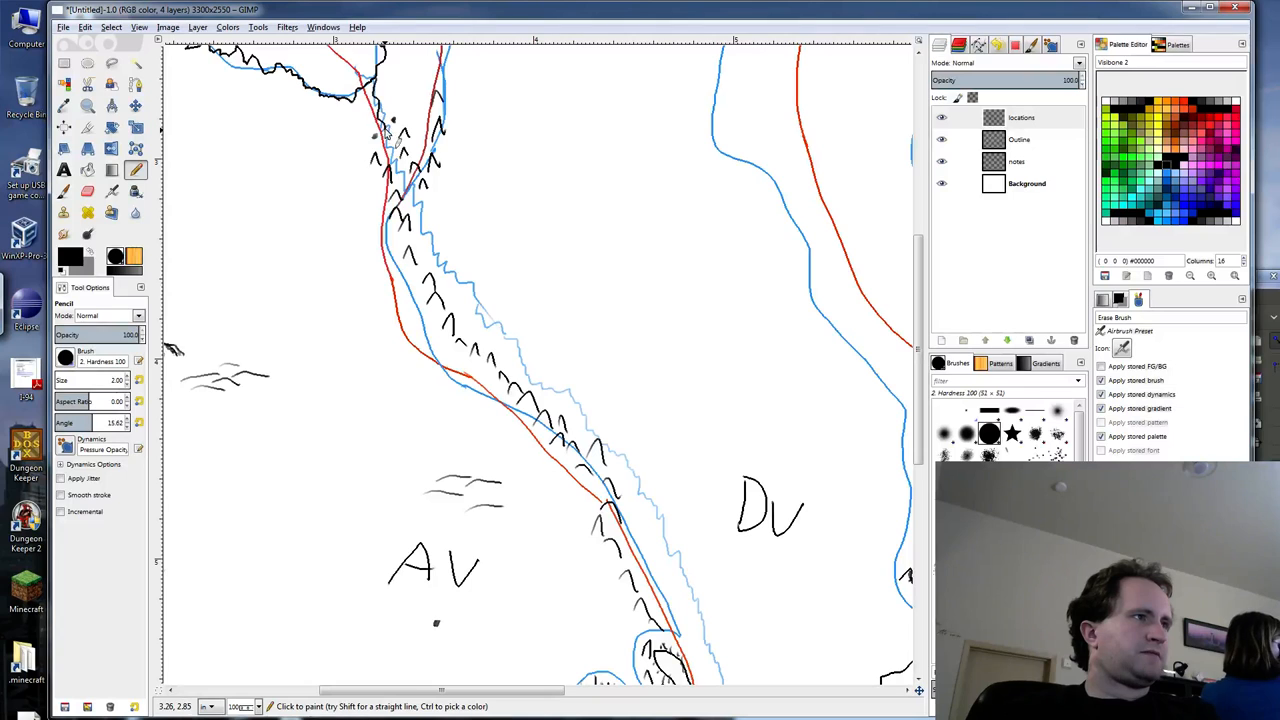
left_click(390, 156)
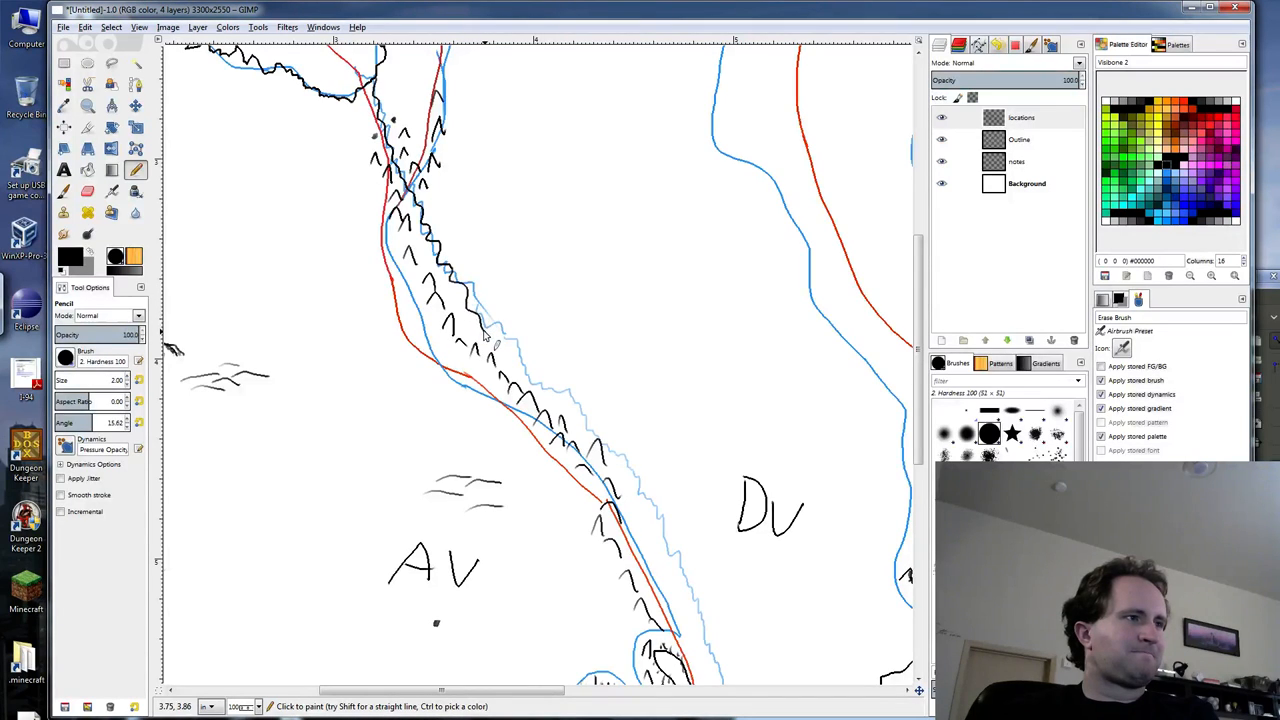
Trace the coastline along the ridge southward toward DV.
left_click_drag(484, 336, 540, 396)
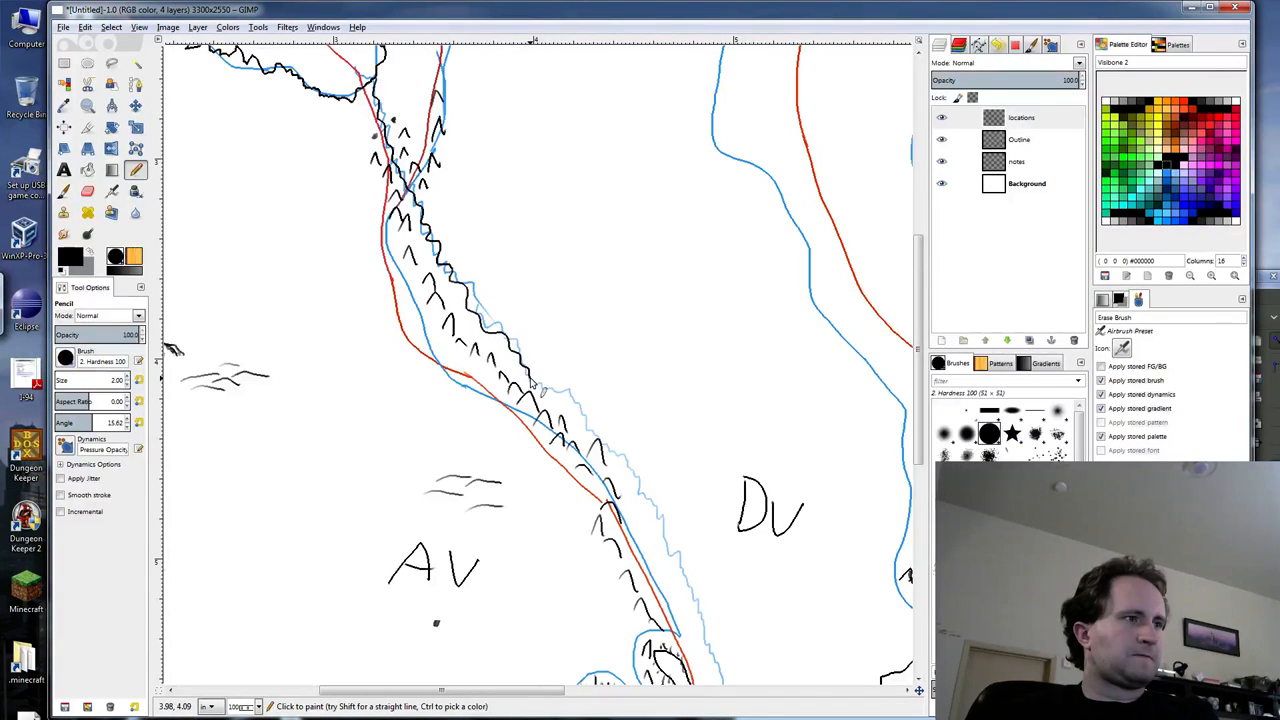
left_click_drag(540, 390, 600, 424)
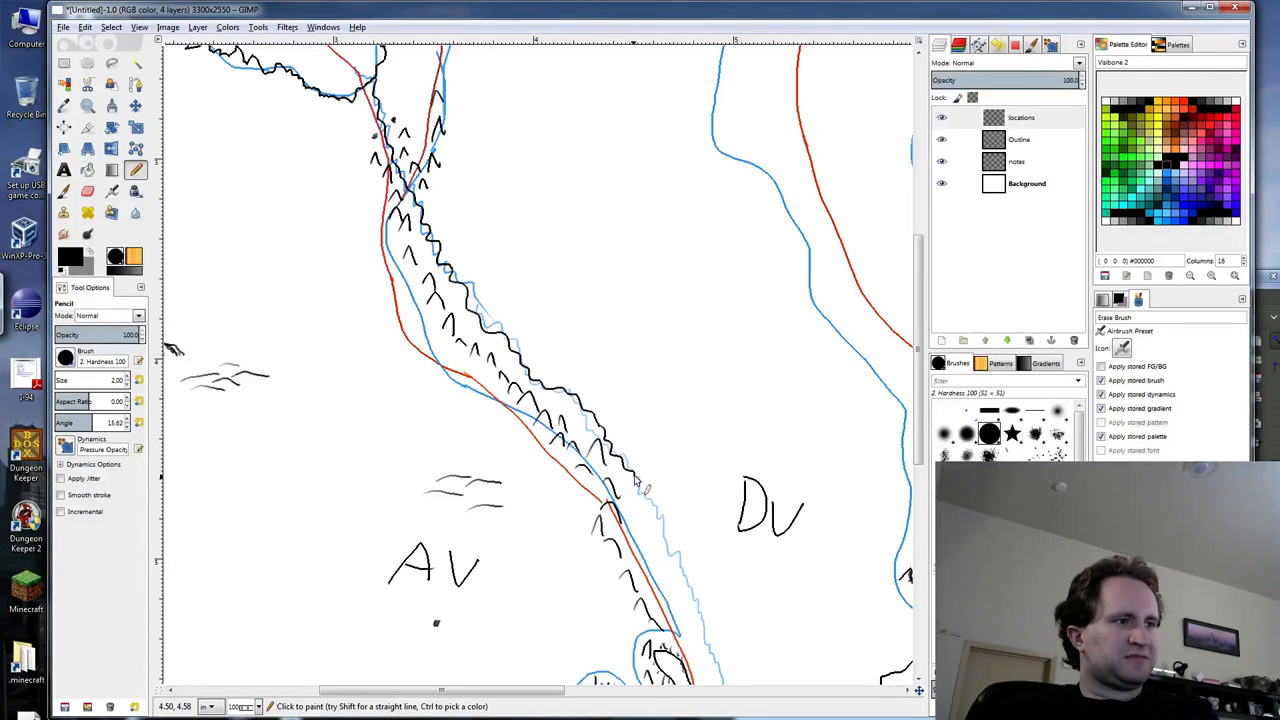
left_click_drag(636, 486, 670, 540)
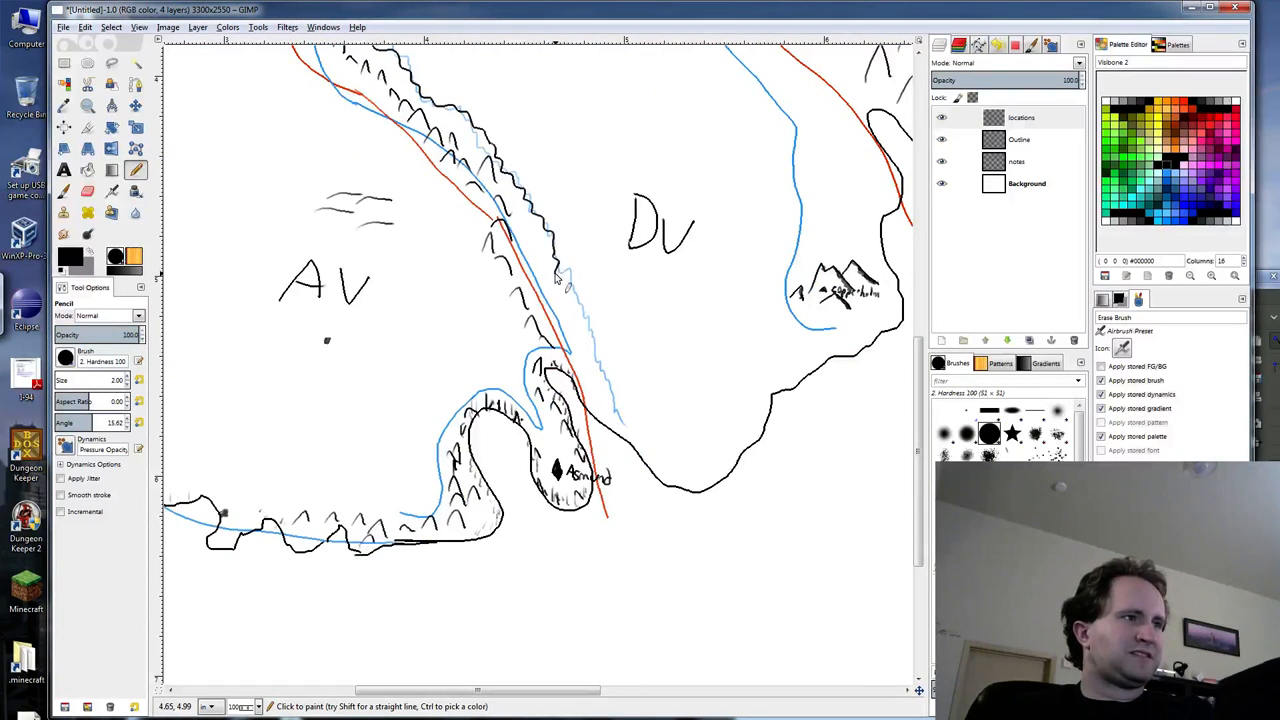
Carry the ridge coastline down and join it to the southern shore below DV.
left_click_drag(558, 284, 600, 340)
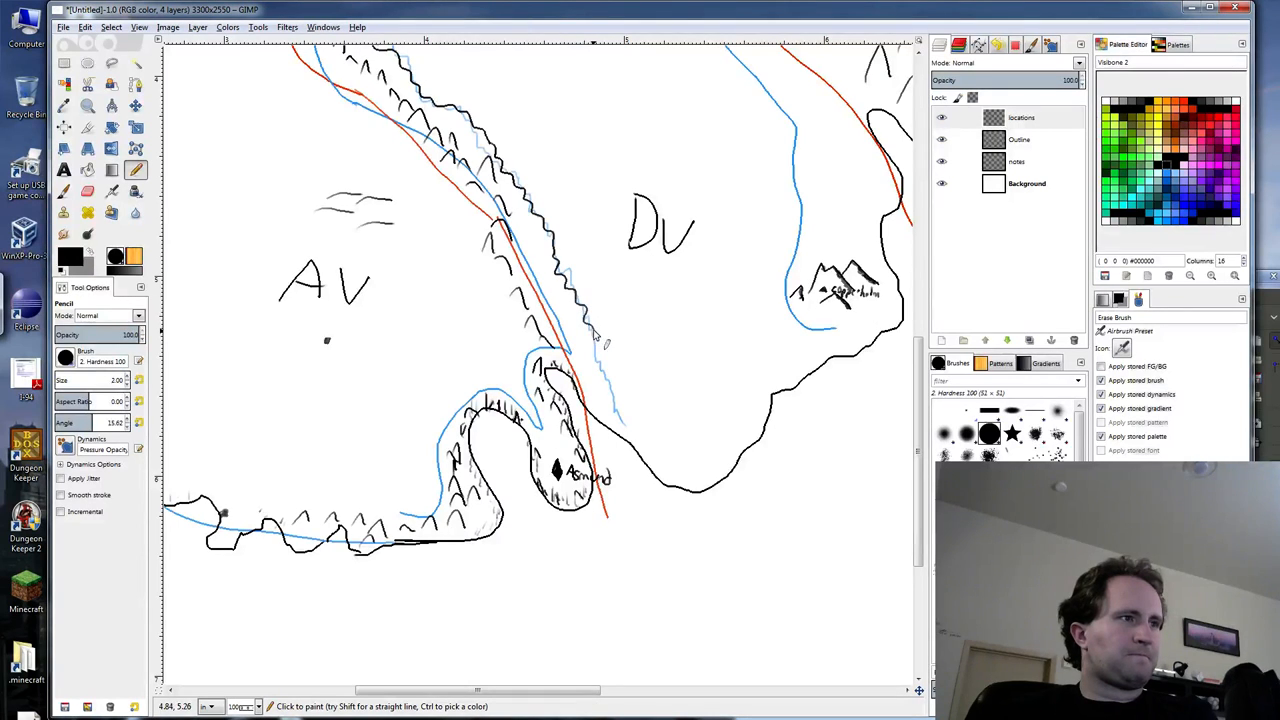
left_click_drag(600, 340, 620, 410)
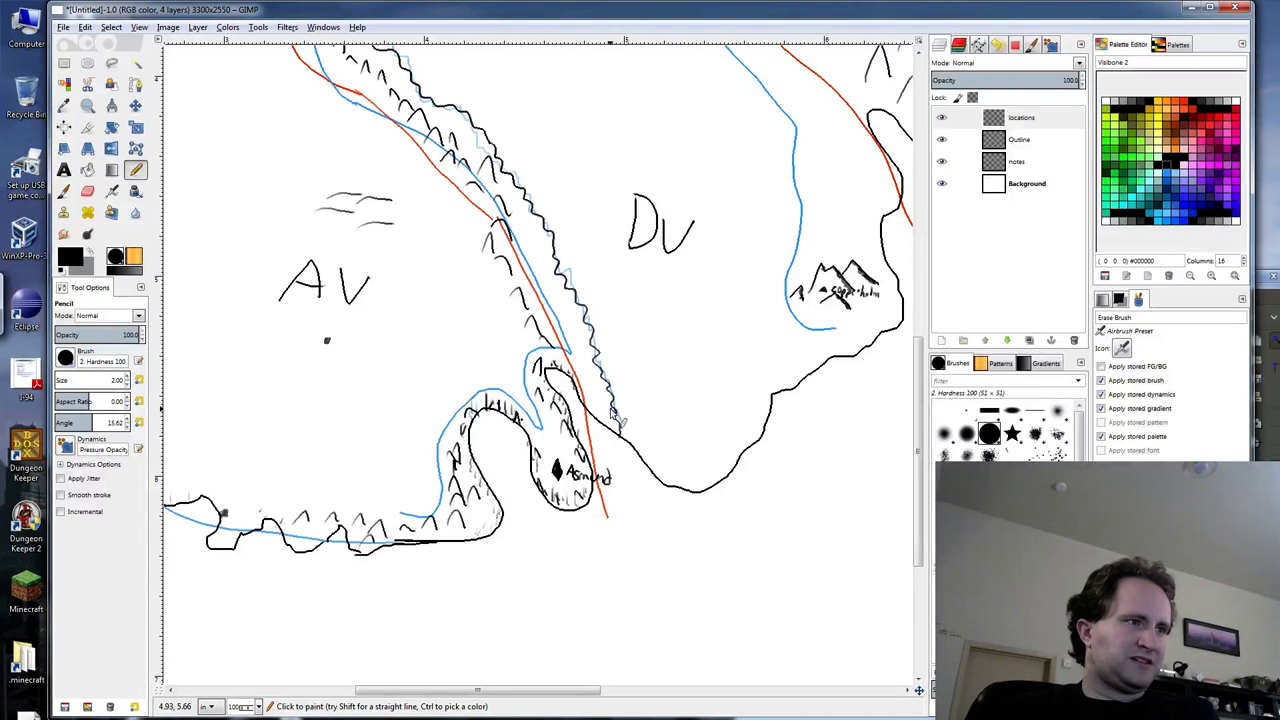
left_click(616, 420)
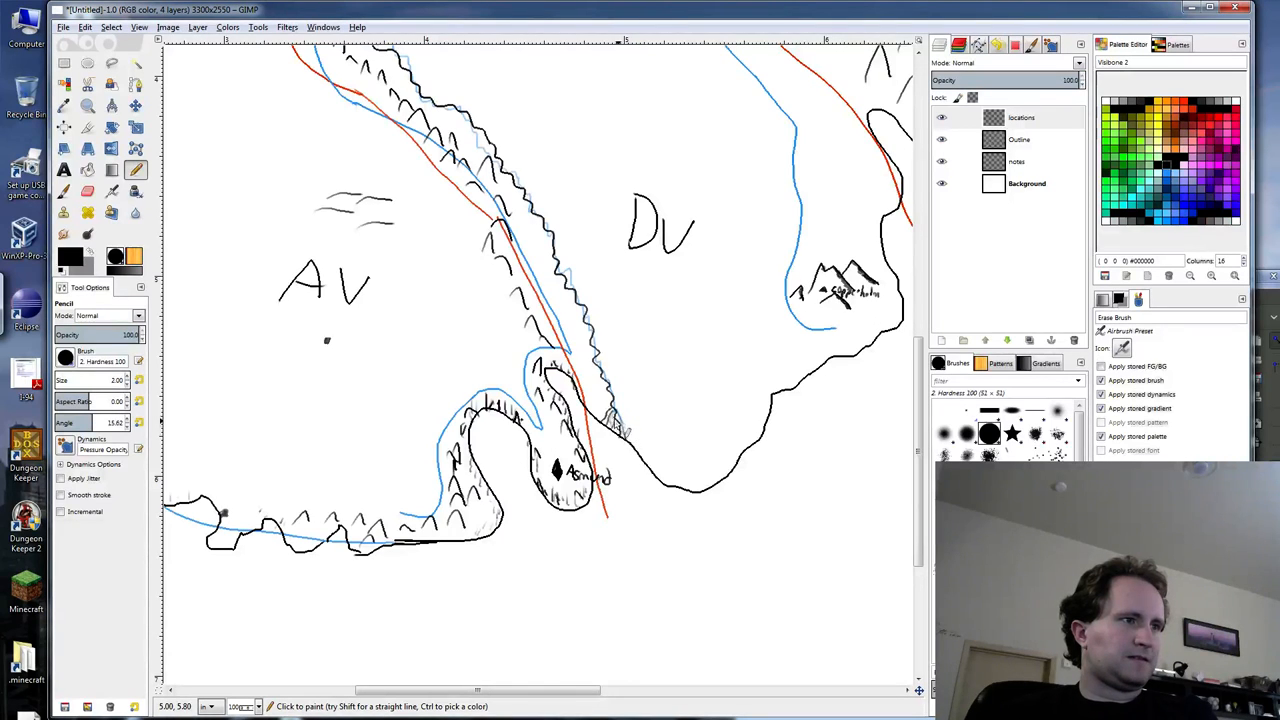
mouse_move(632, 192)
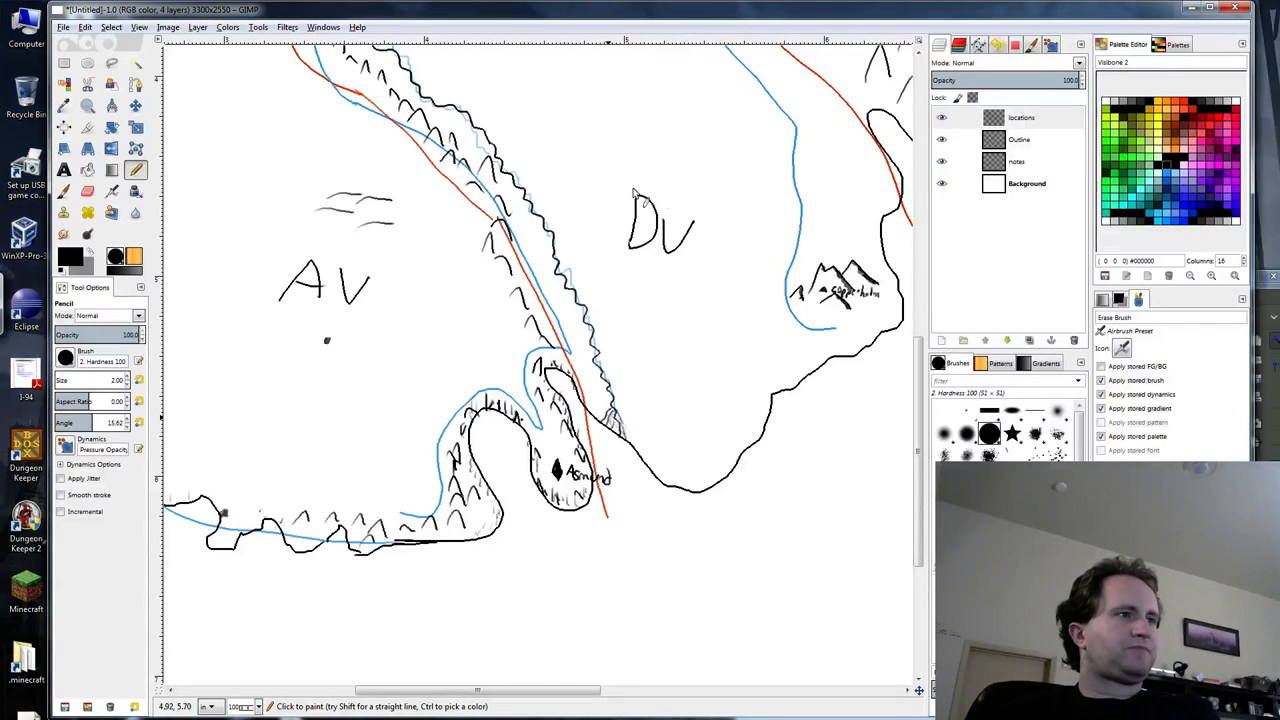
mouse_move(682, 300)
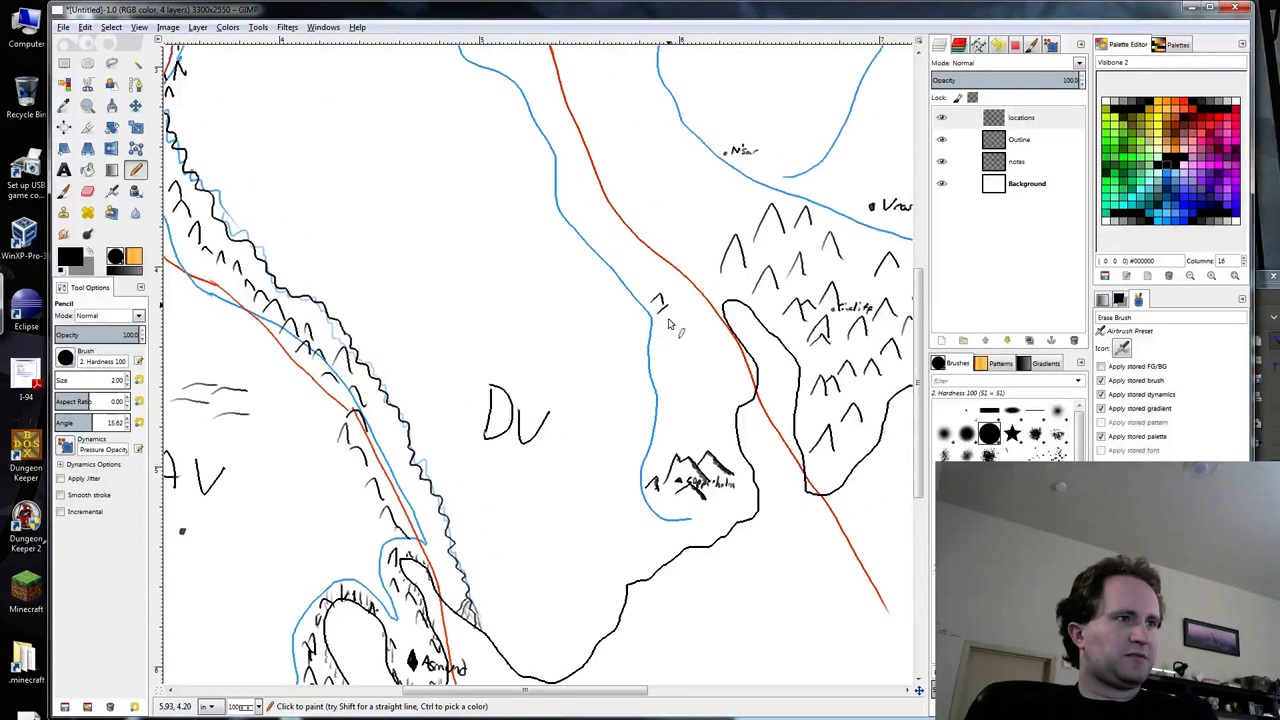
Sketch hill marks east of DV and touch up the ridge coastline.
left_click_drag(660, 300, 680, 356)
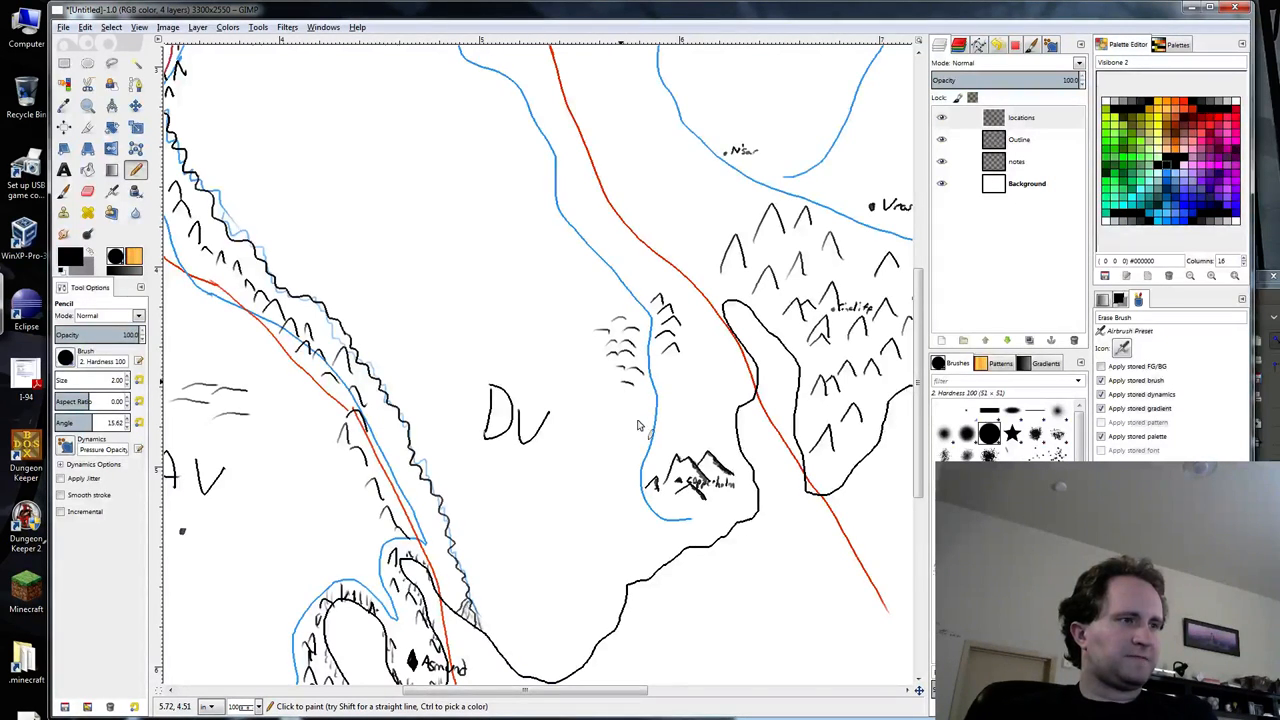
mouse_move(430, 320)
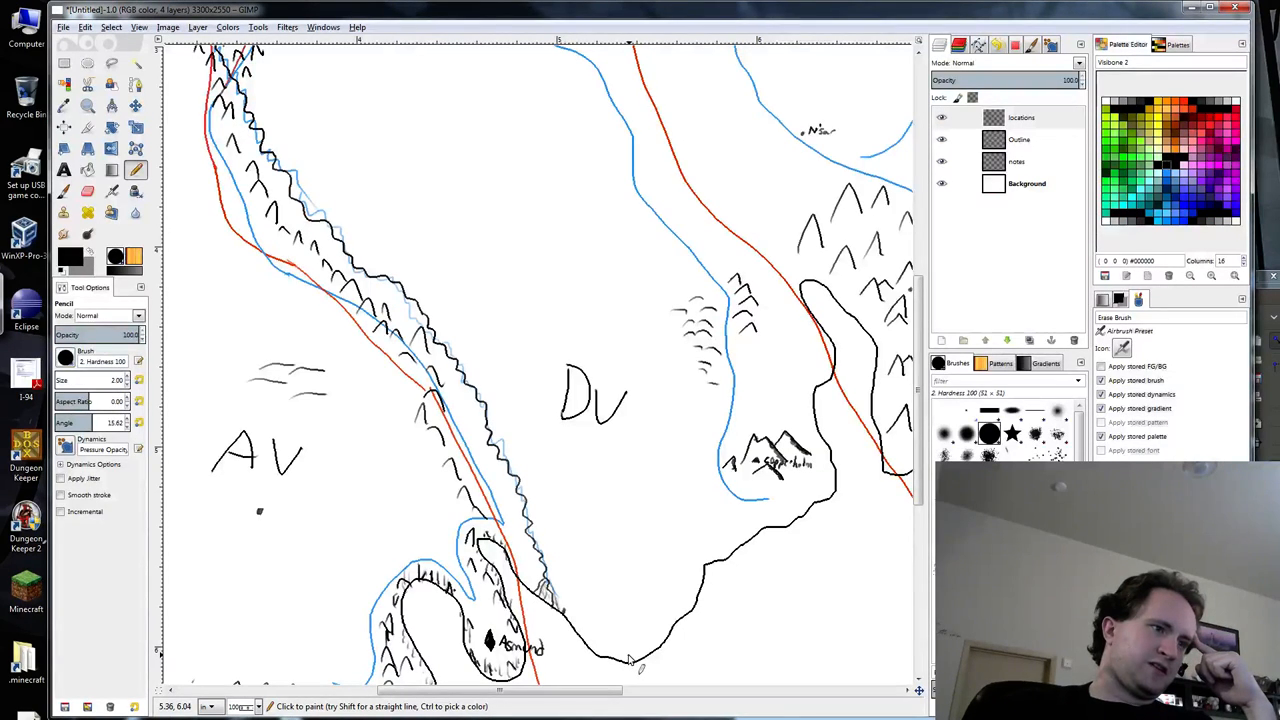
left_click(664, 644)
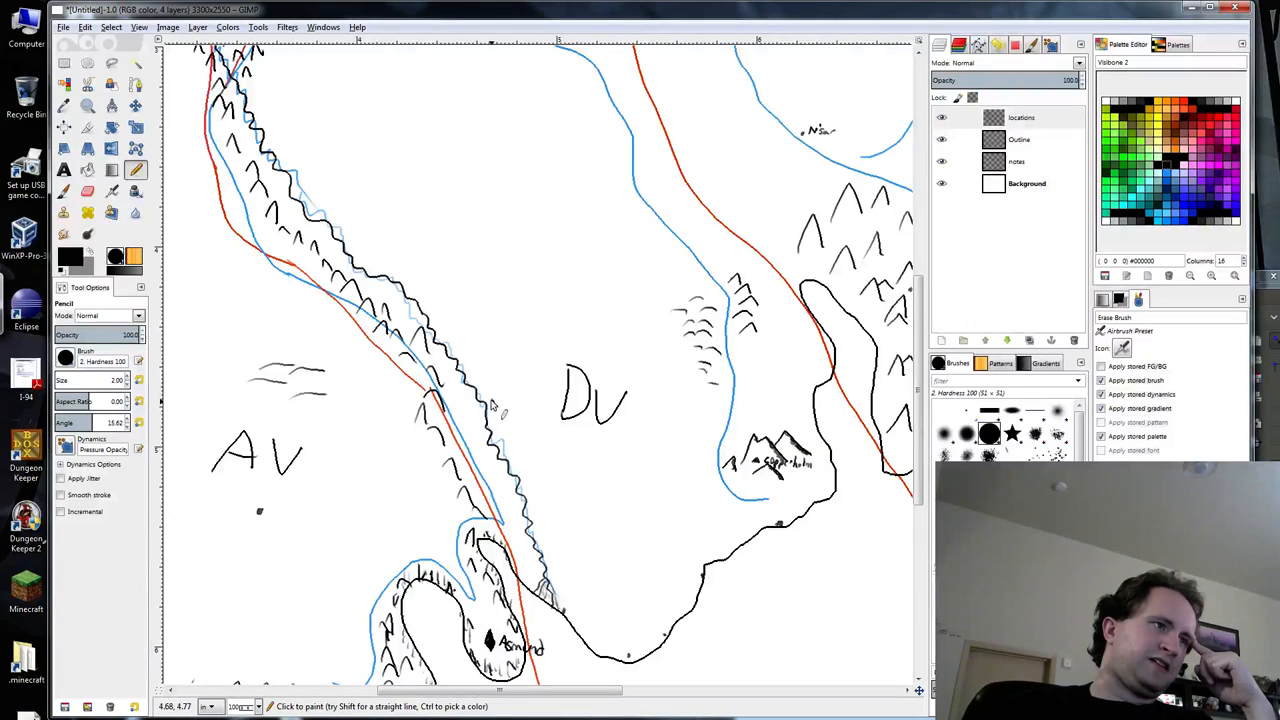
mouse_move(536, 500)
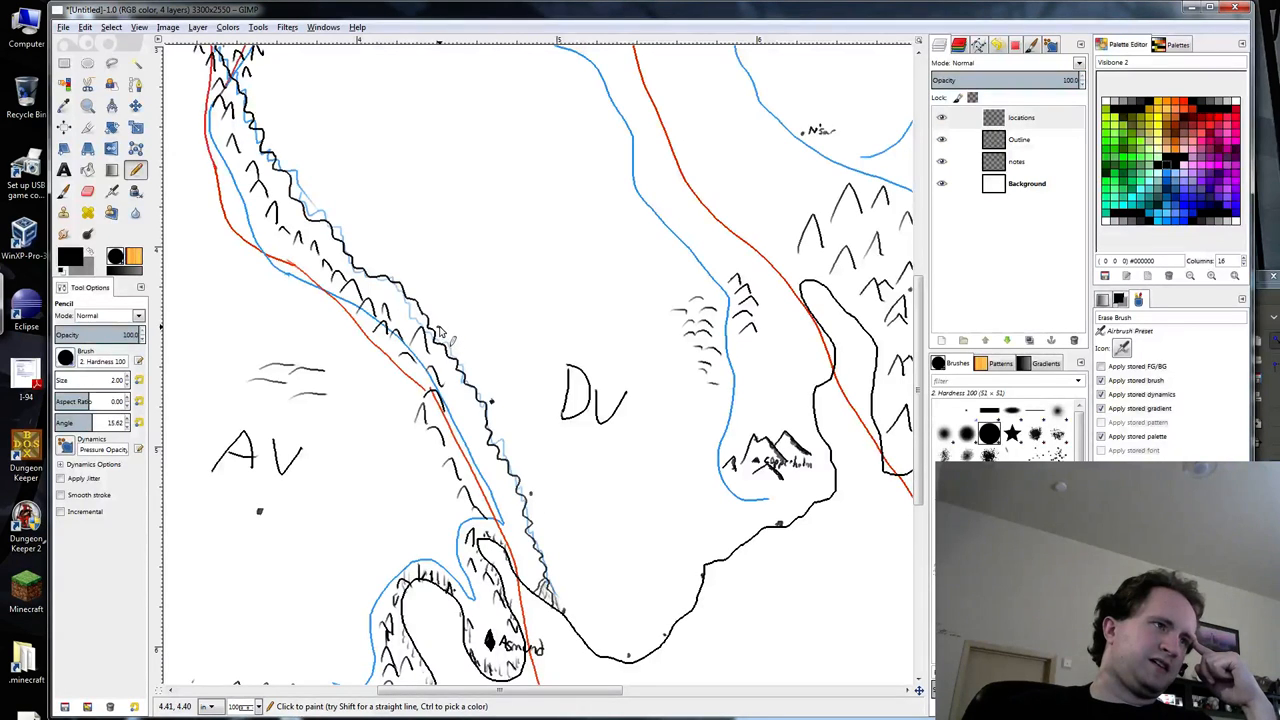
mouse_move(336, 224)
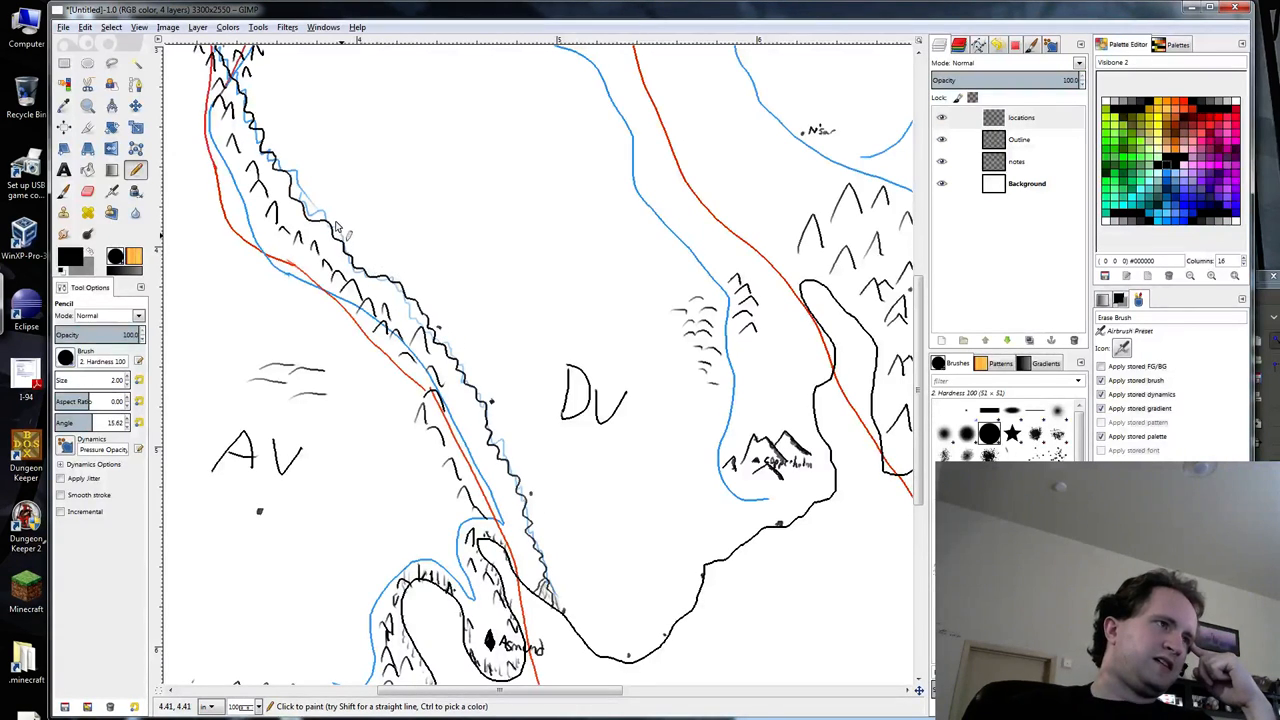
mouse_move(280, 160)
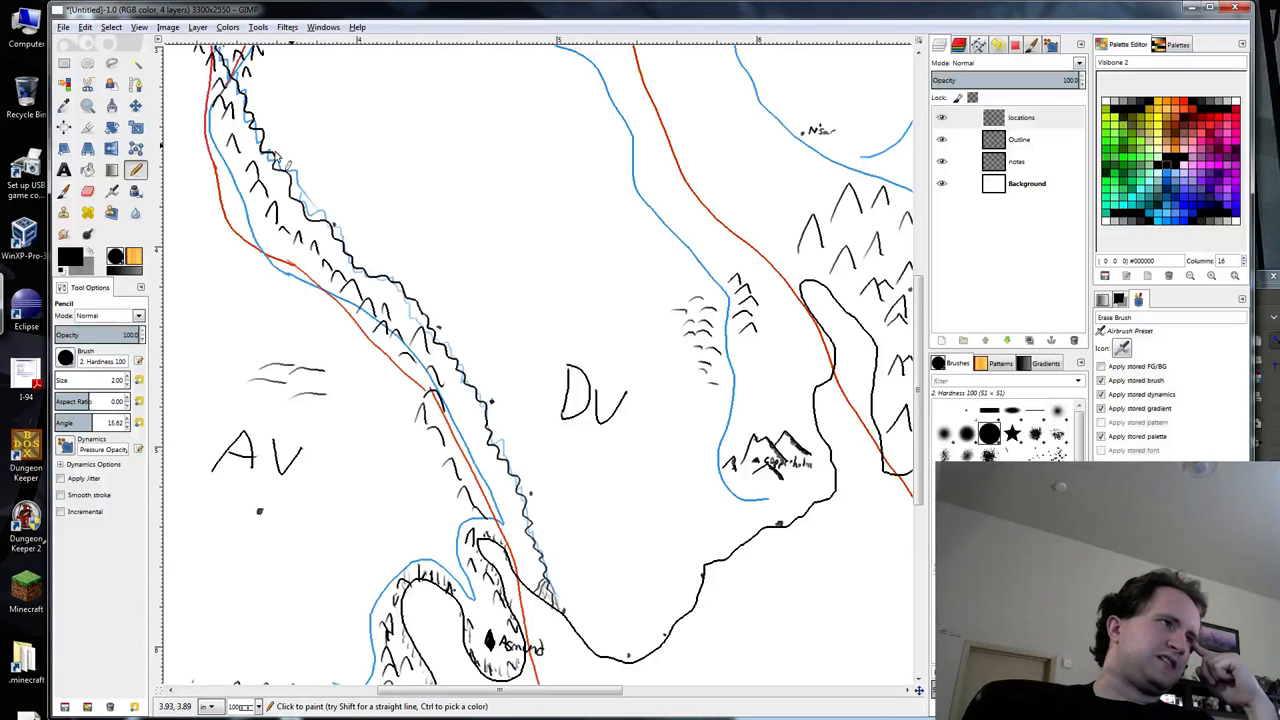
mouse_move(490, 224)
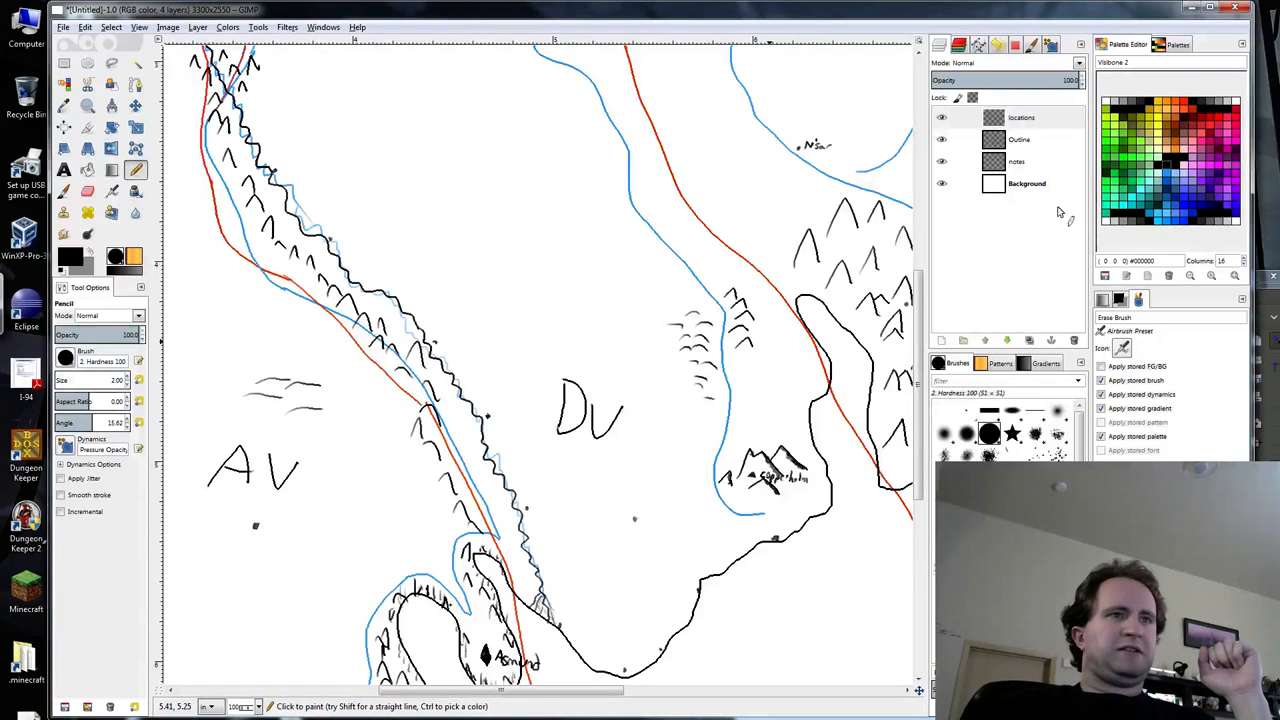
Switch to another map layer and set the paint colour to purple.
left_click(1016, 160)
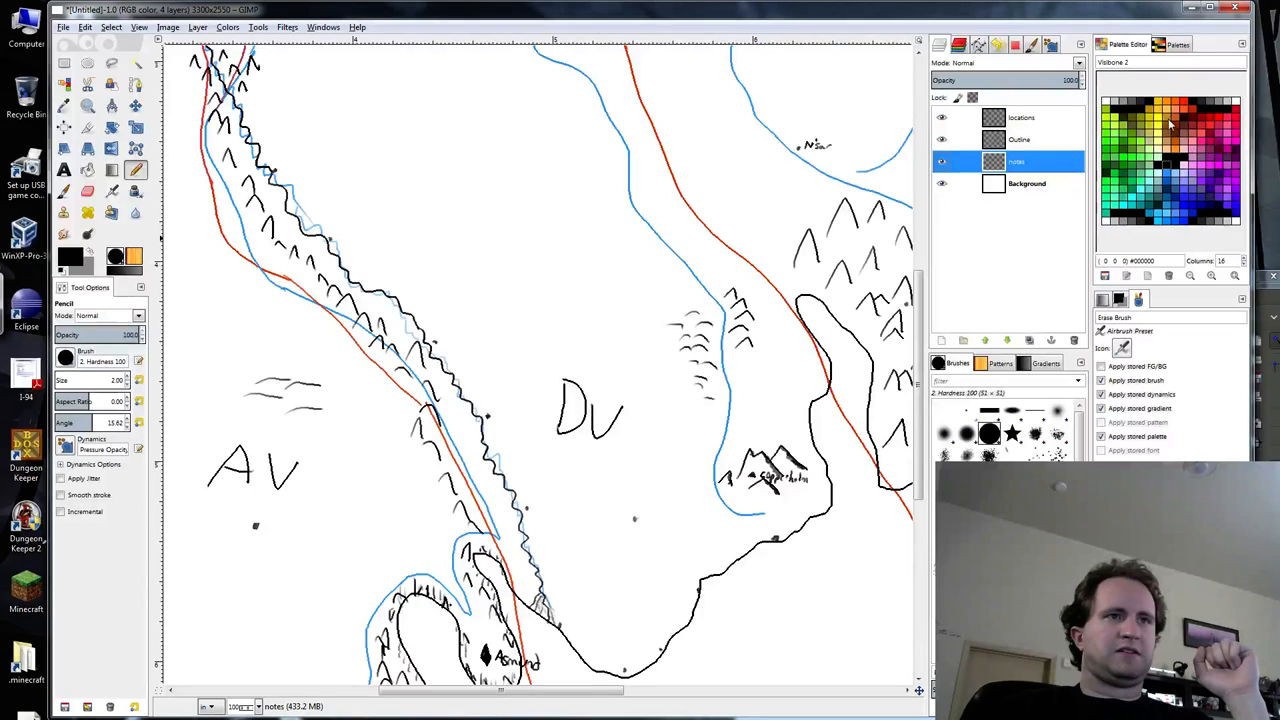
left_click(1168, 124)
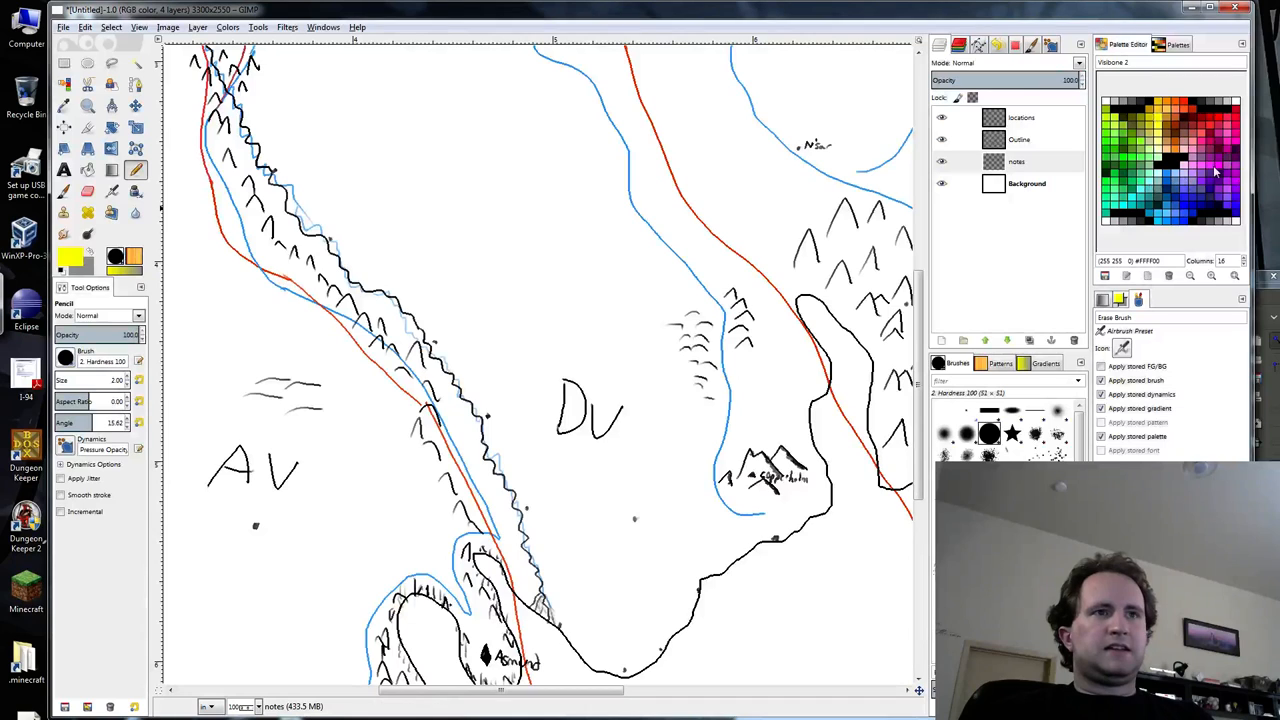
left_click(1210, 176)
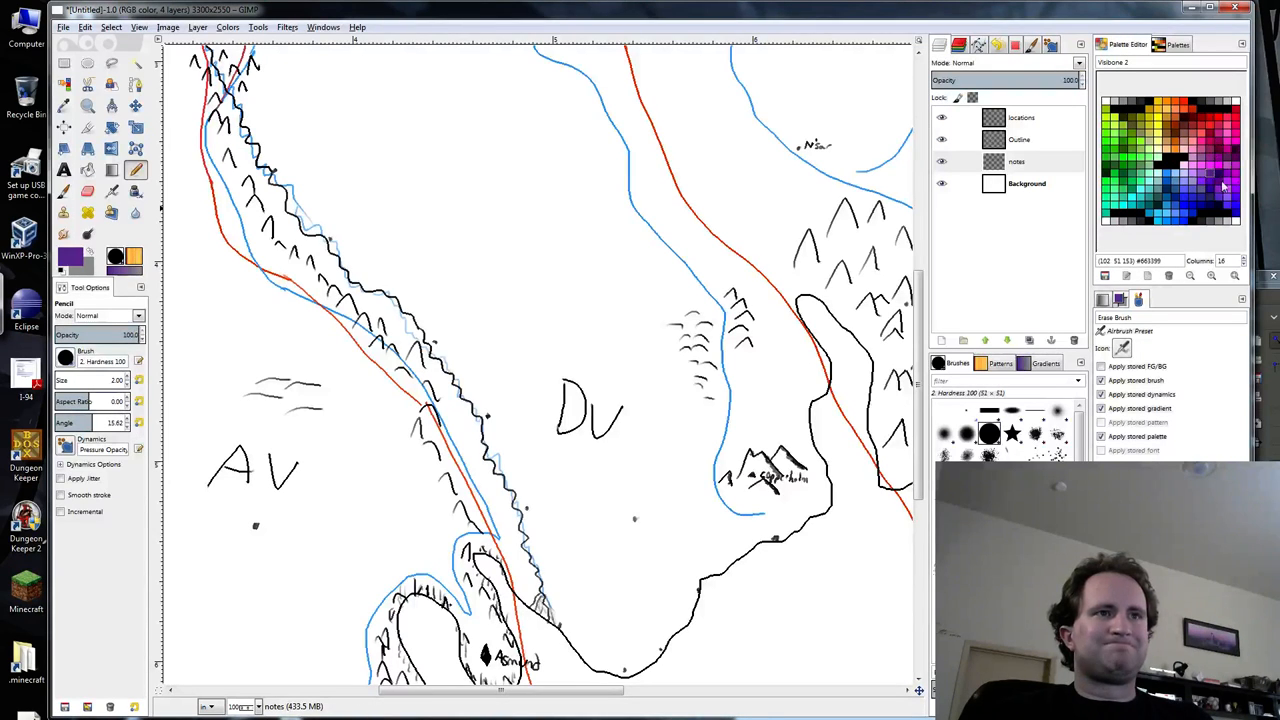
mouse_move(270, 96)
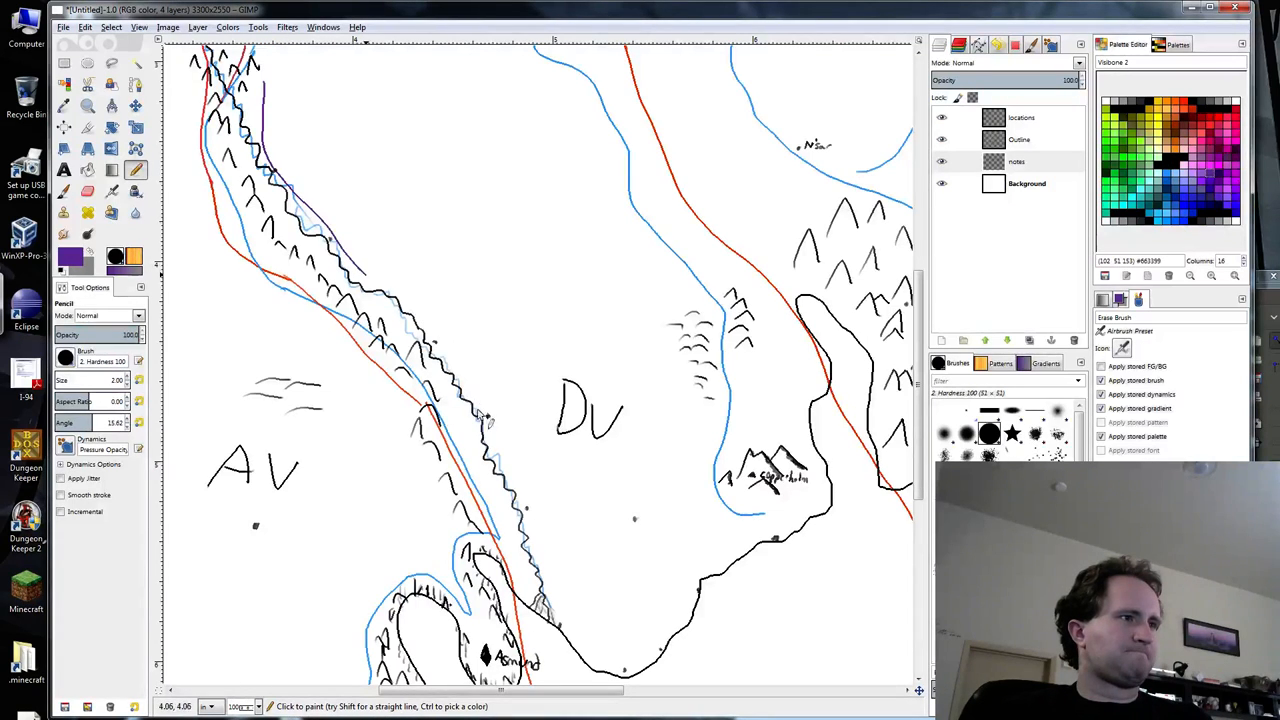
Draw the purple route from the ridge across DV to the eastern mountains.
left_click_drag(380, 280, 540, 524)
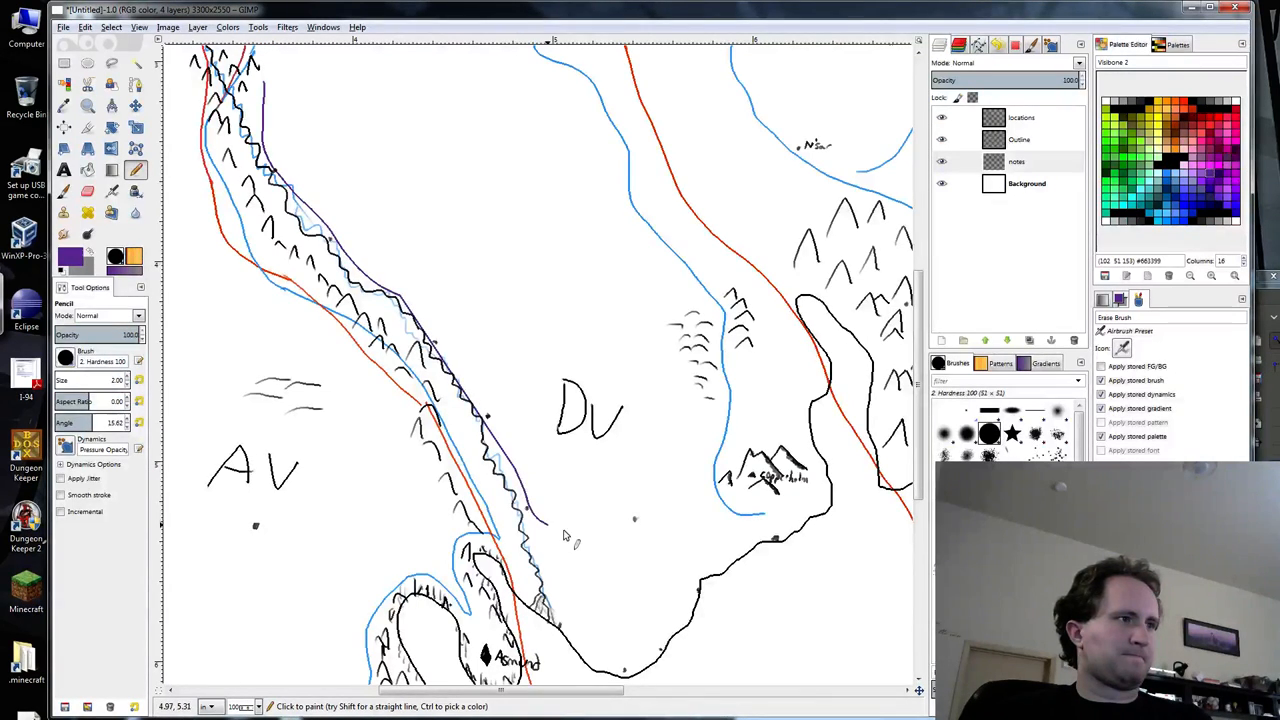
left_click_drag(560, 536, 660, 520)
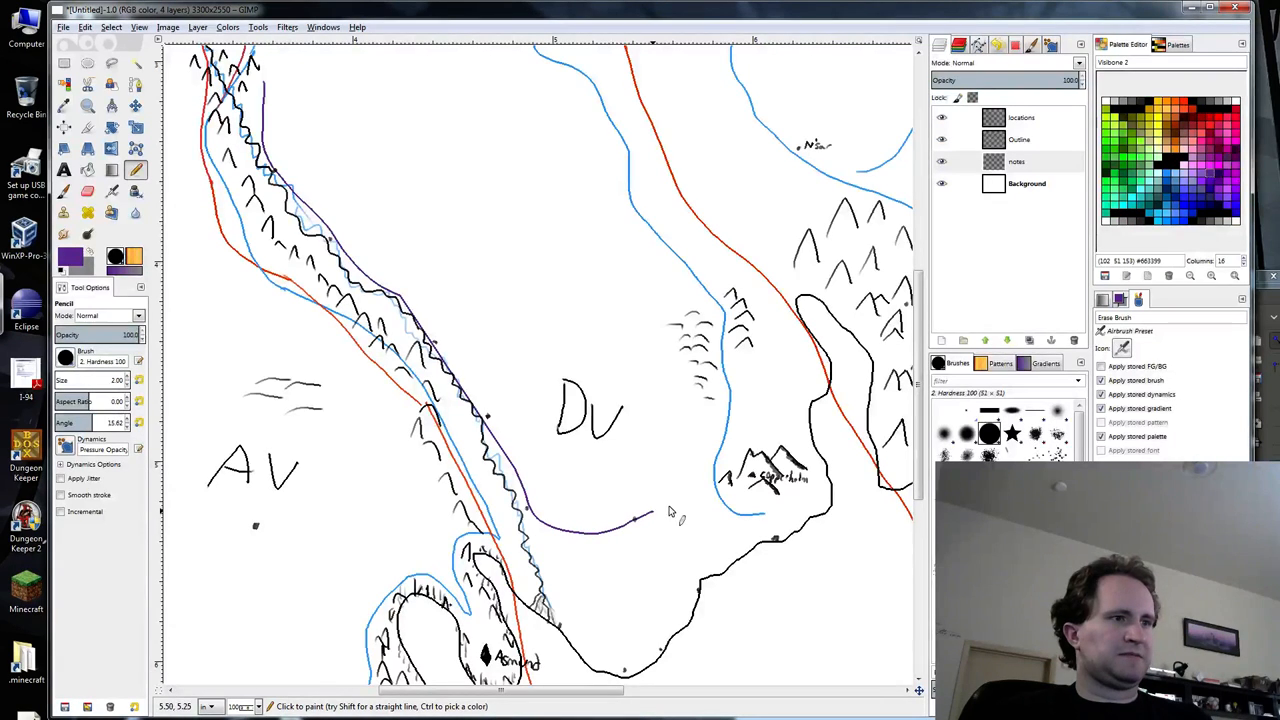
left_click_drag(640, 520, 756, 486)
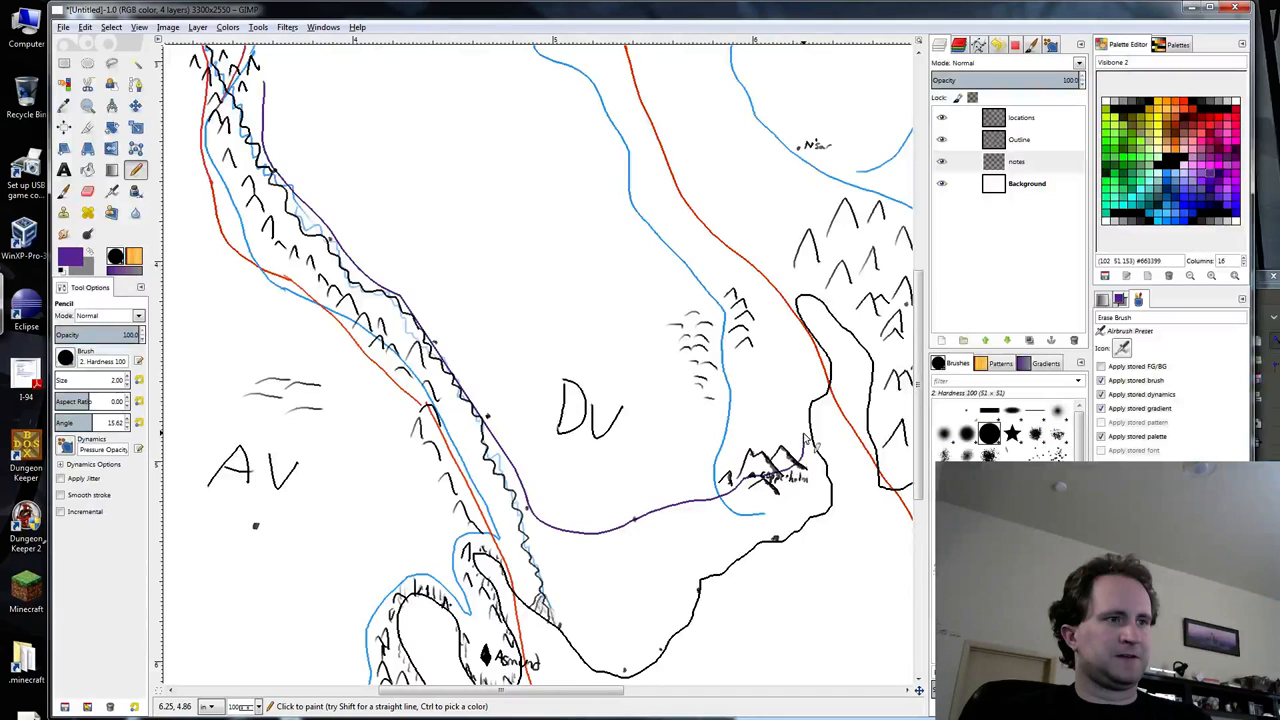
left_click_drag(810, 440, 830, 378)
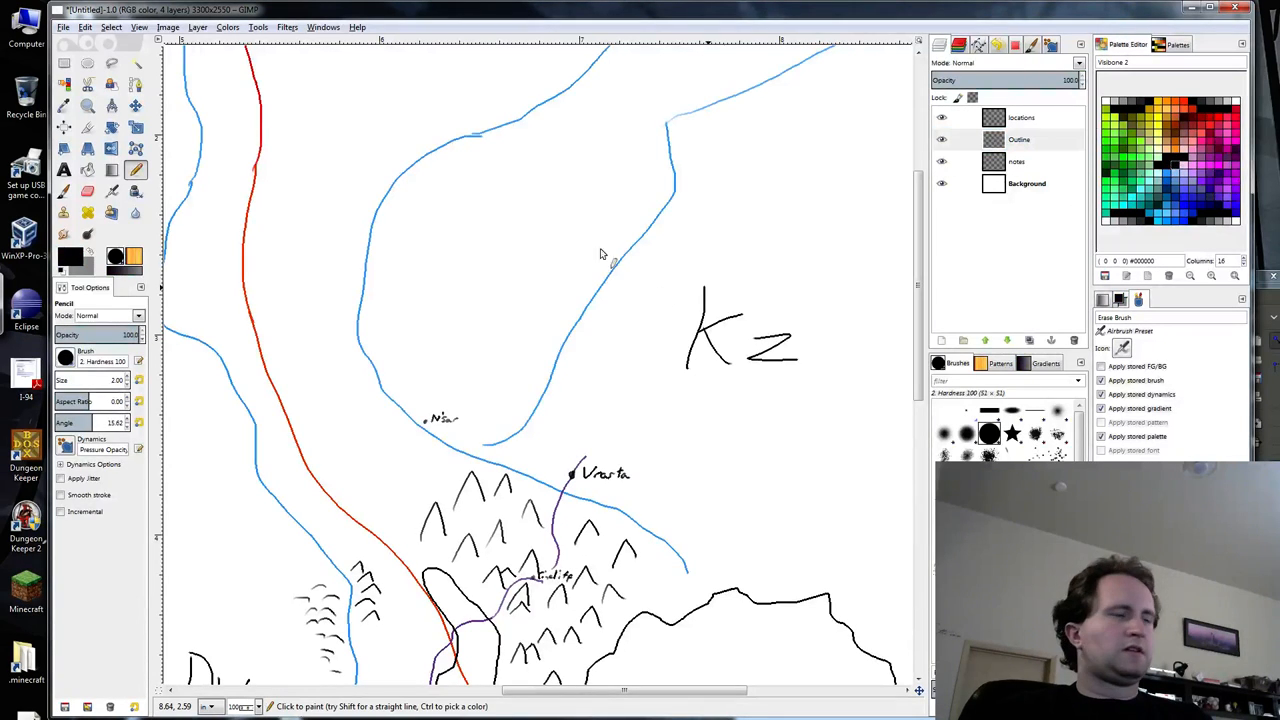
mouse_move(448, 440)
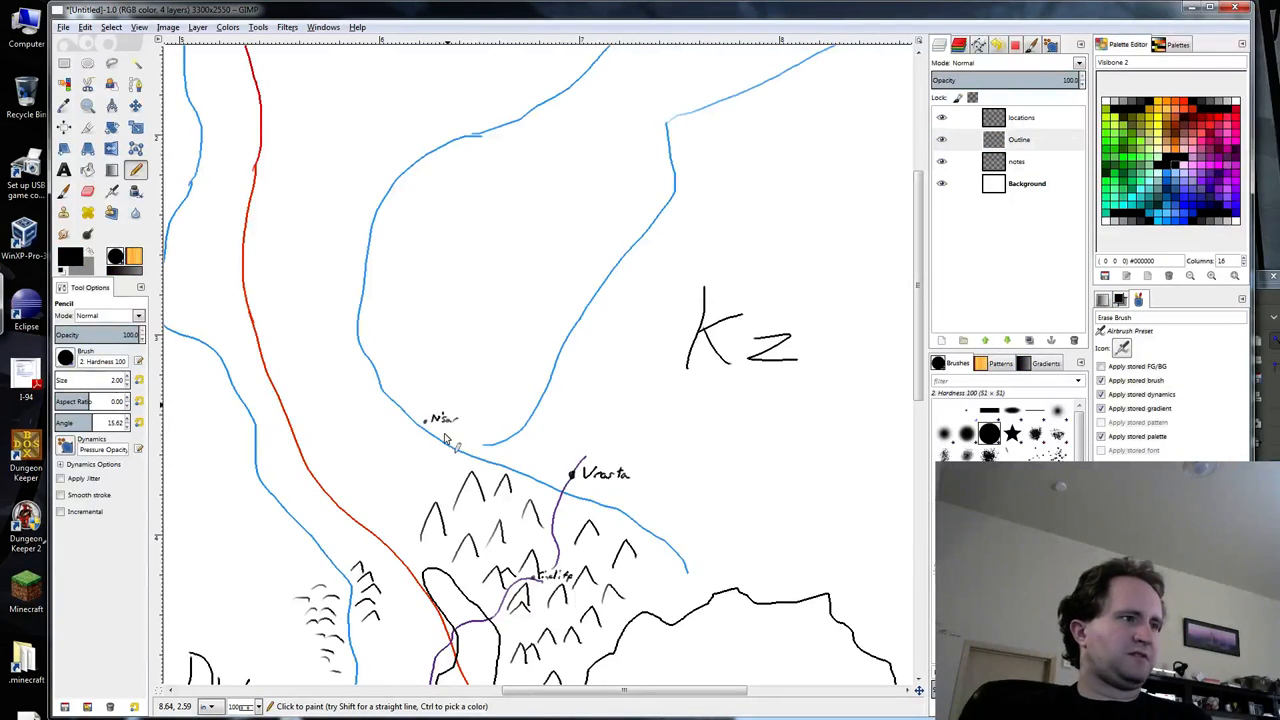
Extend the route toward the northern town near the lake's southern tip.
left_click_drag(444, 440, 490, 438)
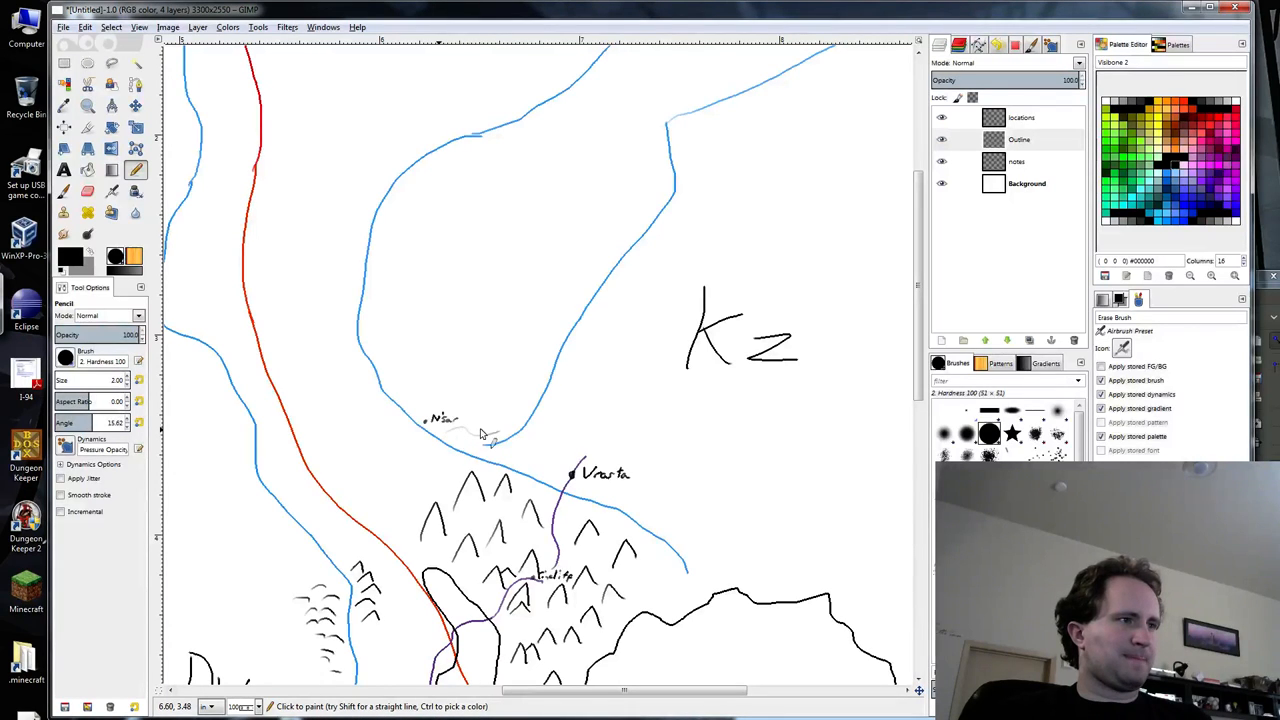
mouse_move(404, 378)
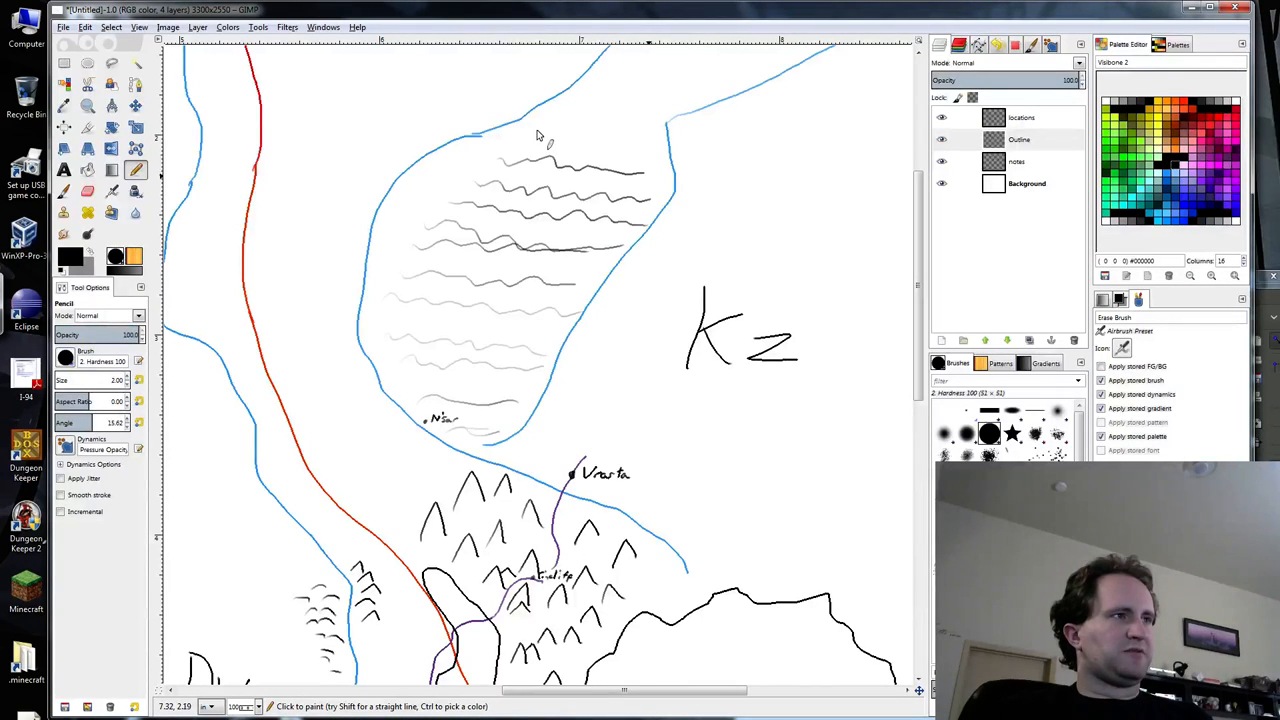
mouse_move(576, 120)
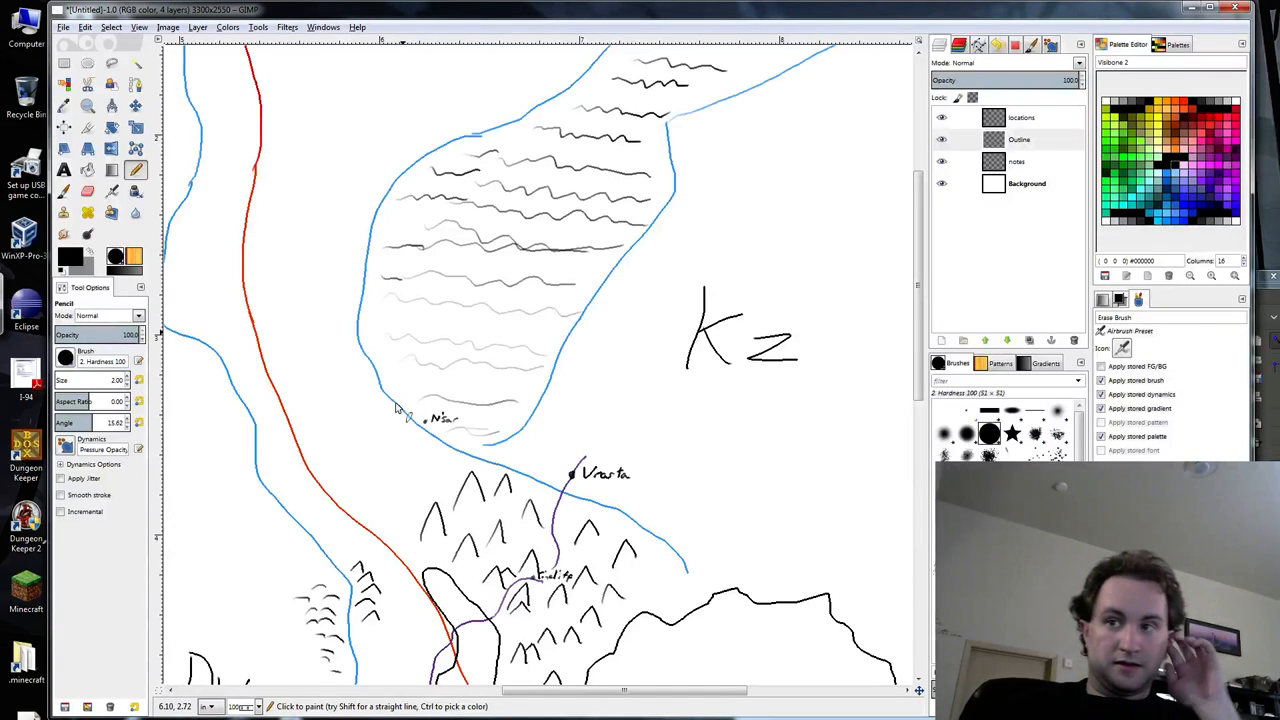
mouse_move(460, 456)
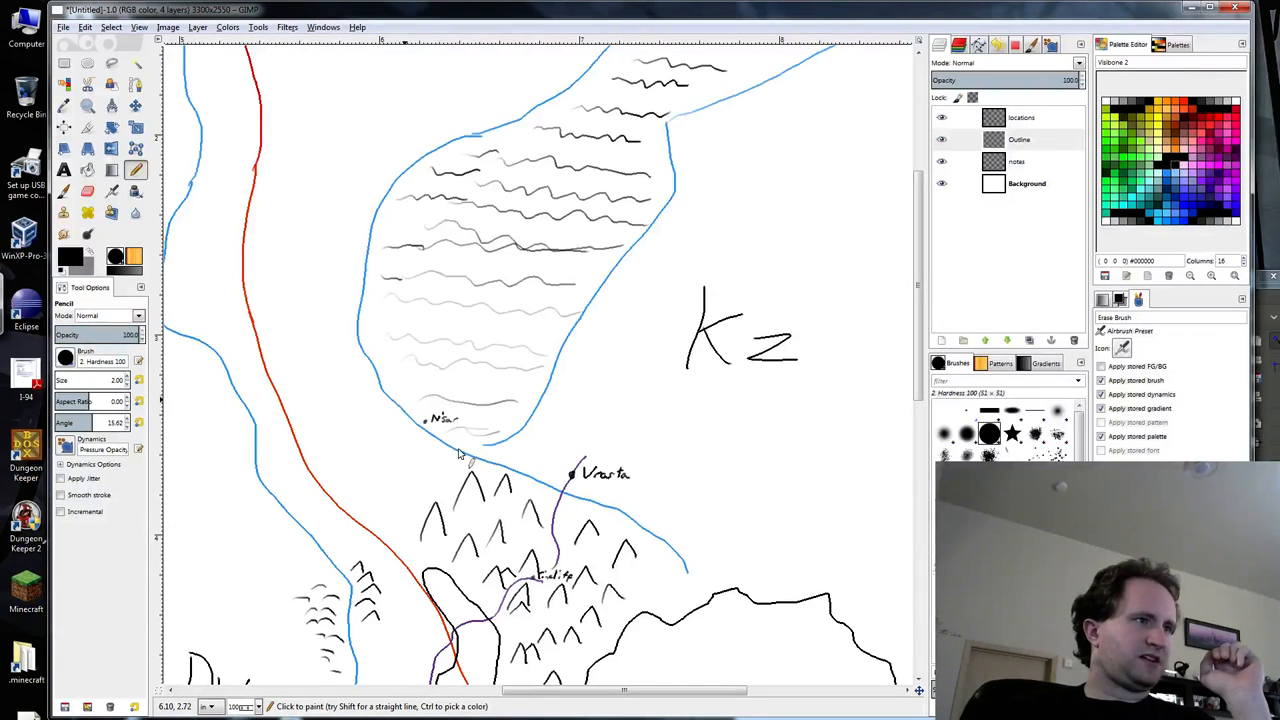
scroll("down", 3)
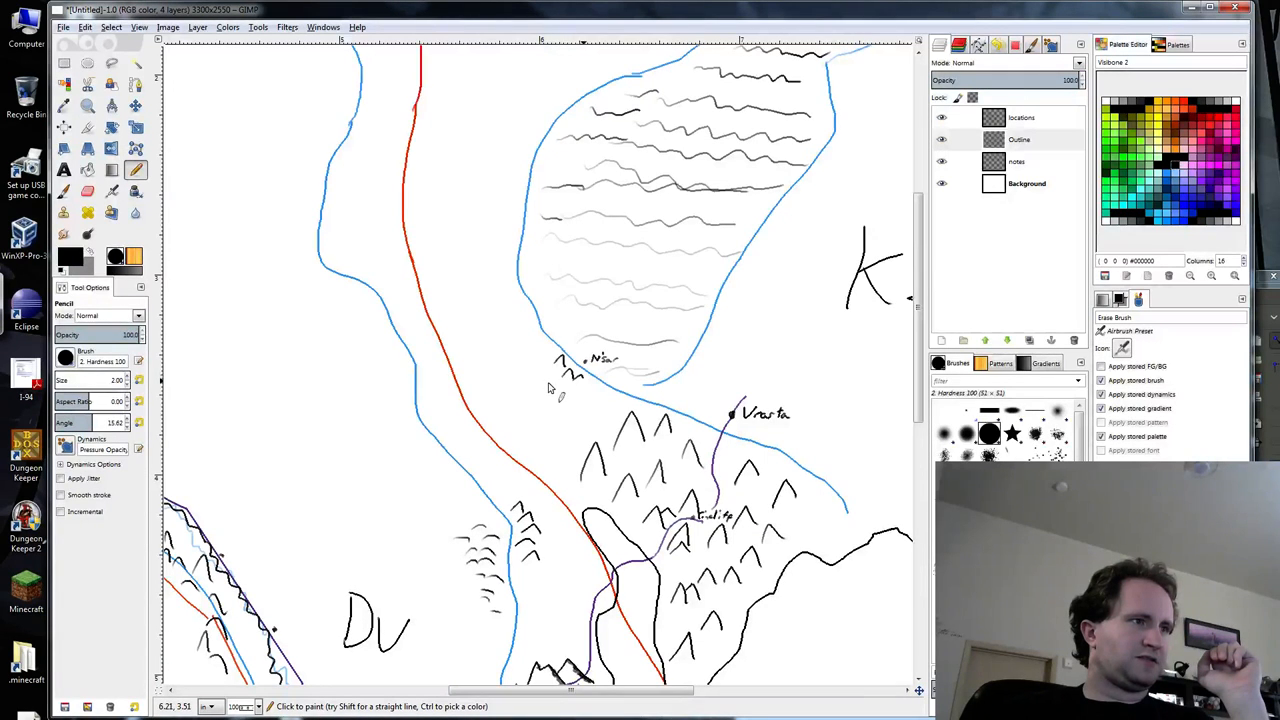
Add peak marks just southwest of the hatched lake.
left_click(564, 404)
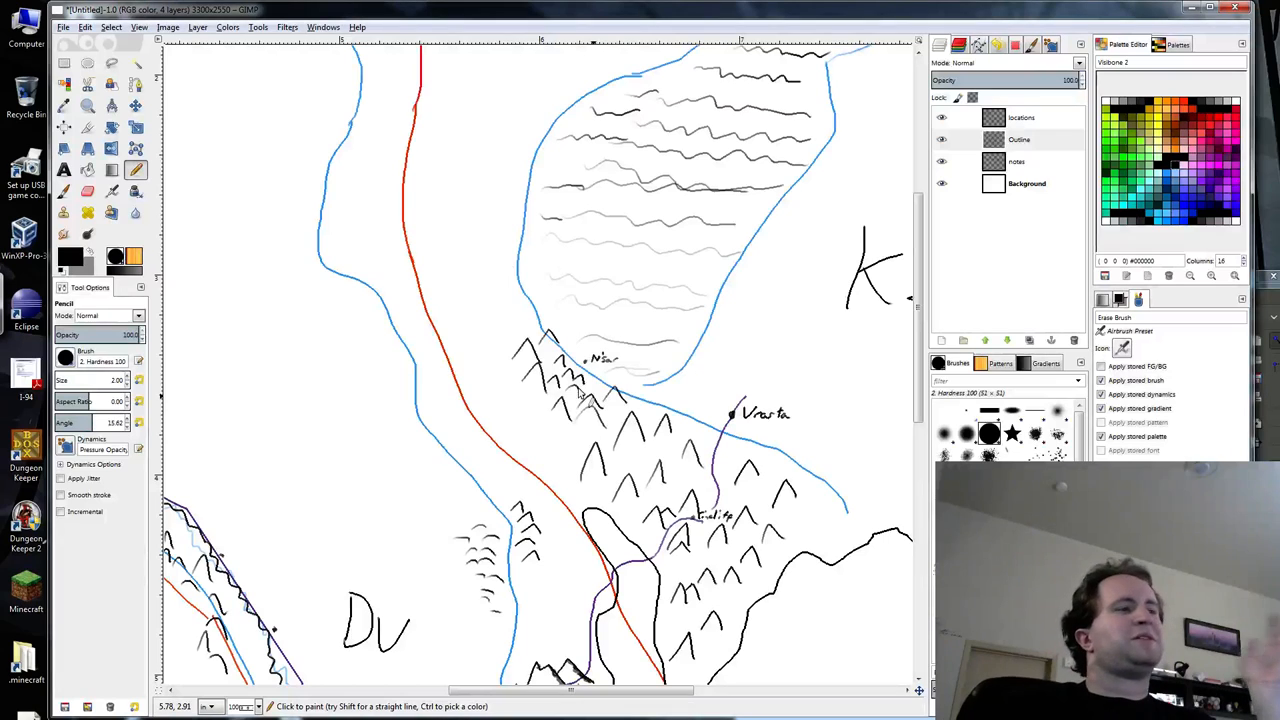
mouse_move(548, 328)
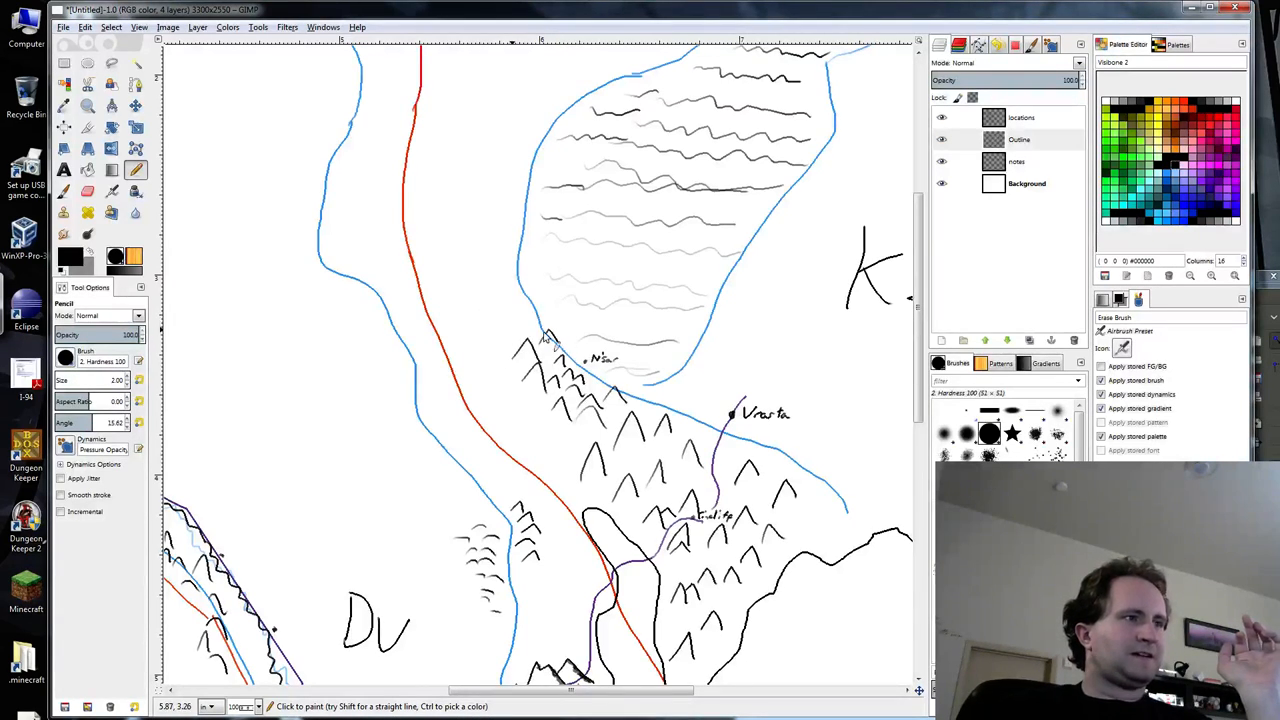
left_click(516, 324)
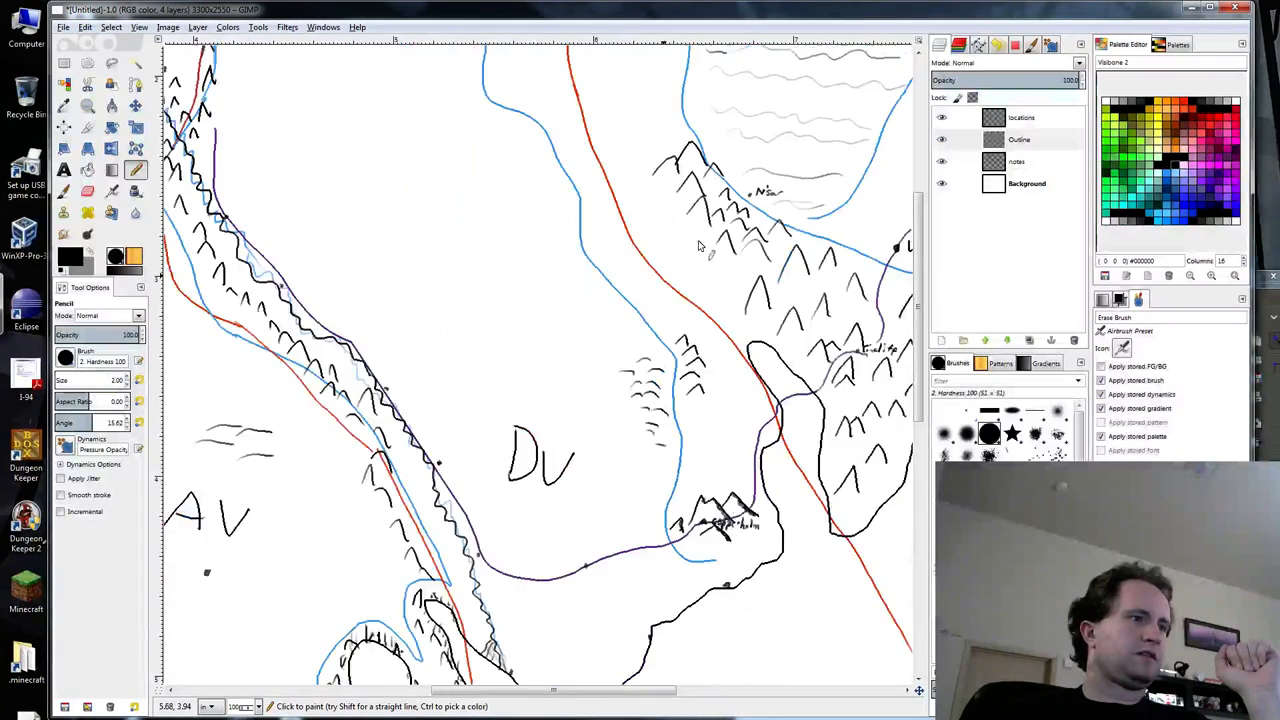
Scroll down to the eastern coastline beside the DV label.
scroll("down", 3)
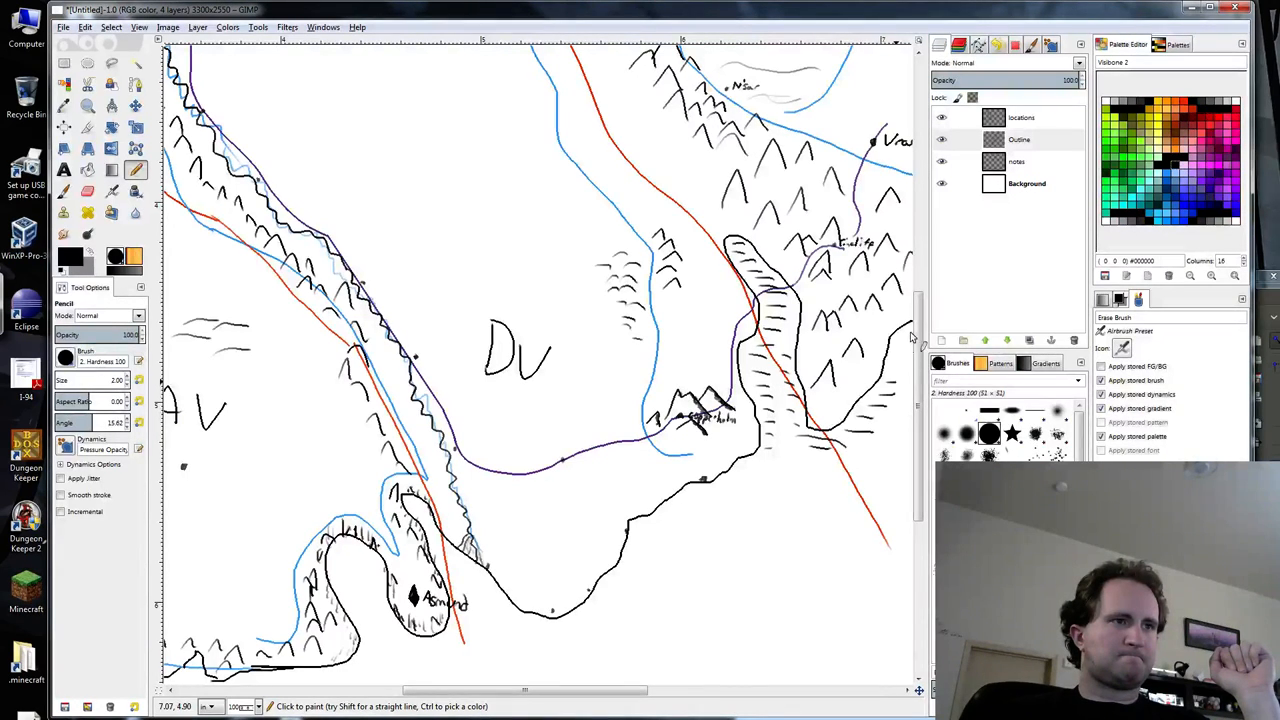
mouse_move(790, 450)
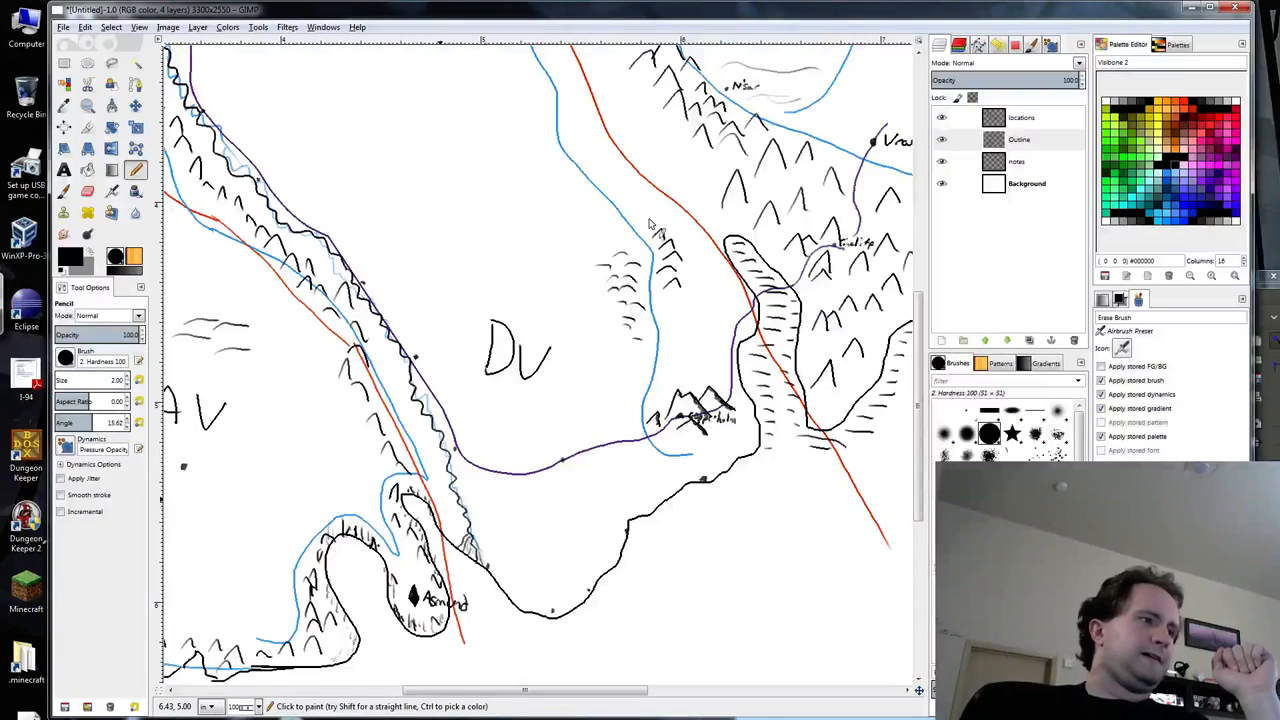
scroll("down", 3)
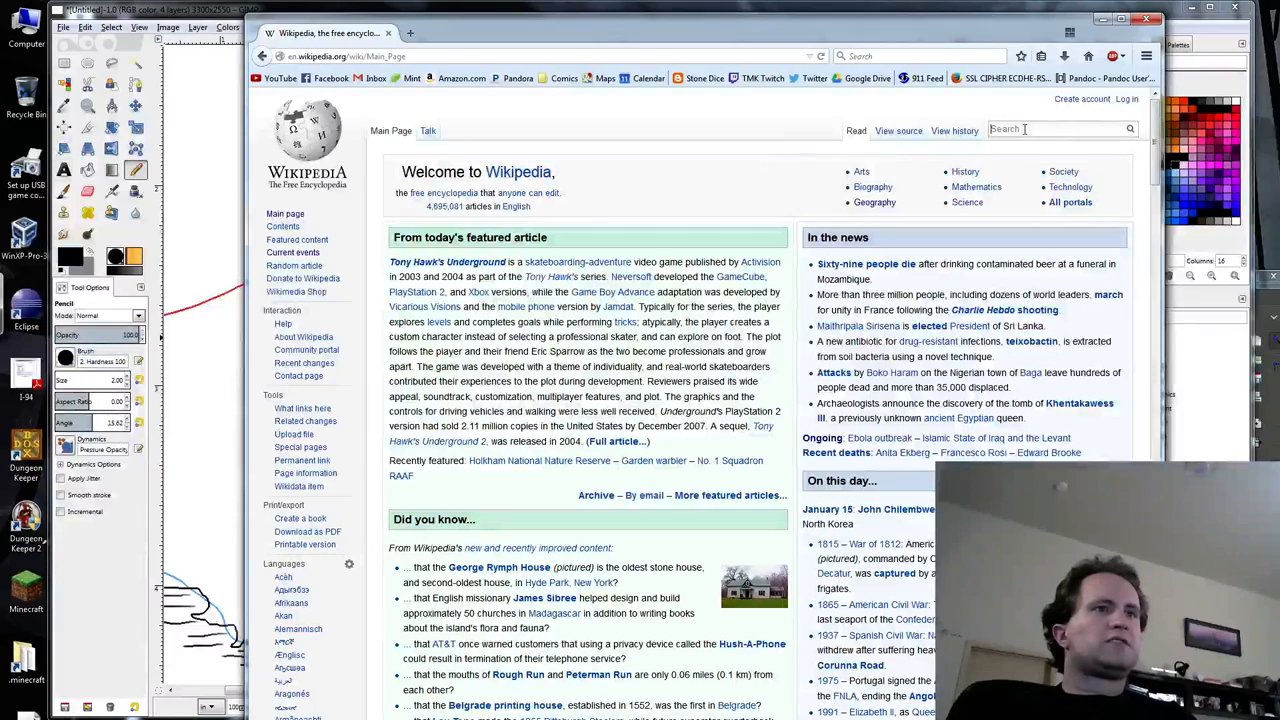
Search Wikipedia for 'list o', open List of lakes by depth and read down its tables.
type("list o")
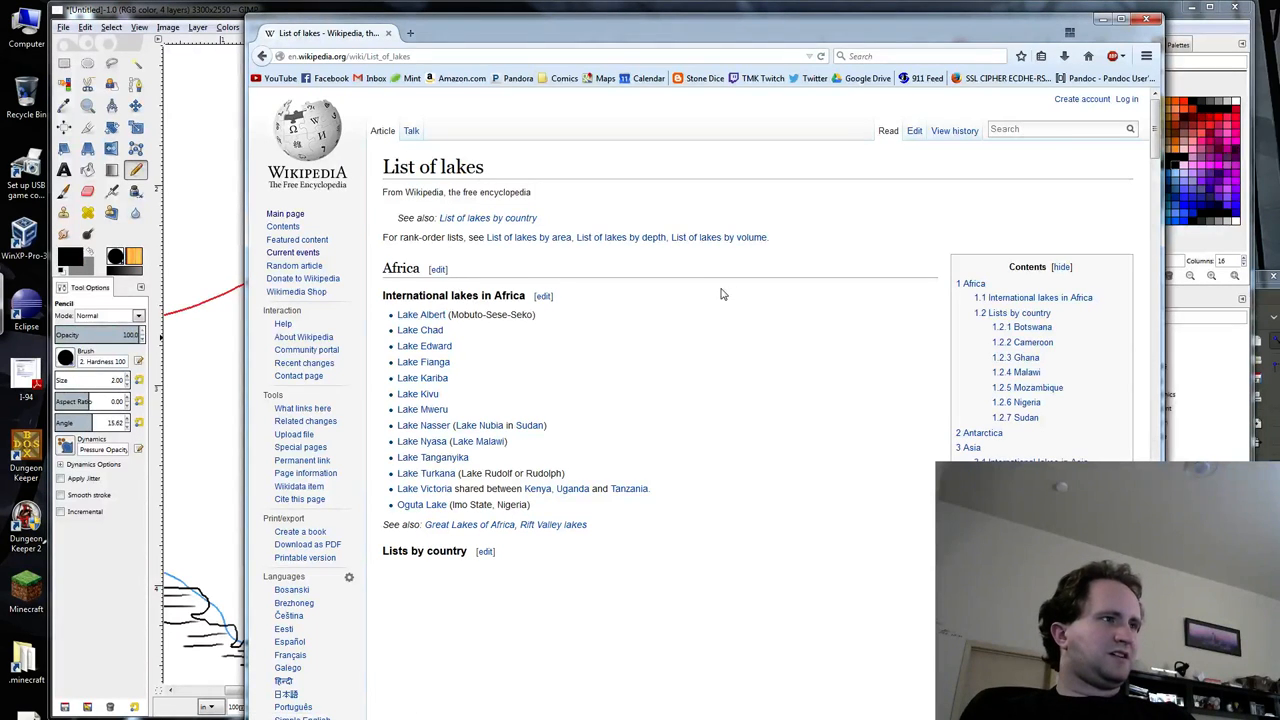
mouse_move(632, 408)
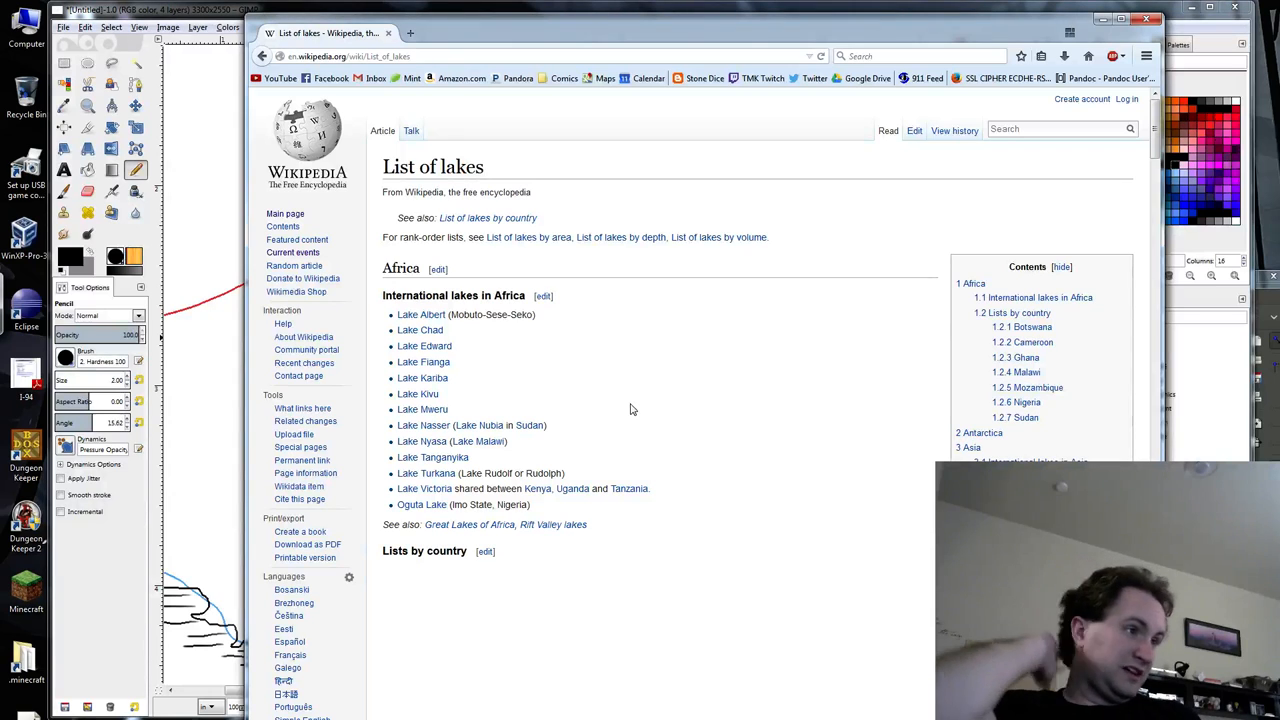
mouse_move(732, 404)
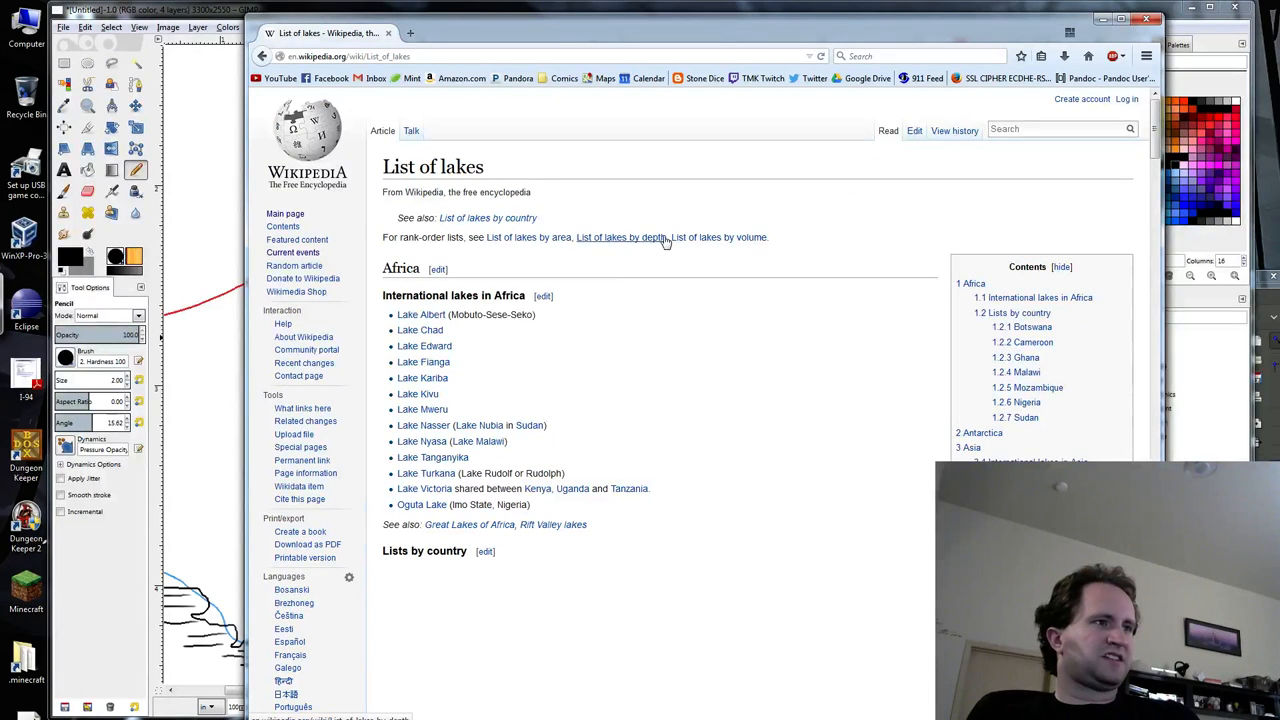
left_click(620, 236)
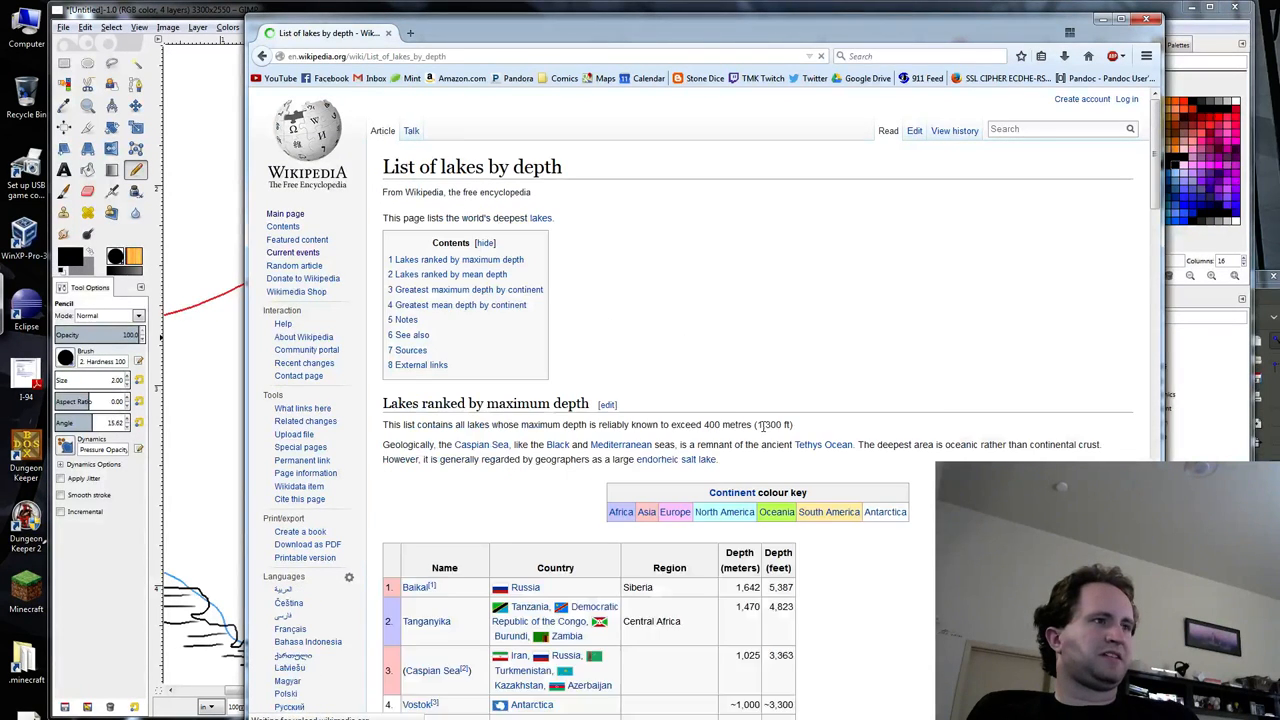
scroll("down", 3)
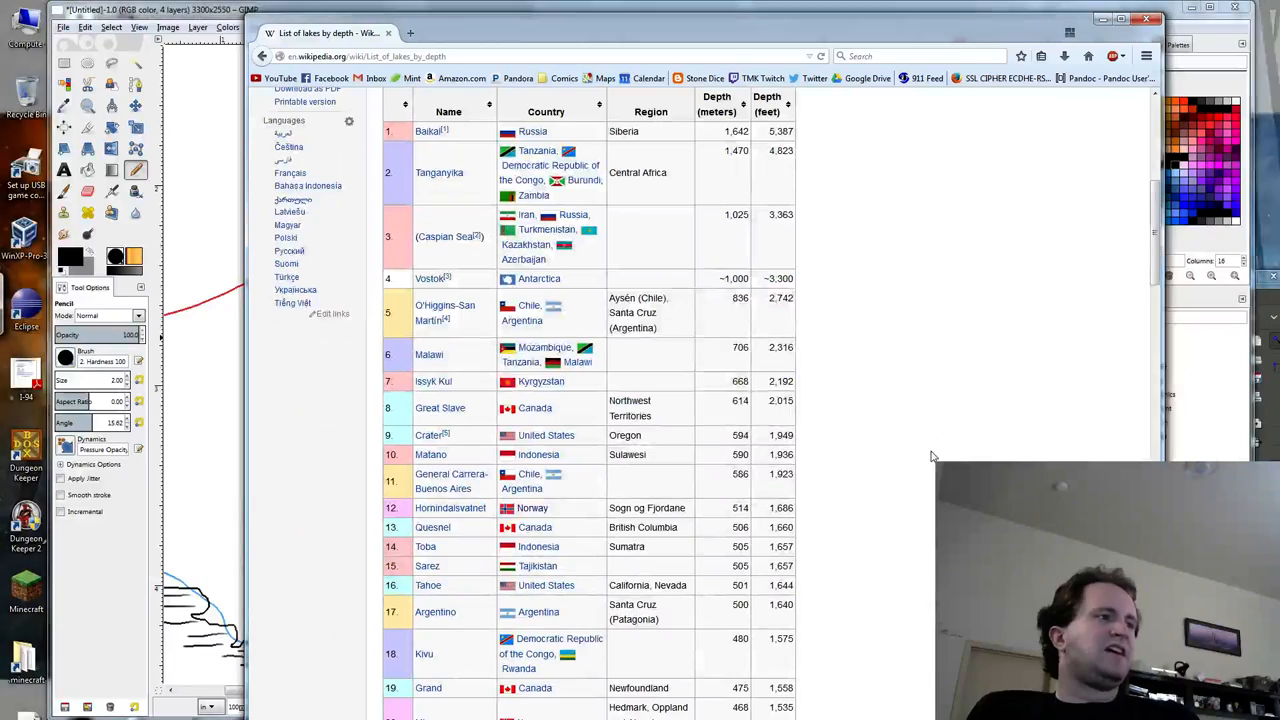
scroll("up", 3)
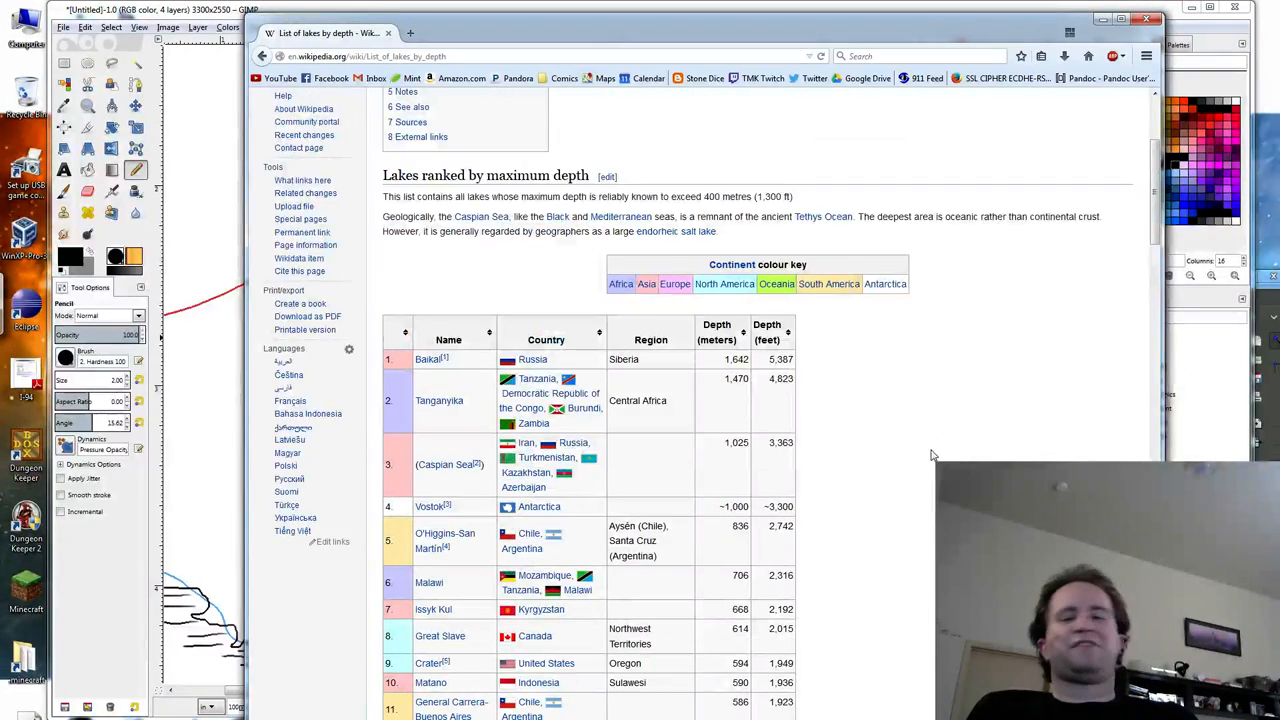
scroll("down", 3)
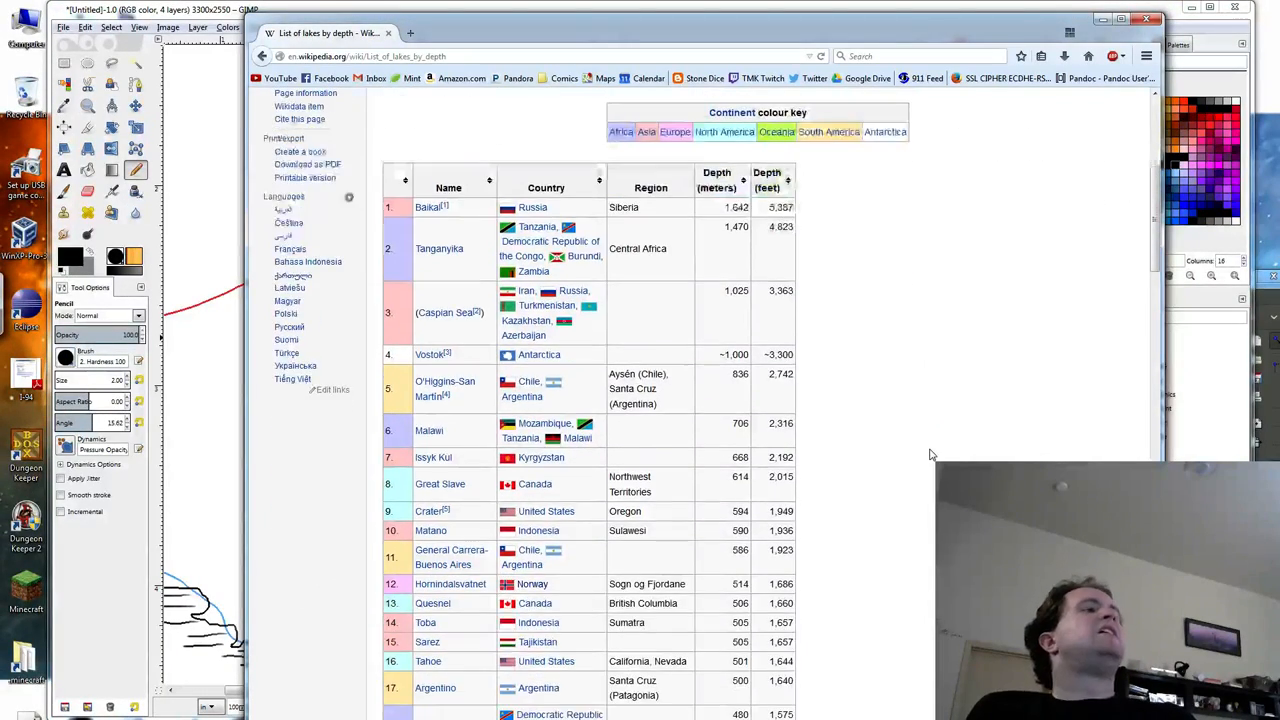
scroll("down", 3)
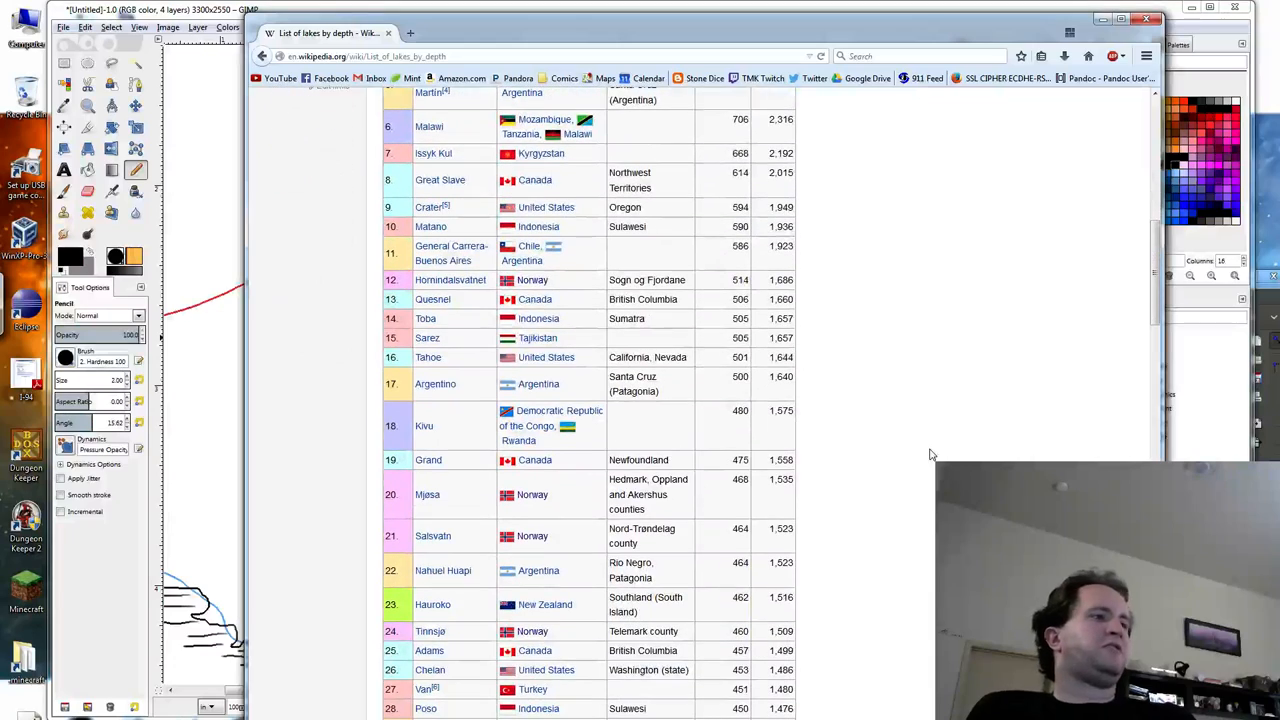
scroll("down", 3)
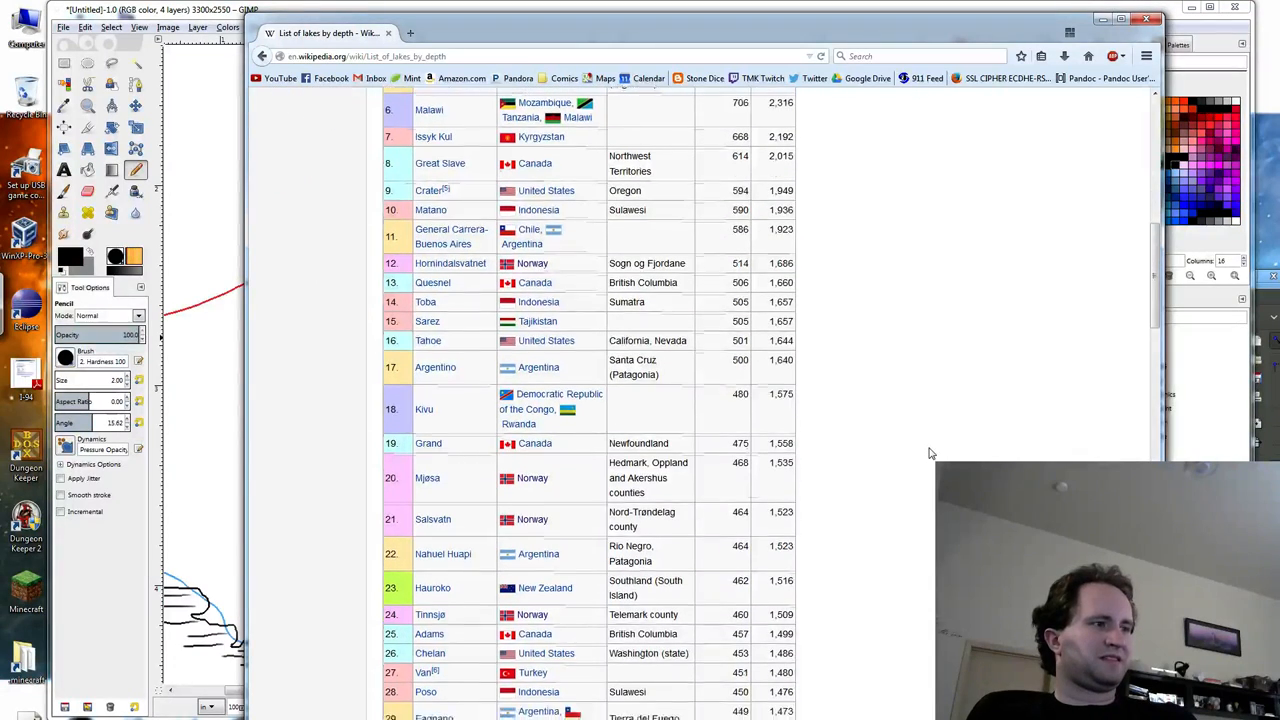
scroll("down", 3)
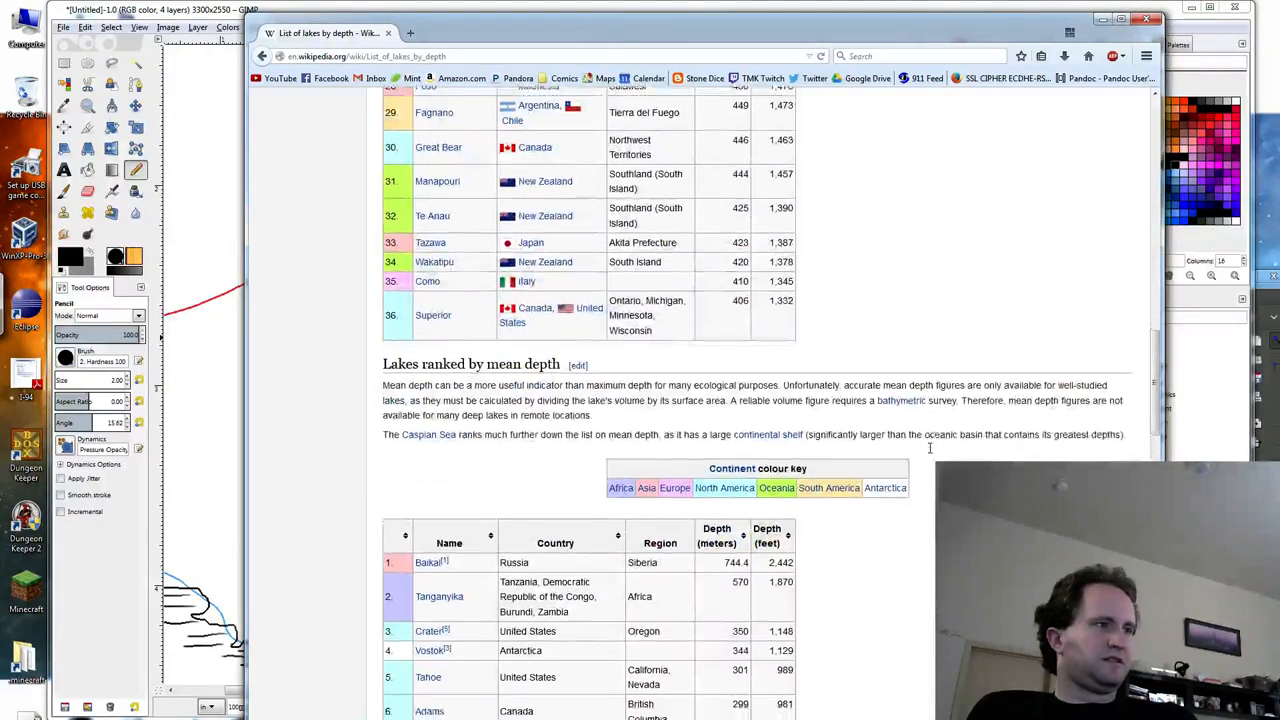
scroll("down", 3)
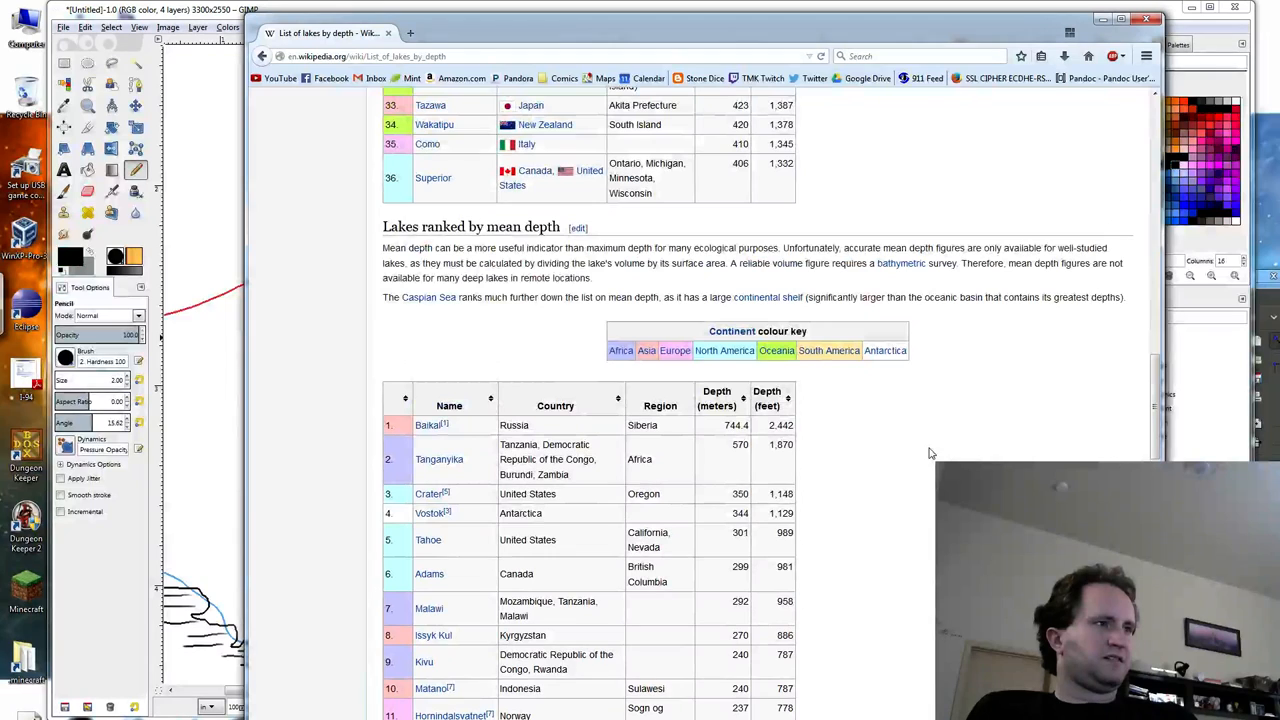
scroll("down", 3)
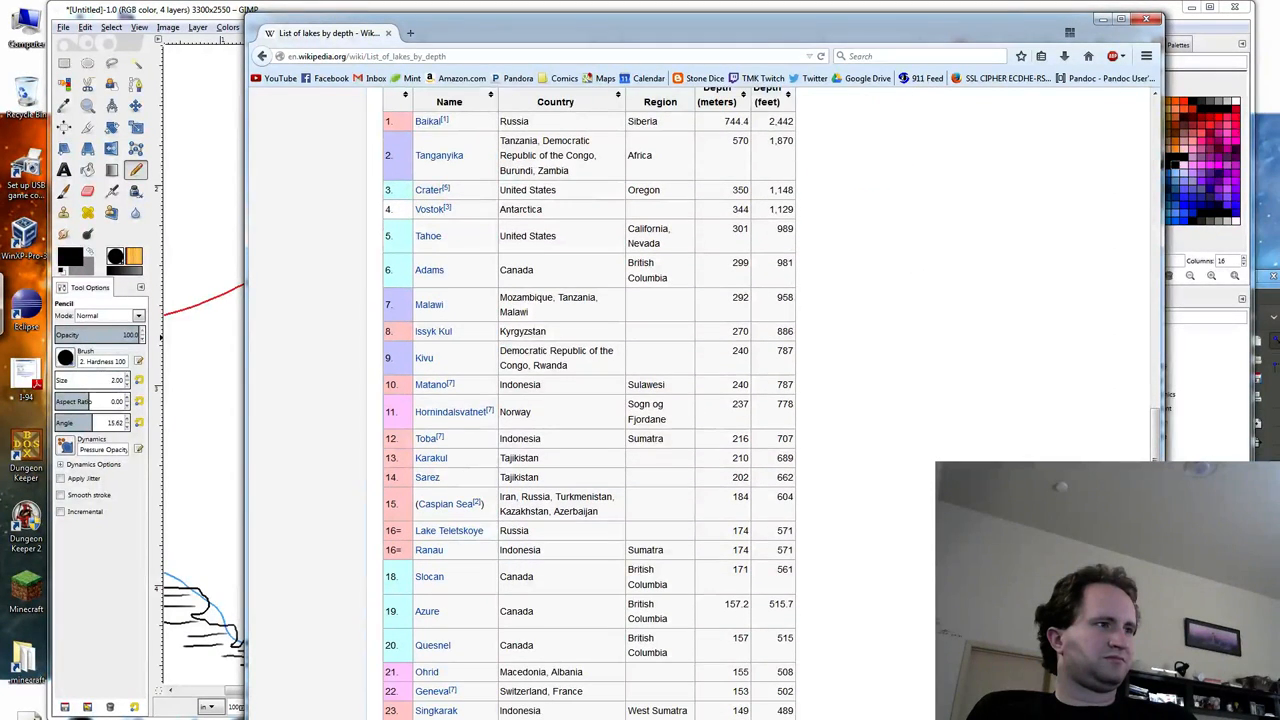
scroll("down", 3)
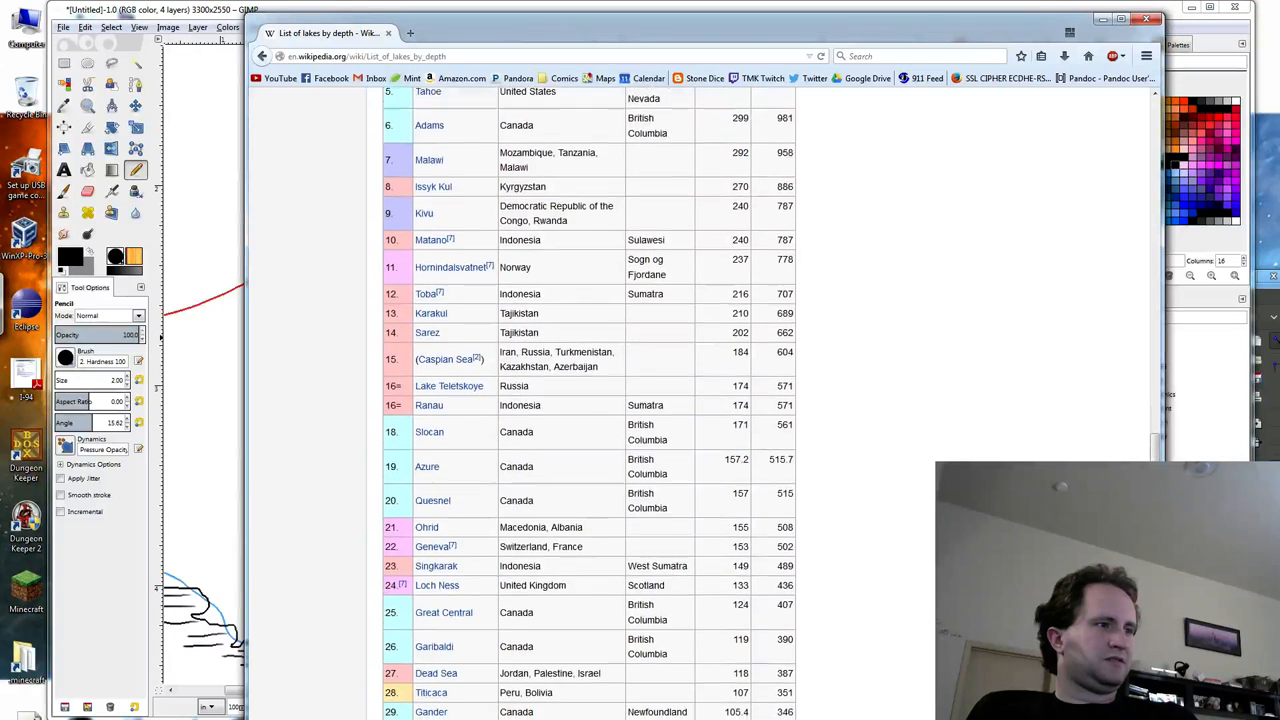
scroll("down", 3)
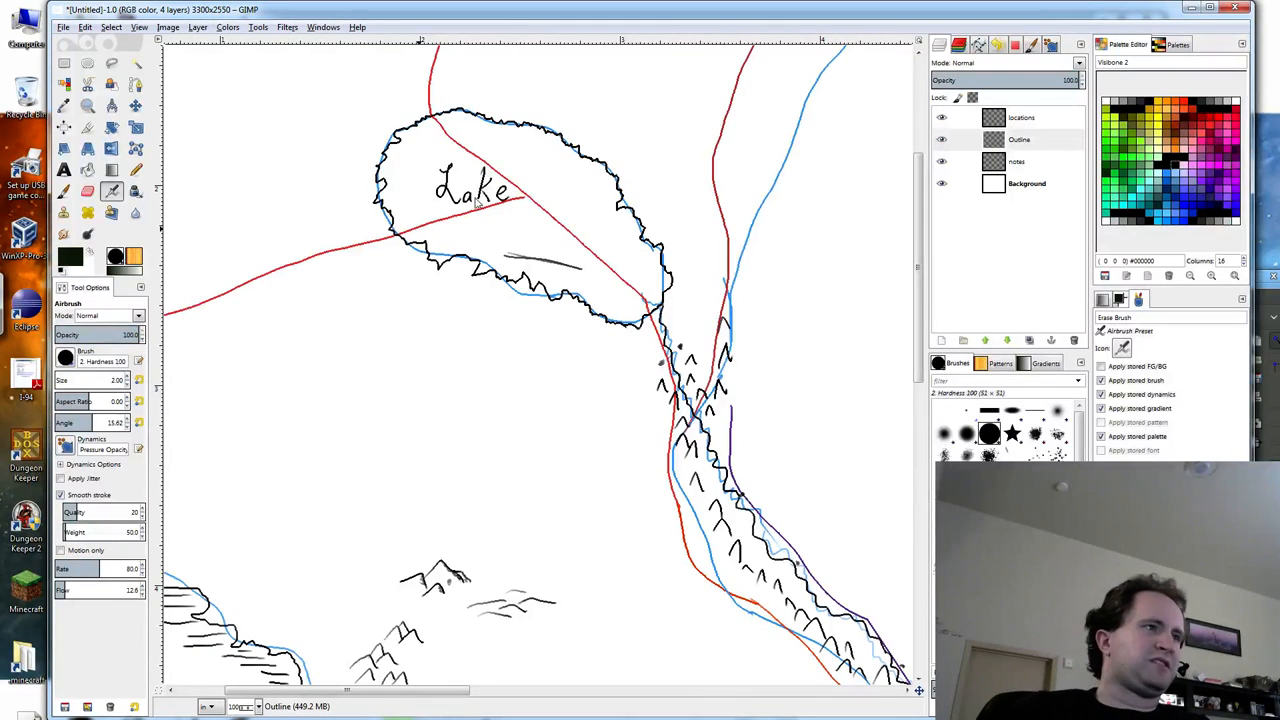
mouse_move(678, 210)
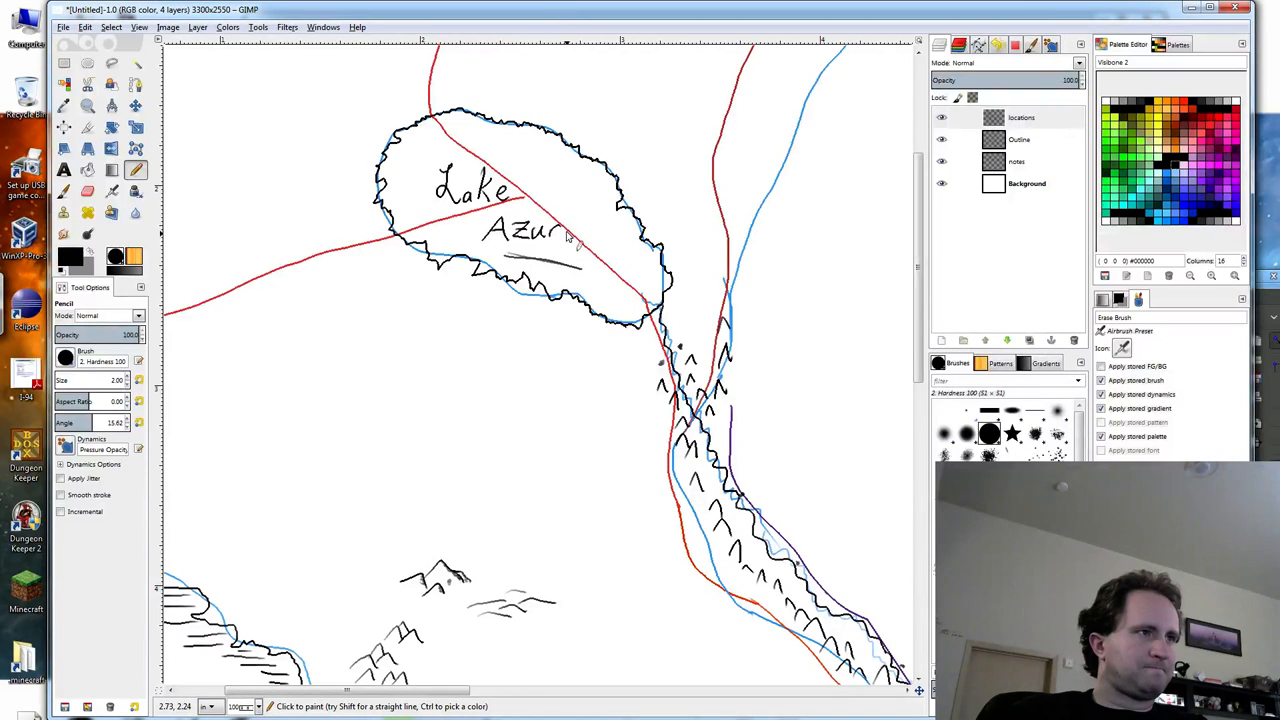
Handwrite 'Azure' beneath 'Lake' inside the northwestern lake's outline.
type("e")
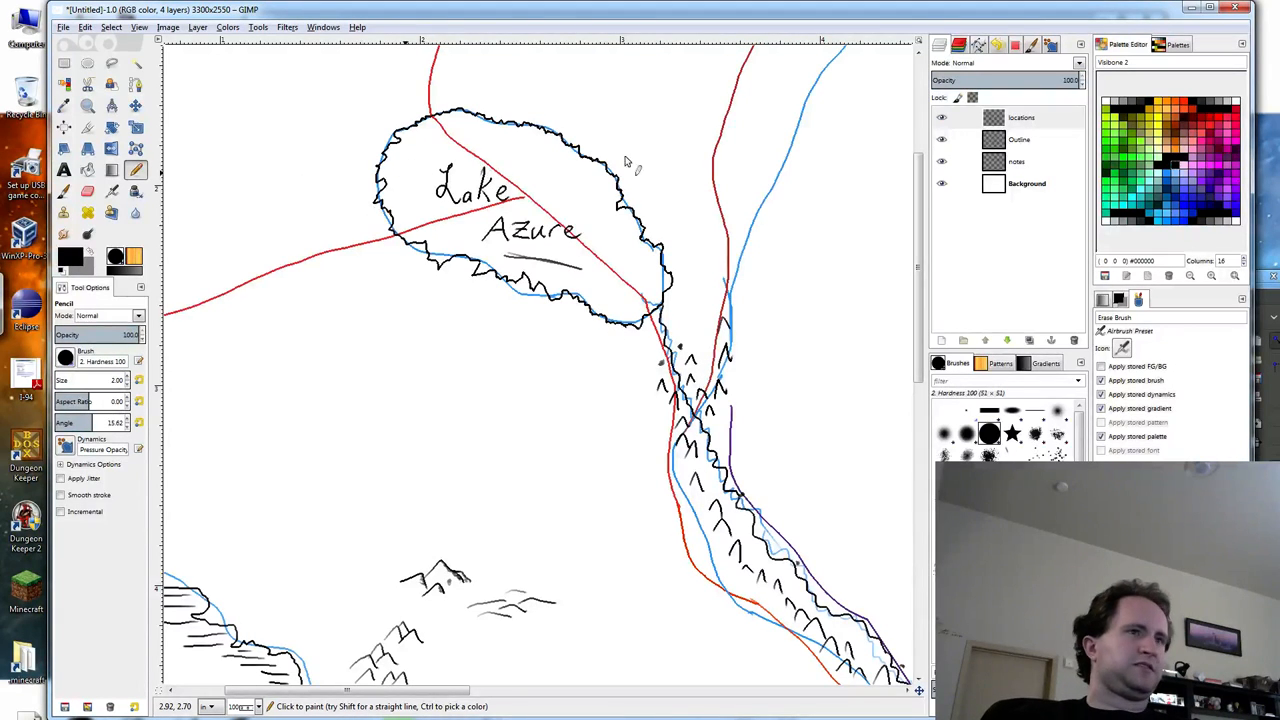
left_click(1018, 140)
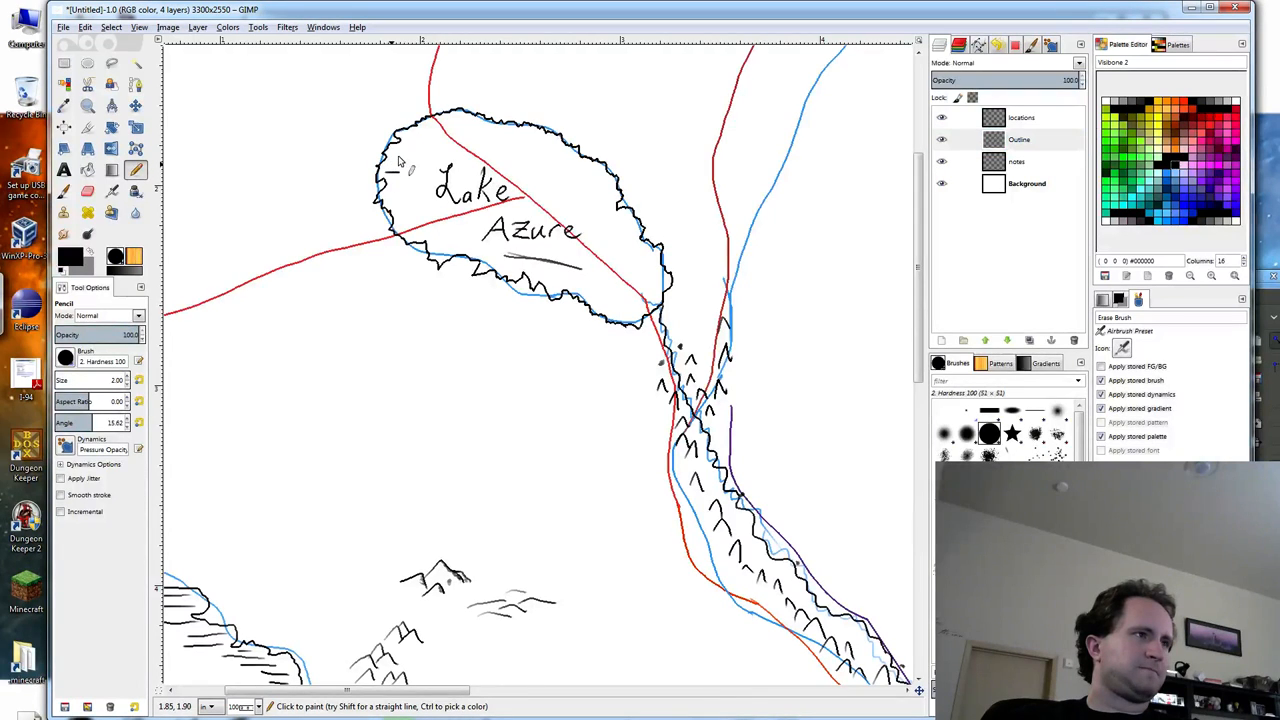
Hatch Lake Azure's top and western inner edges and trace its lower shoreline.
left_click_drag(396, 176, 456, 110)
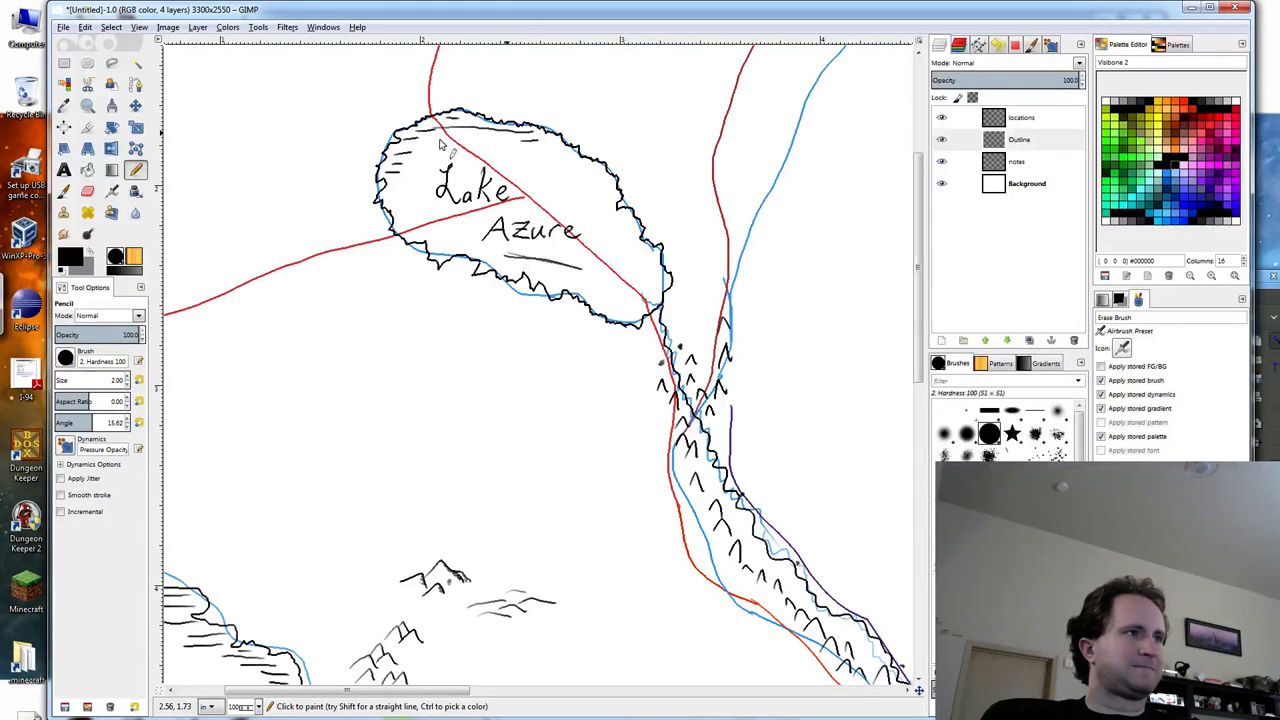
left_click_drag(436, 144, 500, 138)
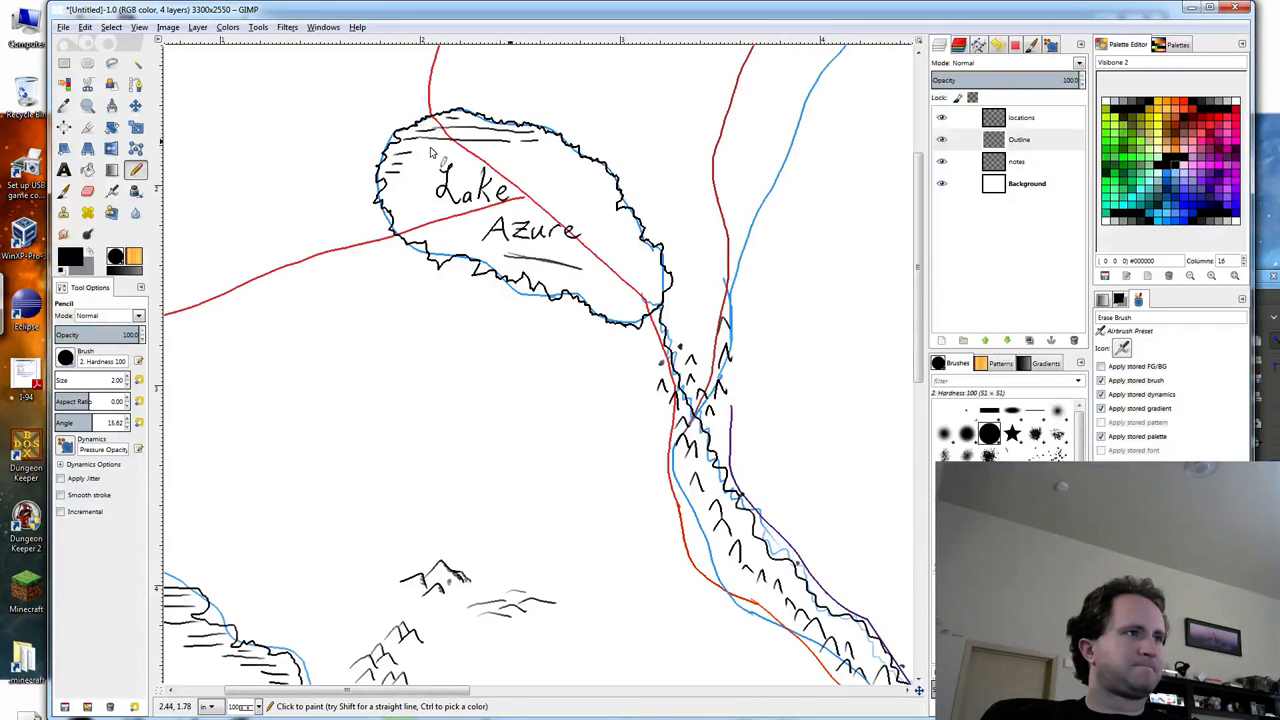
mouse_move(564, 180)
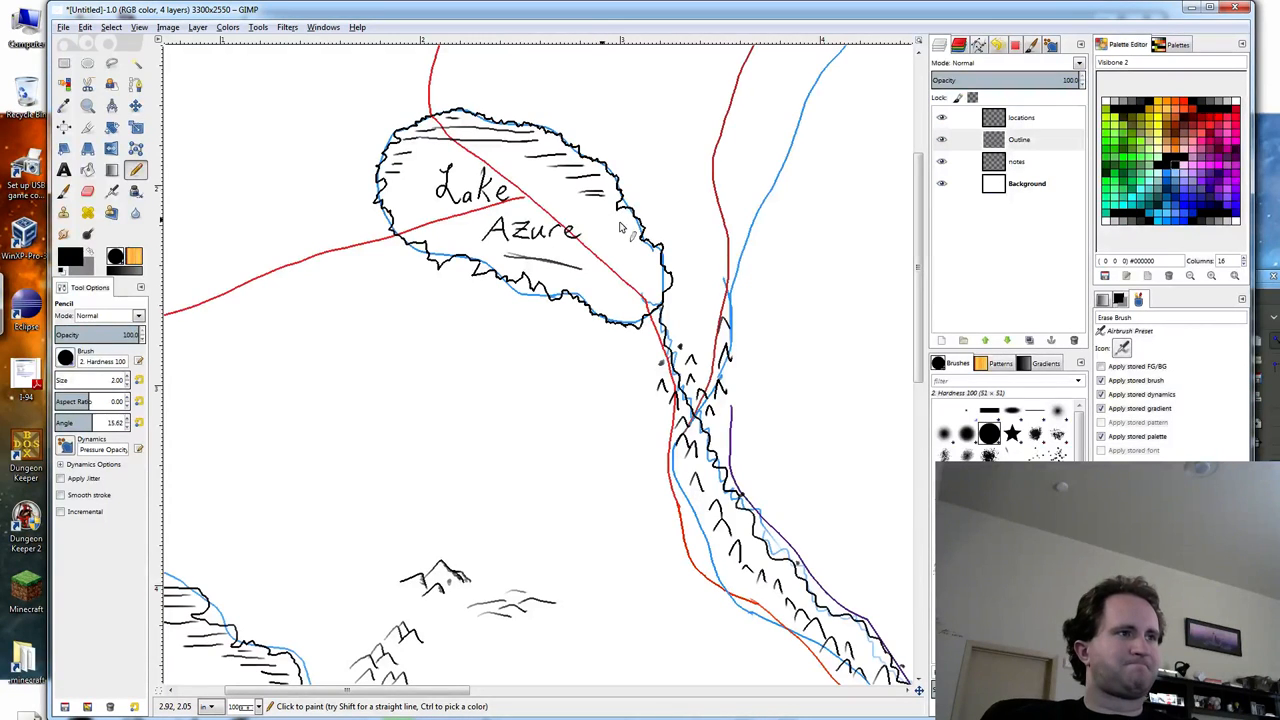
mouse_move(644, 278)
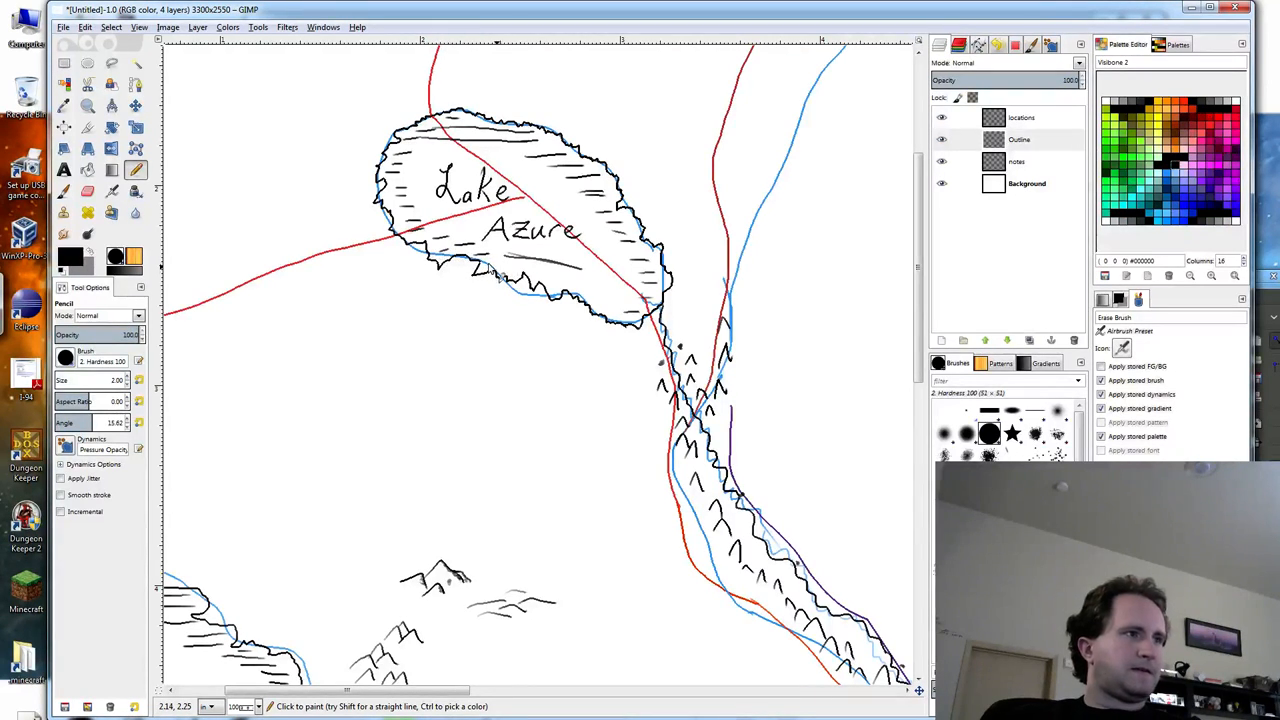
left_click_drag(490, 270, 544, 284)
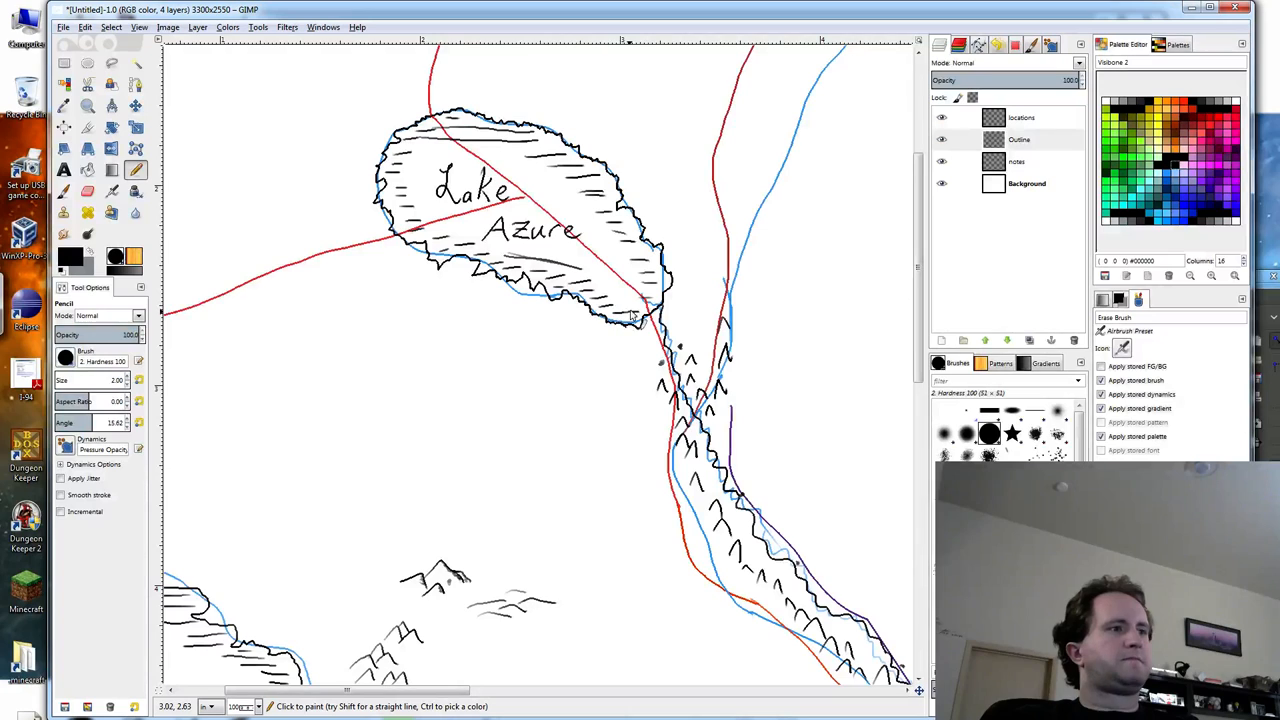
mouse_move(330, 376)
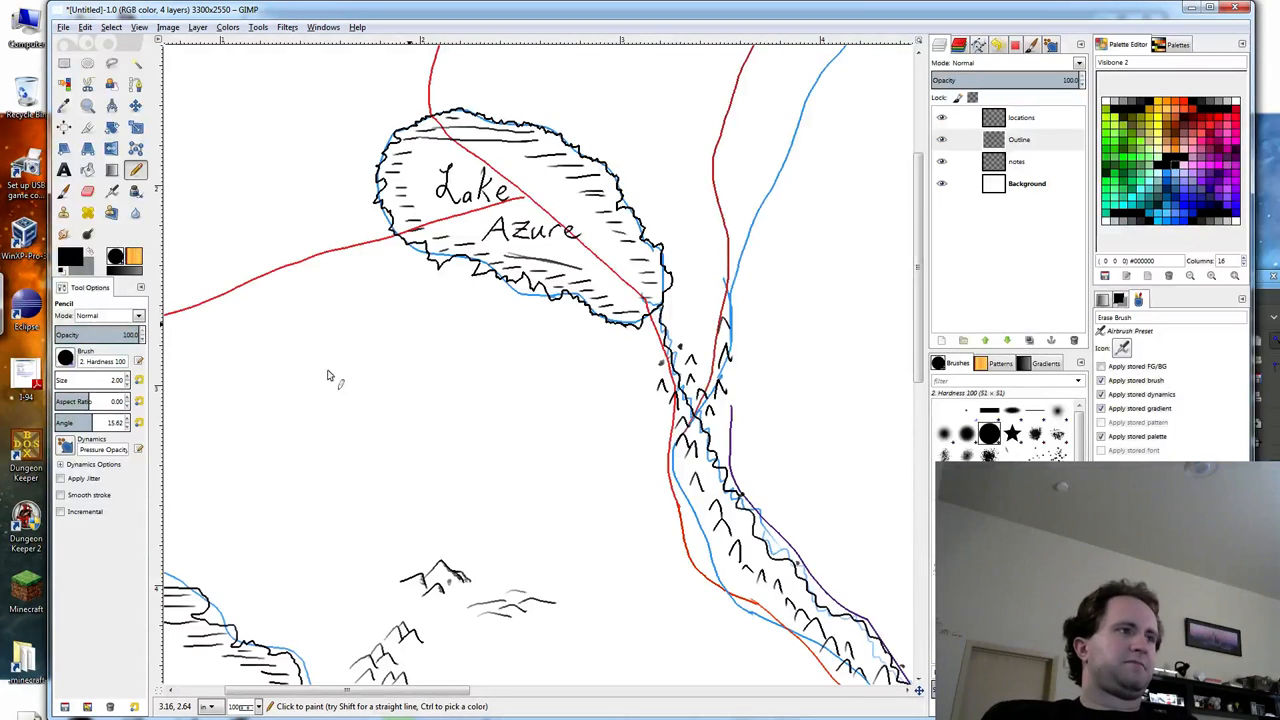
scroll("down", 3)
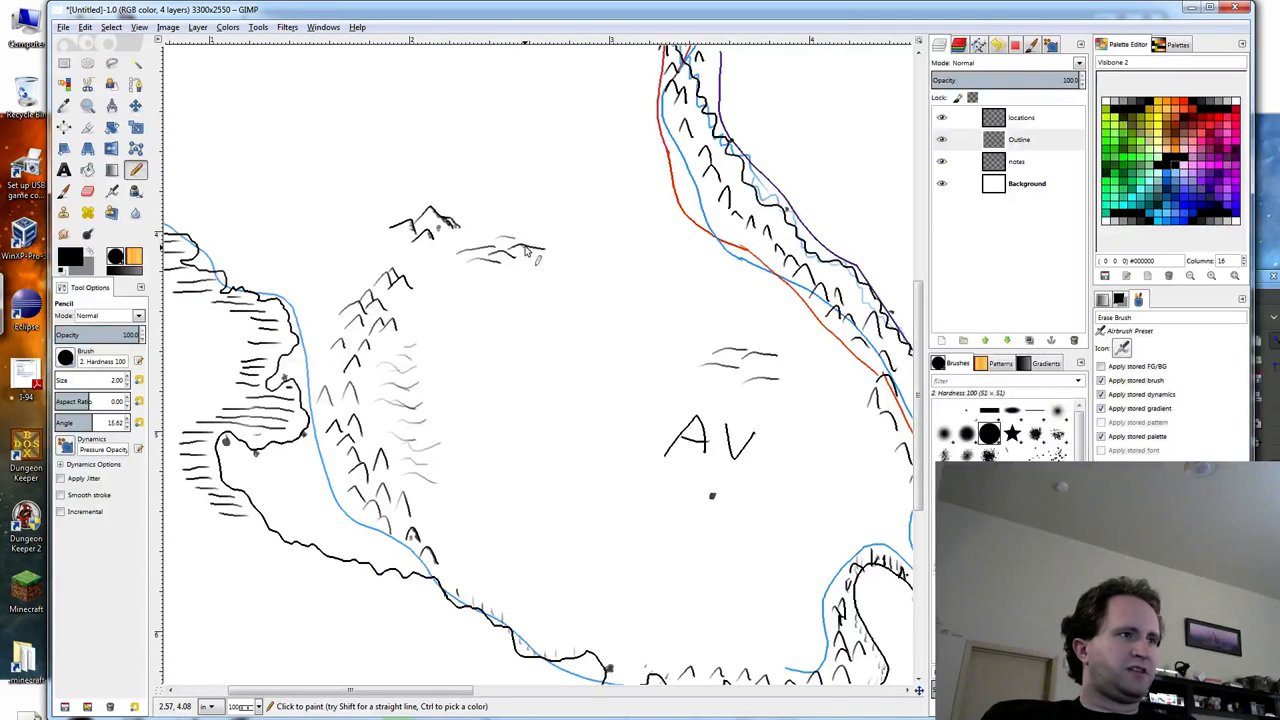
left_click(530, 256)
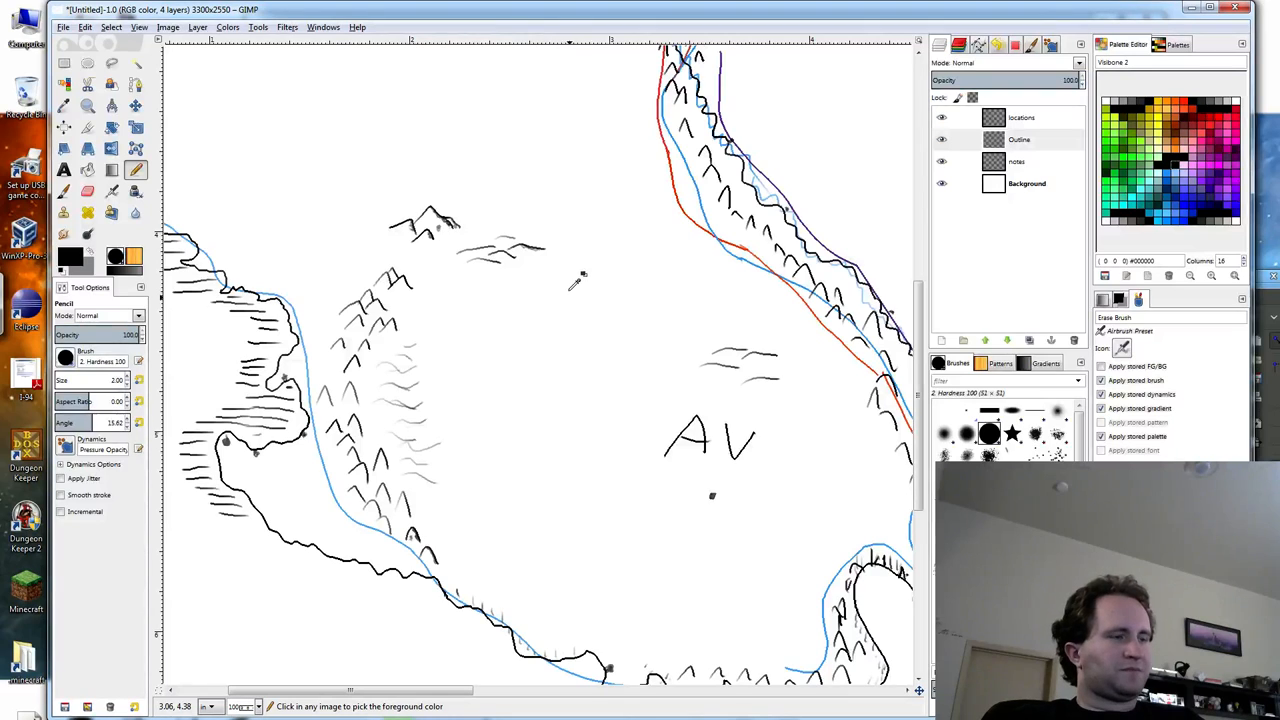
mouse_move(588, 288)
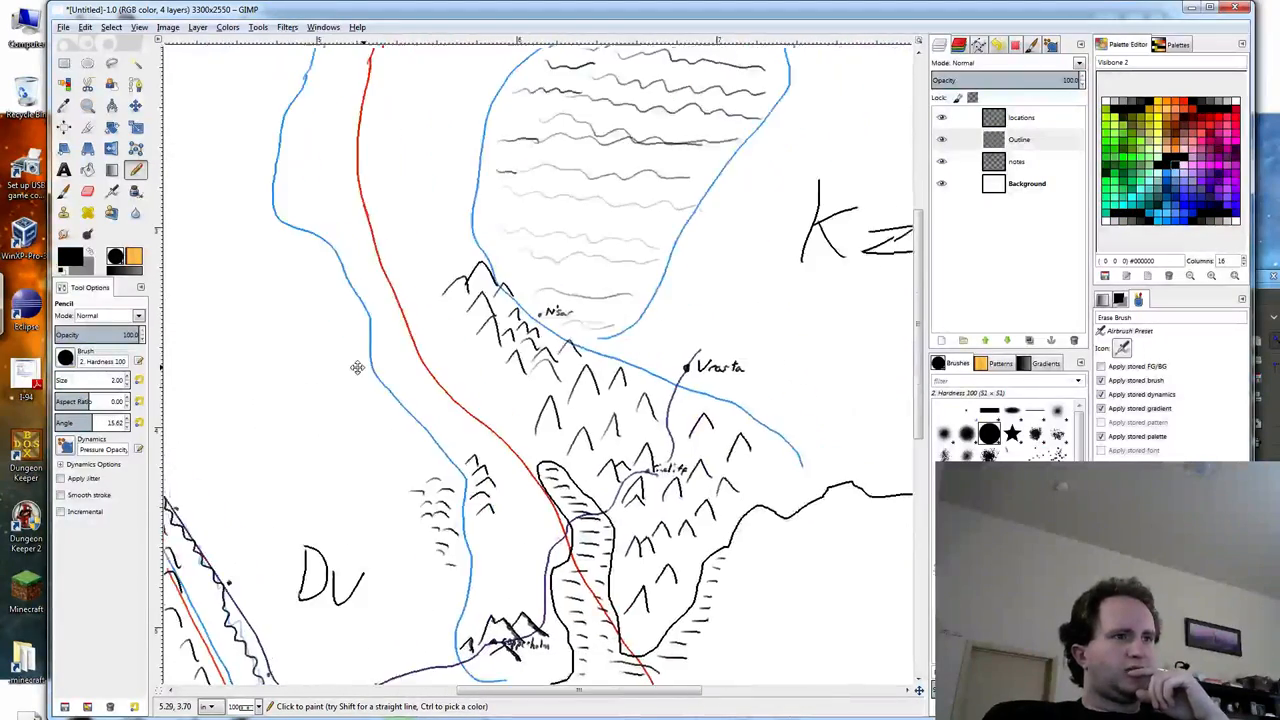
Draw a closed long narrow island outline in the water east of Kz.
scroll("down", 3)
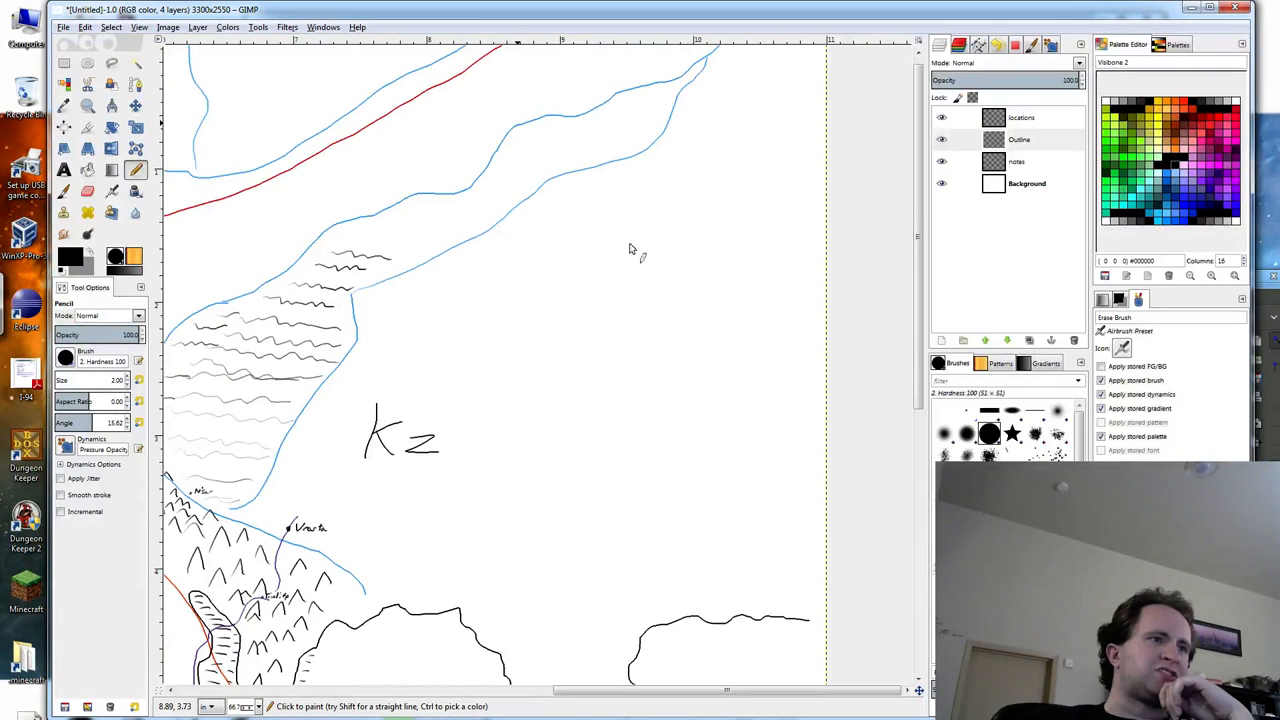
mouse_move(642, 440)
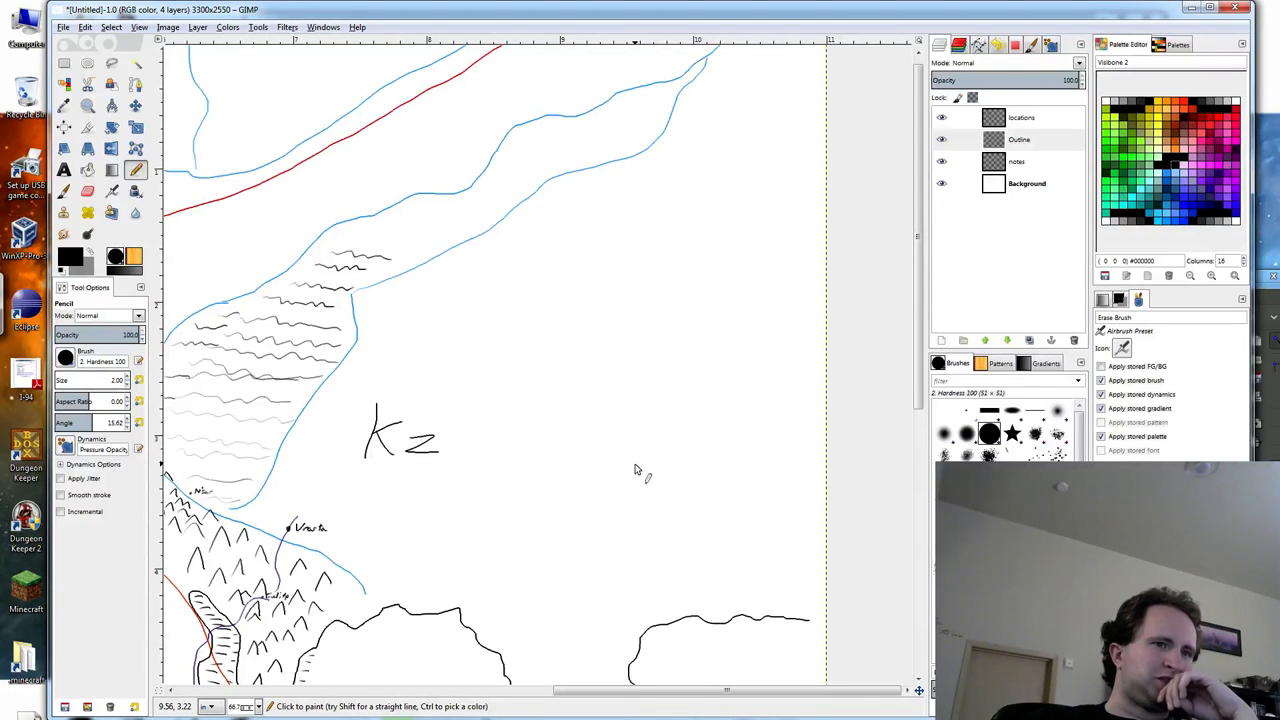
mouse_move(724, 216)
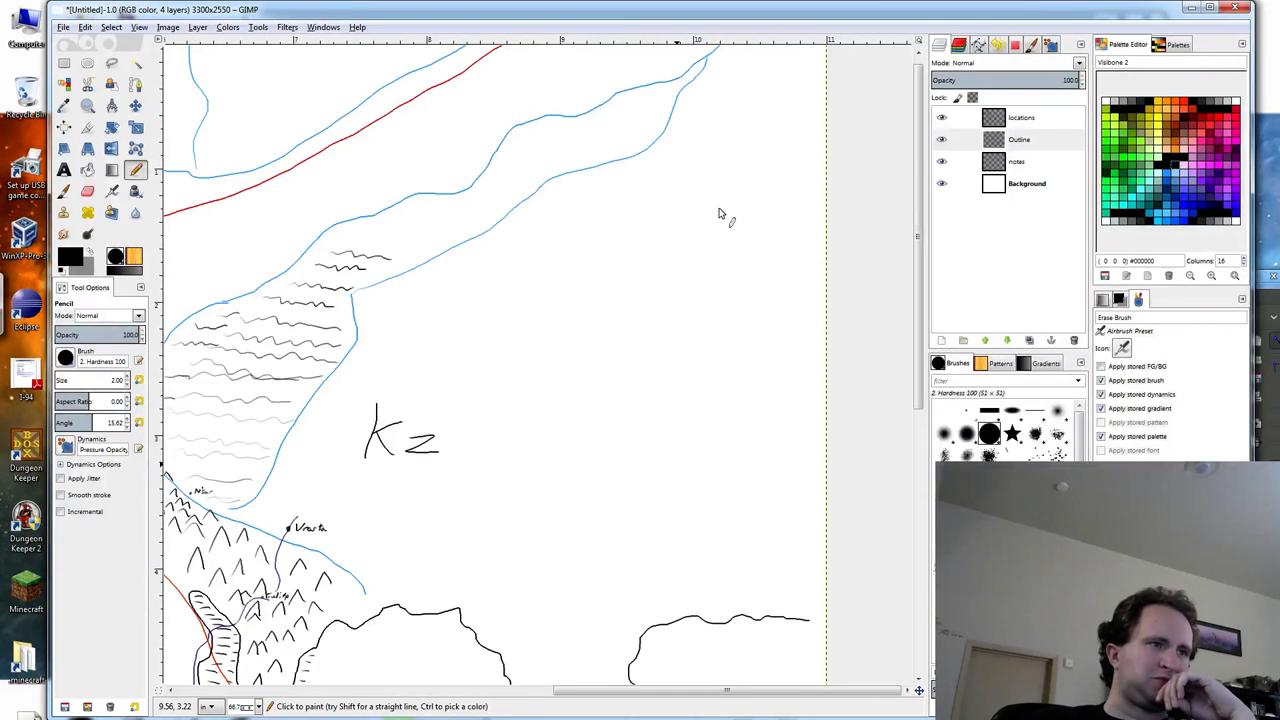
mouse_move(668, 298)
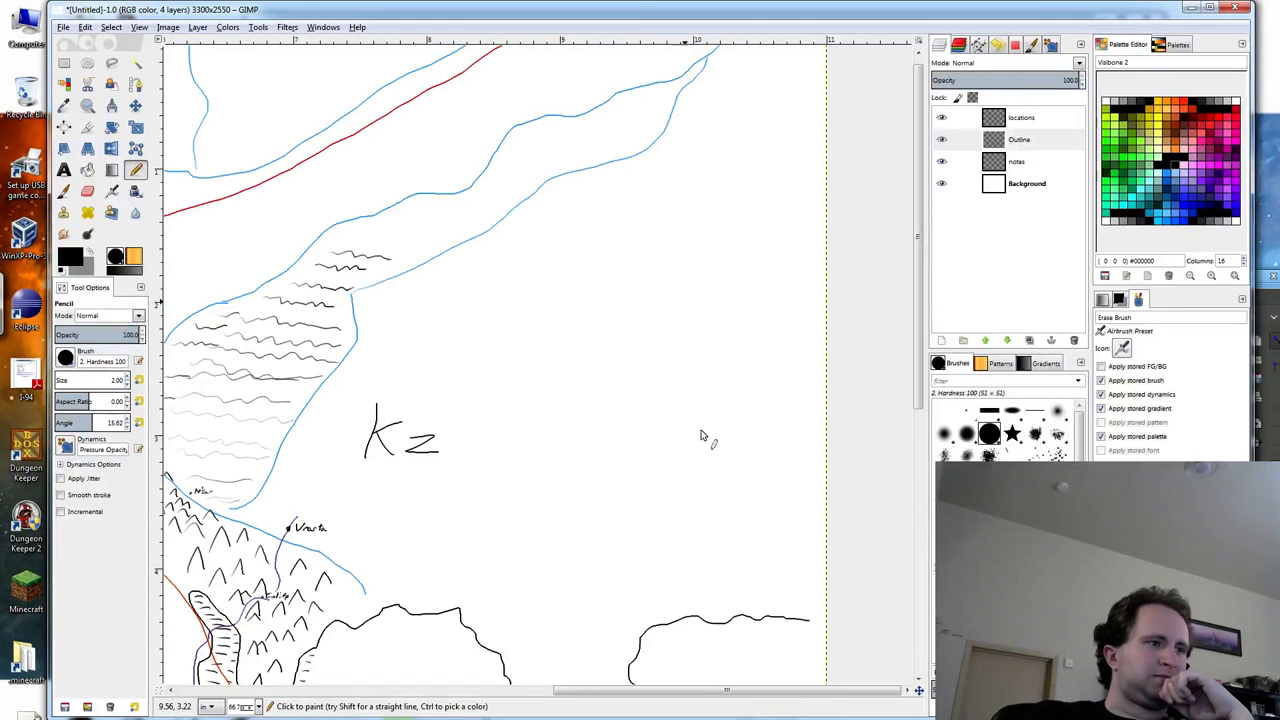
mouse_move(690, 424)
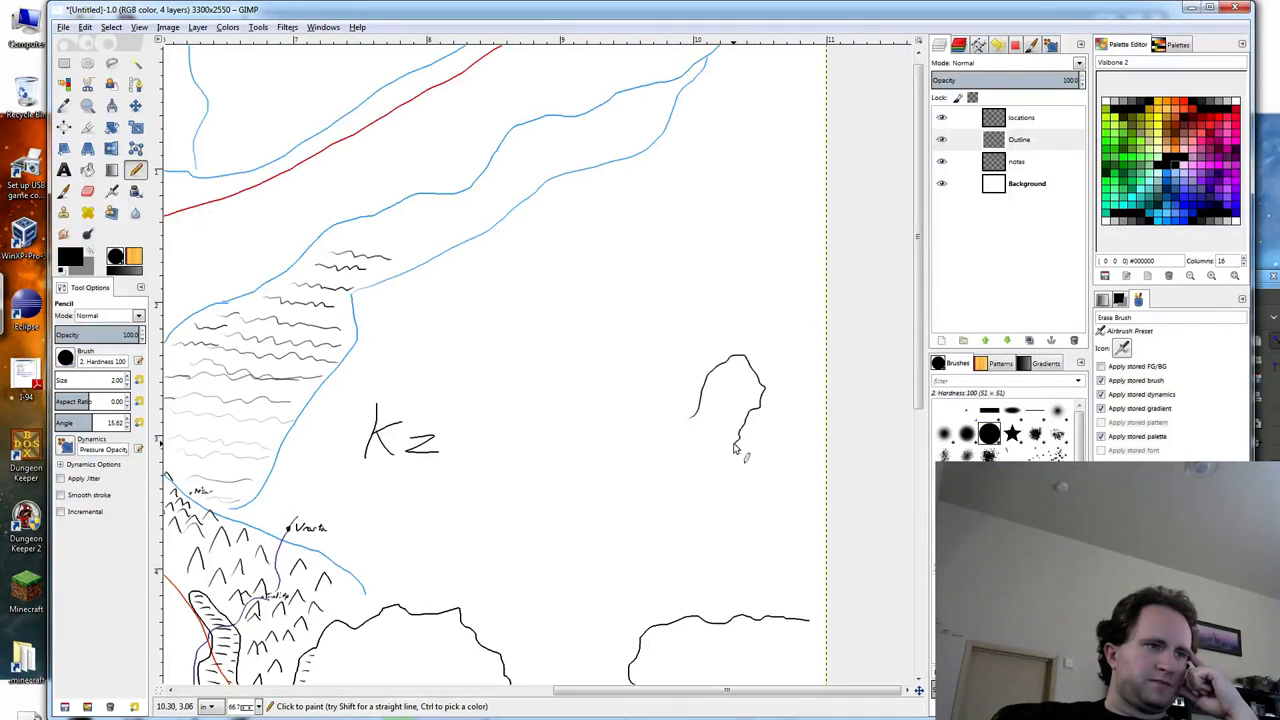
mouse_move(712, 462)
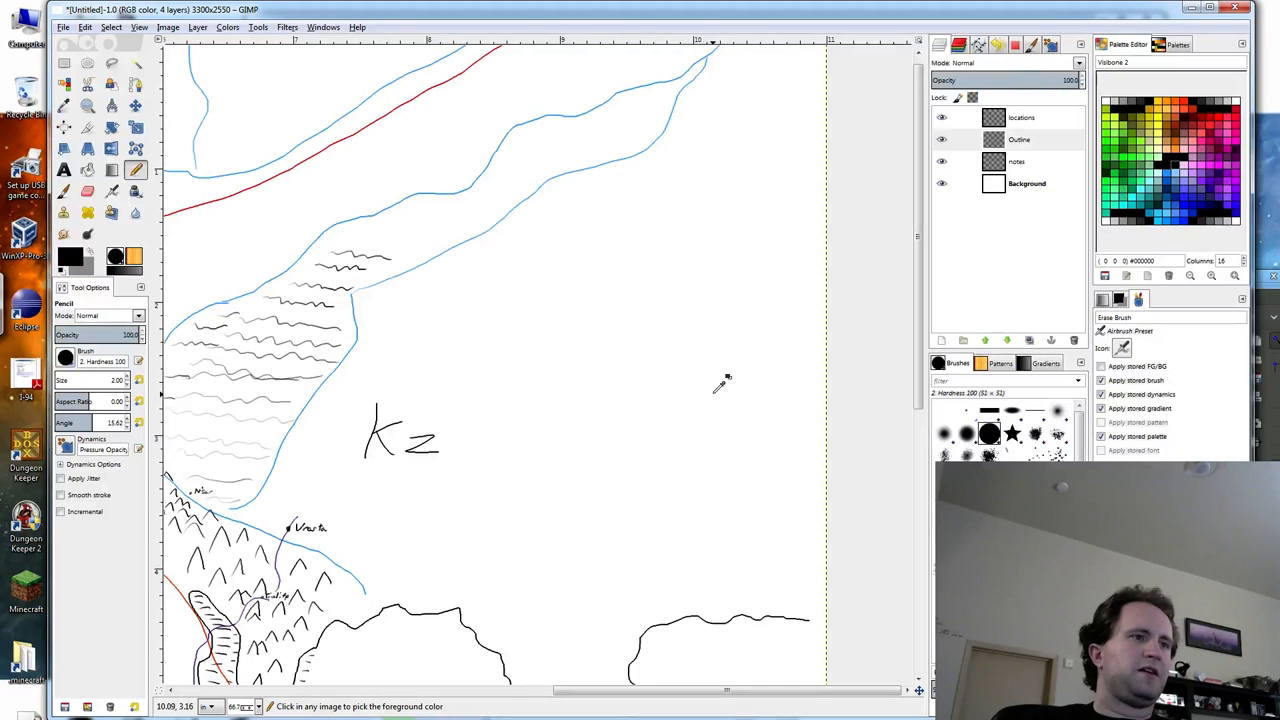
mouse_move(720, 358)
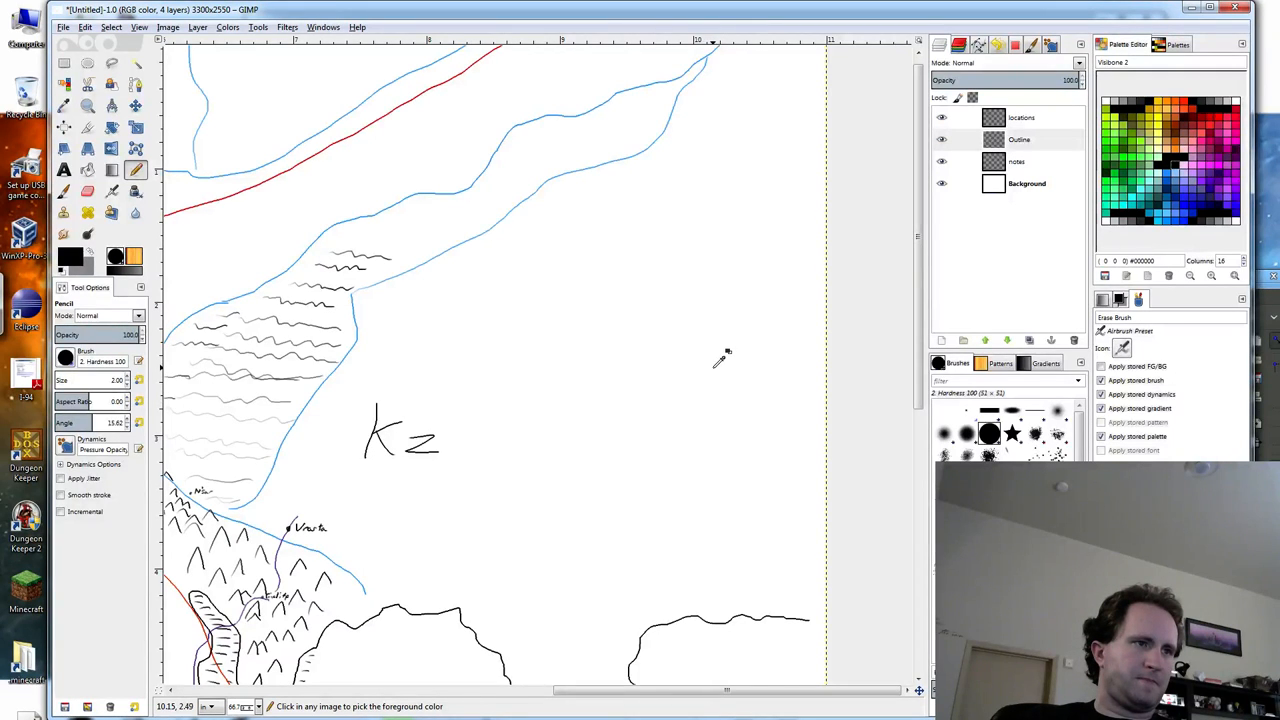
mouse_move(758, 328)
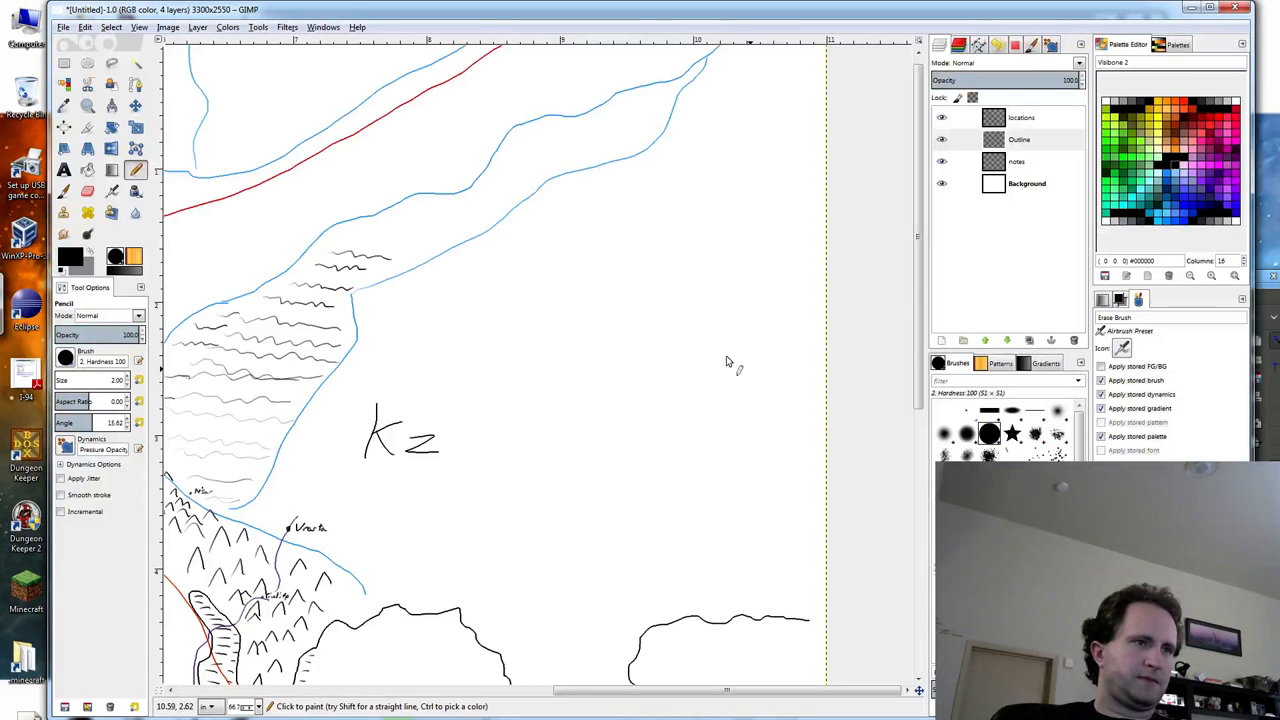
left_click_drag(744, 364, 710, 410)
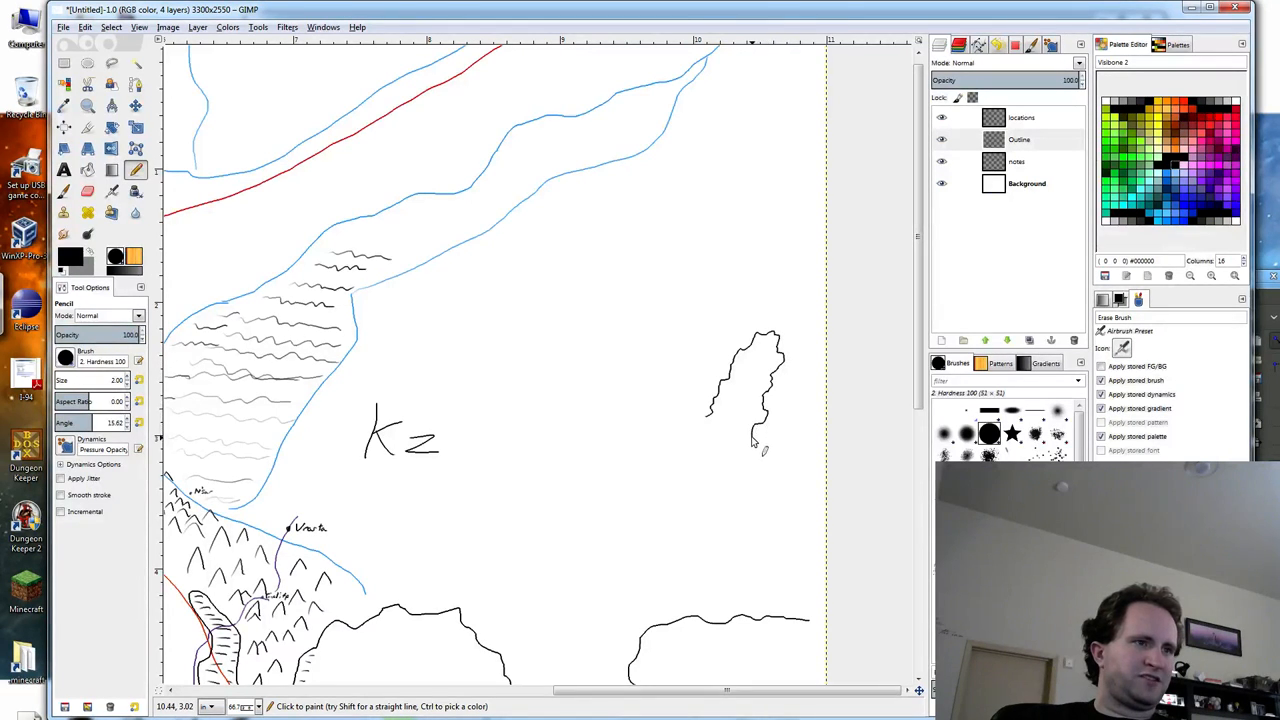
left_click_drag(760, 444, 710, 470)
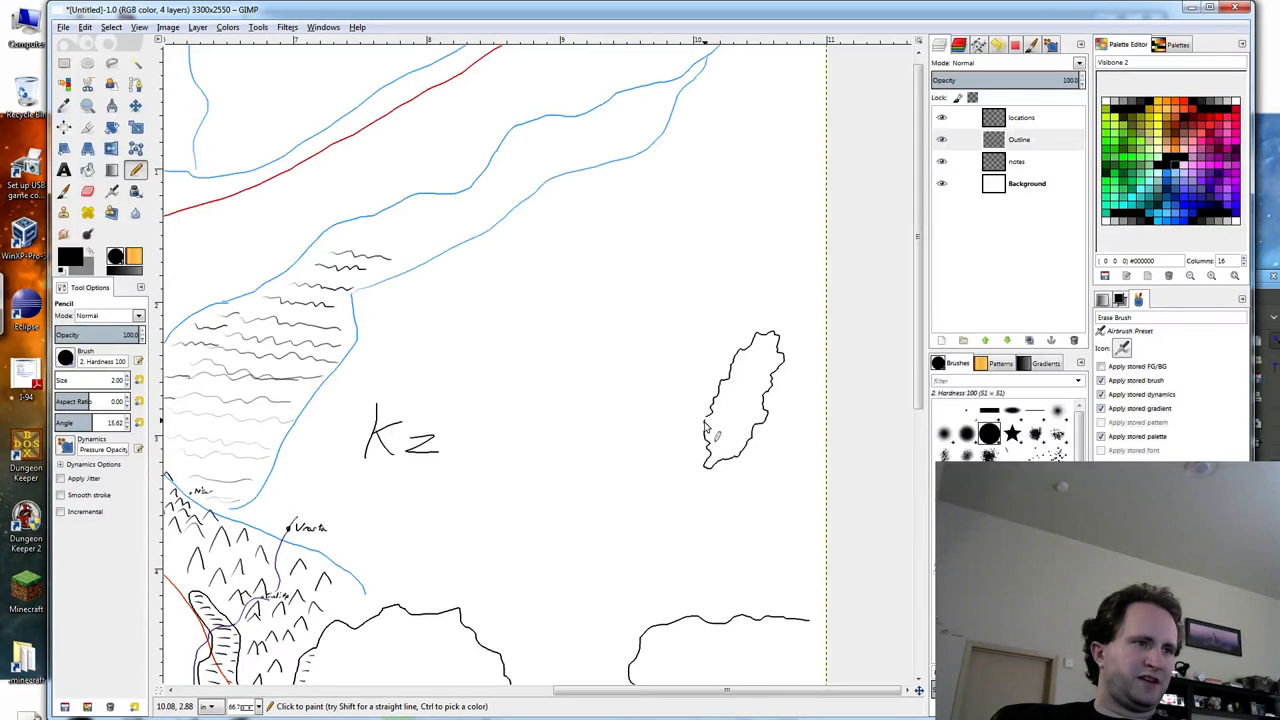
mouse_move(760, 512)
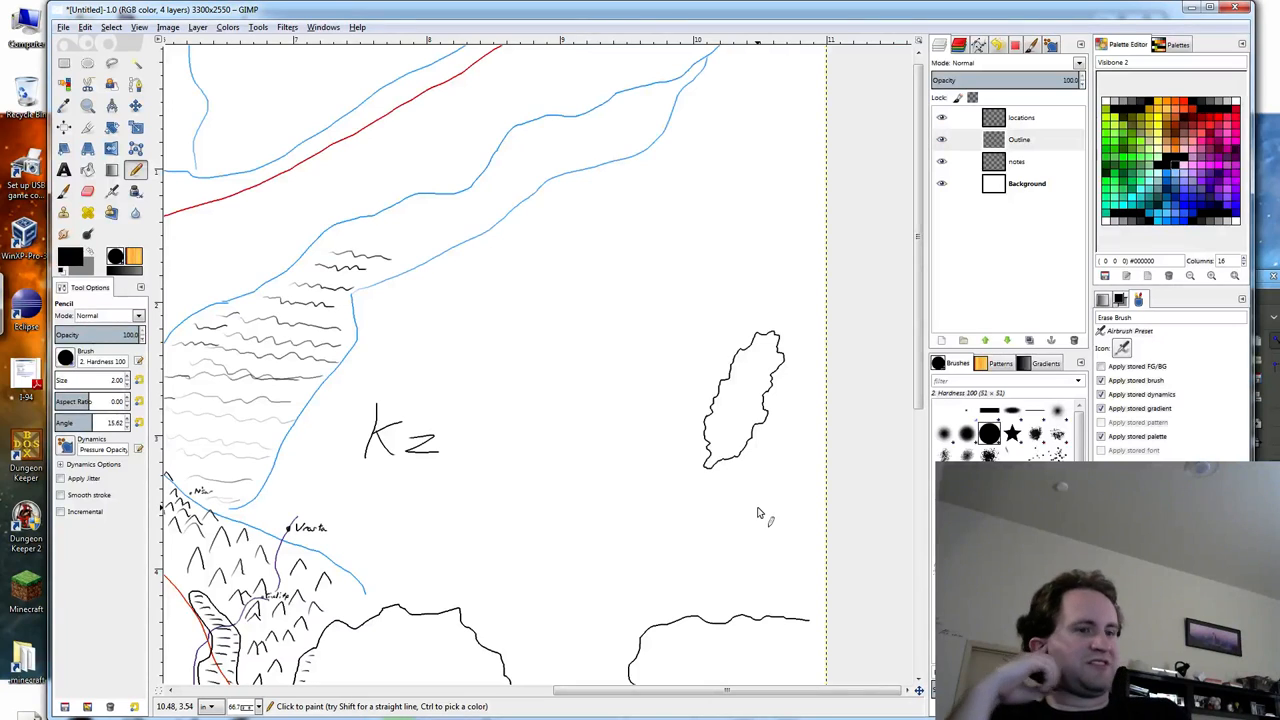
mouse_move(620, 584)
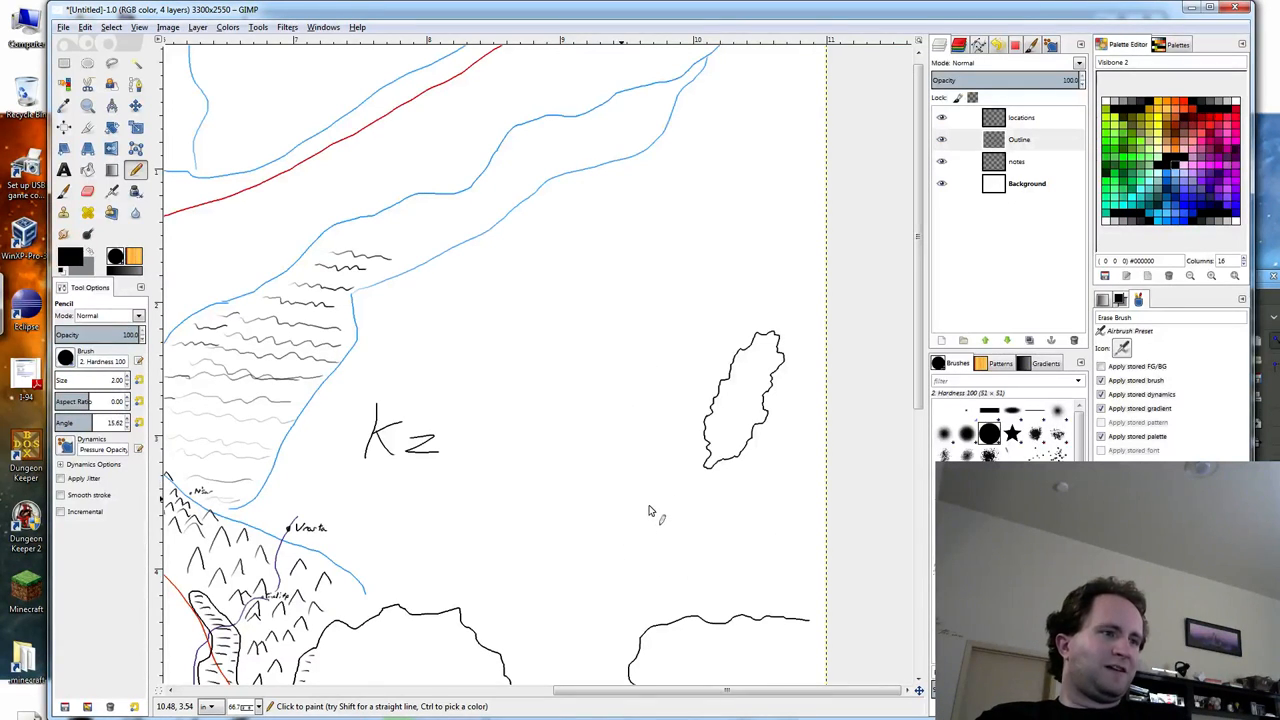
Add a small rounded islet below it and a short stroke to its west.
left_click_drag(644, 496, 630, 536)
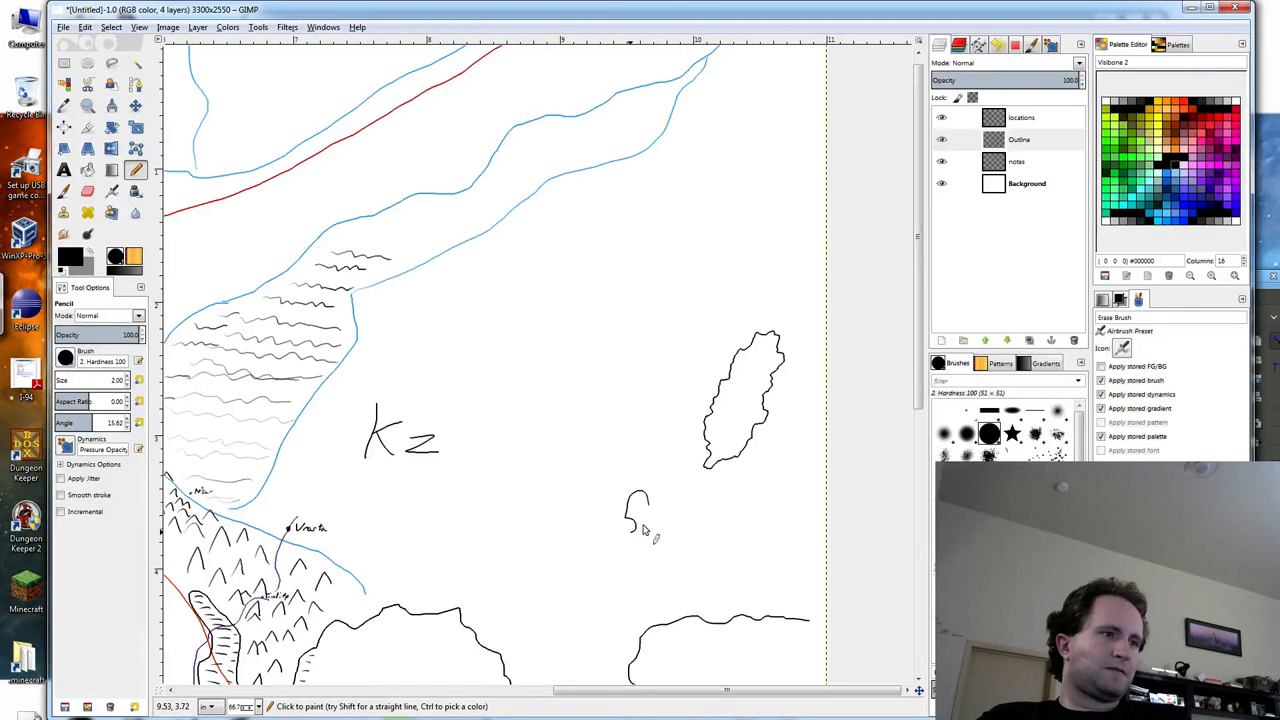
left_click_drag(640, 520, 660, 544)
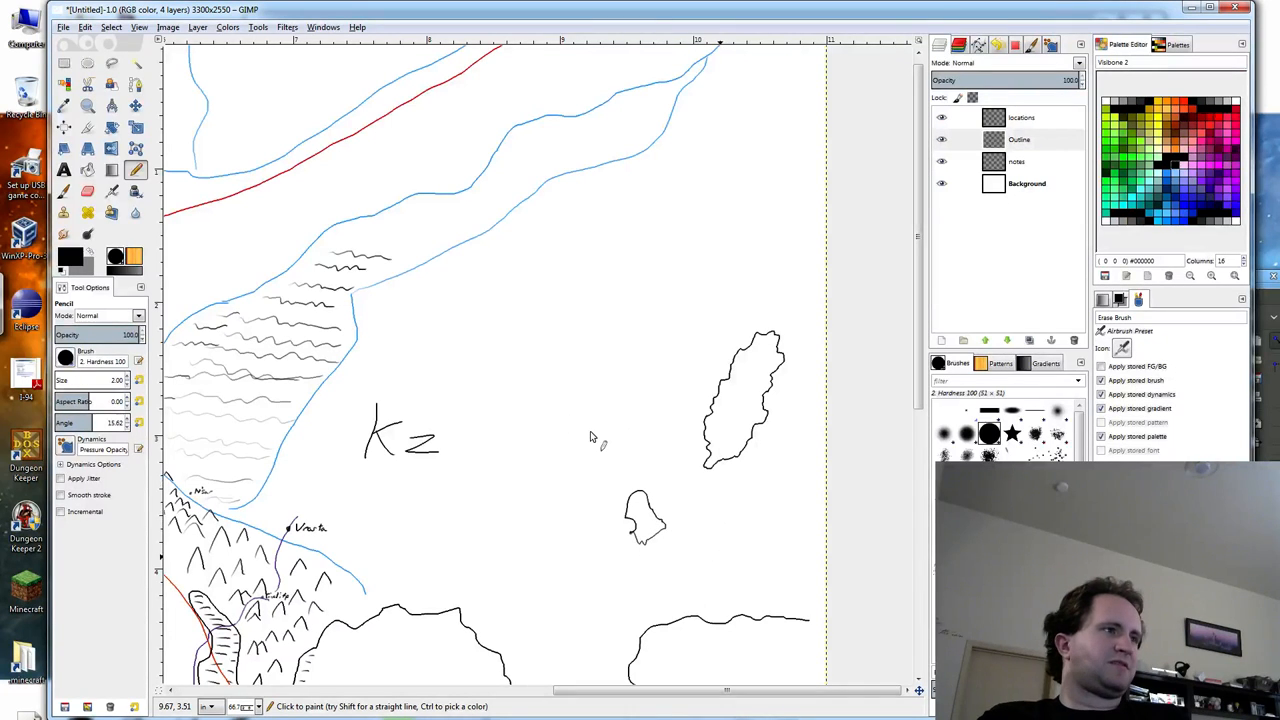
mouse_move(620, 440)
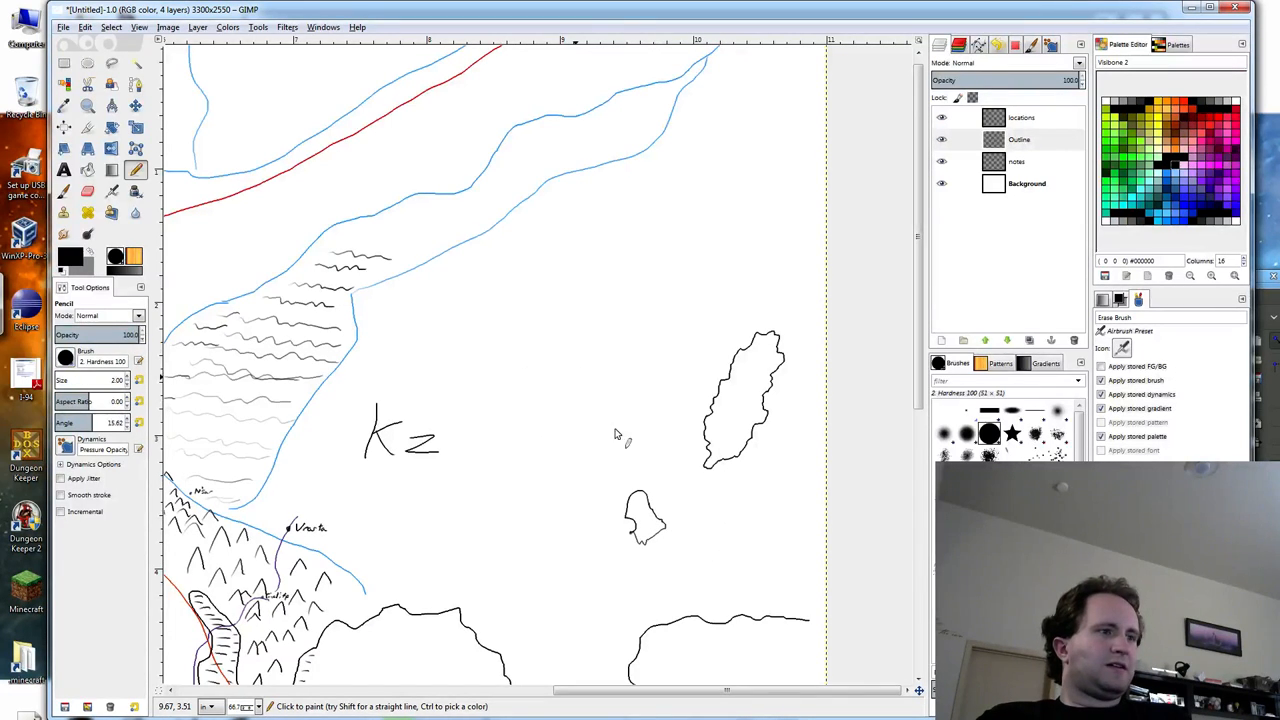
mouse_move(596, 436)
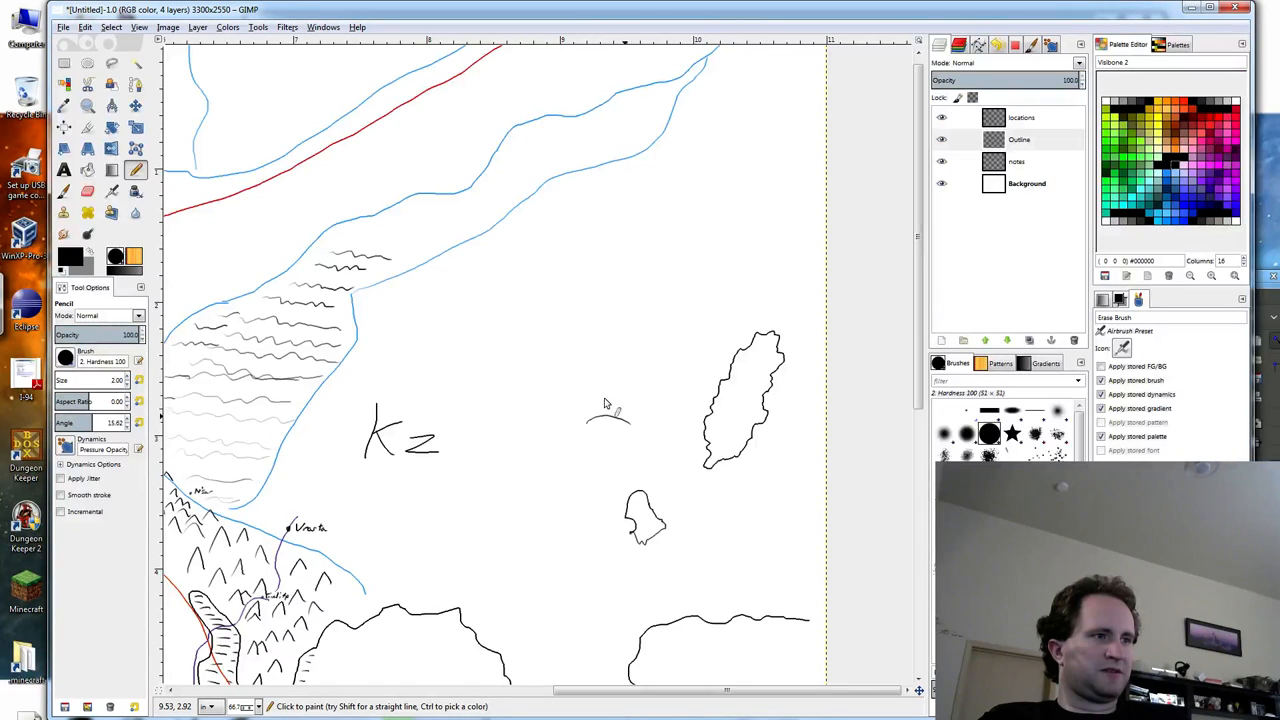
left_click_drag(590, 420, 650, 414)
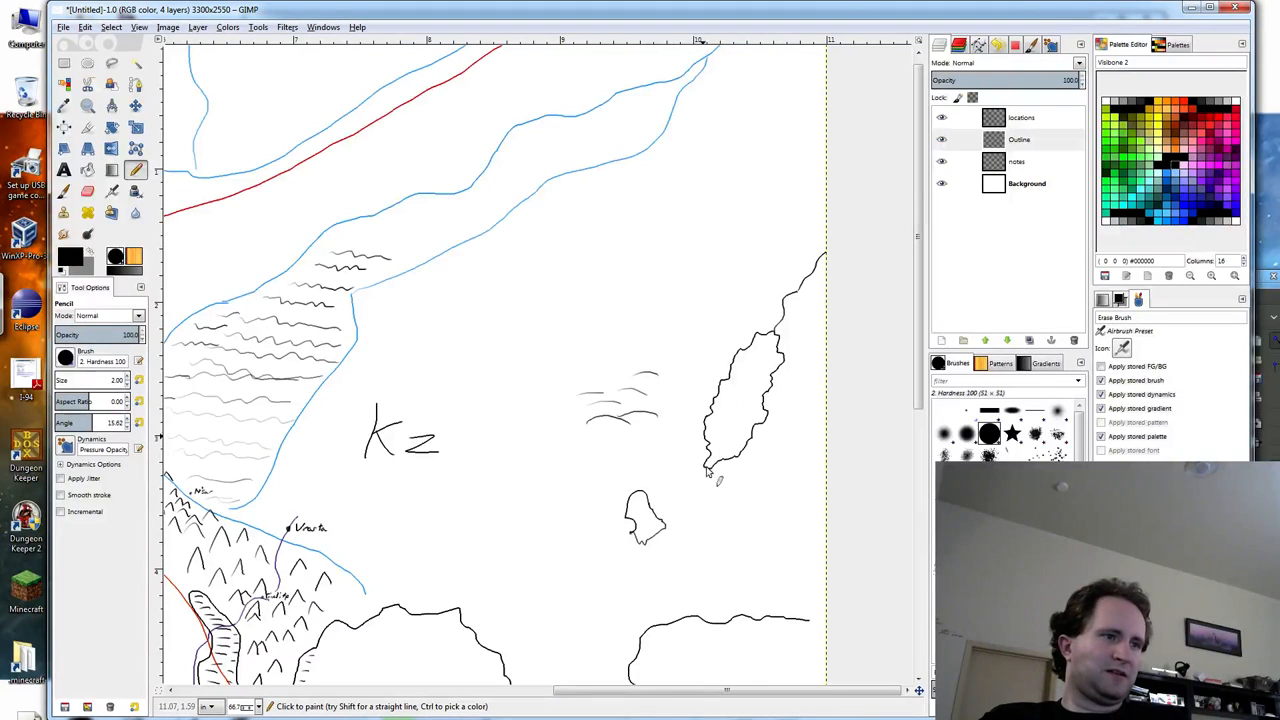
Draw the east coastline southward, wrapping around the small islet and continuing south.
left_click_drag(710, 470, 690, 516)
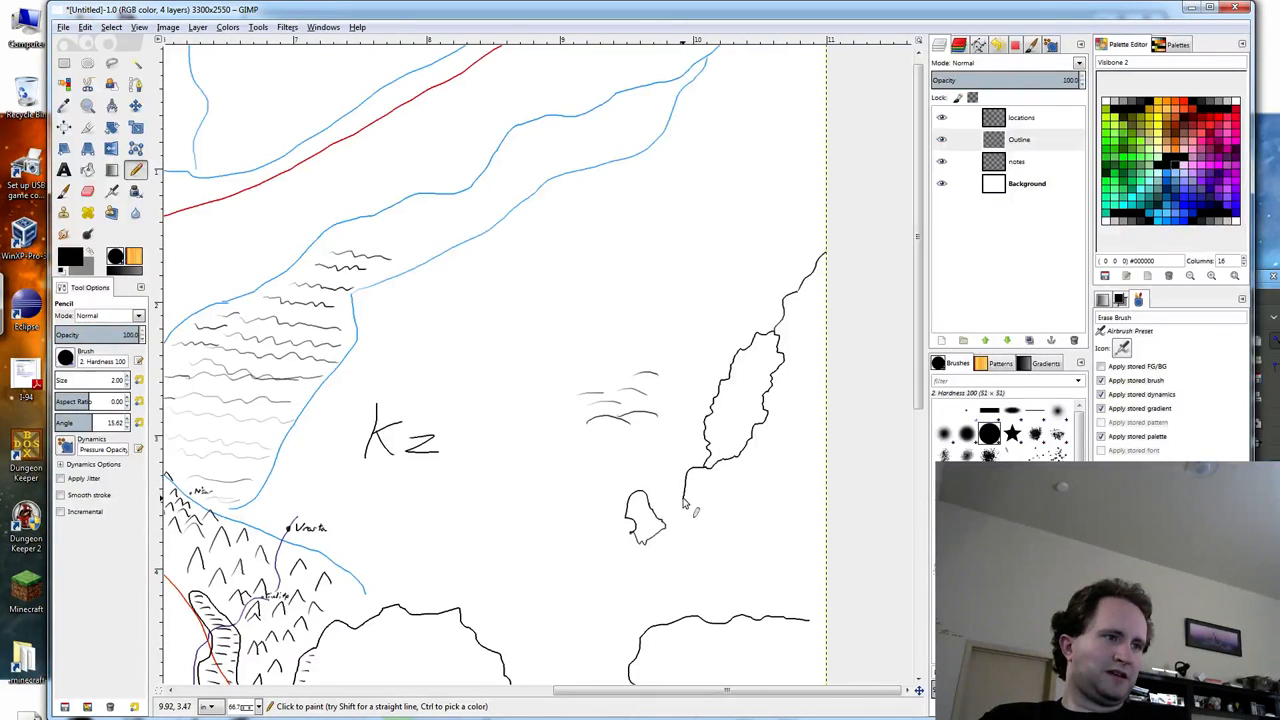
left_click_drag(684, 500, 644, 544)
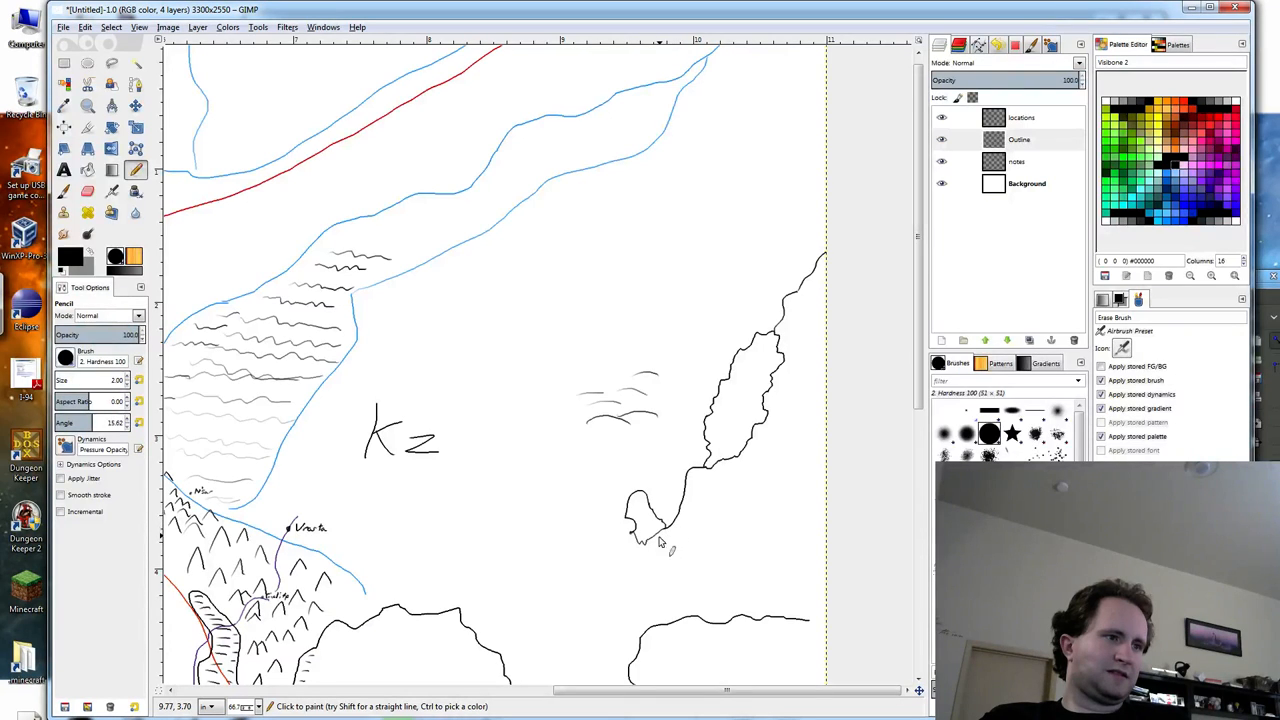
left_click_drag(644, 540, 660, 576)
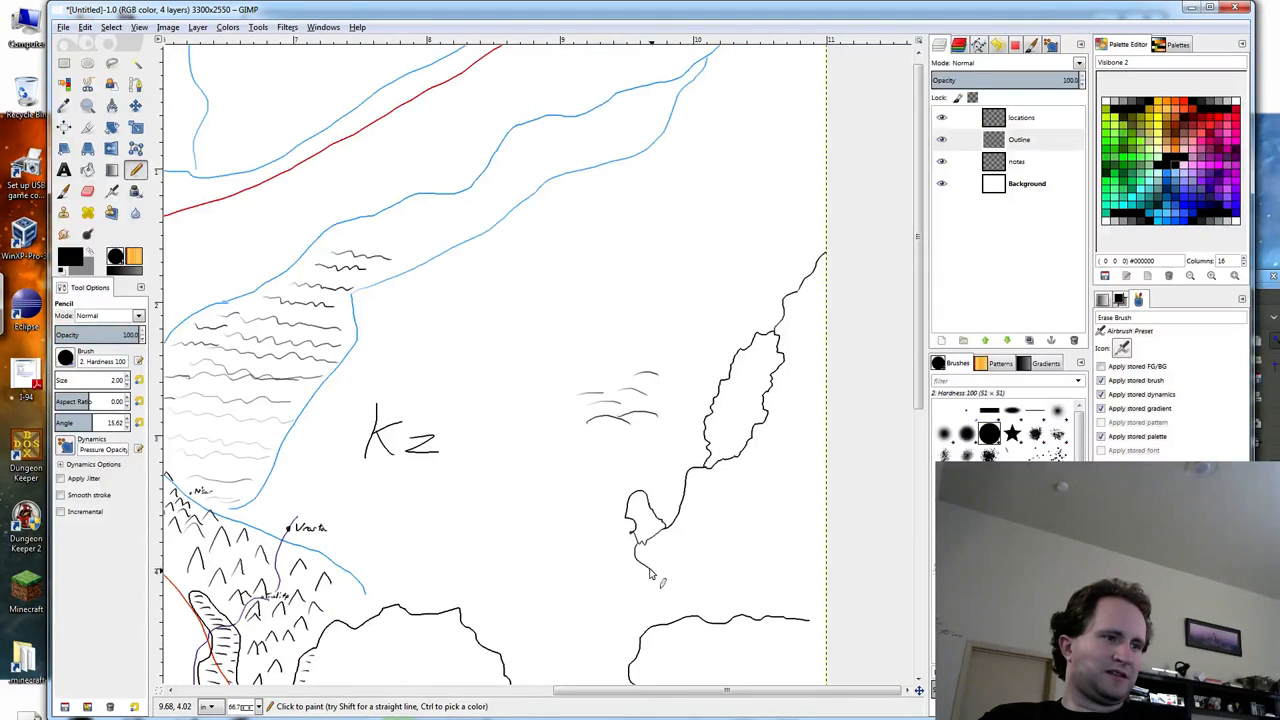
left_click_drag(656, 580, 676, 624)
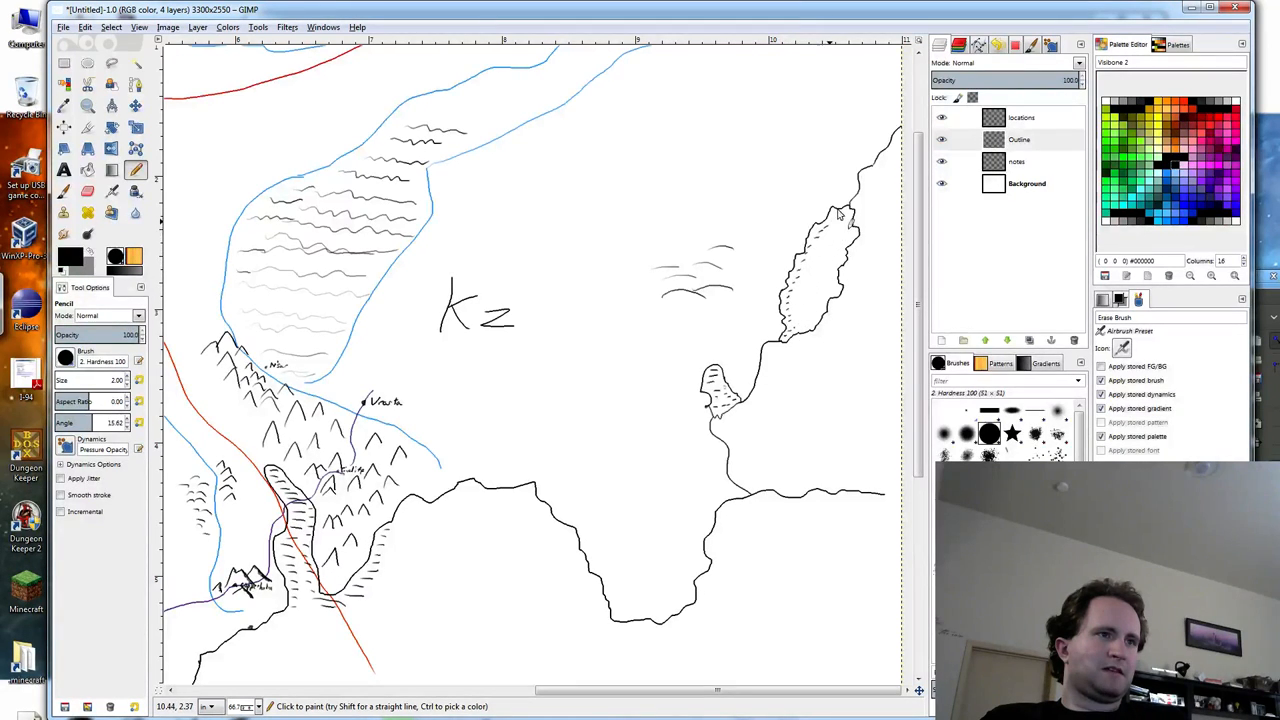
mouse_move(836, 280)
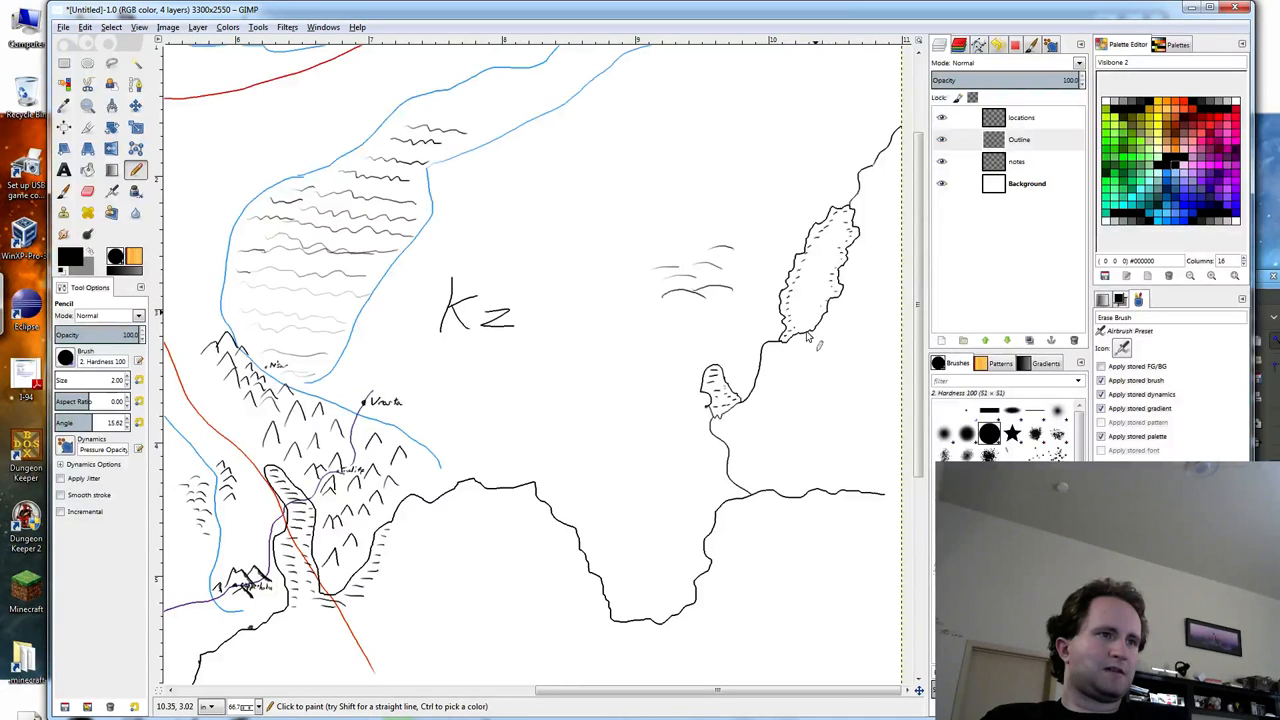
mouse_move(796, 378)
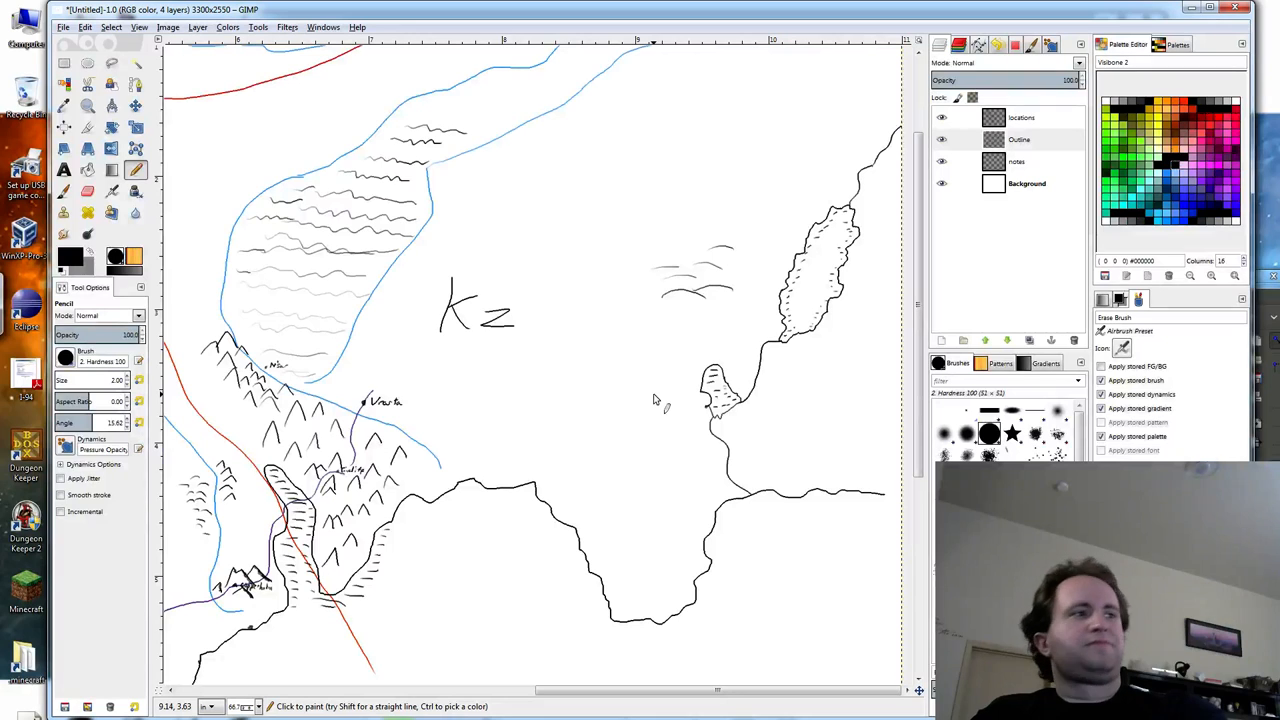
mouse_move(618, 390)
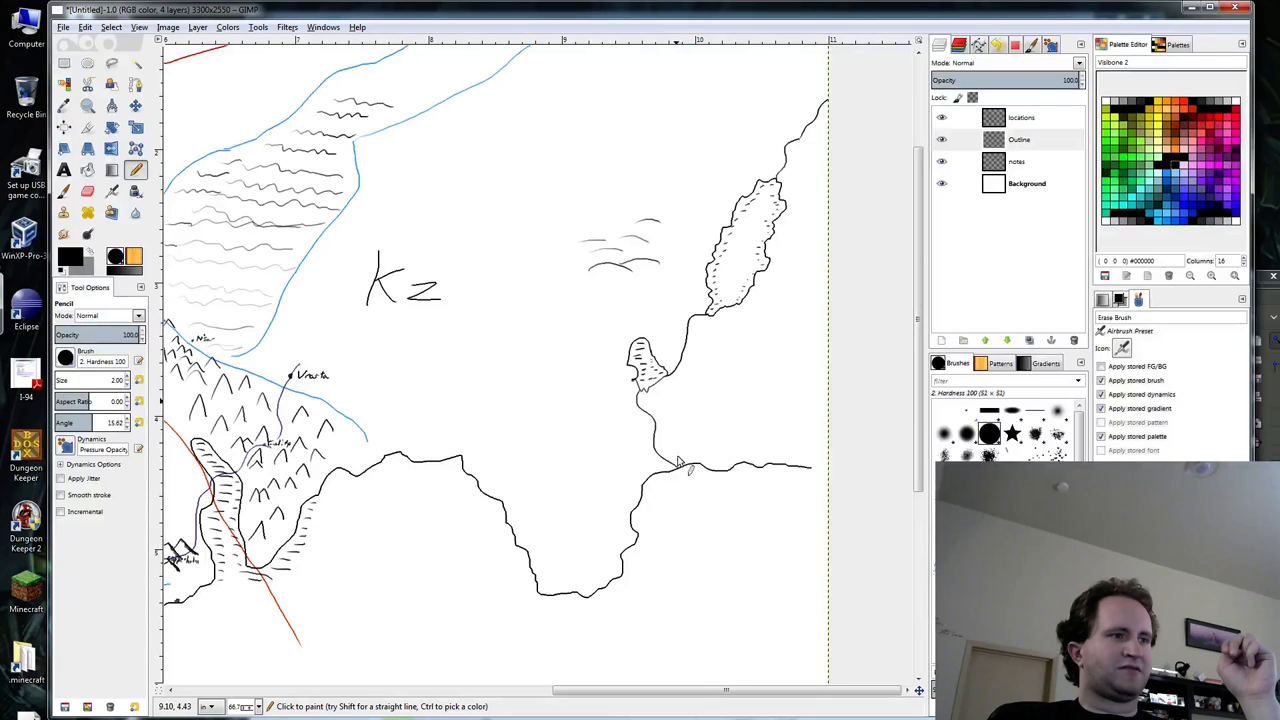
mouse_move(682, 458)
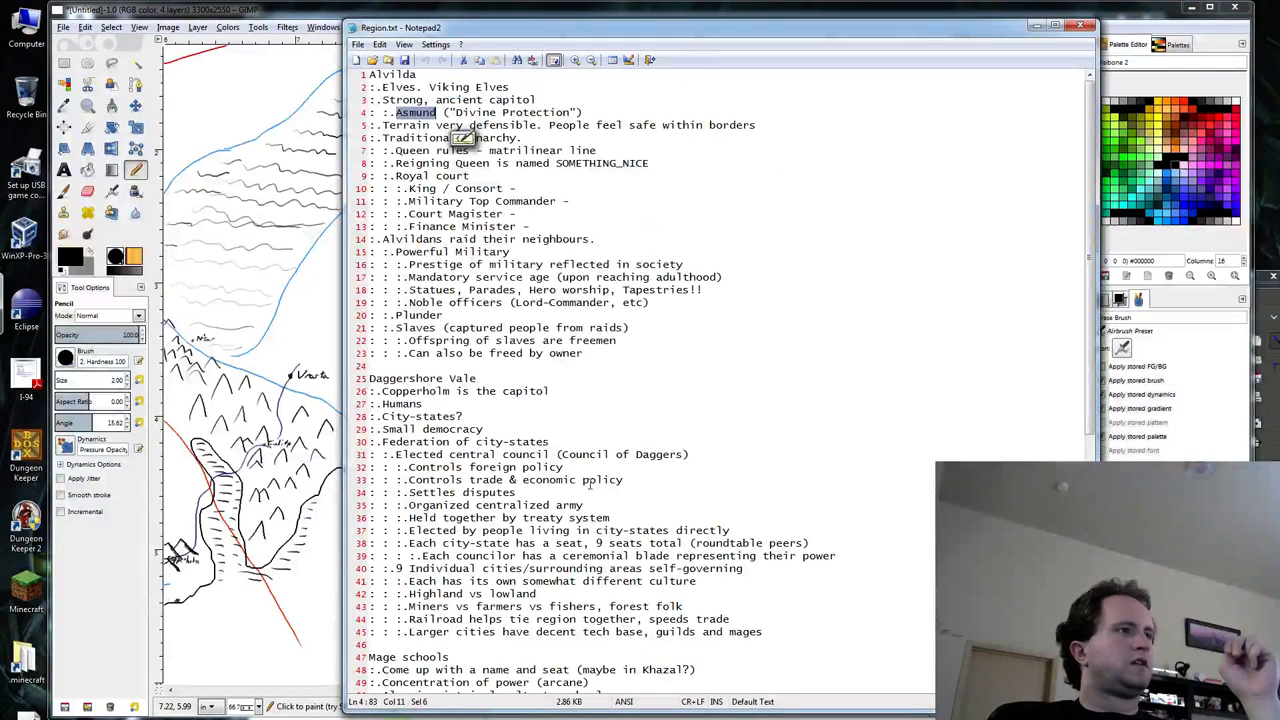
Scroll the Regions.txt notes down to the Khazal entry.
scroll("down", 3)
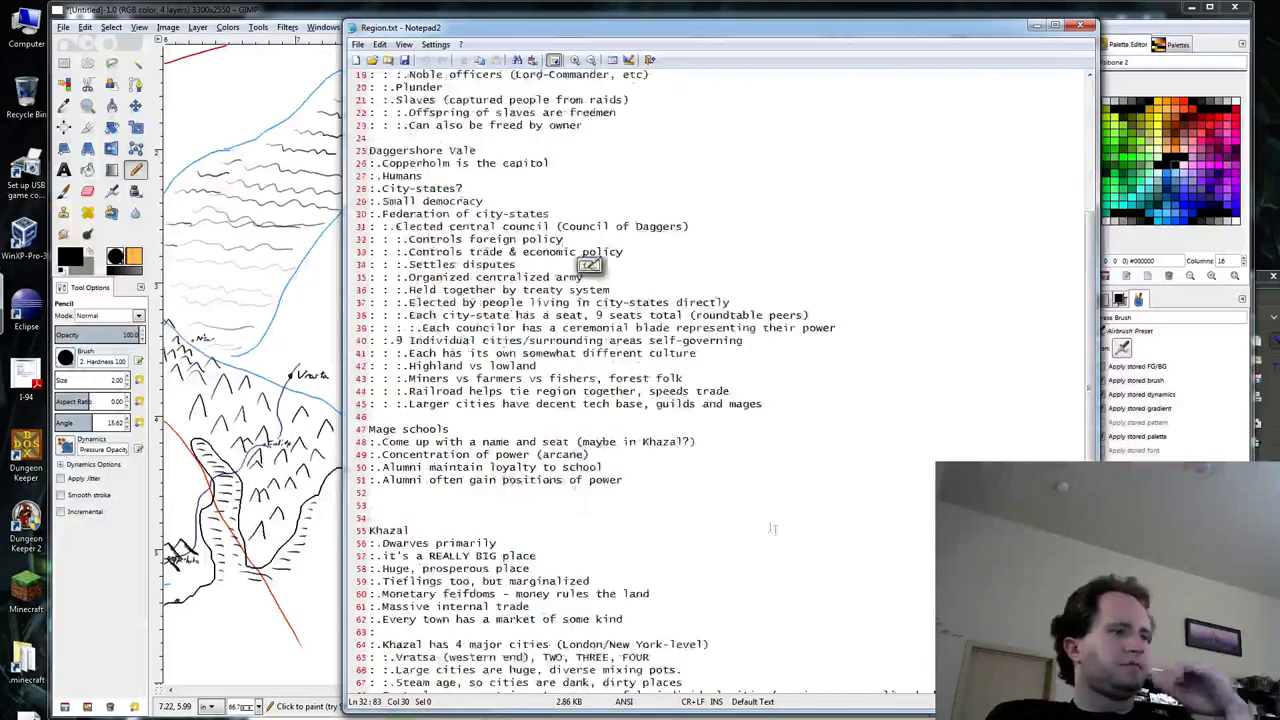
scroll("down", 3)
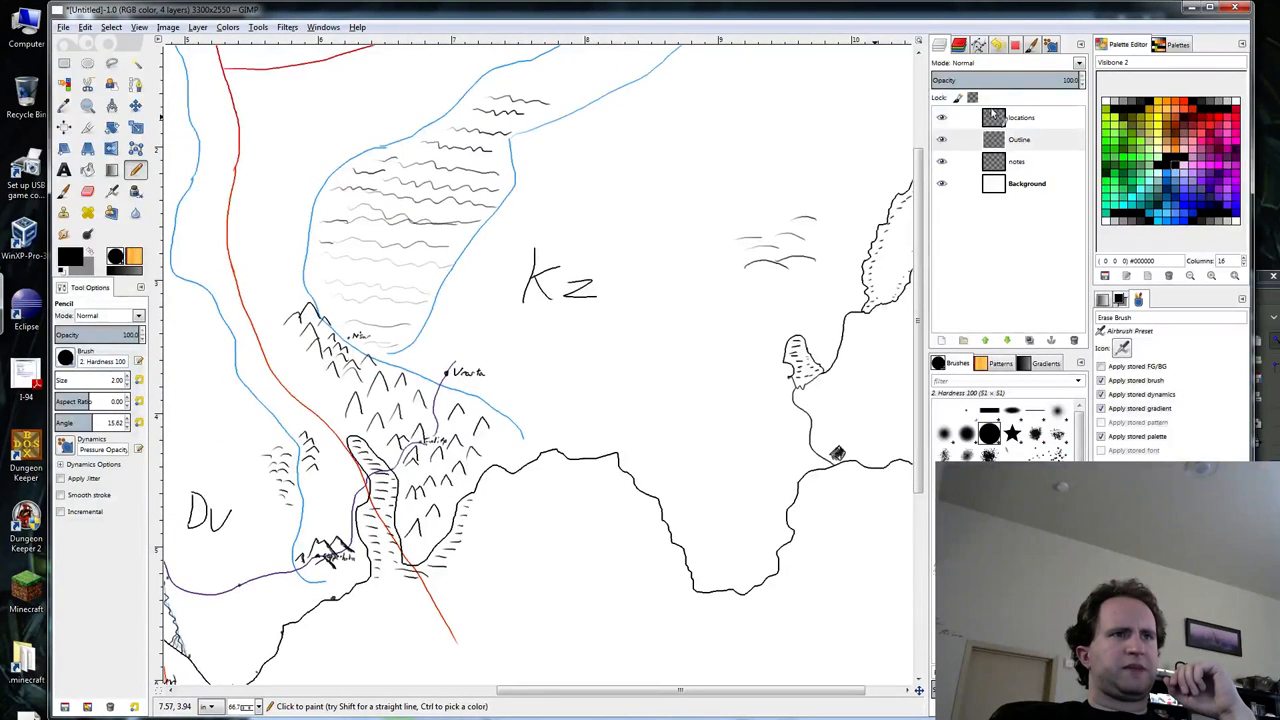
On the rivers layer, draw a purple river from the city across Kz to the east-coast dot.
left_click(1016, 160)
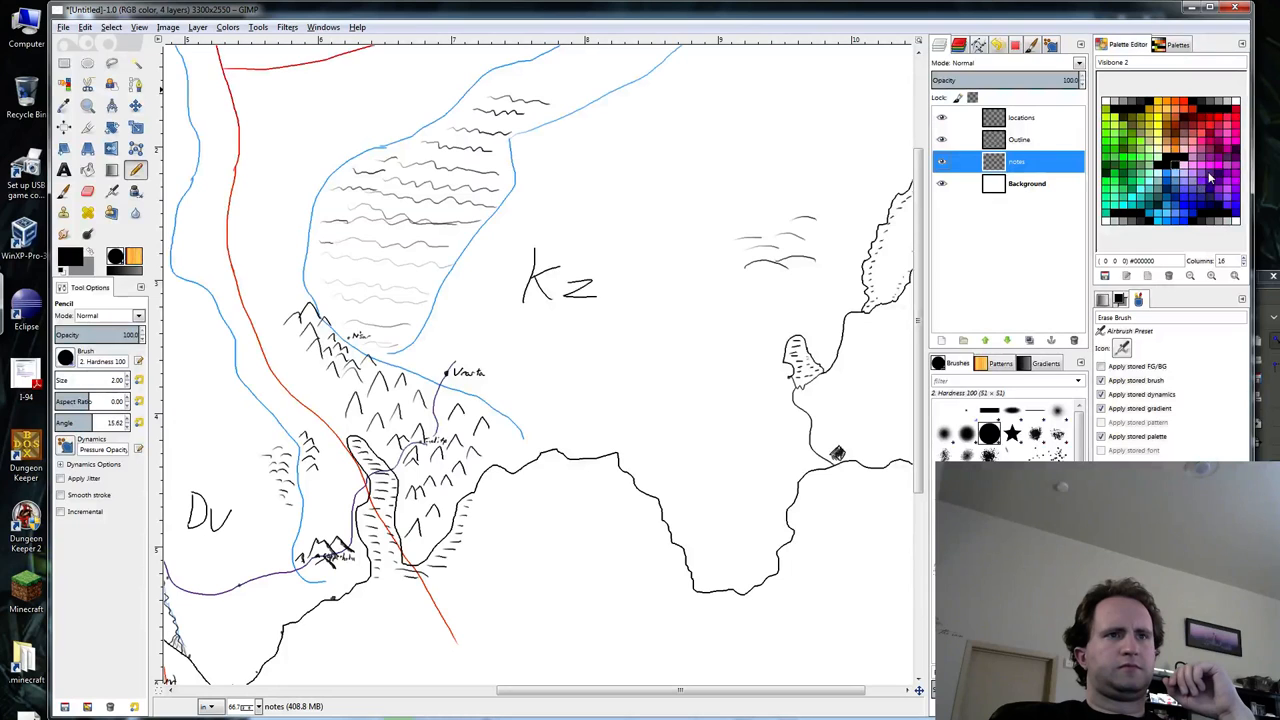
left_click(1210, 174)
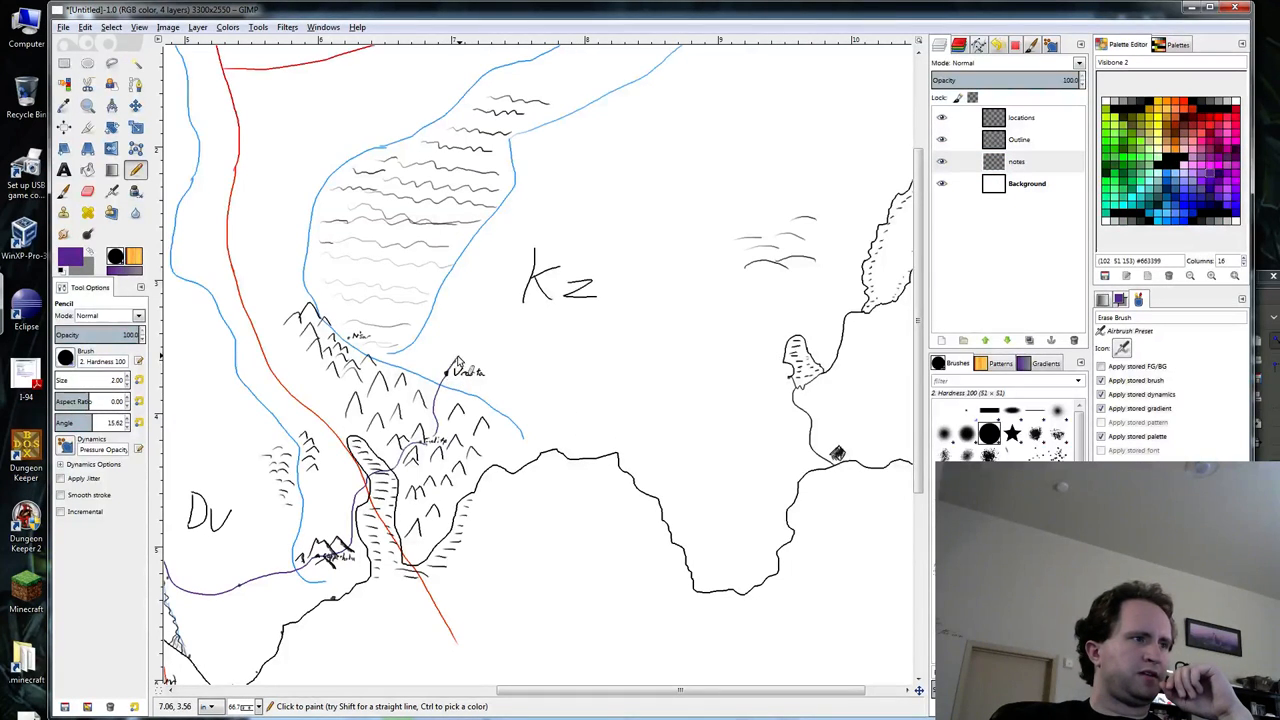
left_click_drag(456, 360, 556, 350)
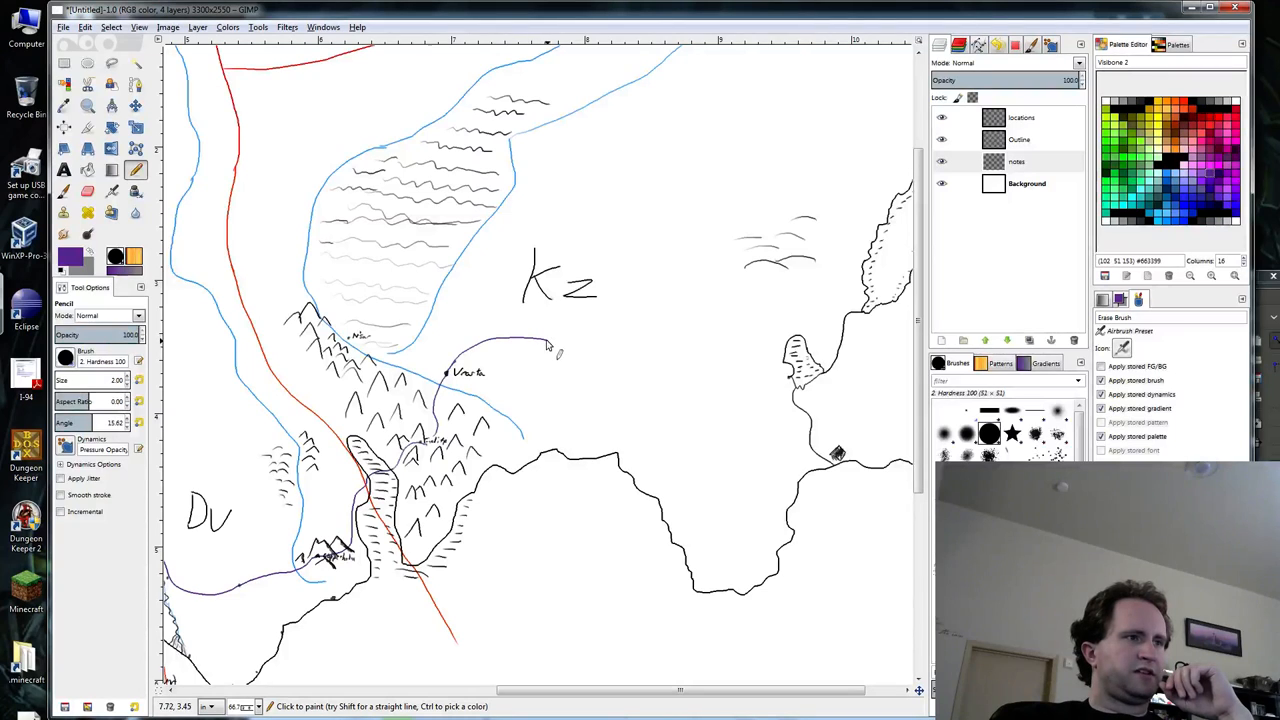
left_click_drag(544, 344, 644, 408)
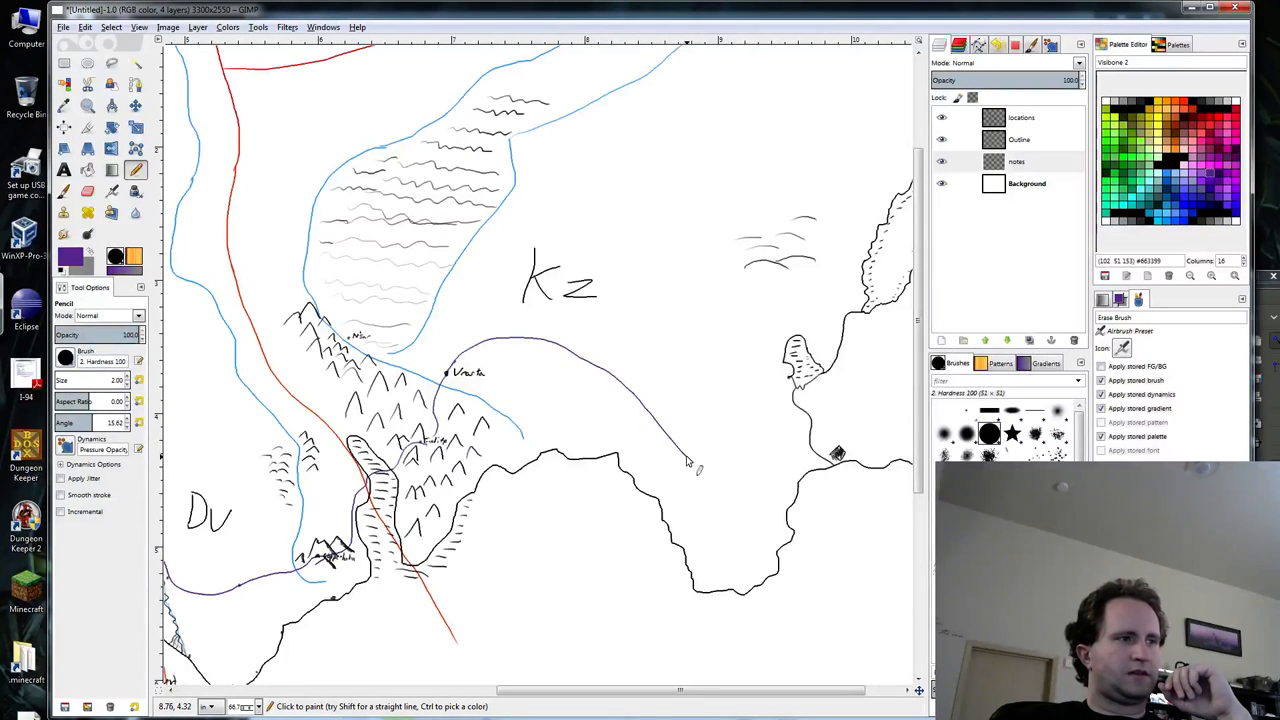
left_click_drag(684, 460, 756, 486)
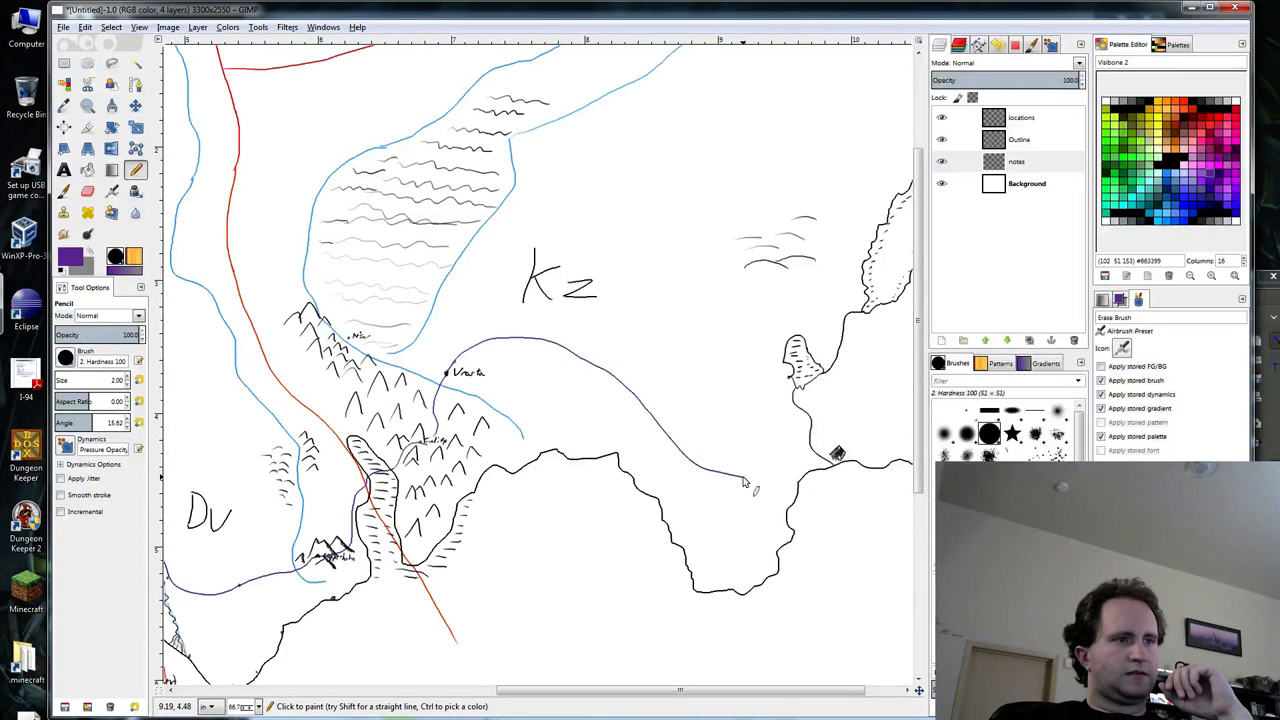
mouse_move(760, 472)
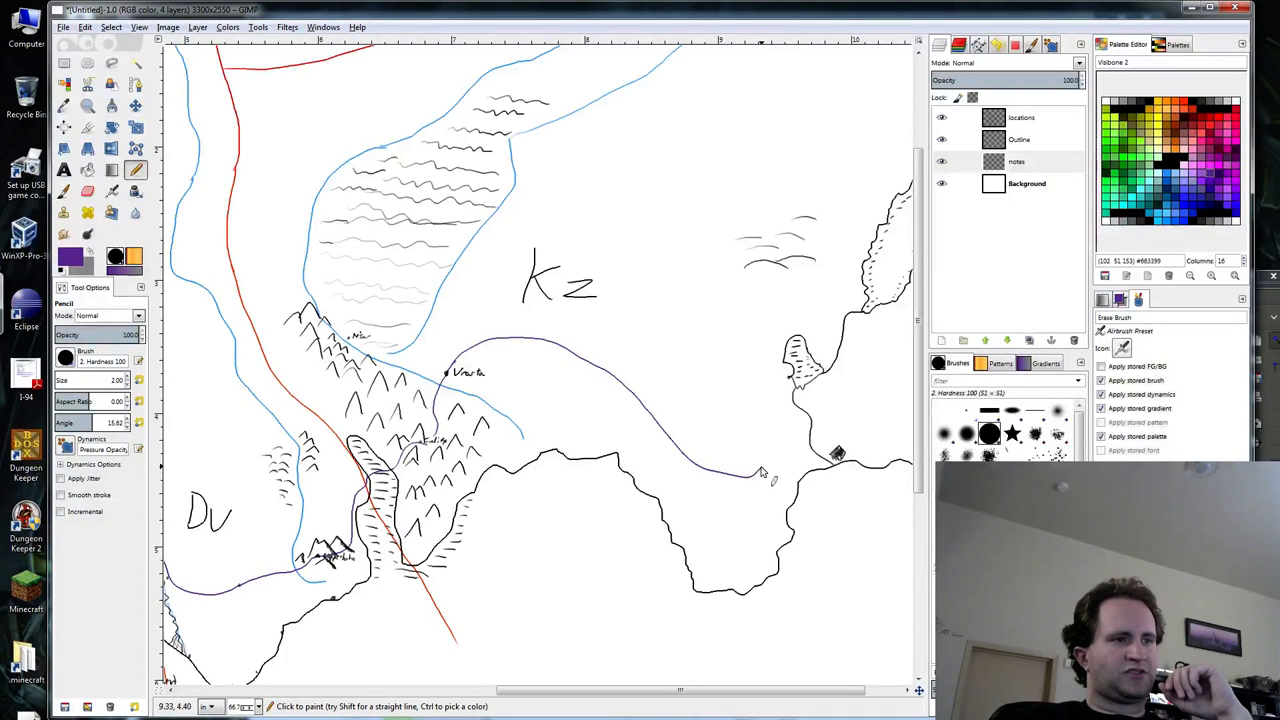
left_click_drag(760, 476, 800, 450)
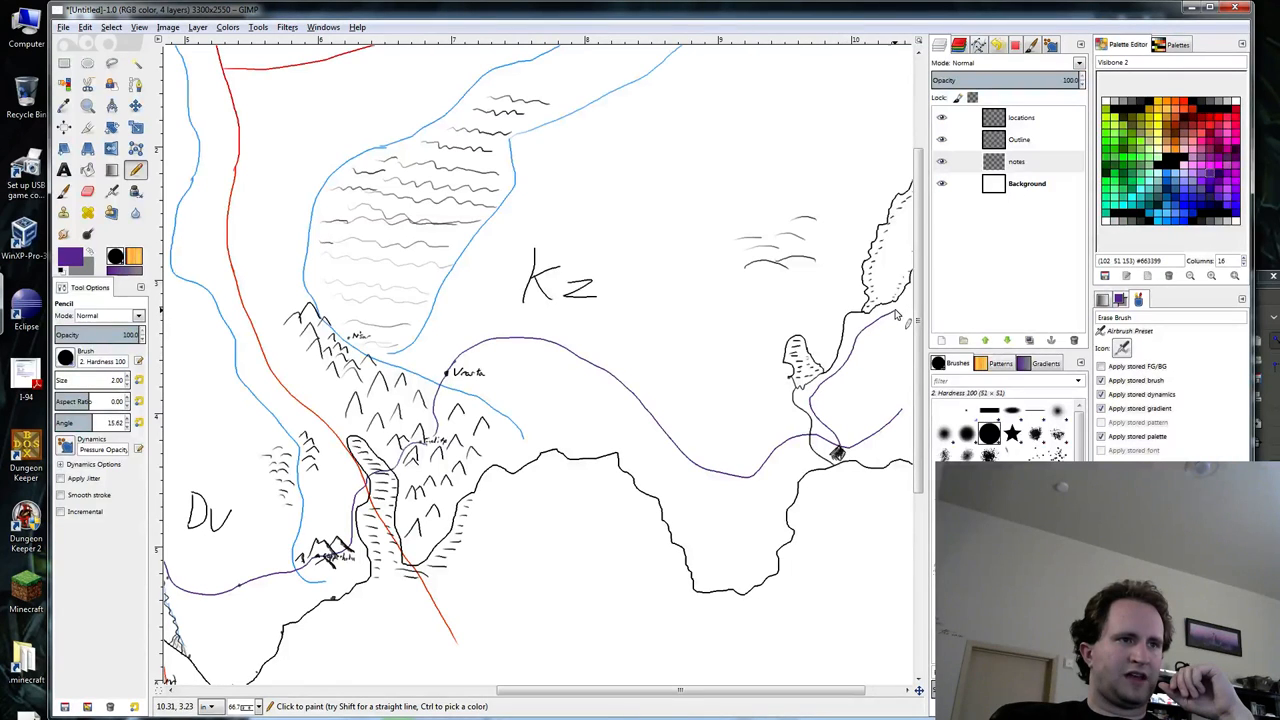
mouse_move(876, 284)
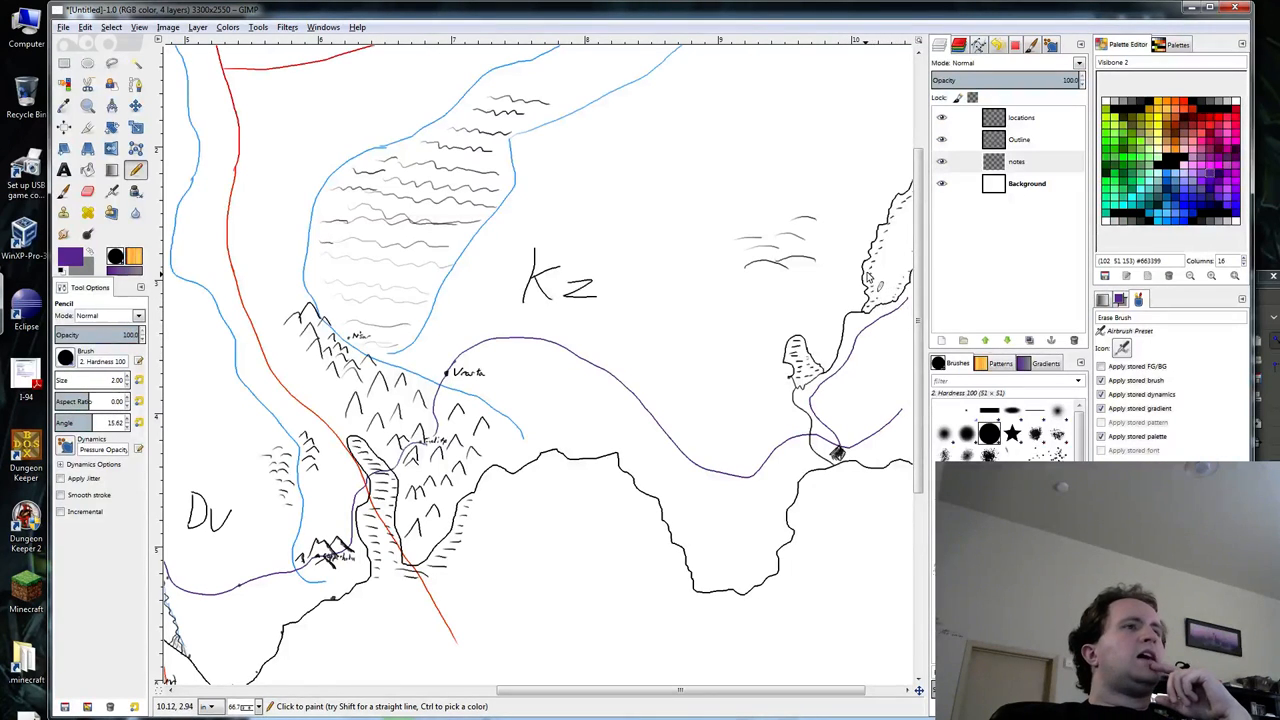
mouse_move(784, 200)
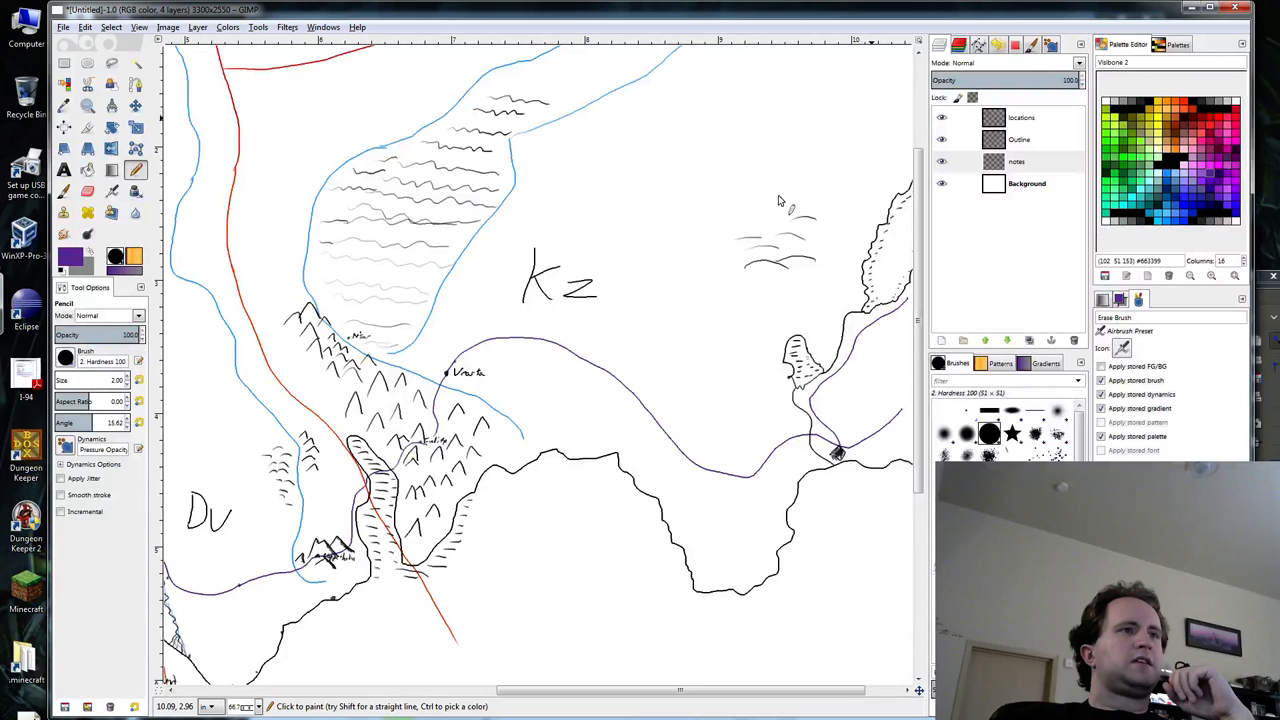
mouse_move(656, 280)
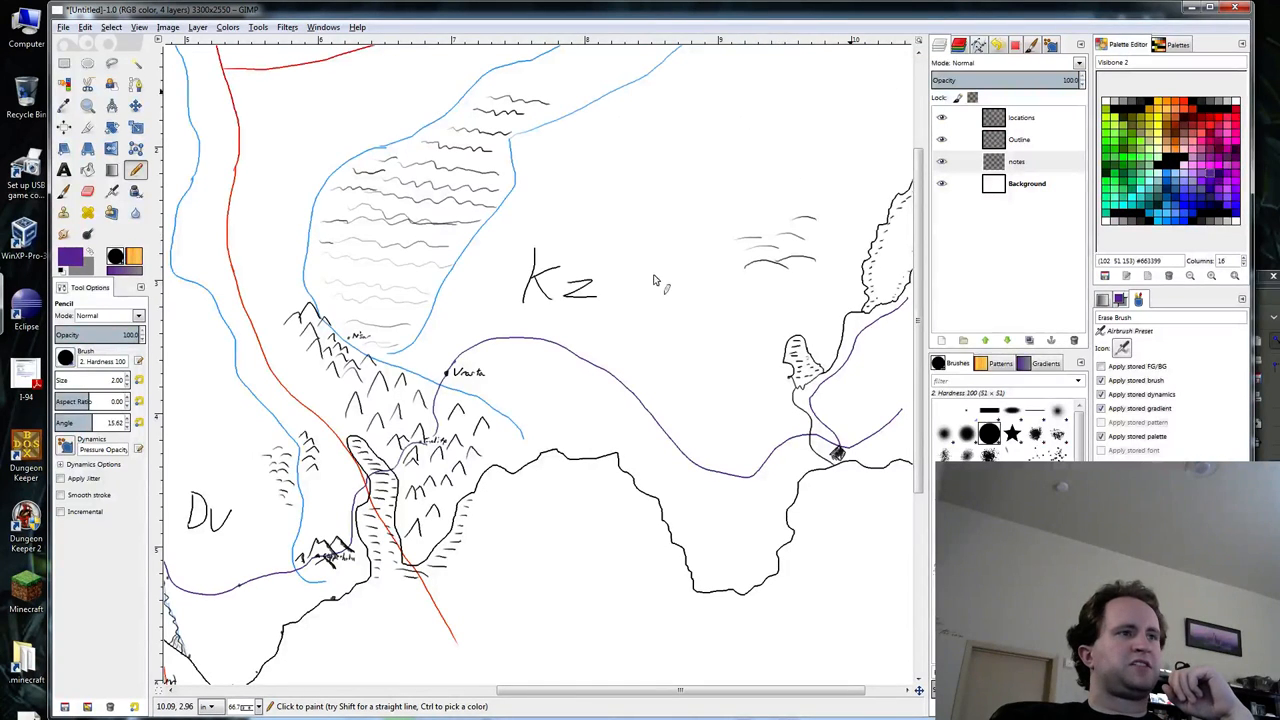
mouse_move(760, 220)
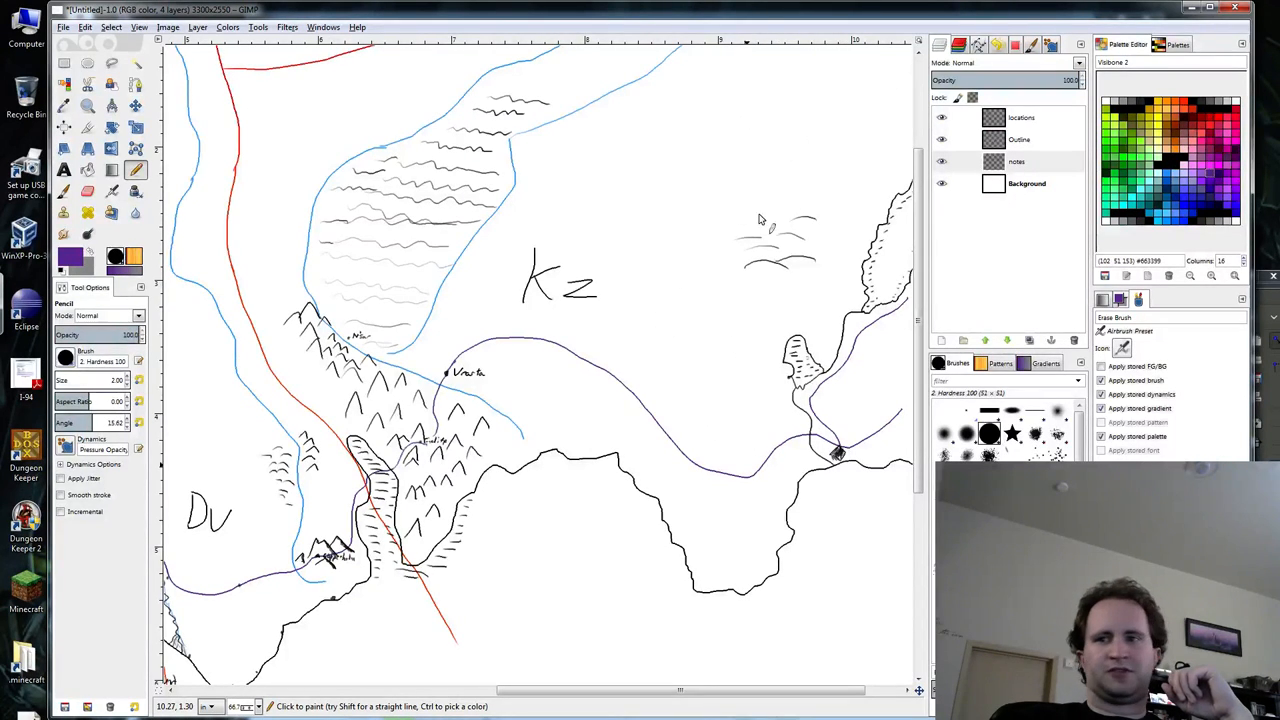
mouse_move(620, 236)
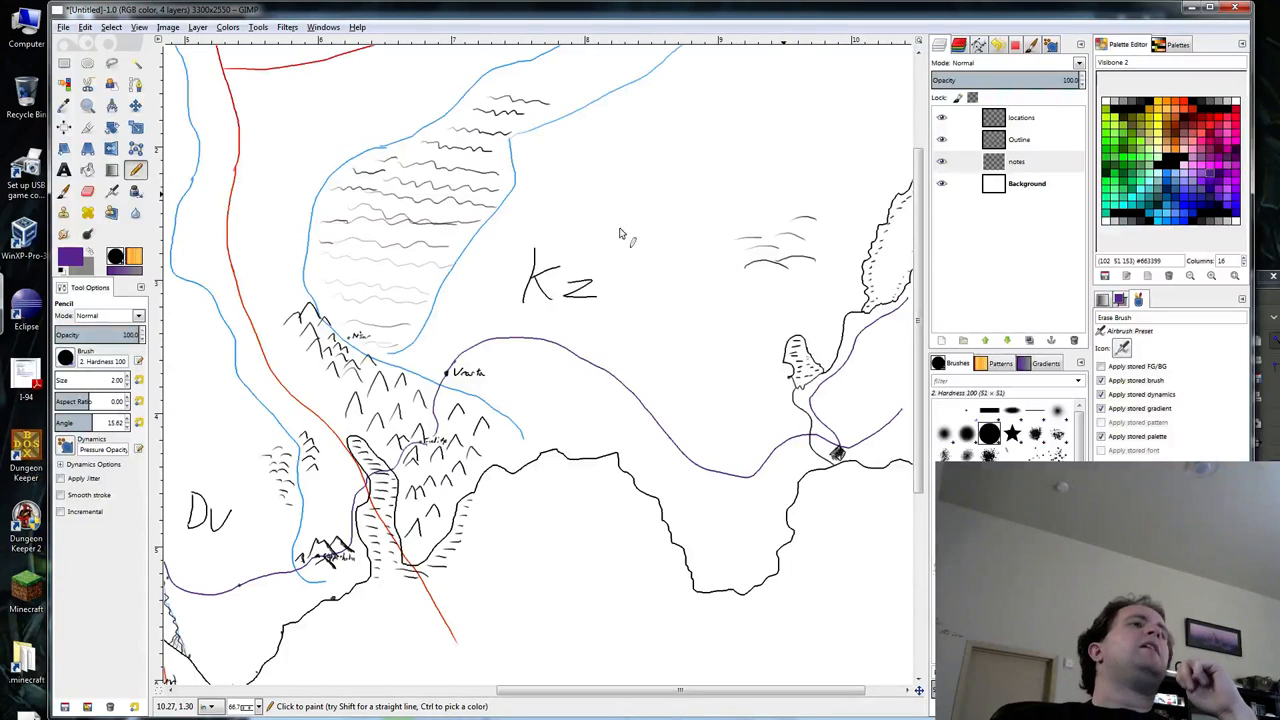
mouse_move(524, 318)
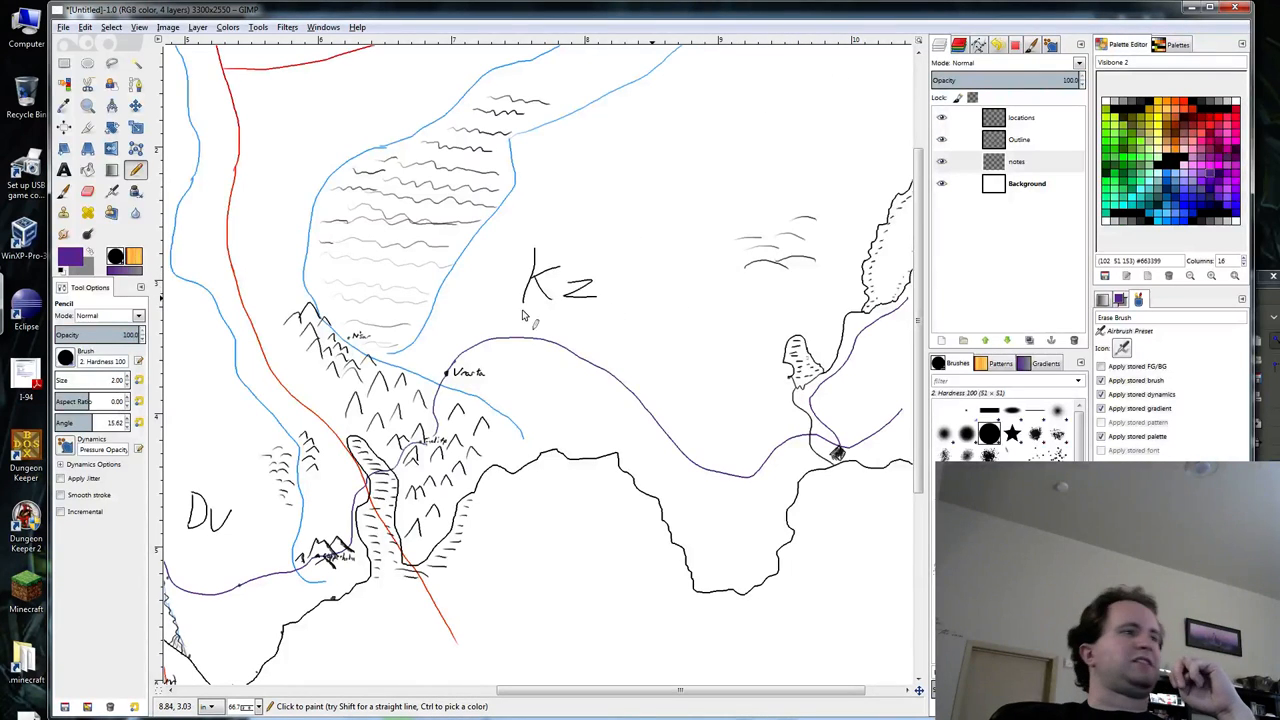
mouse_move(796, 210)
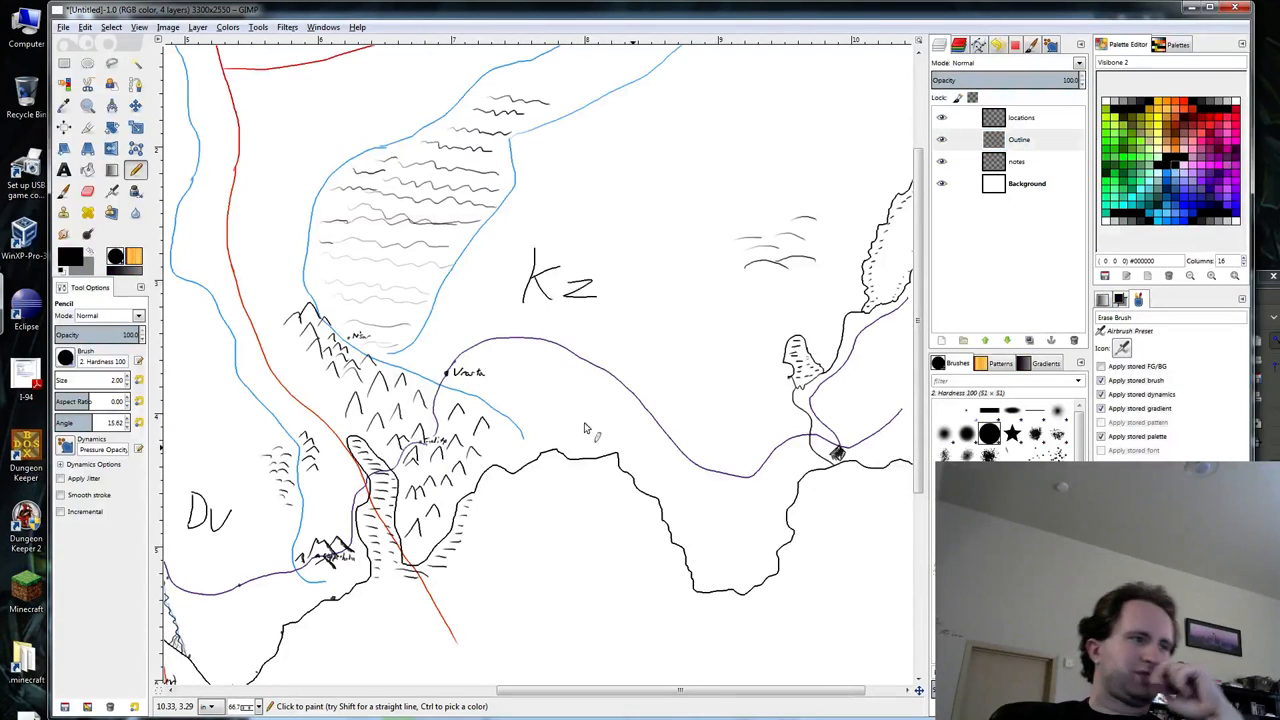
mouse_move(610, 370)
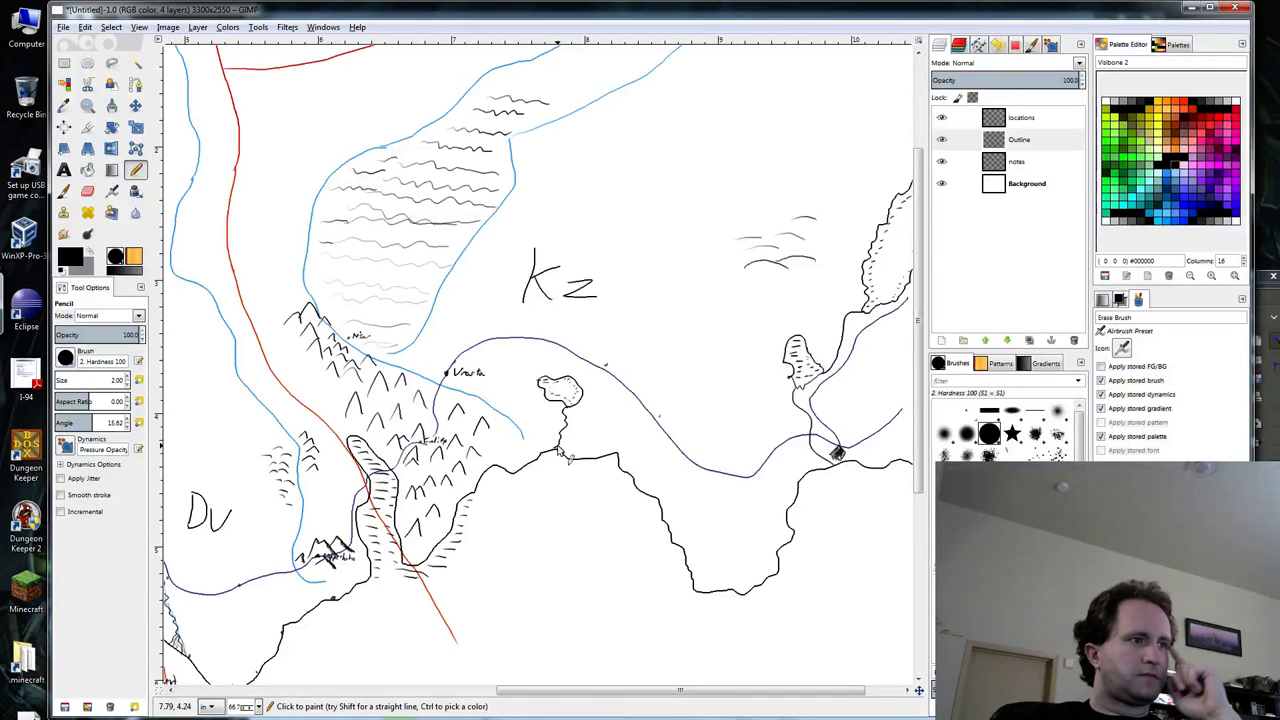
mouse_move(656, 410)
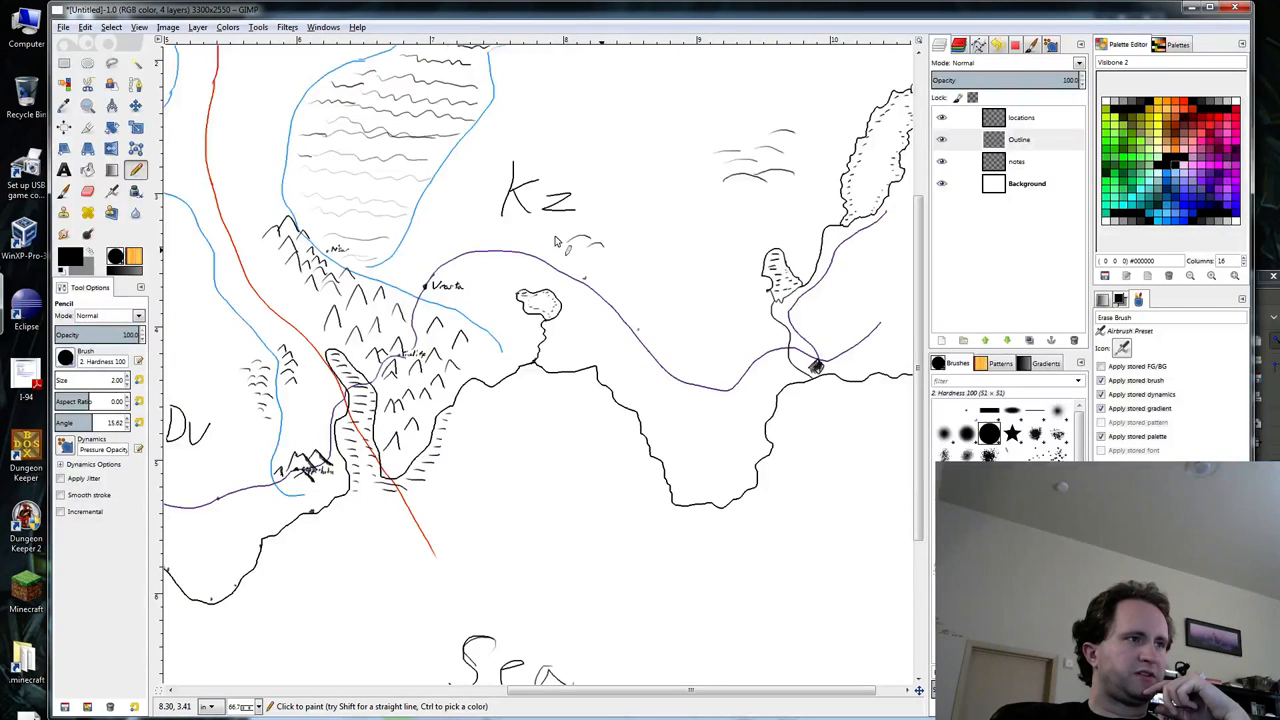
mouse_move(638, 162)
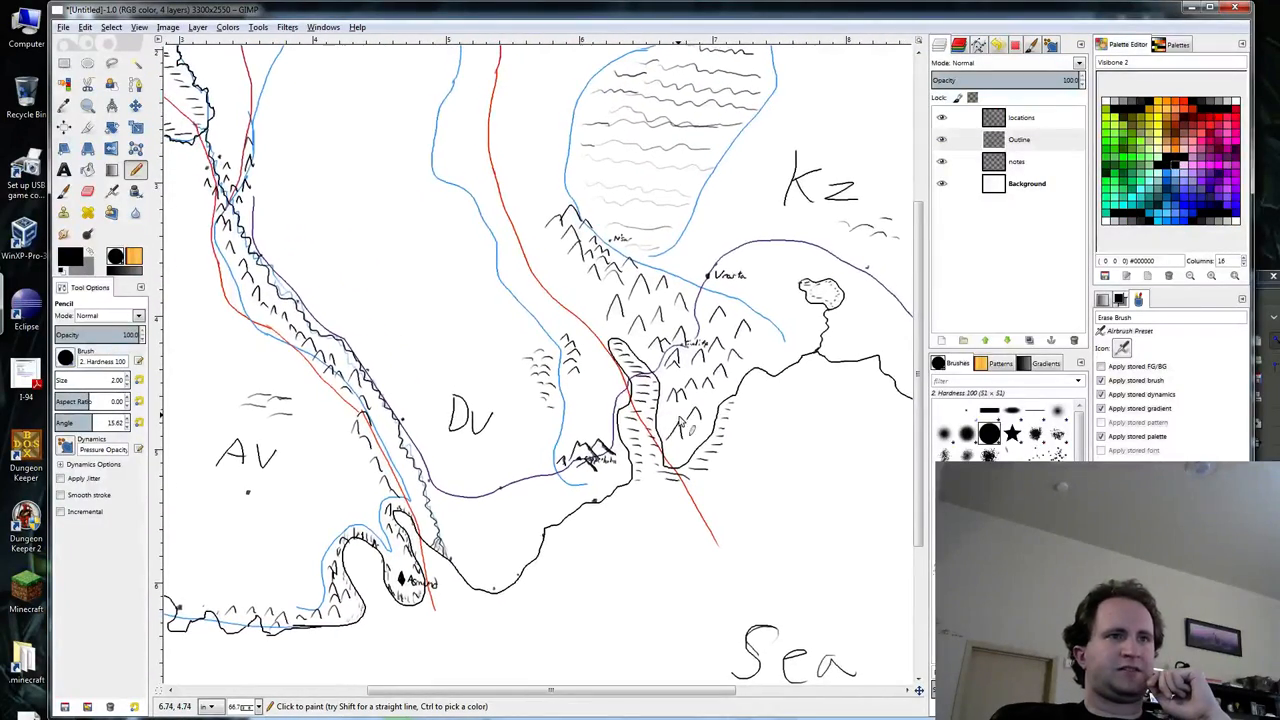
Create a new transparent layer named 'colours' above the topmost layer.
left_click(1022, 116)
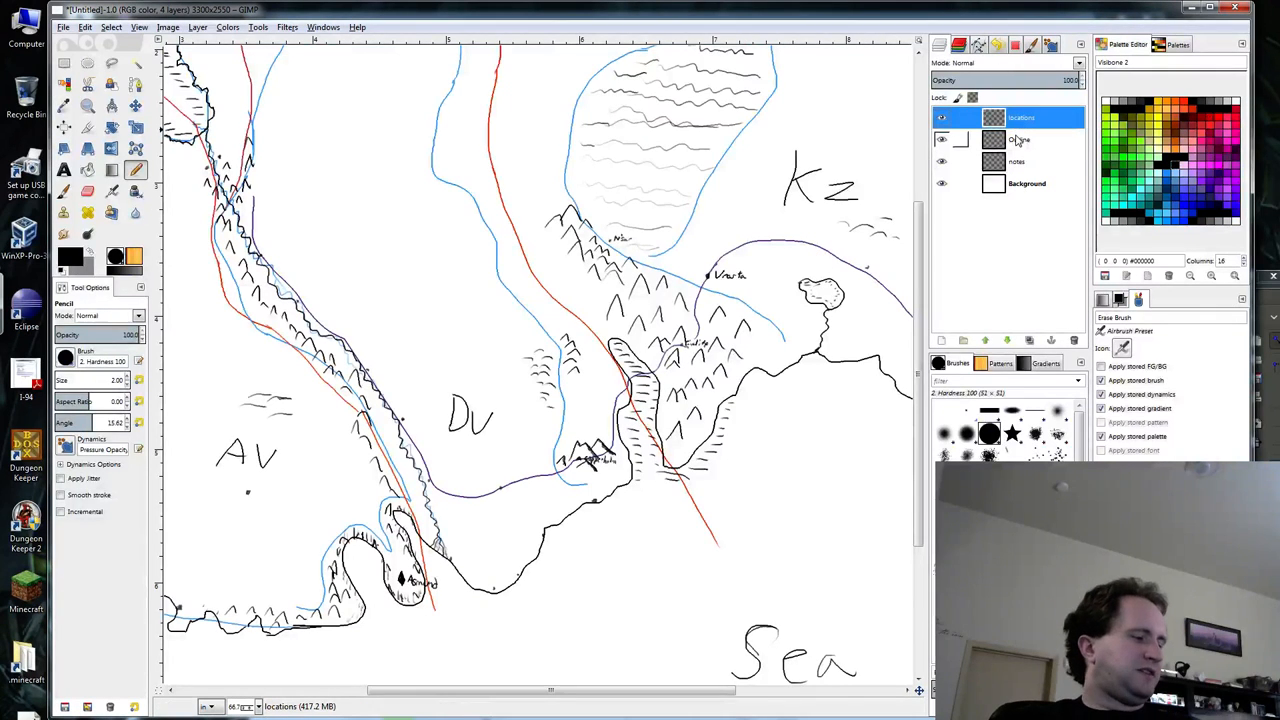
right_click(1020, 116)
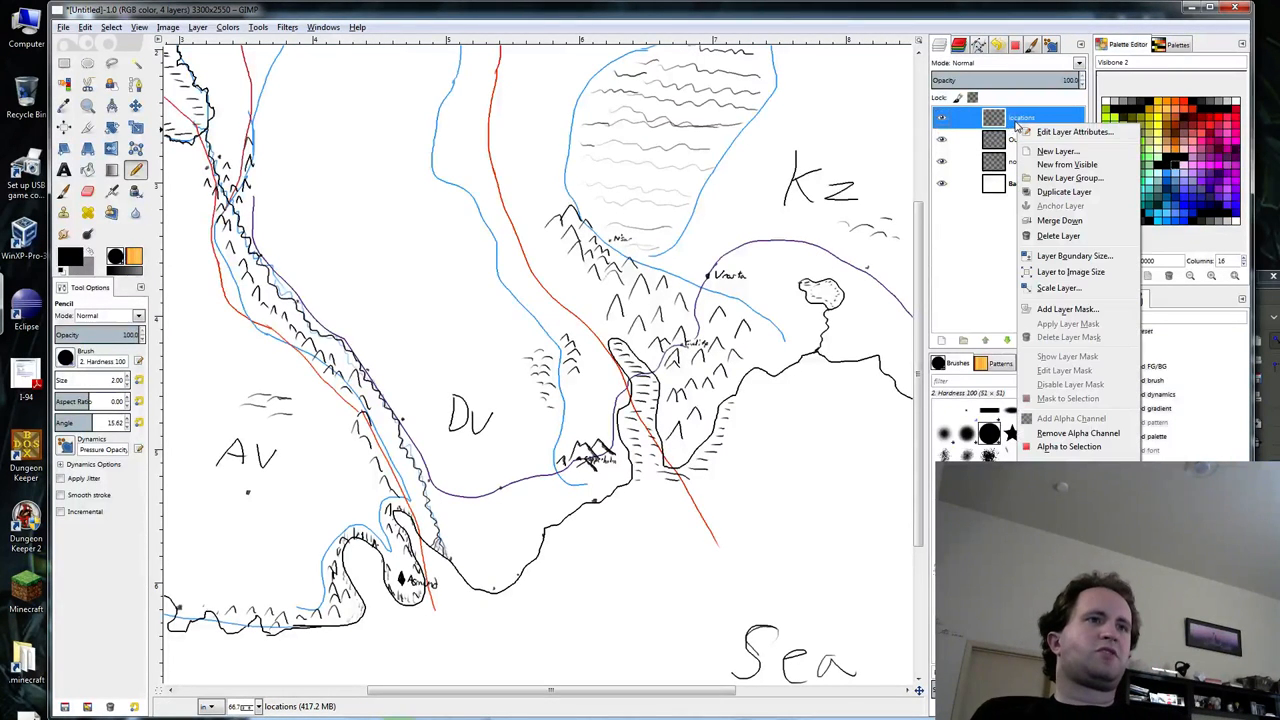
left_click(1056, 152)
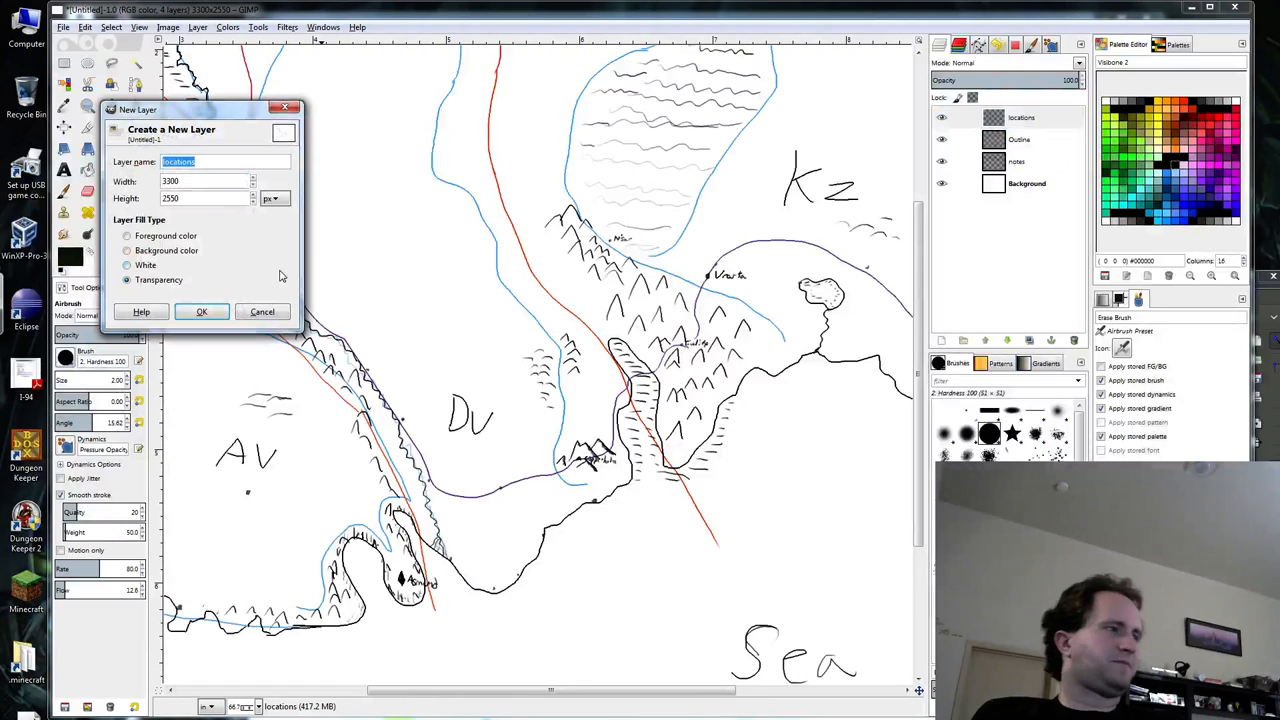
type("colours")
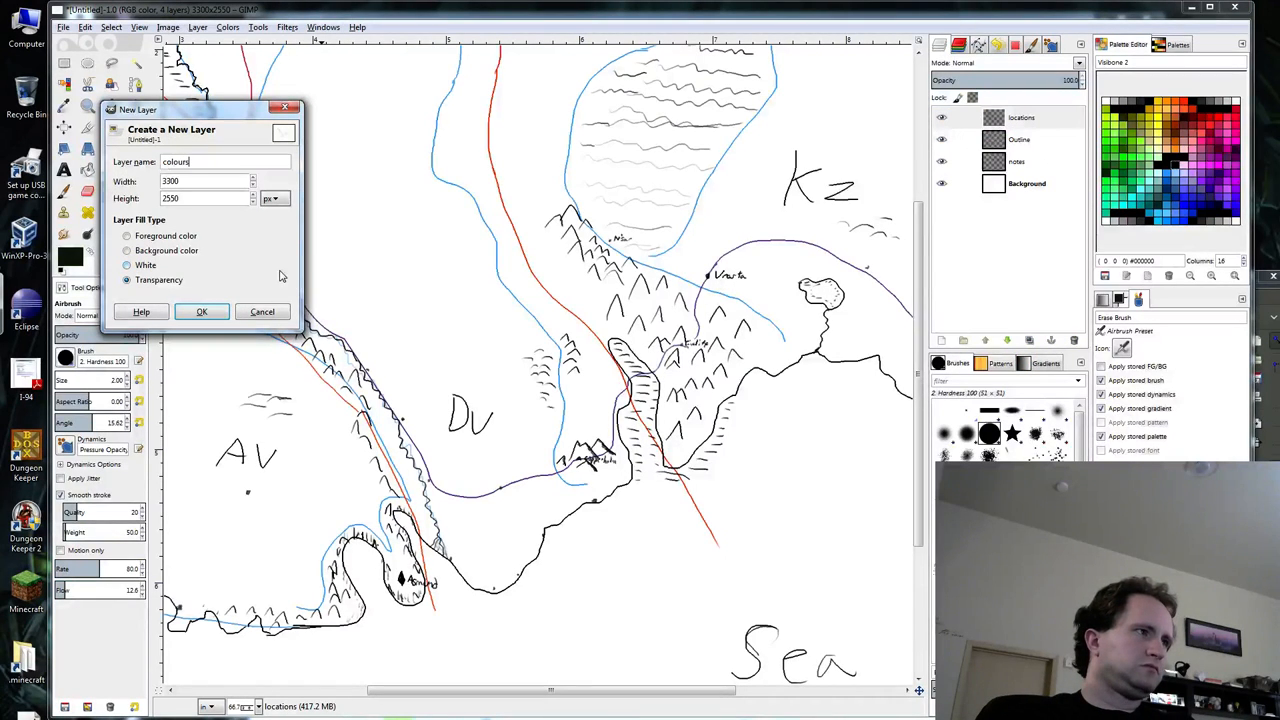
left_click(200, 312)
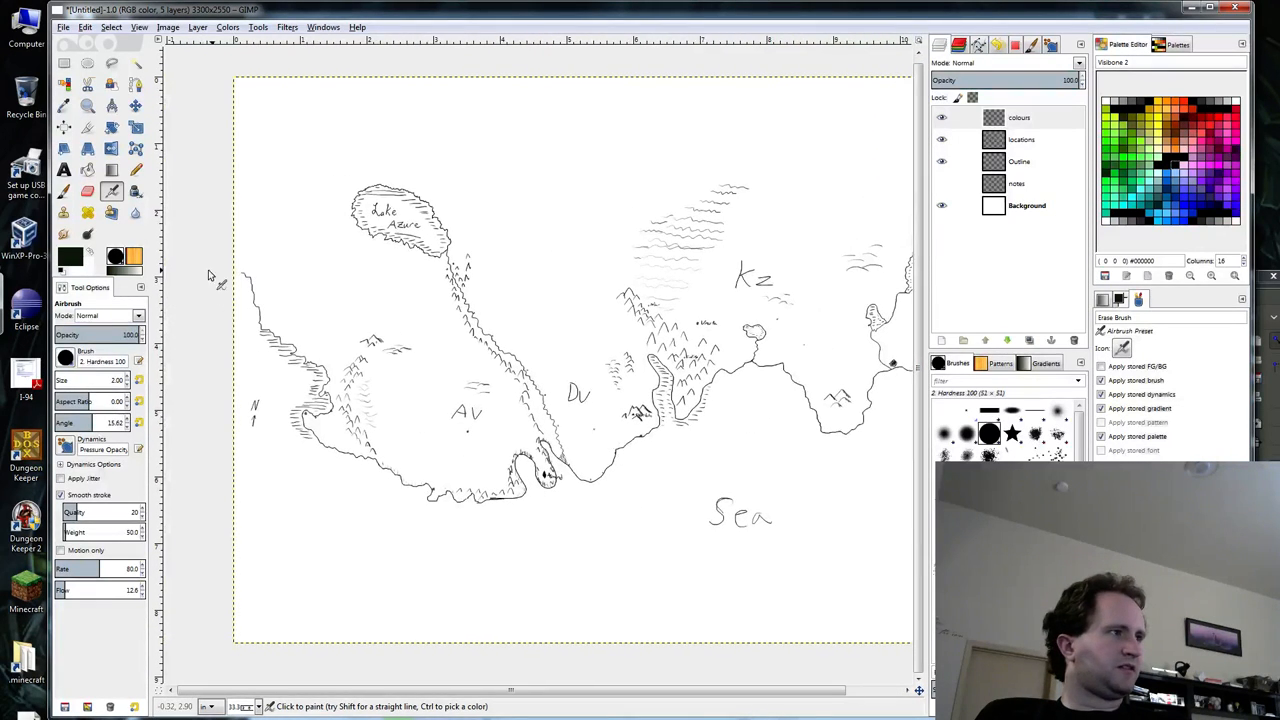
Activate the colours layer and choose the Fuzzy Select tool.
left_click(1020, 160)
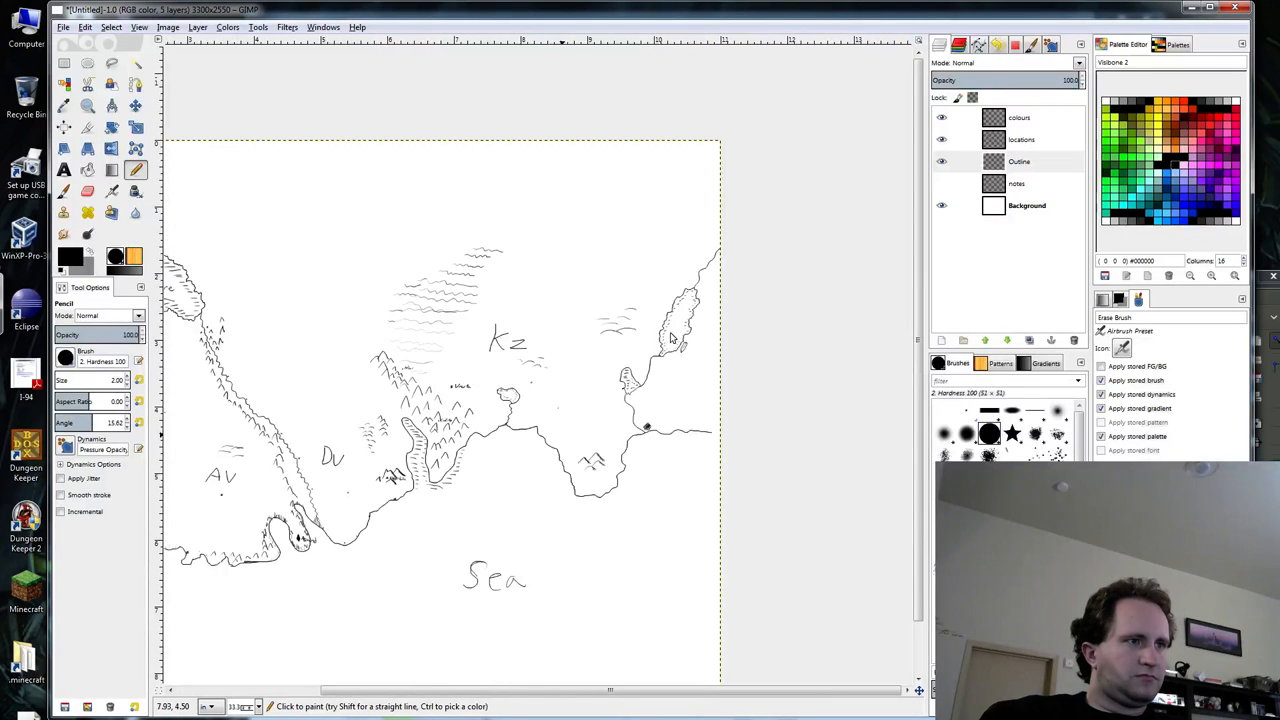
mouse_move(720, 442)
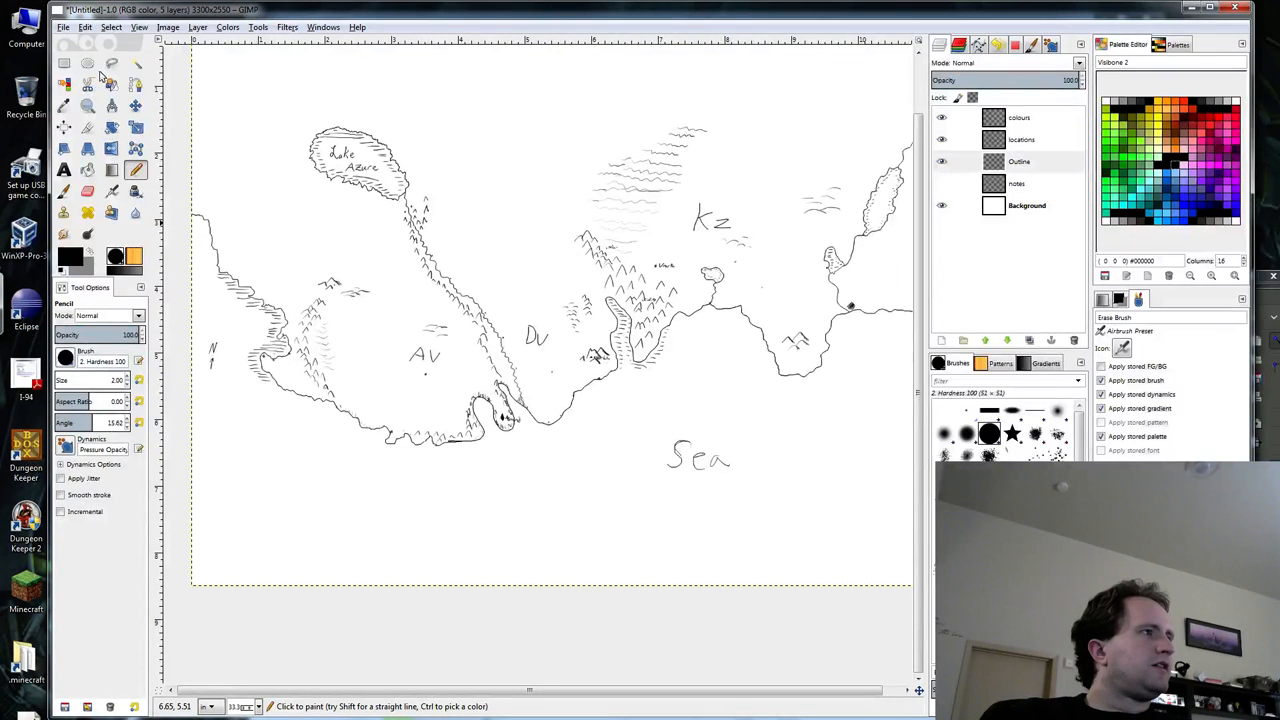
left_click(88, 62)
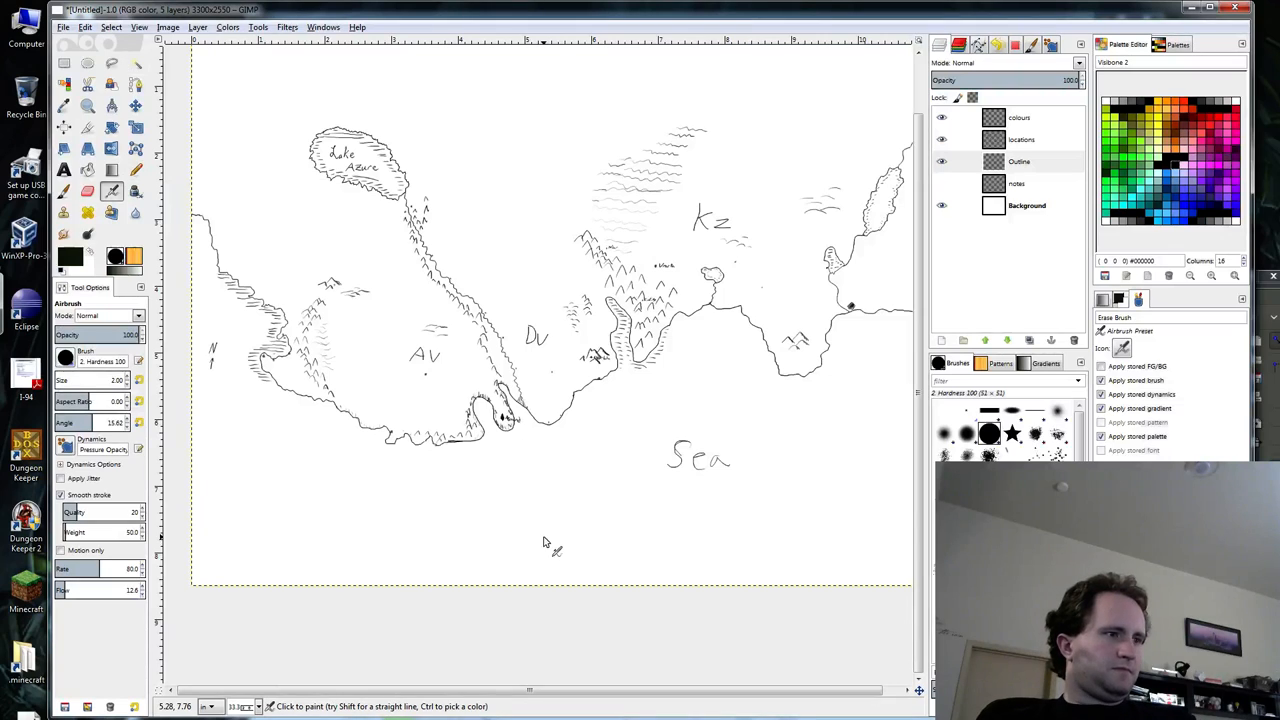
left_click(1020, 116)
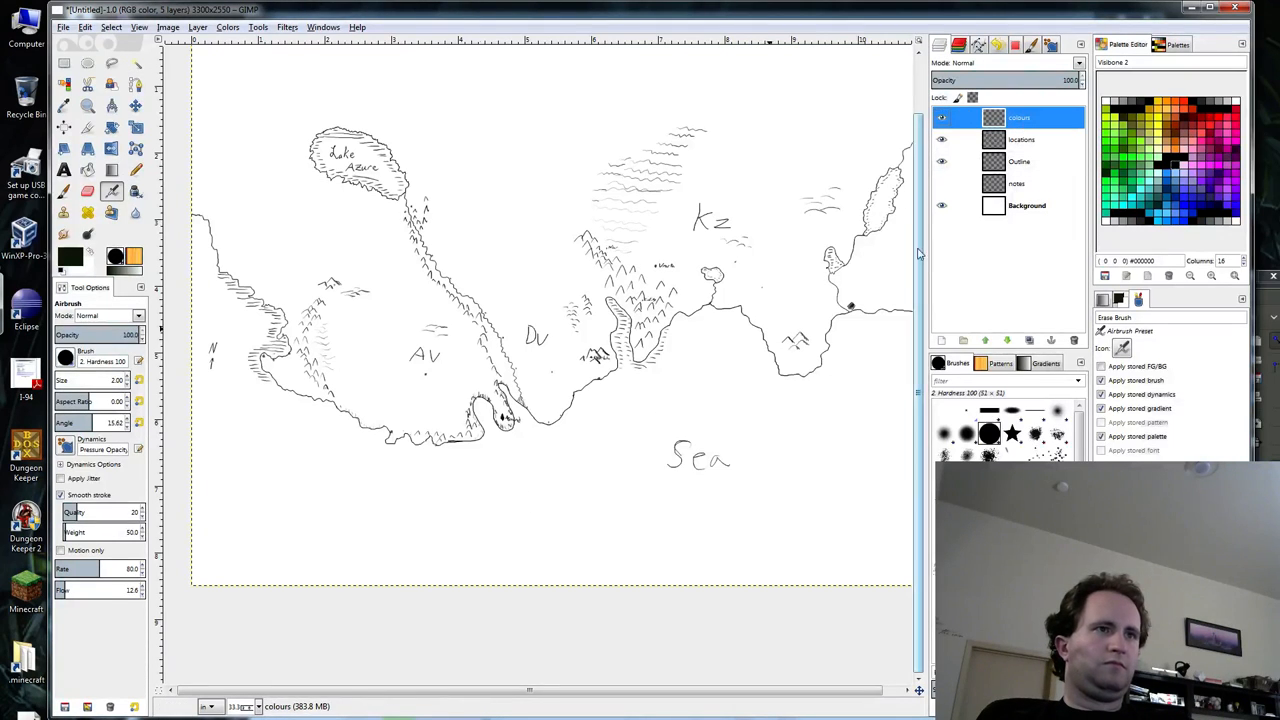
left_click(136, 62)
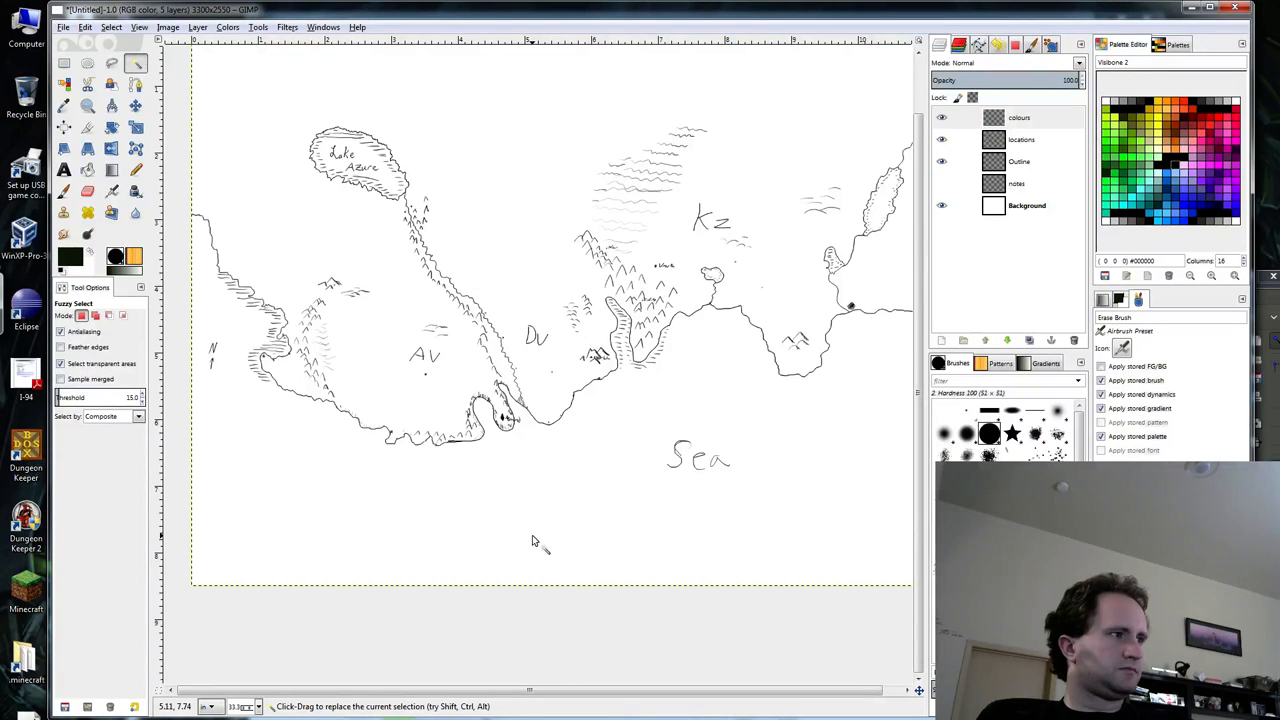
Enable Sample merged so selections read all visible layers combined.
left_click(60, 378)
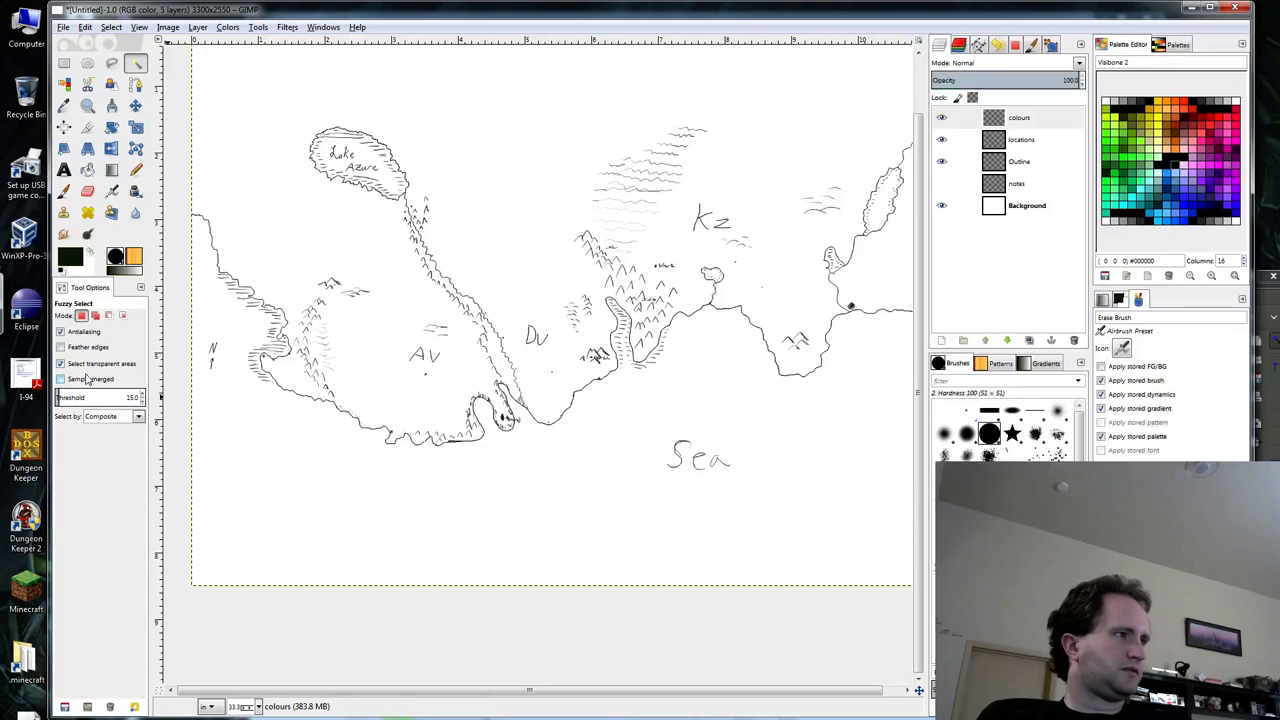
left_click(60, 378)
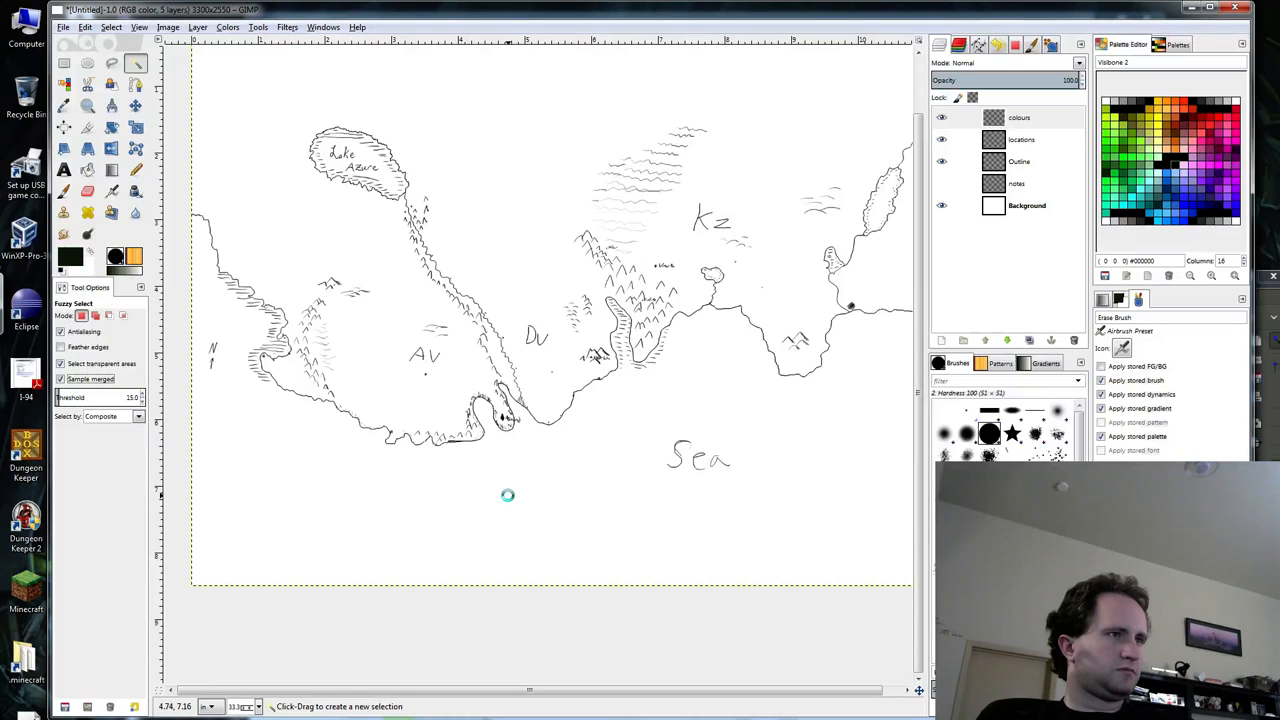
mouse_move(576, 480)
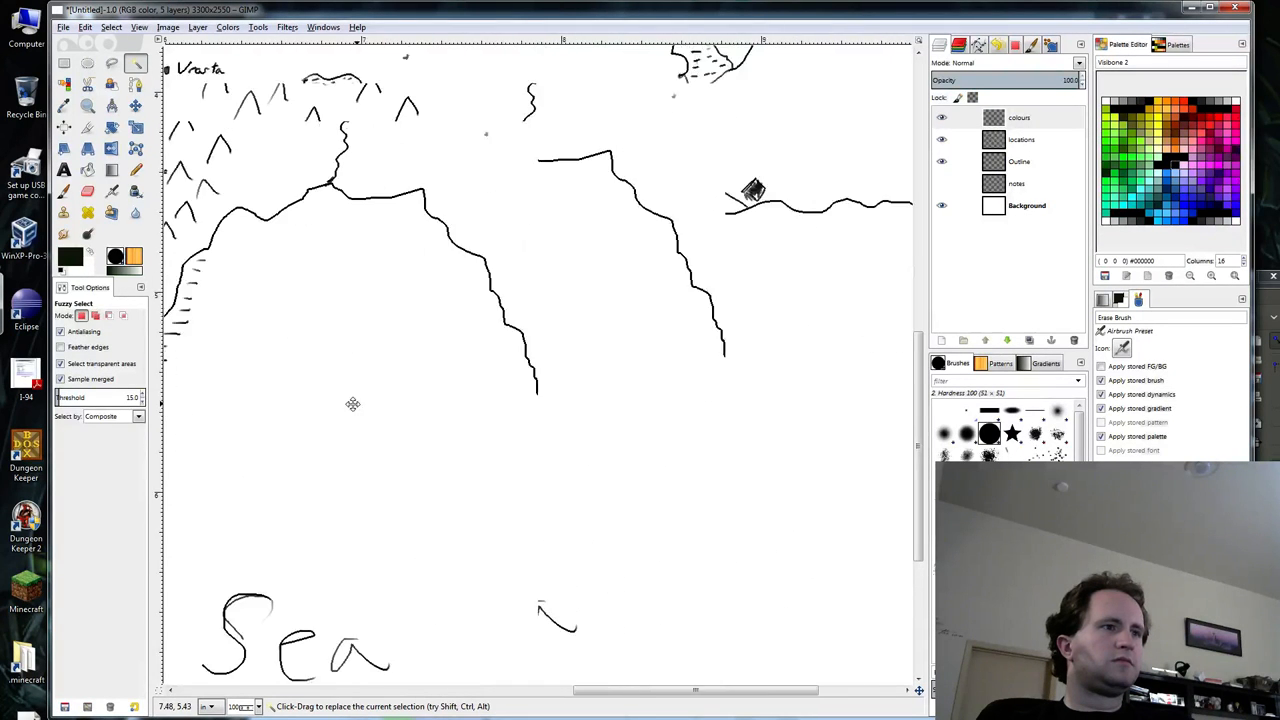
left_click(112, 28)
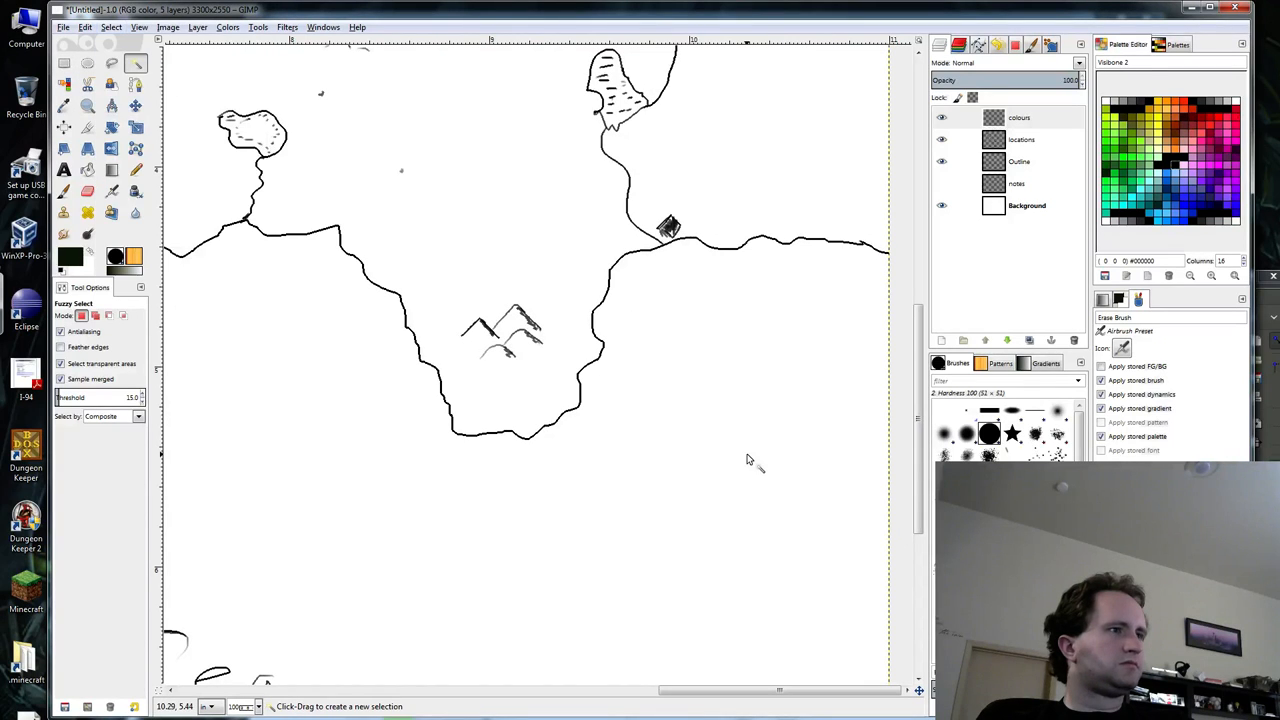
mouse_move(726, 476)
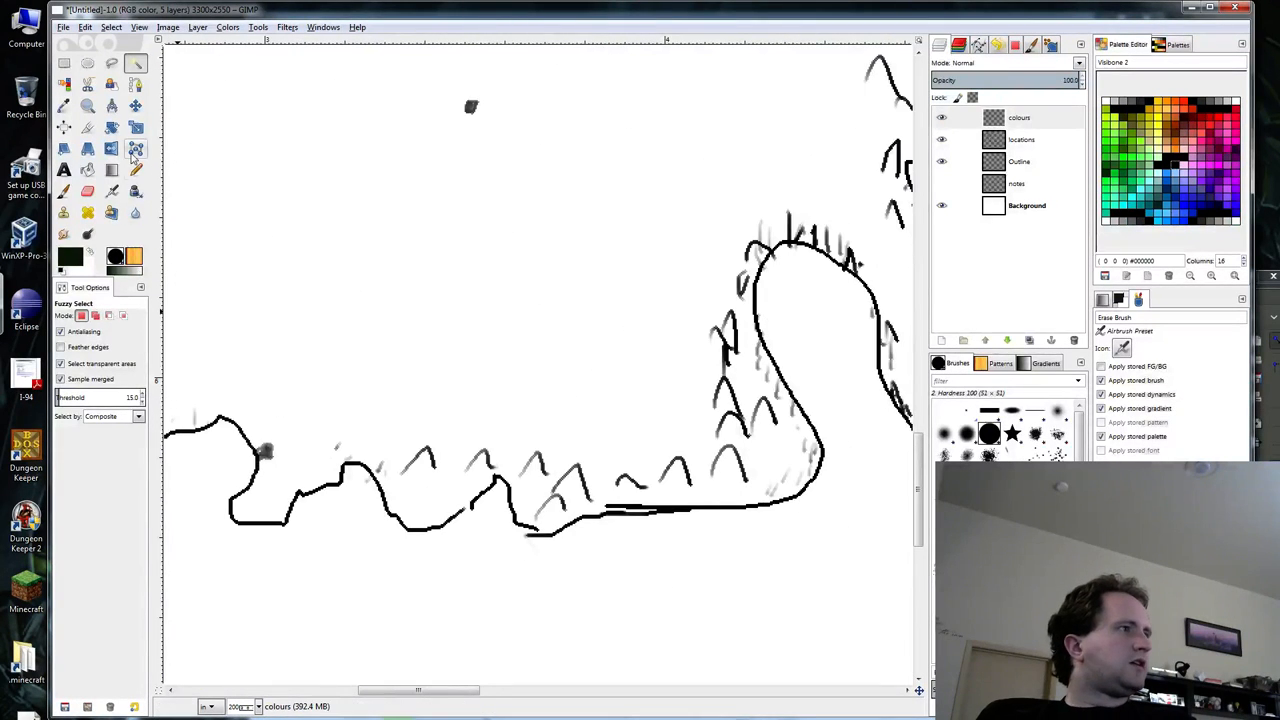
Make the Outline layer active and zoom back to the full map.
left_click(1020, 160)
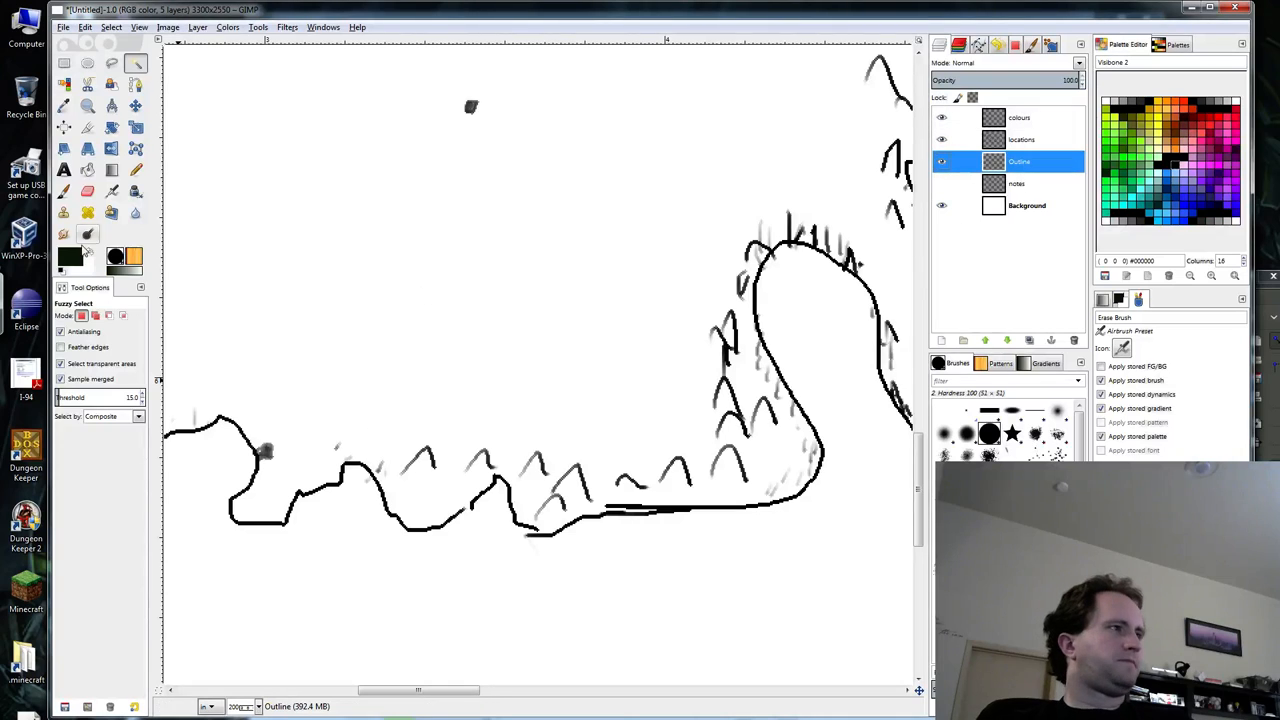
mouse_move(112, 192)
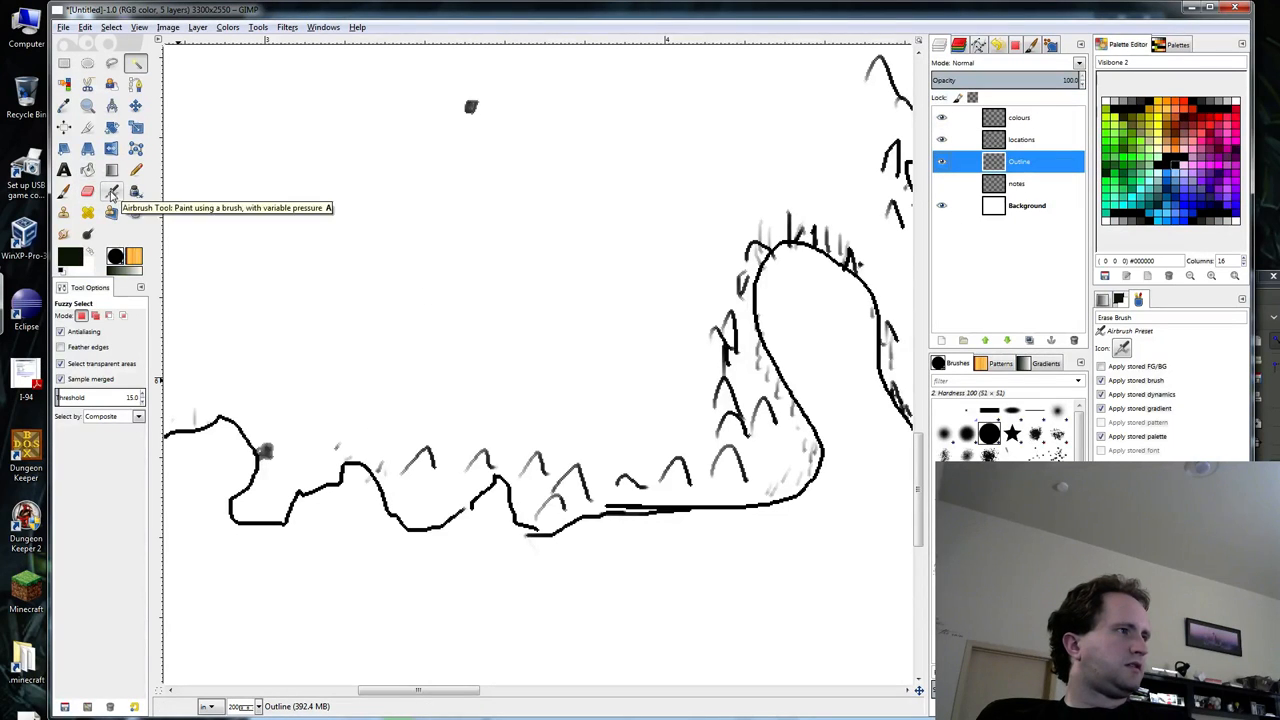
left_click(136, 168)
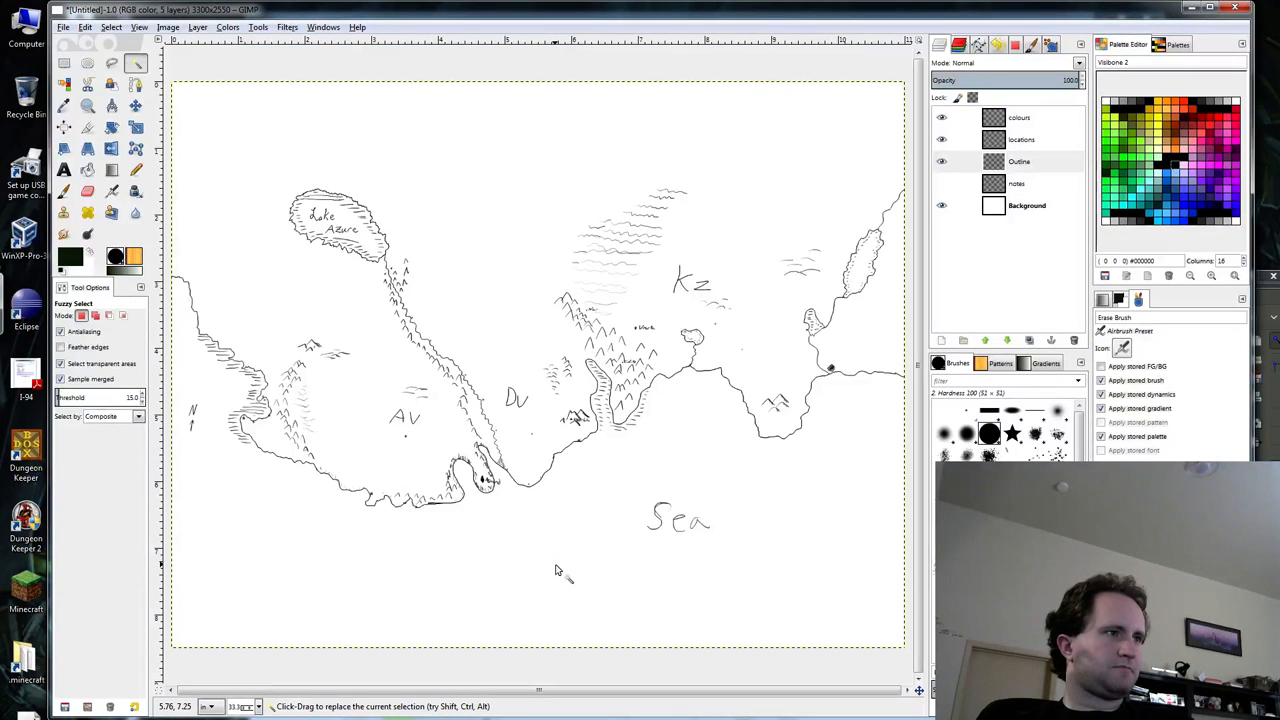
mouse_move(572, 564)
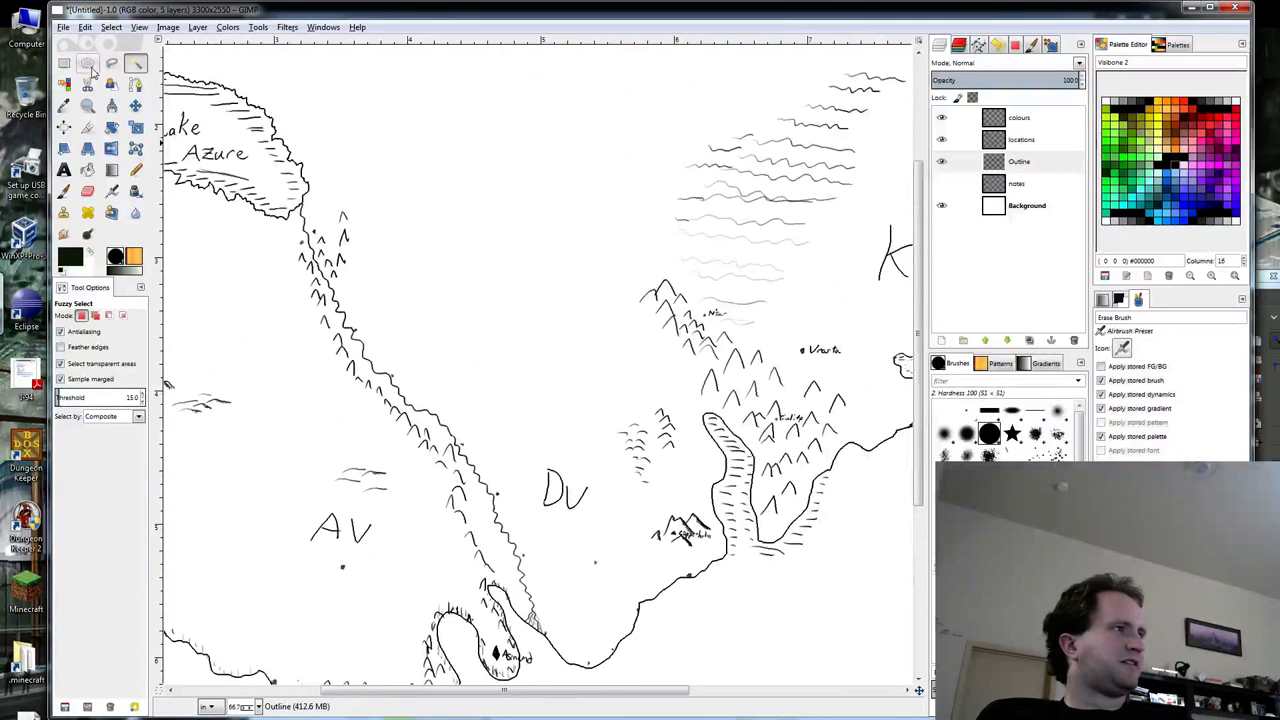
Delete the colours layer so the red and blue guide lines show through.
left_click(940, 116)
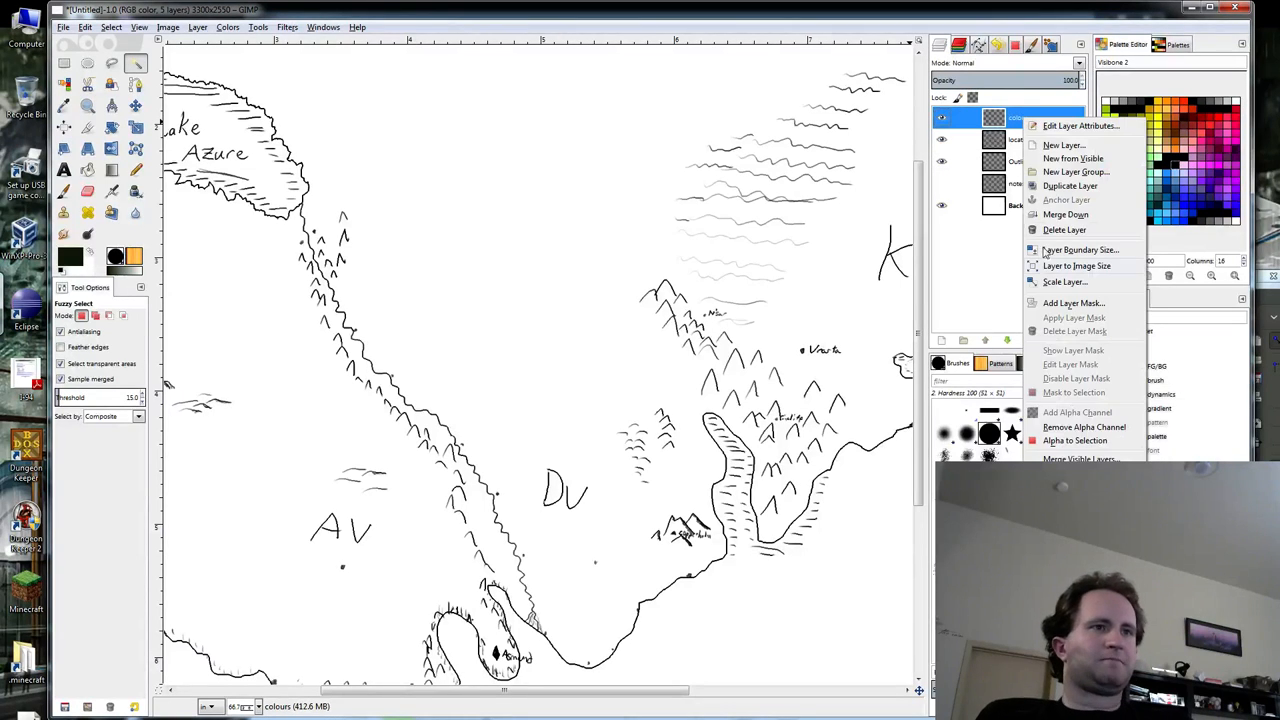
left_click(1064, 228)
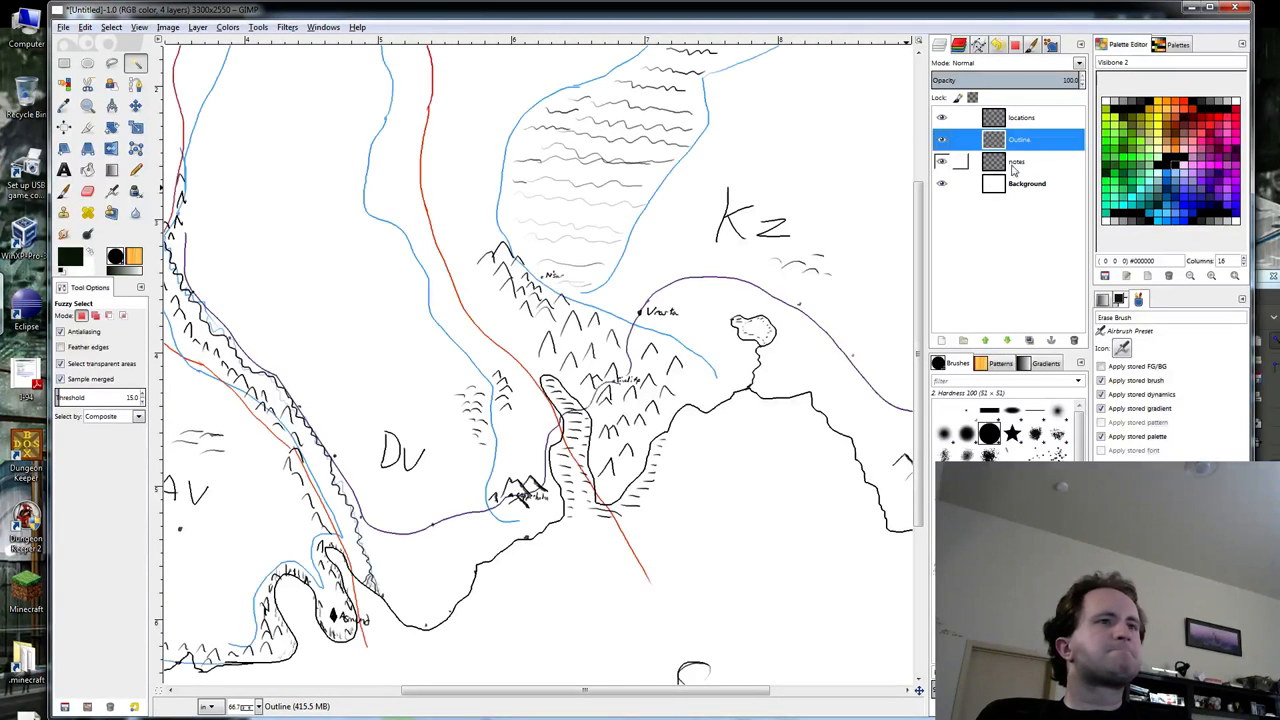
scroll("down", 3)
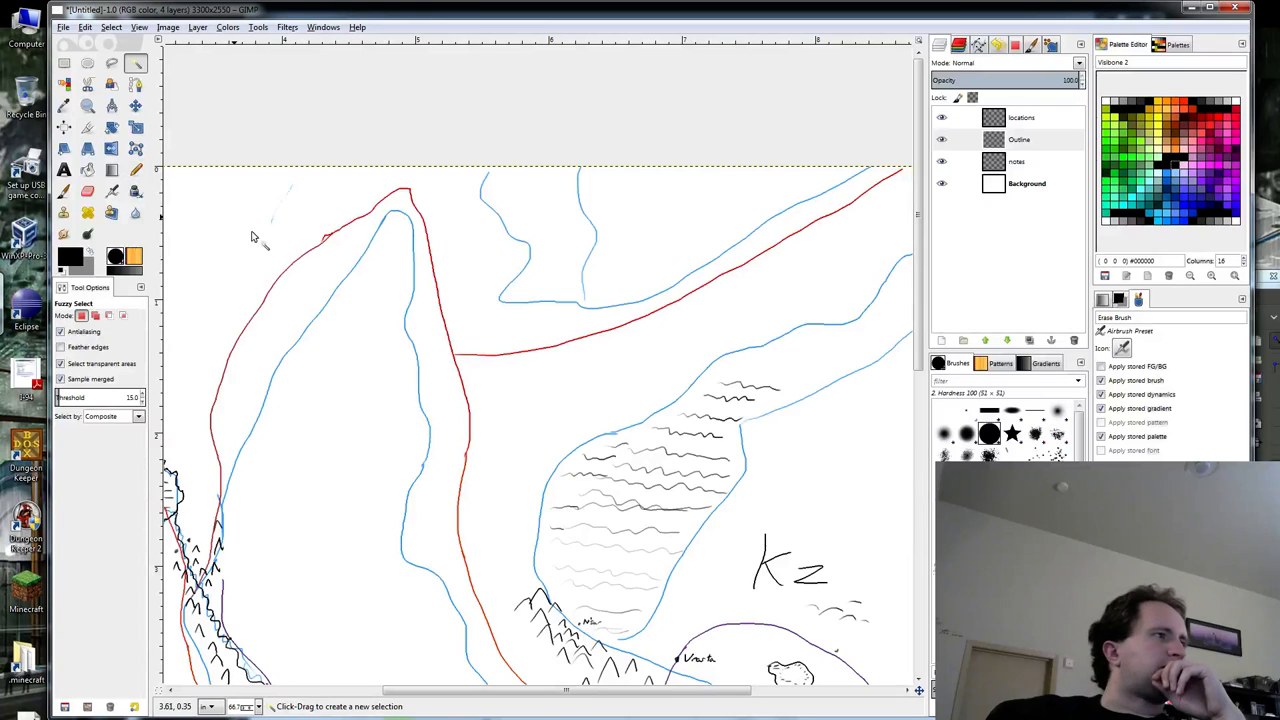
Pick the Pencil tool for hard-edged freehand lines and zoom around the map.
left_click(136, 170)
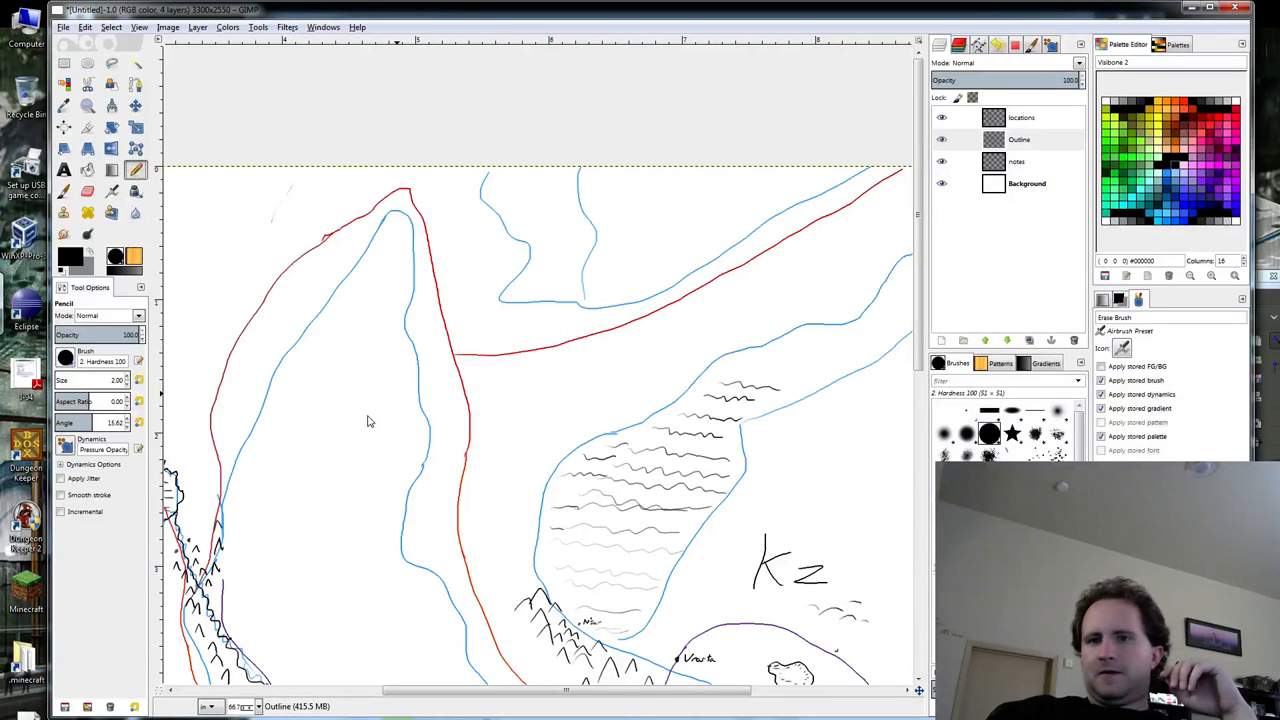
scroll("down", 3)
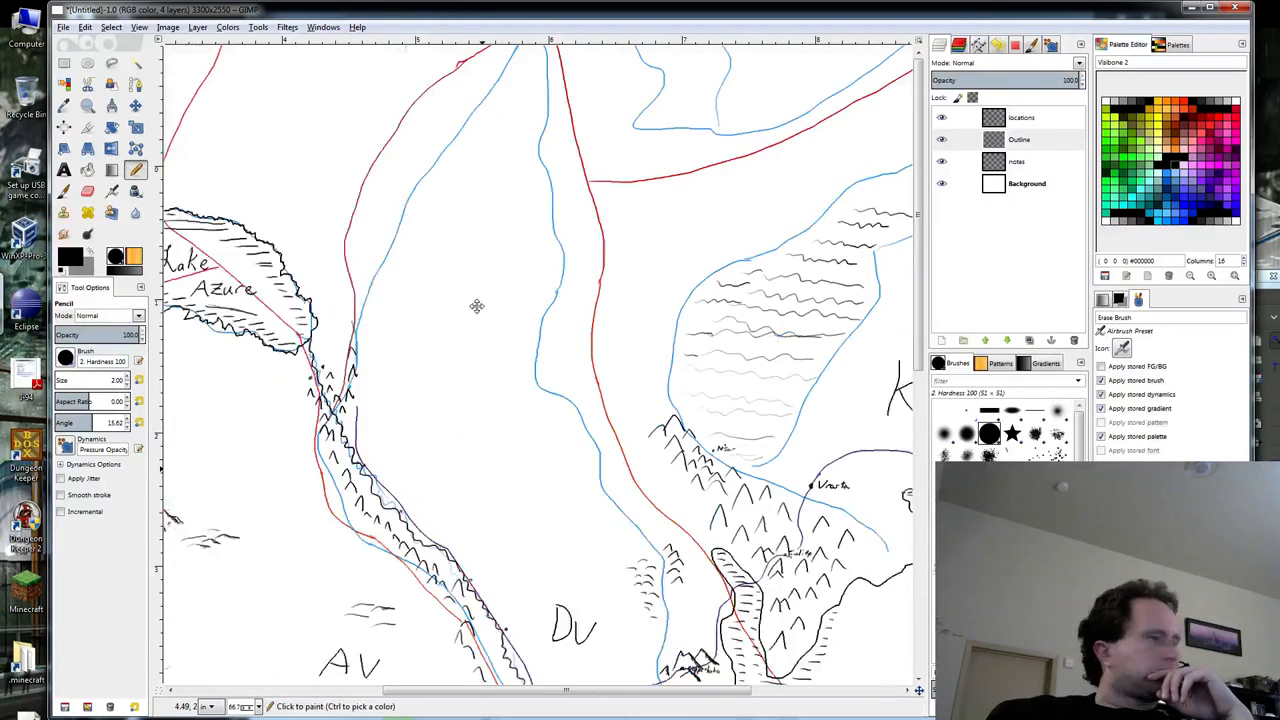
scroll("down", 3)
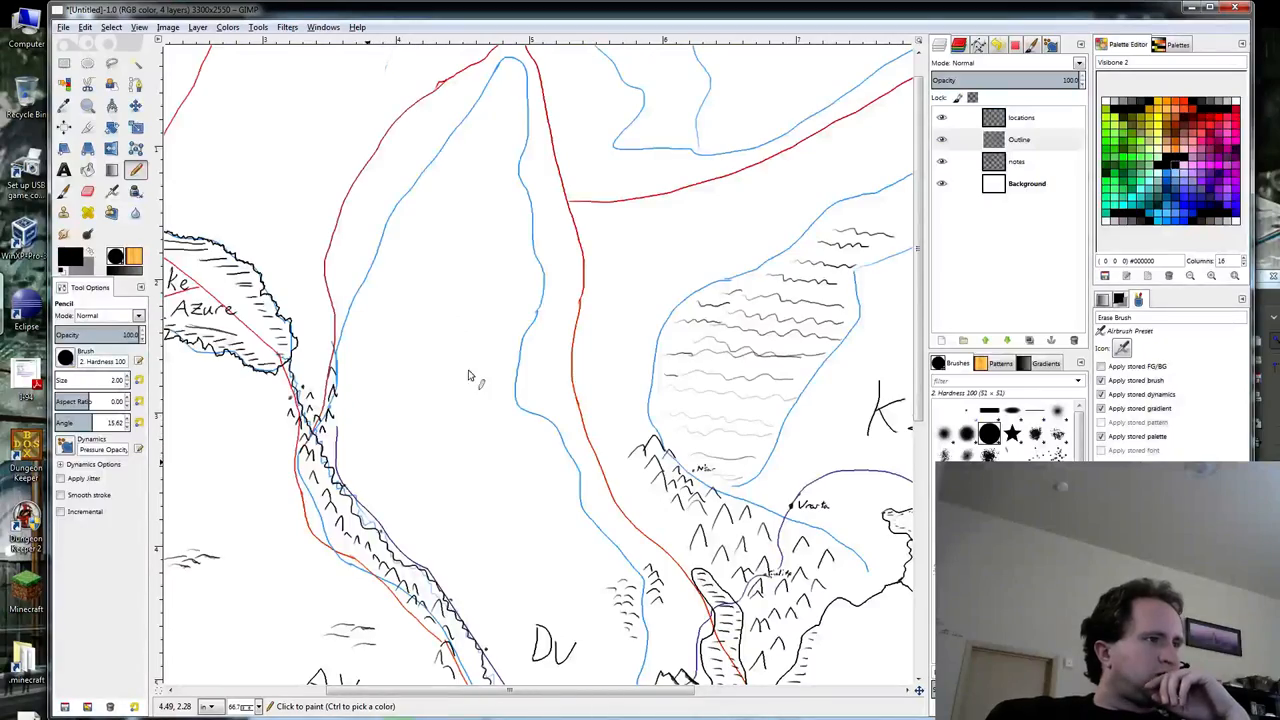
scroll("down", 3)
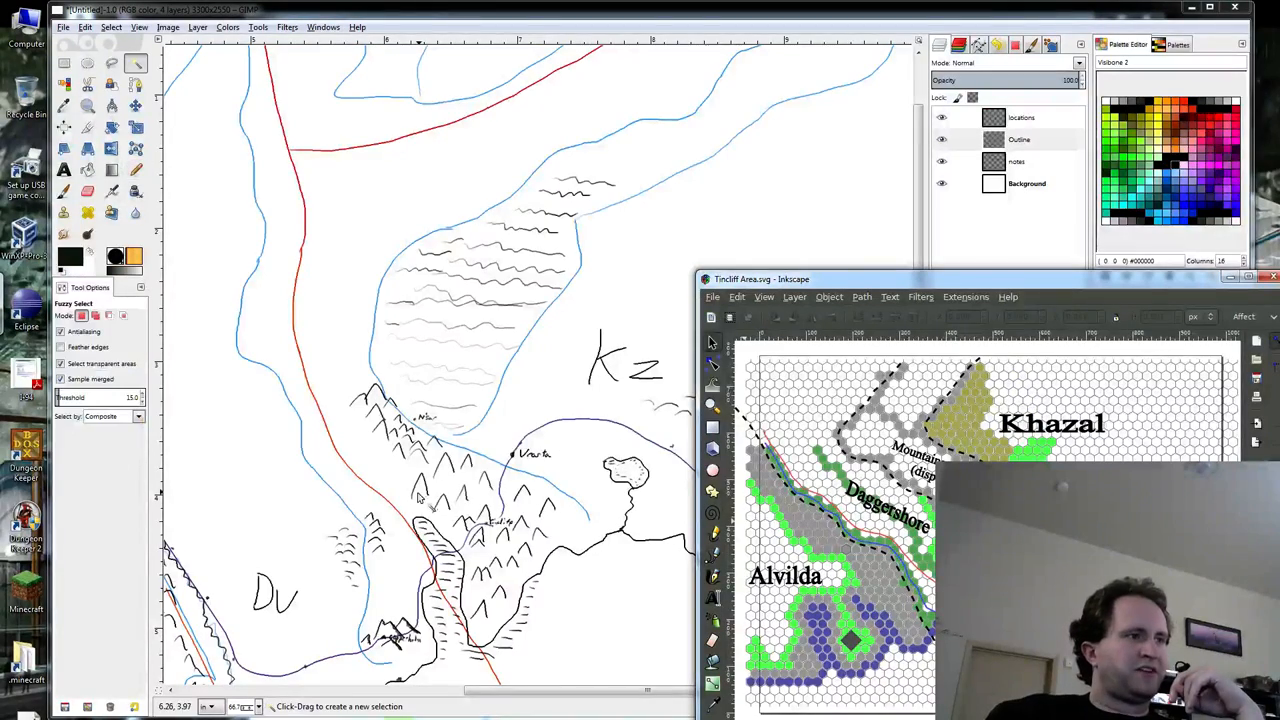
Leave the Khazal–Alvilda hex map in Inkscape and bring the Google Drive folder window forward.
right_click(418, 496)
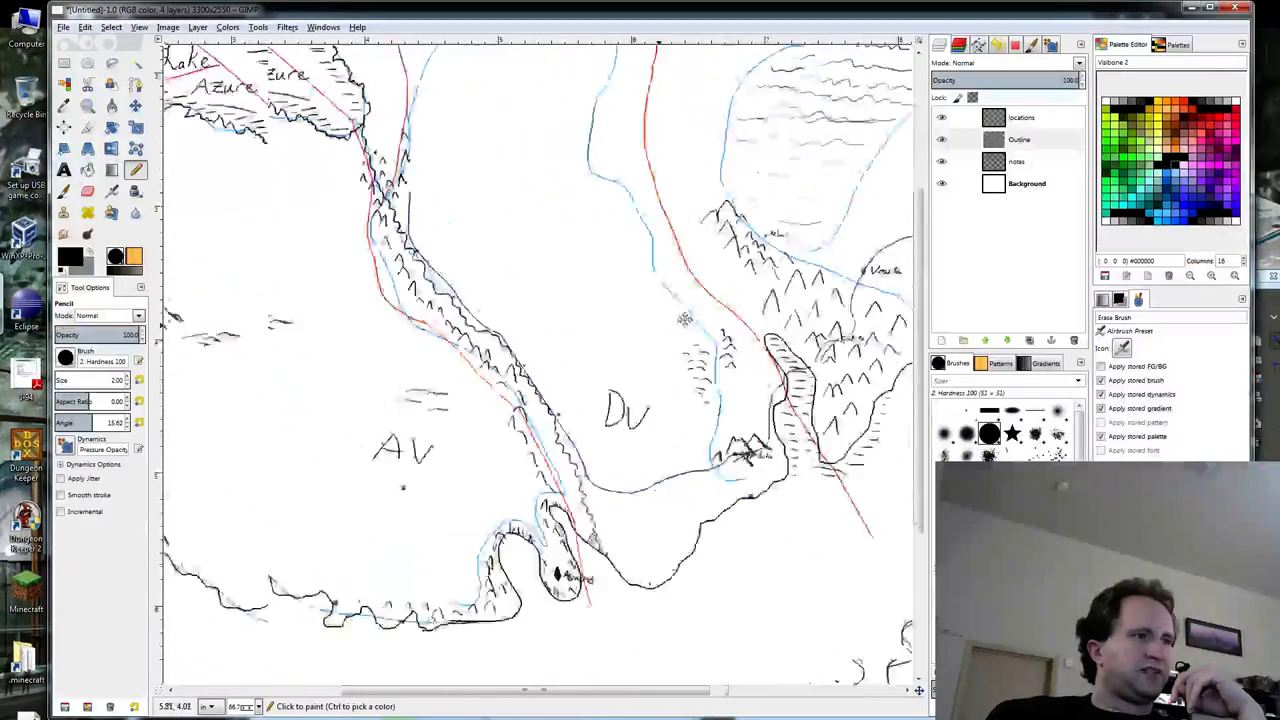
scroll("down", 3)
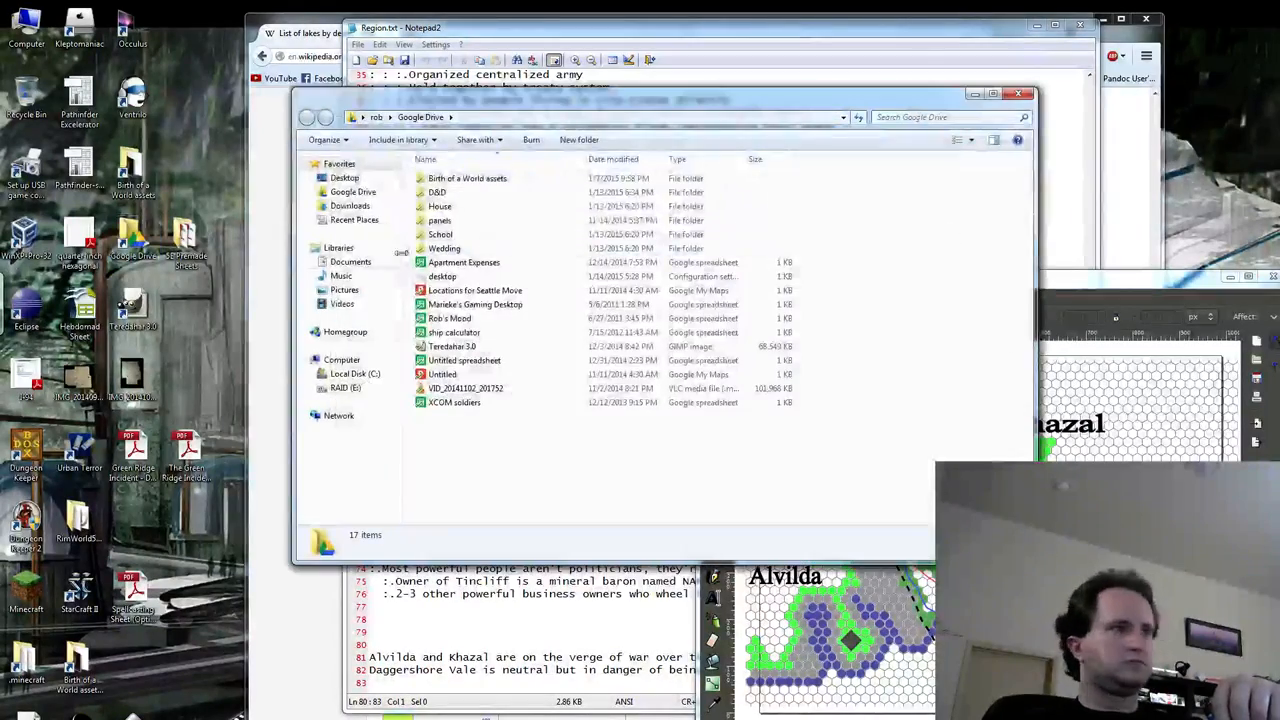
Navigate to the panels folder and open the Composite scanned map in Windows Photo Viewer.
double_click(436, 192)
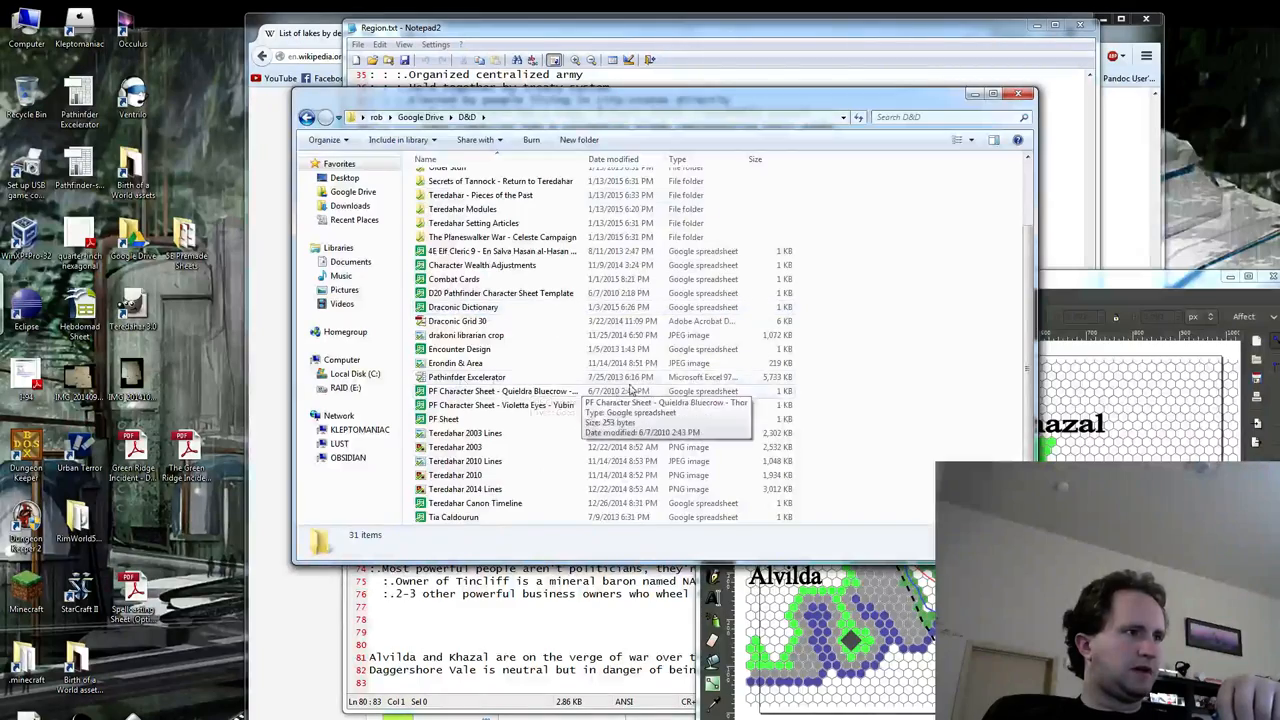
left_click(308, 116)
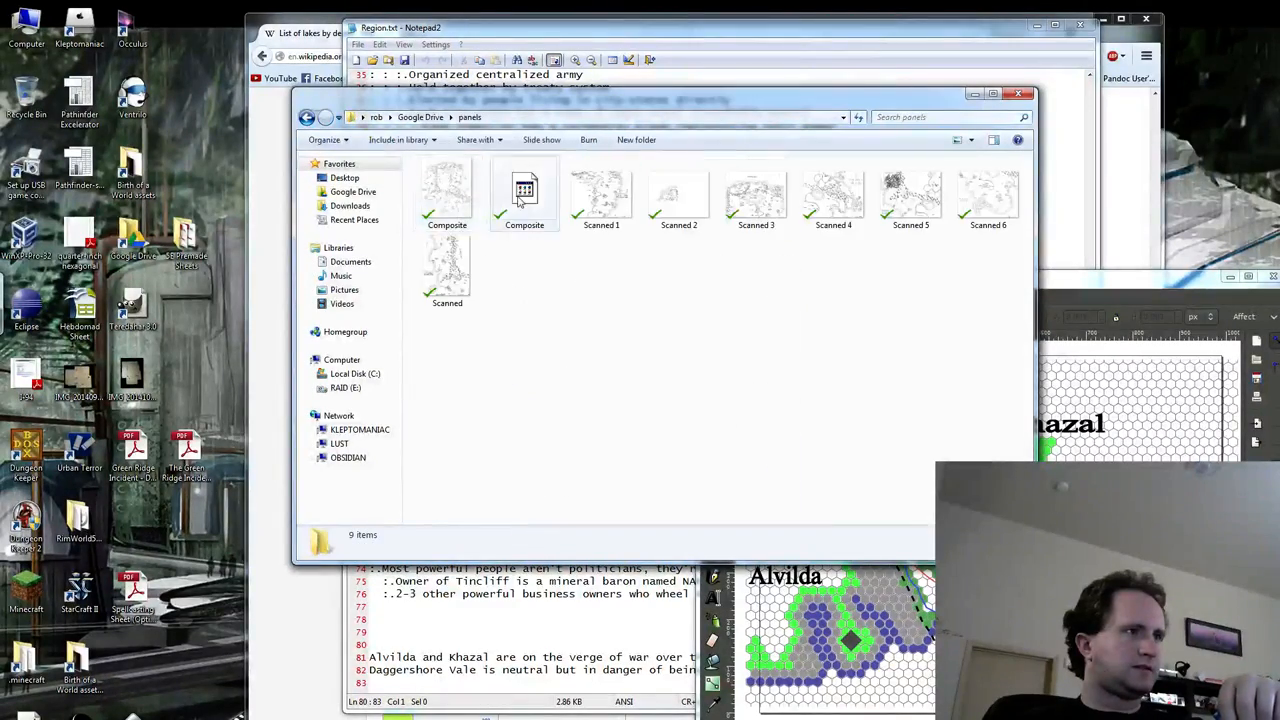
left_click(448, 192)
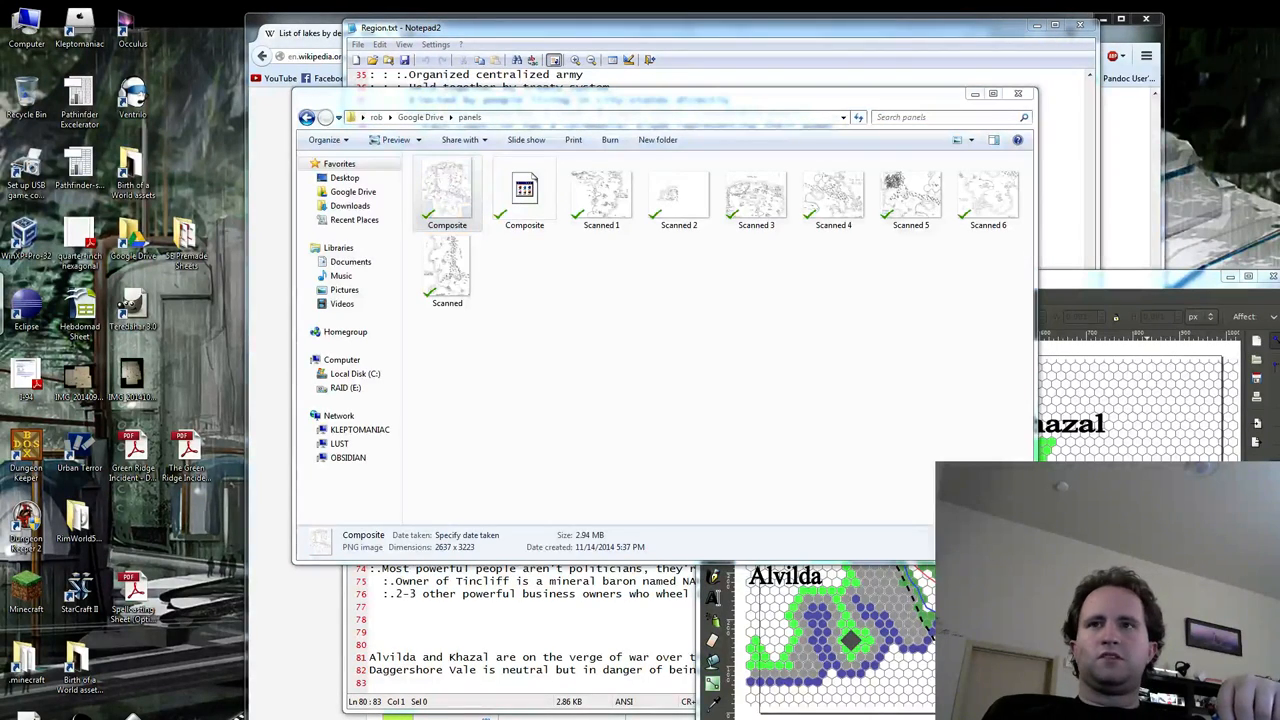
double_click(448, 188)
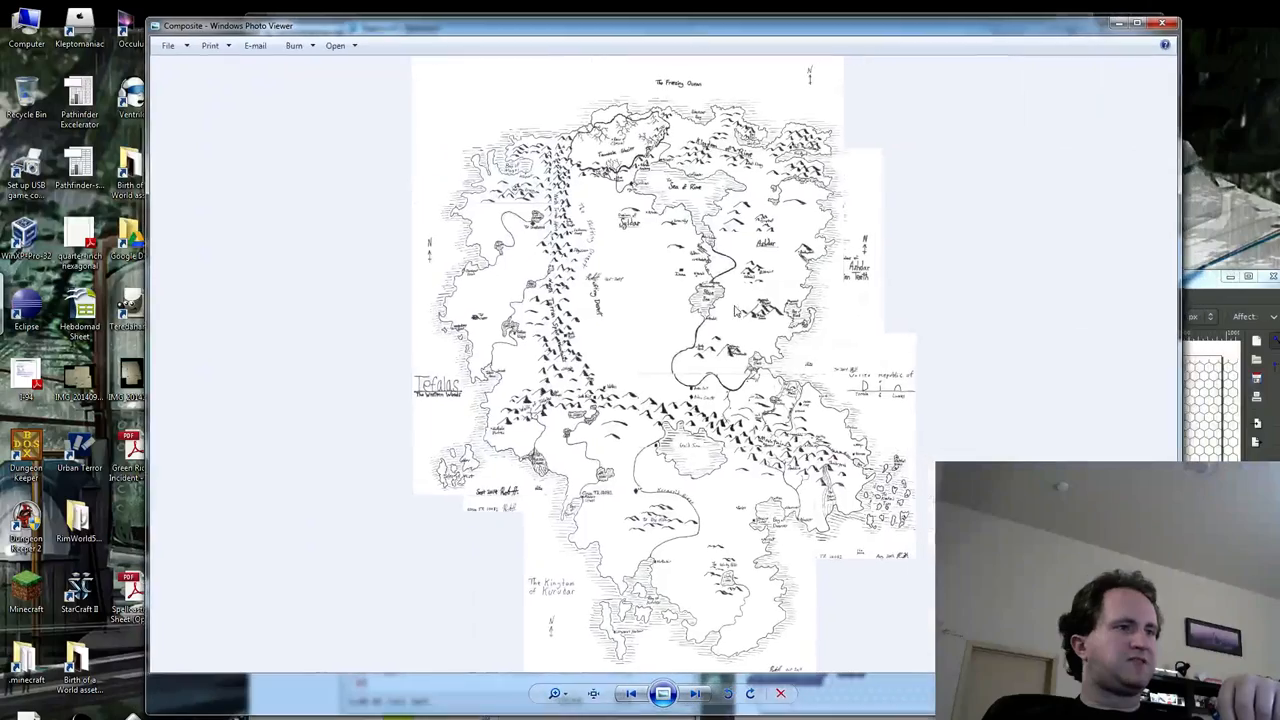